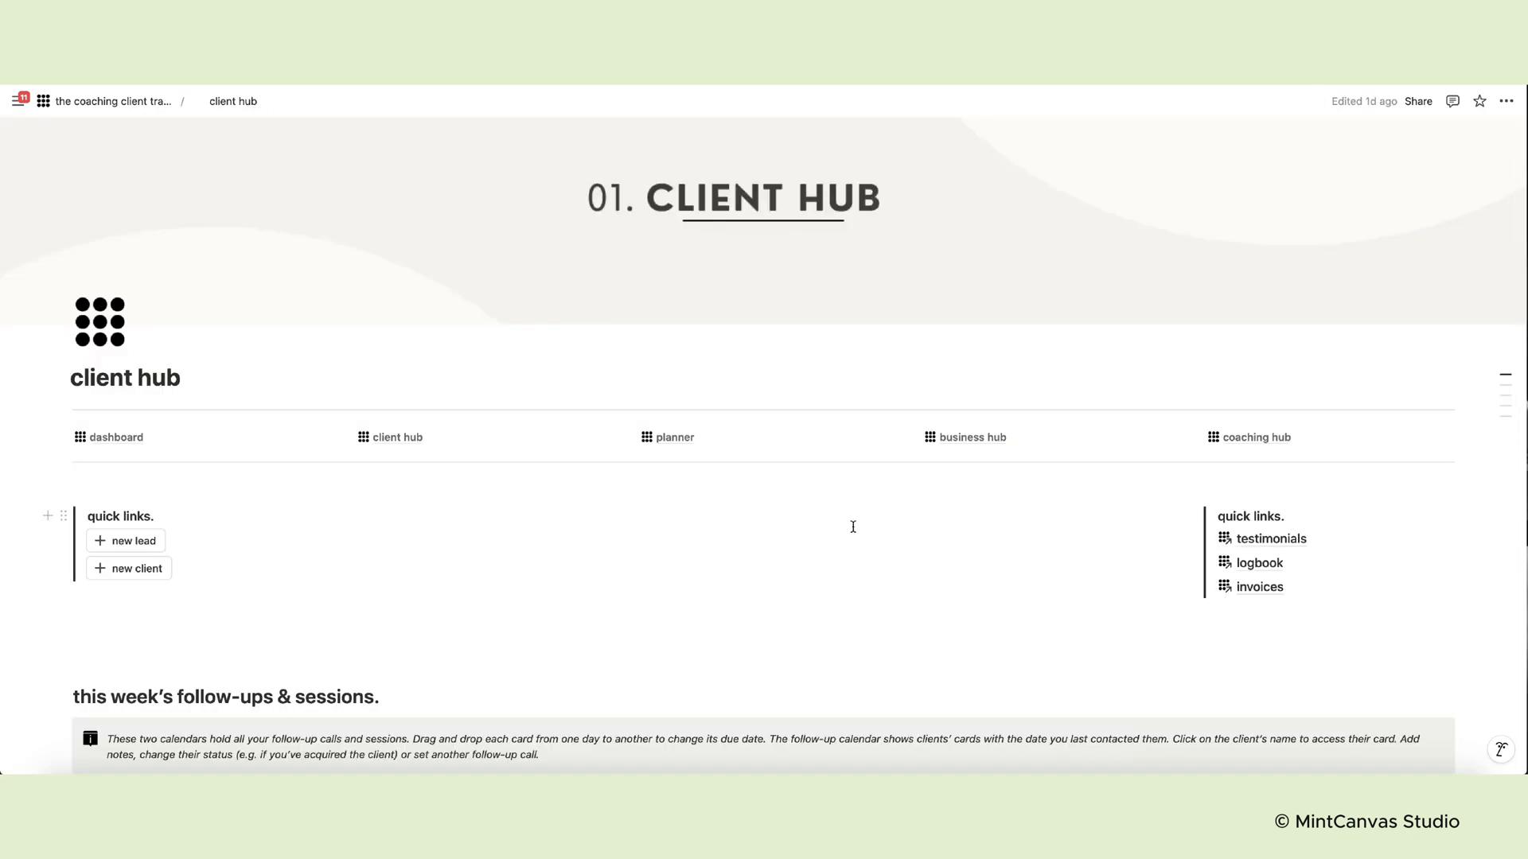
# Browse the client hub pipeline board, then return to the coaching client tracker dashboard
pyautogui.scroll(-3)
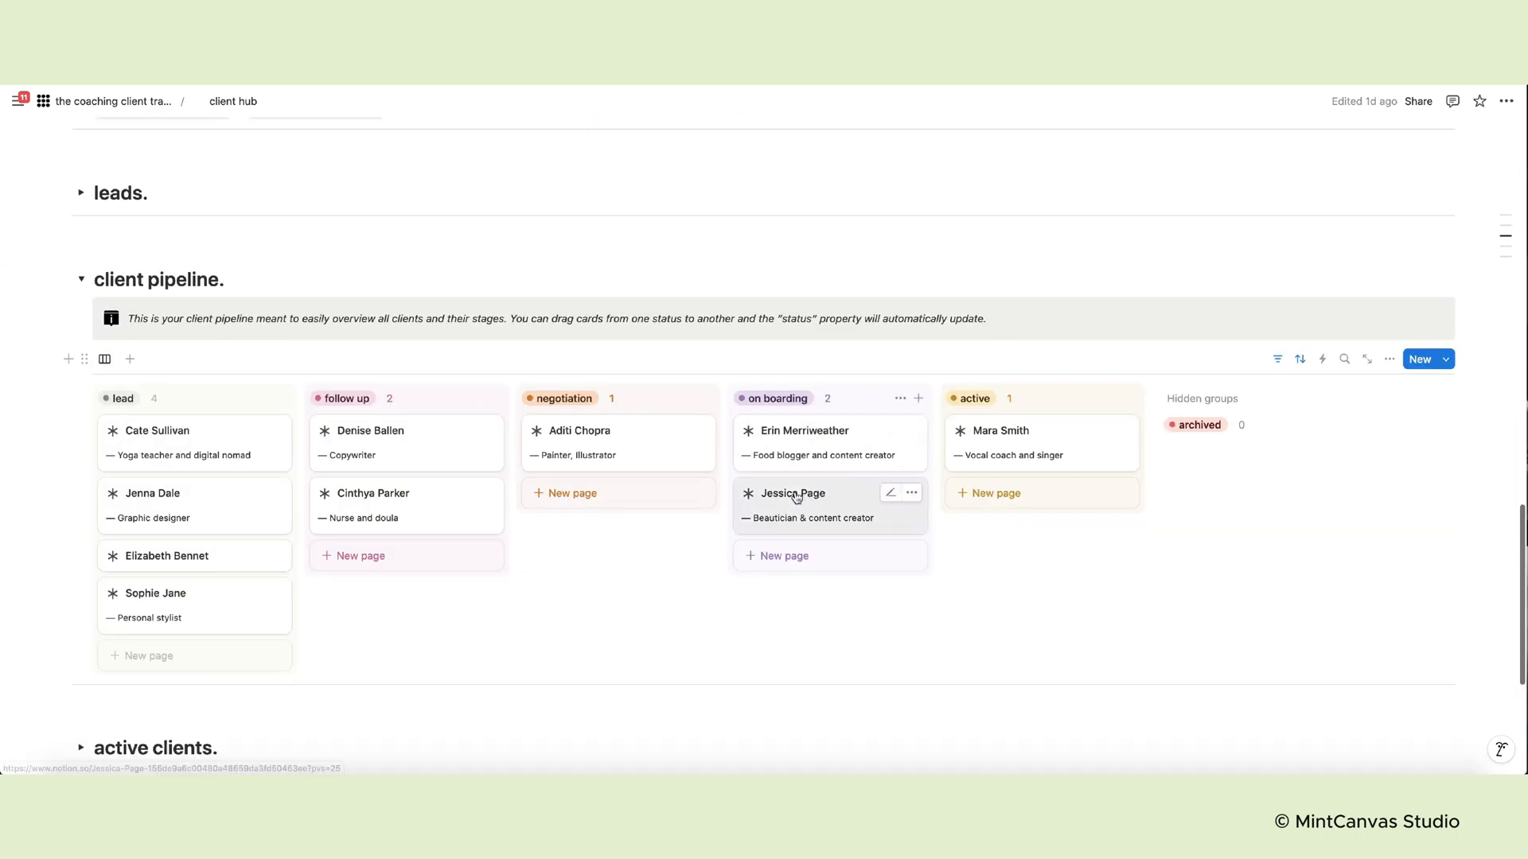
pyautogui.click(791, 494)
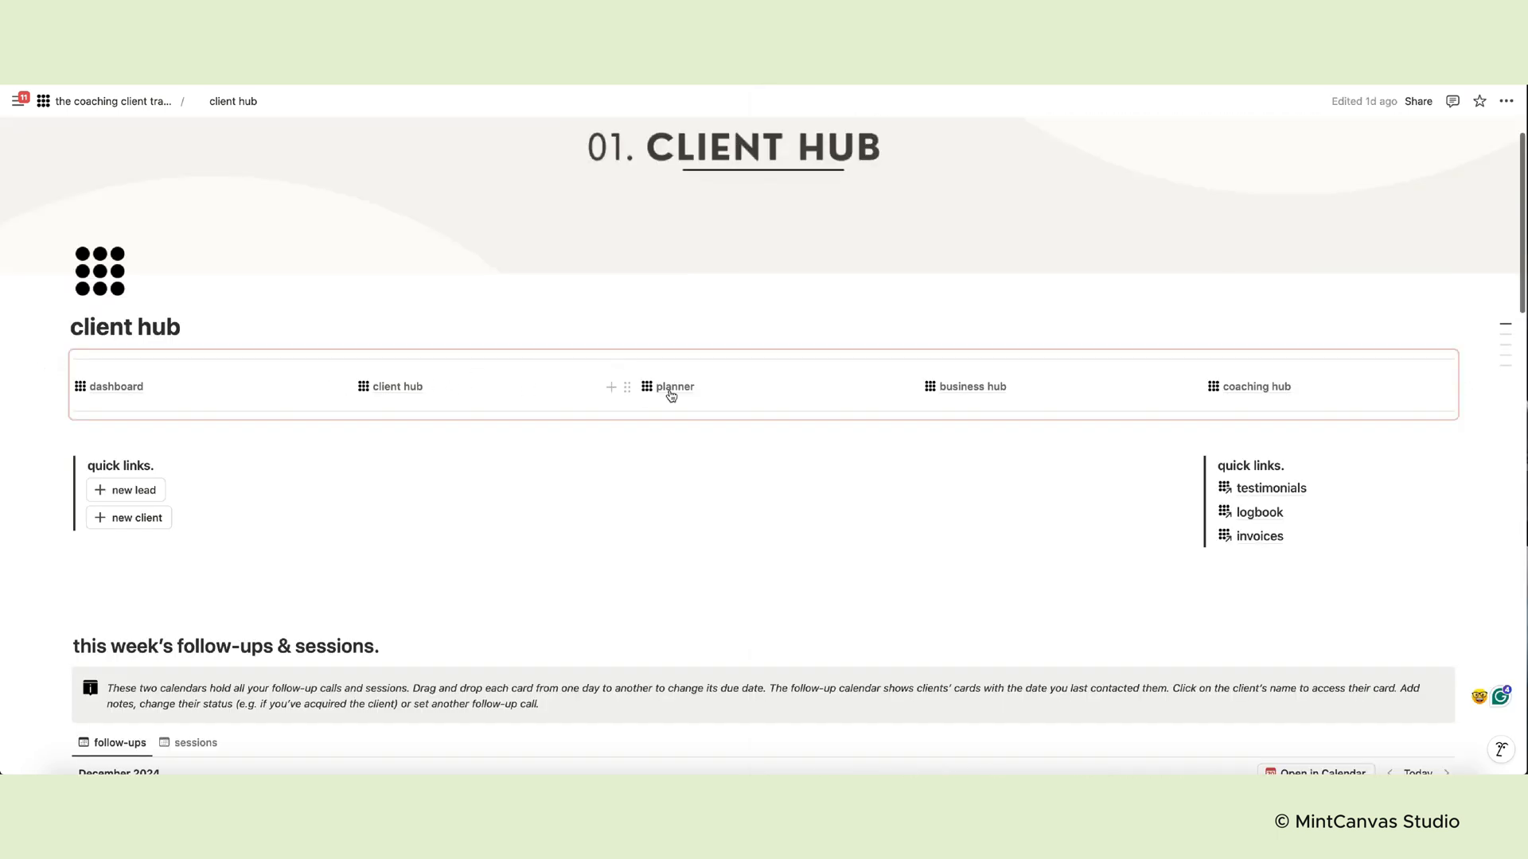
pyautogui.click(113, 101)
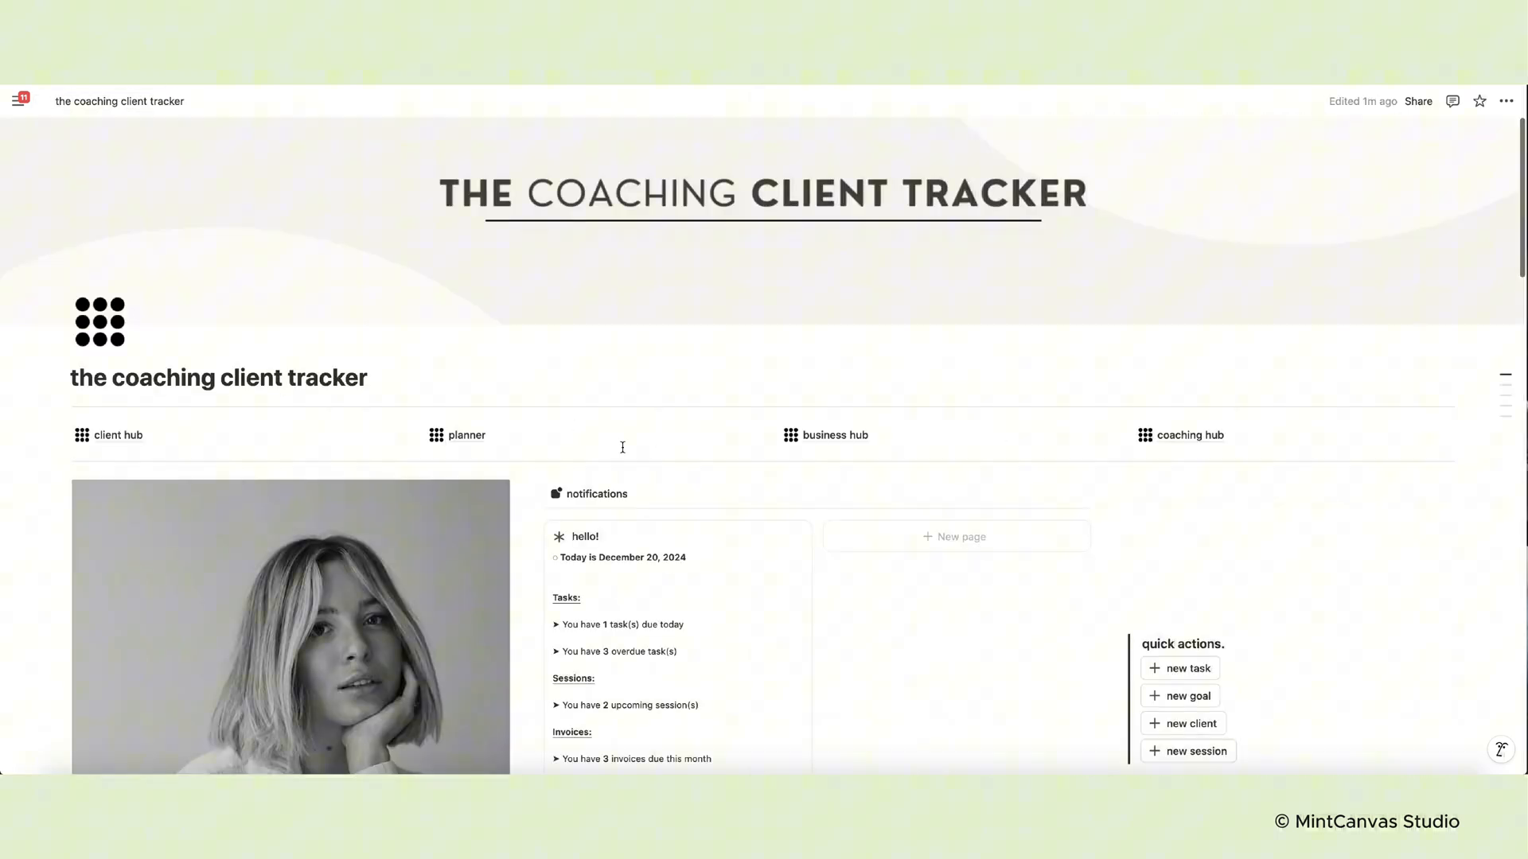
# Scroll down the dashboard to reveal its Databases section
pyautogui.scroll(-3)
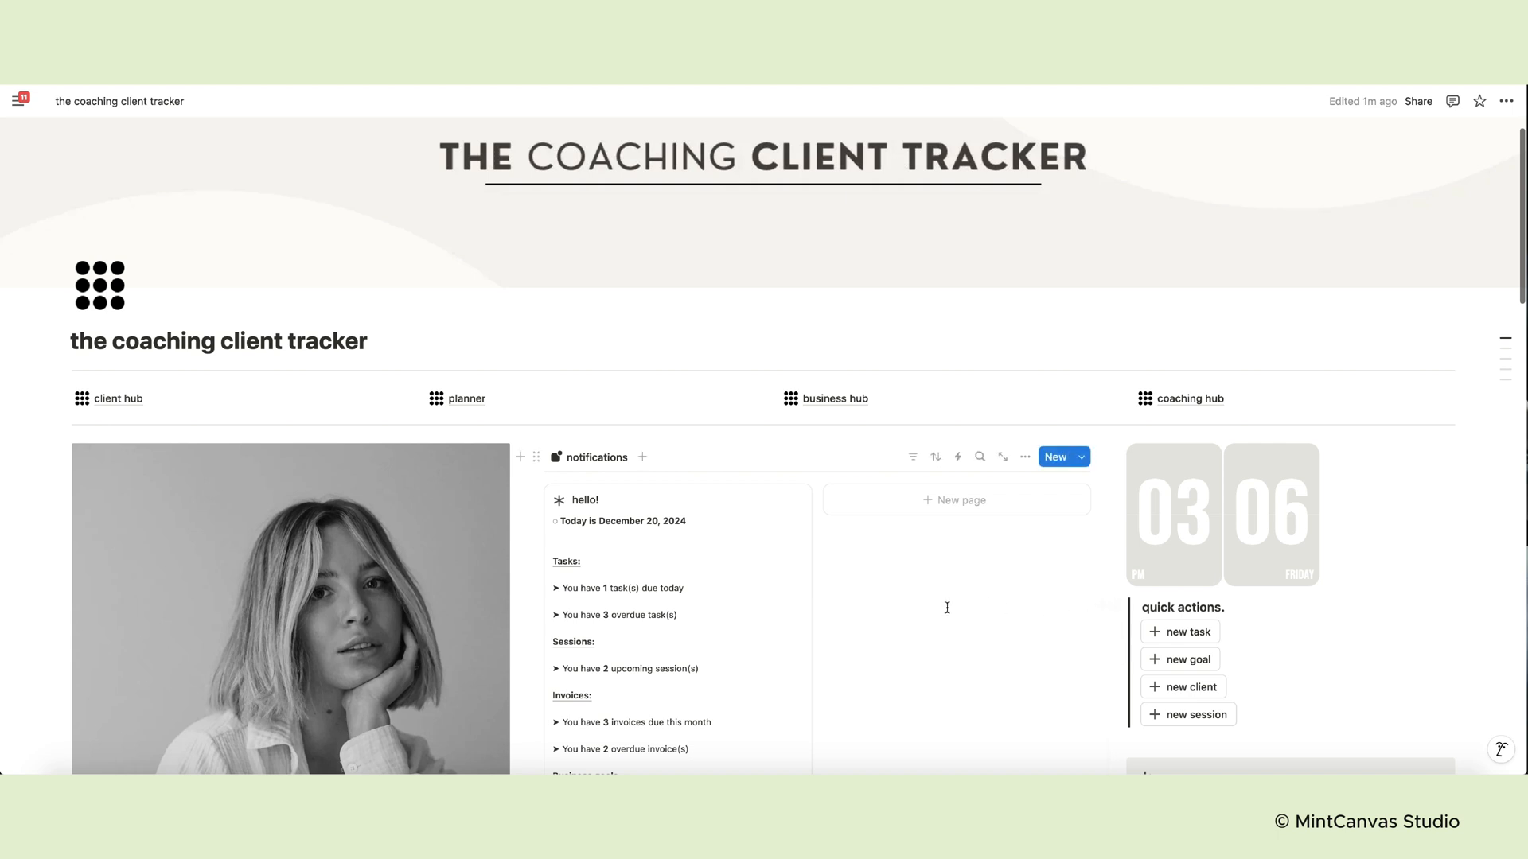
pyautogui.scroll(-3)
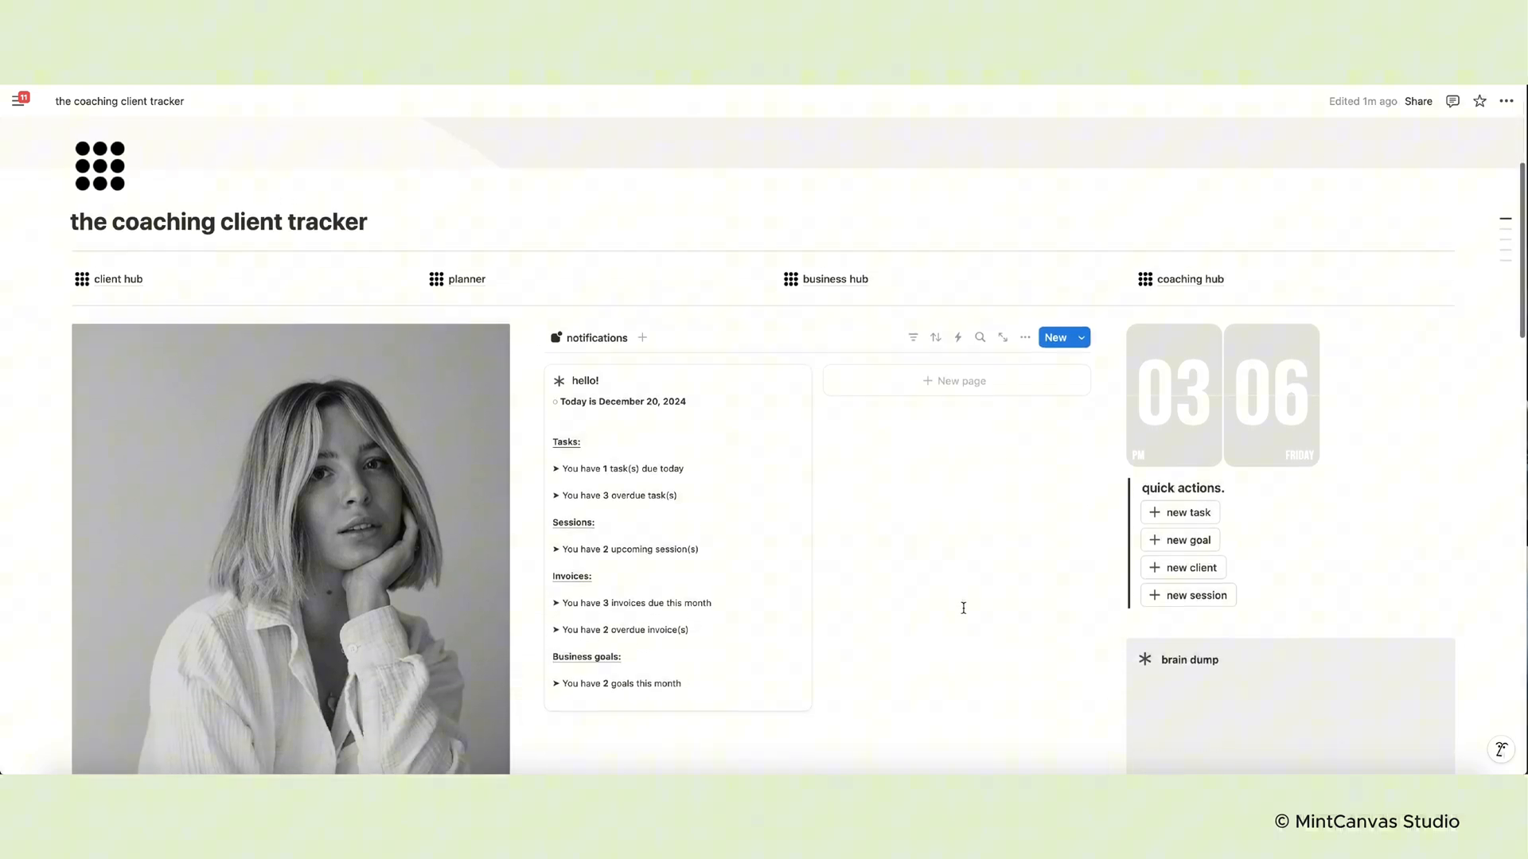
pyautogui.scroll(-3)
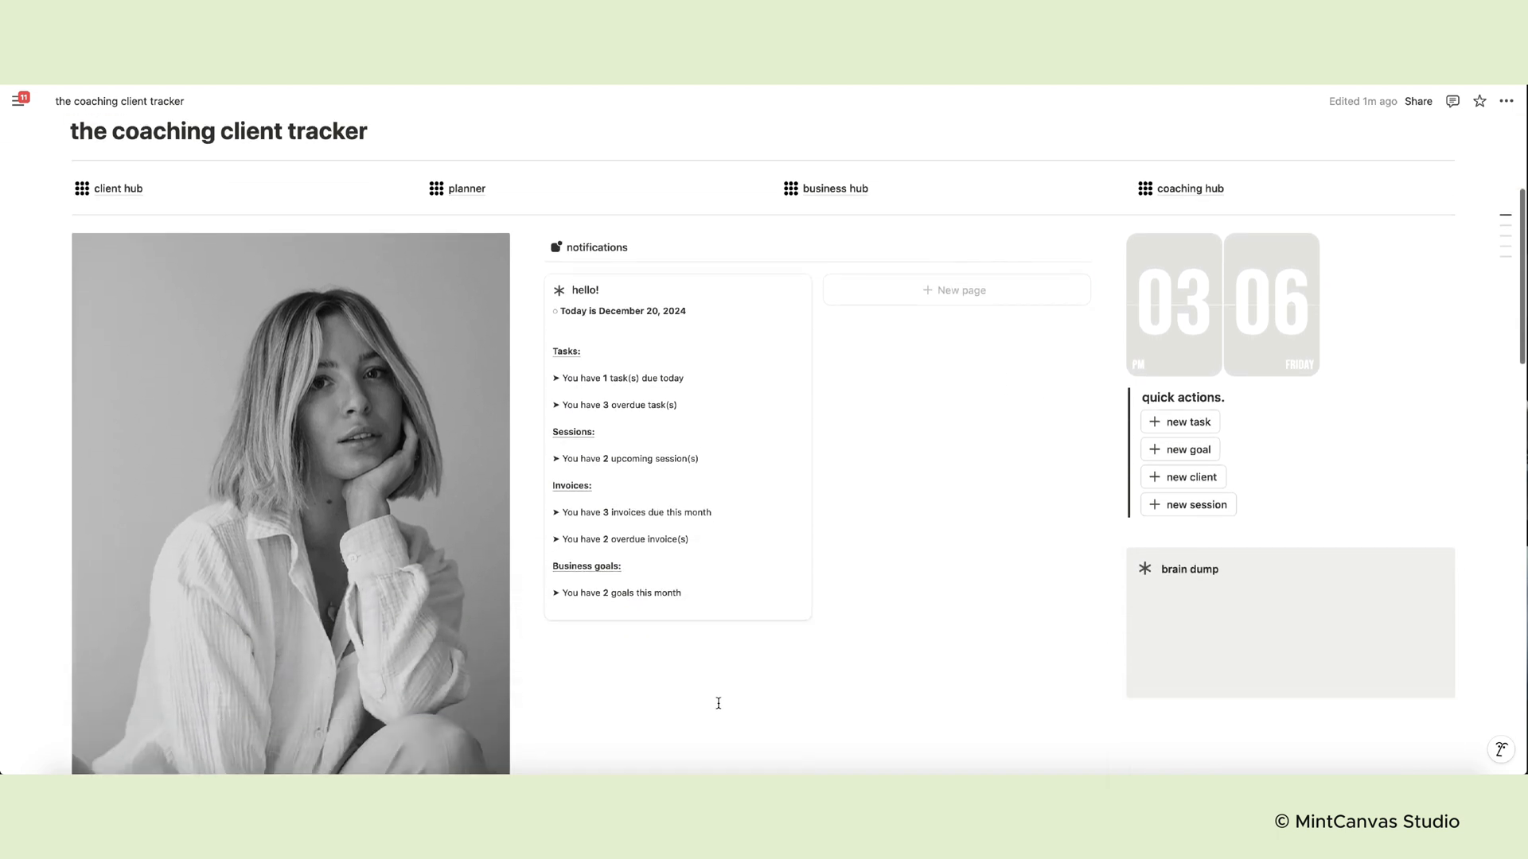
pyautogui.scroll(-3)
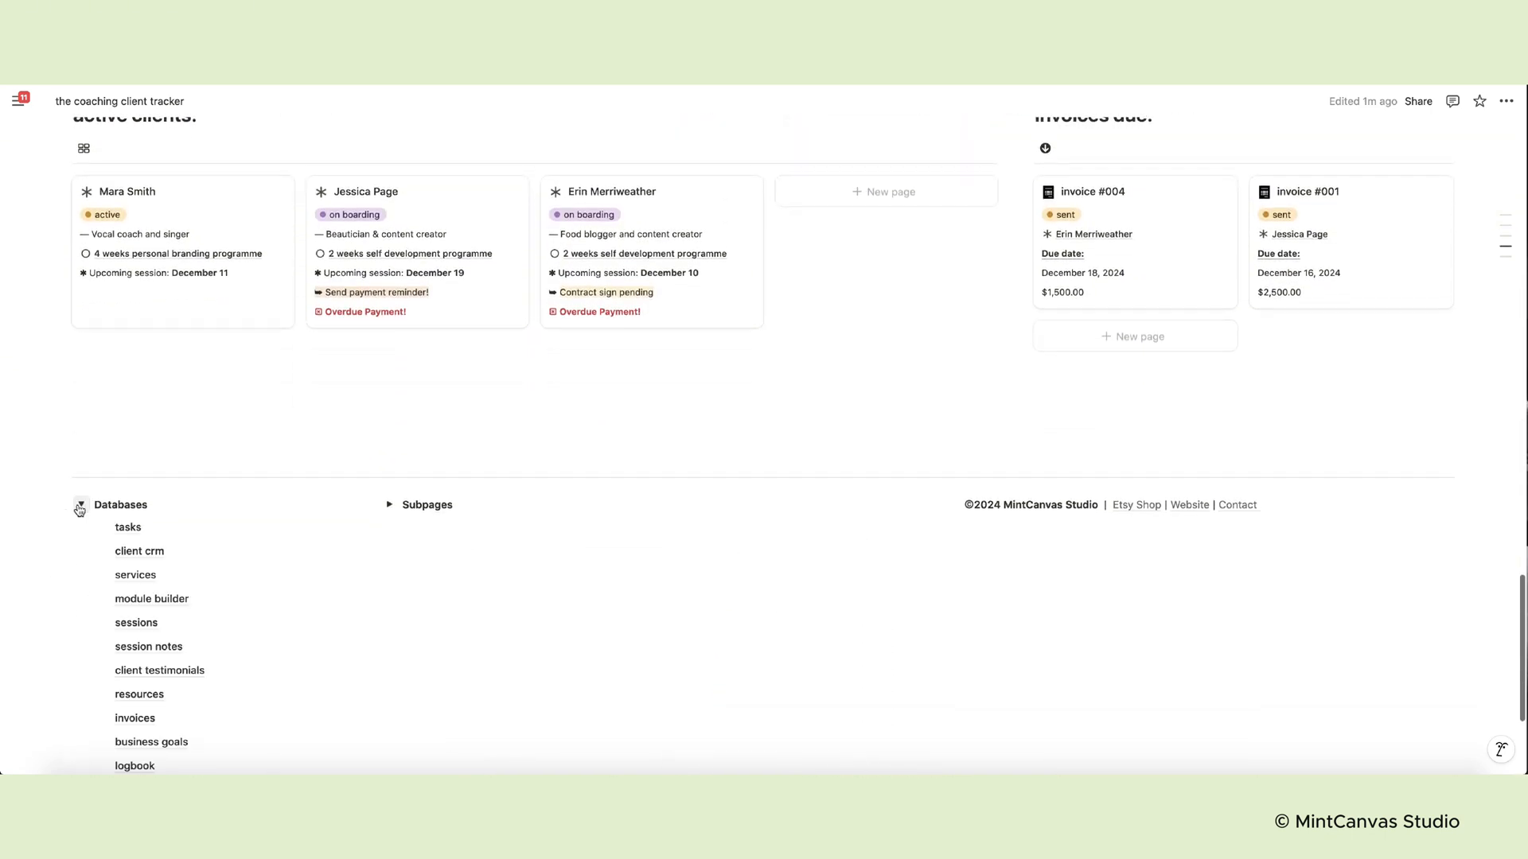
pyautogui.scroll(-3)
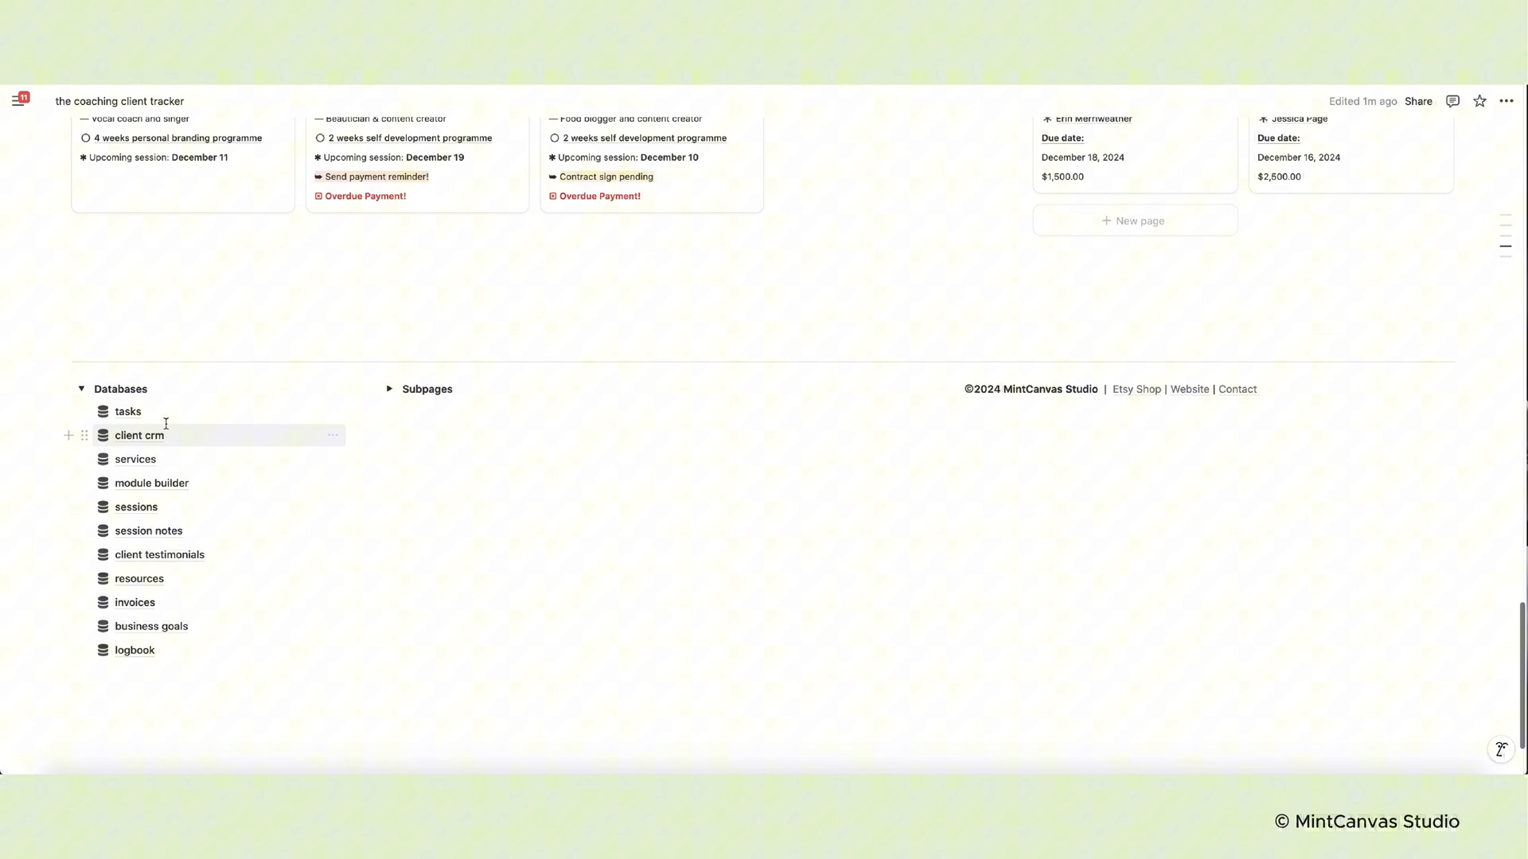
pyautogui.click(128, 412)
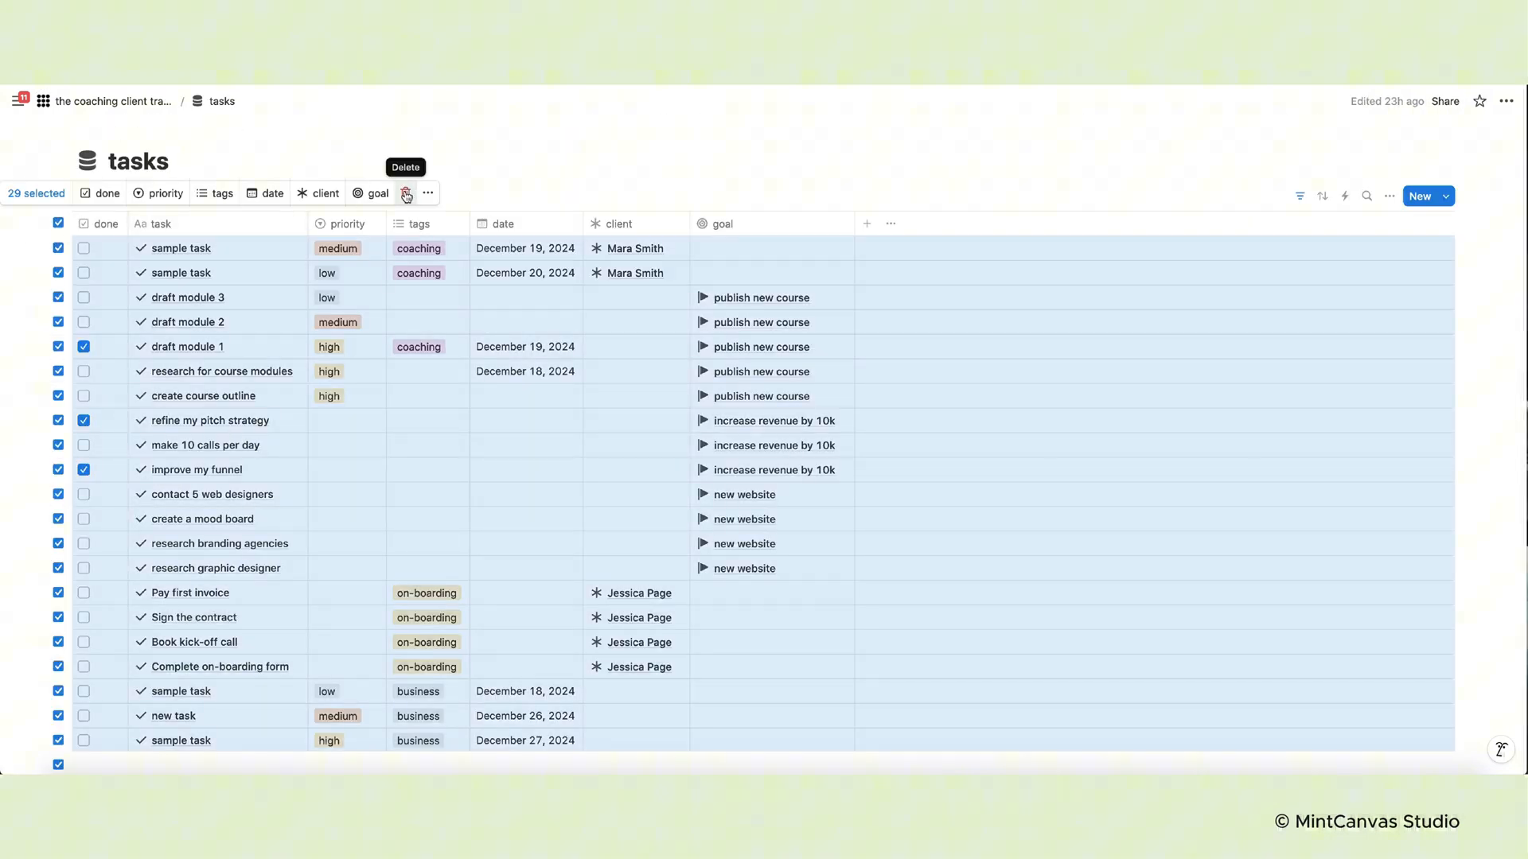
pyautogui.moveTo(151, 105)
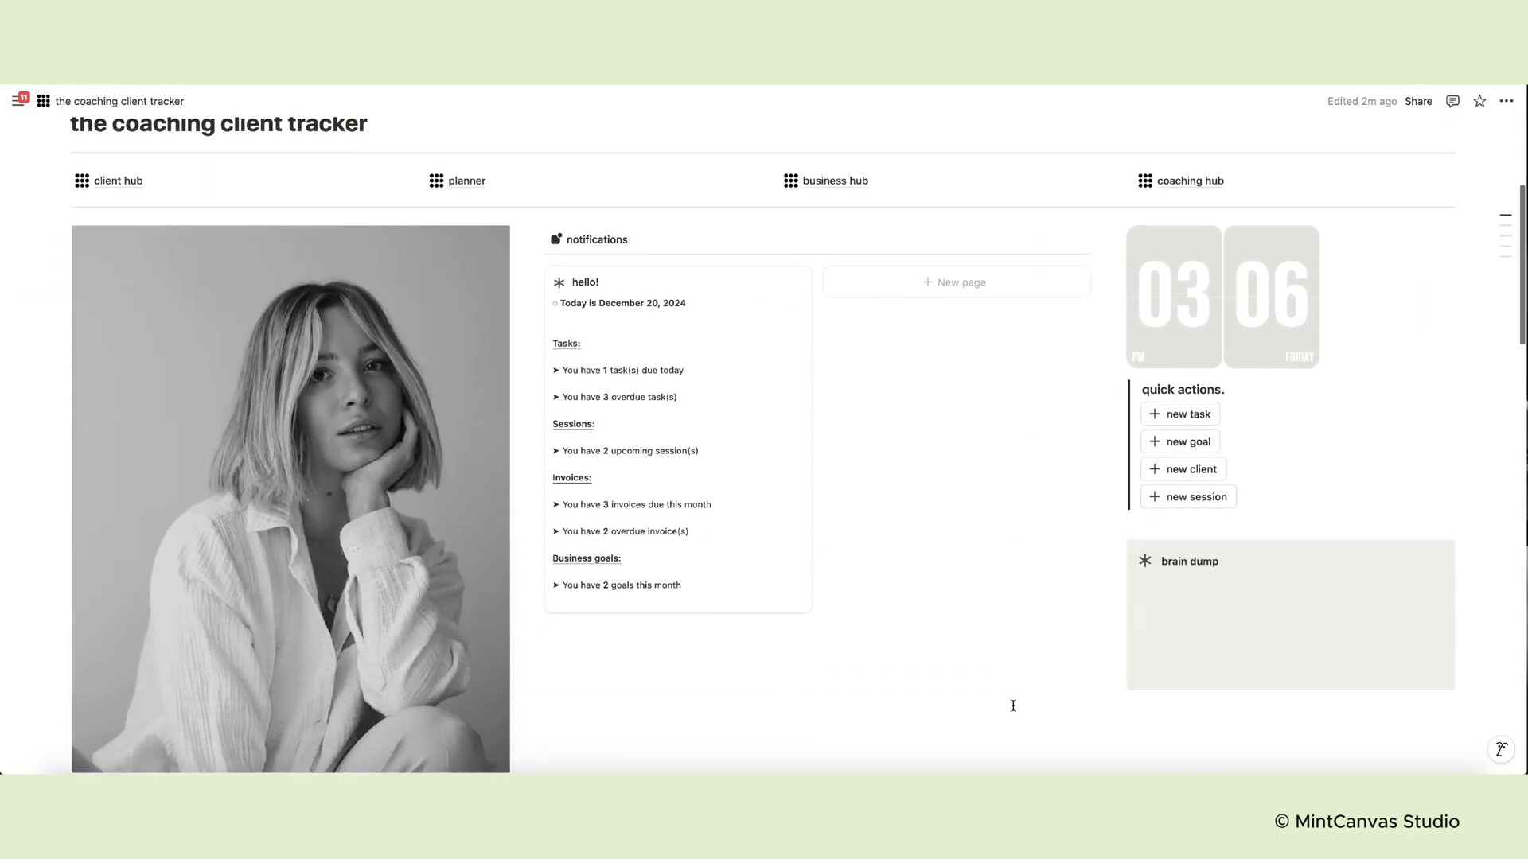
# Show the welcome photo's action menu, then place the cursor in the brain dump callout
pyautogui.scroll(-3)
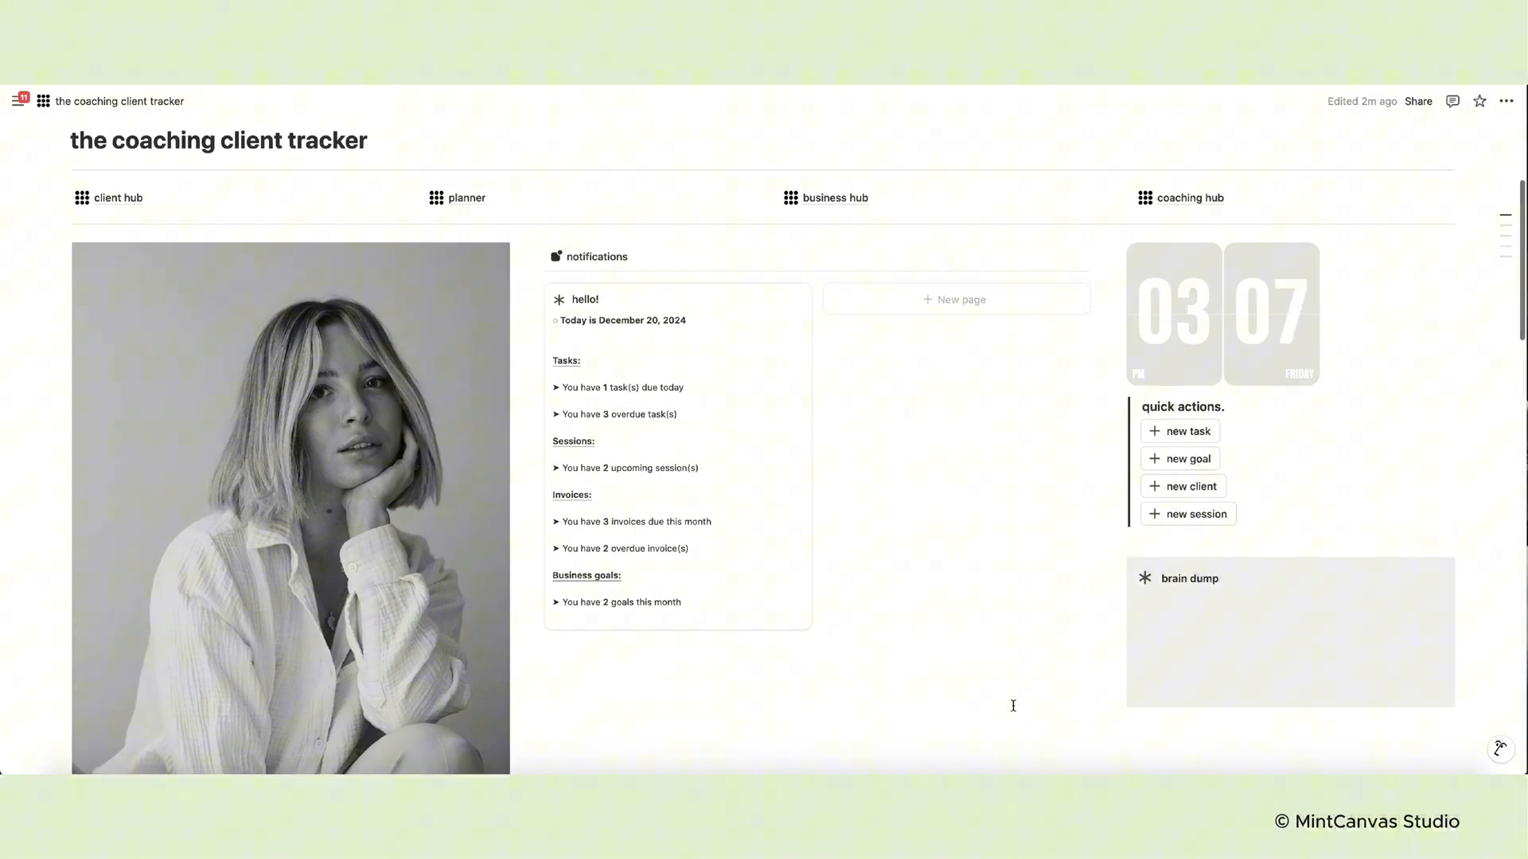
pyautogui.scroll(-3)
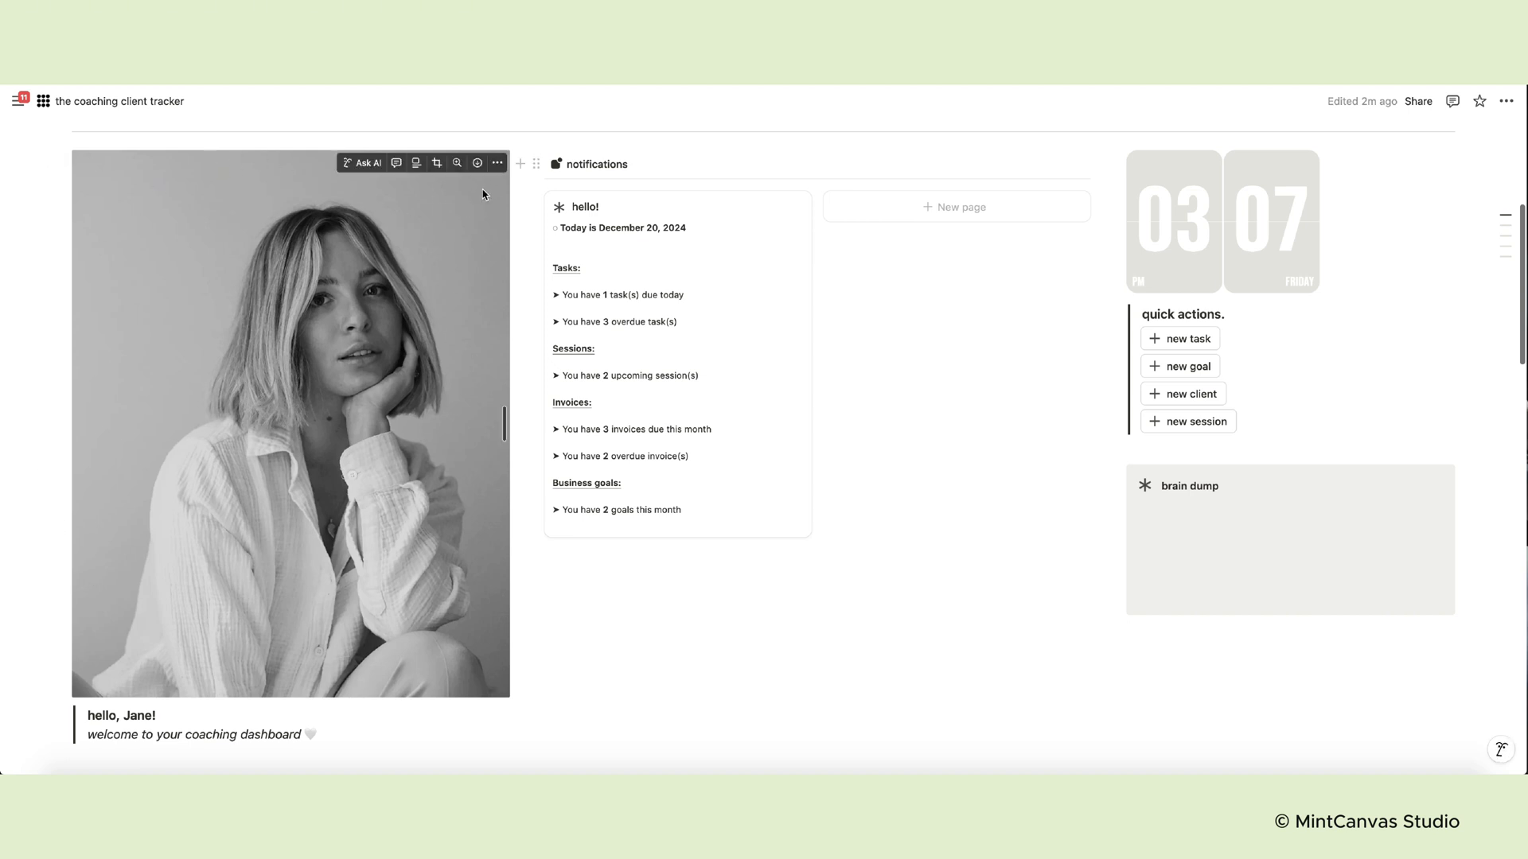
pyautogui.click(496, 163)
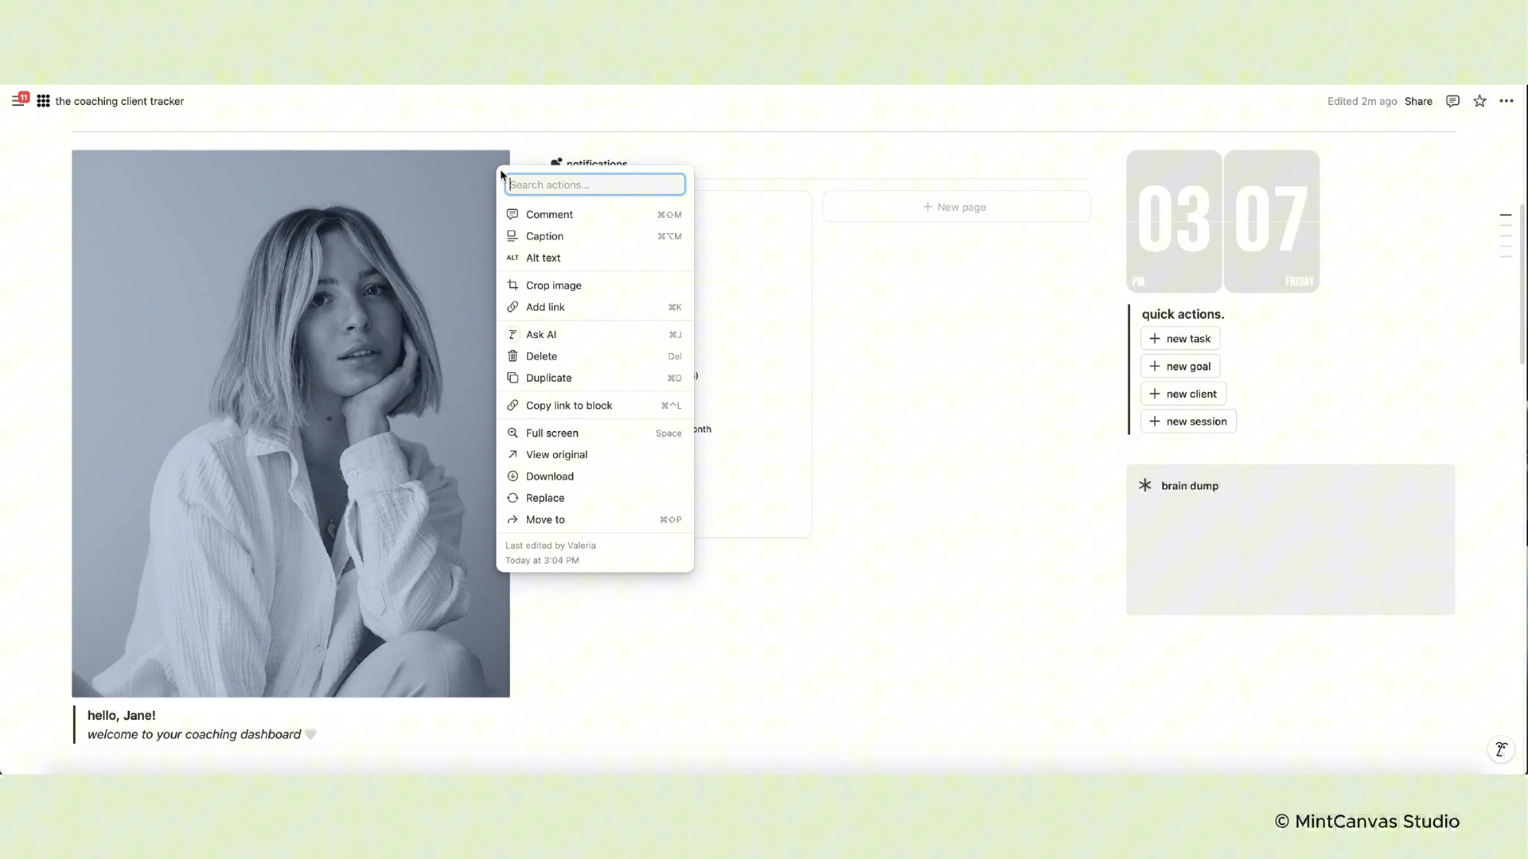
pyautogui.moveTo(580, 508)
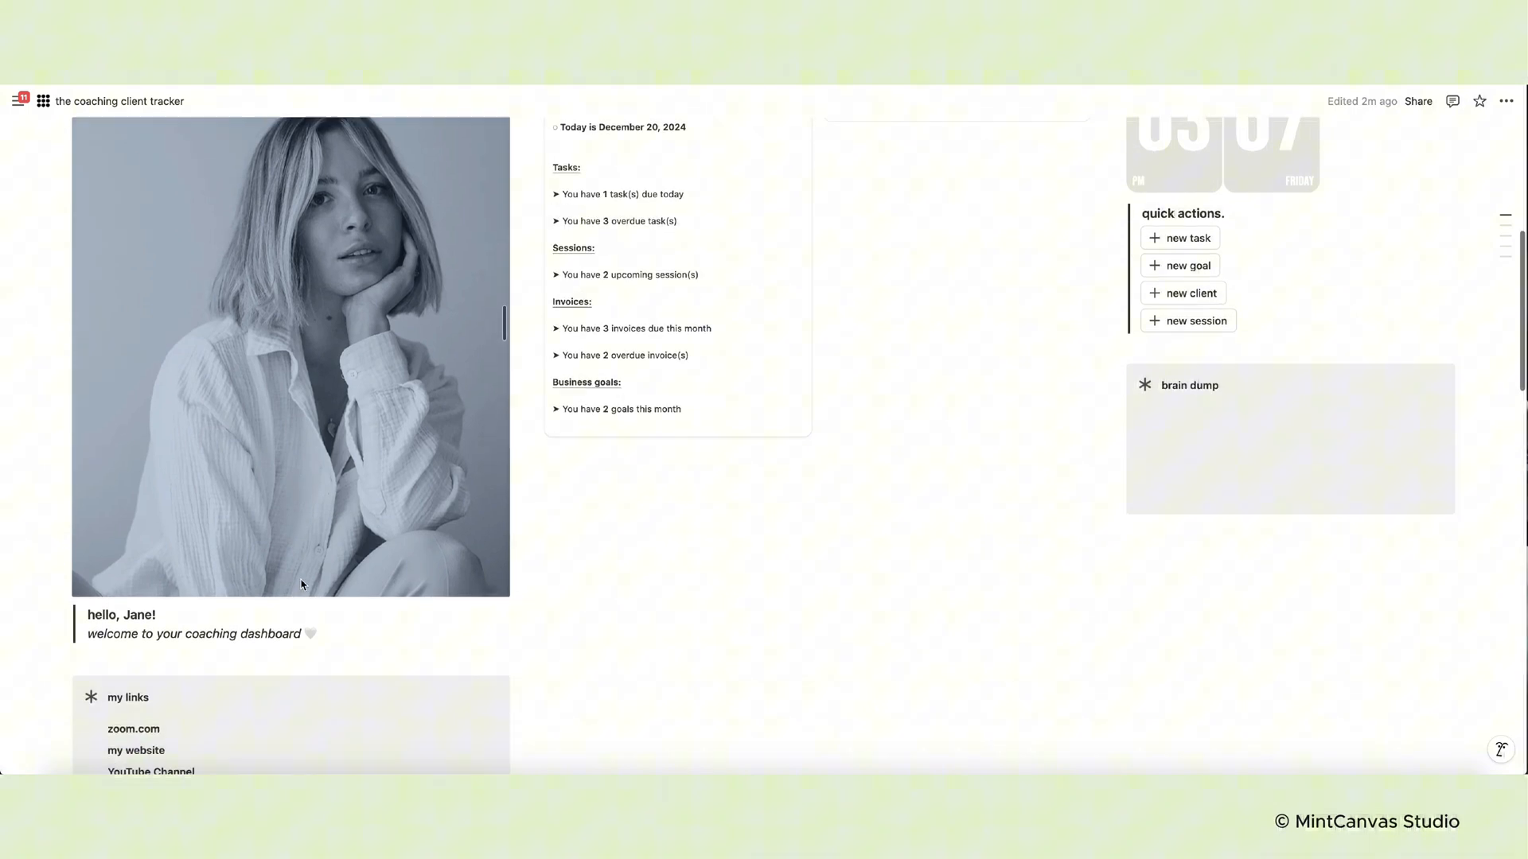
pyautogui.doubleClick(138, 507)
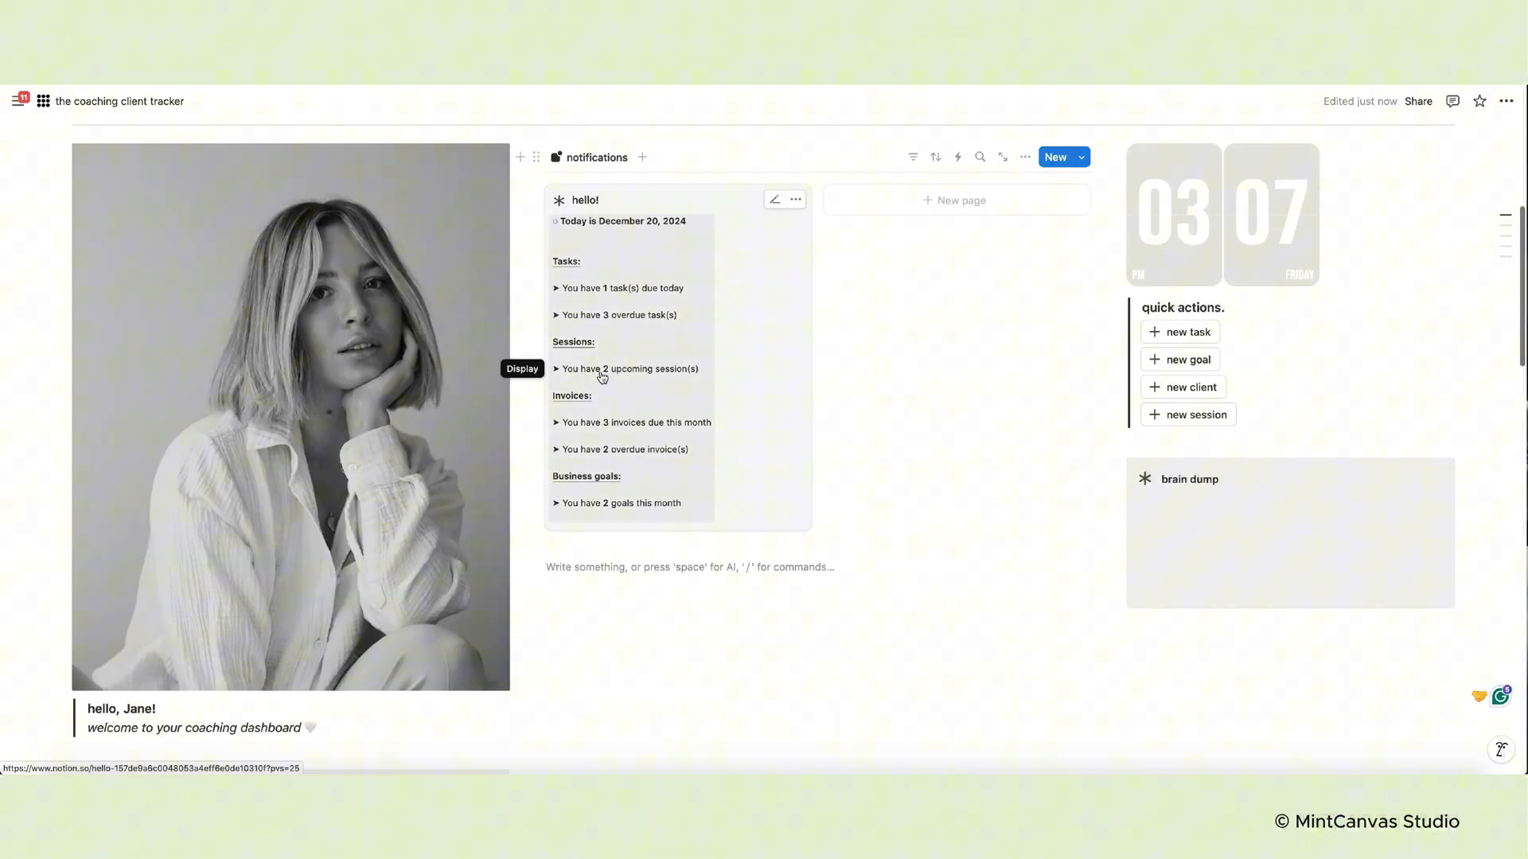
pyautogui.moveTo(672, 512)
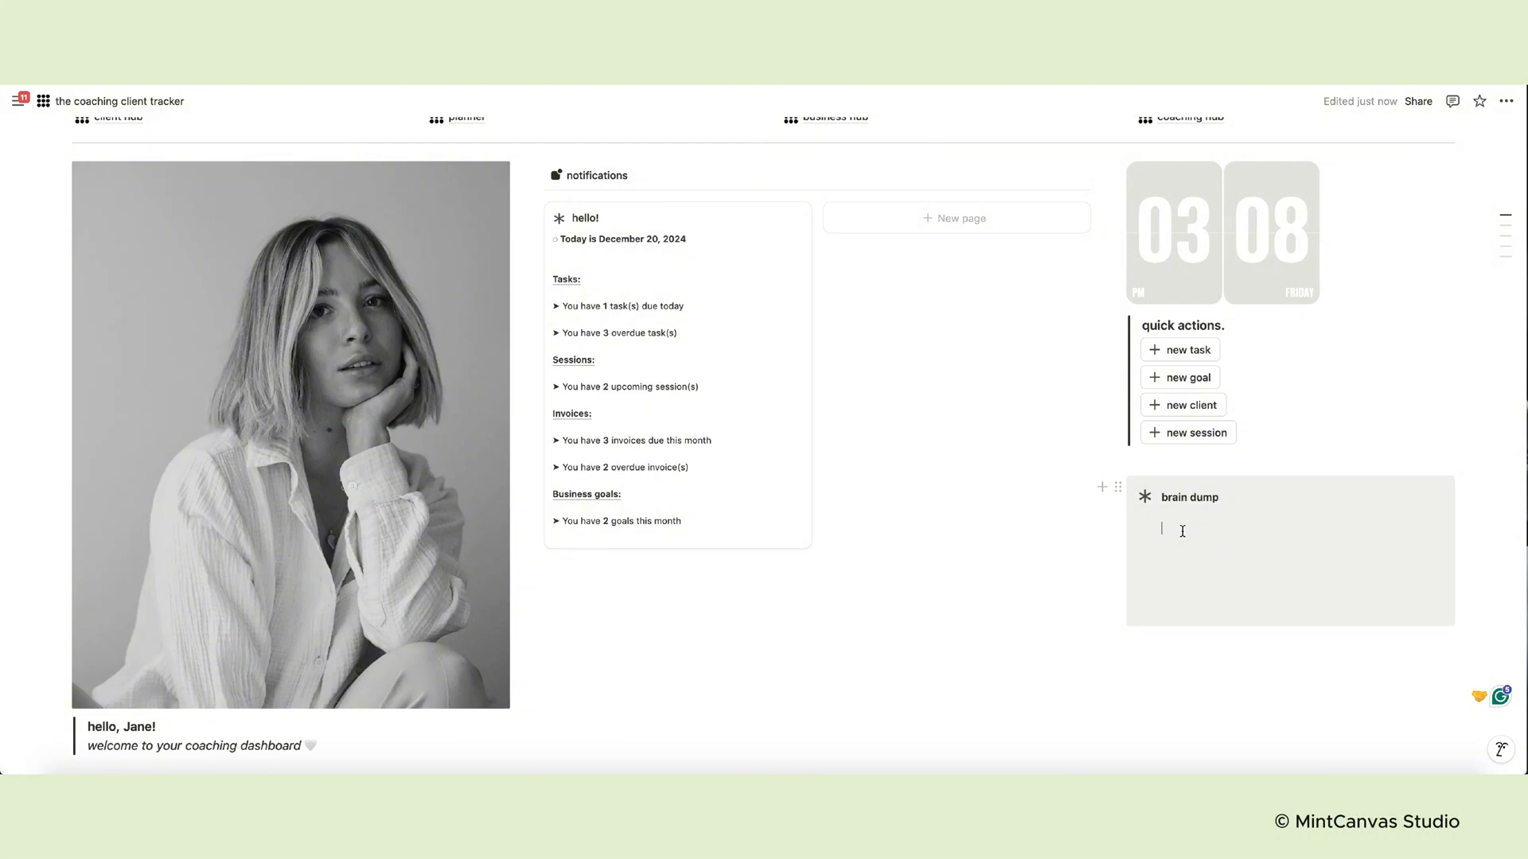
# Write 'your notes' in brain dump, select the zoom.com link, and open the planner page
pyautogui.write('your notes')
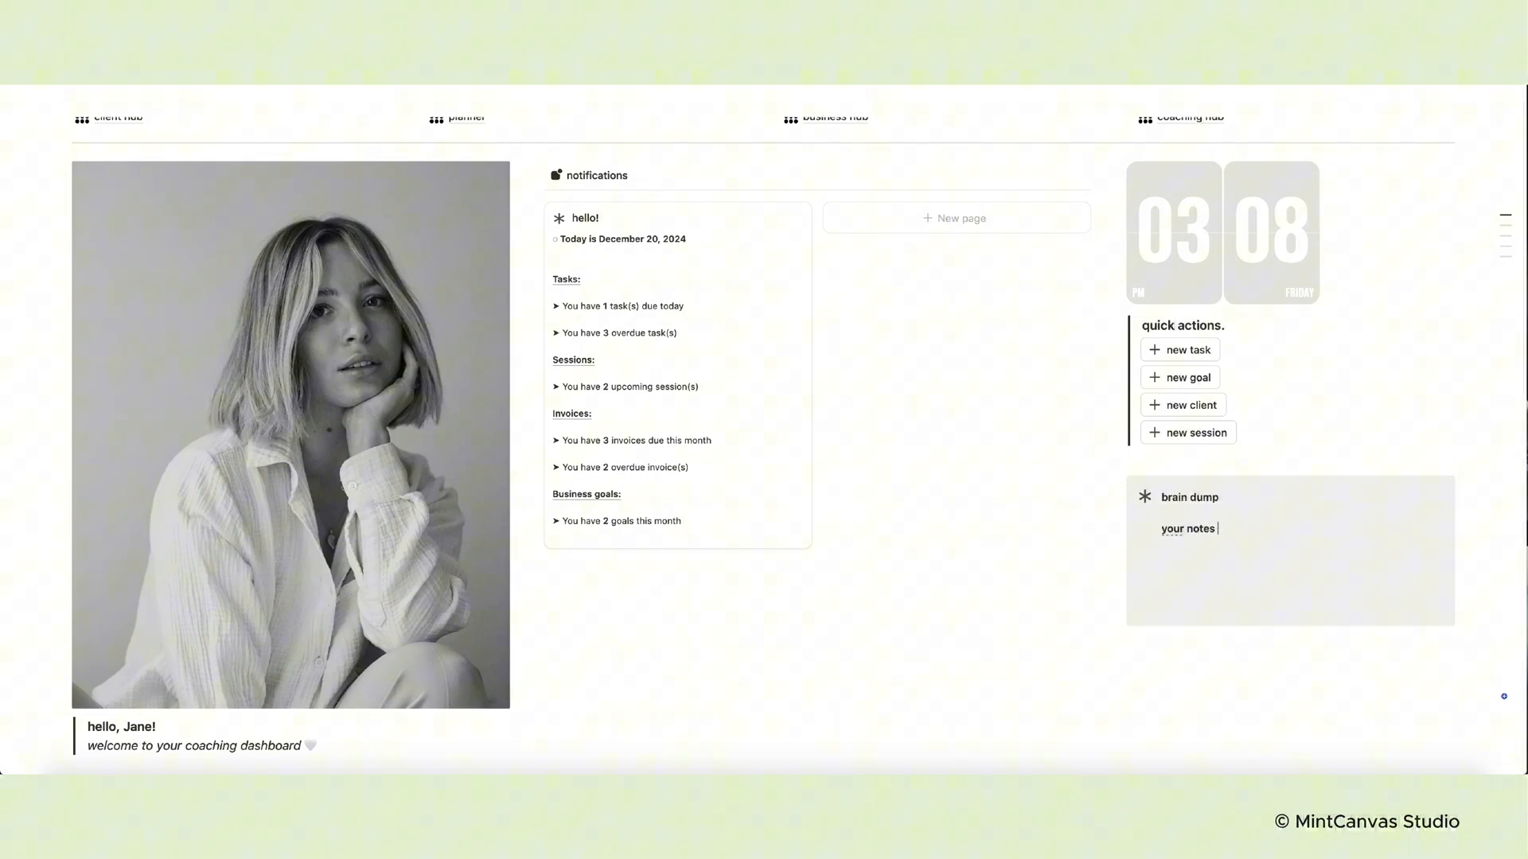
pyautogui.scroll(-3)
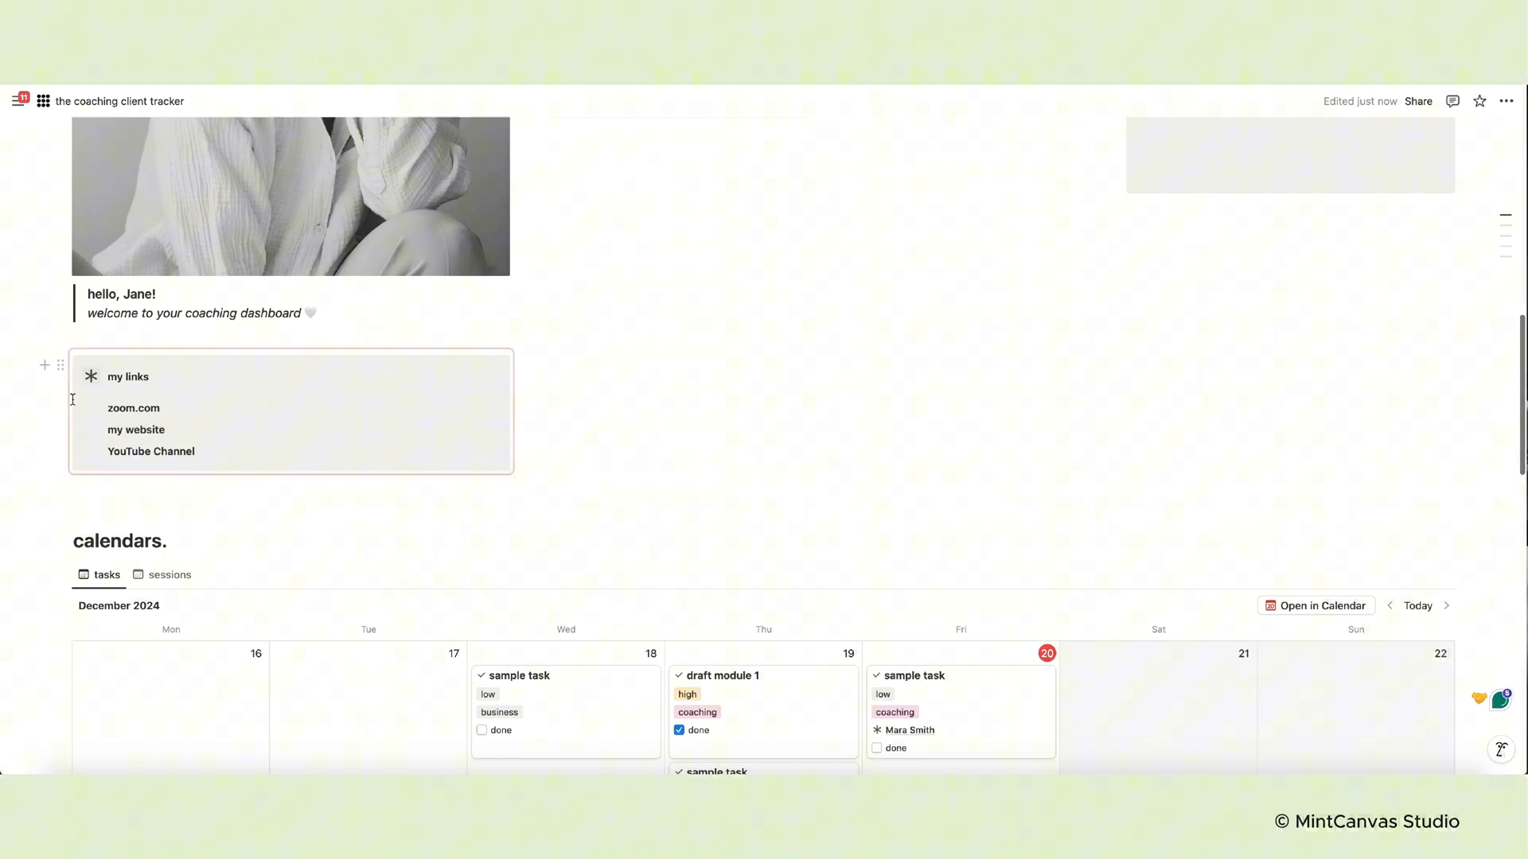
pyautogui.doubleClick(134, 409)
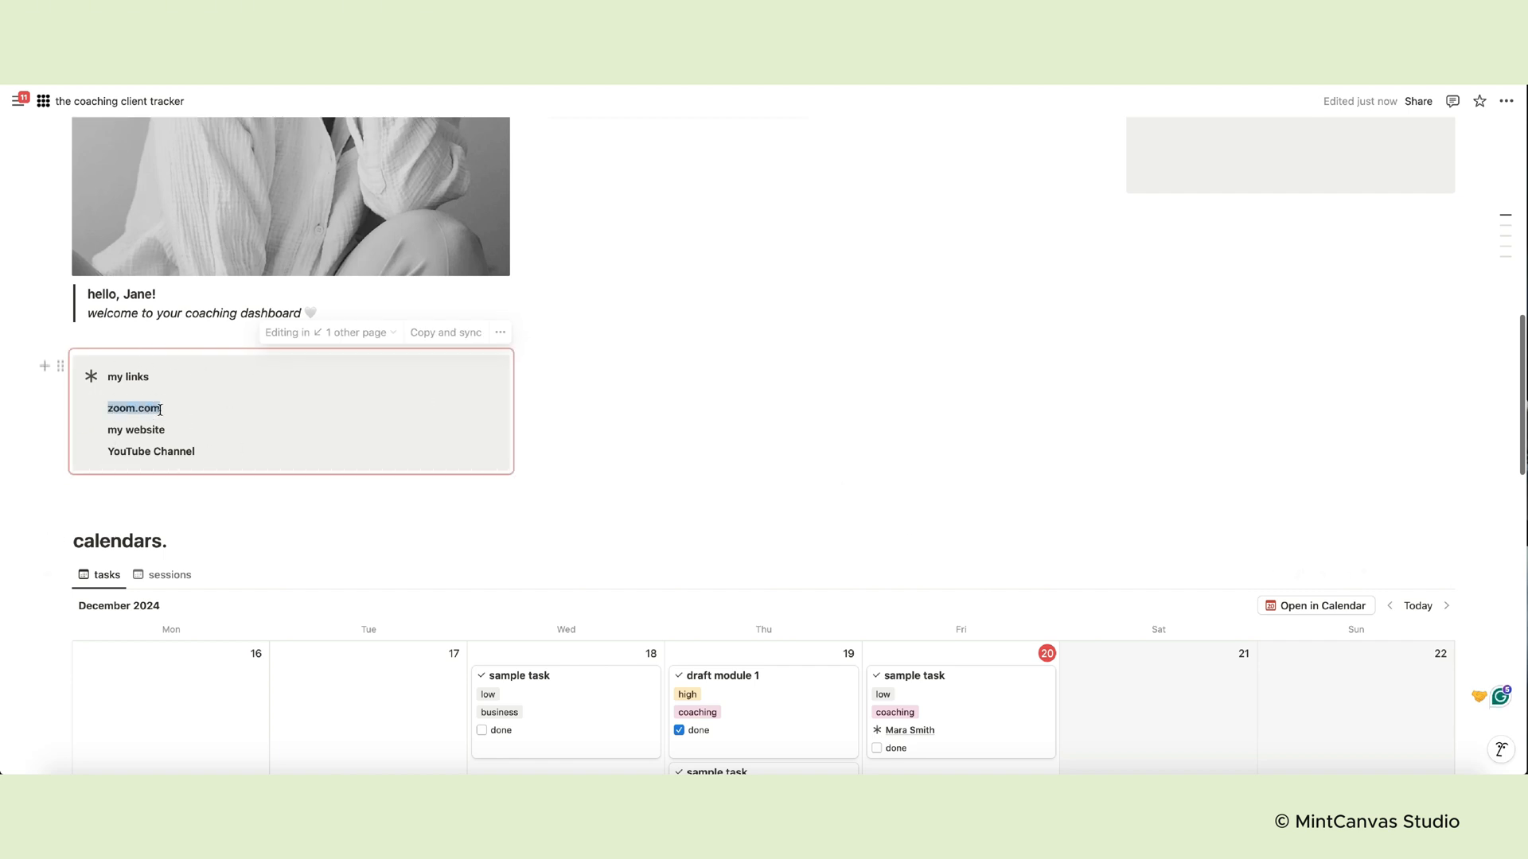
pyautogui.click(490, 379)
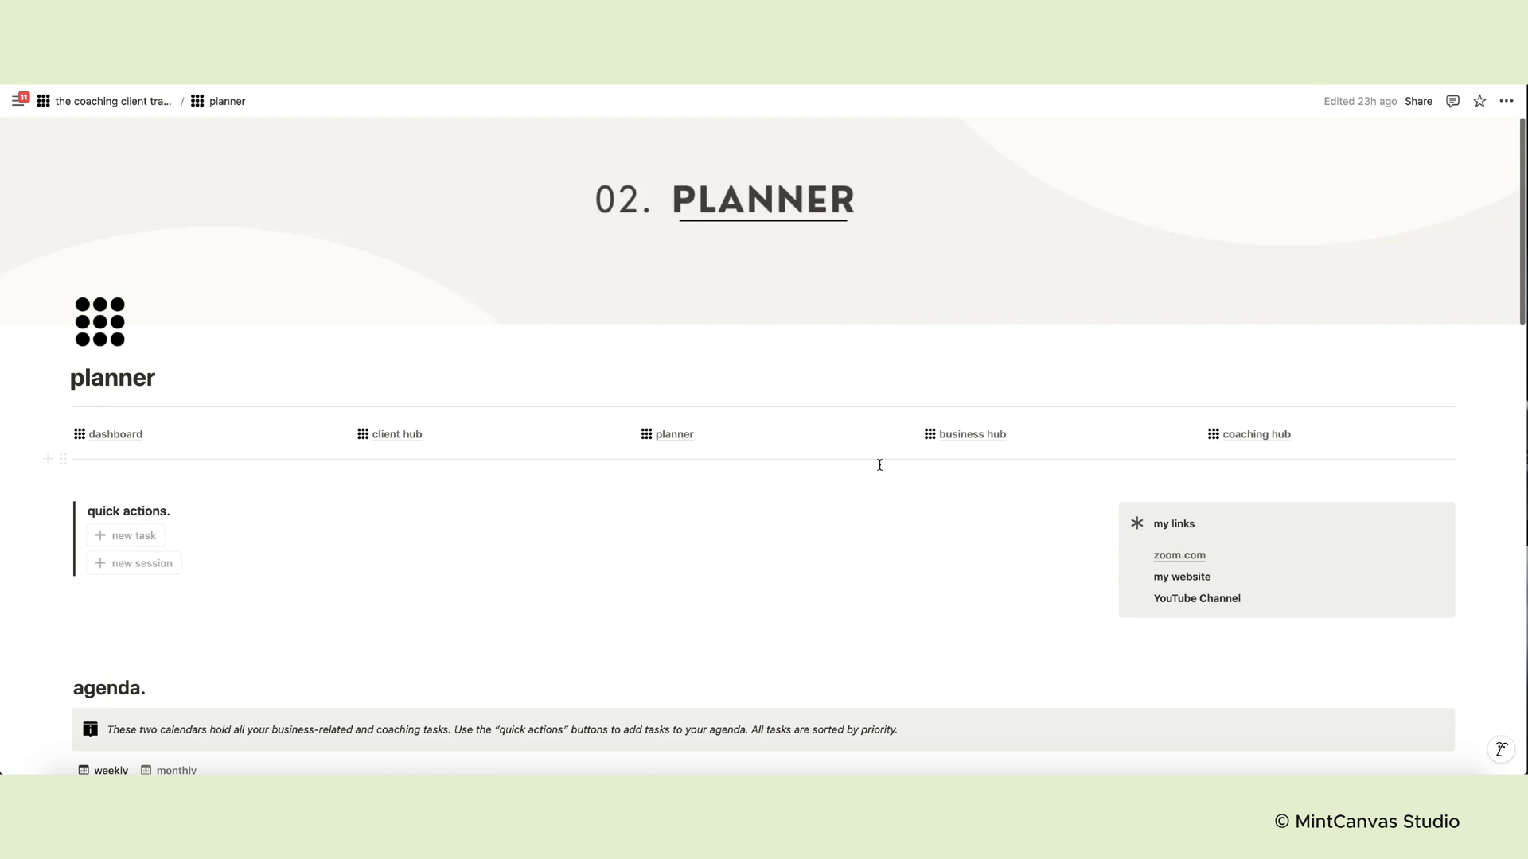
pyautogui.moveTo(1173, 559)
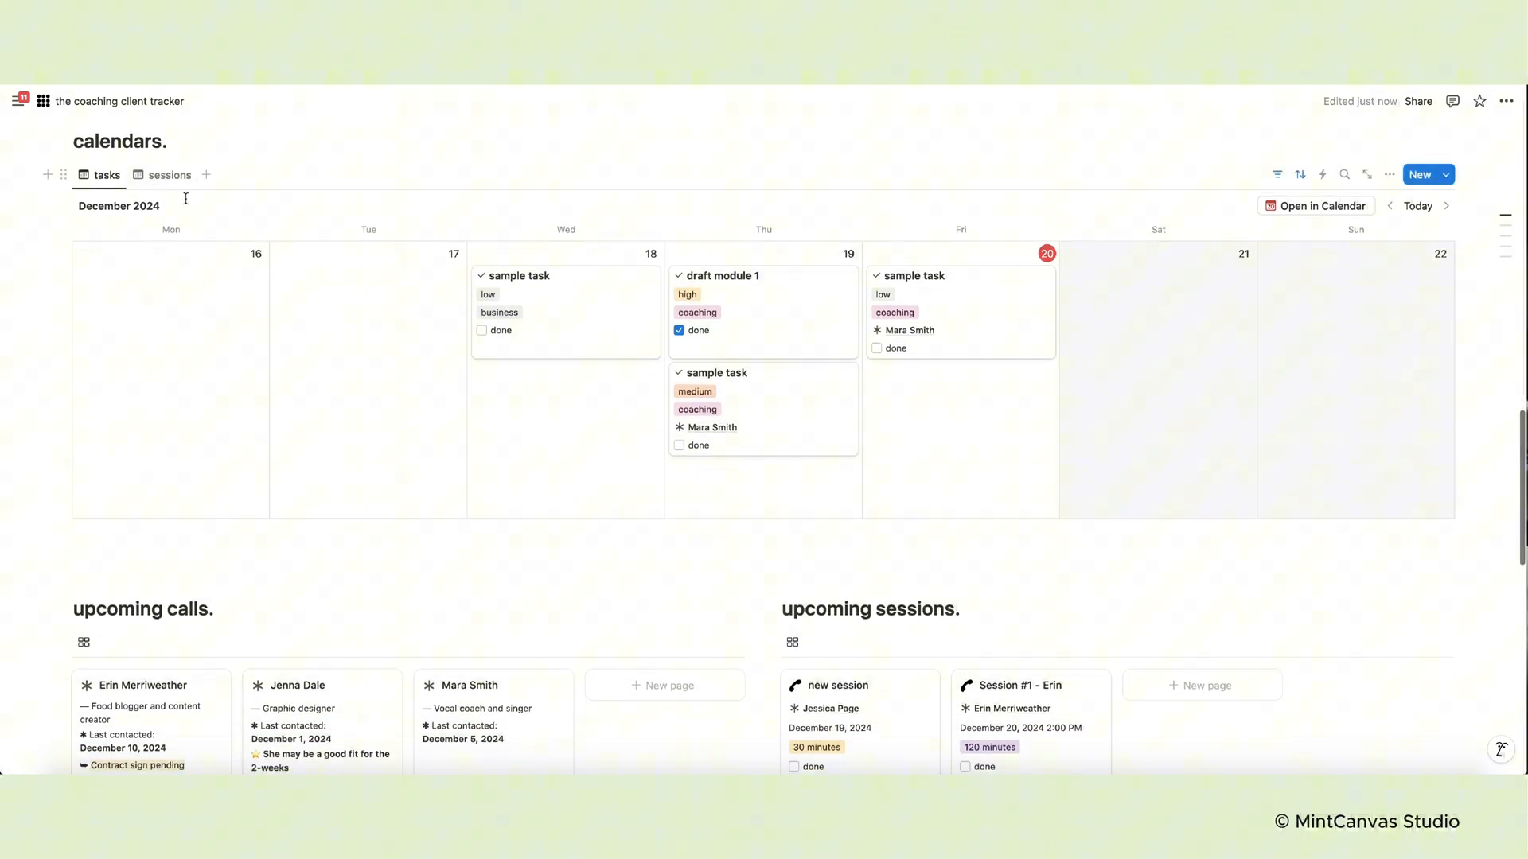
# Add a session on December 18 in the sessions calendar view
pyautogui.click(169, 175)
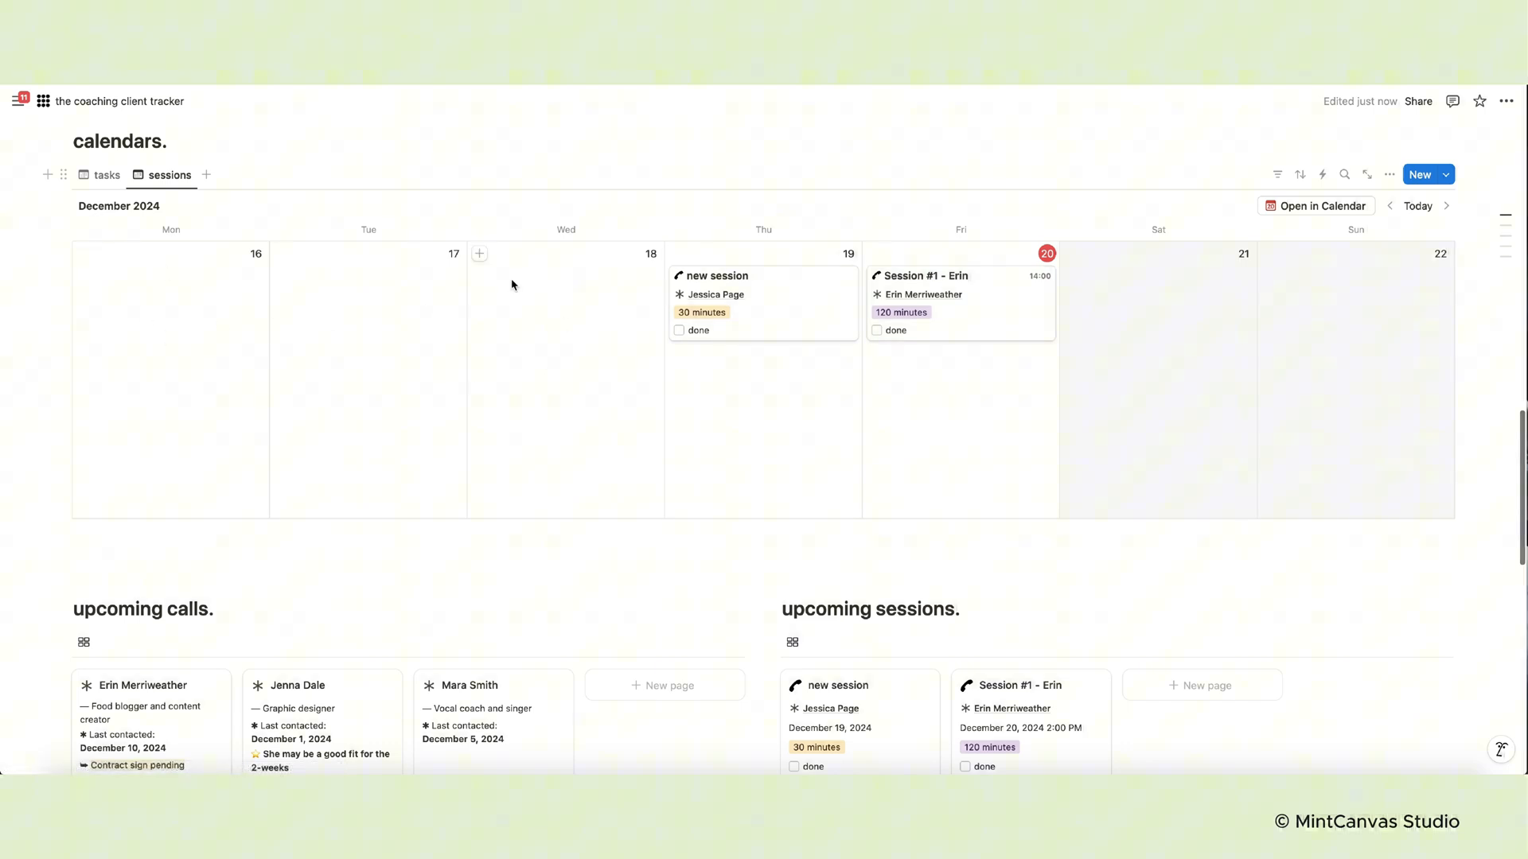
pyautogui.moveTo(479, 256)
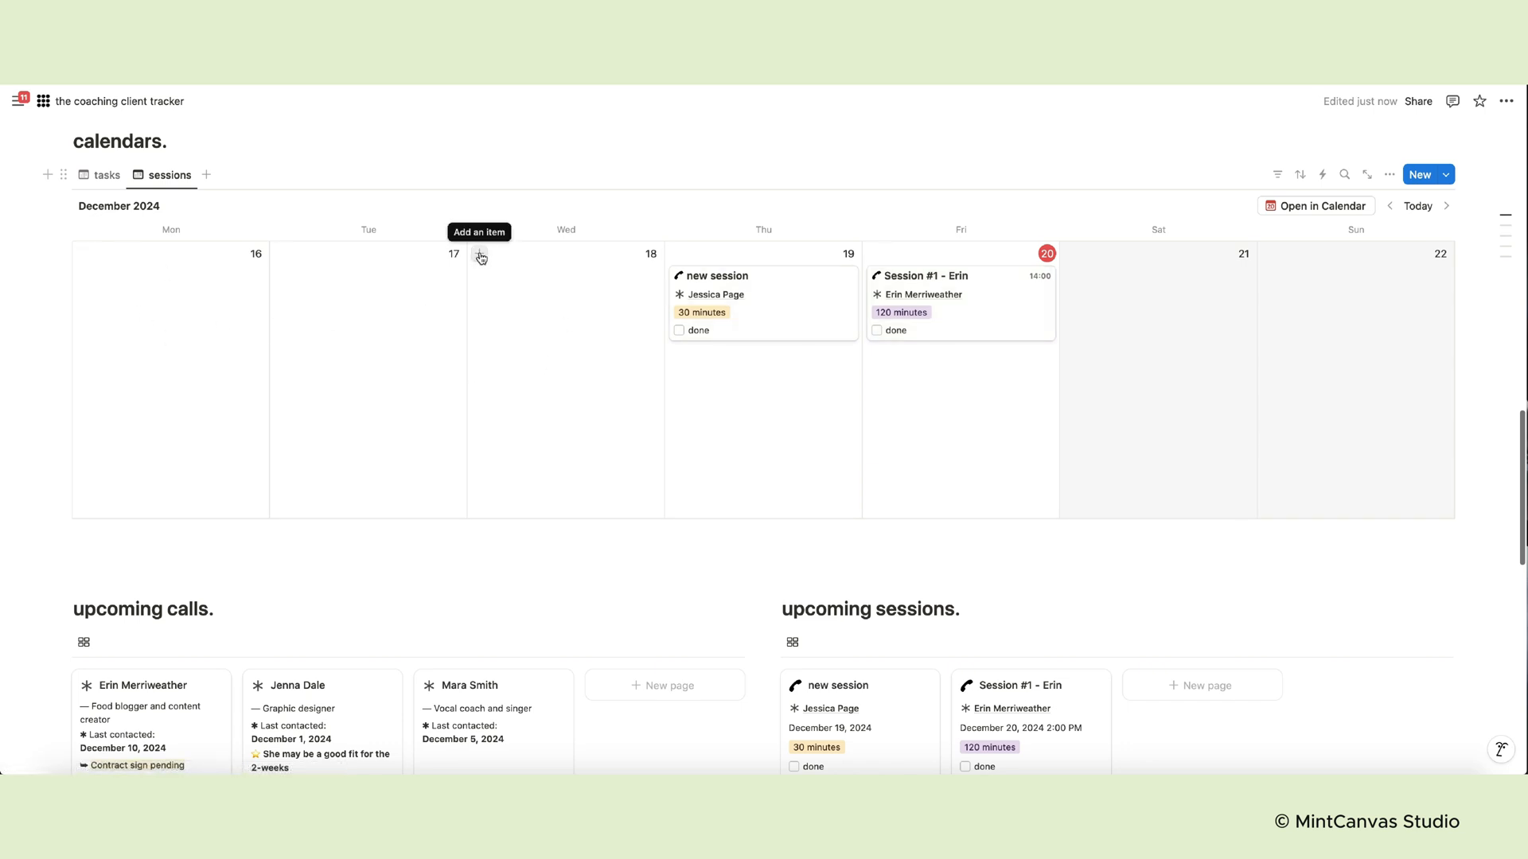
pyautogui.click(479, 256)
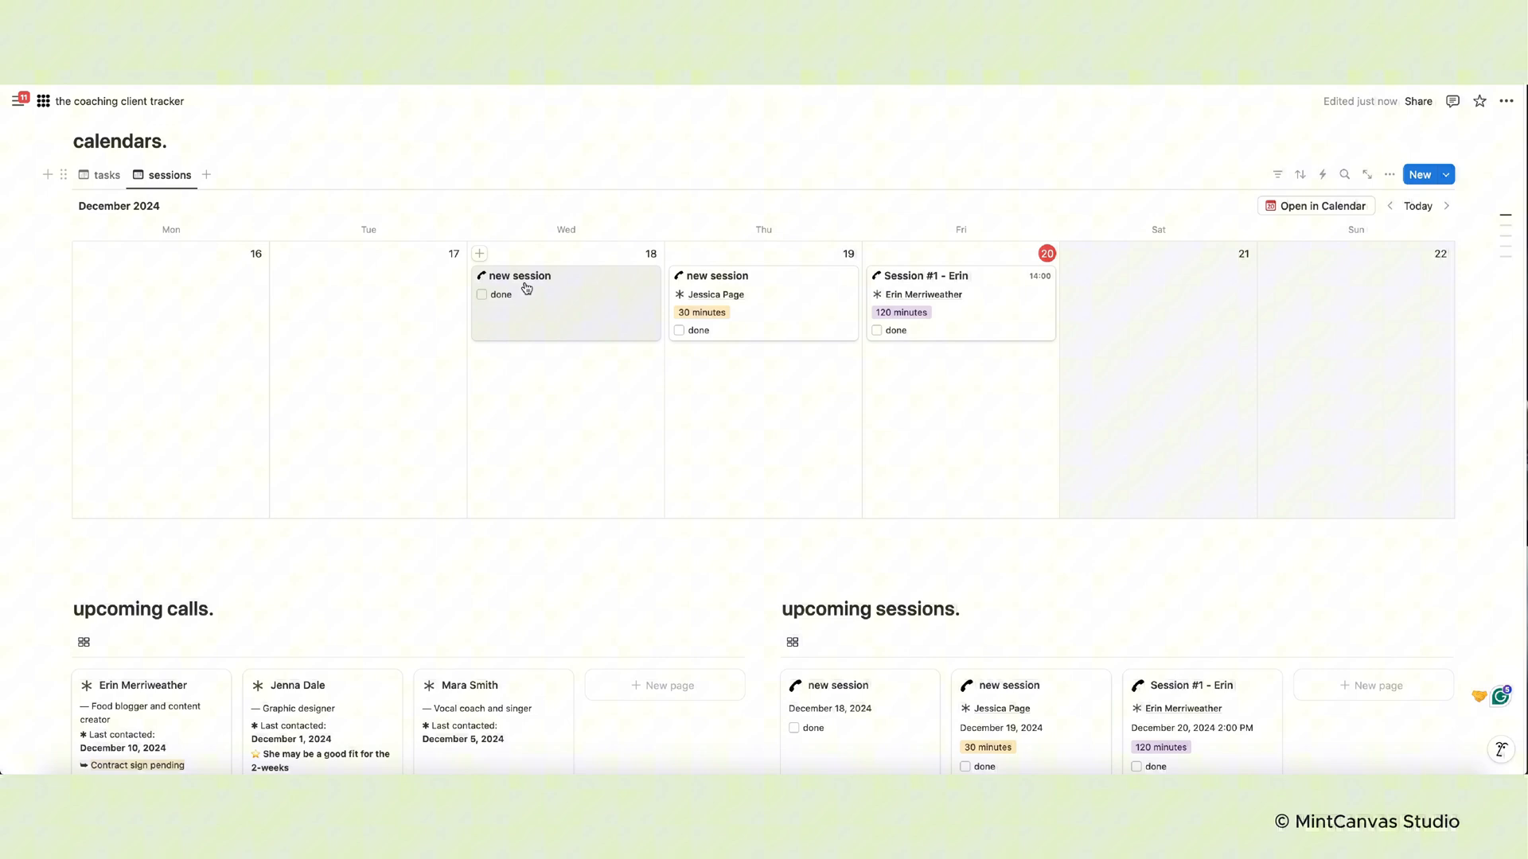
pyautogui.scroll(-3)
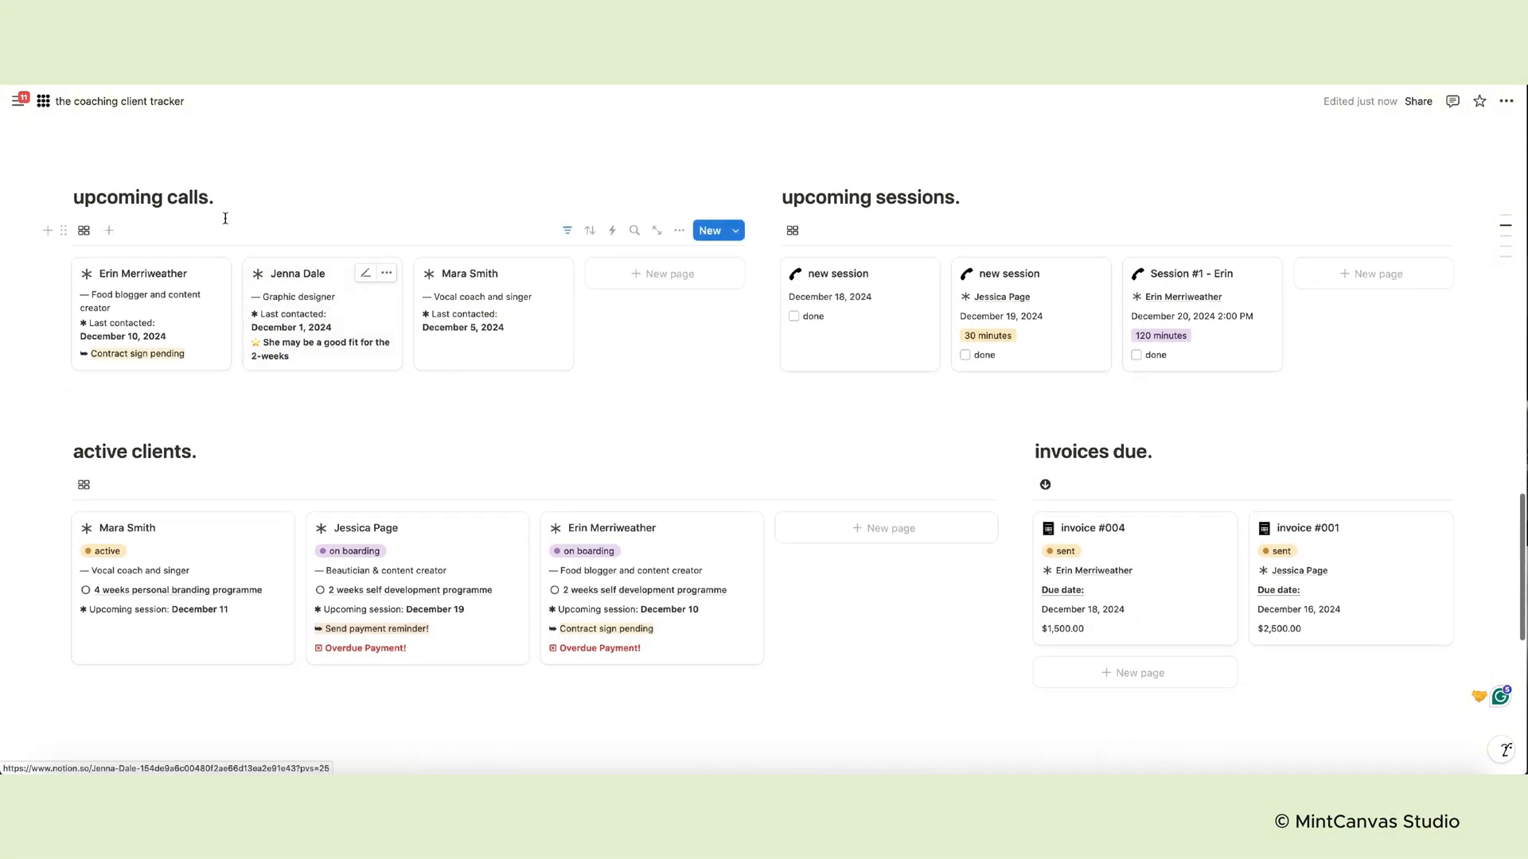
pyautogui.moveTo(161, 317)
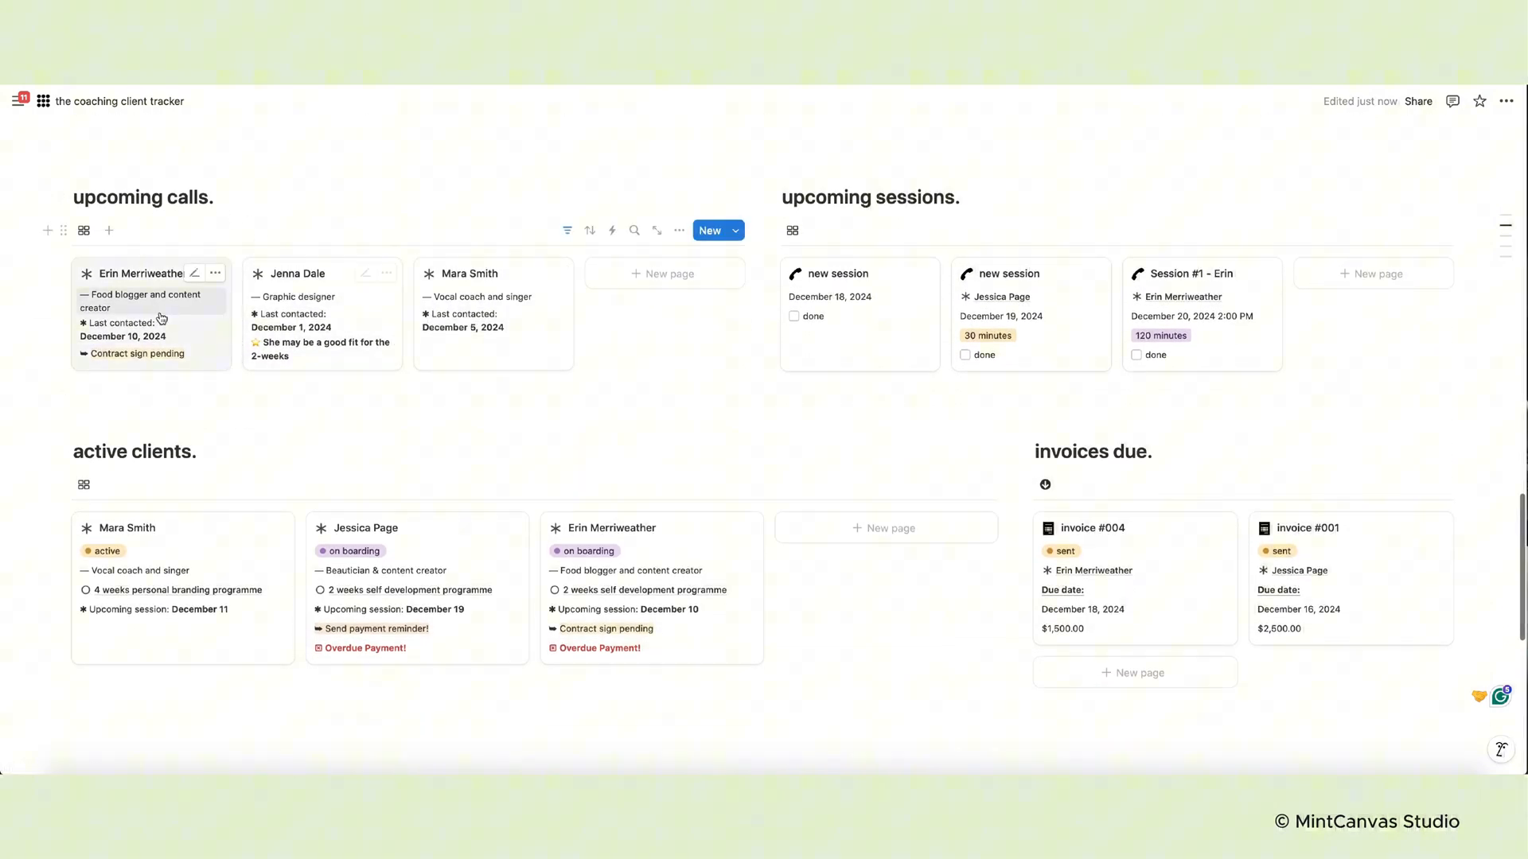
pyautogui.moveTo(159, 276)
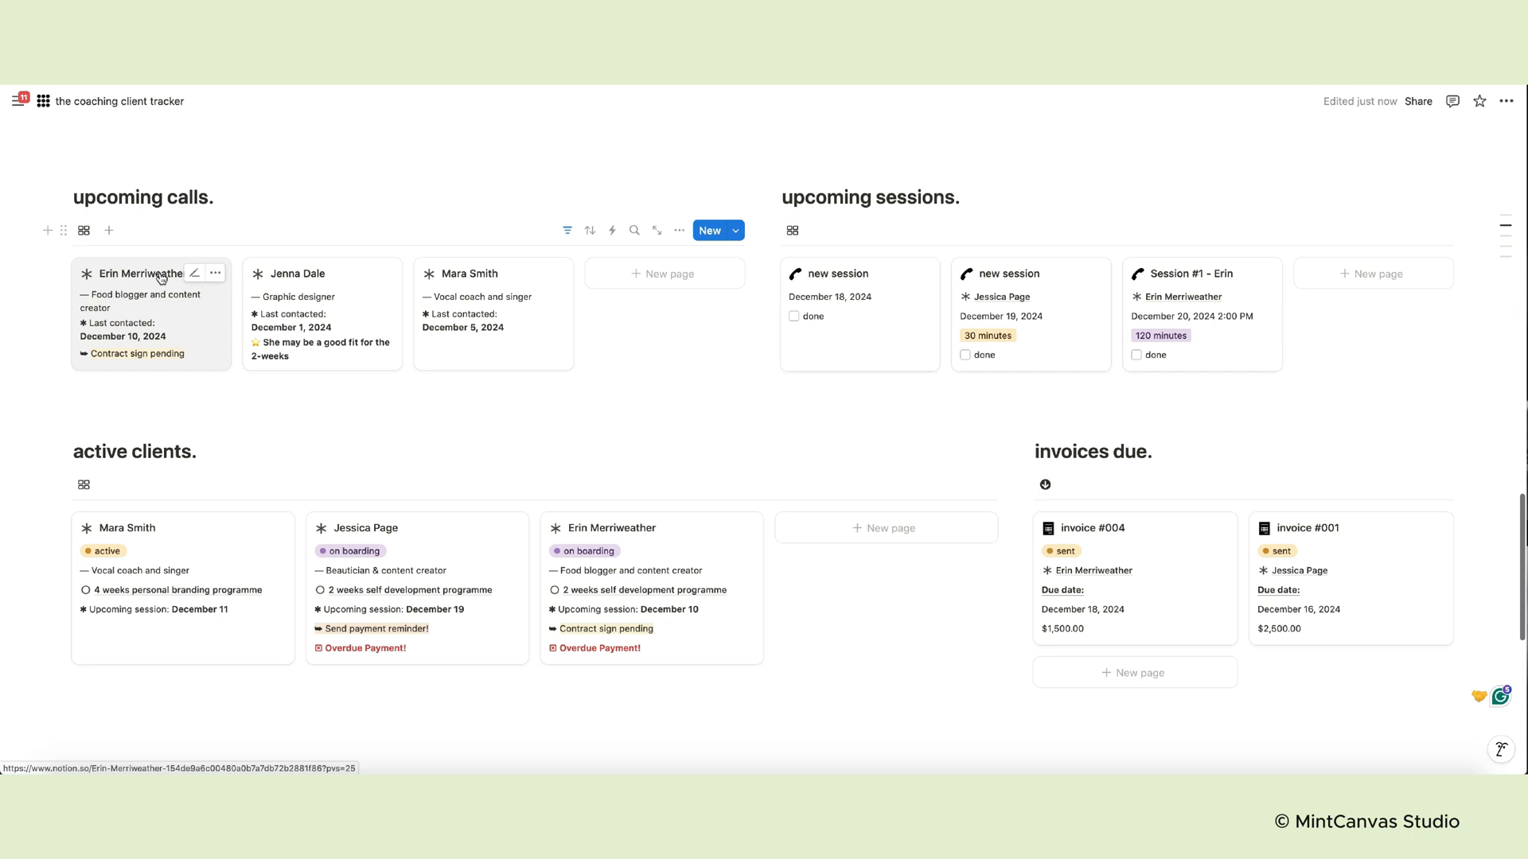
pyautogui.click(139, 273)
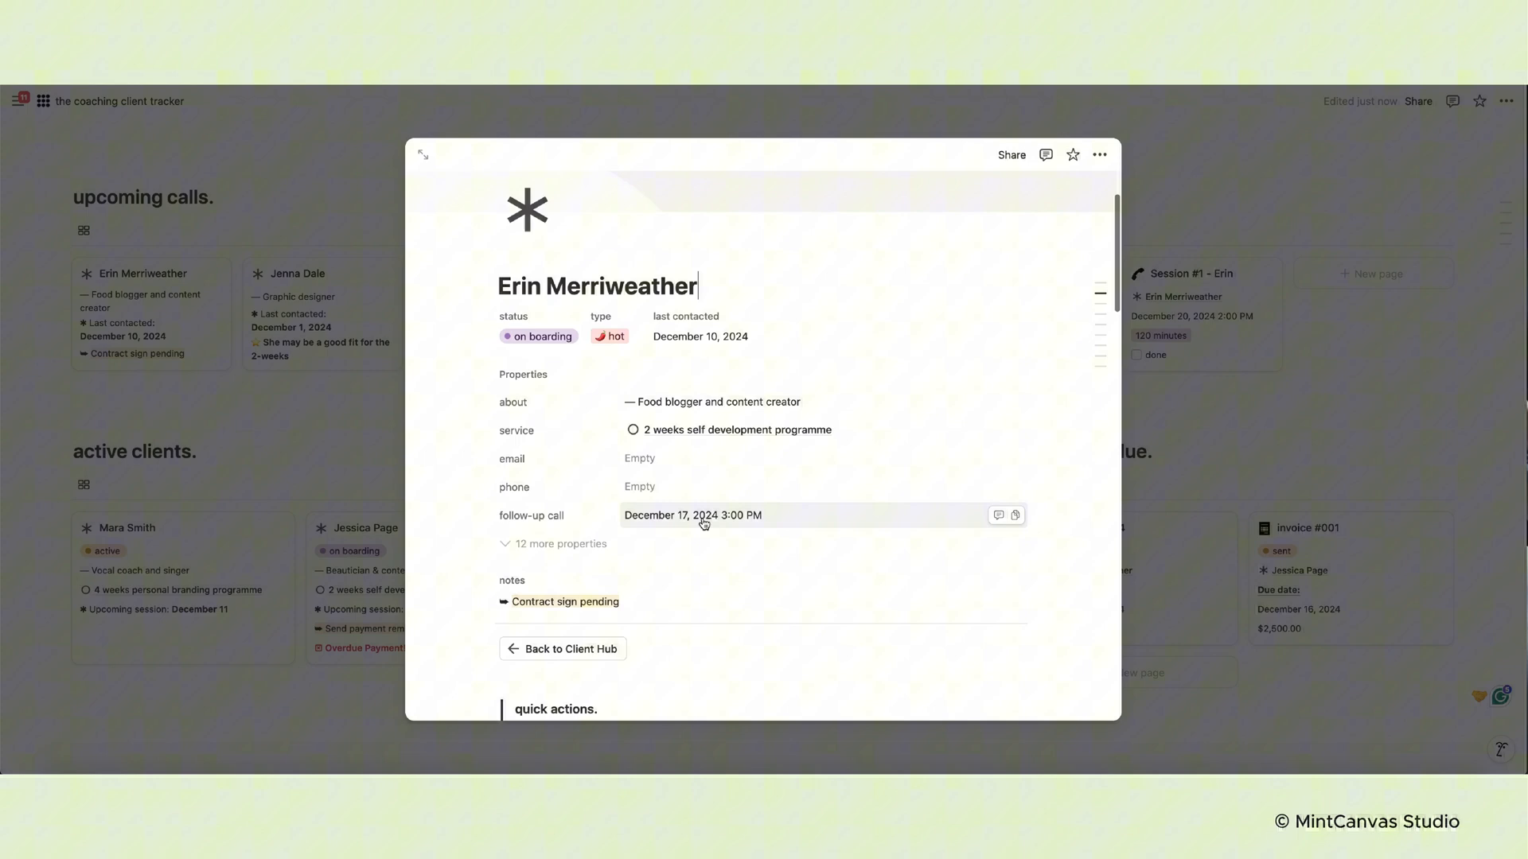
pyautogui.moveTo(138, 350)
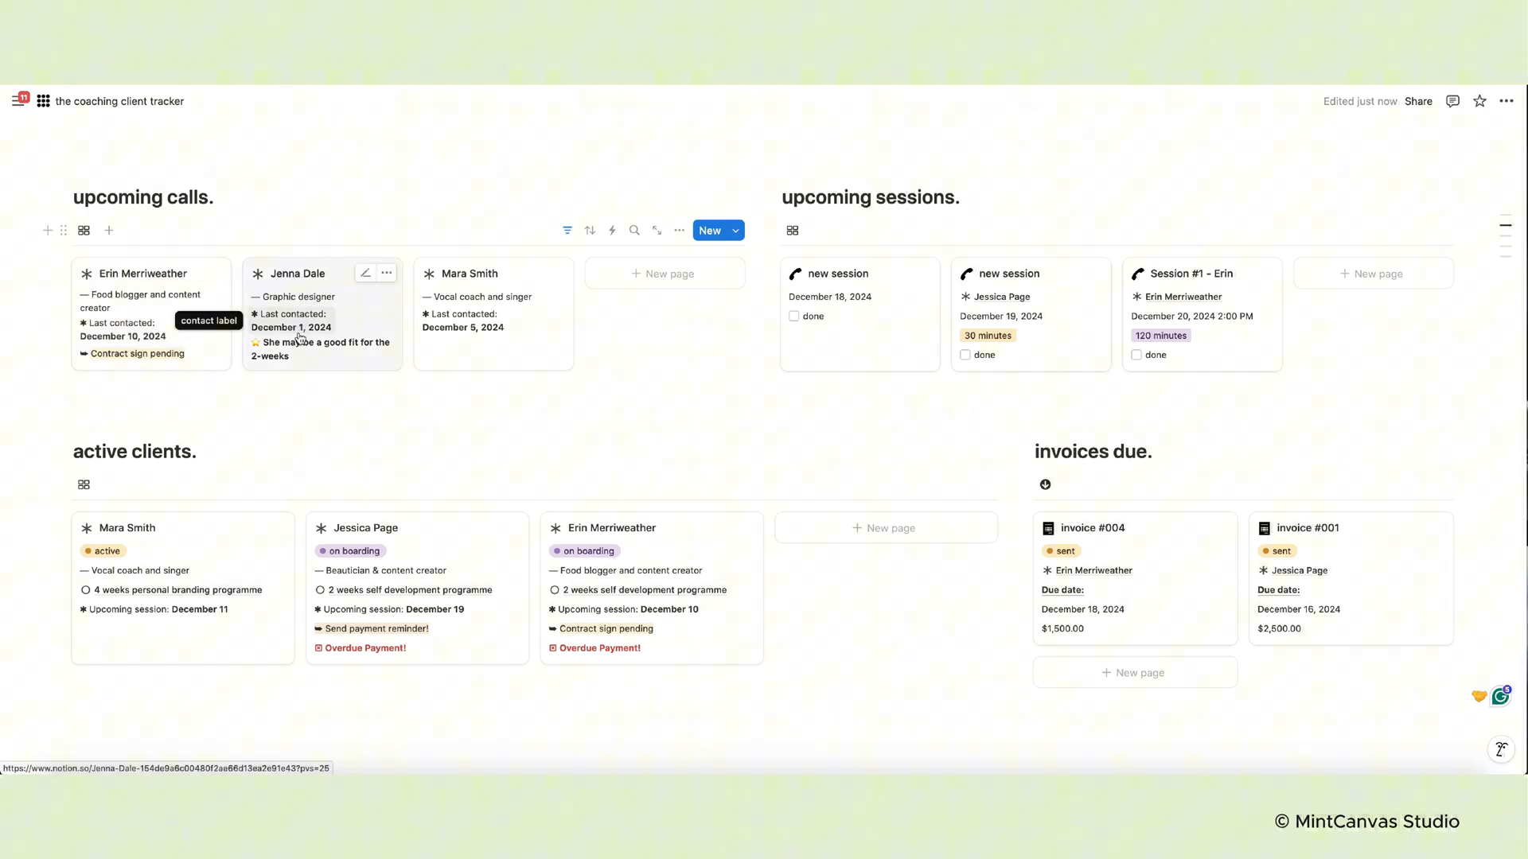
pyautogui.moveTo(273, 359)
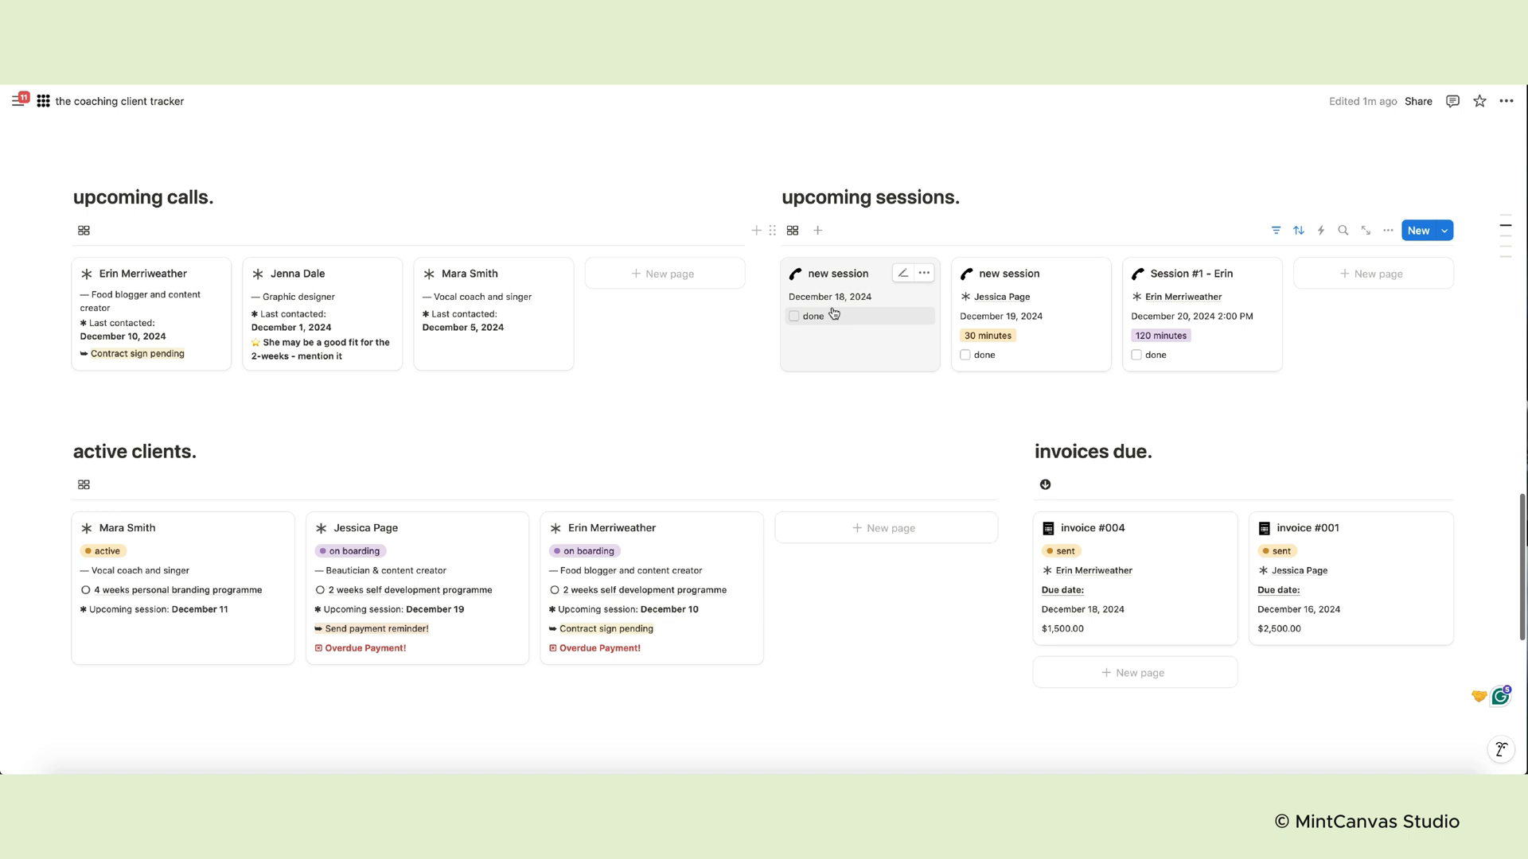
# Review active clients and invoices due, then jump back to the dashboard header
pyautogui.scroll(-3)
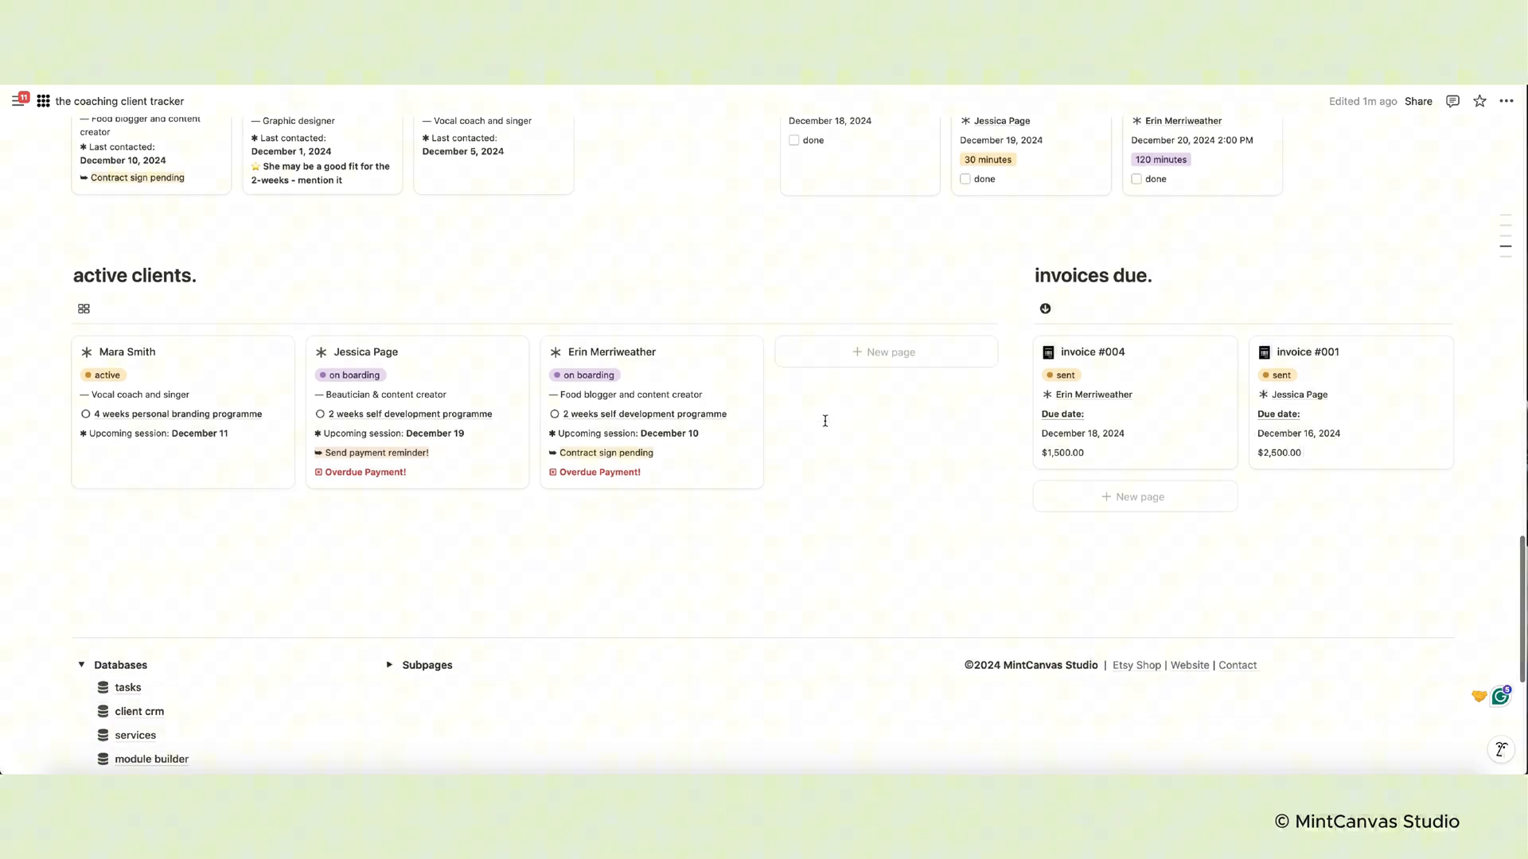
pyautogui.scroll(-3)
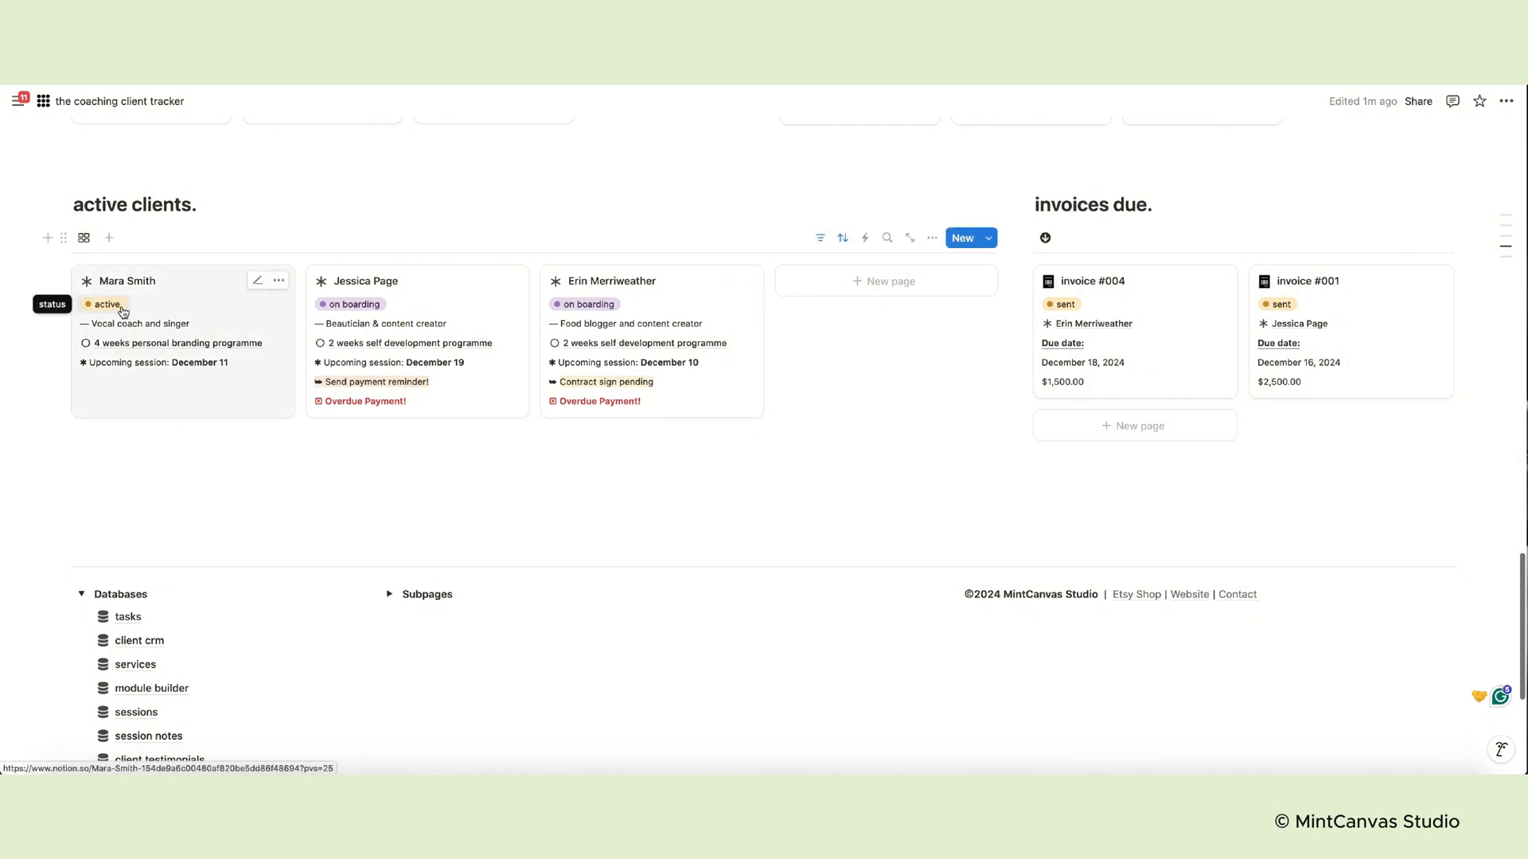
pyautogui.moveTo(186, 326)
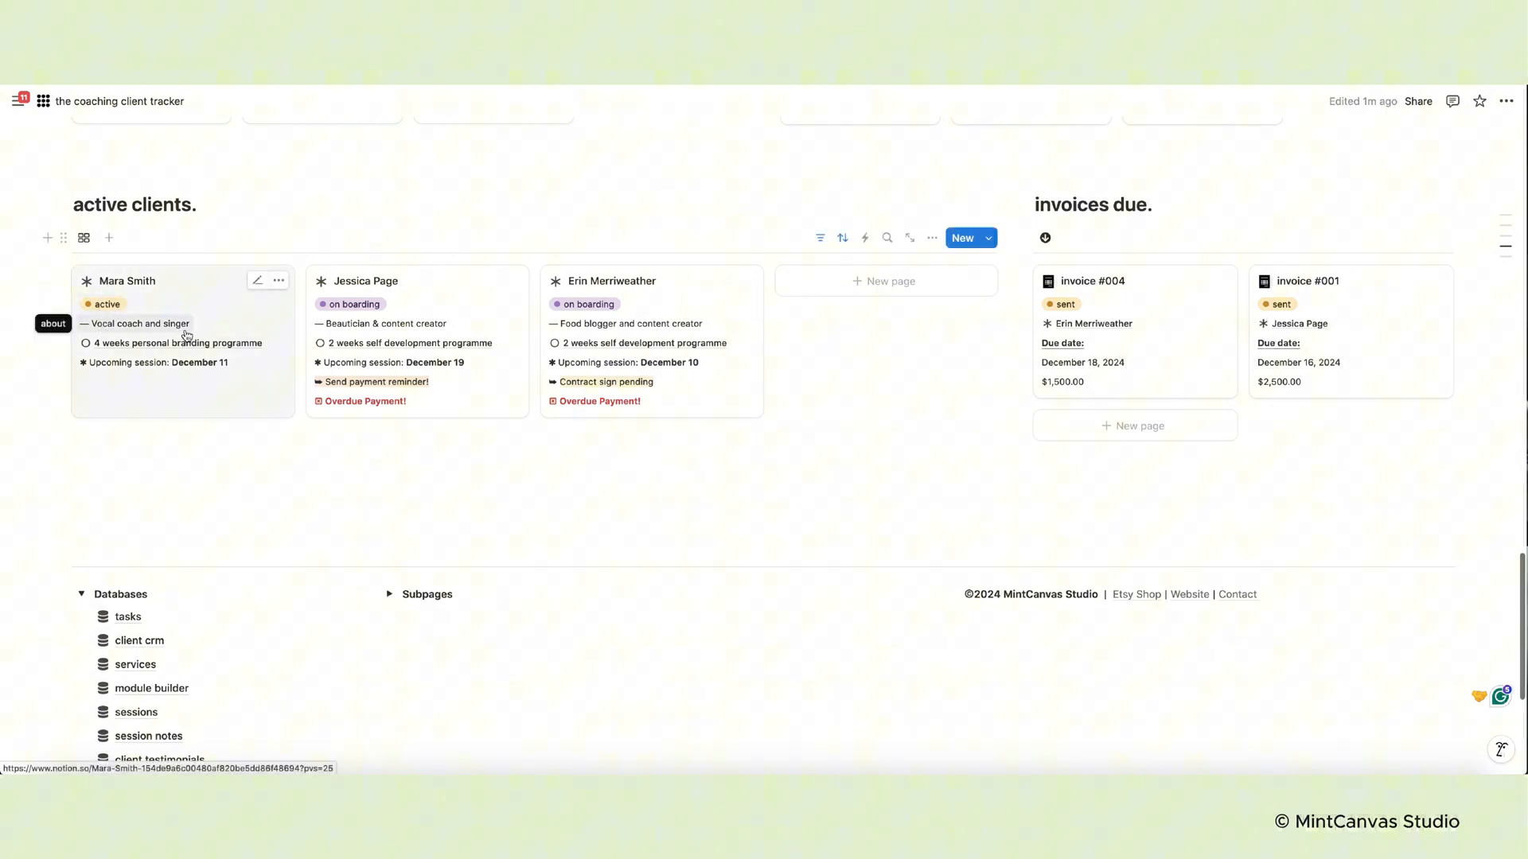
pyautogui.moveTo(200, 348)
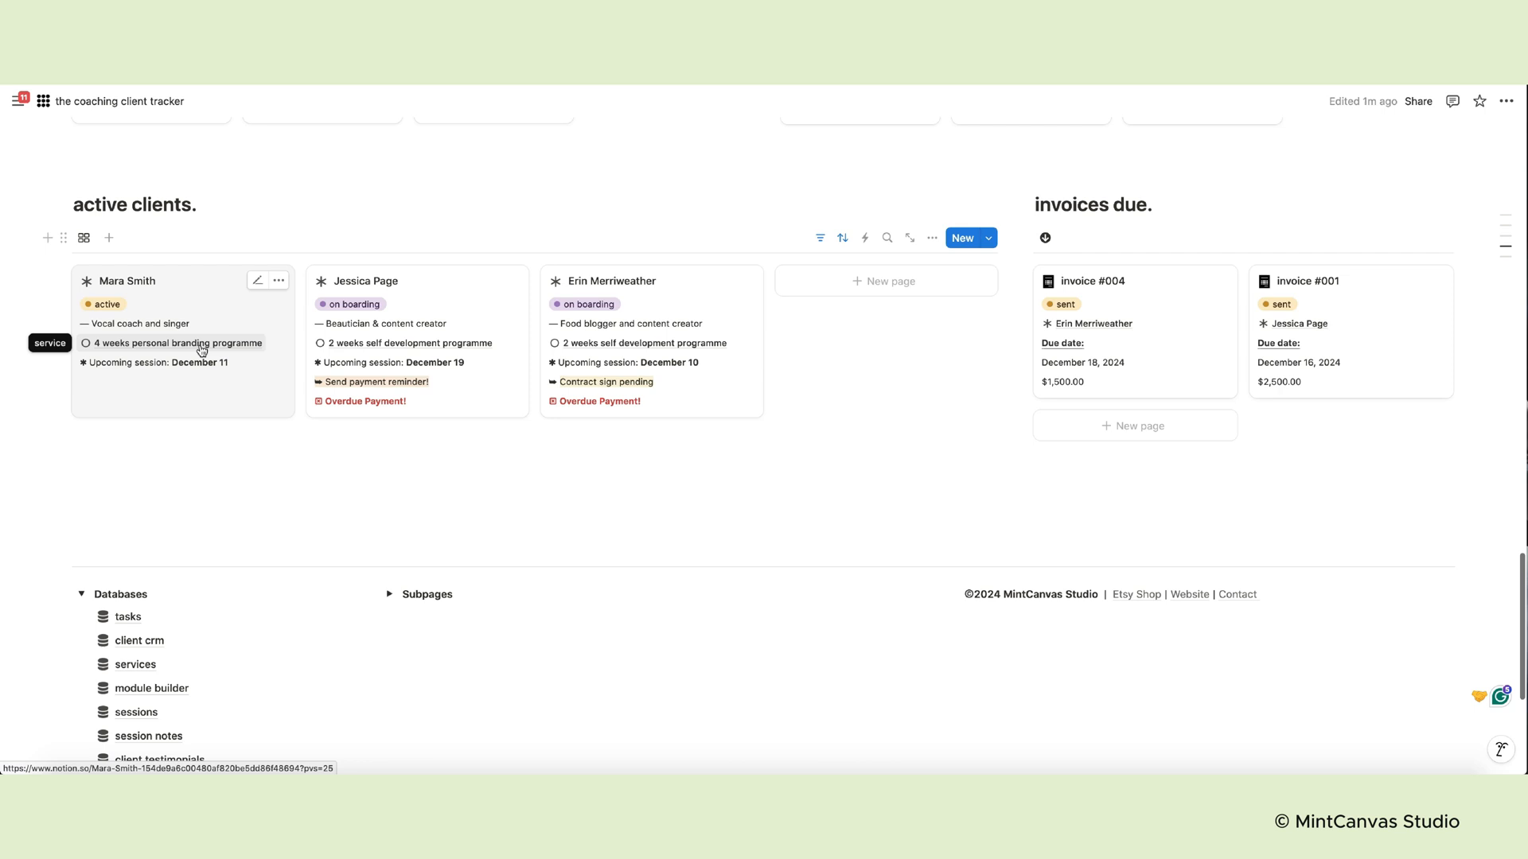
pyautogui.moveTo(124, 369)
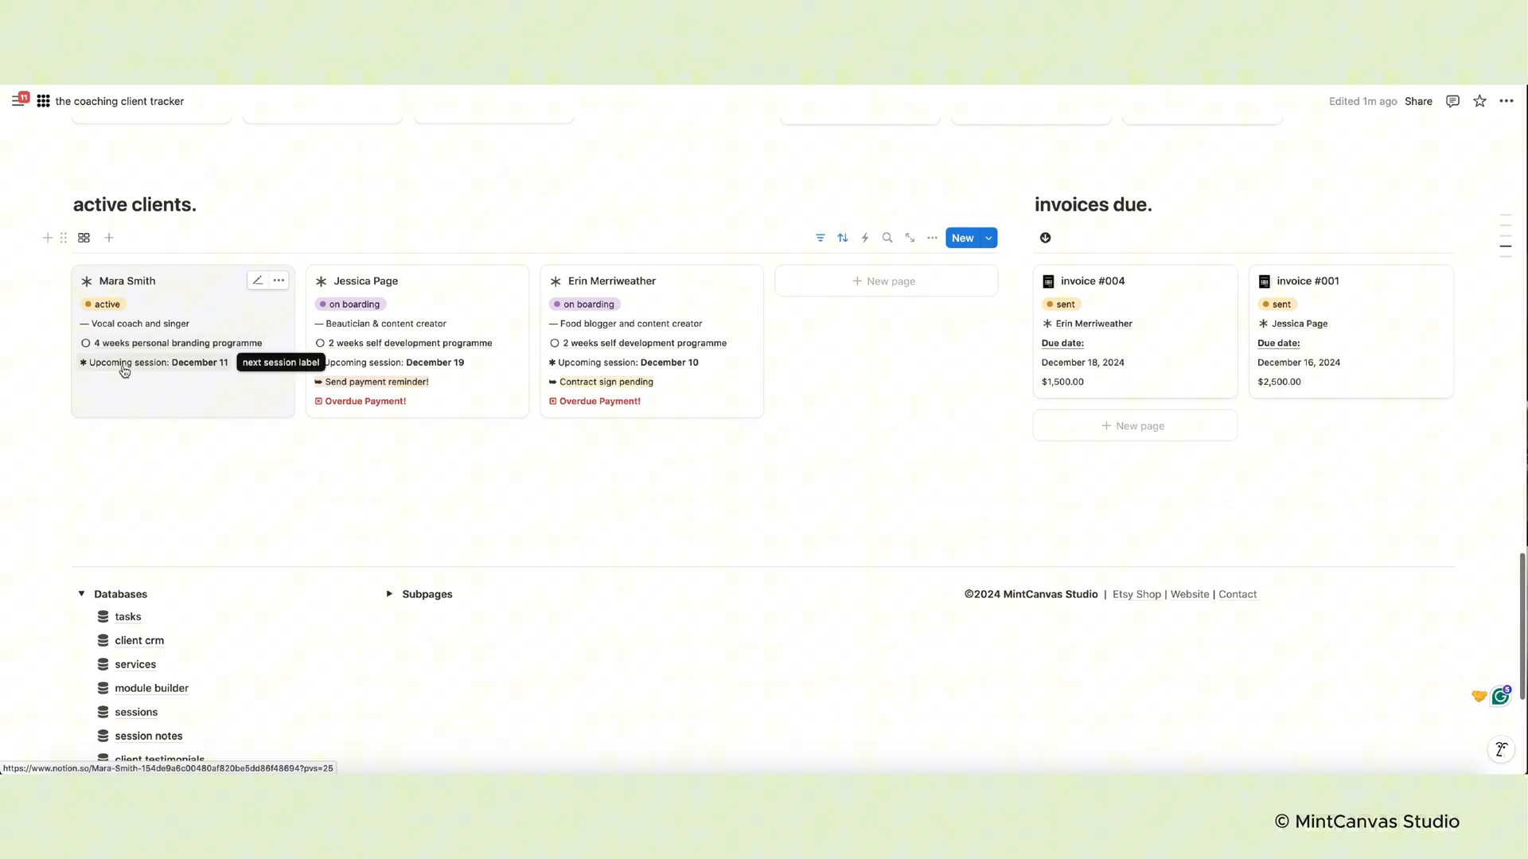
pyautogui.moveTo(445, 396)
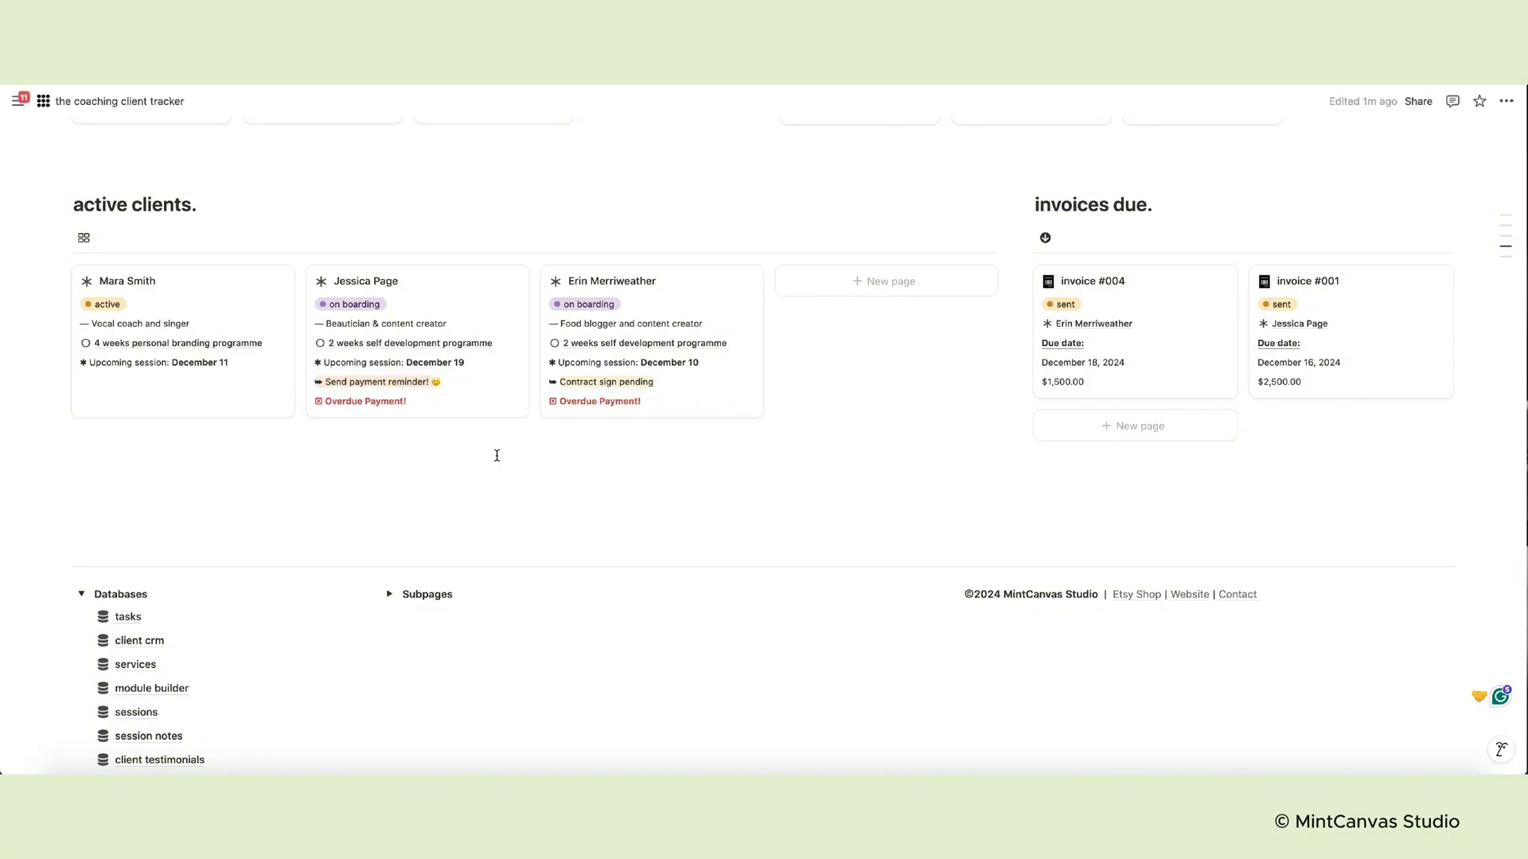
pyautogui.moveTo(521, 315)
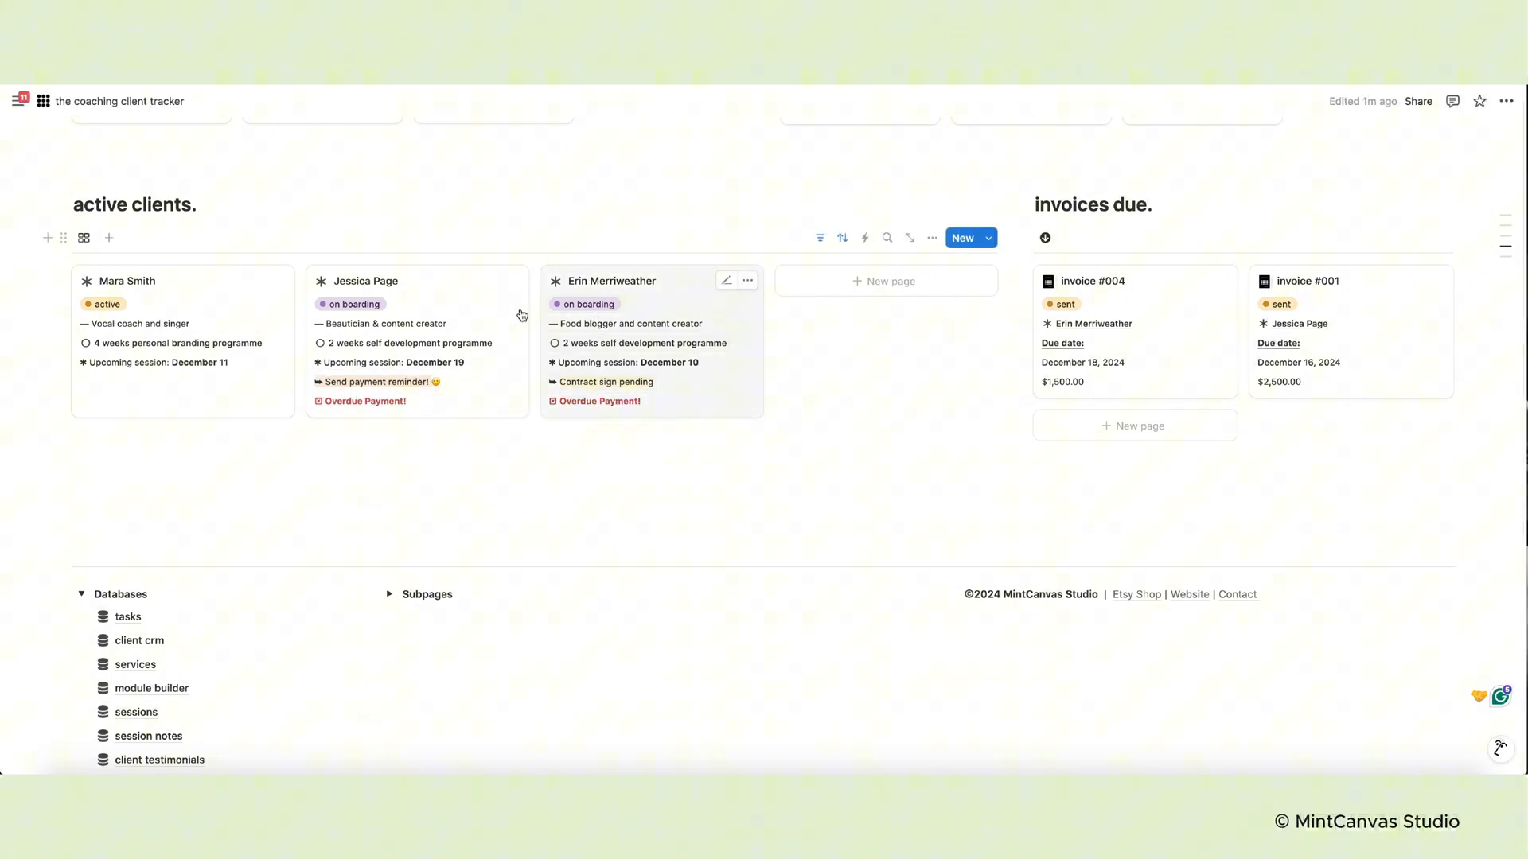
pyautogui.moveTo(382, 405)
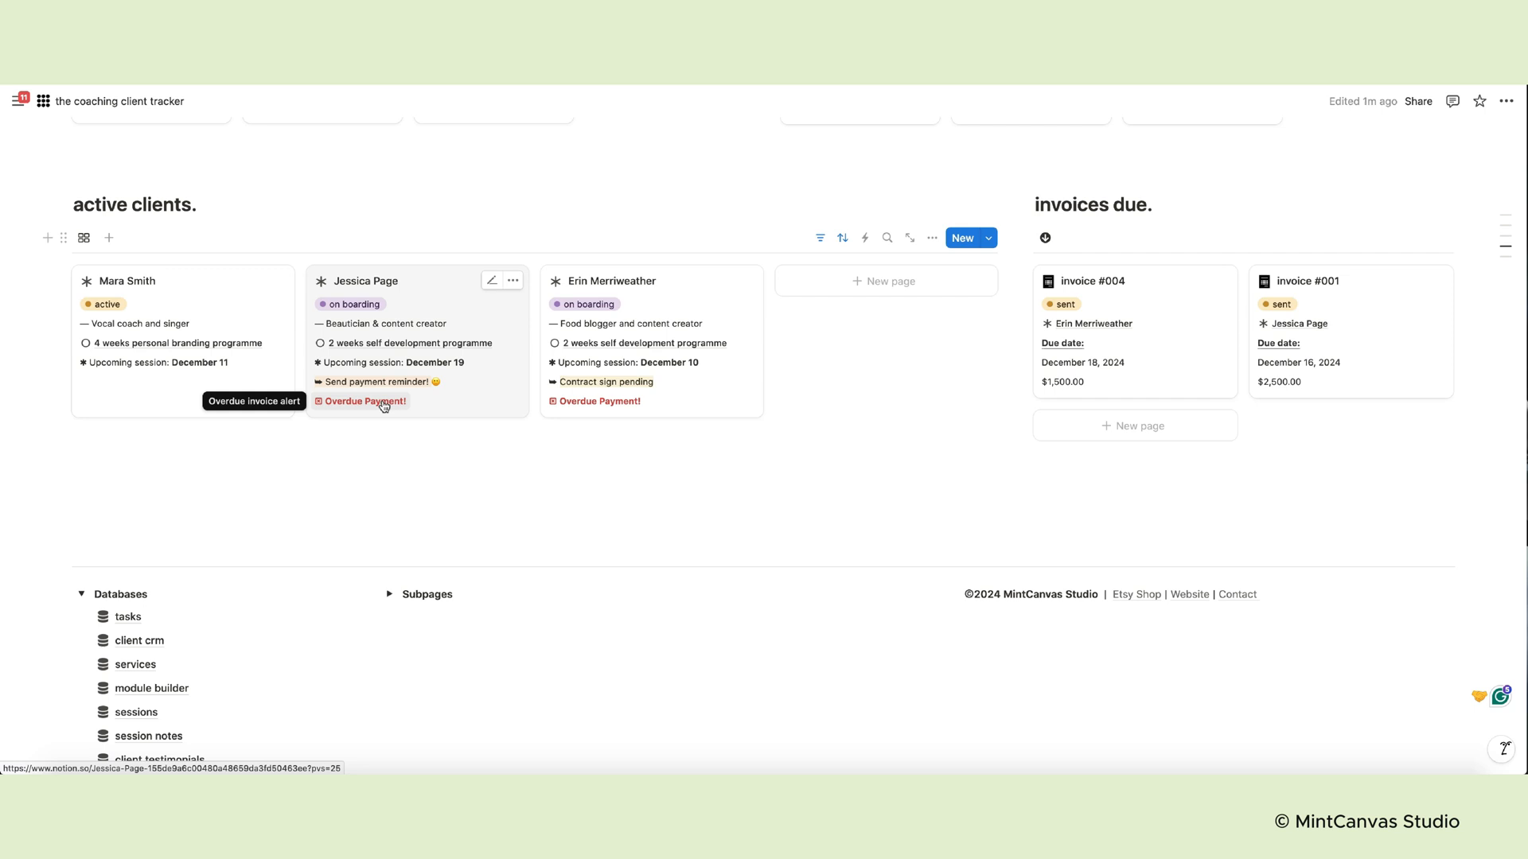
pyautogui.moveTo(401, 409)
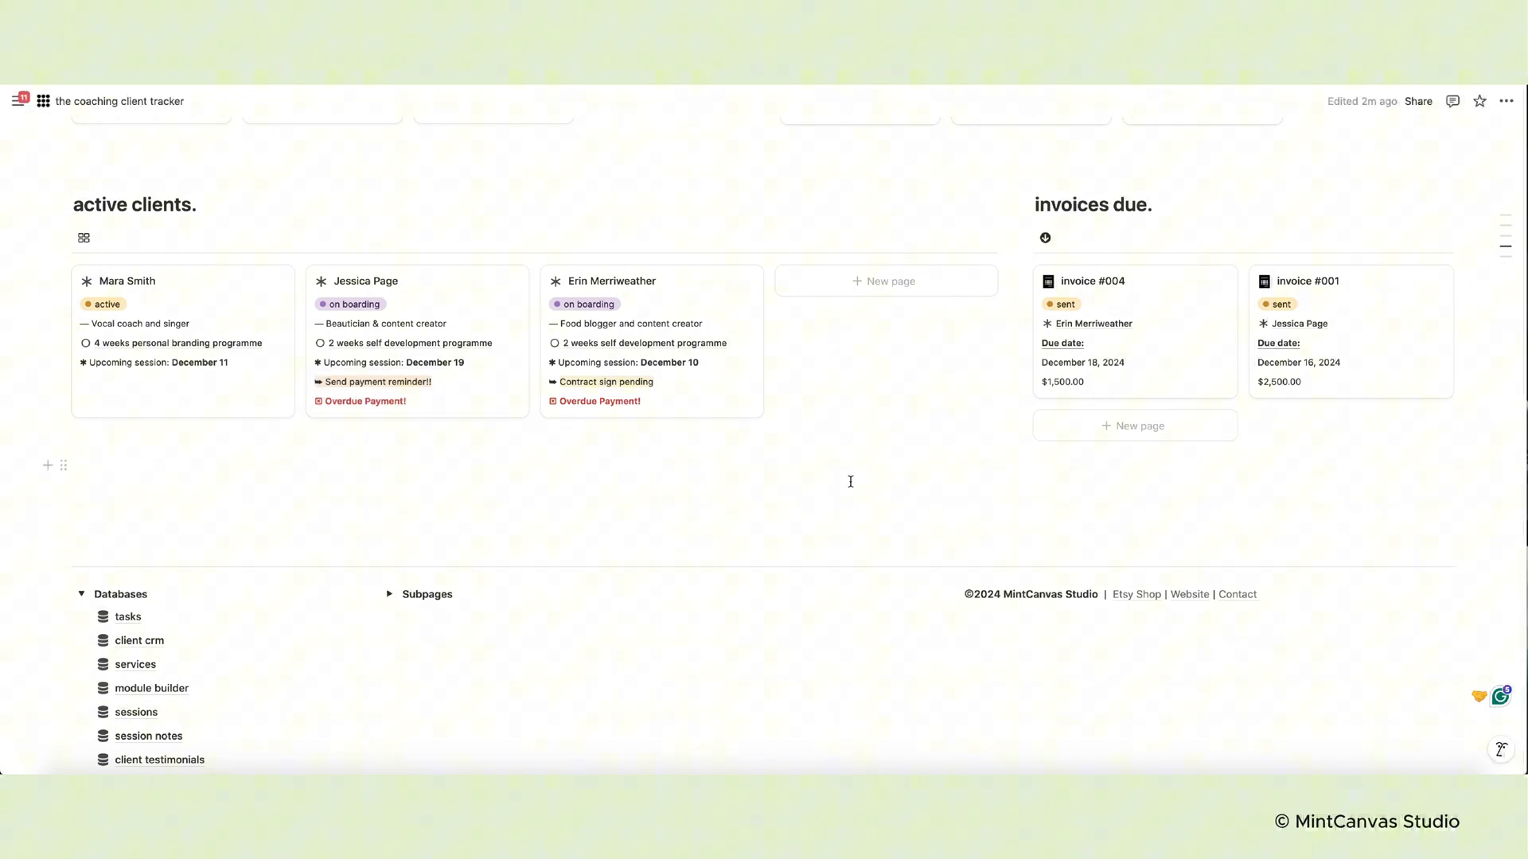
pyautogui.moveTo(1052, 324)
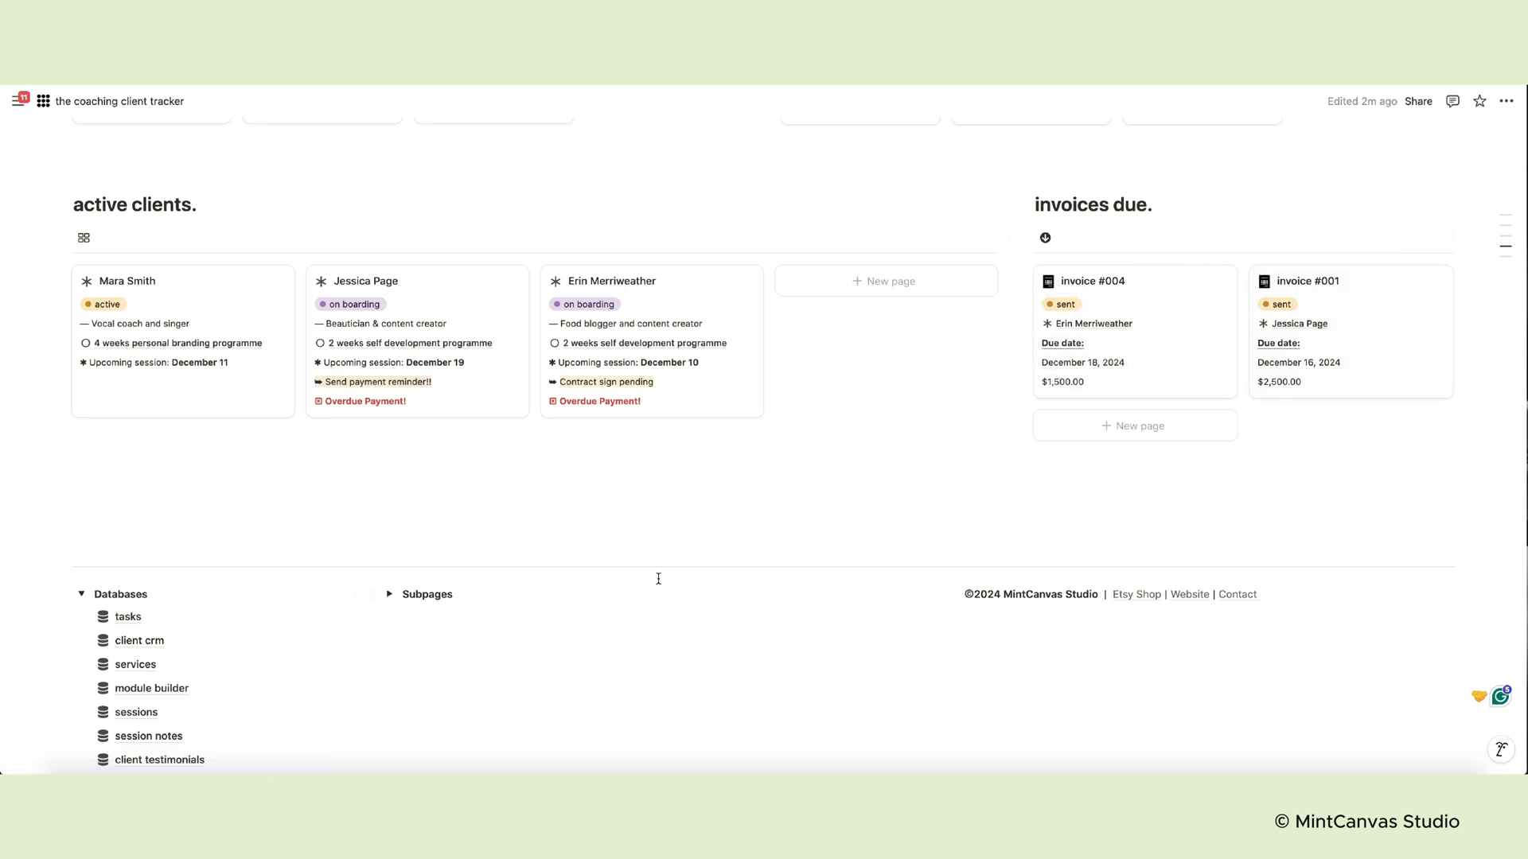
pyautogui.click(79, 595)
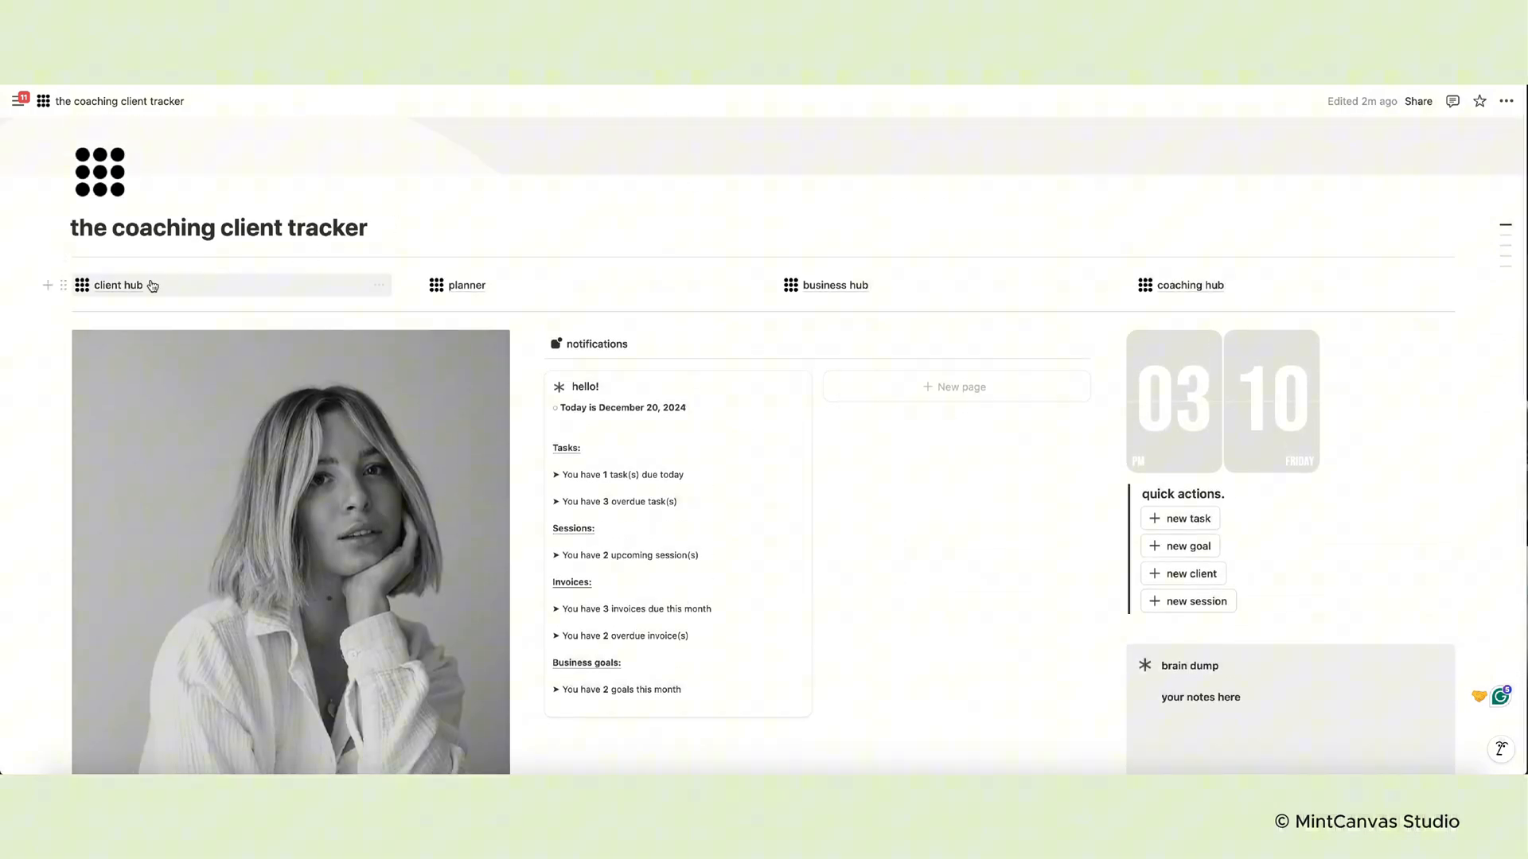
# Open the client hub and scroll to quick links and this week's follow-ups calendar
pyautogui.click(119, 285)
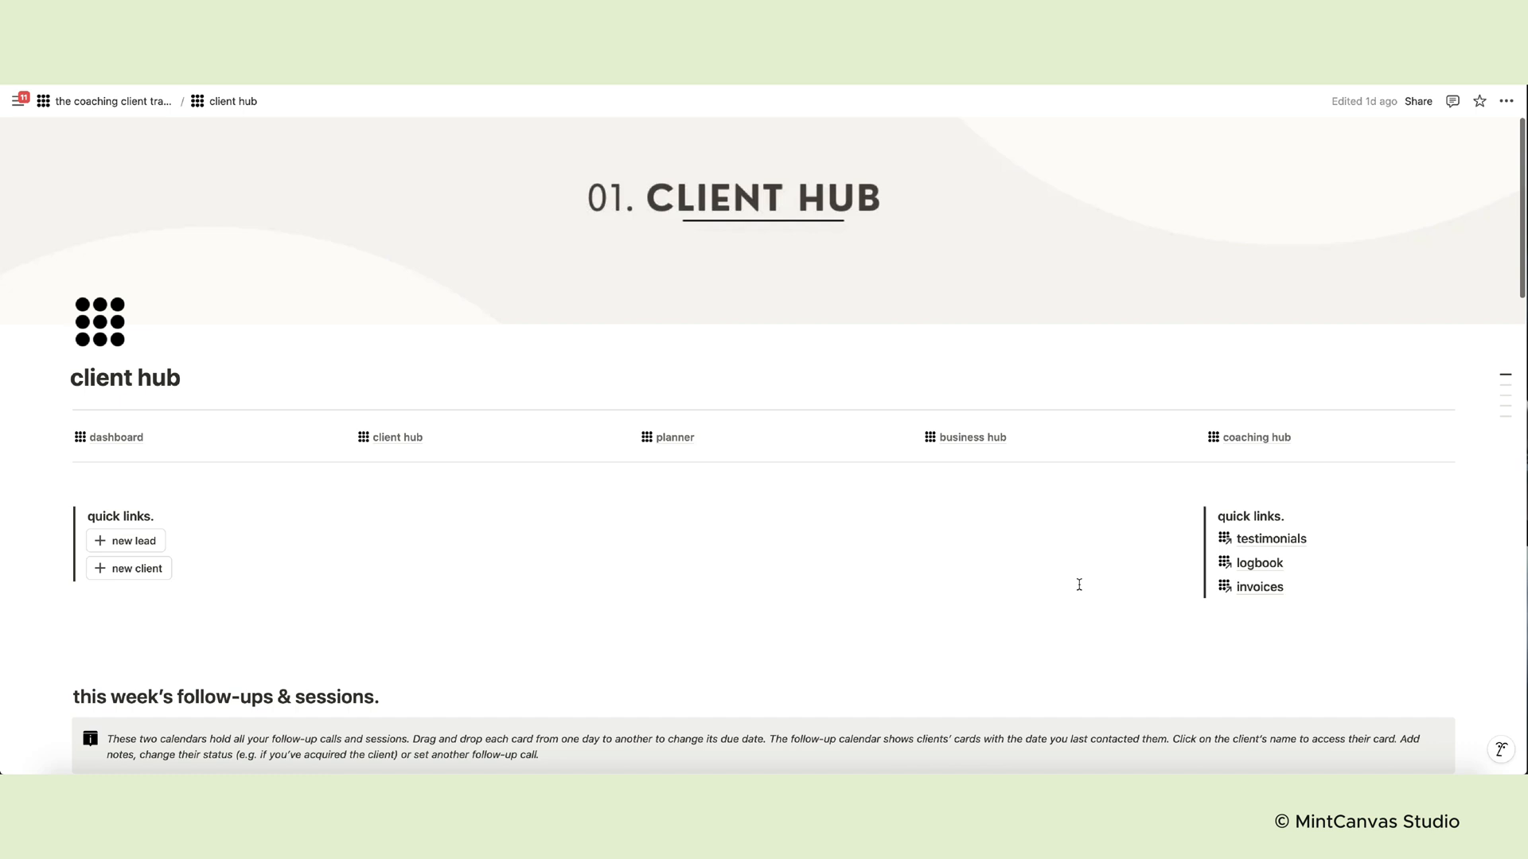
pyautogui.scroll(-3)
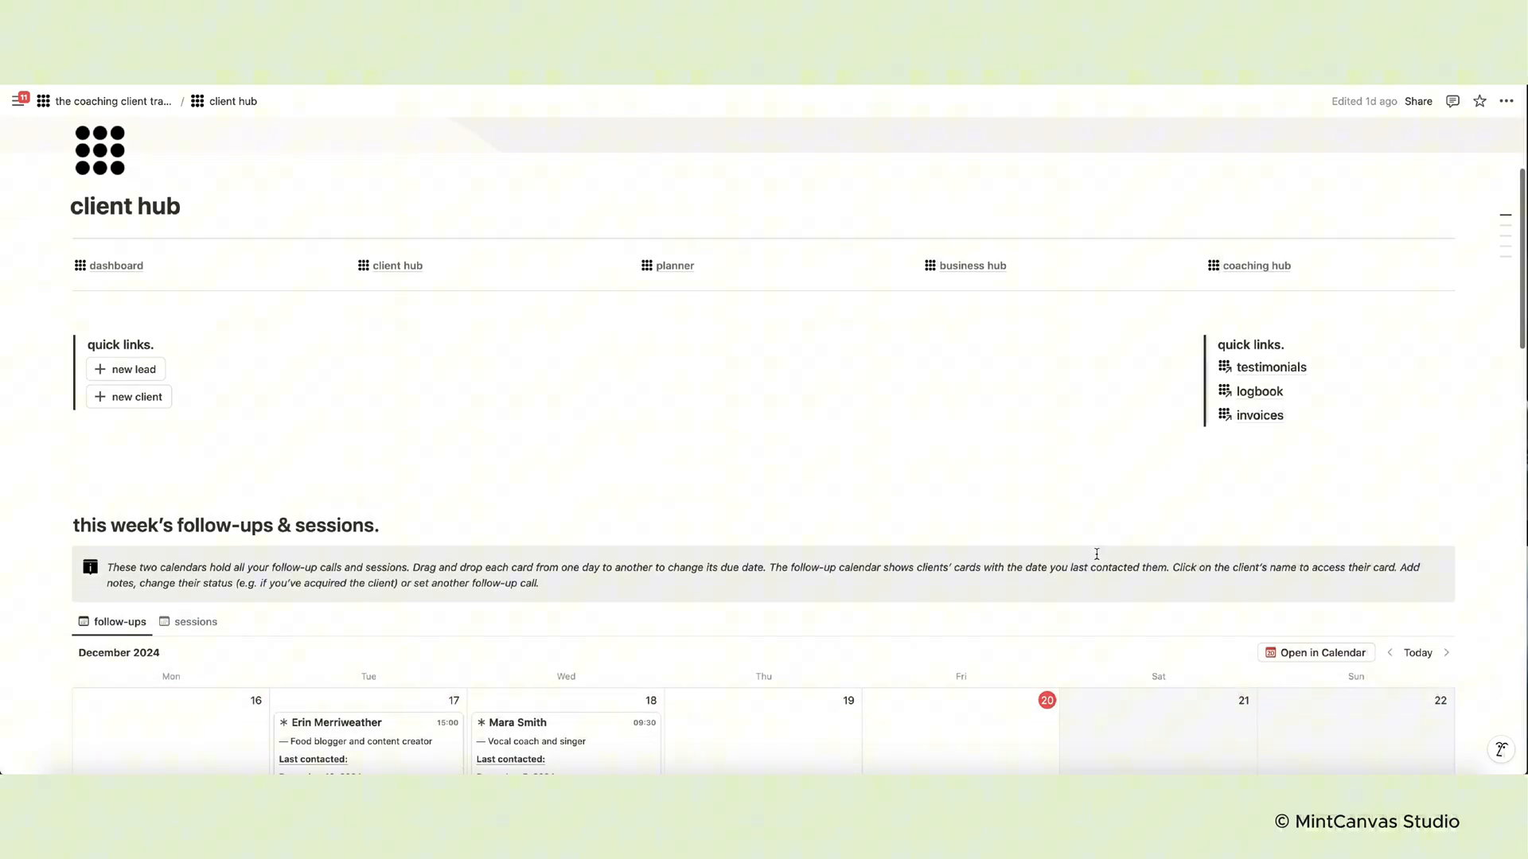
pyautogui.scroll(-3)
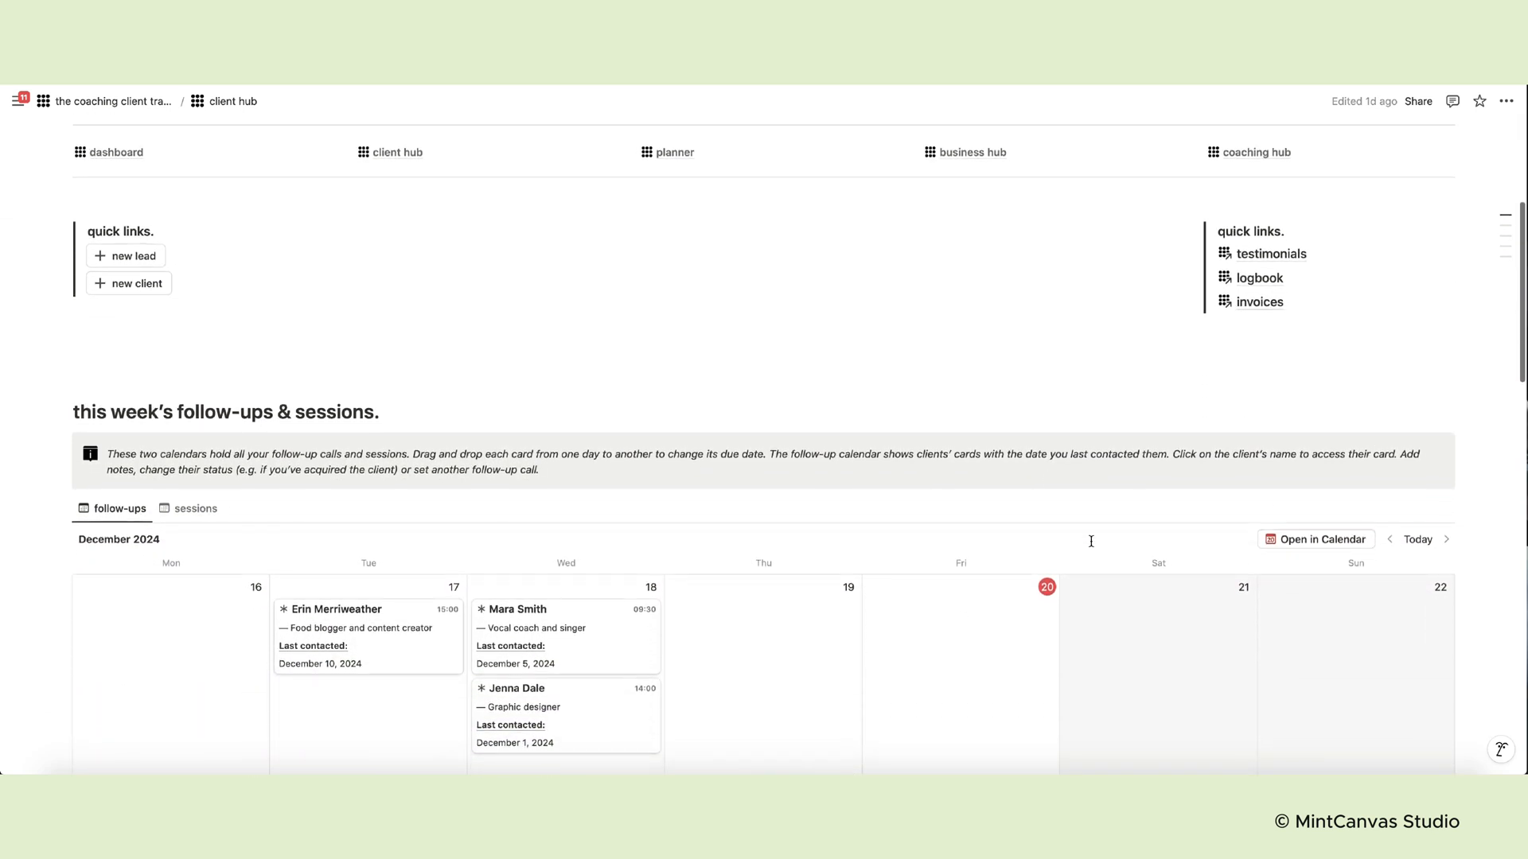
pyautogui.moveTo(201, 233)
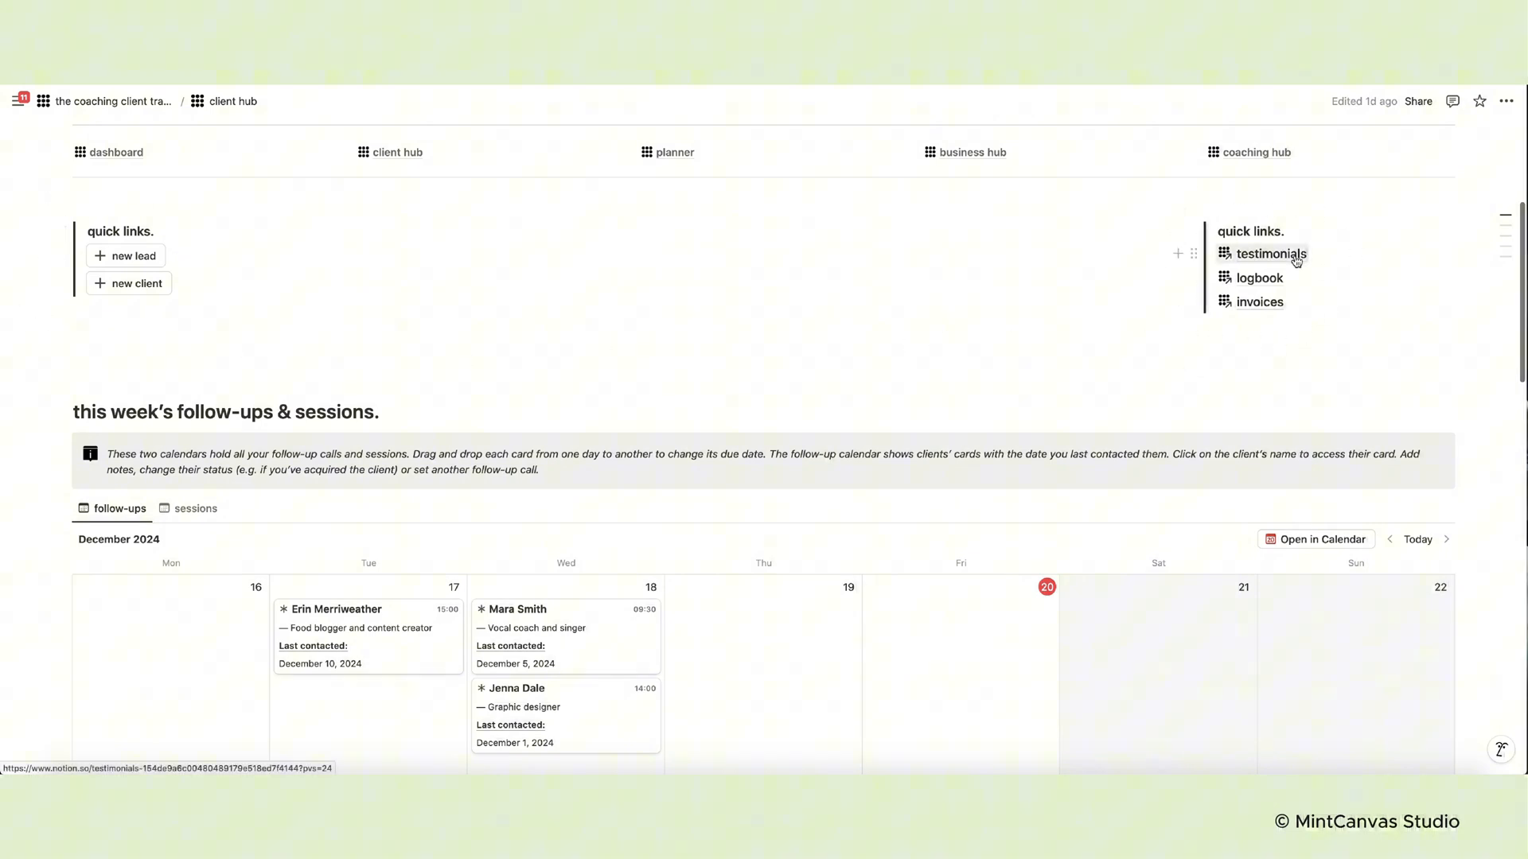
pyautogui.moveTo(1273, 285)
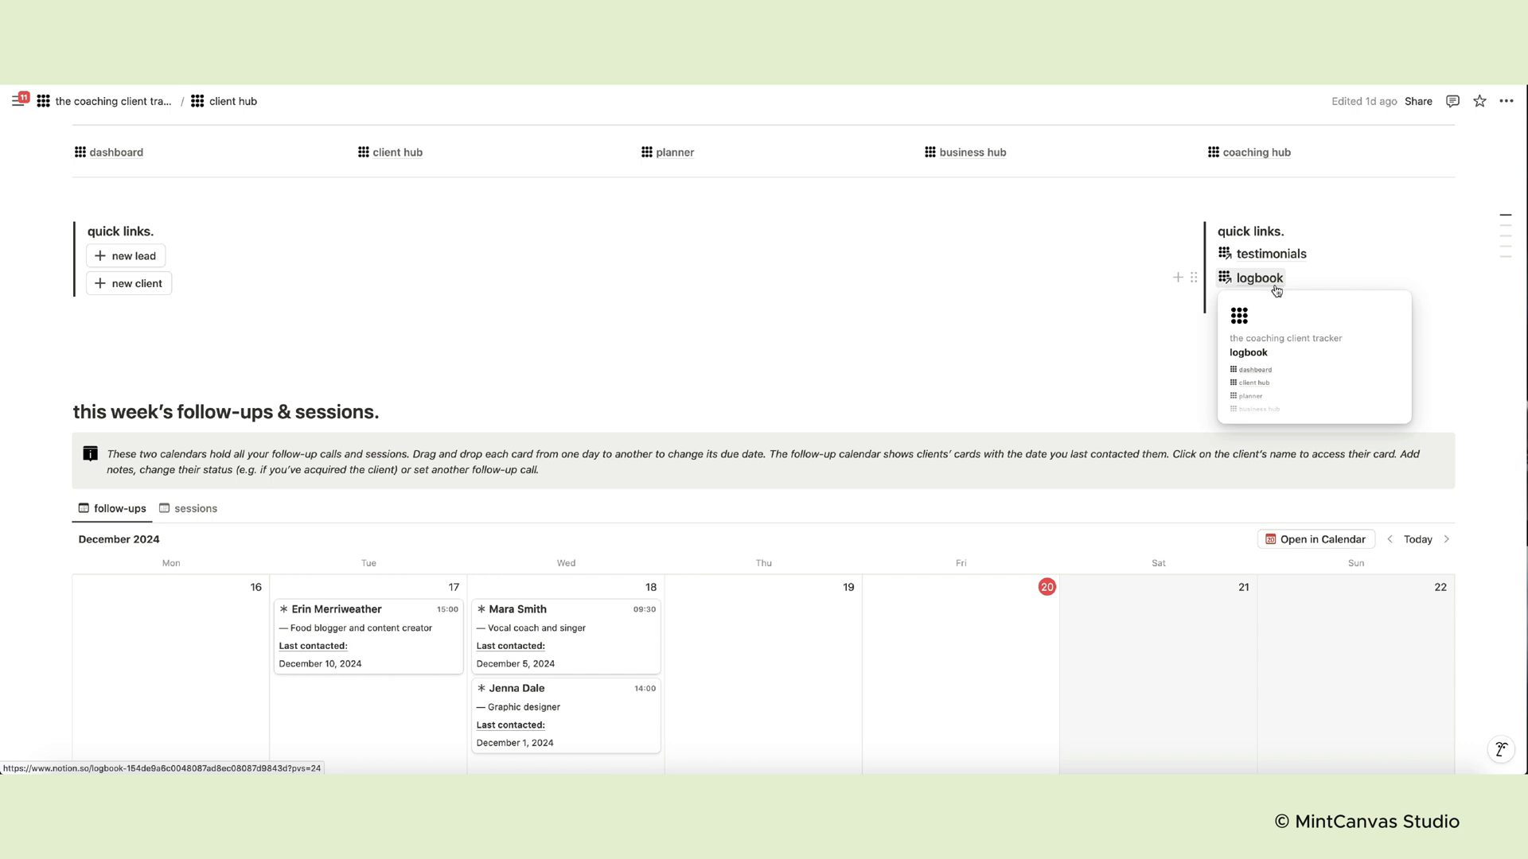
pyautogui.moveTo(857, 345)
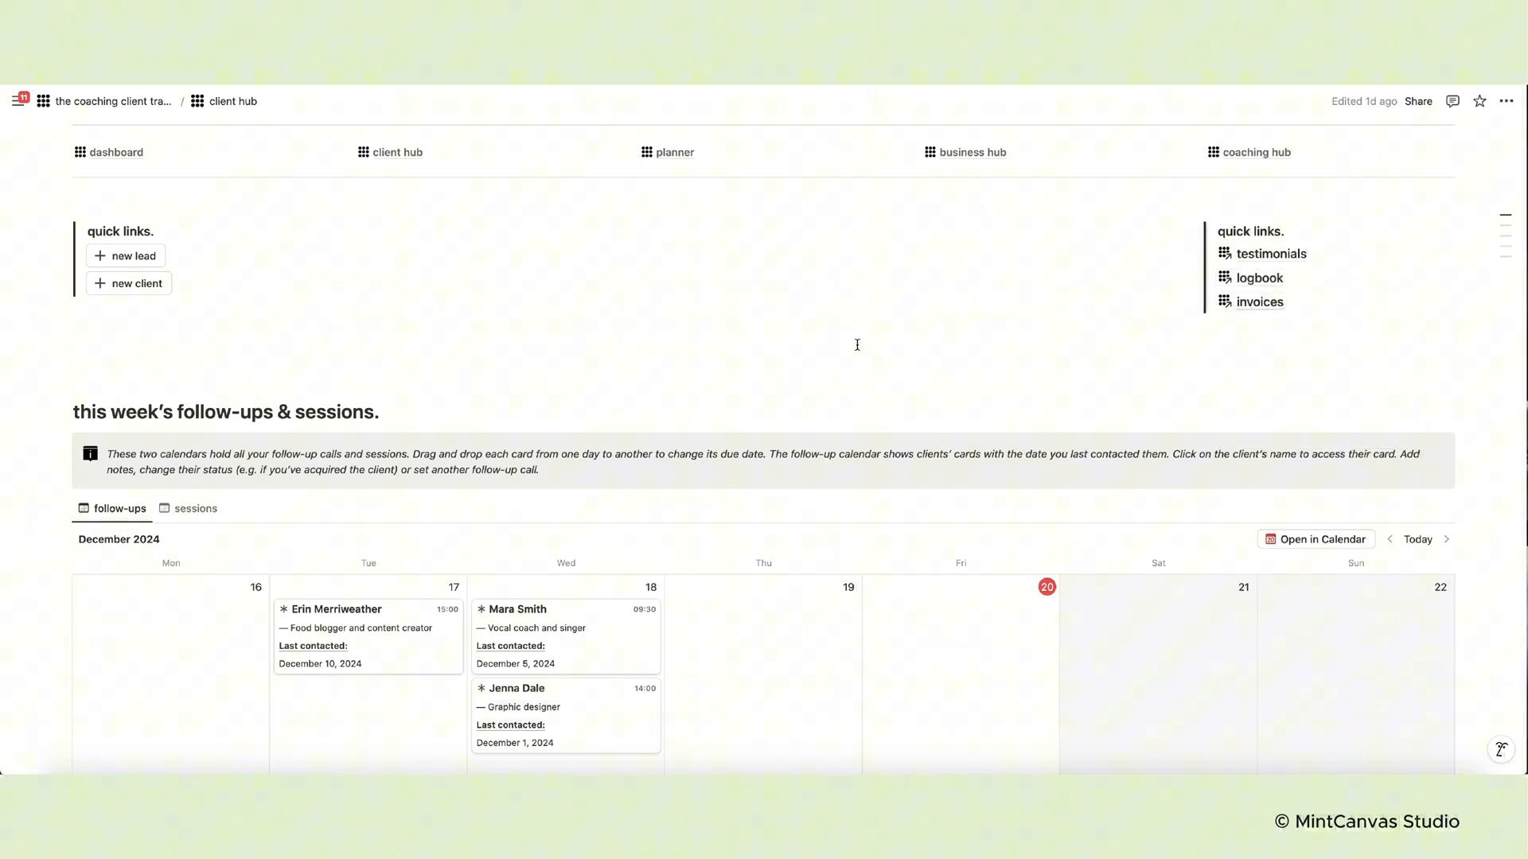
pyautogui.scroll(-3)
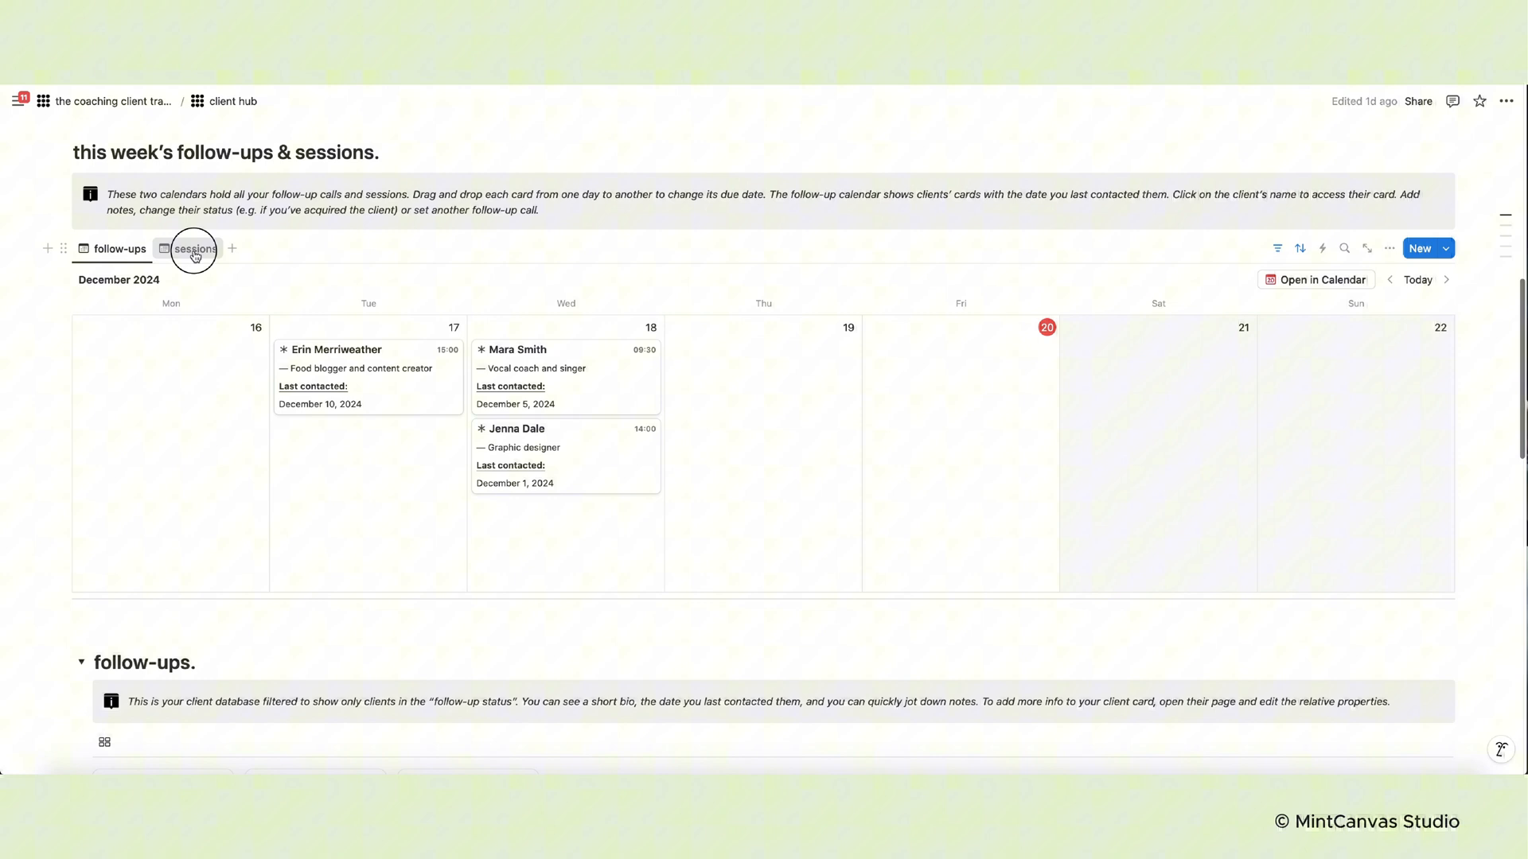
pyautogui.click(195, 249)
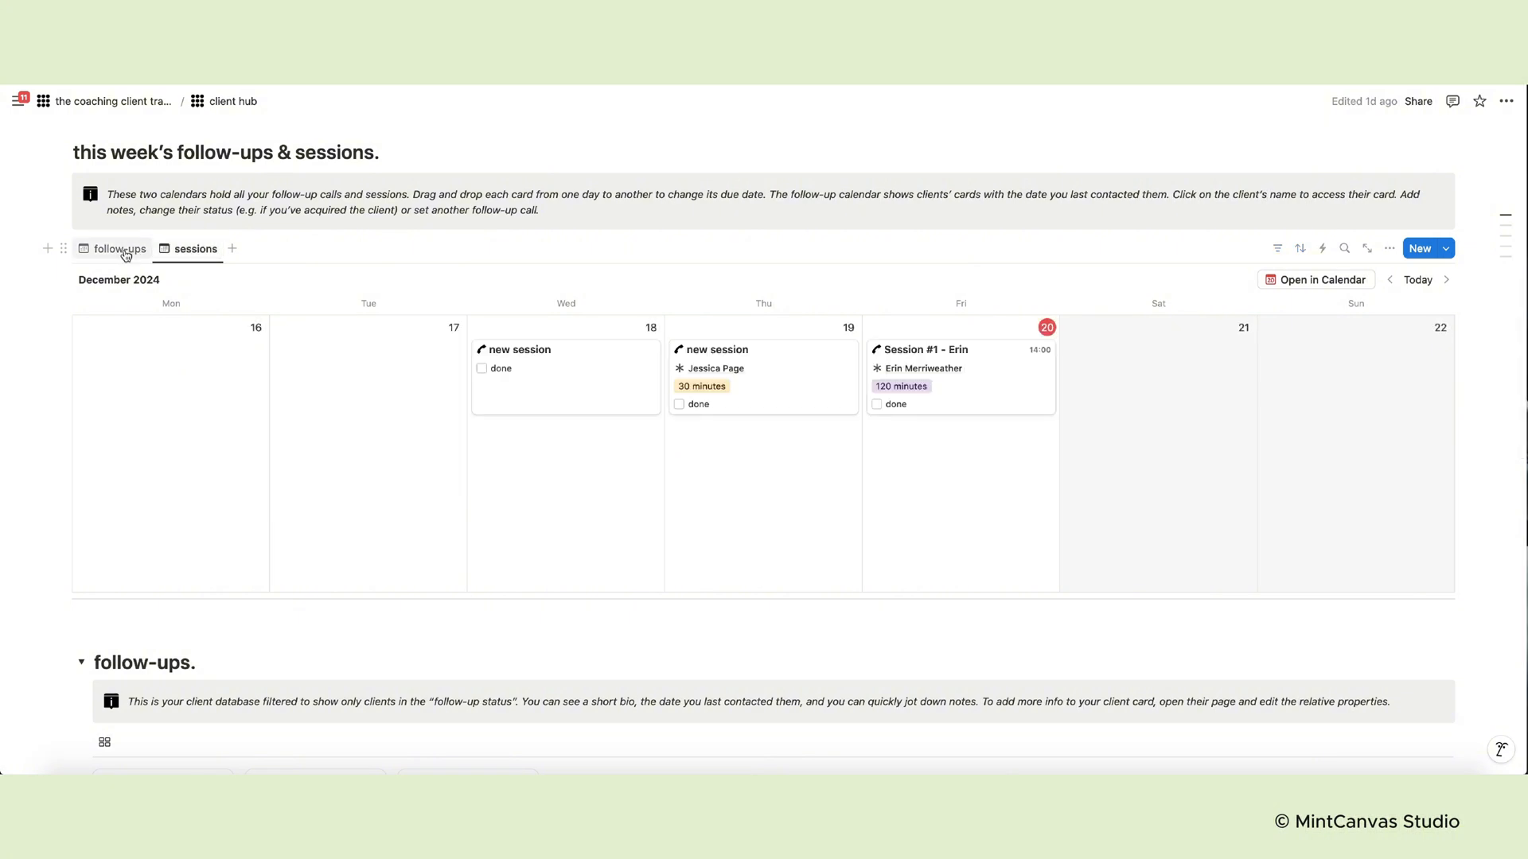
pyautogui.click(117, 249)
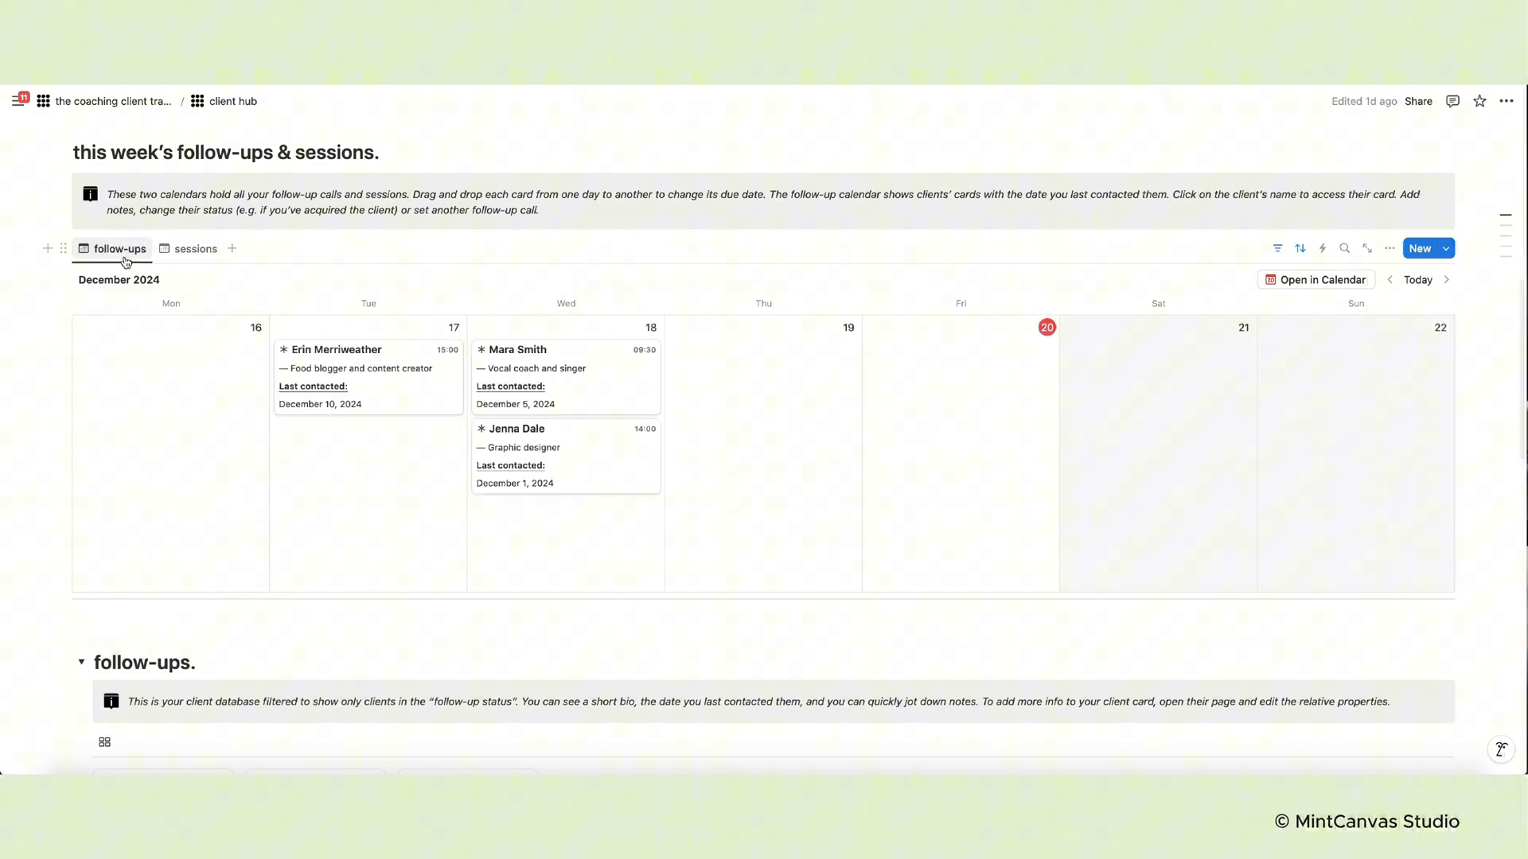
pyautogui.moveTo(614, 379)
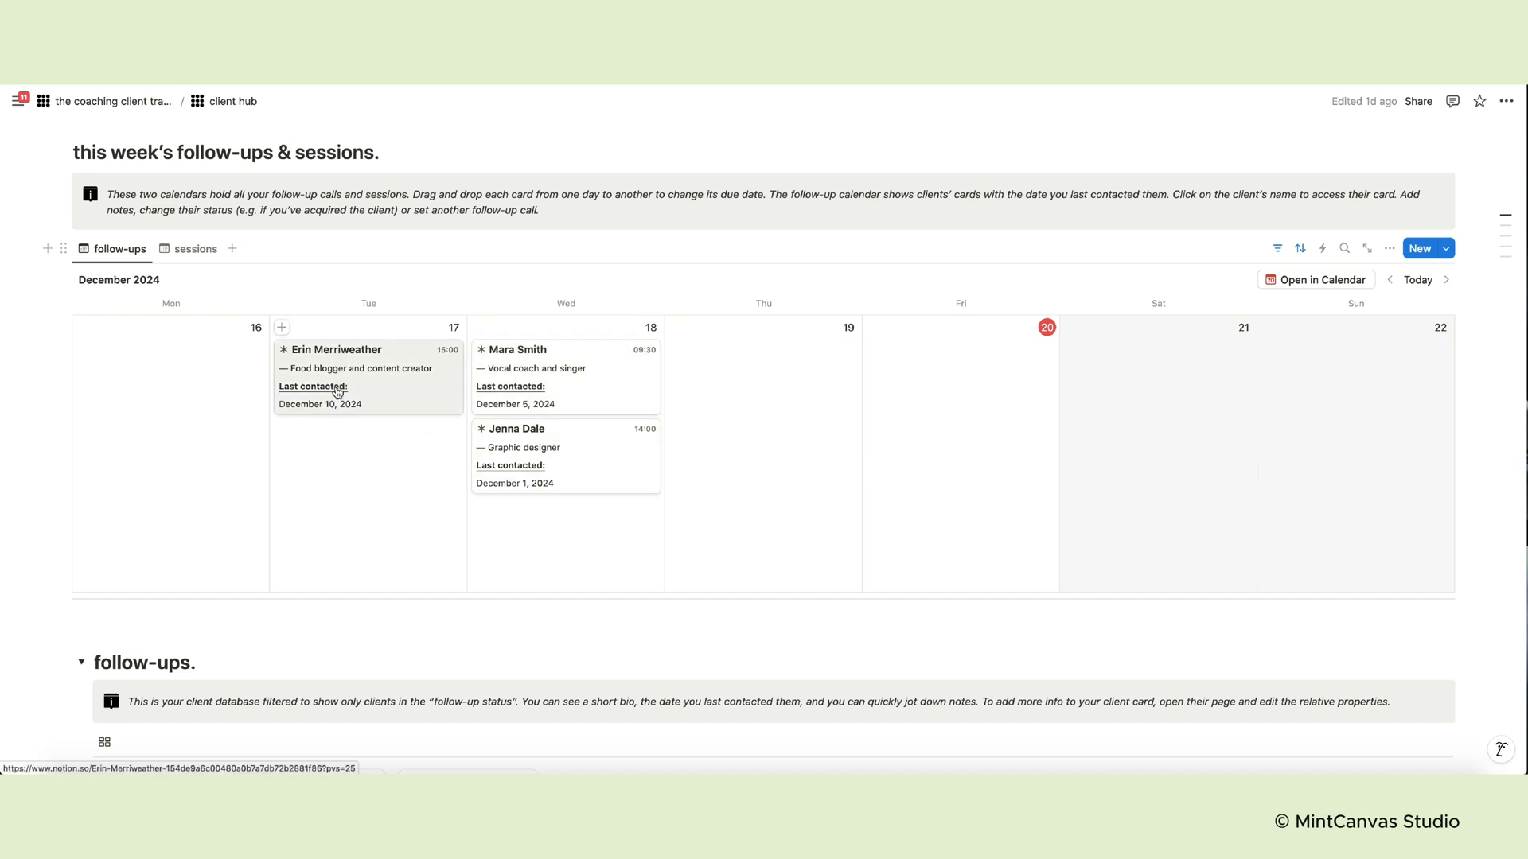
pyautogui.moveTo(446, 468)
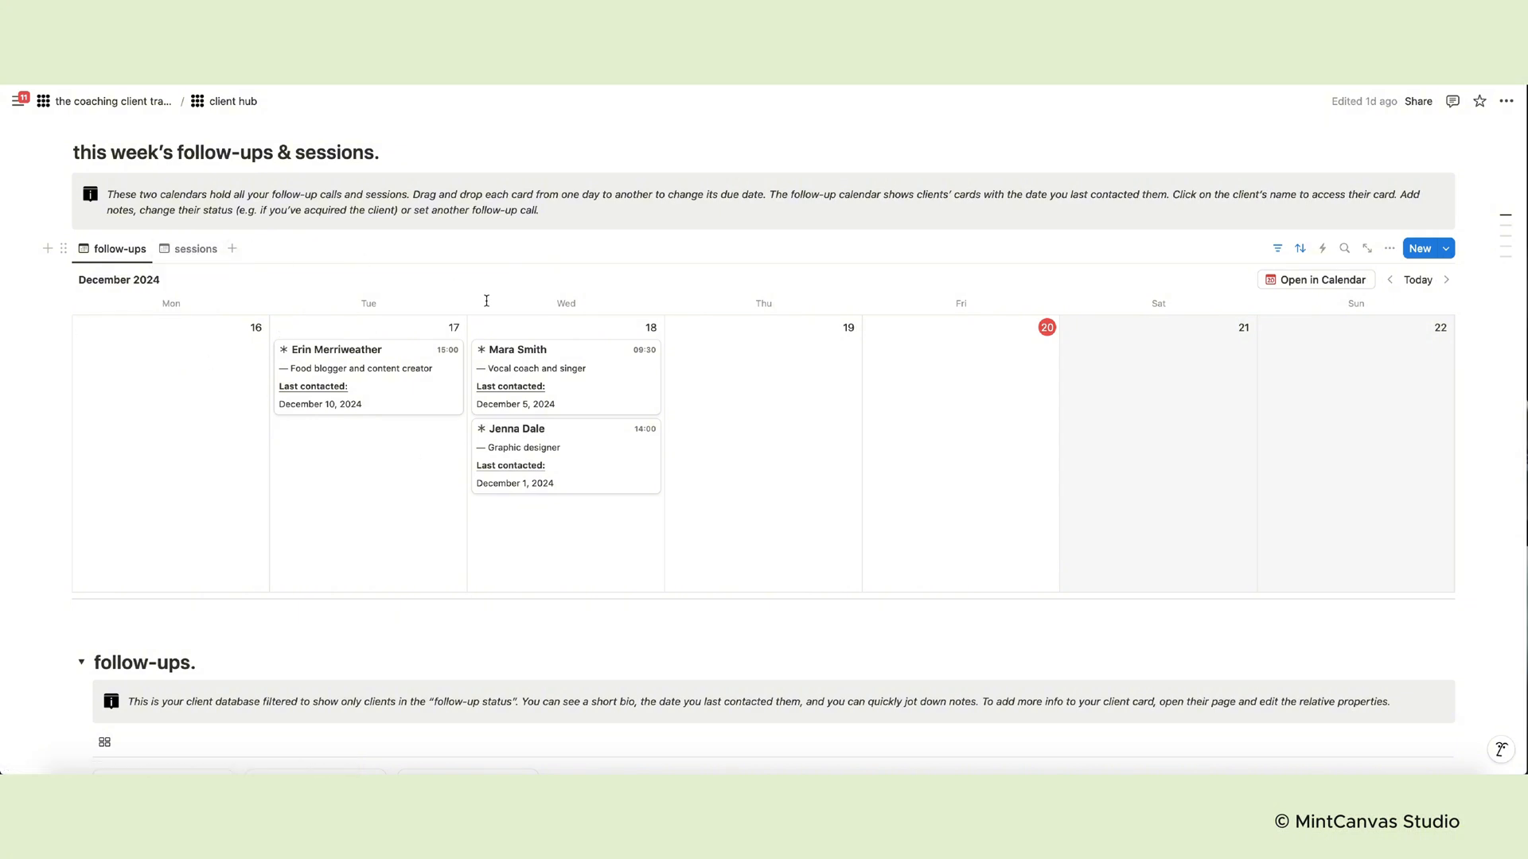
pyautogui.click(514, 350)
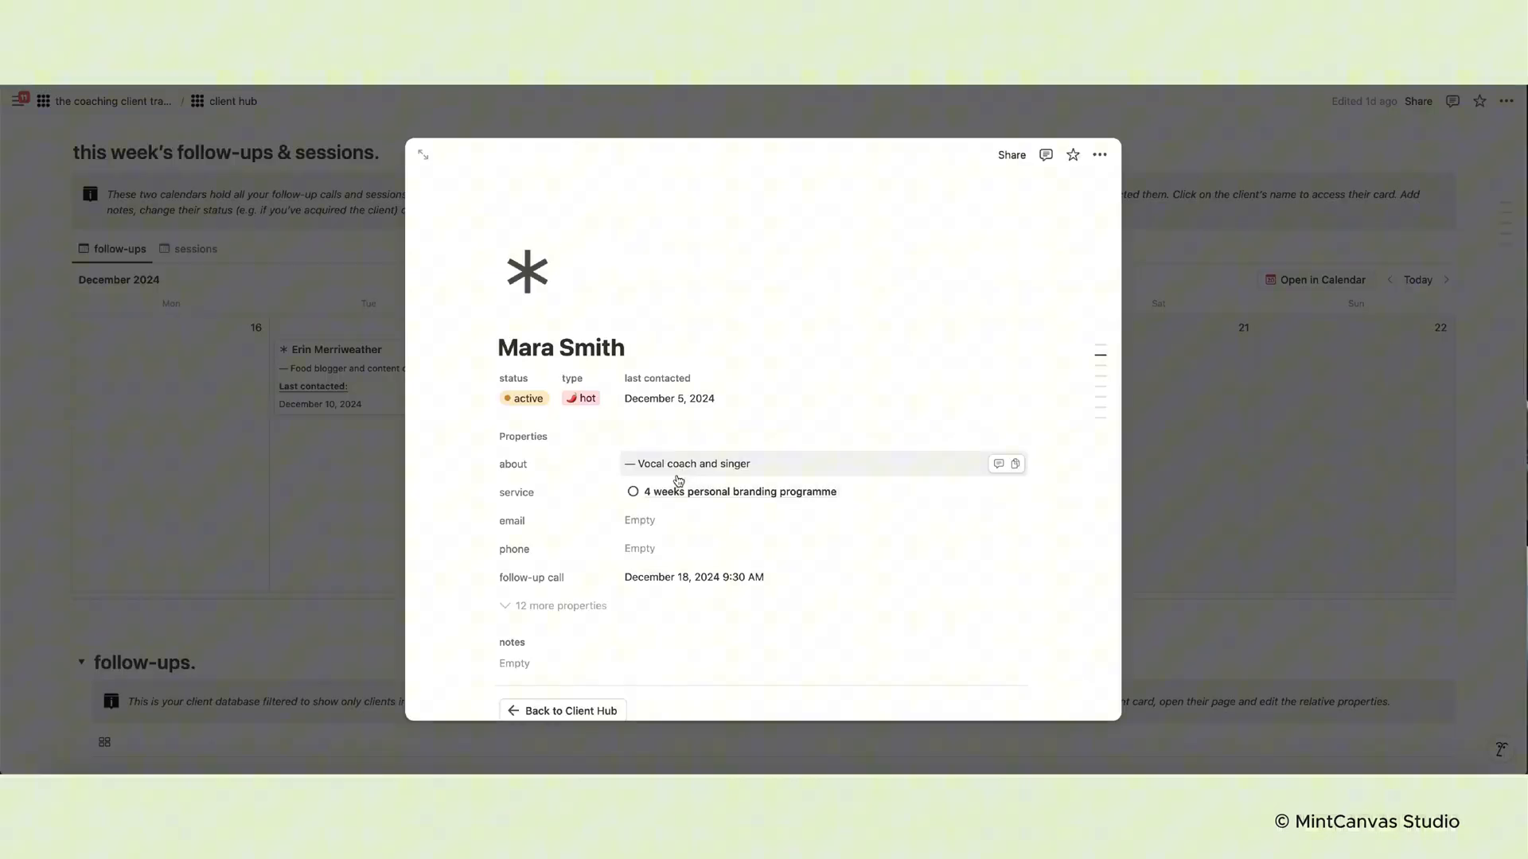
pyautogui.click(694, 577)
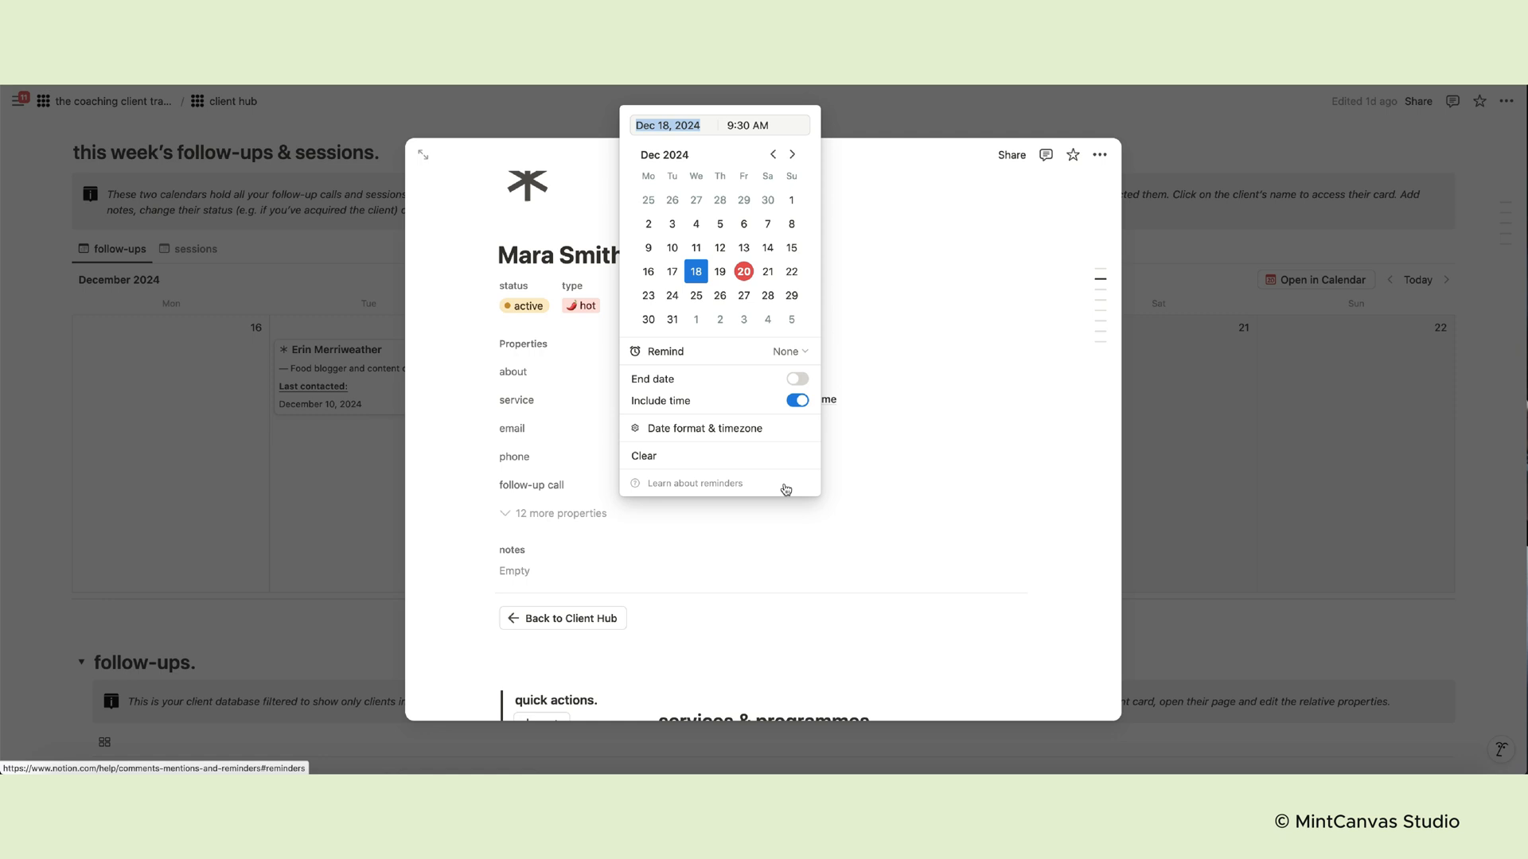
pyautogui.click(796, 401)
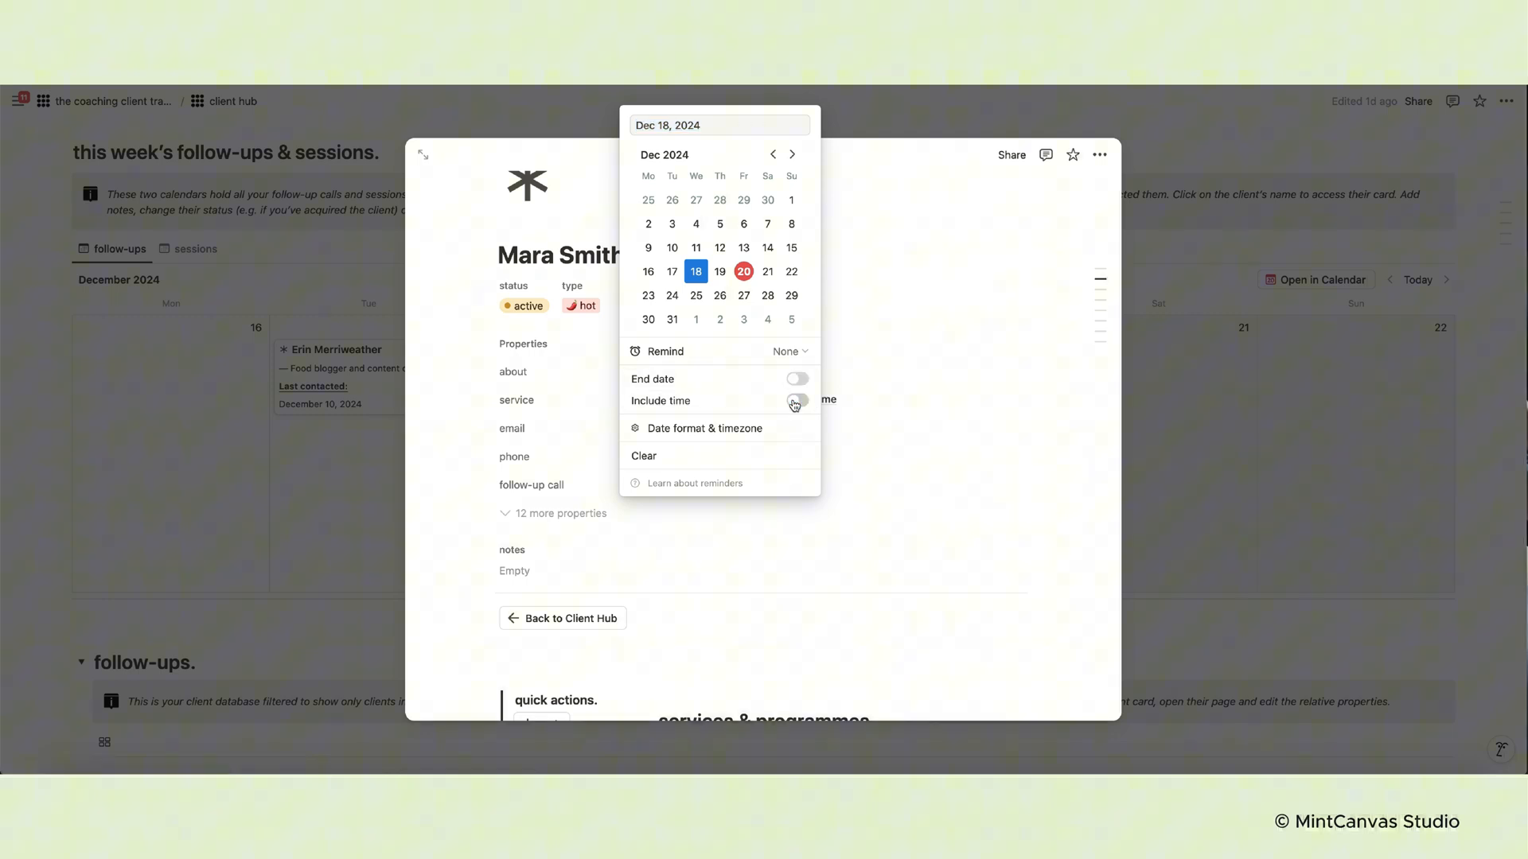
pyautogui.click(797, 401)
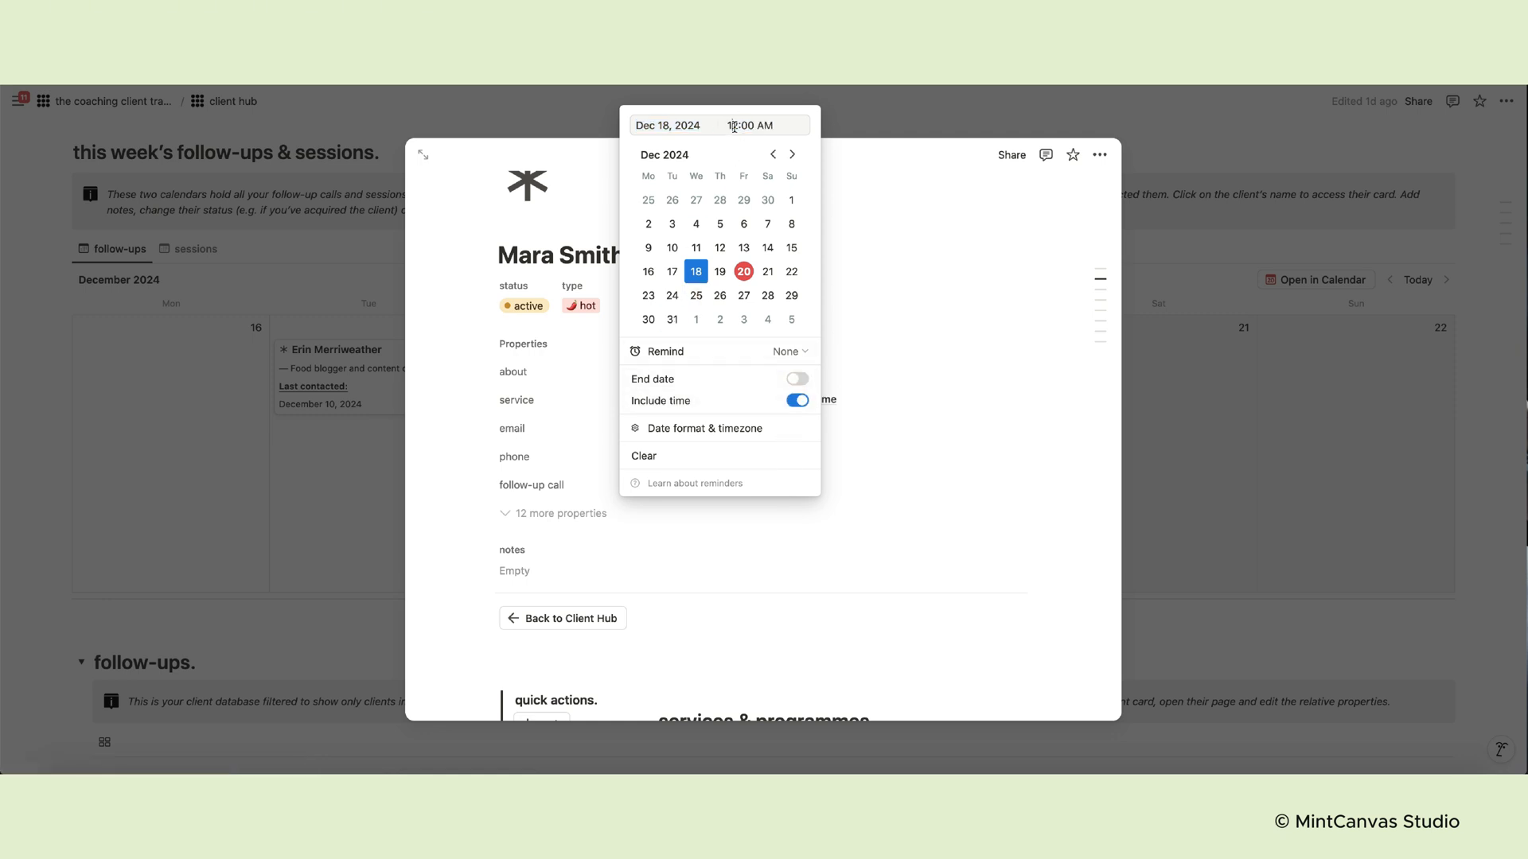
pyautogui.write('2:00 PM')
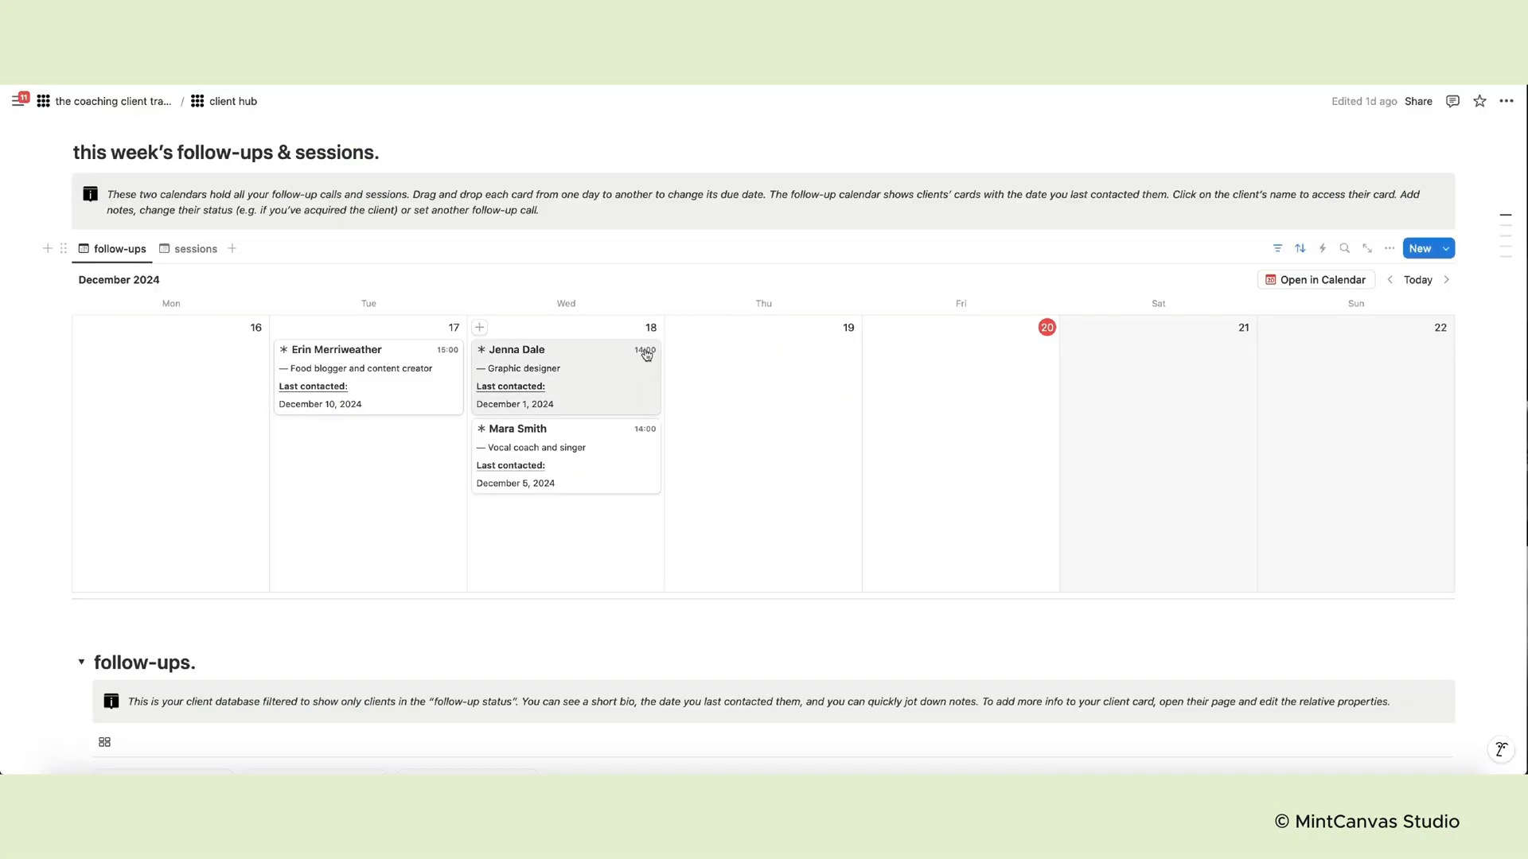
pyautogui.click(517, 428)
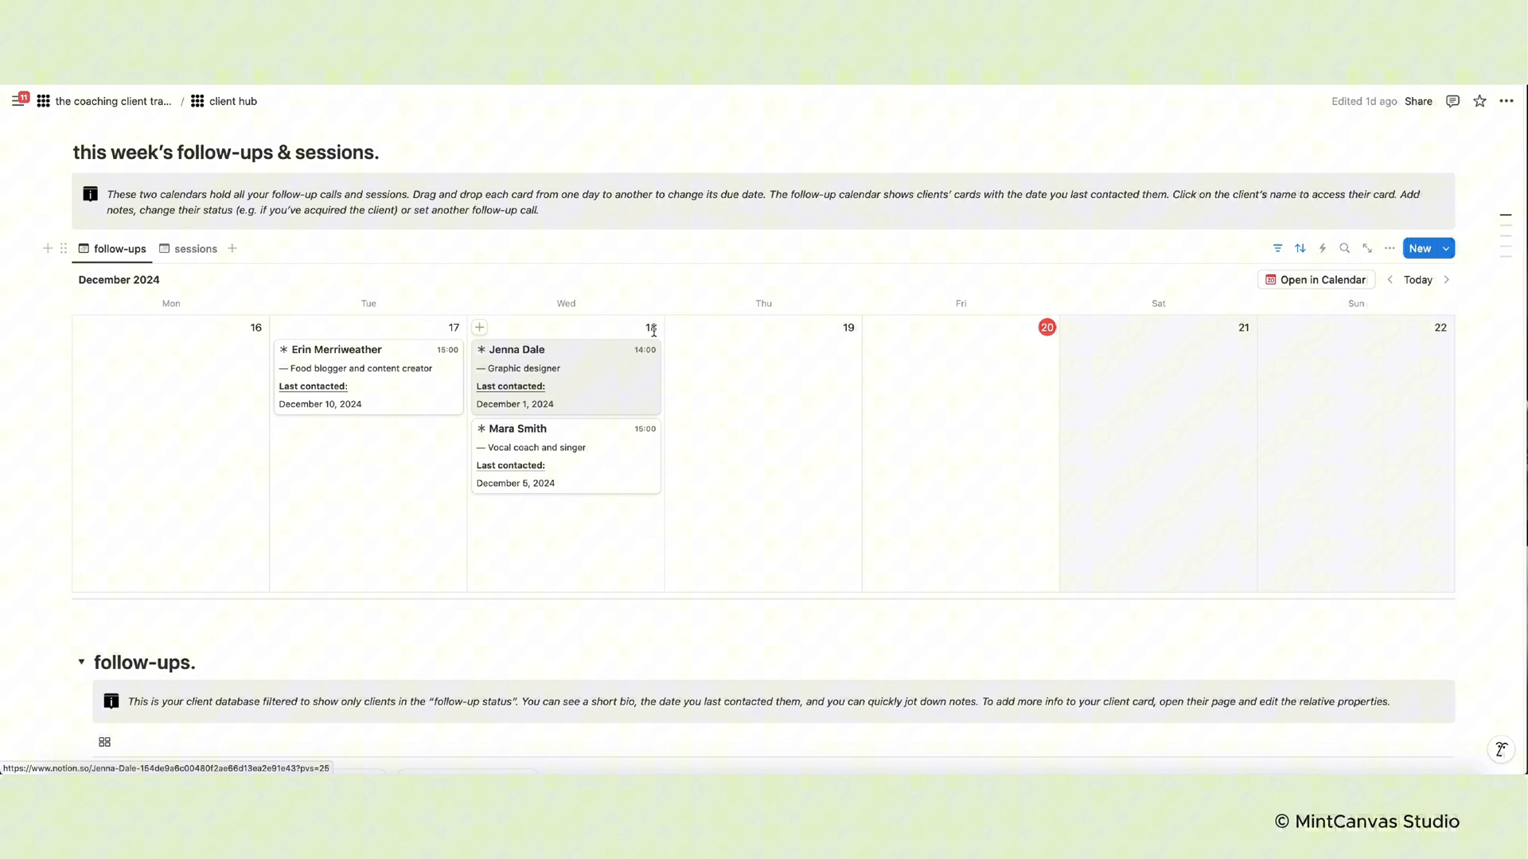
pyautogui.moveTo(612, 376)
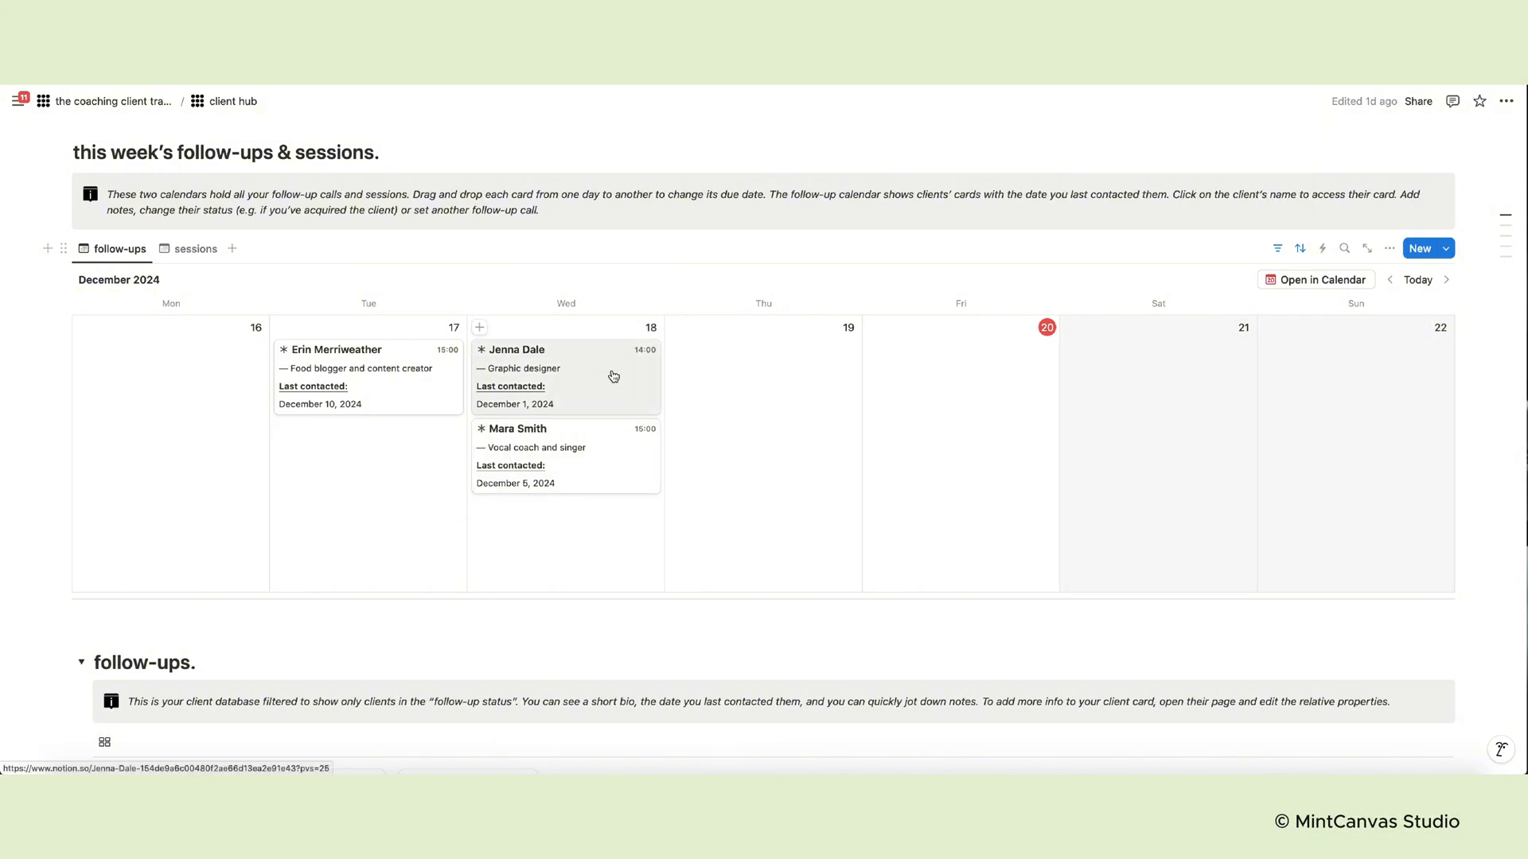
pyautogui.click(514, 350)
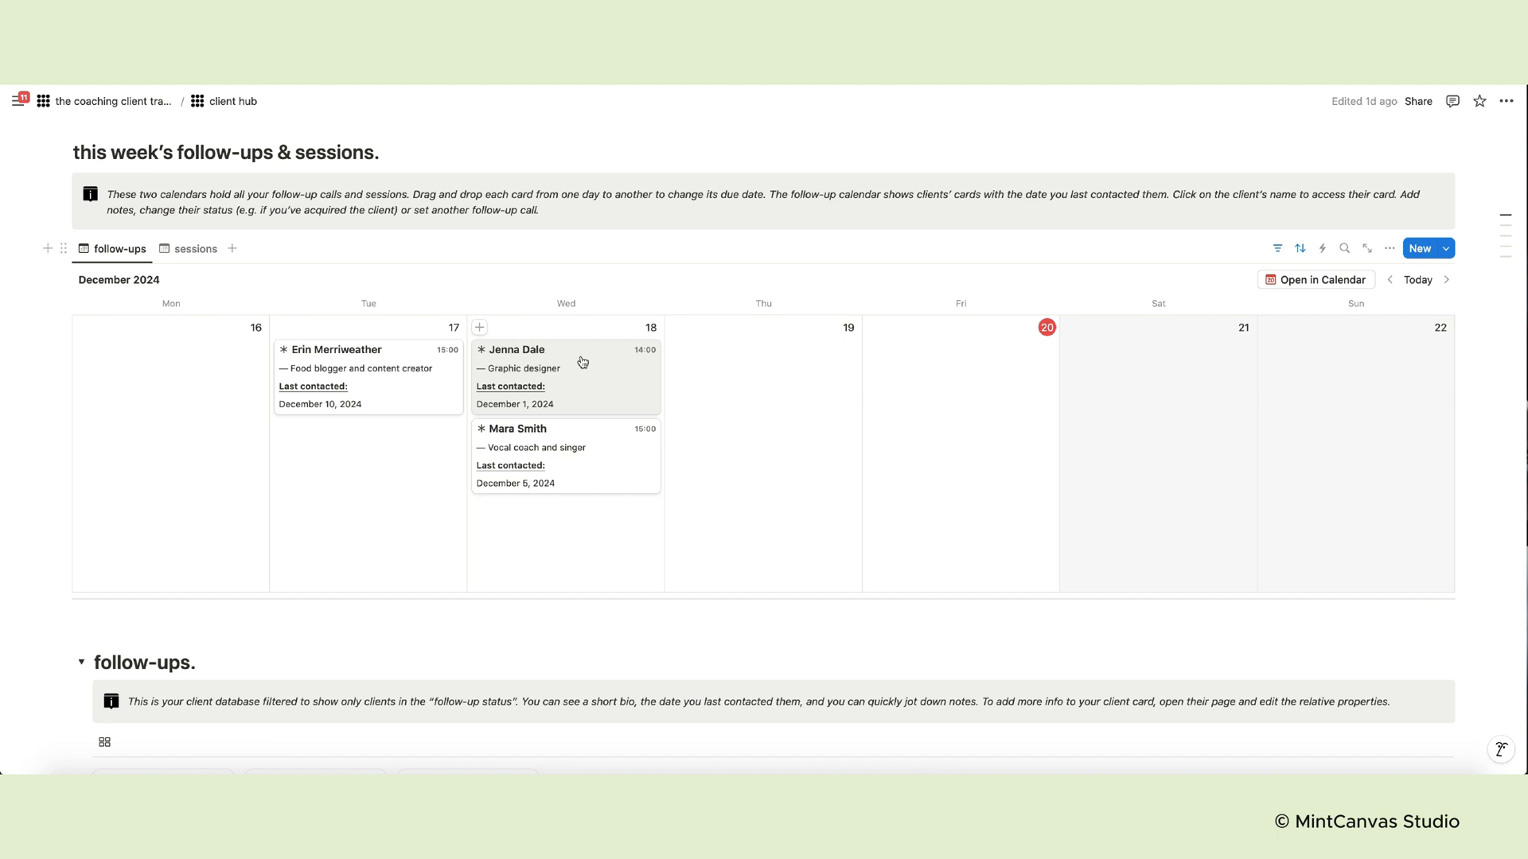
pyautogui.click(513, 350)
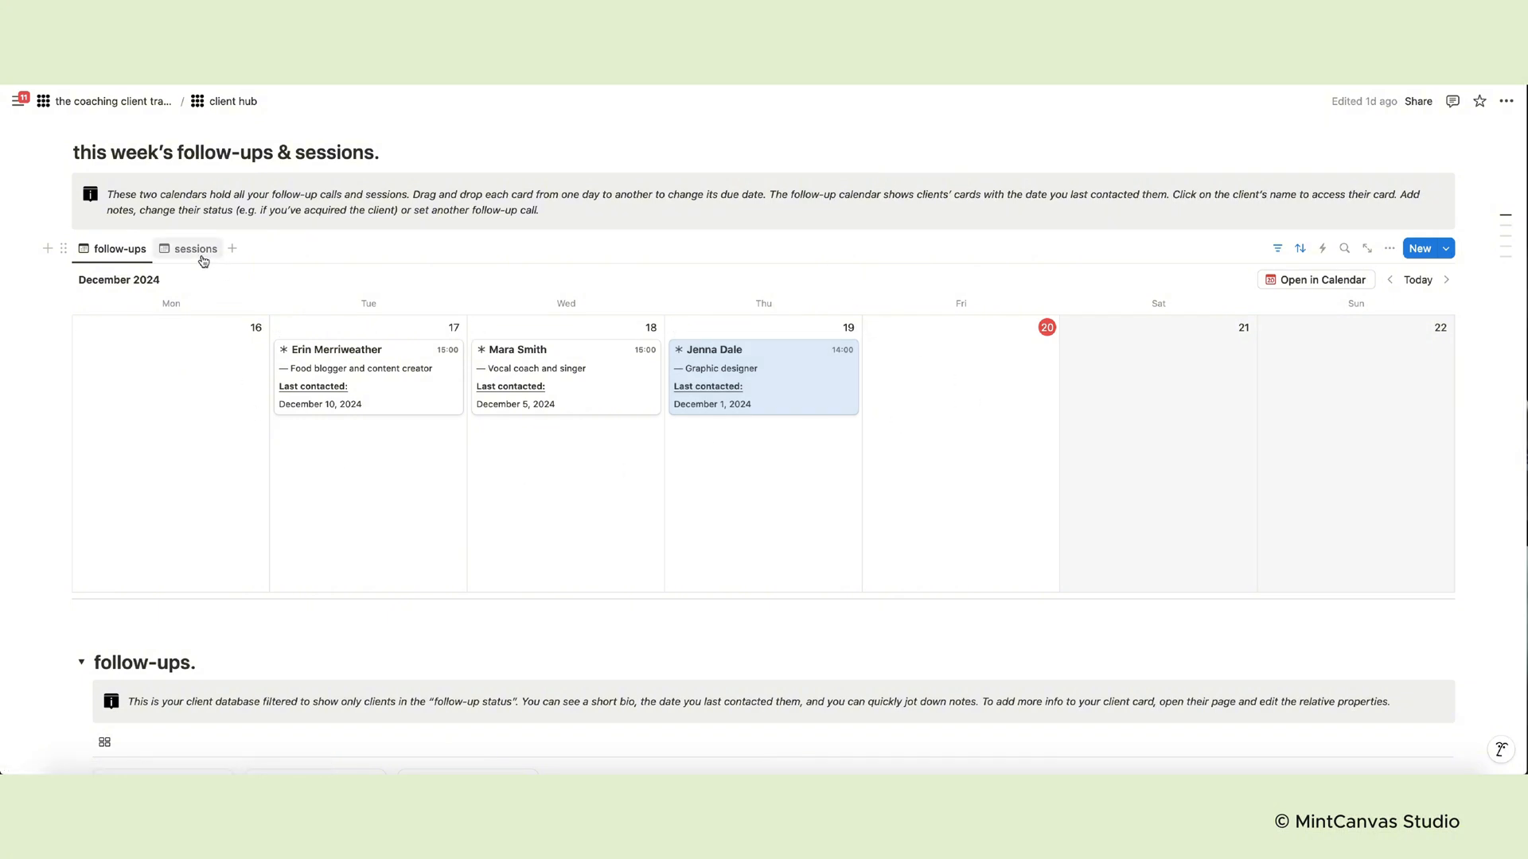
# Switch the client hub calendar to the sessions view
pyautogui.click(196, 249)
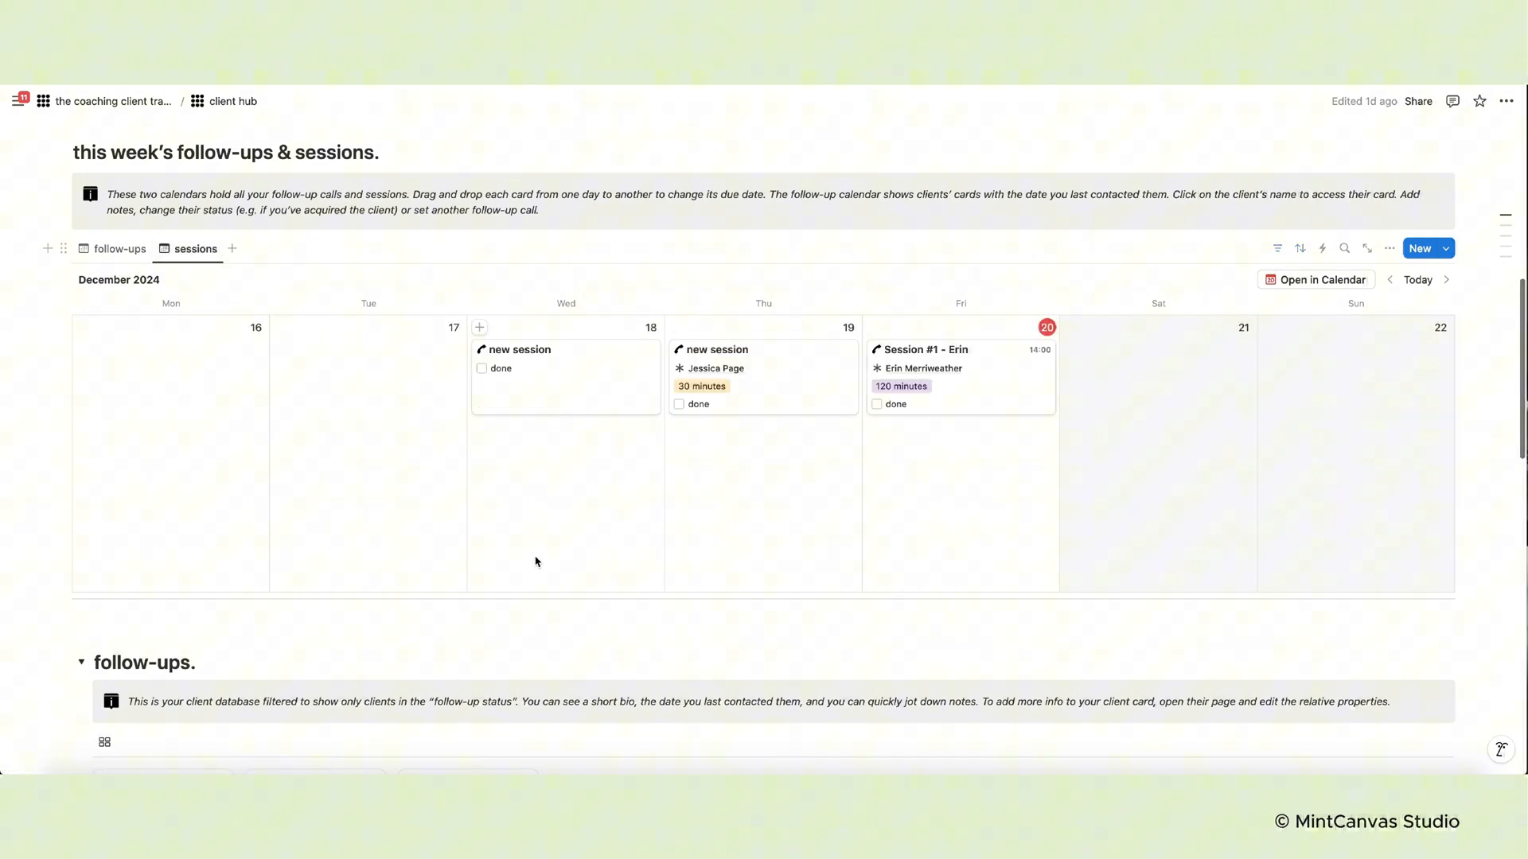
pyautogui.moveTo(282, 330)
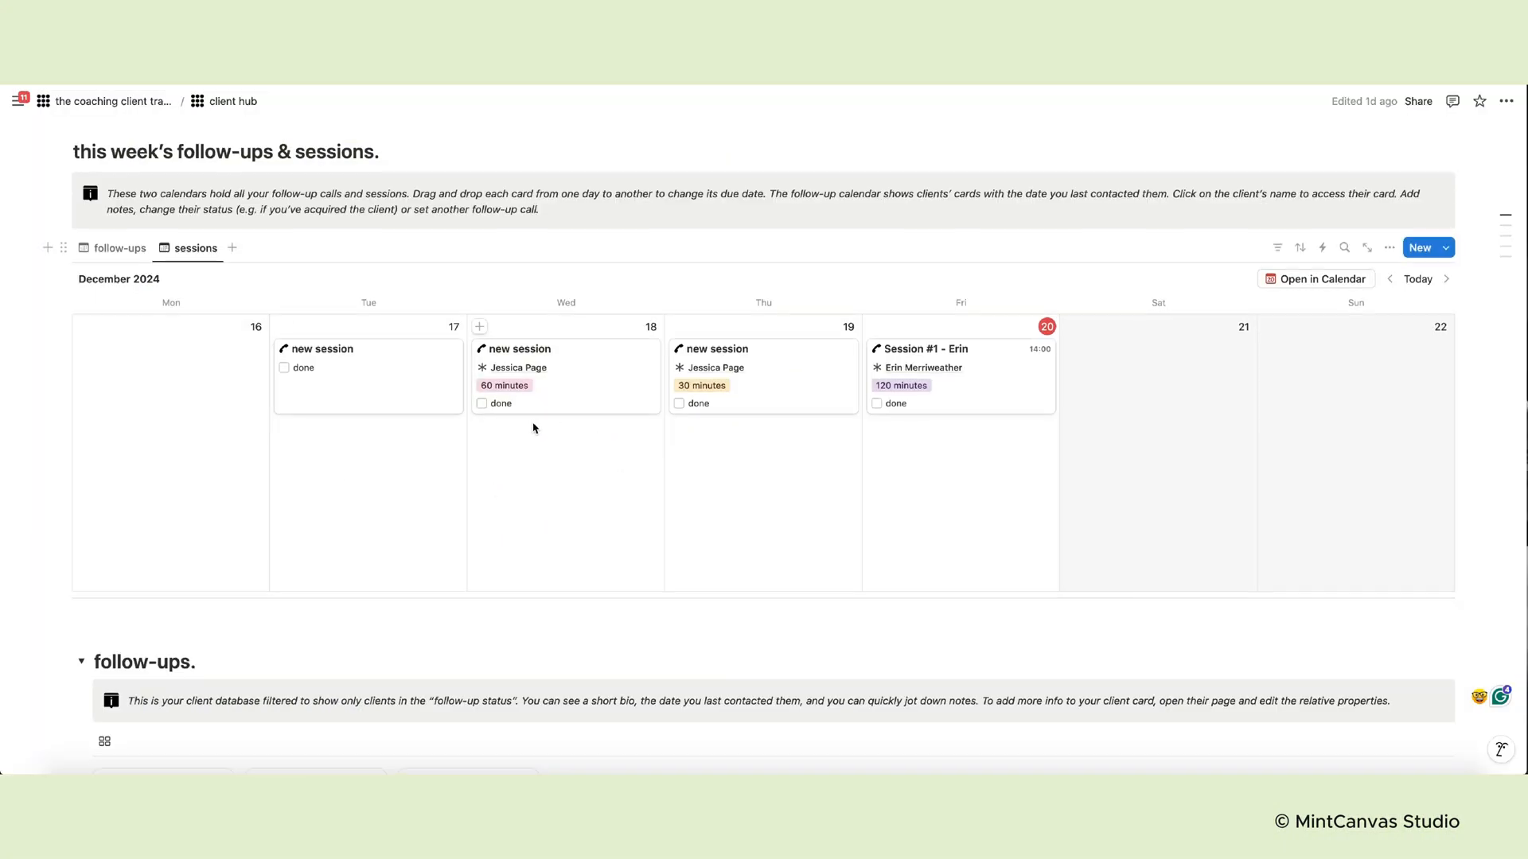
pyautogui.scroll(-3)
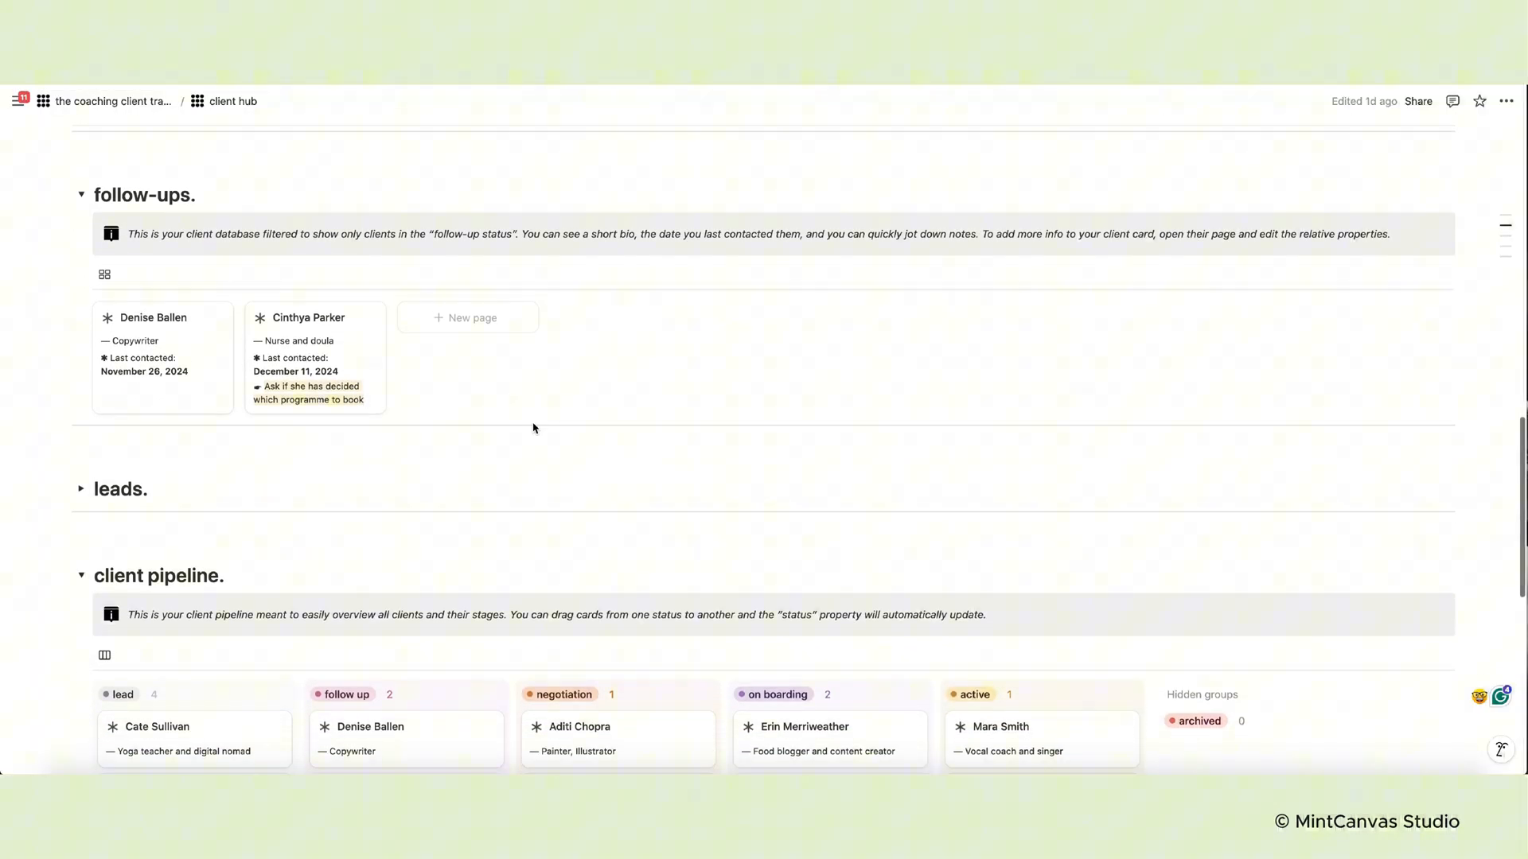
pyautogui.scroll(-3)
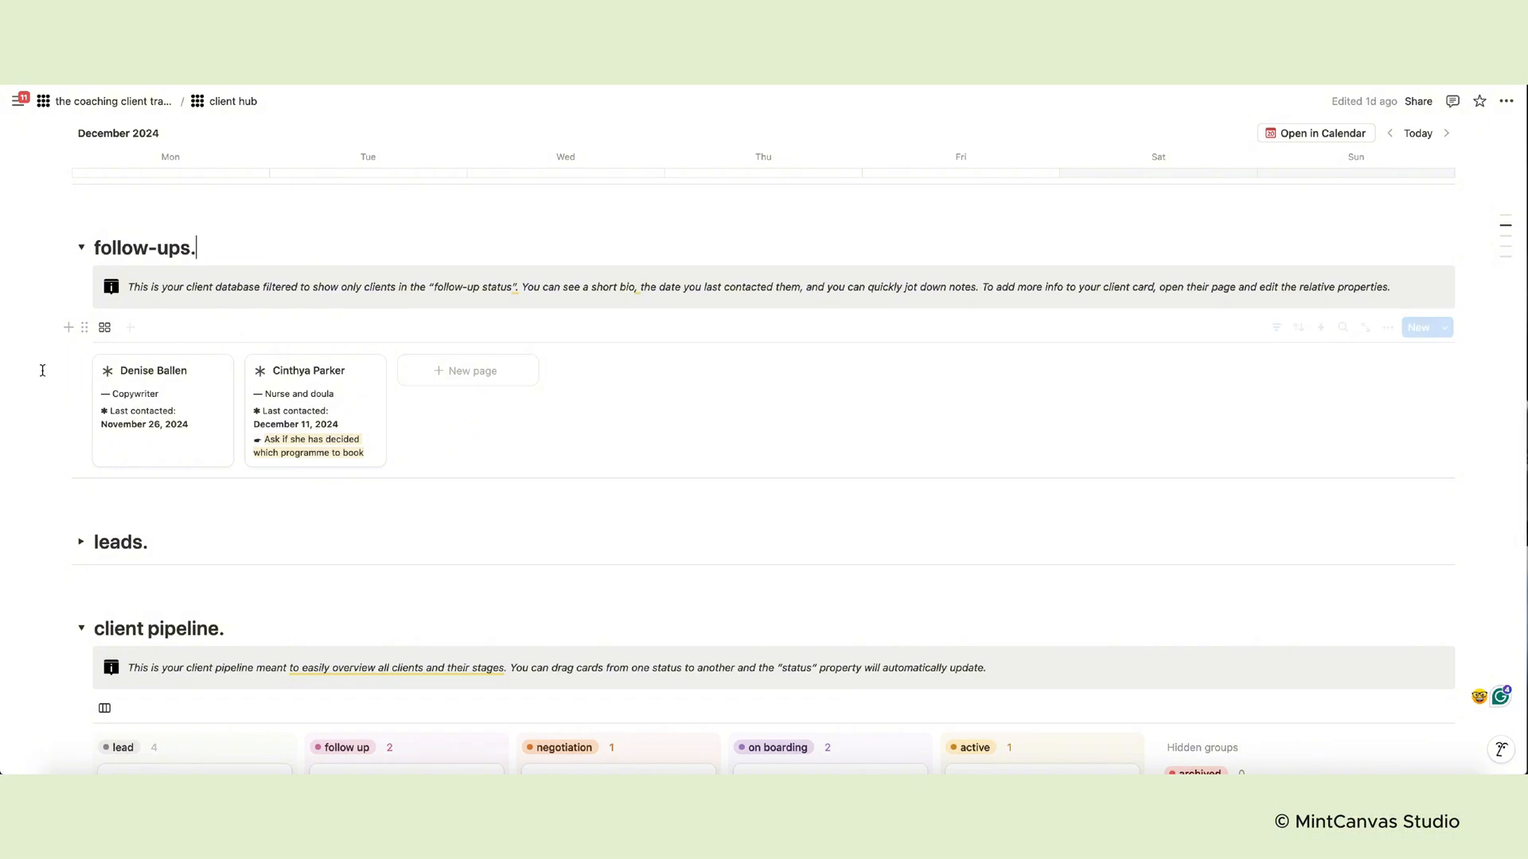
pyautogui.moveTo(139, 414)
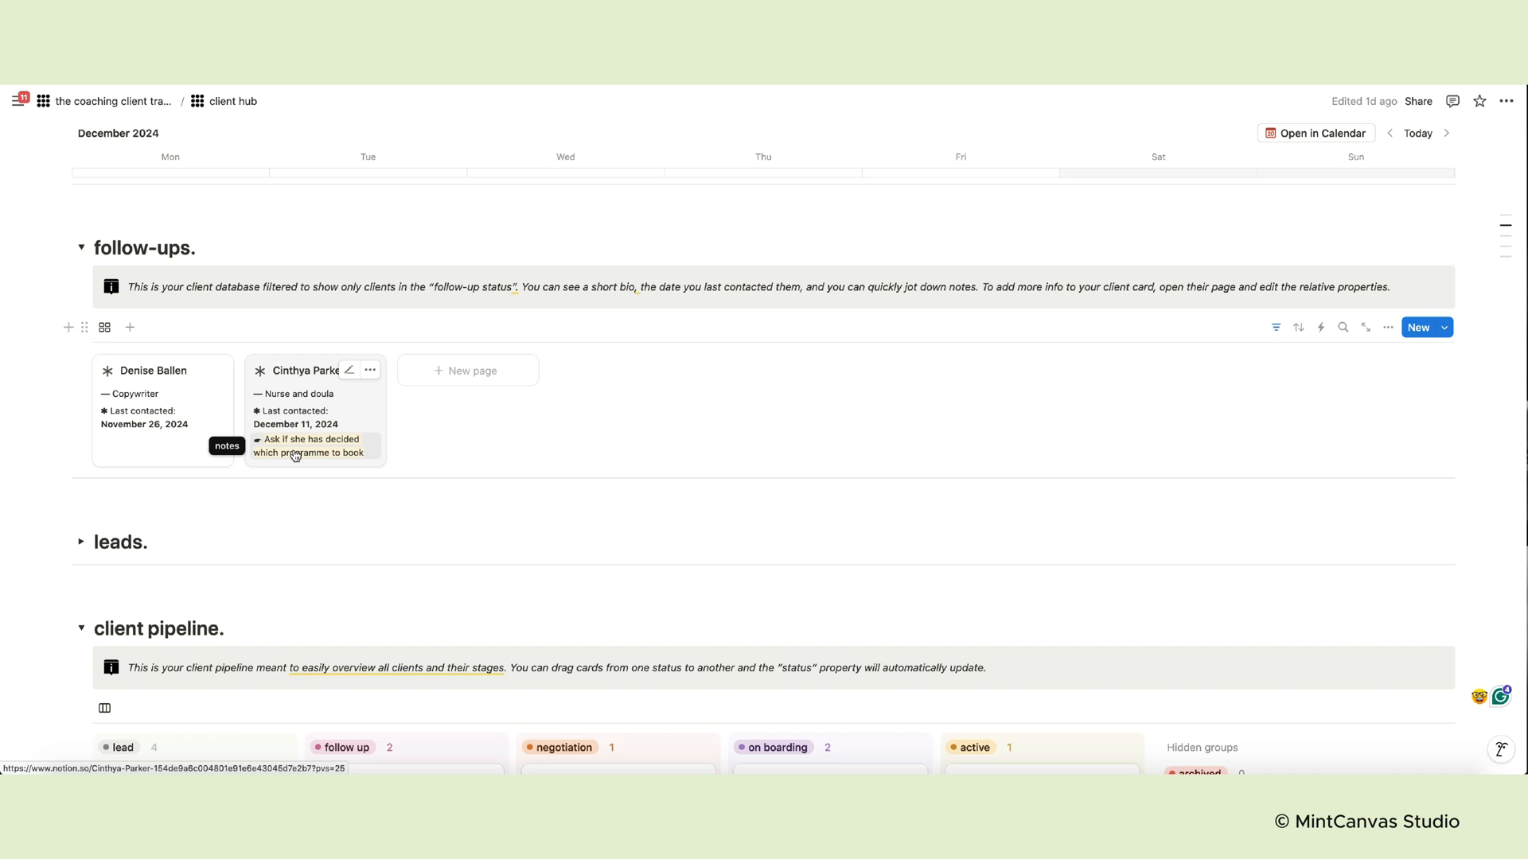
# Expand the leads toggle to show the Jenna Dale through Elizabeth Bennet cards
pyautogui.scroll(-3)
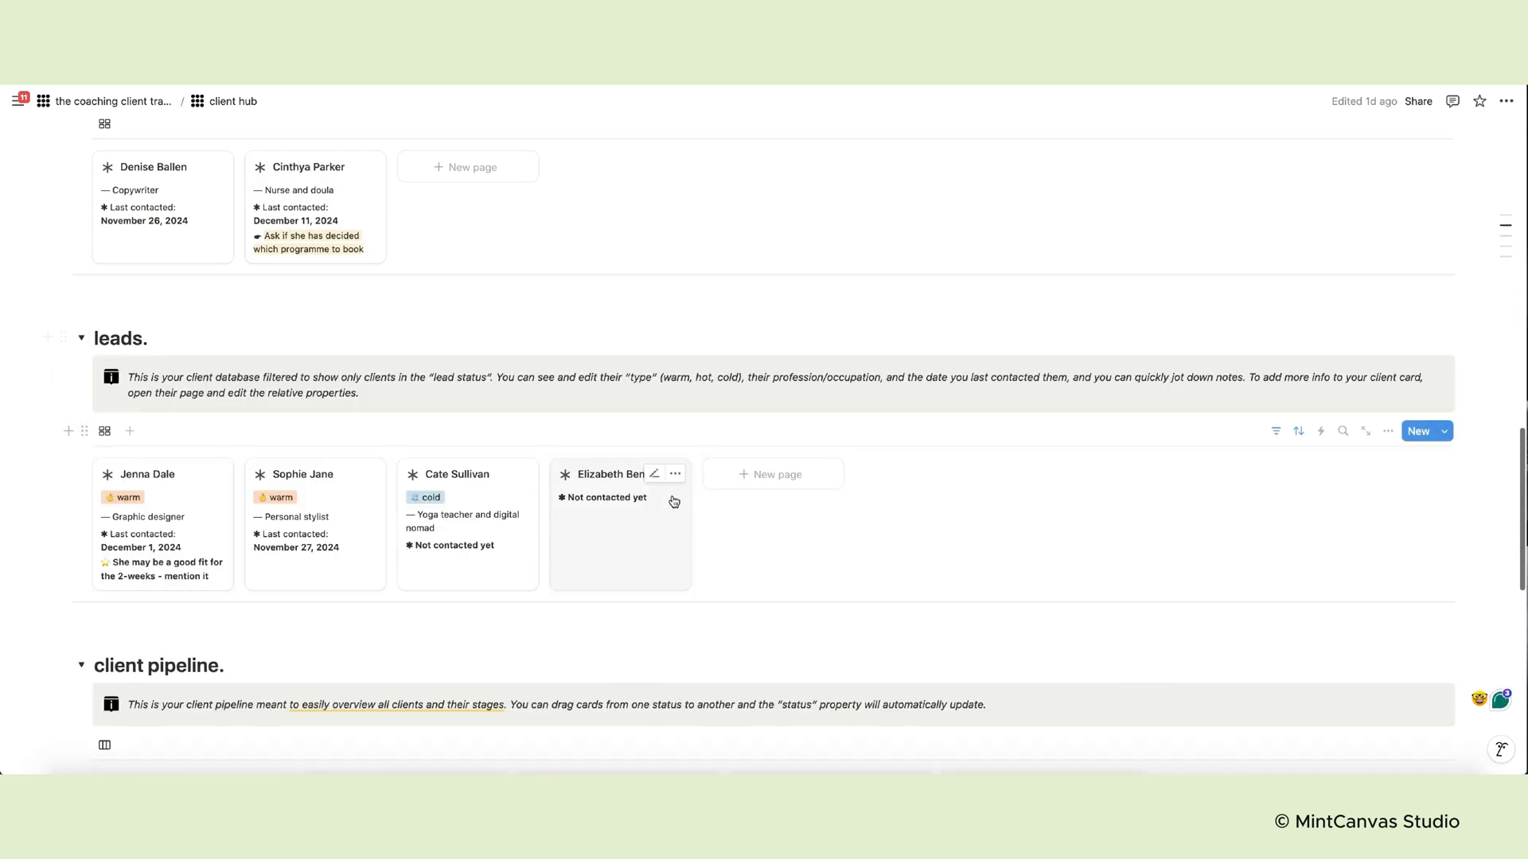
pyautogui.scroll(-3)
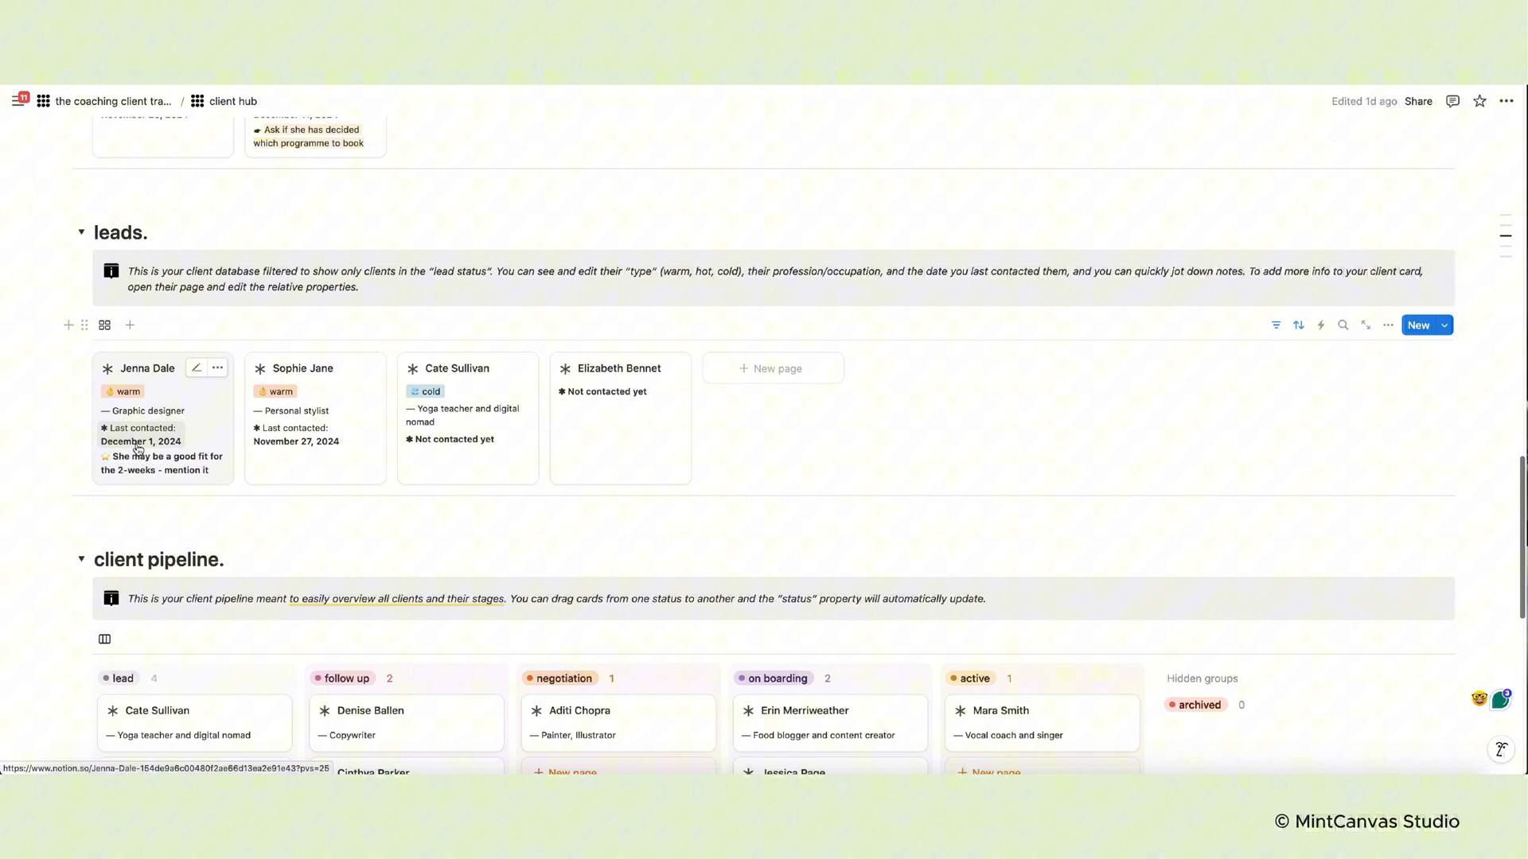
pyautogui.click(279, 391)
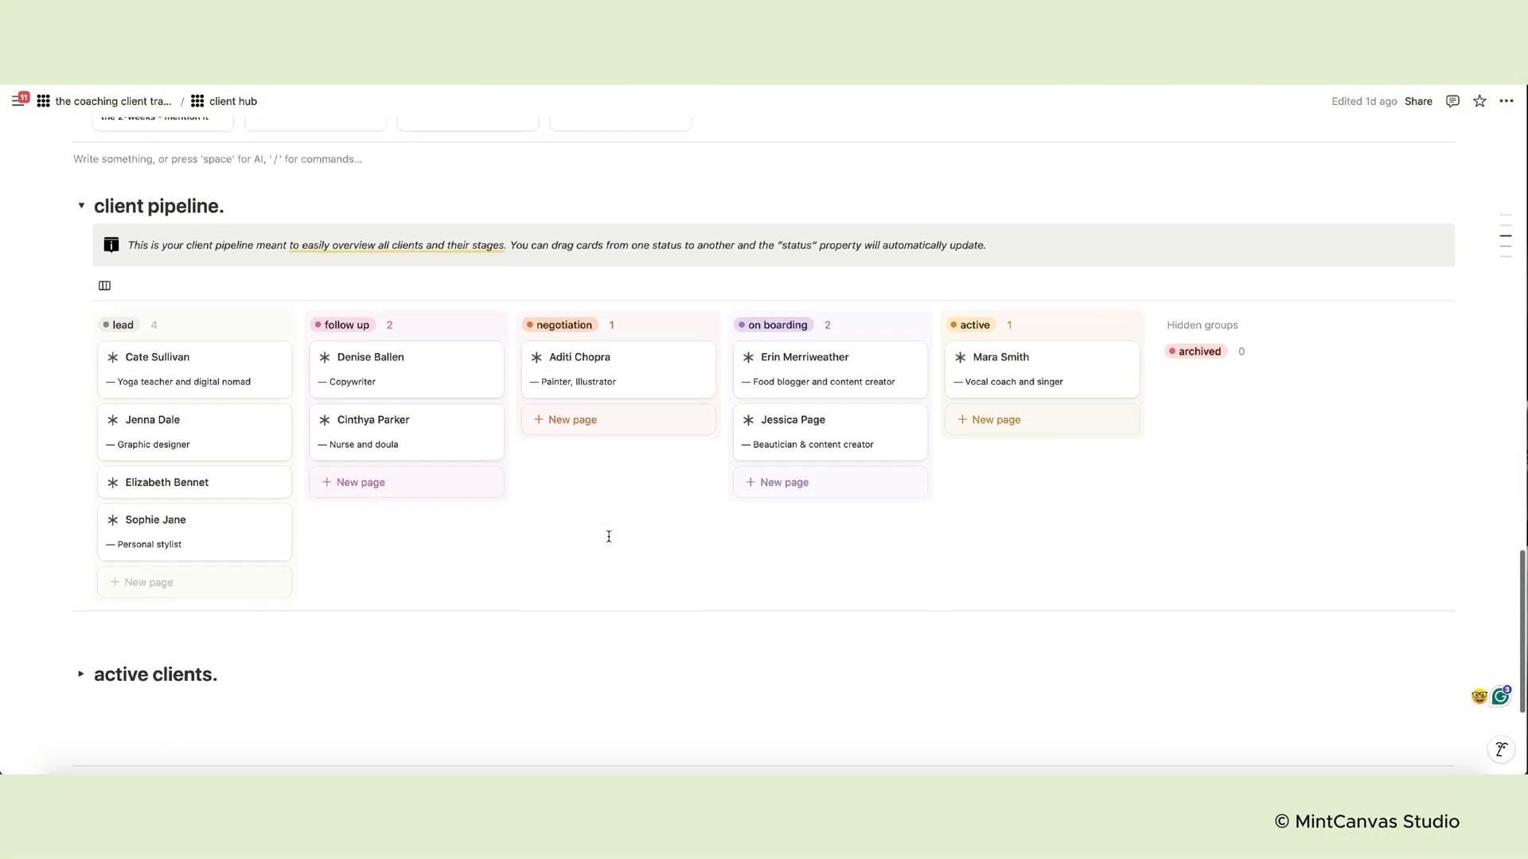
pyautogui.scroll(-3)
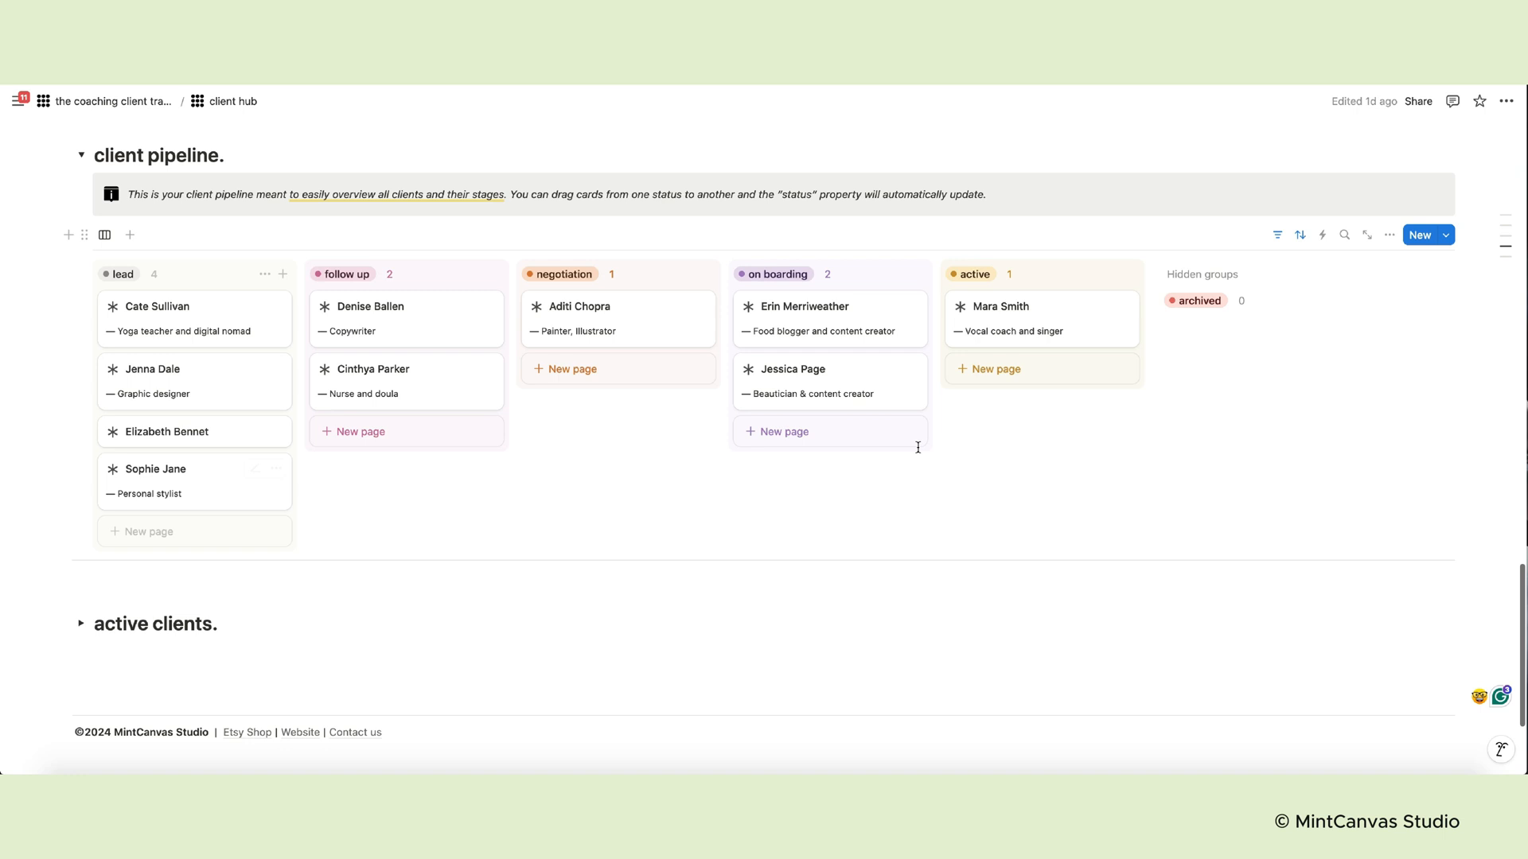
pyautogui.moveTo(843, 381)
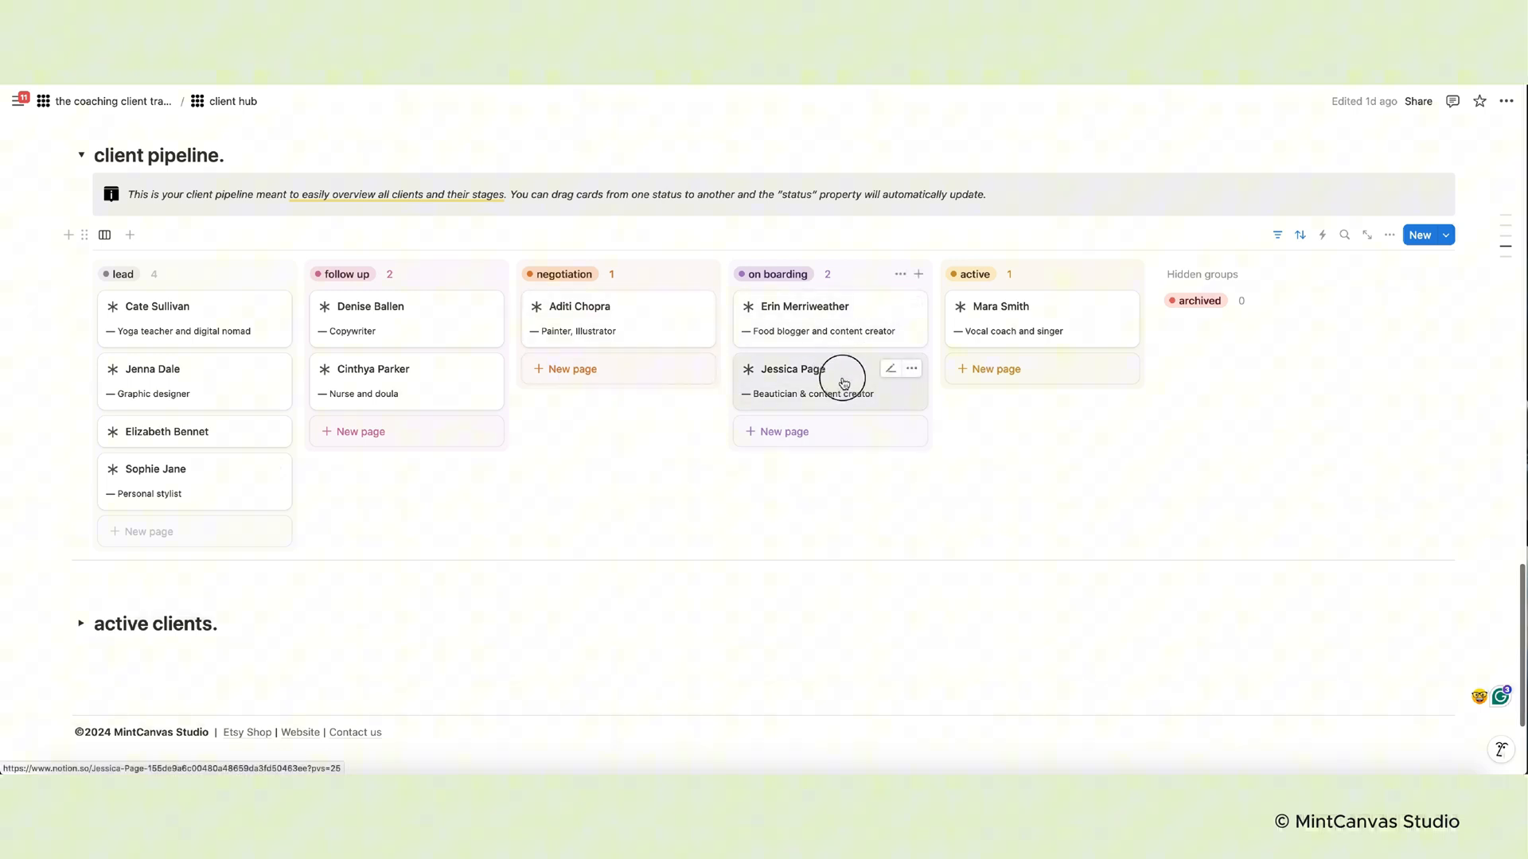
pyautogui.moveTo(830, 381); pyautogui.dragTo(1040, 380)
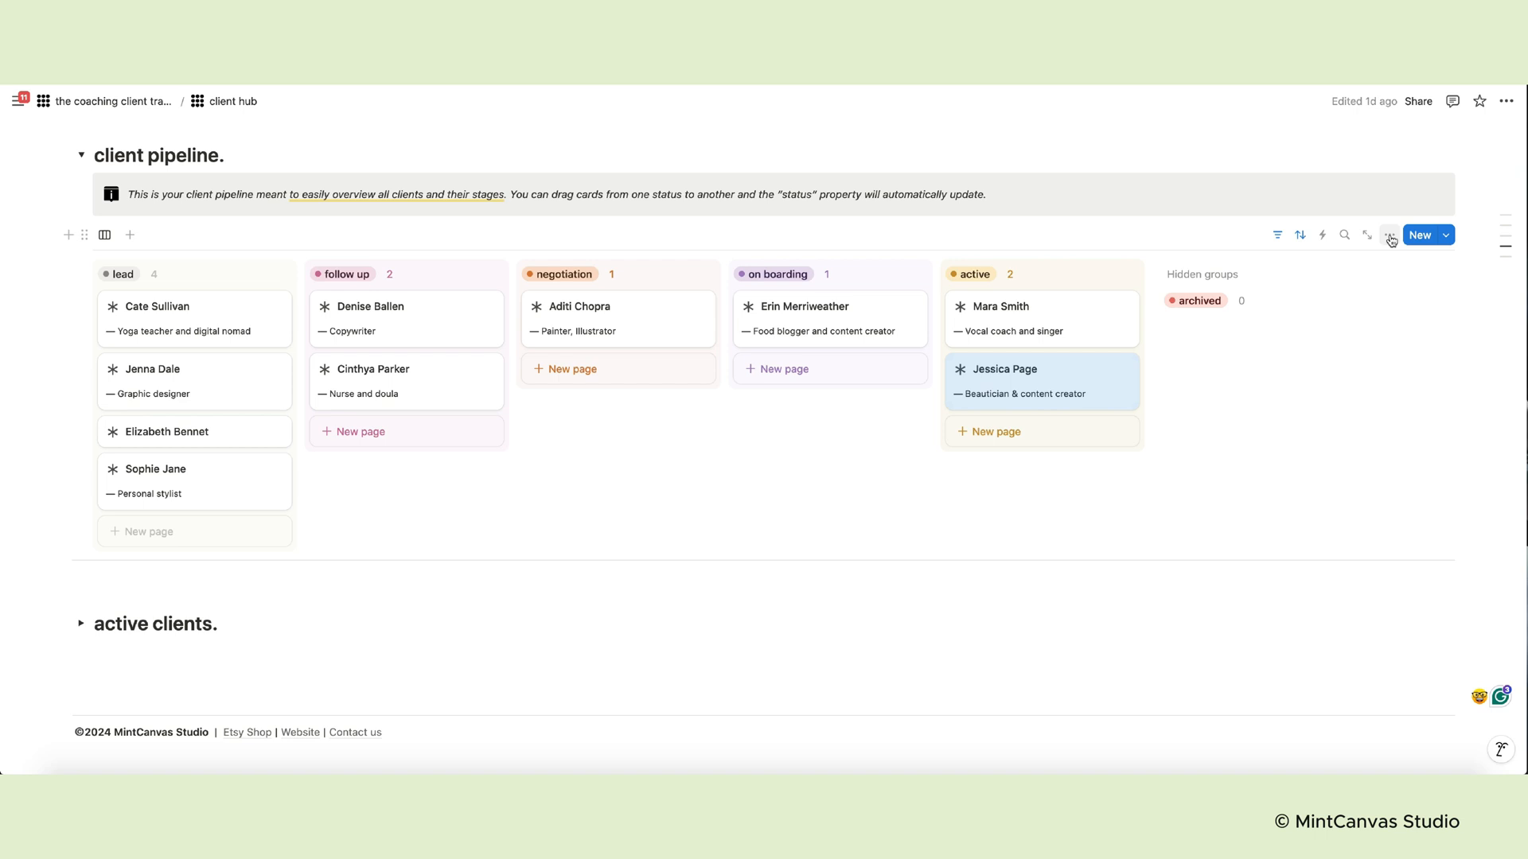
pyautogui.click(1388, 235)
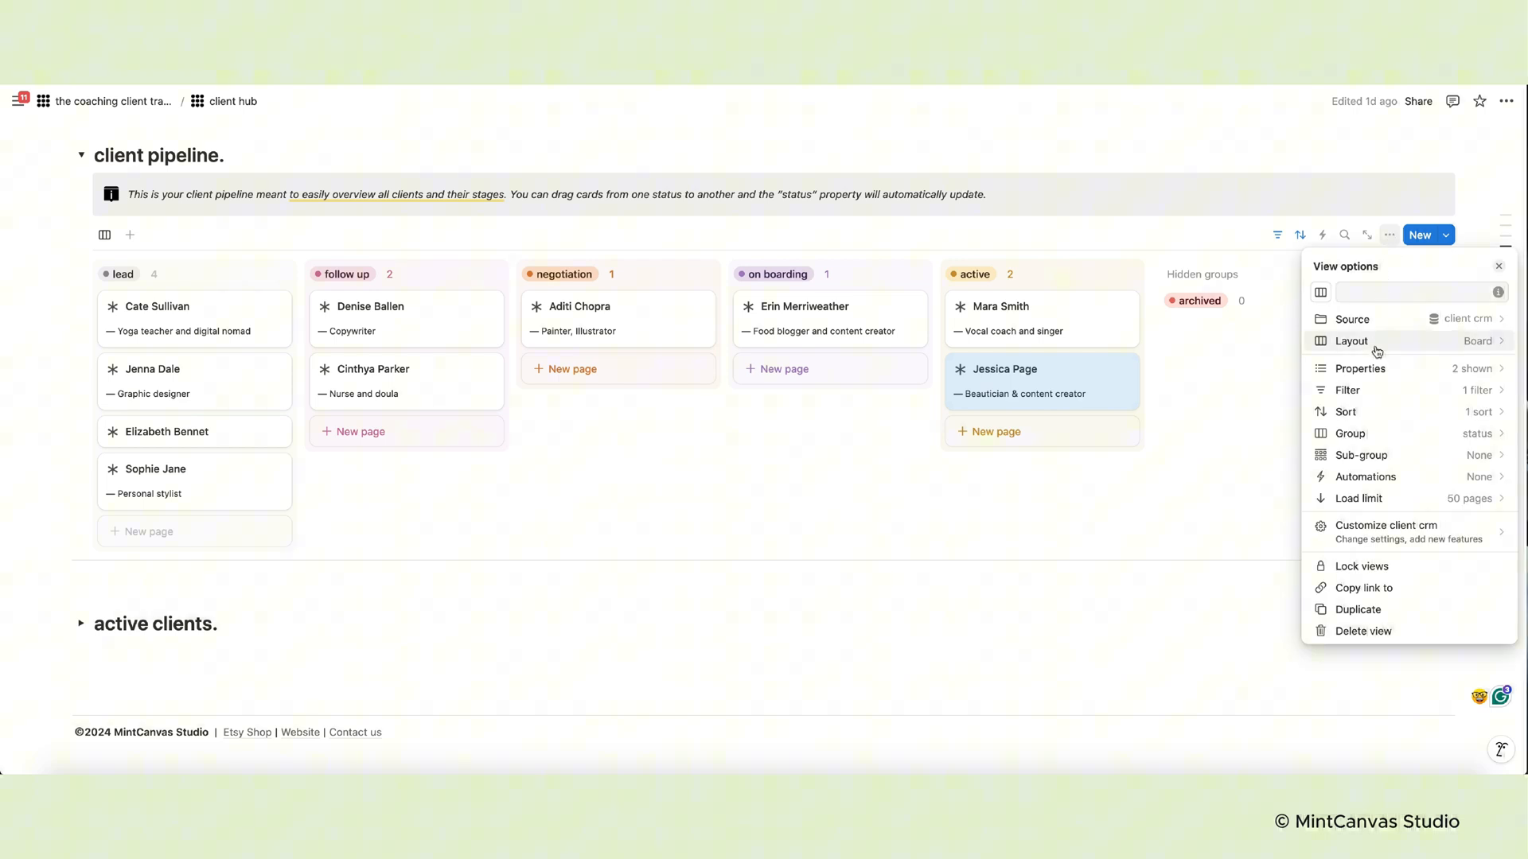
pyautogui.click(1360, 368)
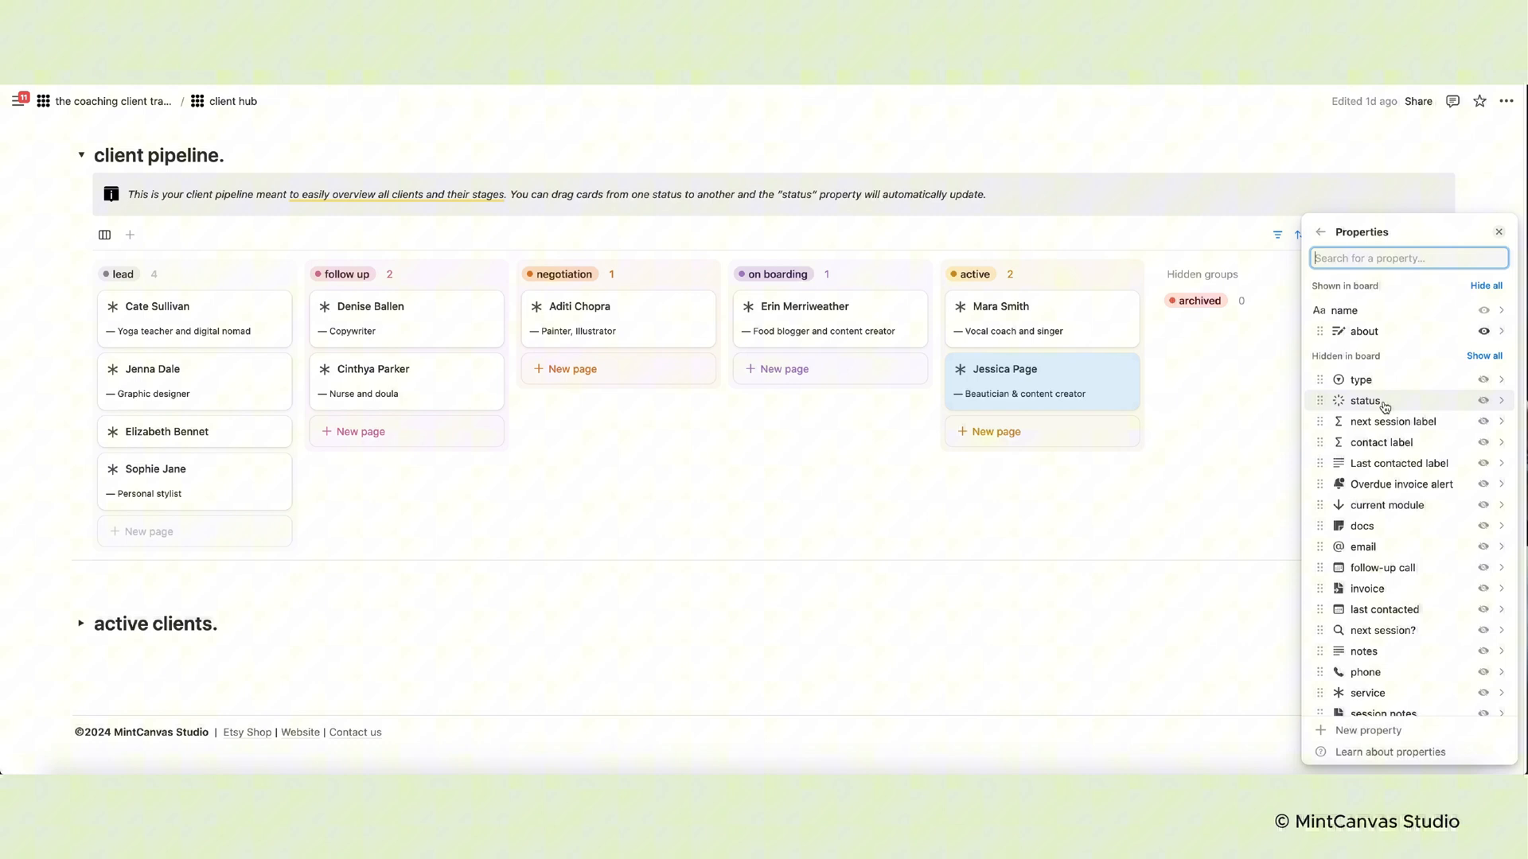
pyautogui.click(1364, 401)
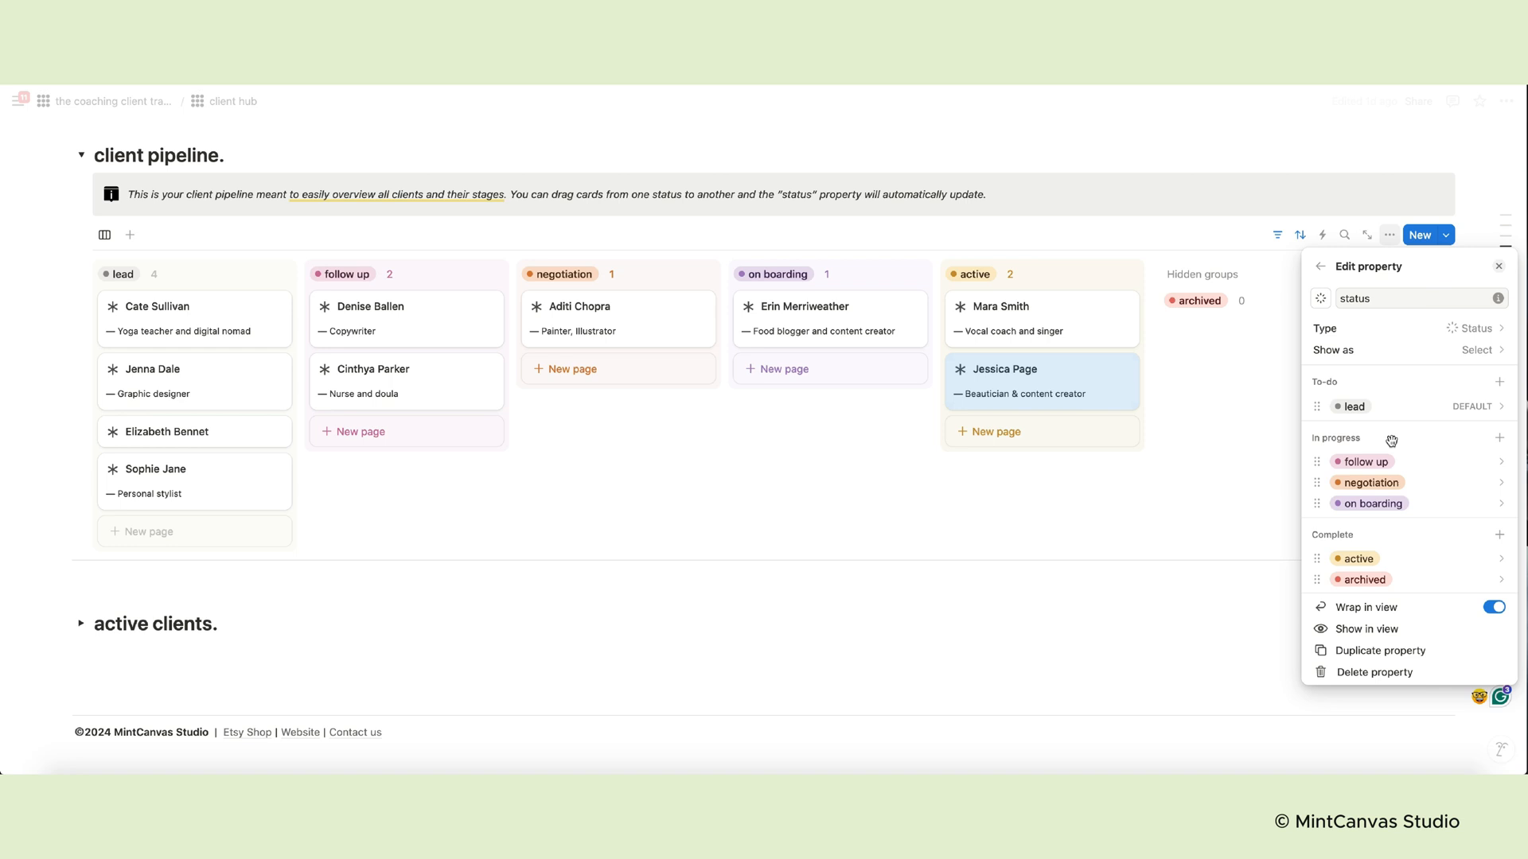
pyautogui.click(1358, 559)
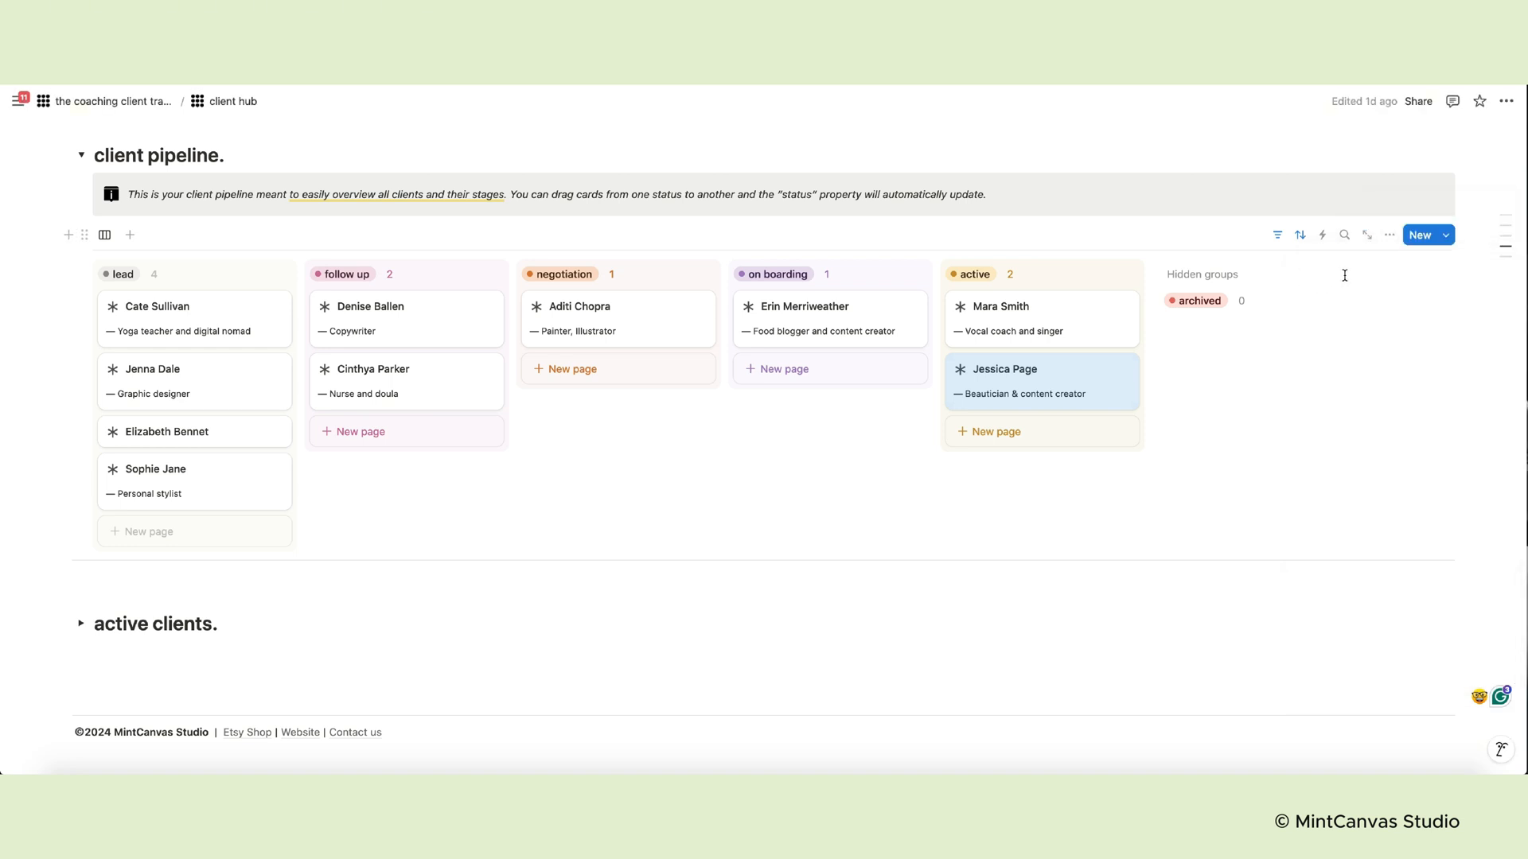
# In the board's Group settings, unhide all groups, then hide the lead group
pyautogui.click(1389, 235)
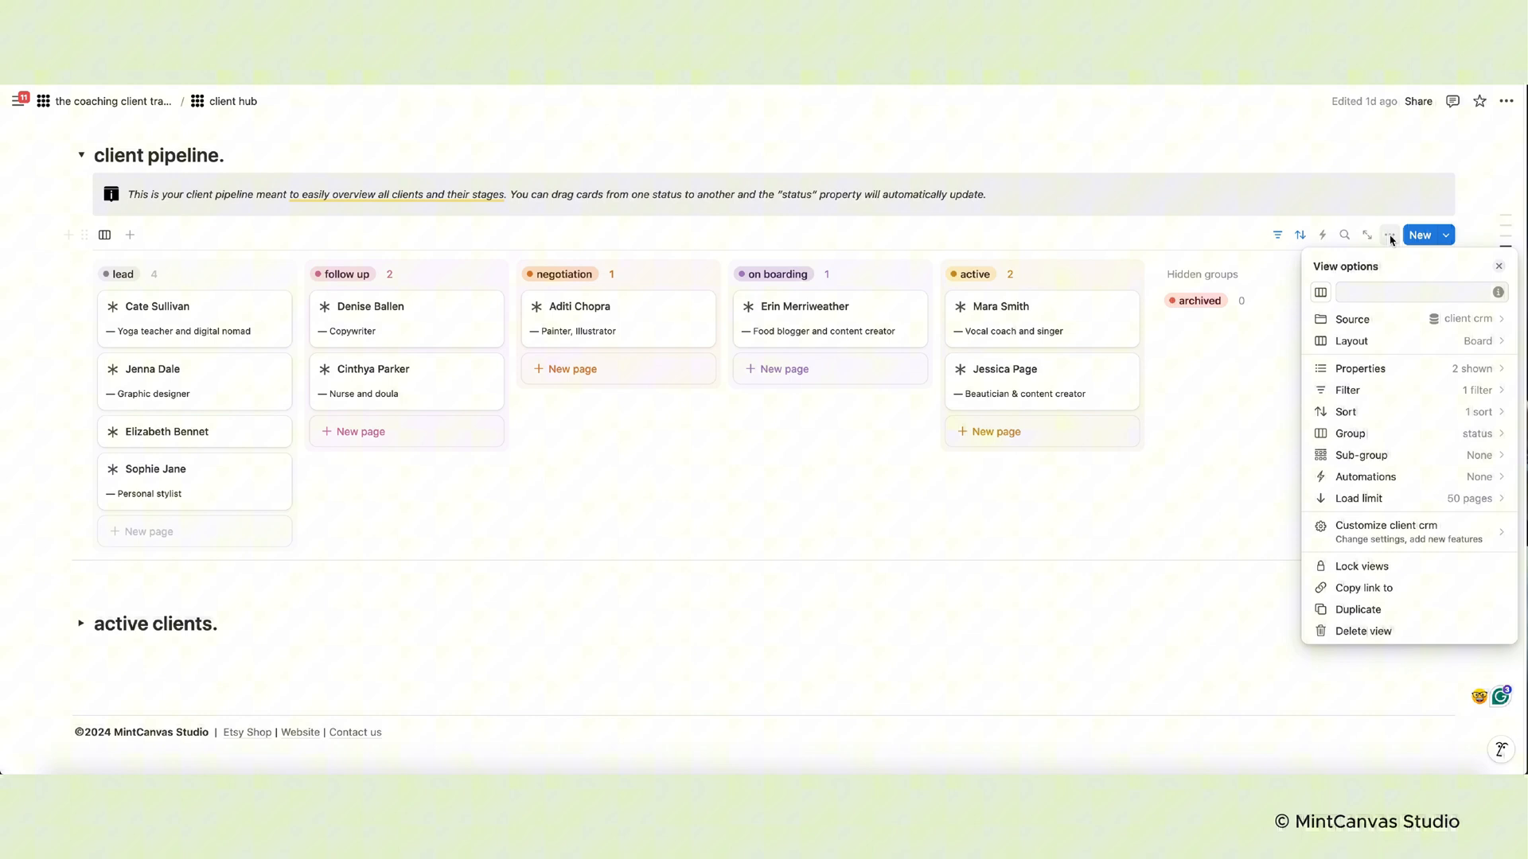
pyautogui.moveTo(1351, 434)
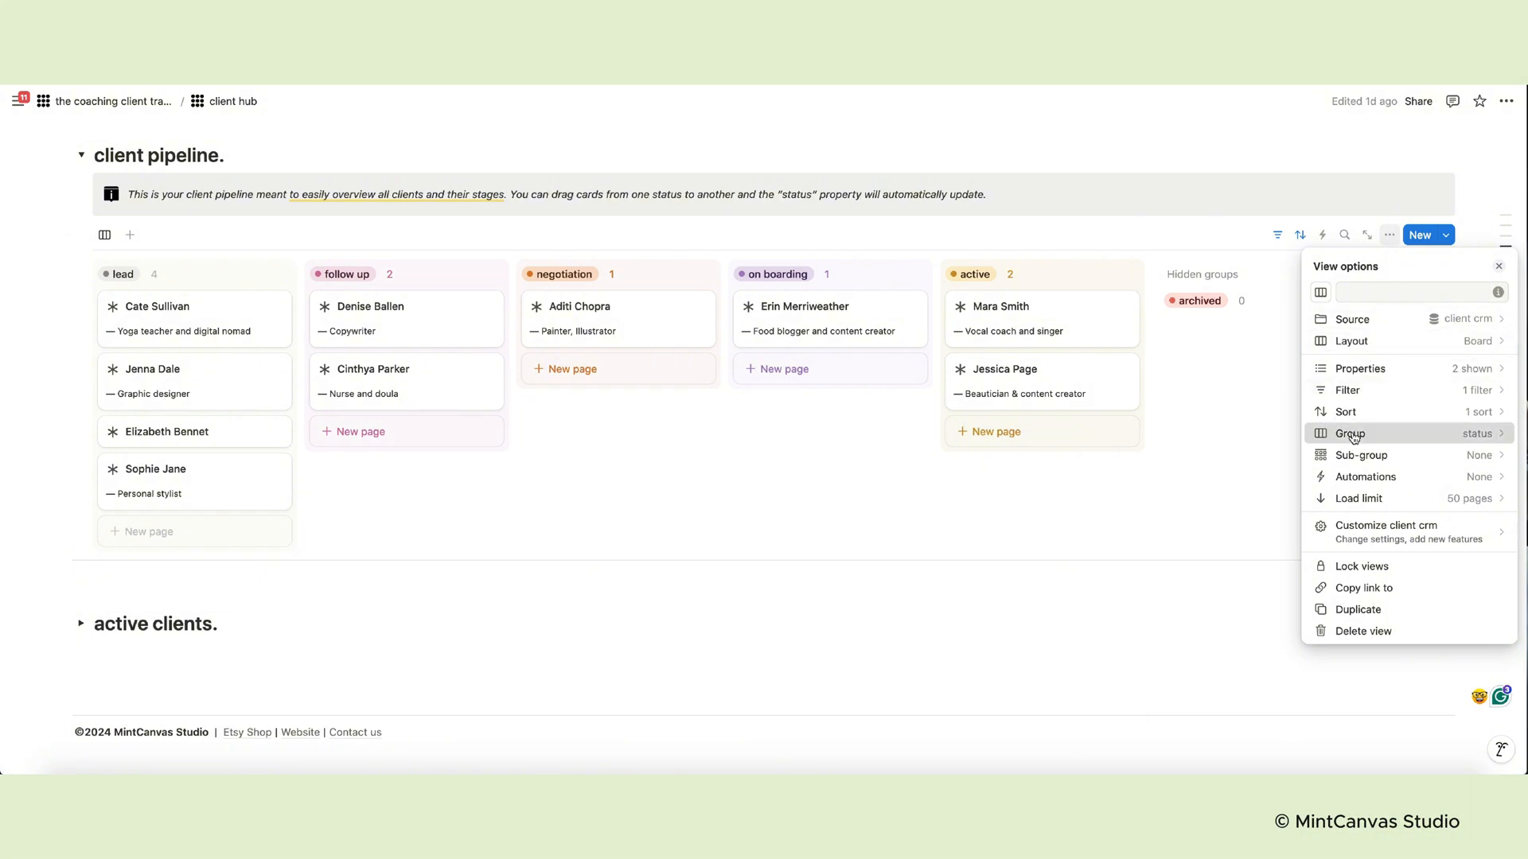
pyautogui.click(1350, 434)
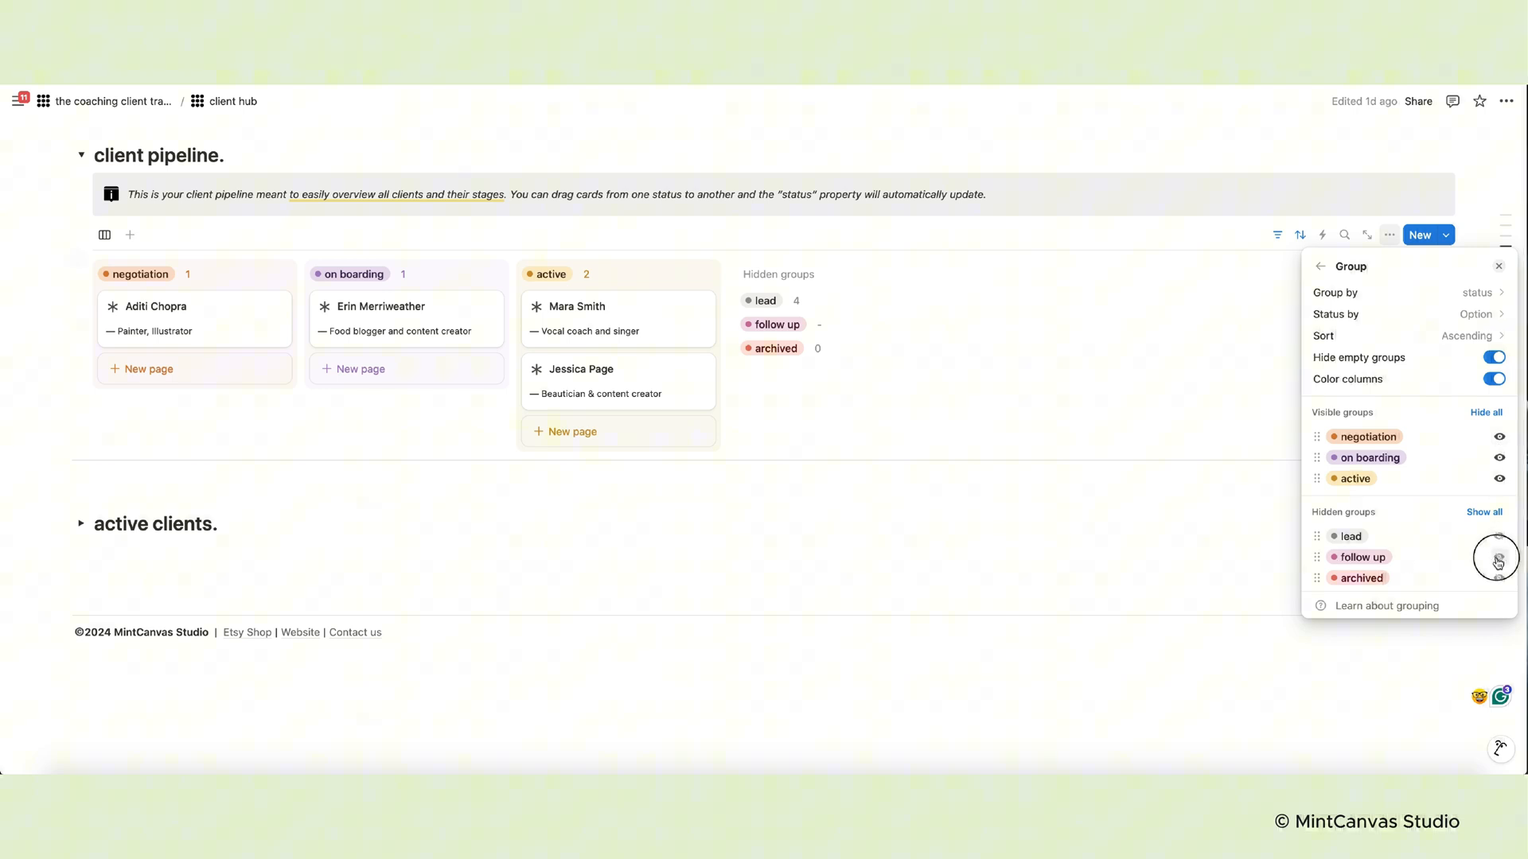
pyautogui.click(1498, 558)
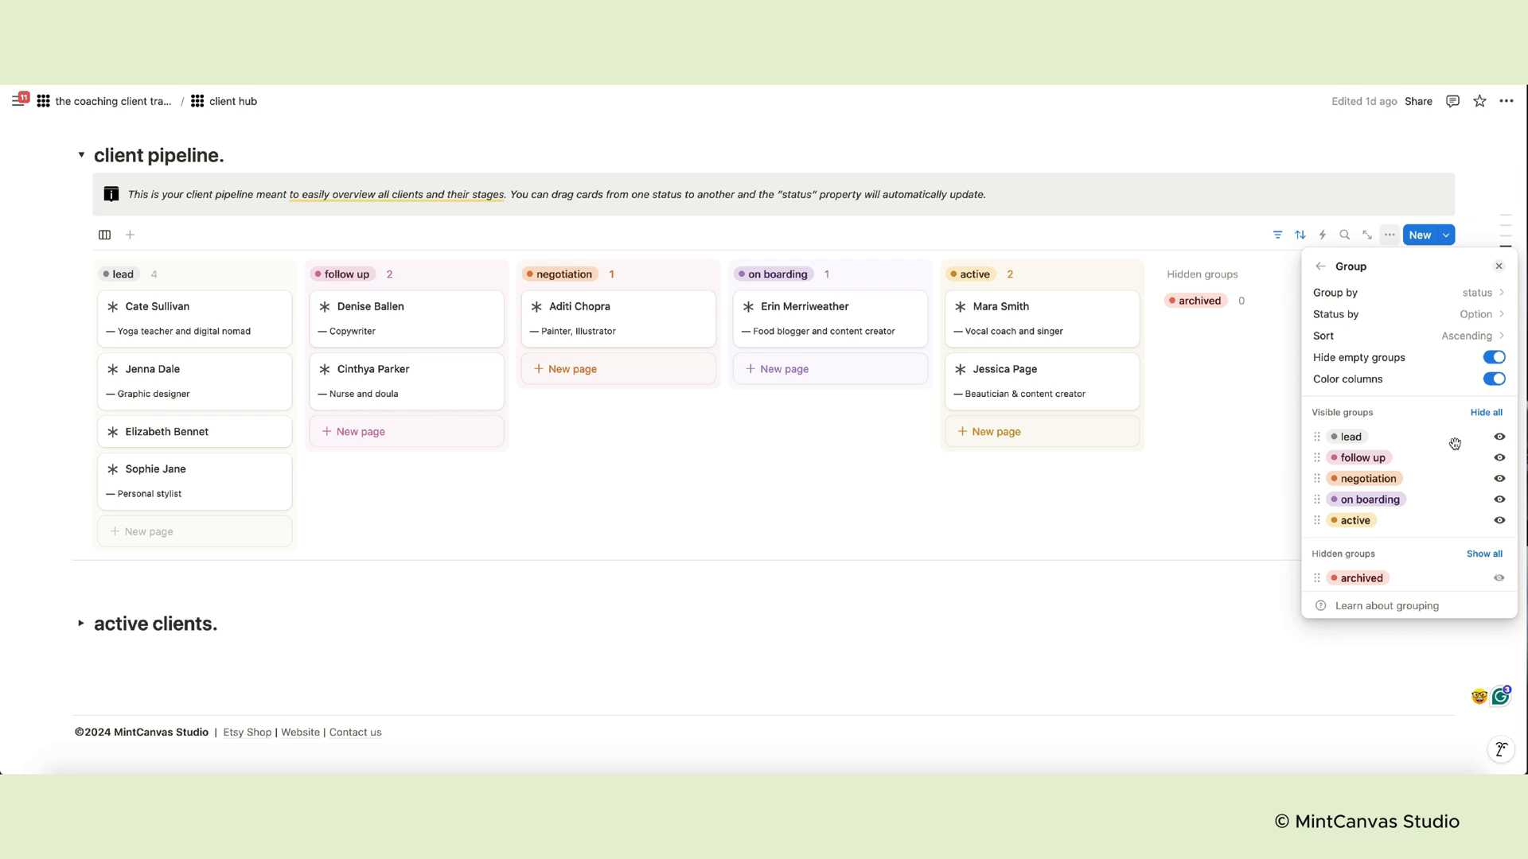
pyautogui.click(1499, 436)
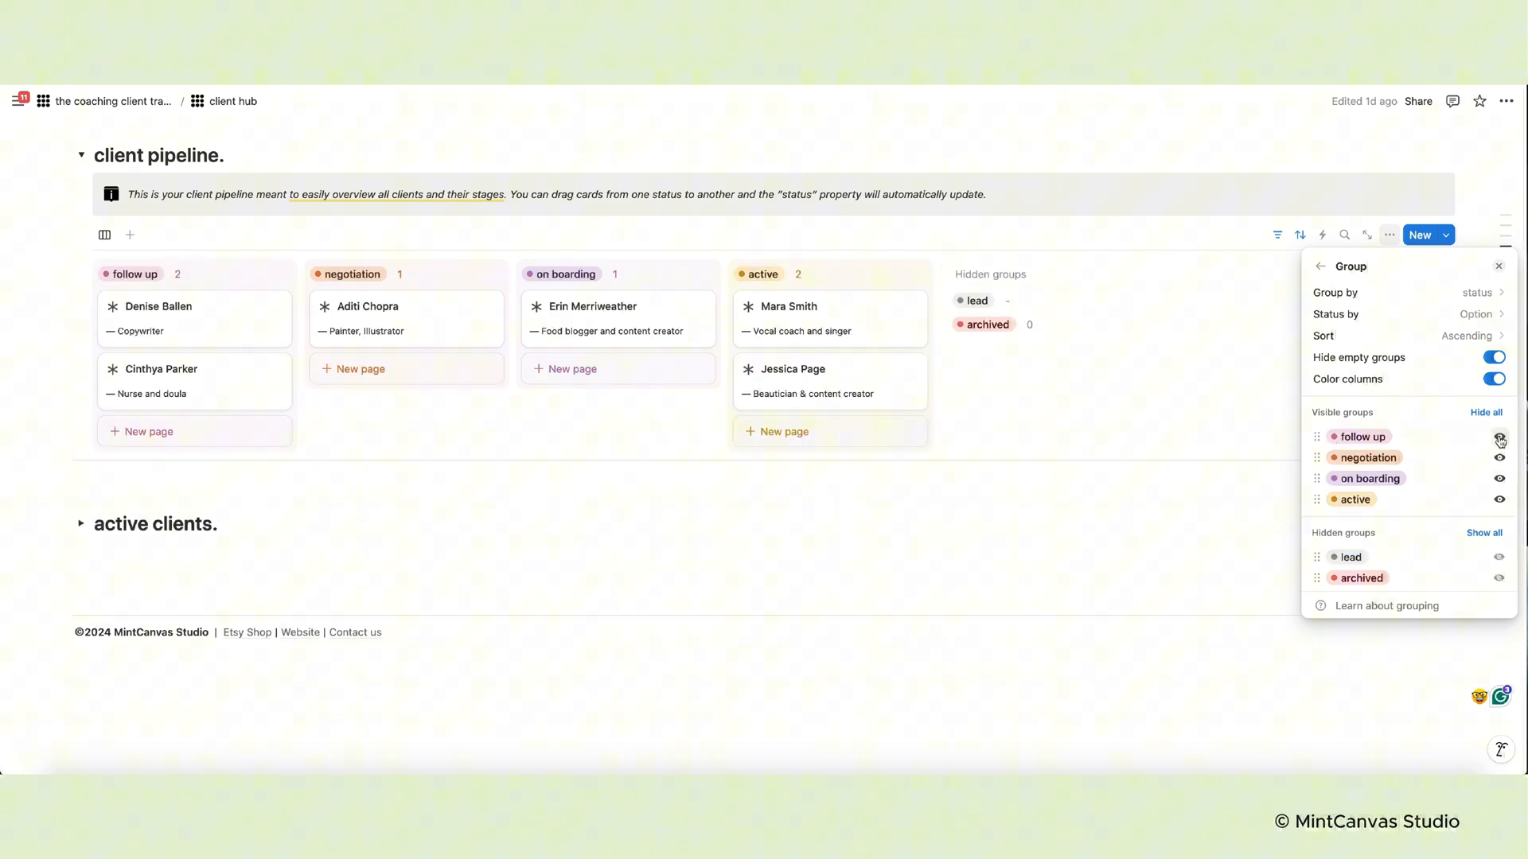
pyautogui.click(479, 474)
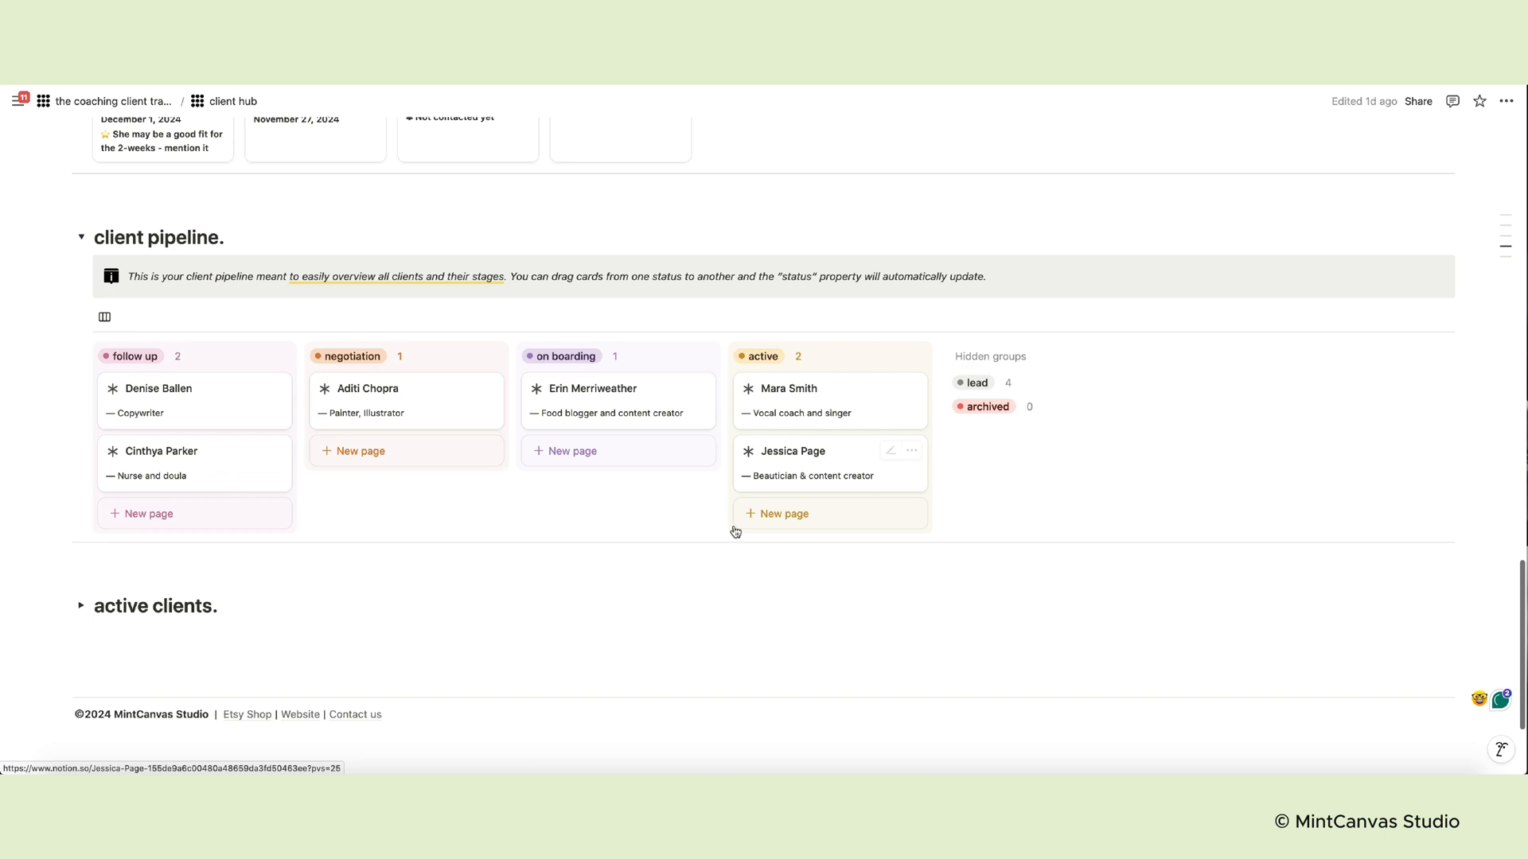
pyautogui.scroll(-3)
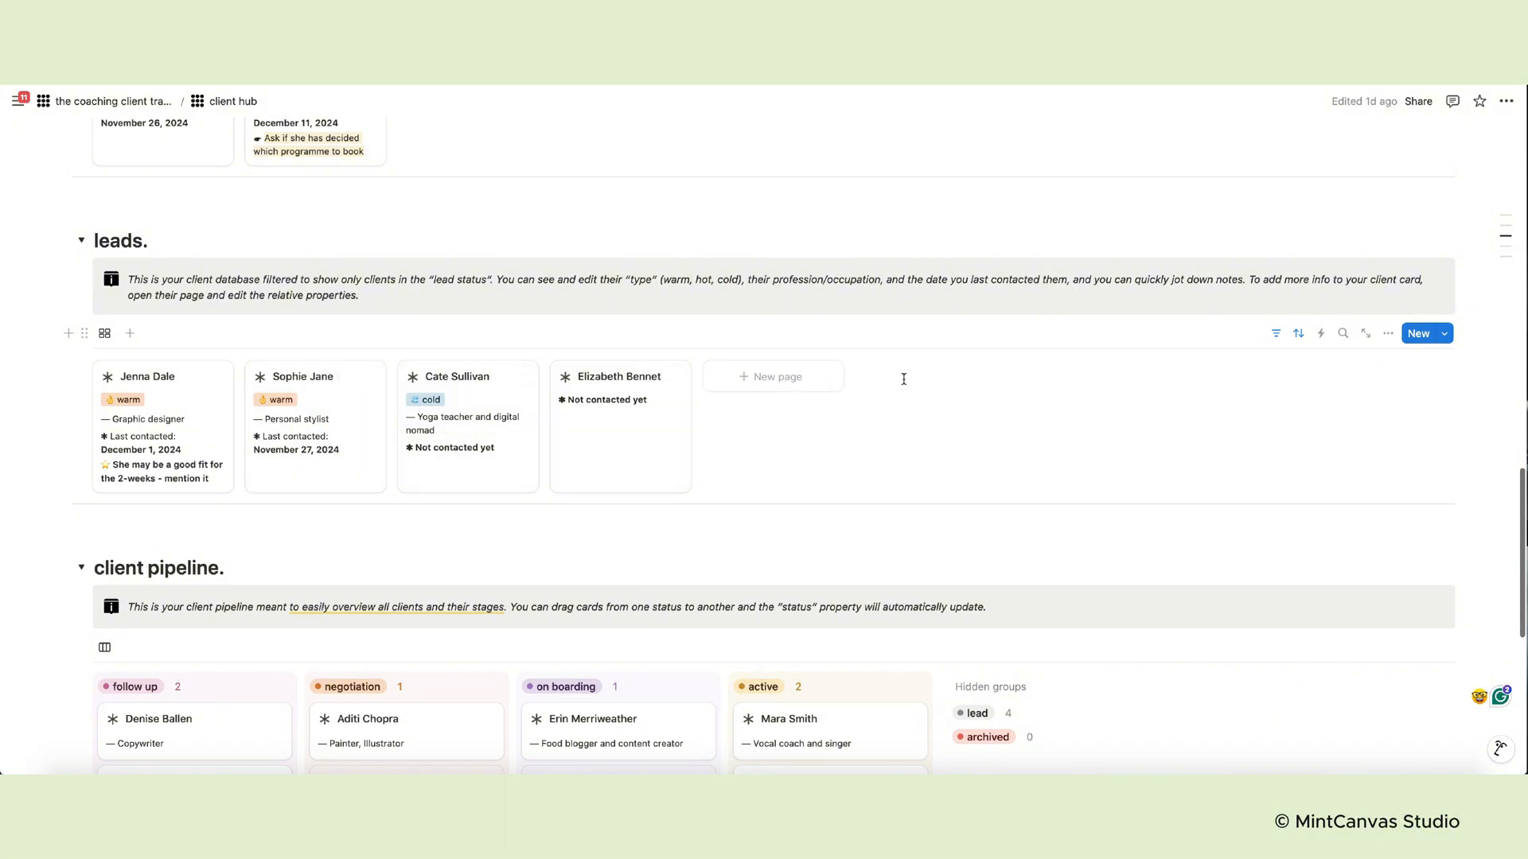
pyautogui.click(82, 241)
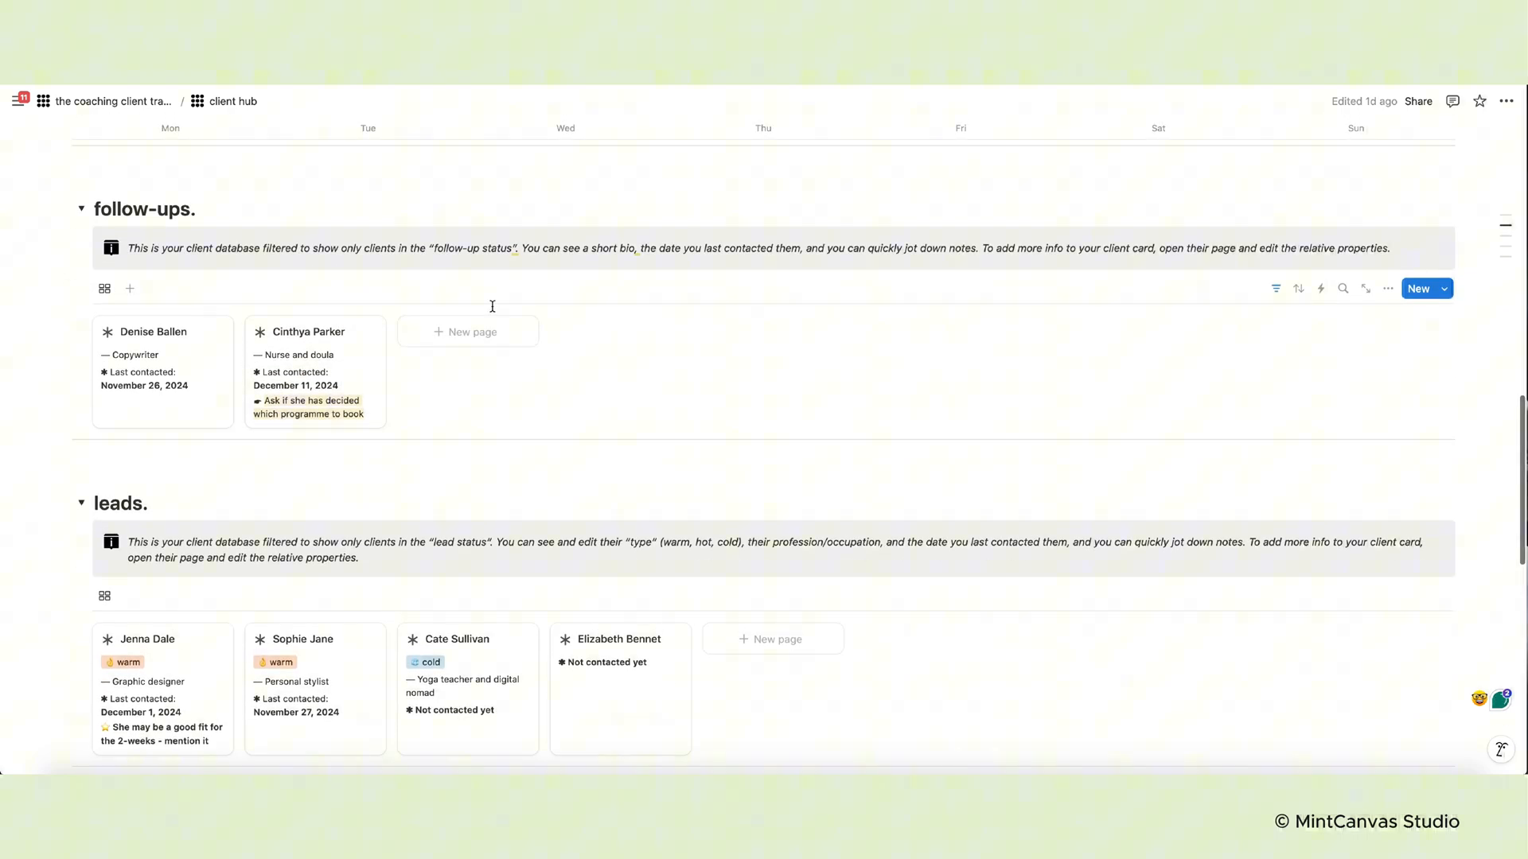
pyautogui.scroll(-3)
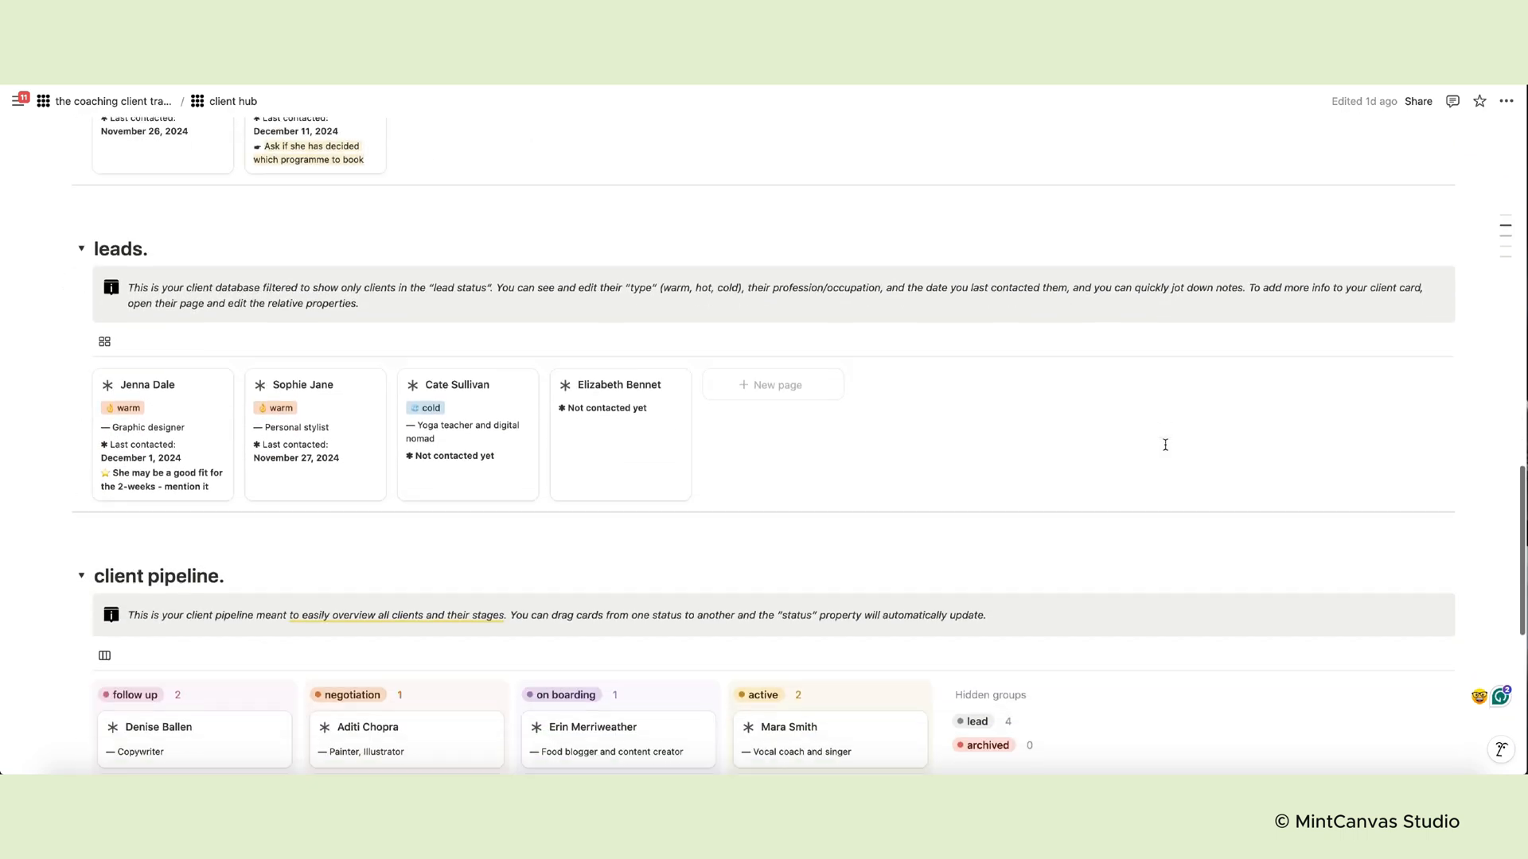
pyautogui.scroll(-3)
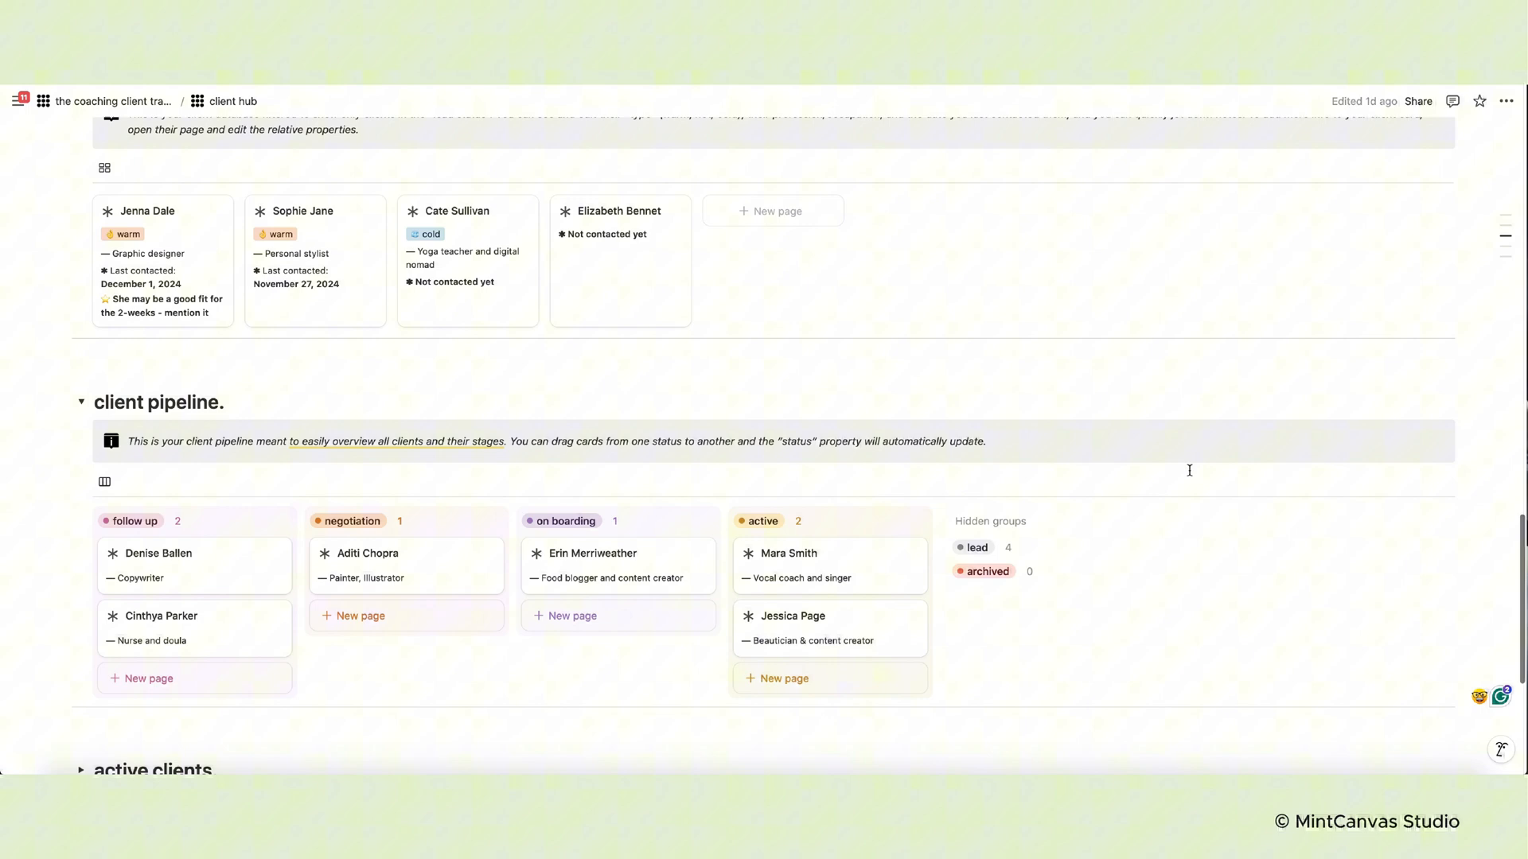
pyautogui.scroll(-3)
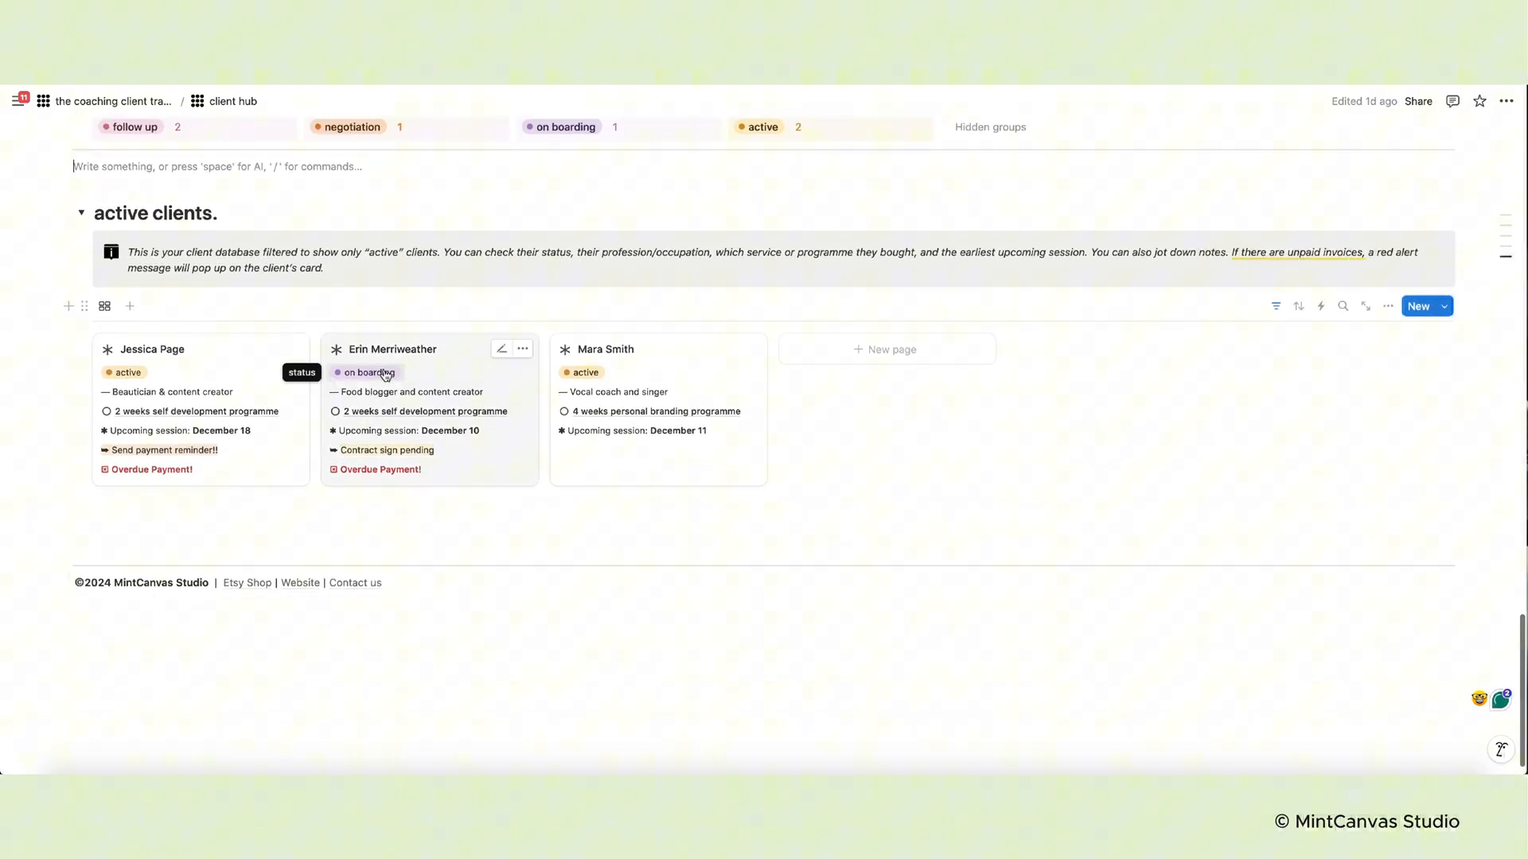
pyautogui.moveTo(717, 434)
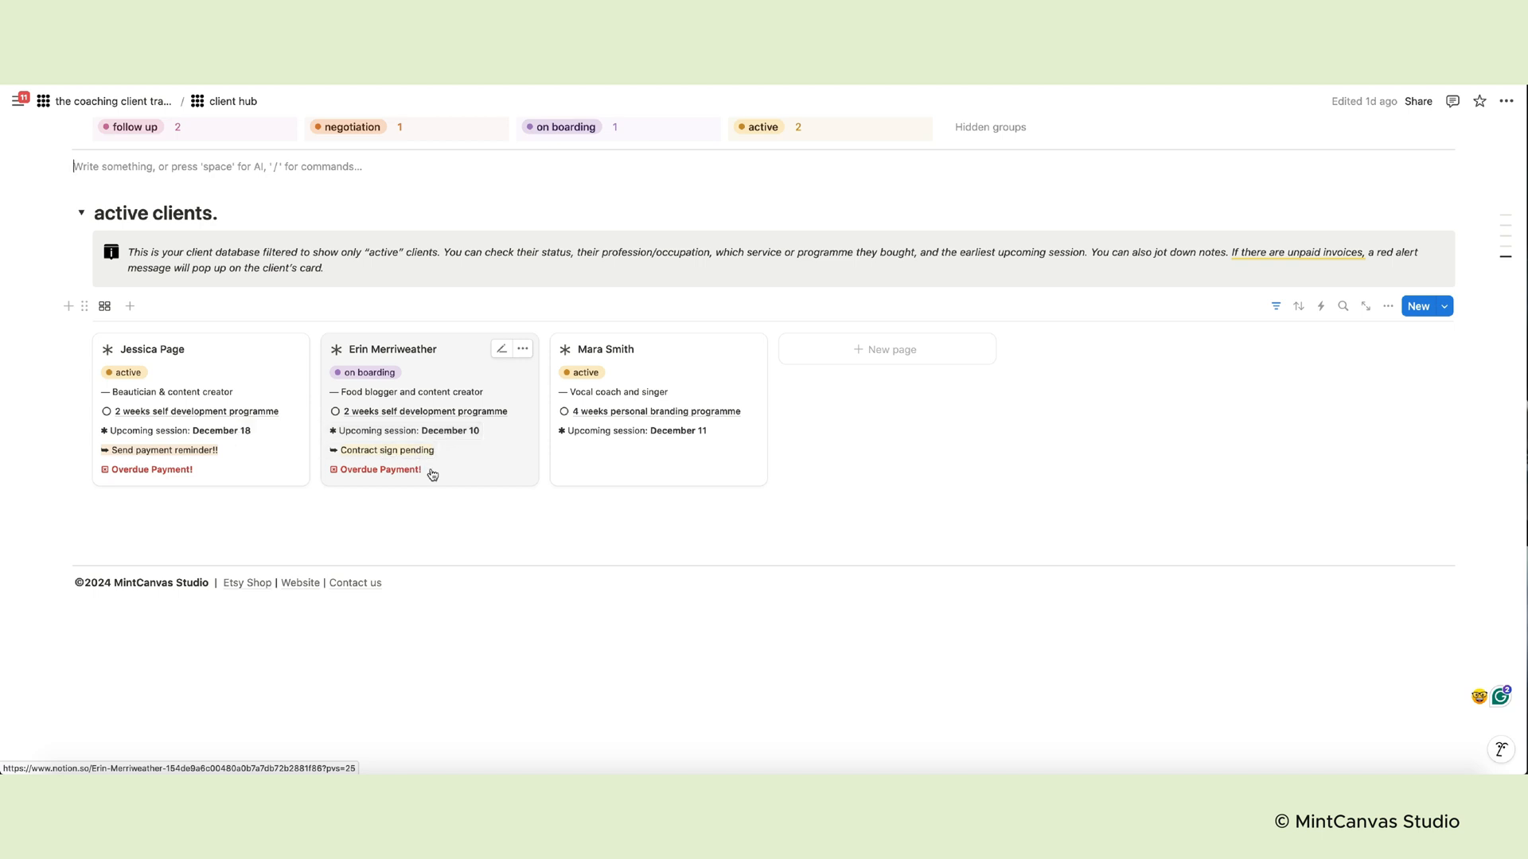
pyautogui.moveTo(355, 470)
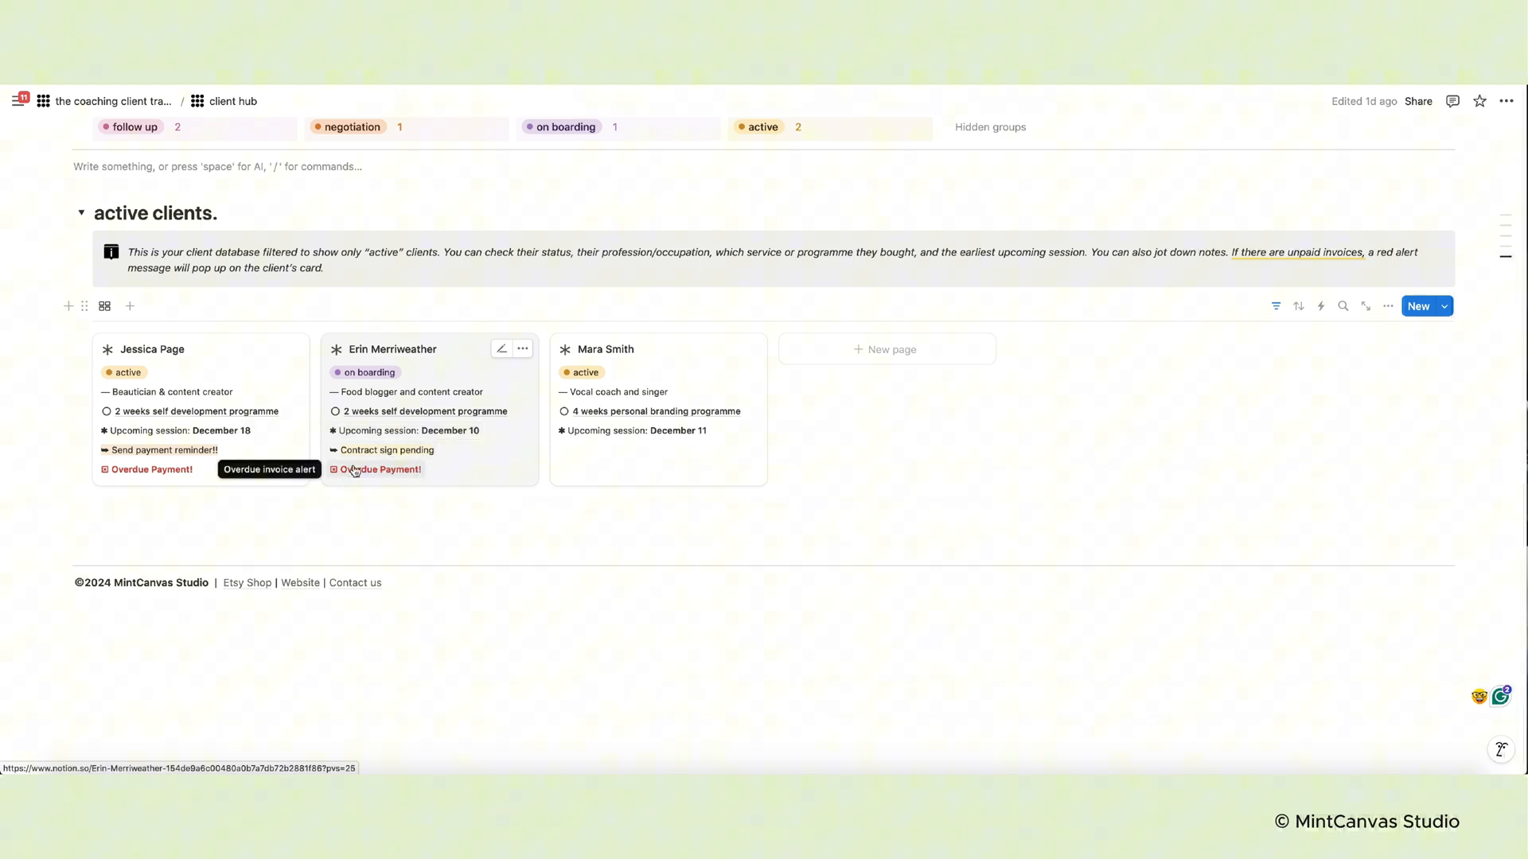
pyautogui.moveTo(974, 448)
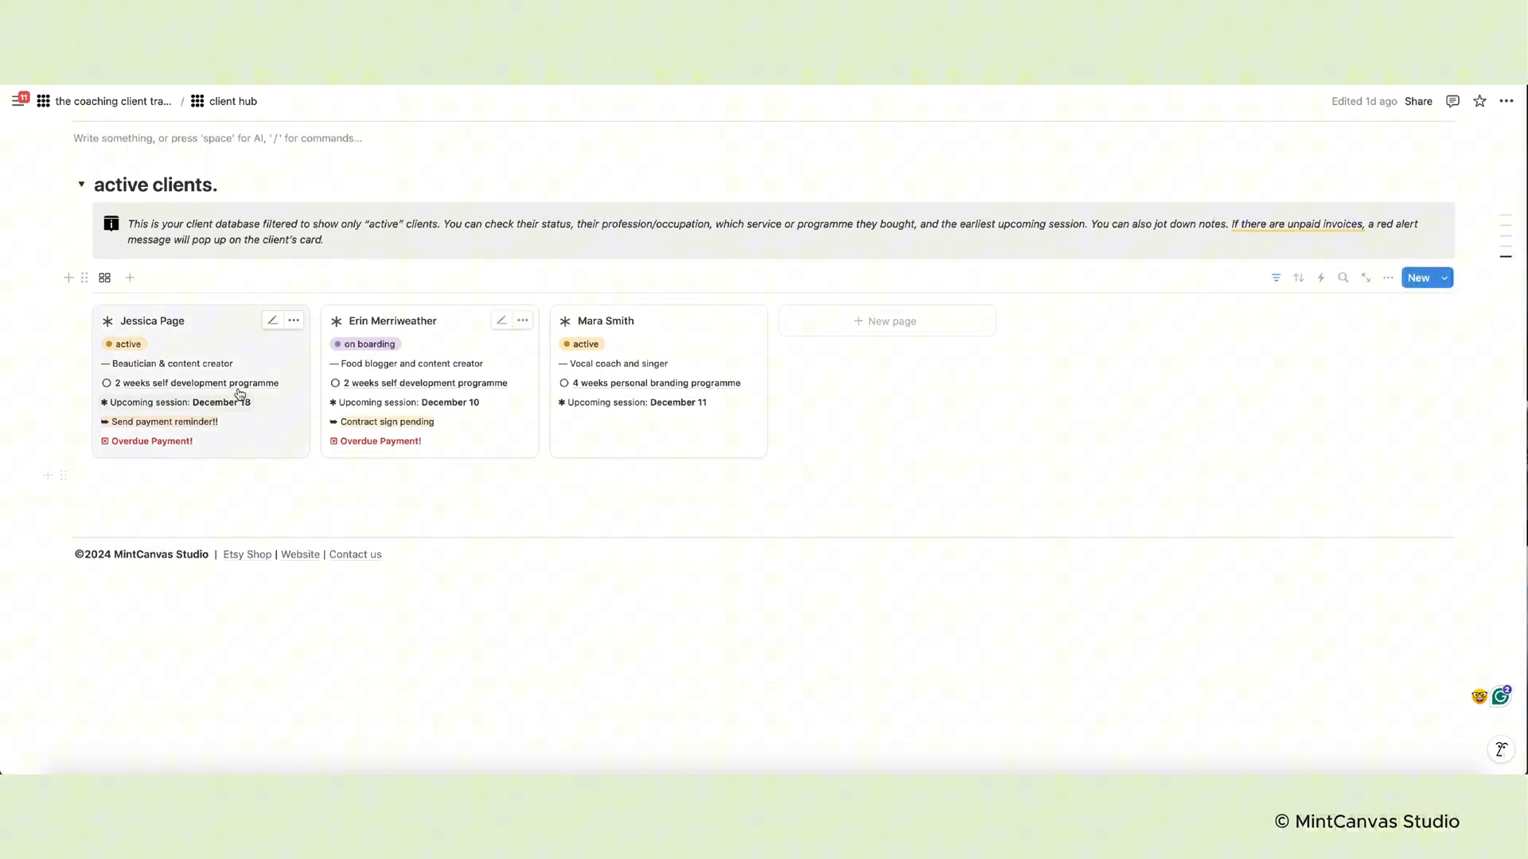
pyautogui.moveTo(167, 324)
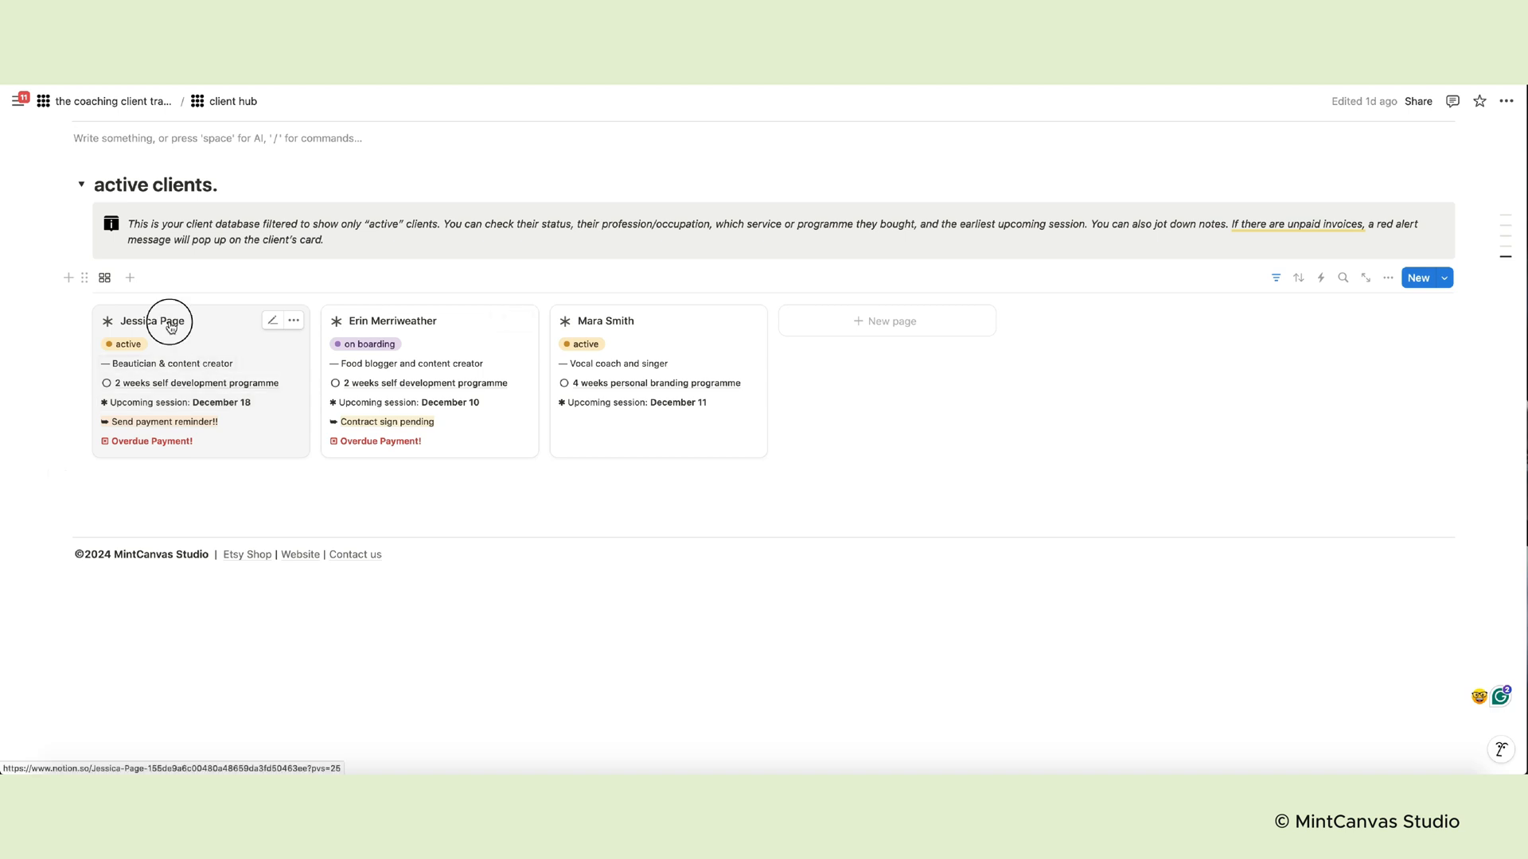
pyautogui.click(169, 320)
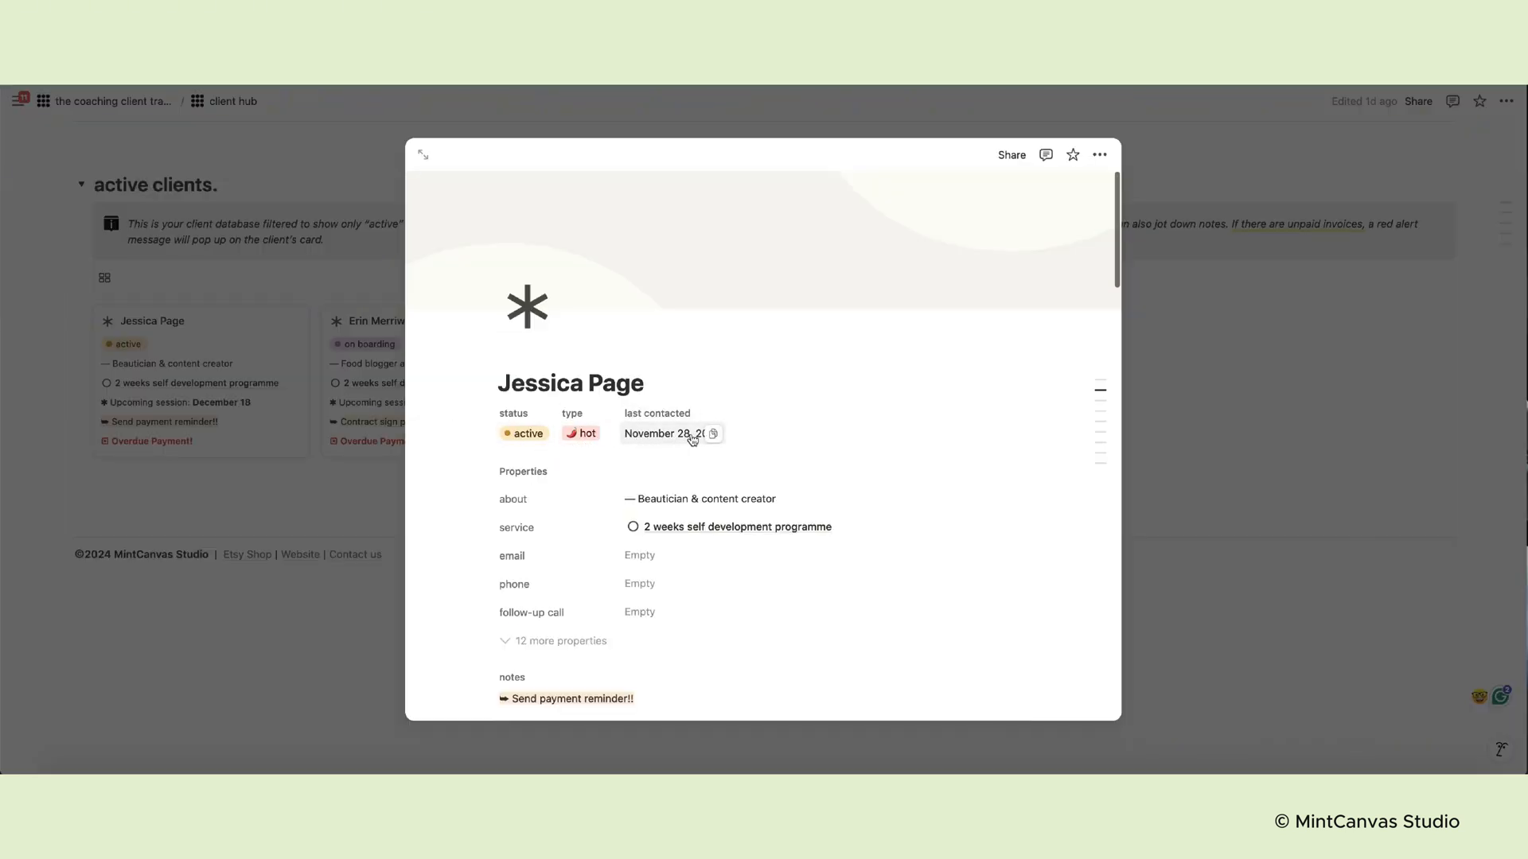
pyautogui.scroll(-3)
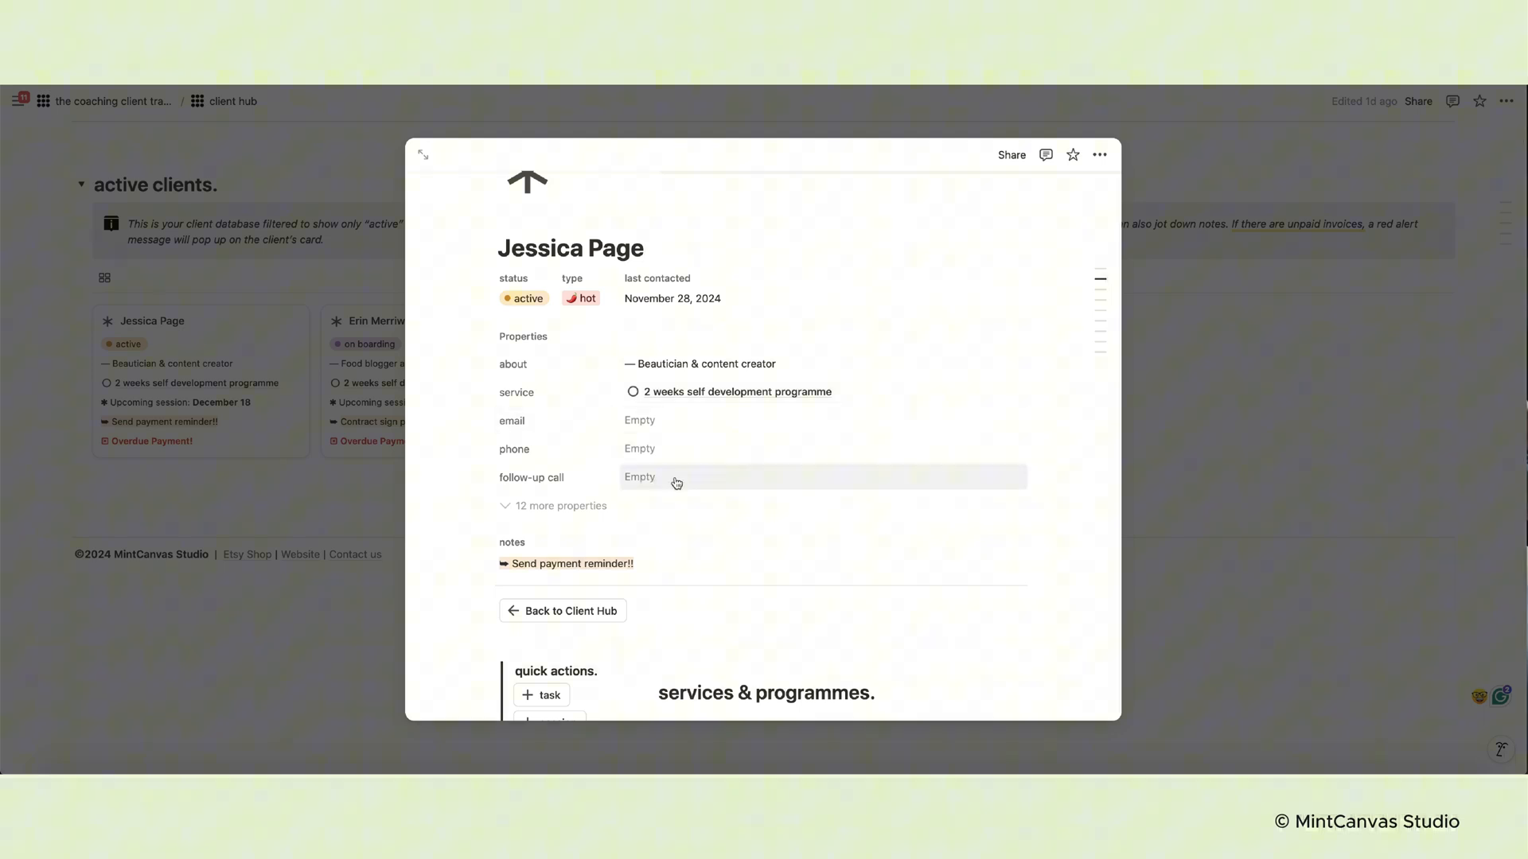
pyautogui.scroll(-3)
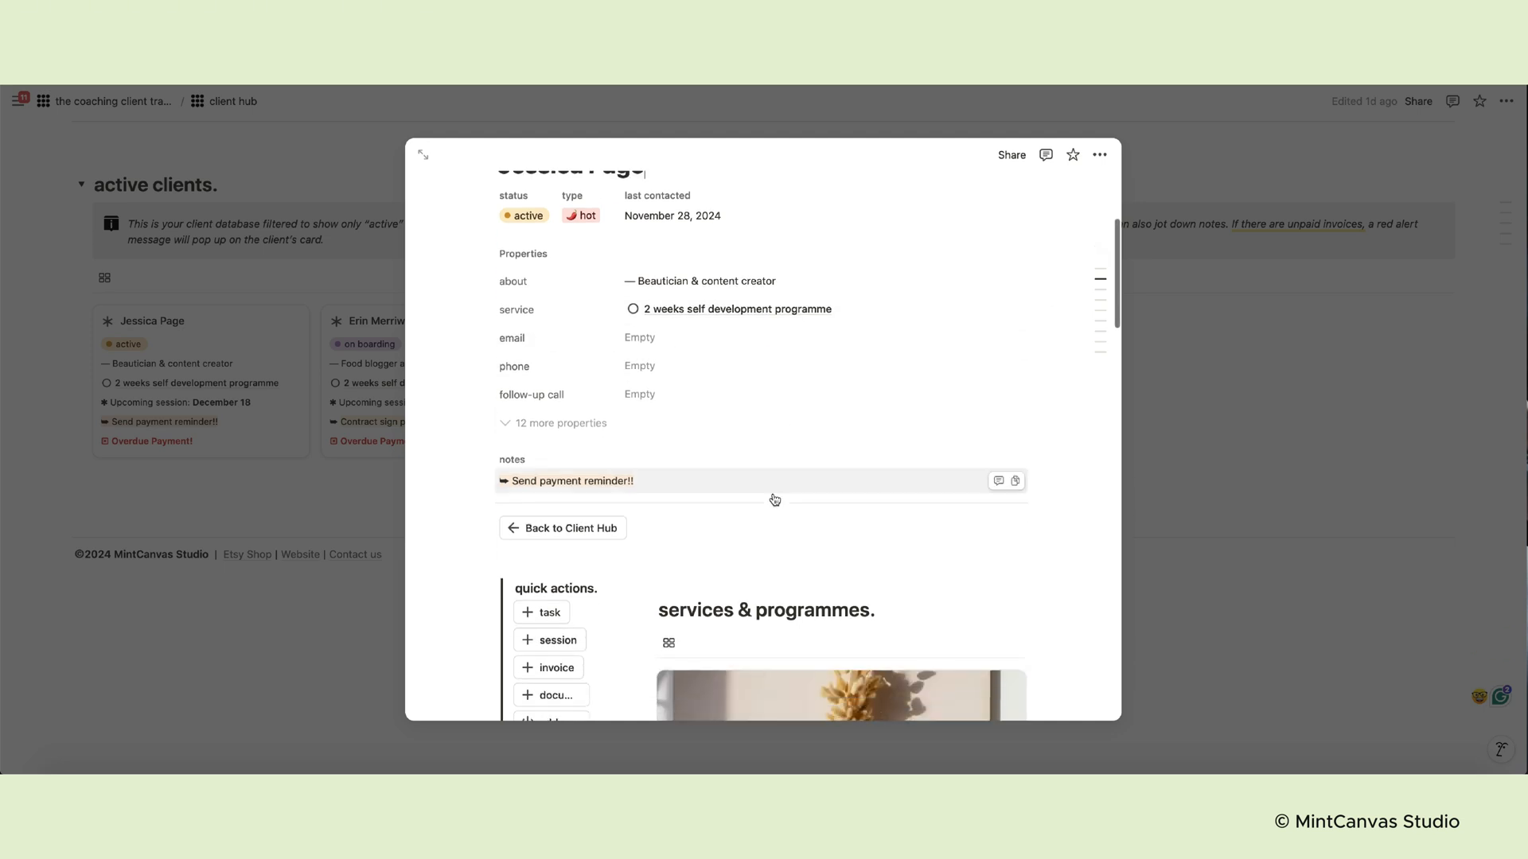
pyautogui.scroll(-3)
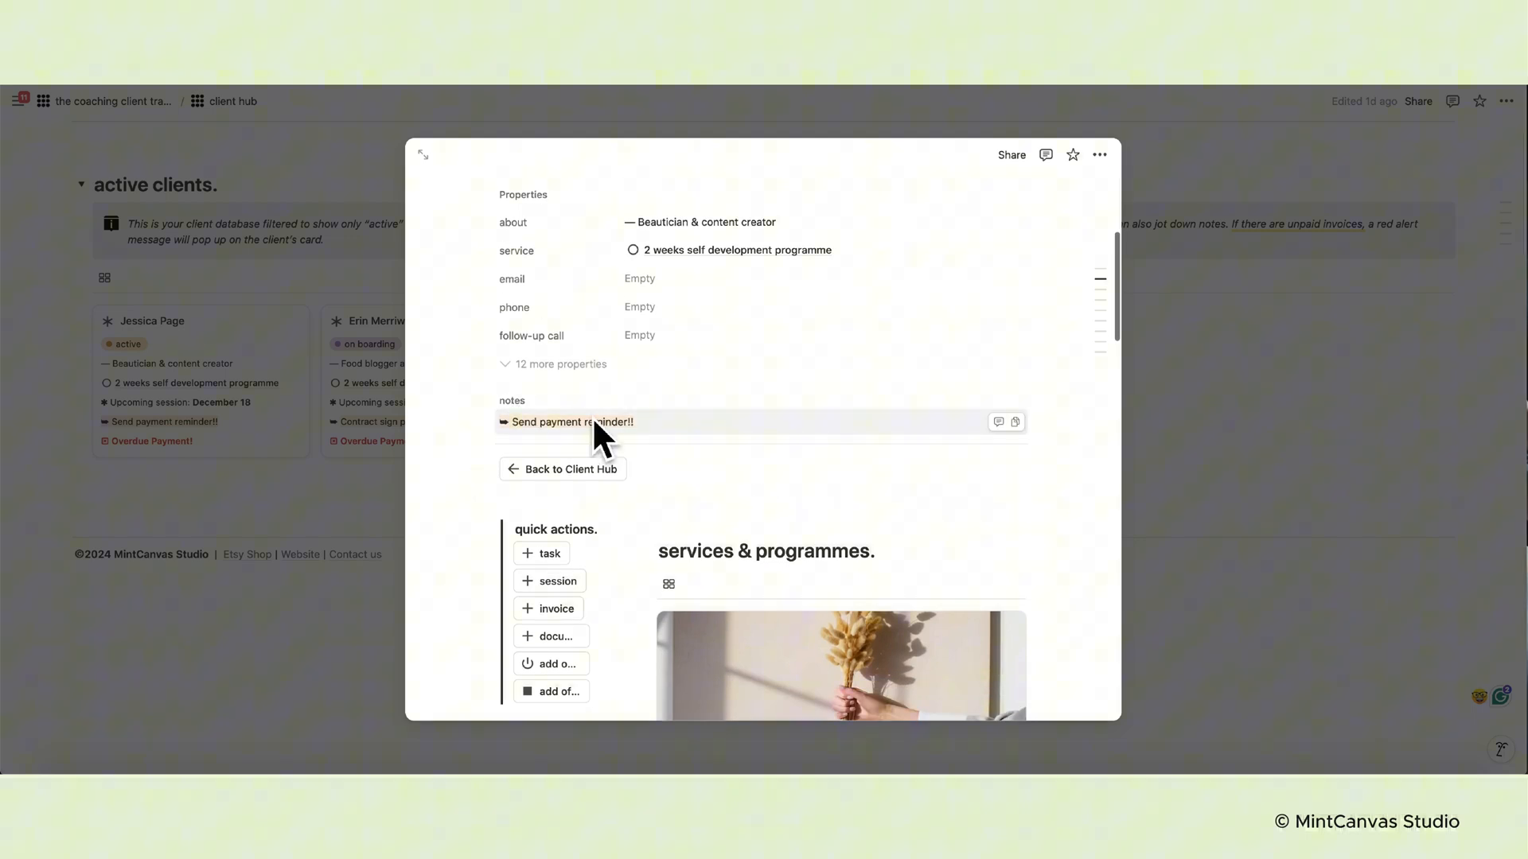
pyautogui.scroll(-3)
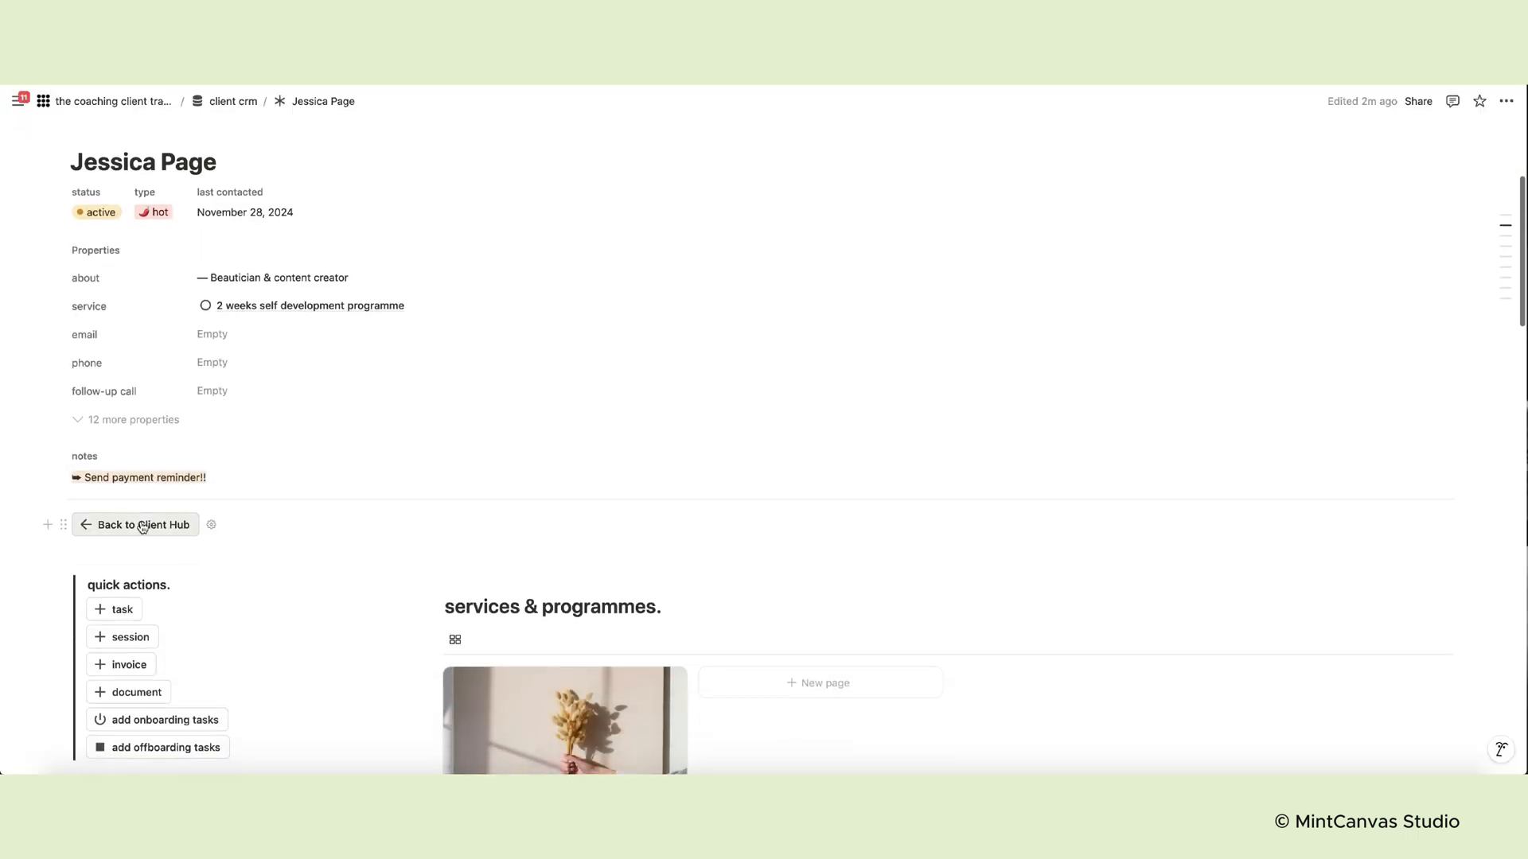
pyautogui.click(141, 525)
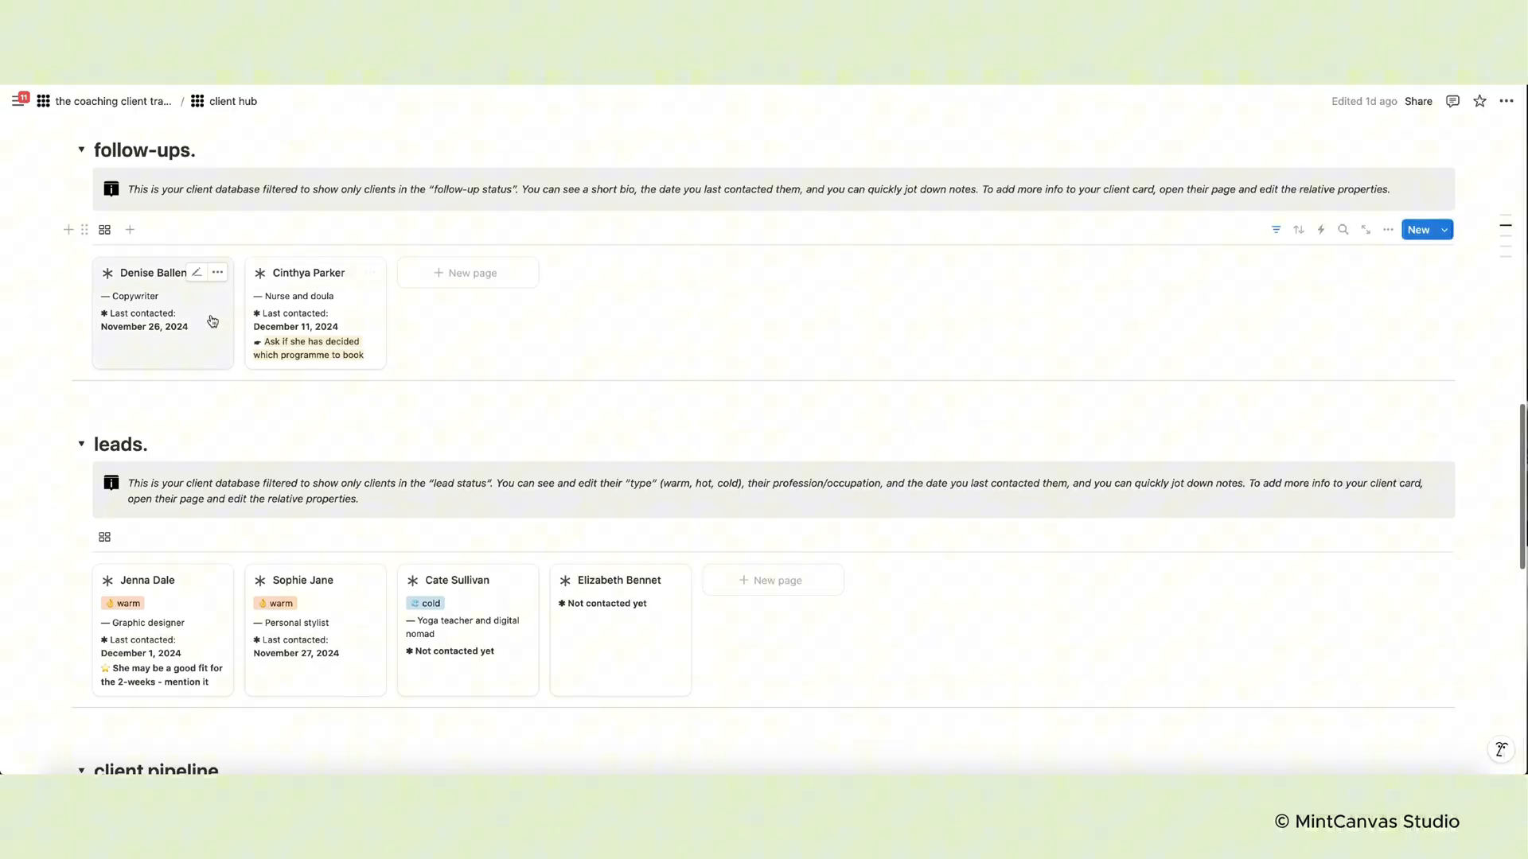
pyautogui.click(146, 272)
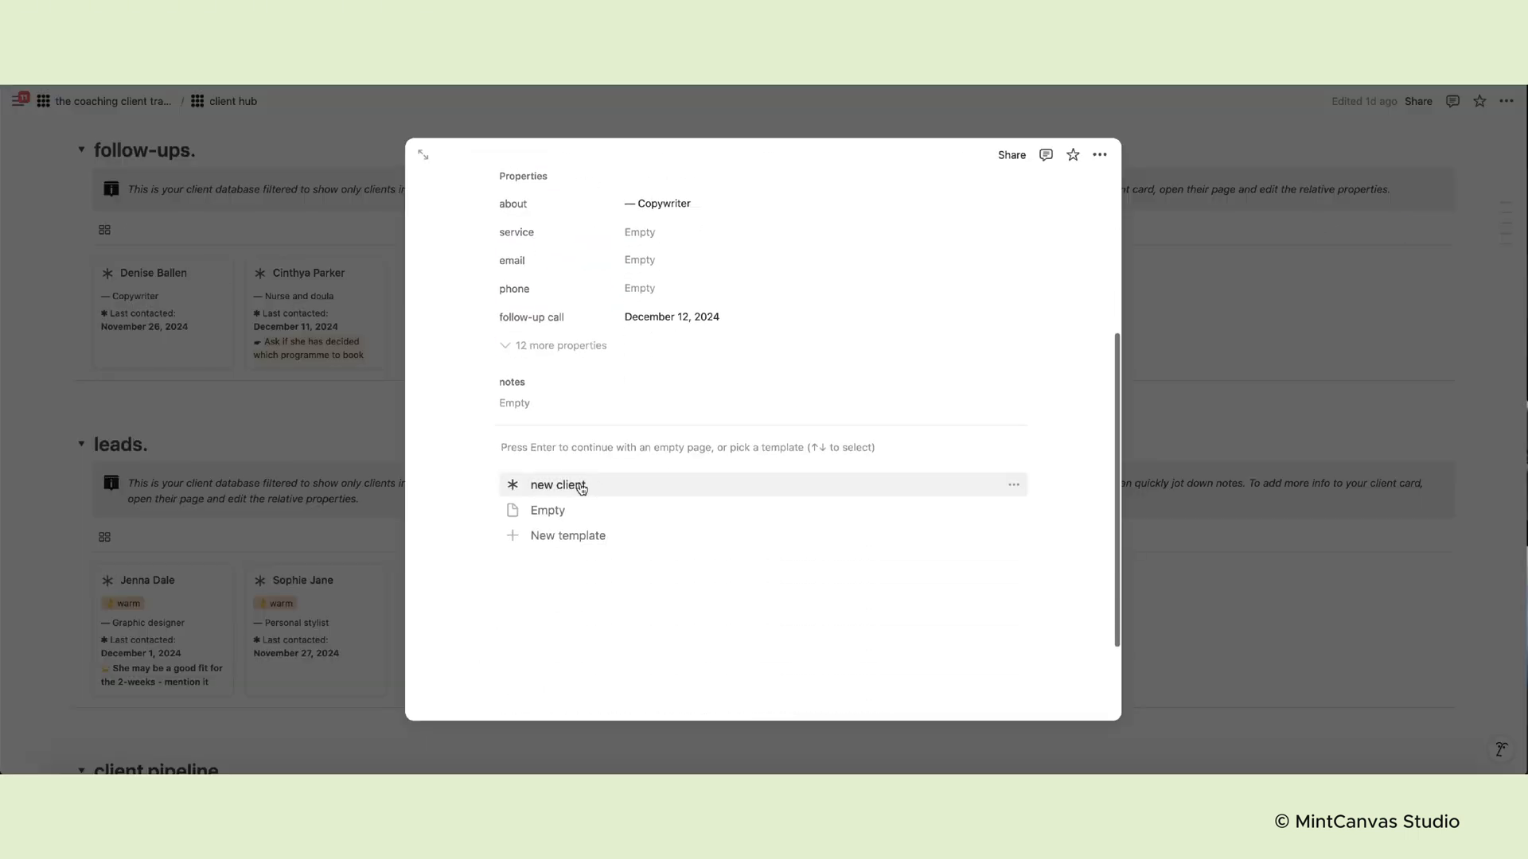
pyautogui.click(557, 484)
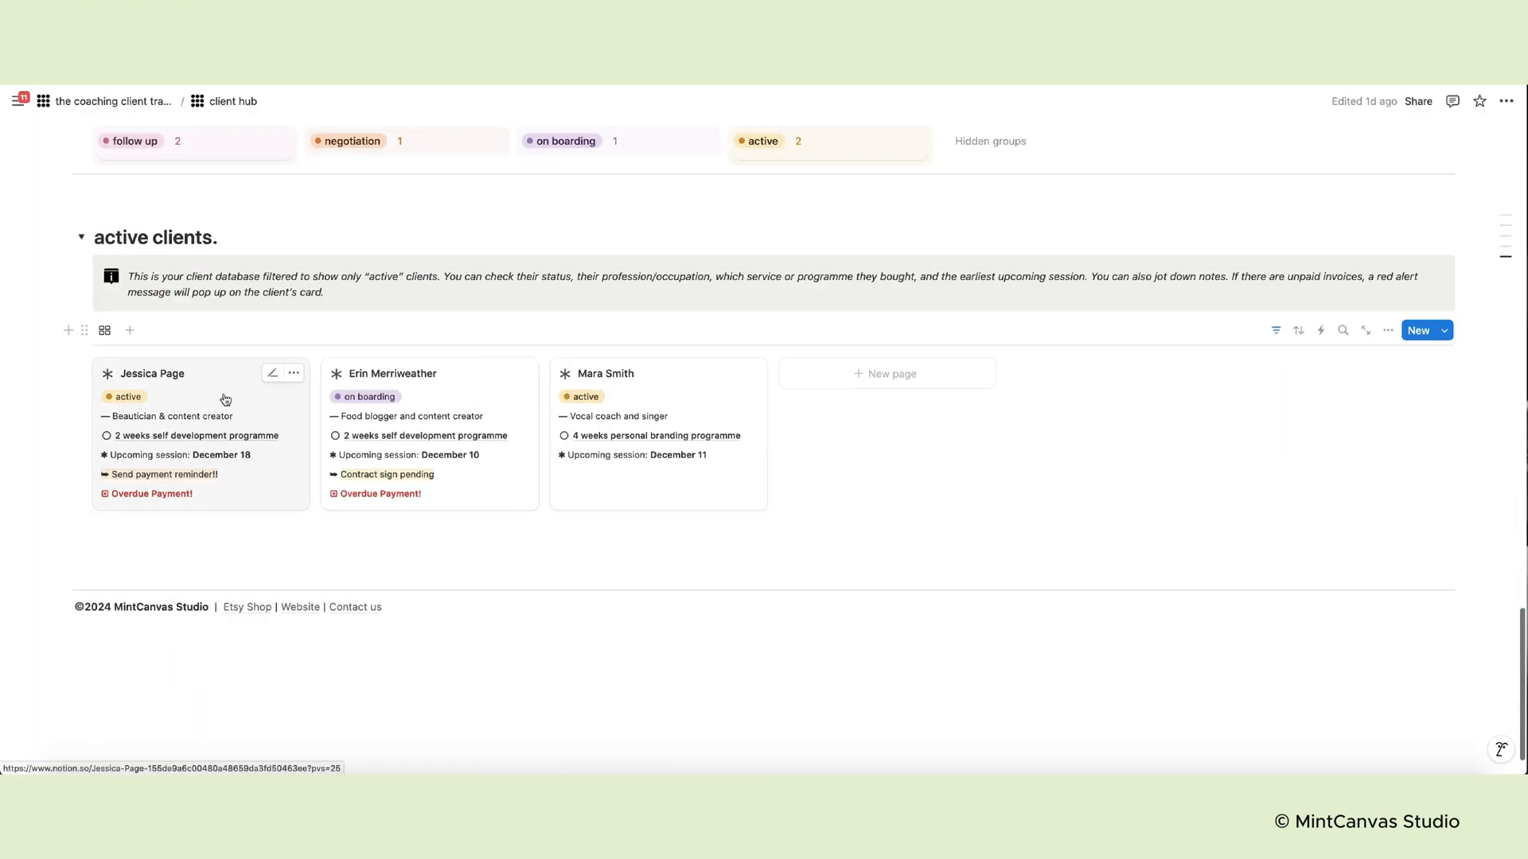
pyautogui.click(152, 374)
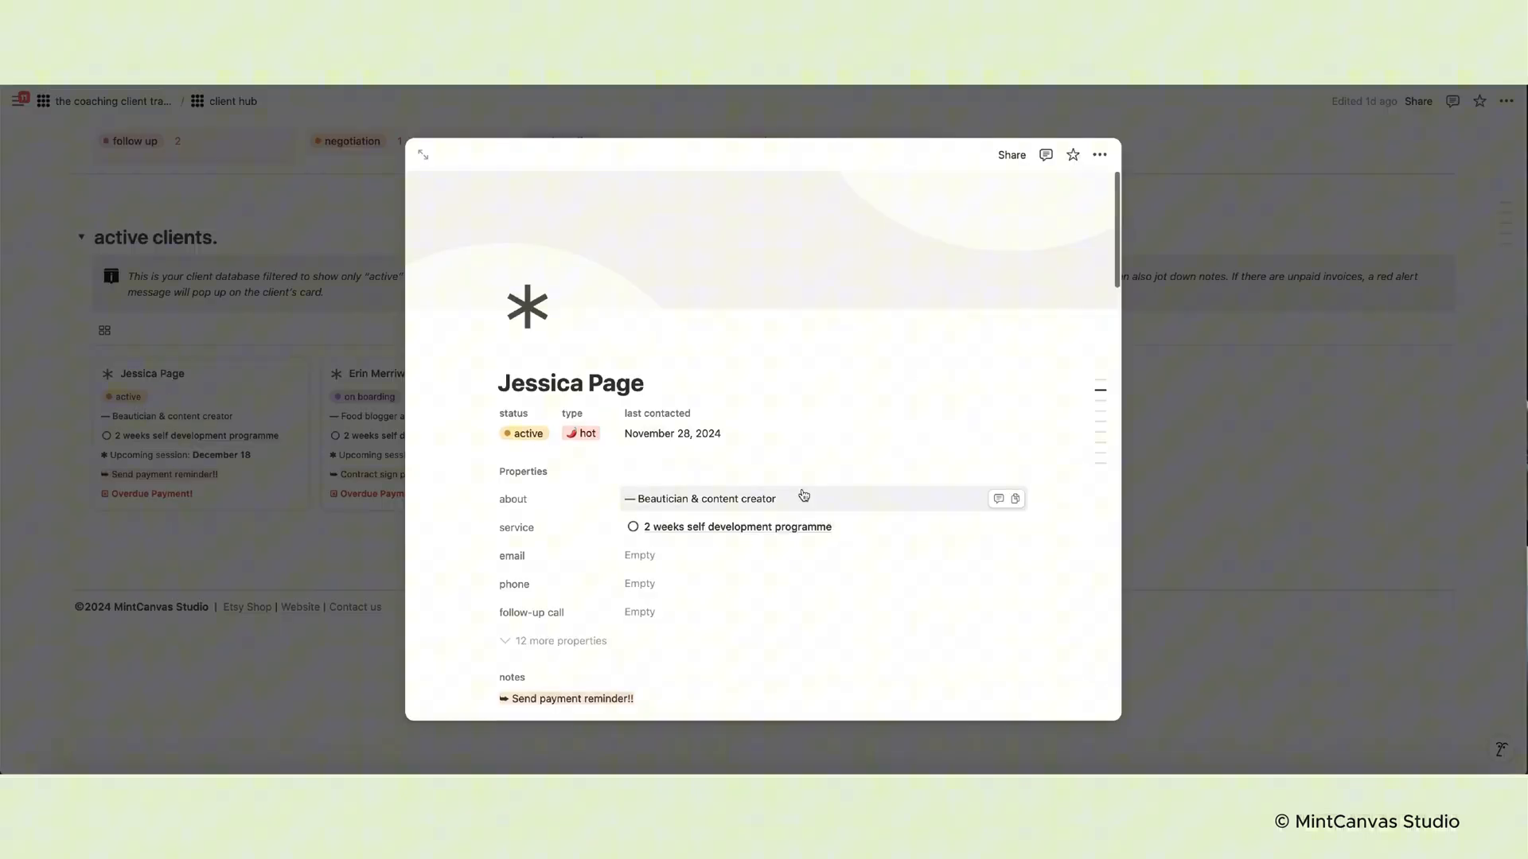
pyautogui.scroll(-3)
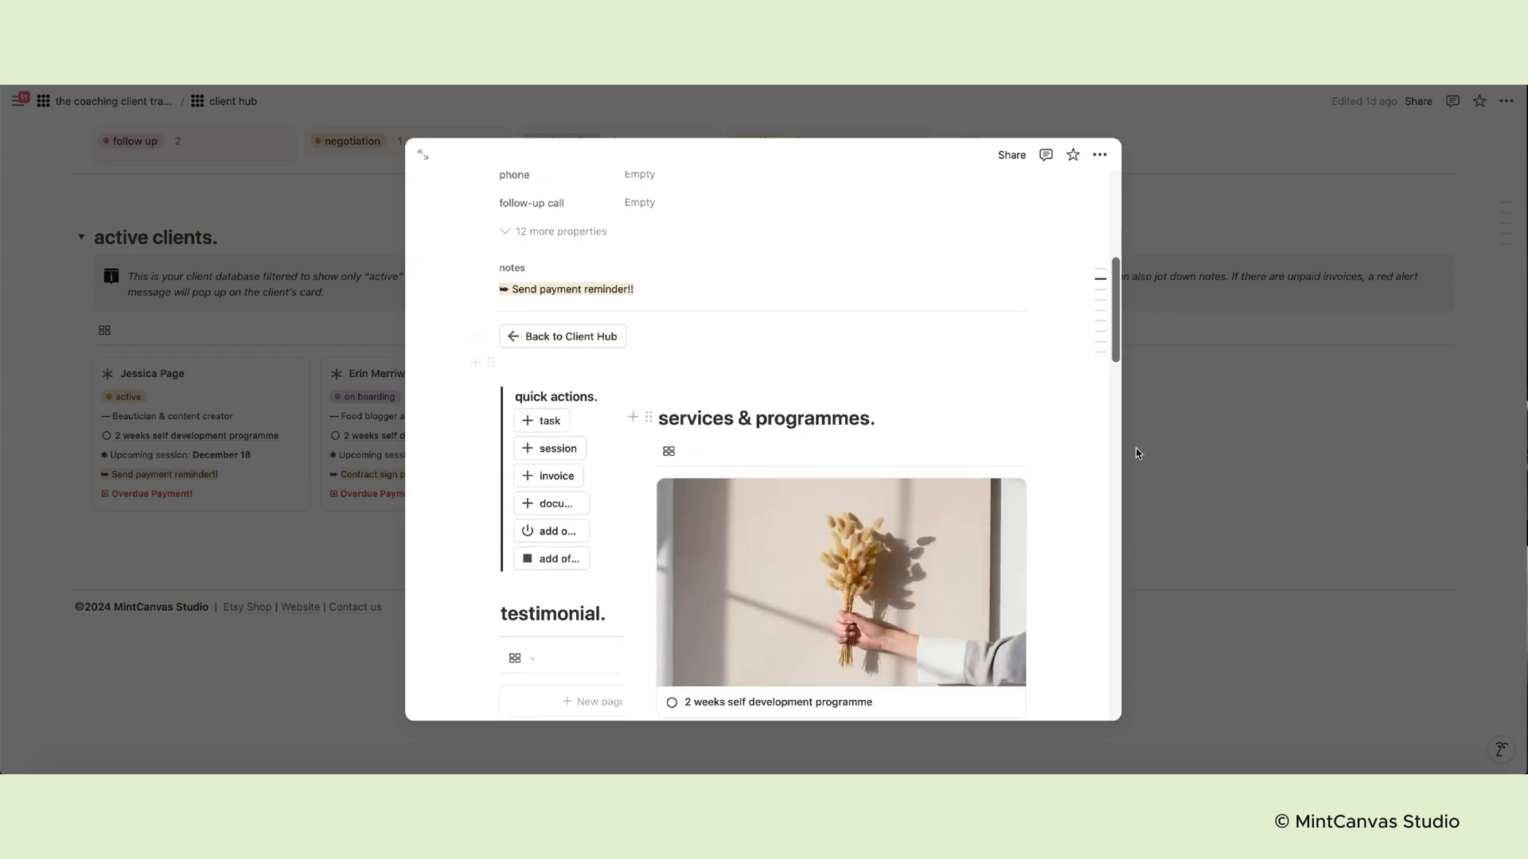
pyautogui.click(423, 155)
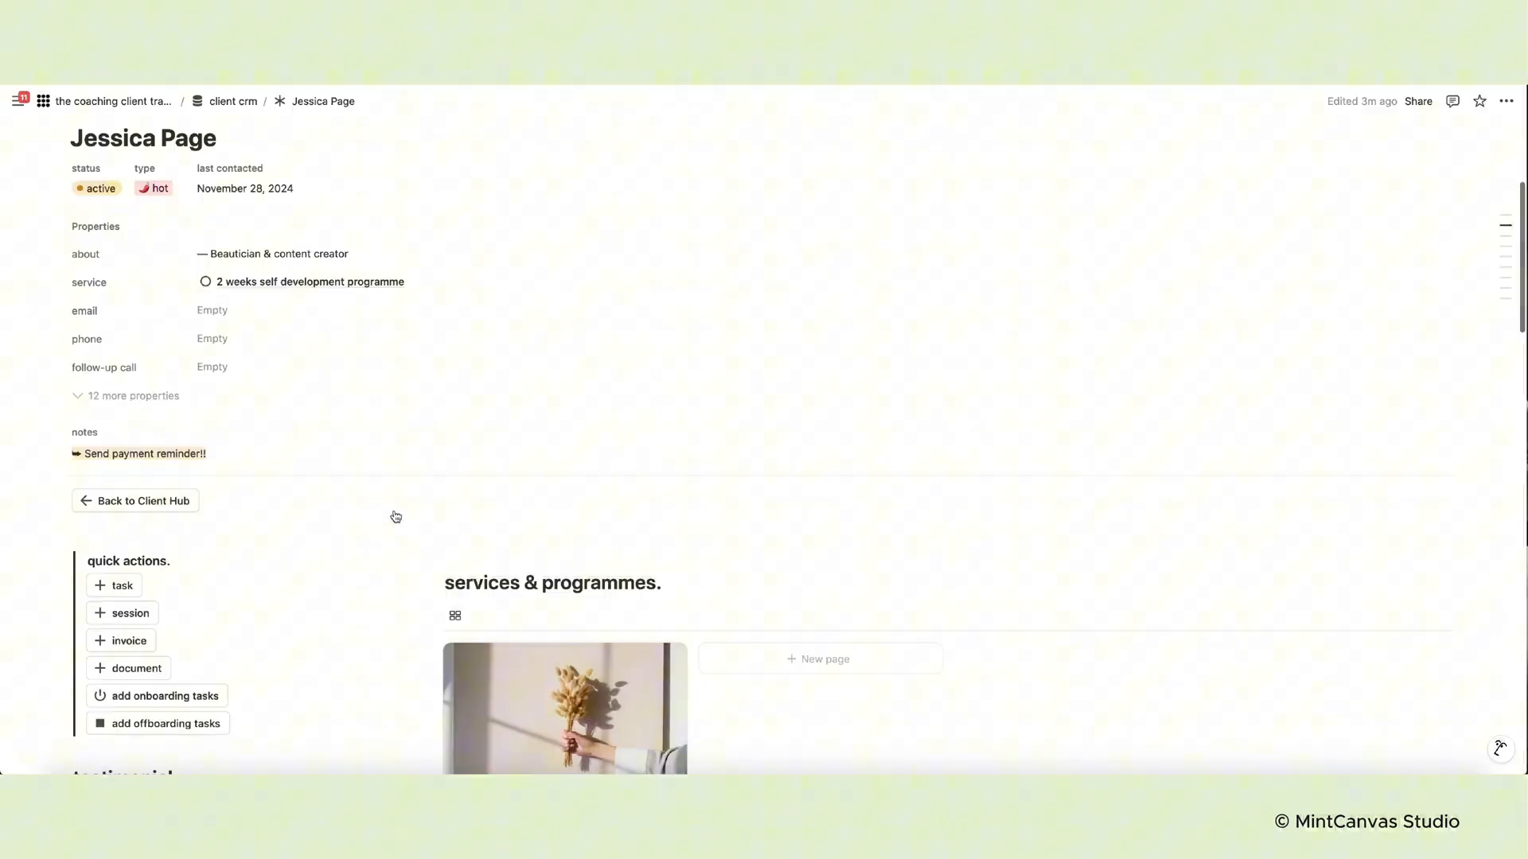
# Create a new testimonial card in Jessica Page's testimonial gallery
pyautogui.scroll(-3)
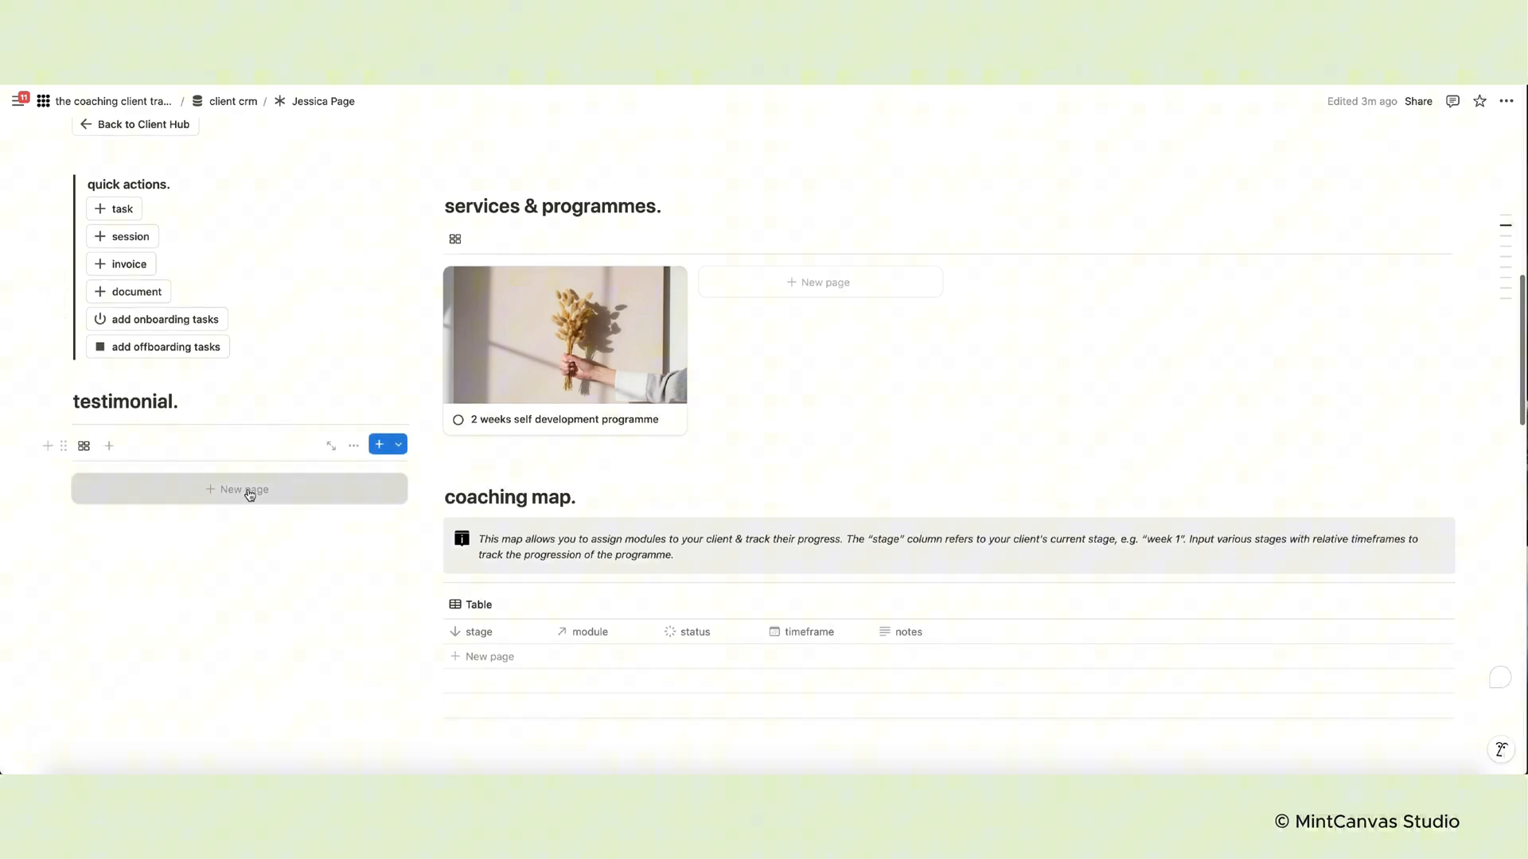
pyautogui.click(238, 490)
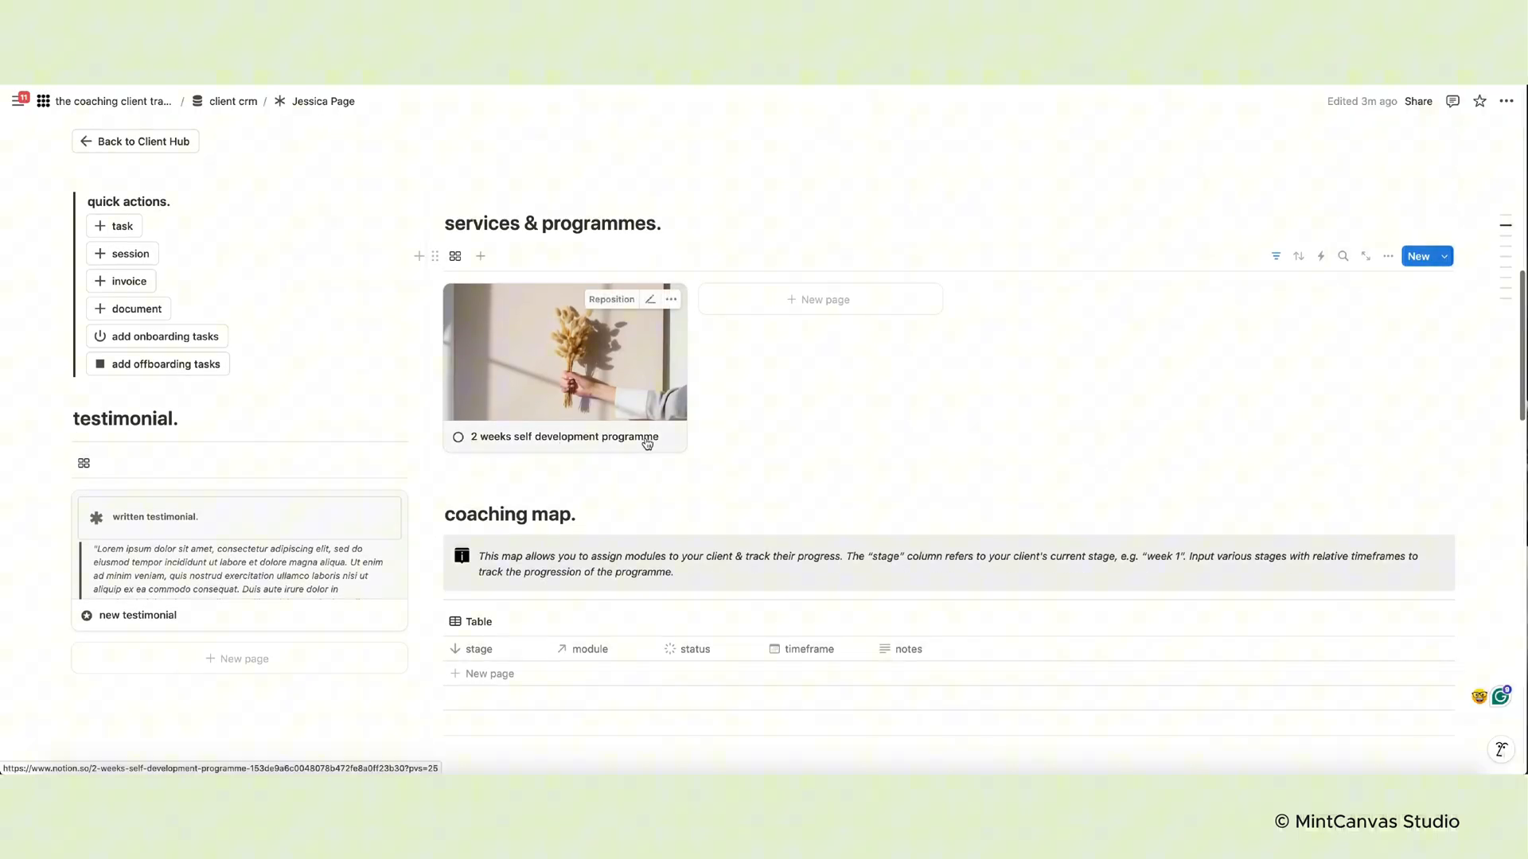
pyautogui.scroll(-3)
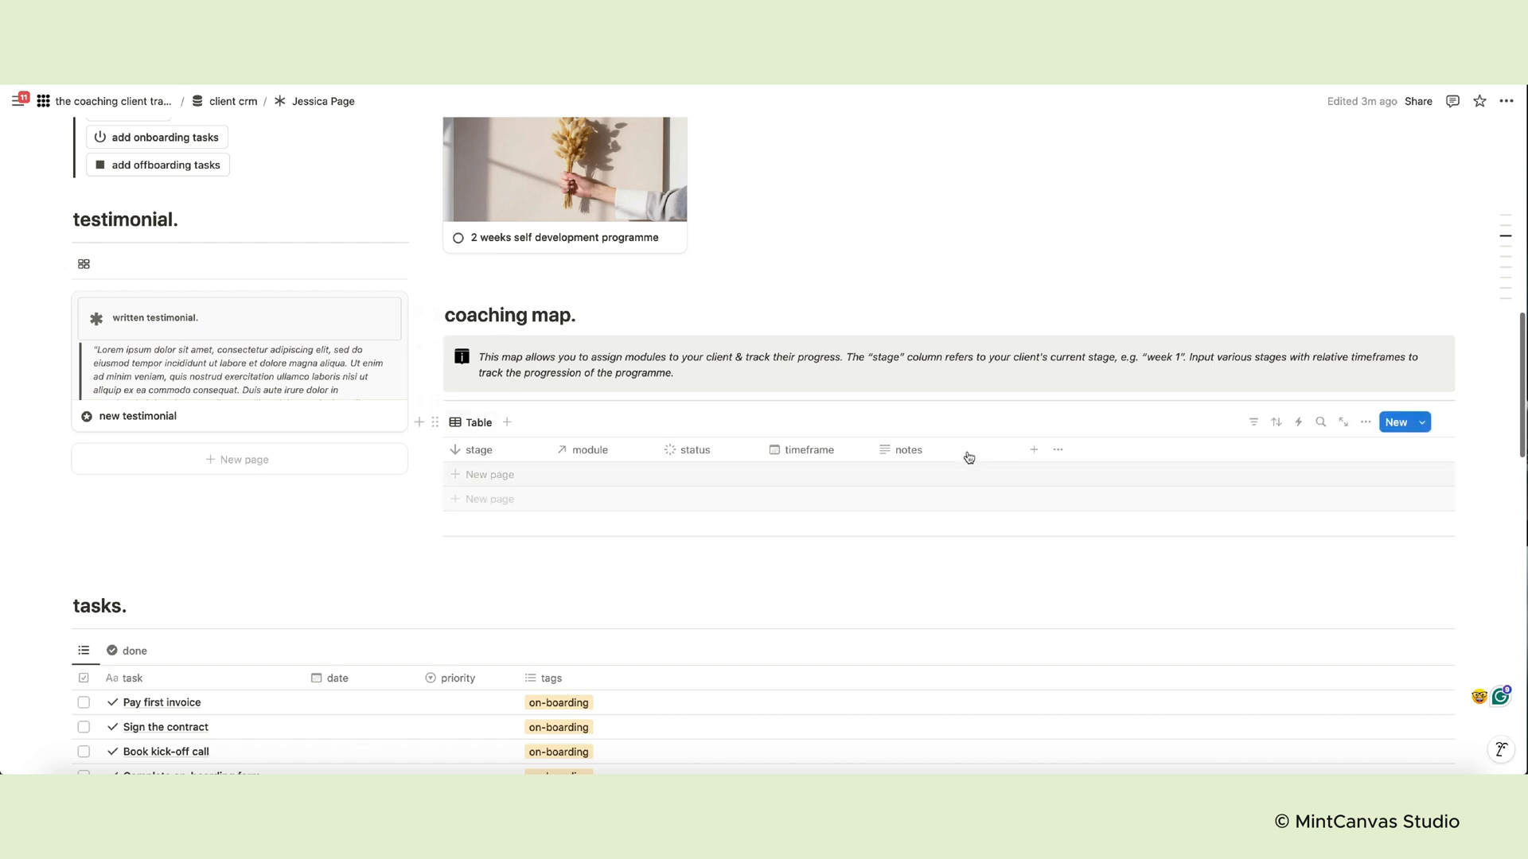
pyautogui.moveTo(971, 481)
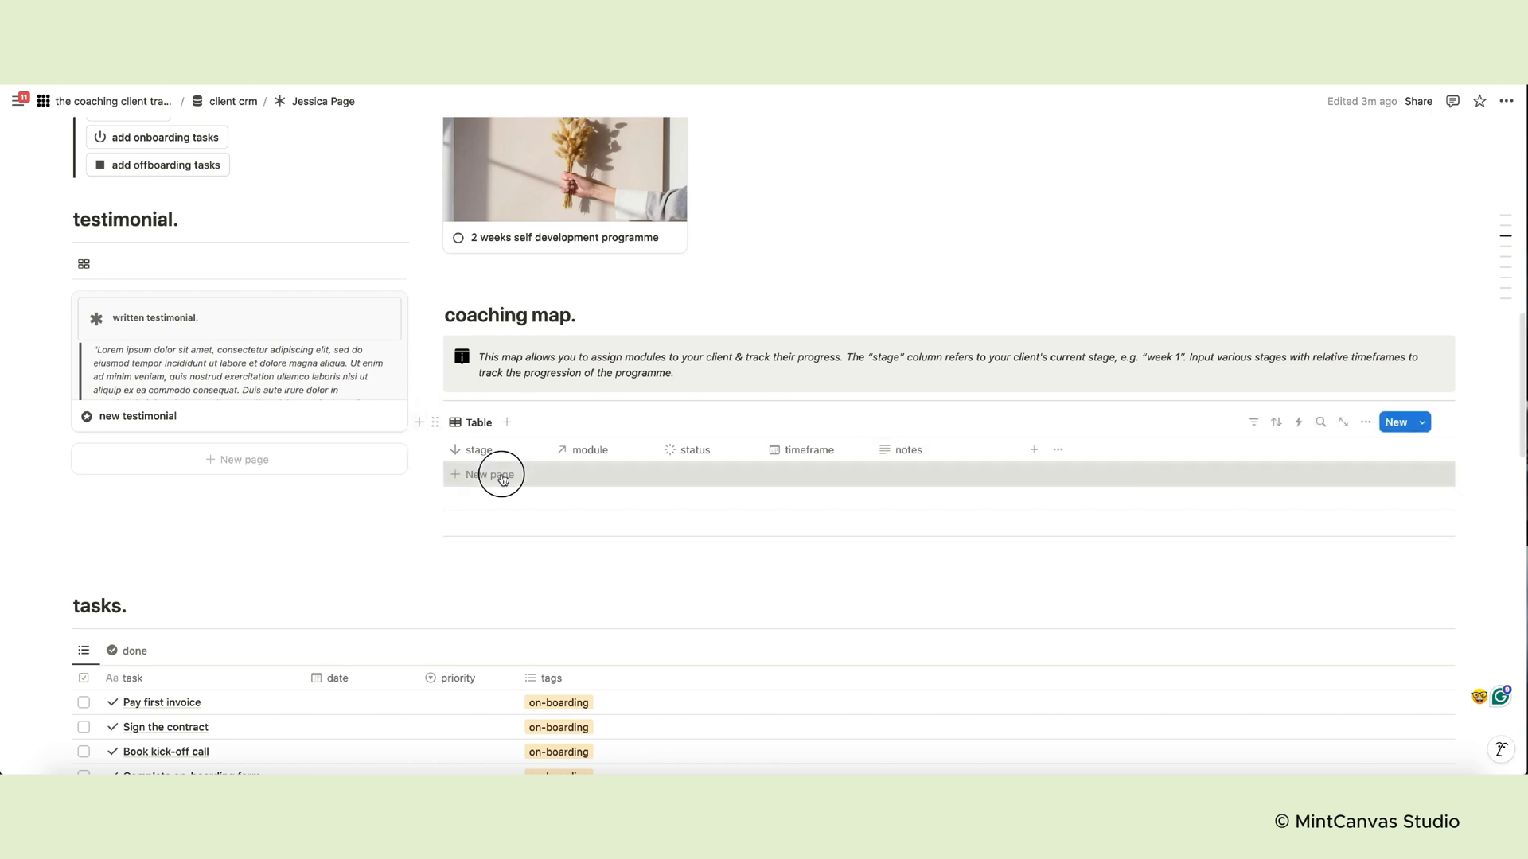
# Add a Week One row linked to the Getting started module, set to in progress
pyautogui.write('We')
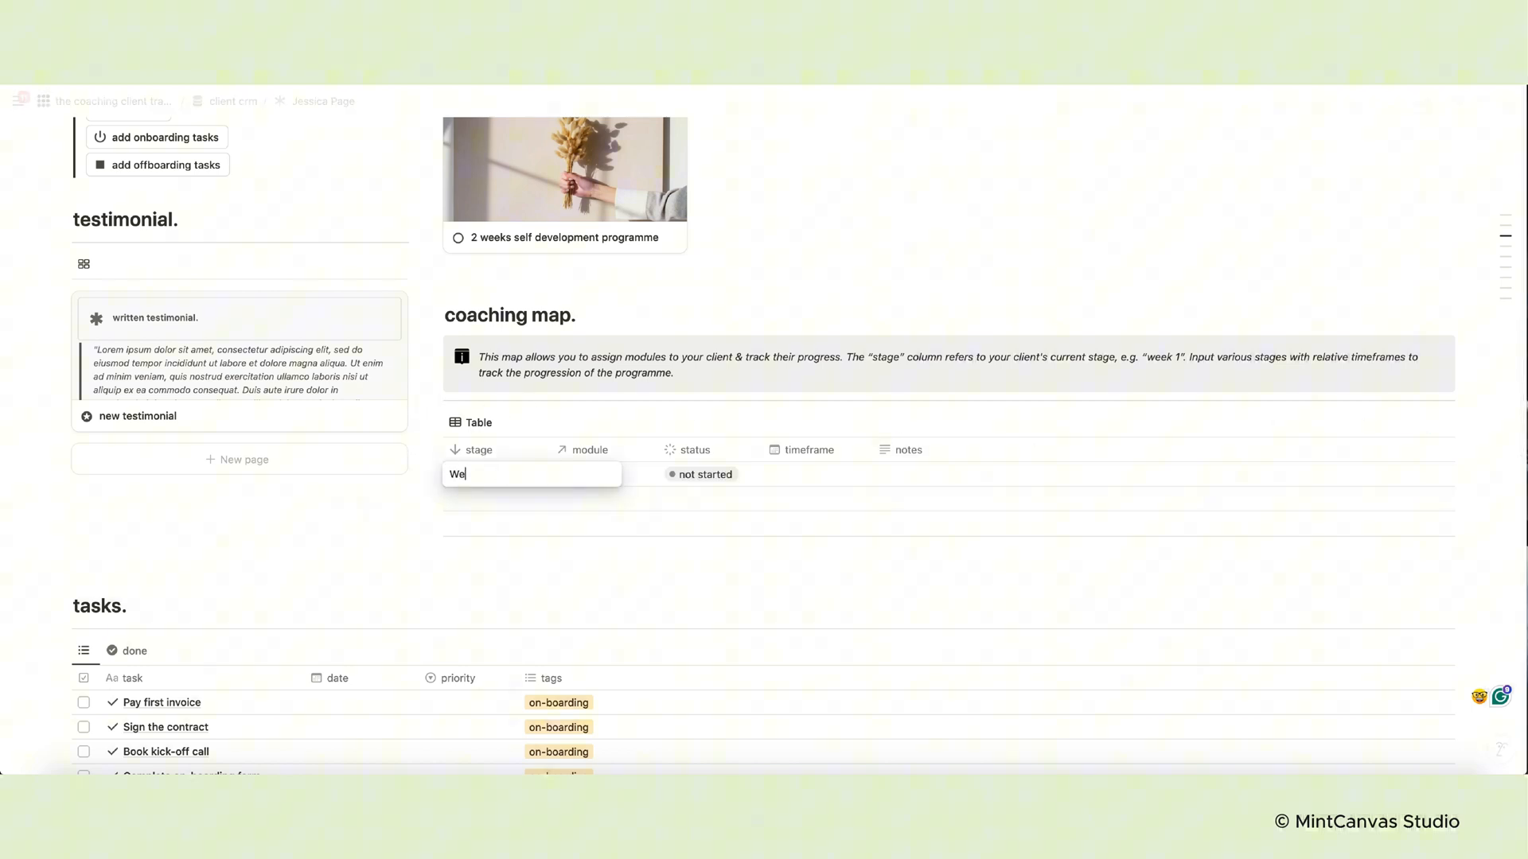
pyautogui.write('Week One')
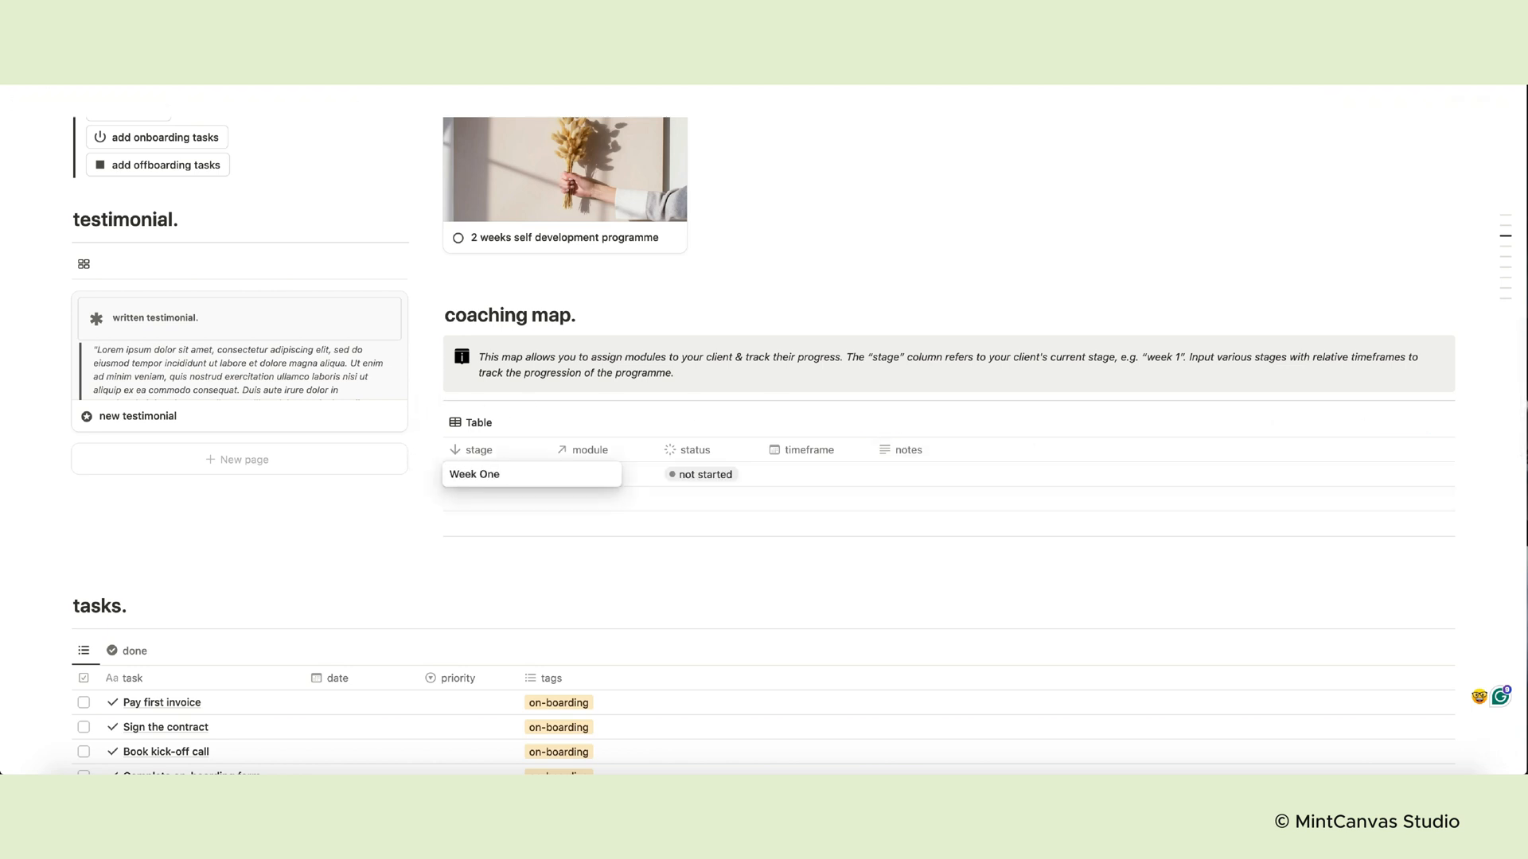
pyautogui.click(609, 474)
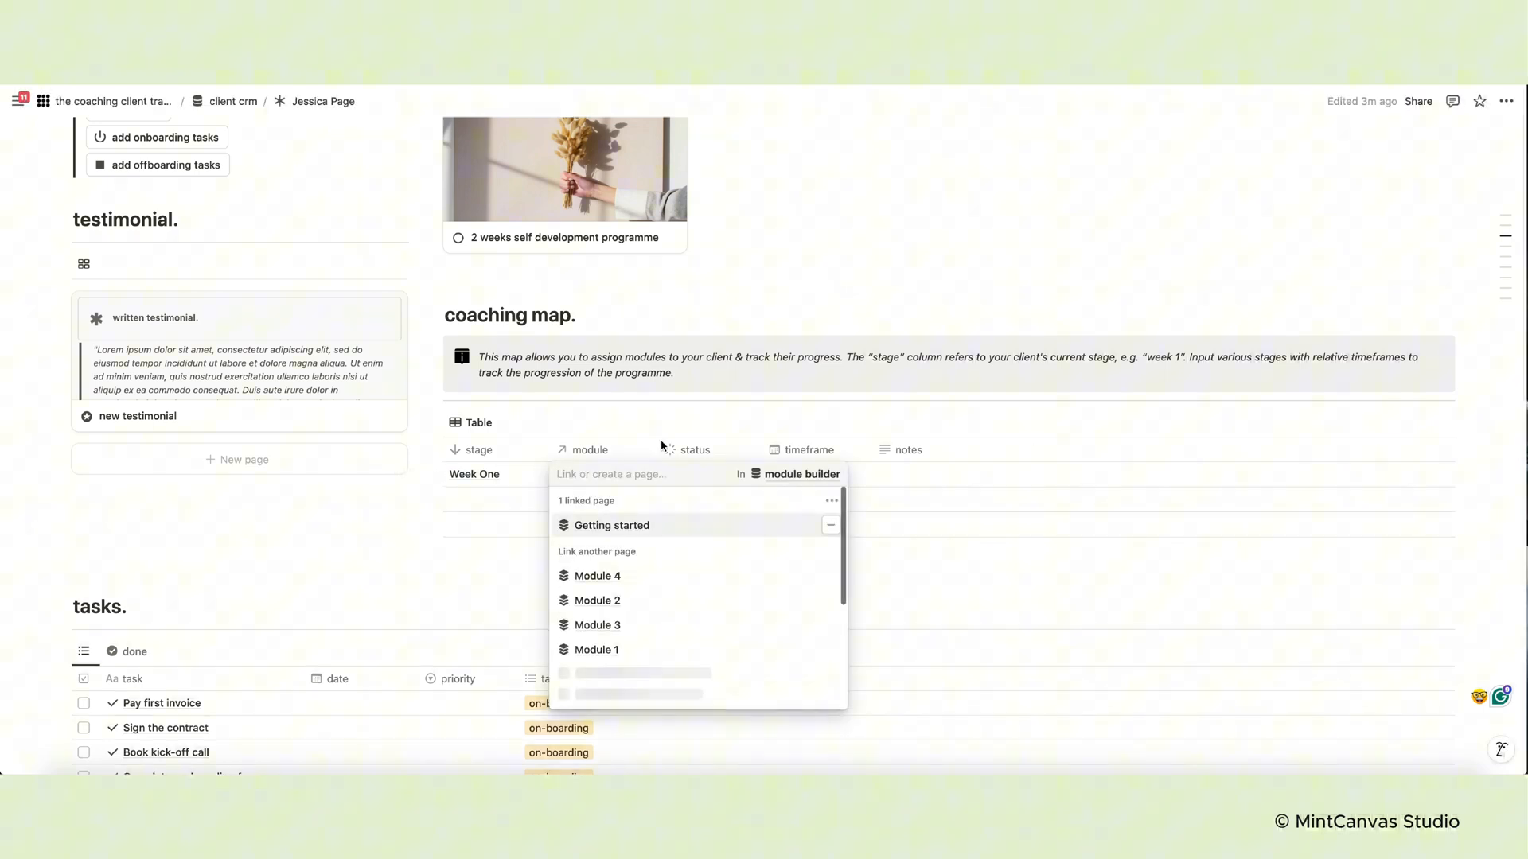
pyautogui.click(611, 525)
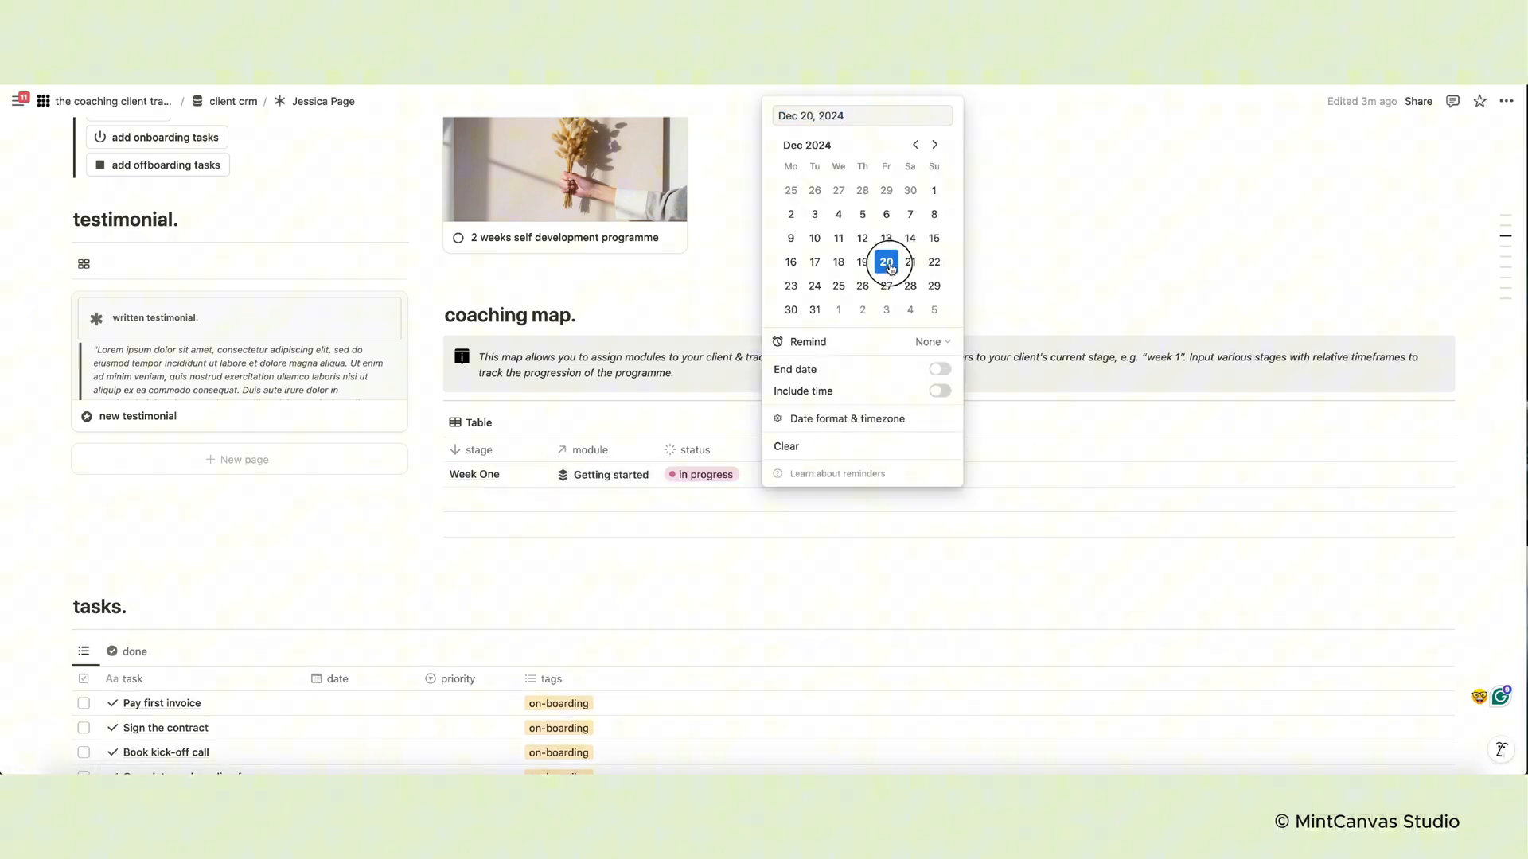
# Give Week One a December 20–27 timeframe and a 'Doing great! Ask for feedback' note
pyautogui.click(938, 369)
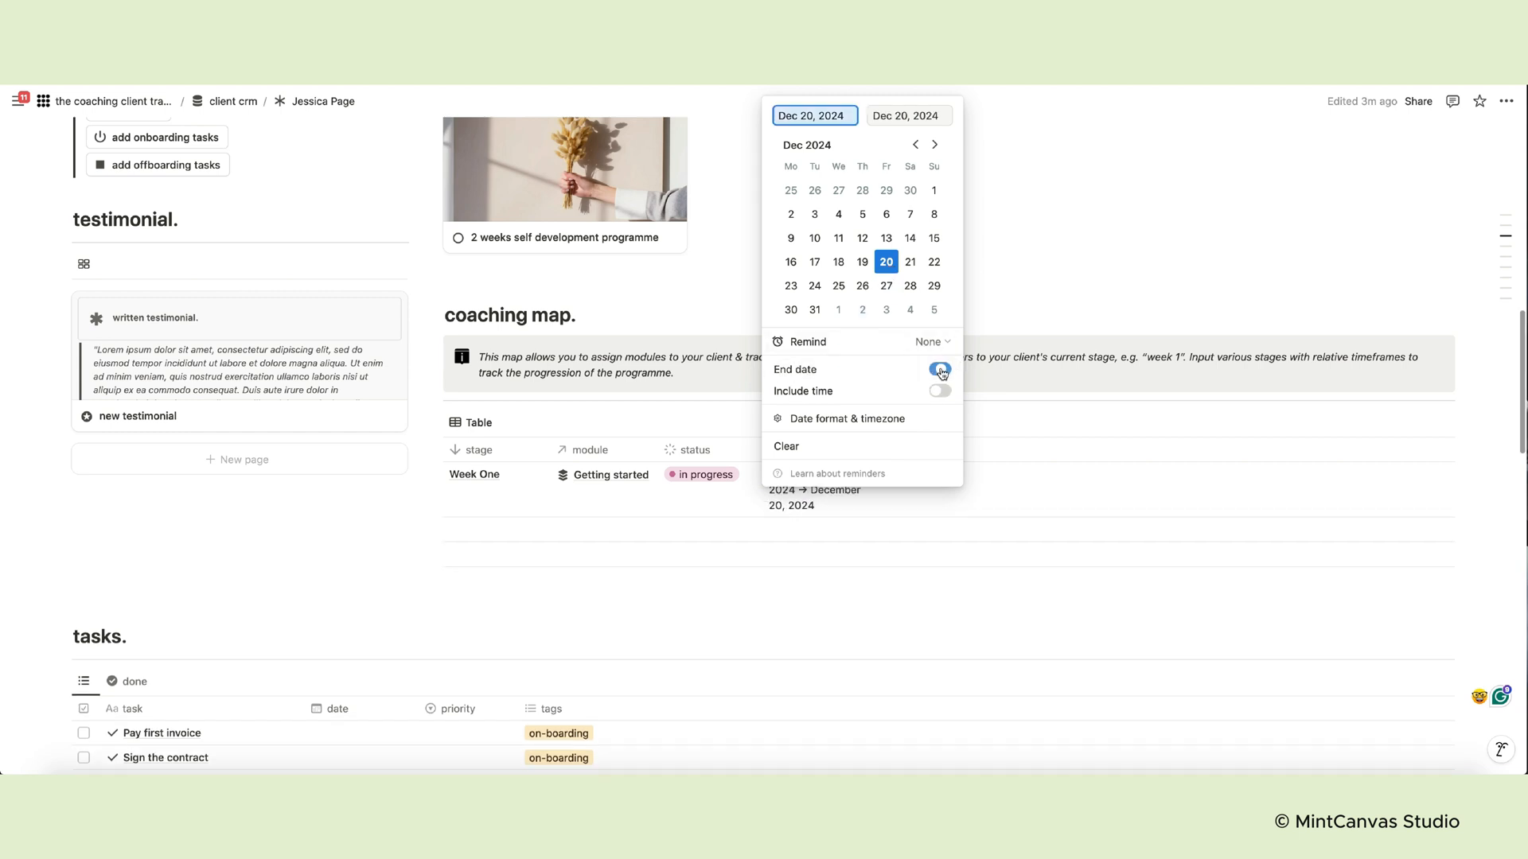
pyautogui.click(939, 371)
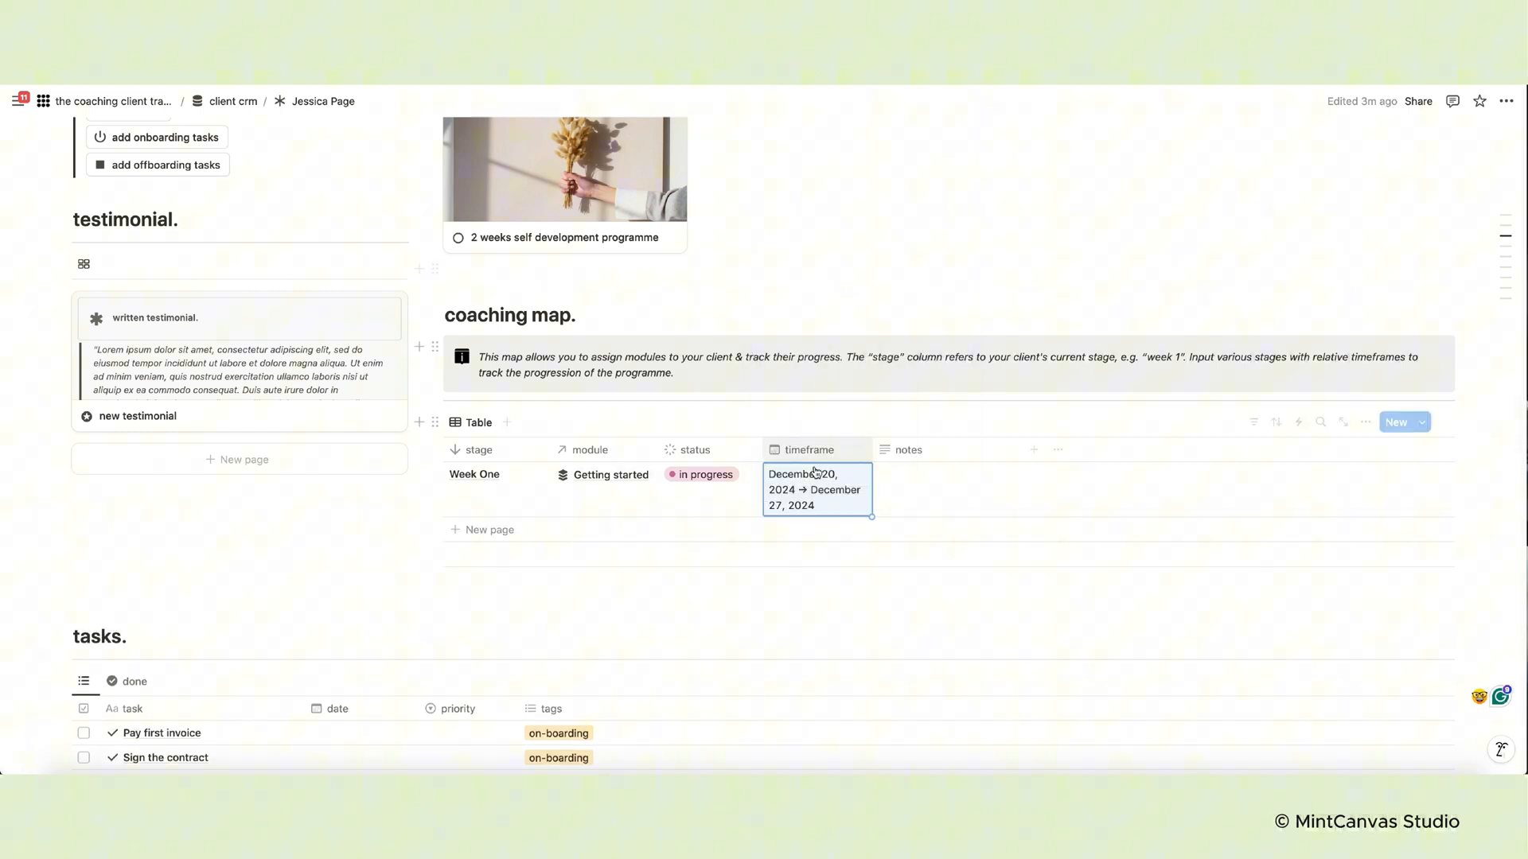
pyautogui.click(969, 474)
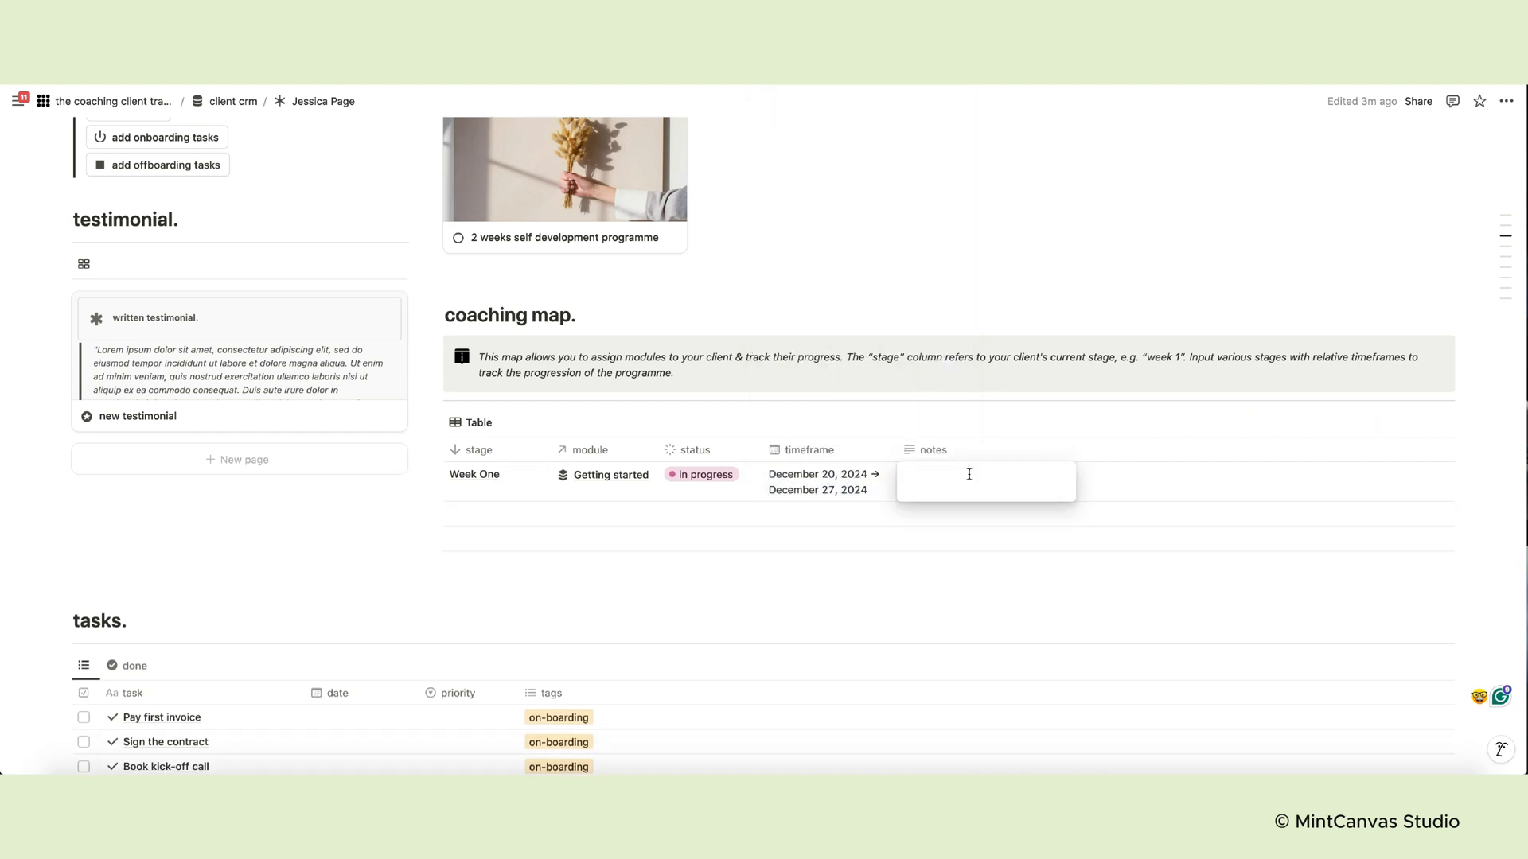
pyautogui.write('Doing great! Ask for feedbaxk on the first lesson')
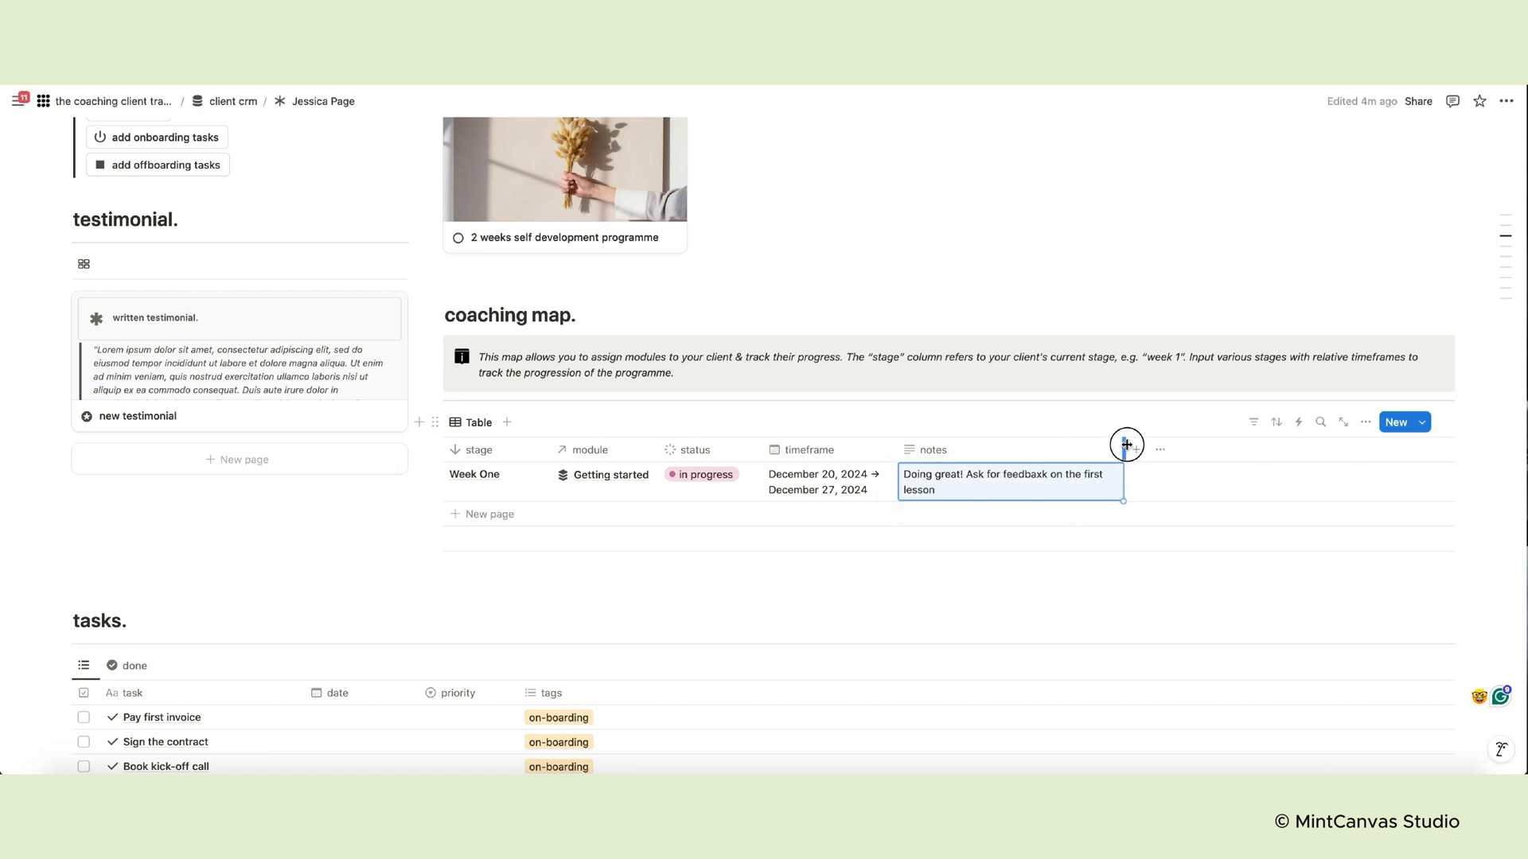
pyautogui.scroll(-3)
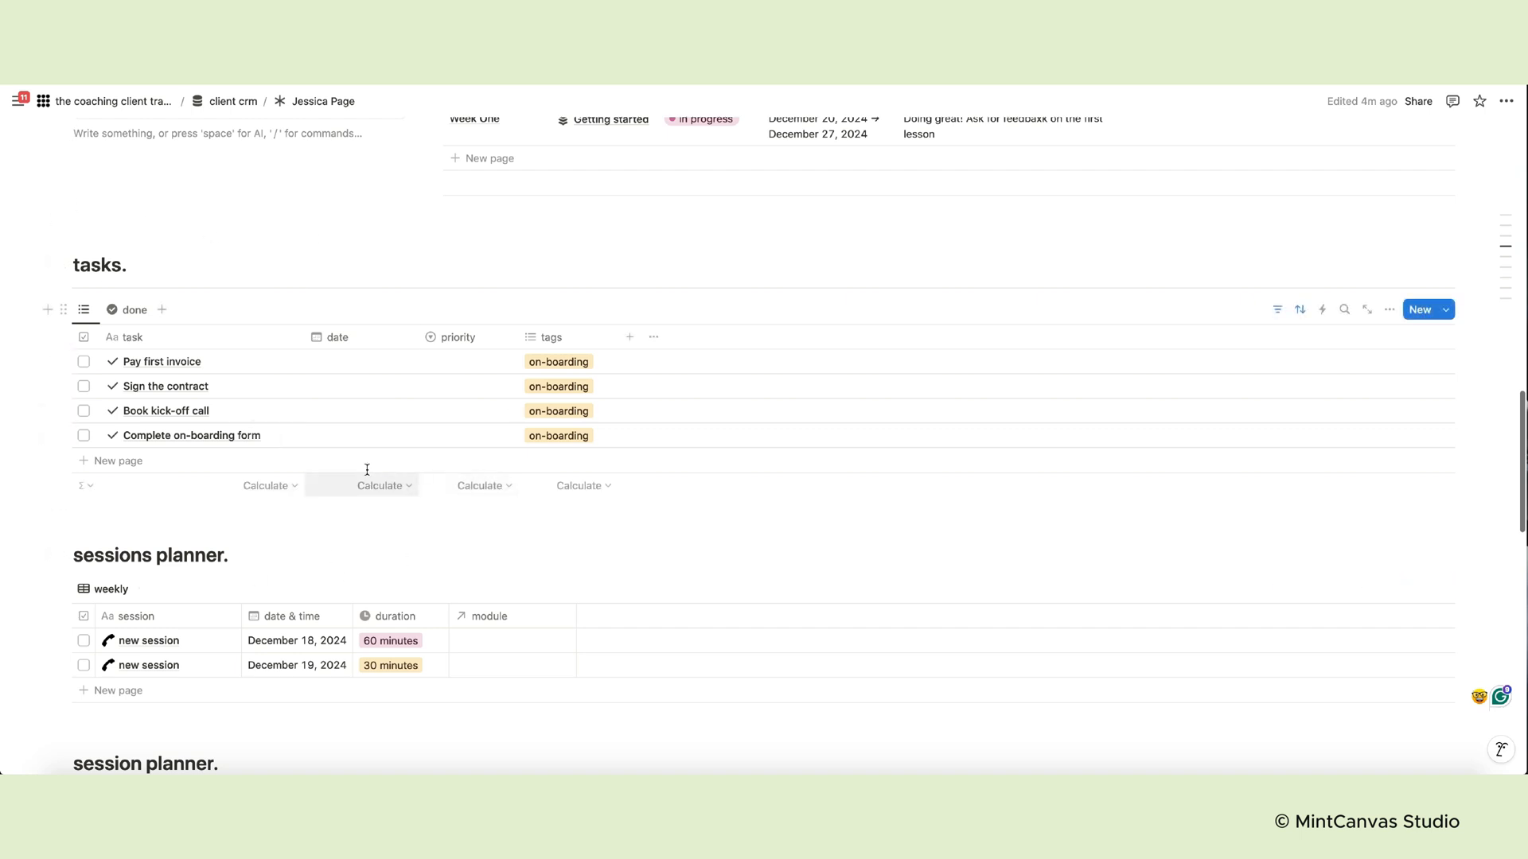
pyautogui.moveTo(151, 441)
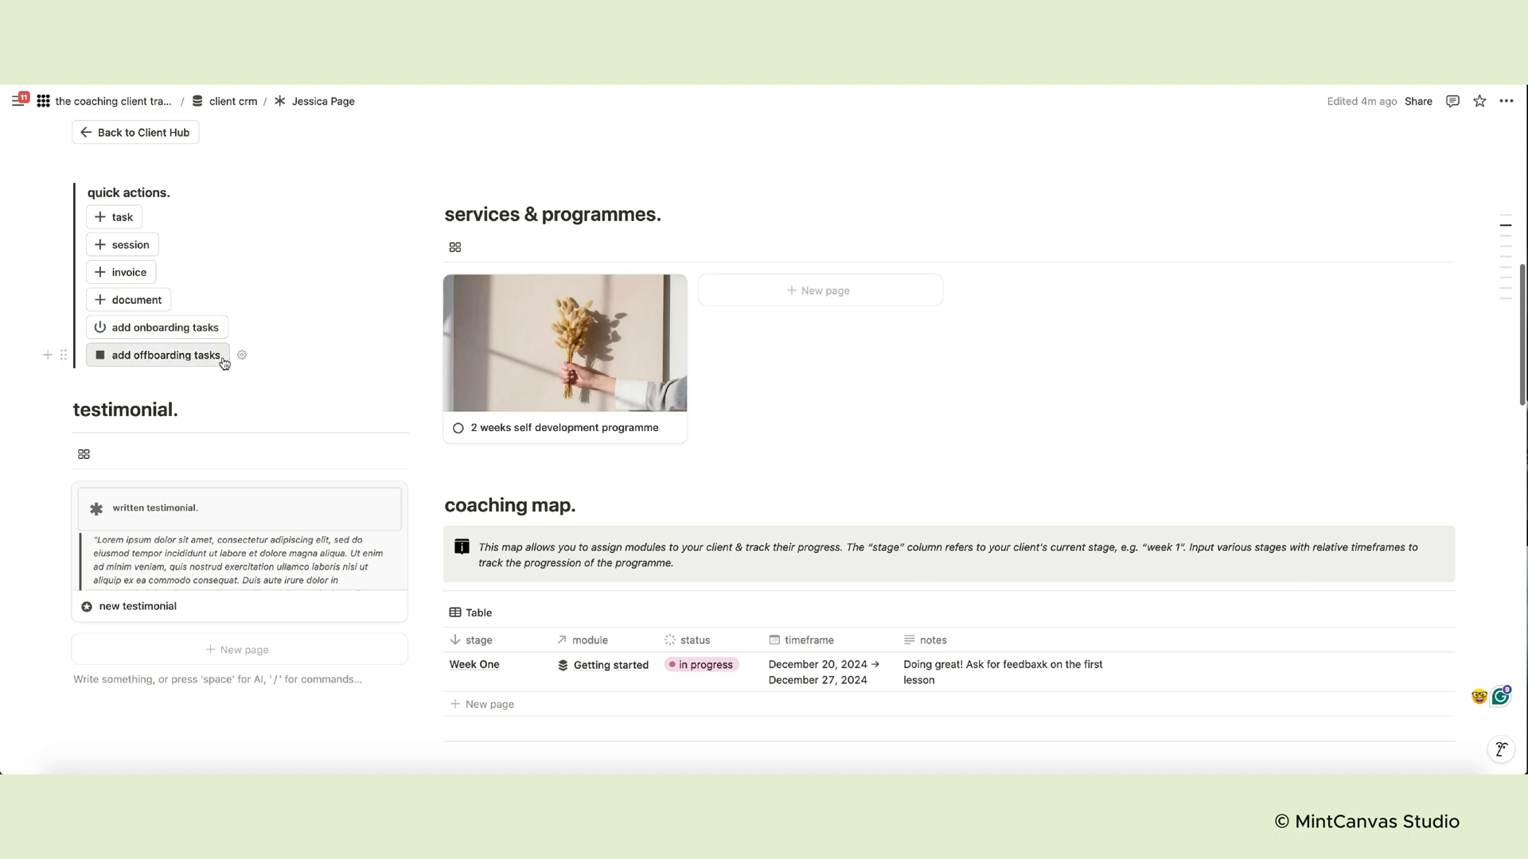
pyautogui.moveTo(286, 418)
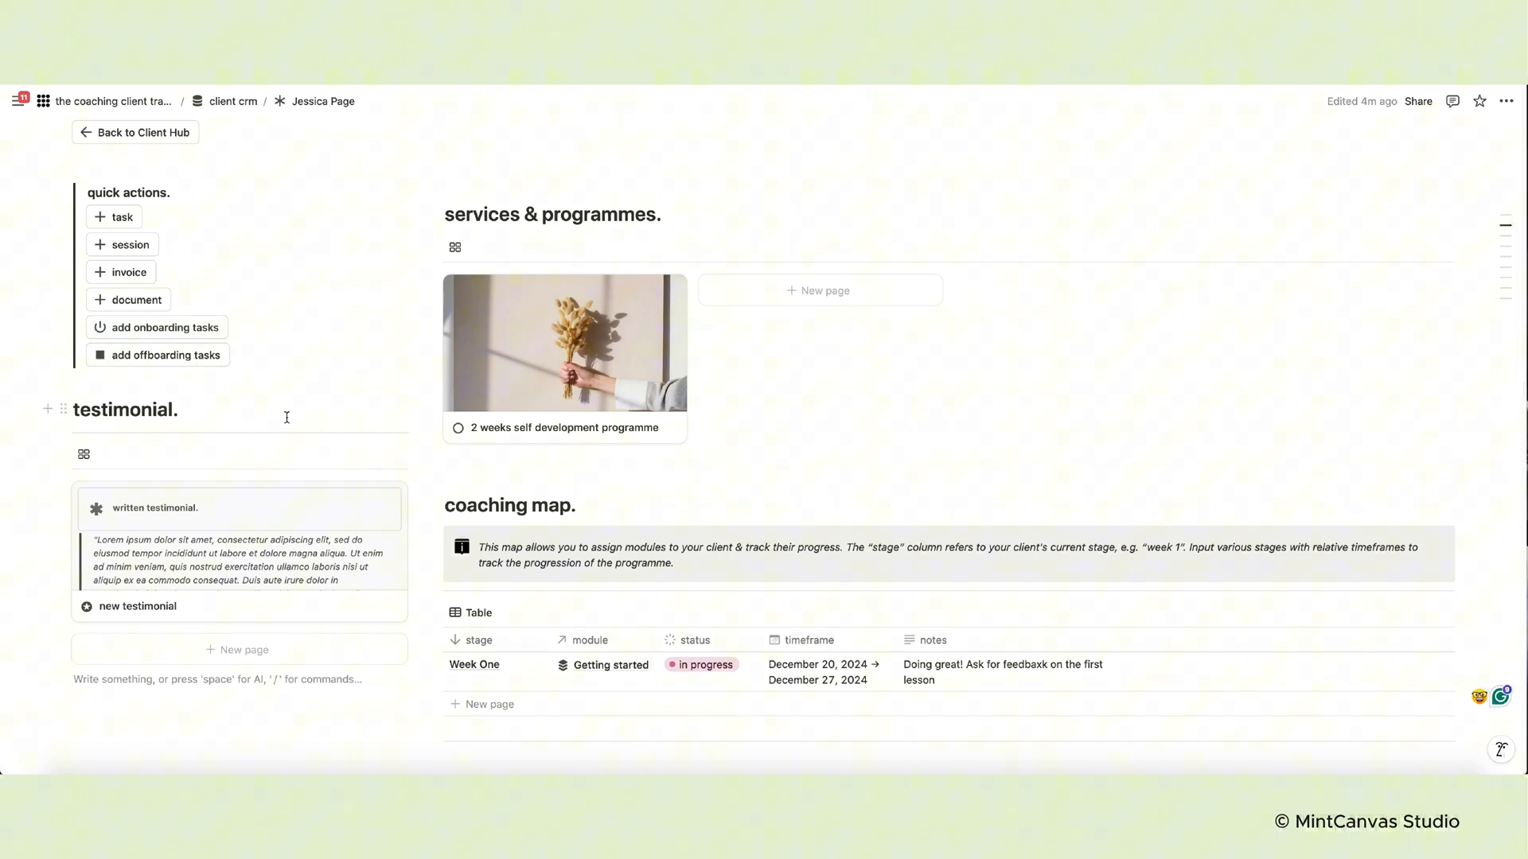
pyautogui.scroll(-3)
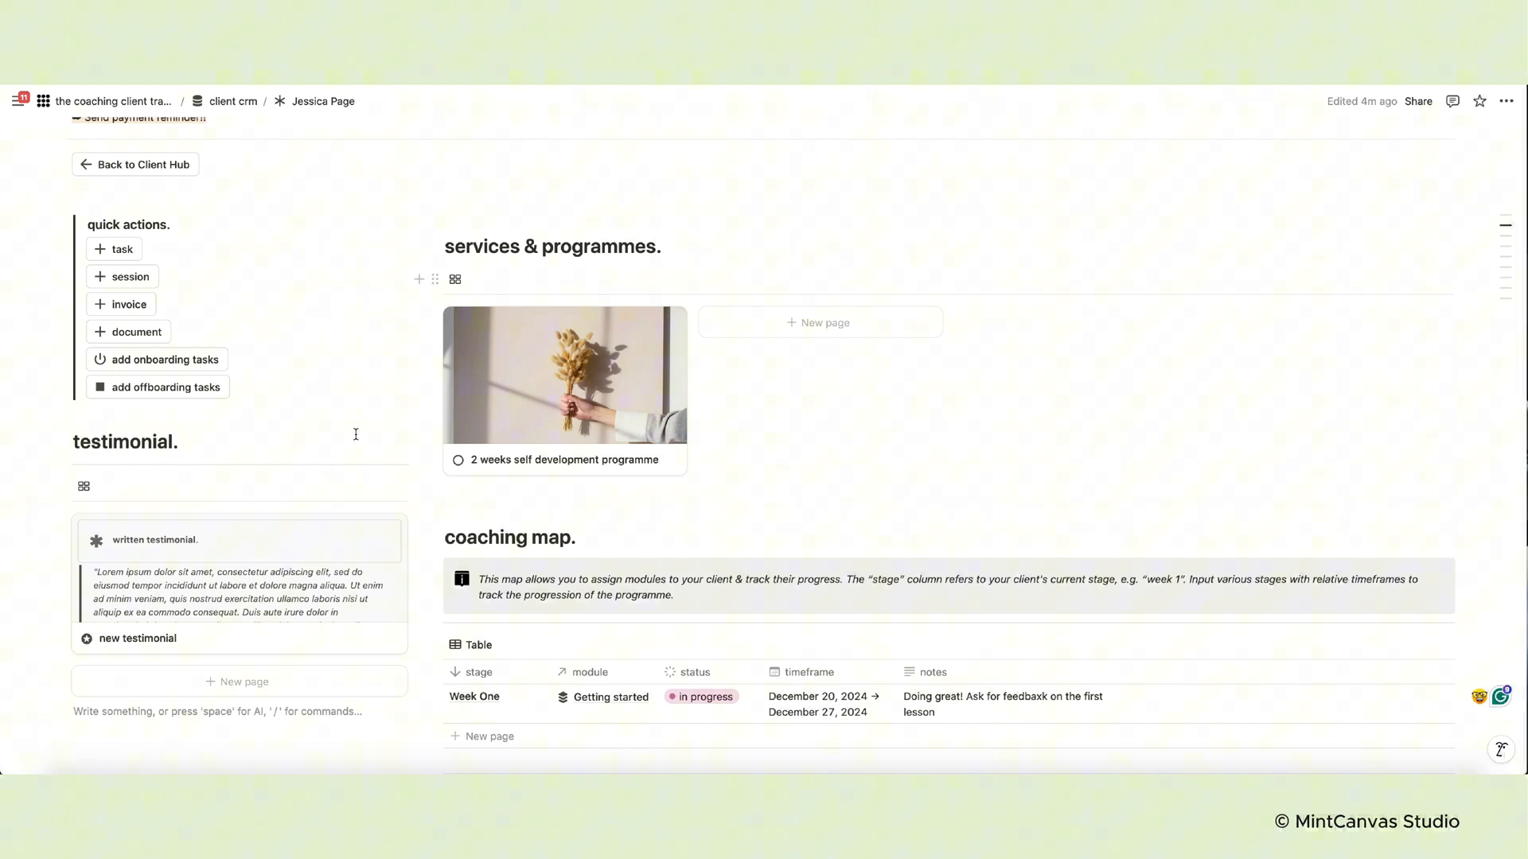
pyautogui.scroll(-3)
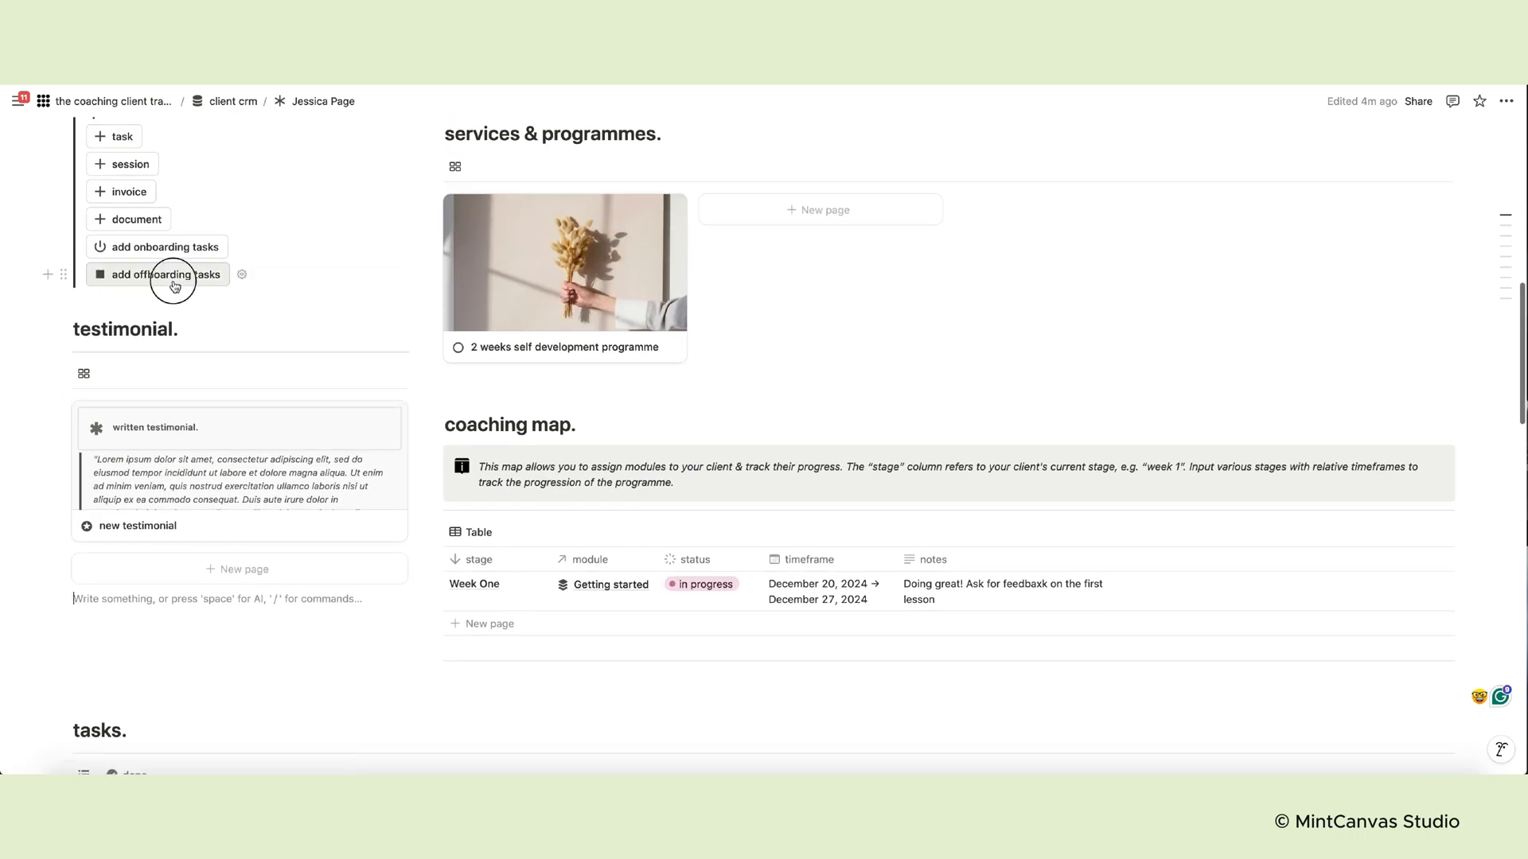
# Tick Pay first invoice, then give Sign the contract medium priority and mark it done
pyautogui.click(166, 275)
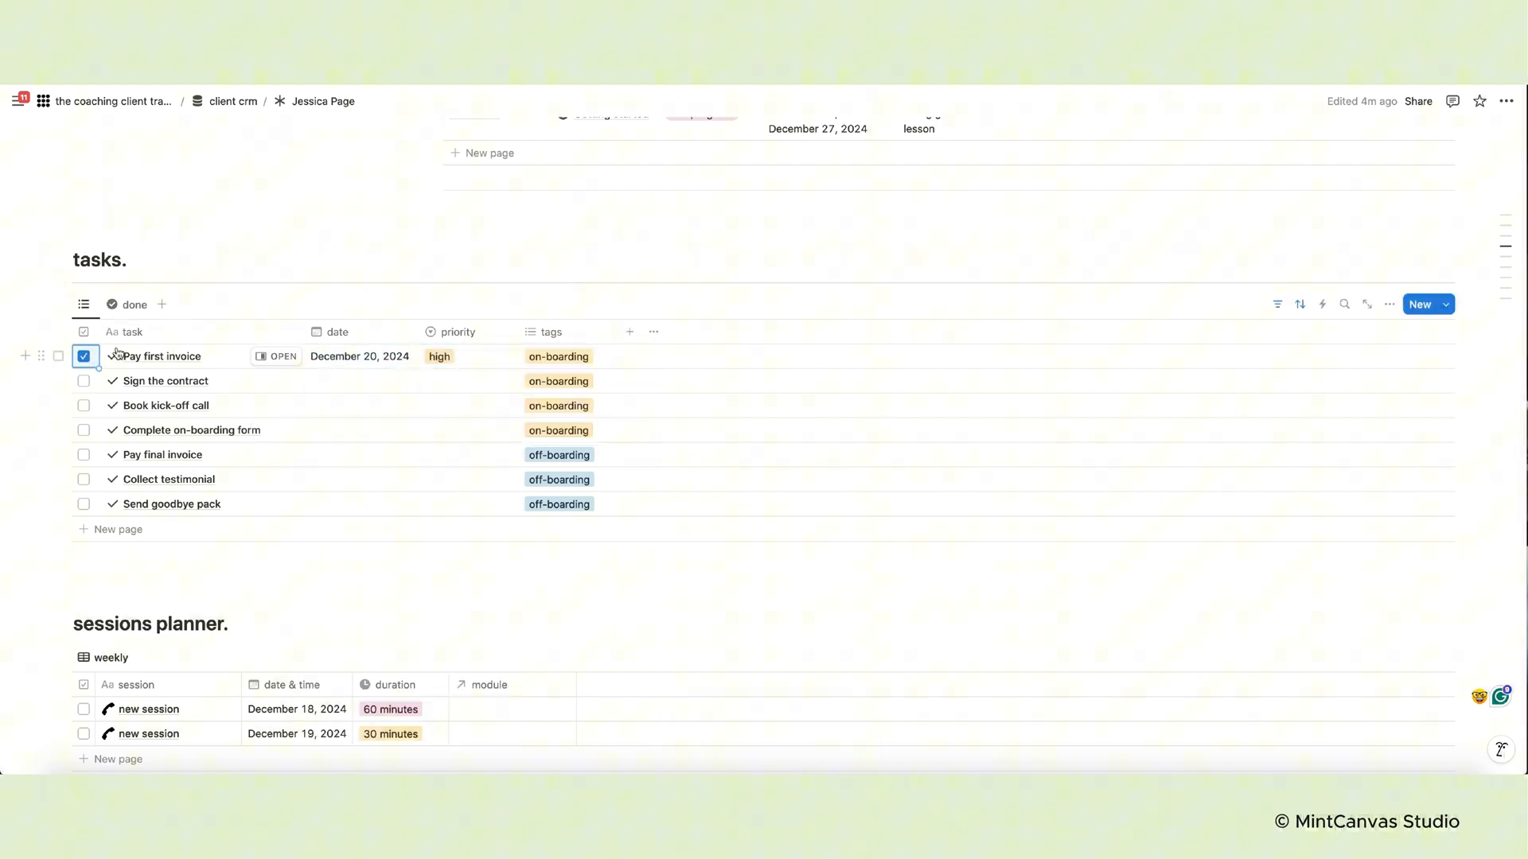
pyautogui.click(466, 381)
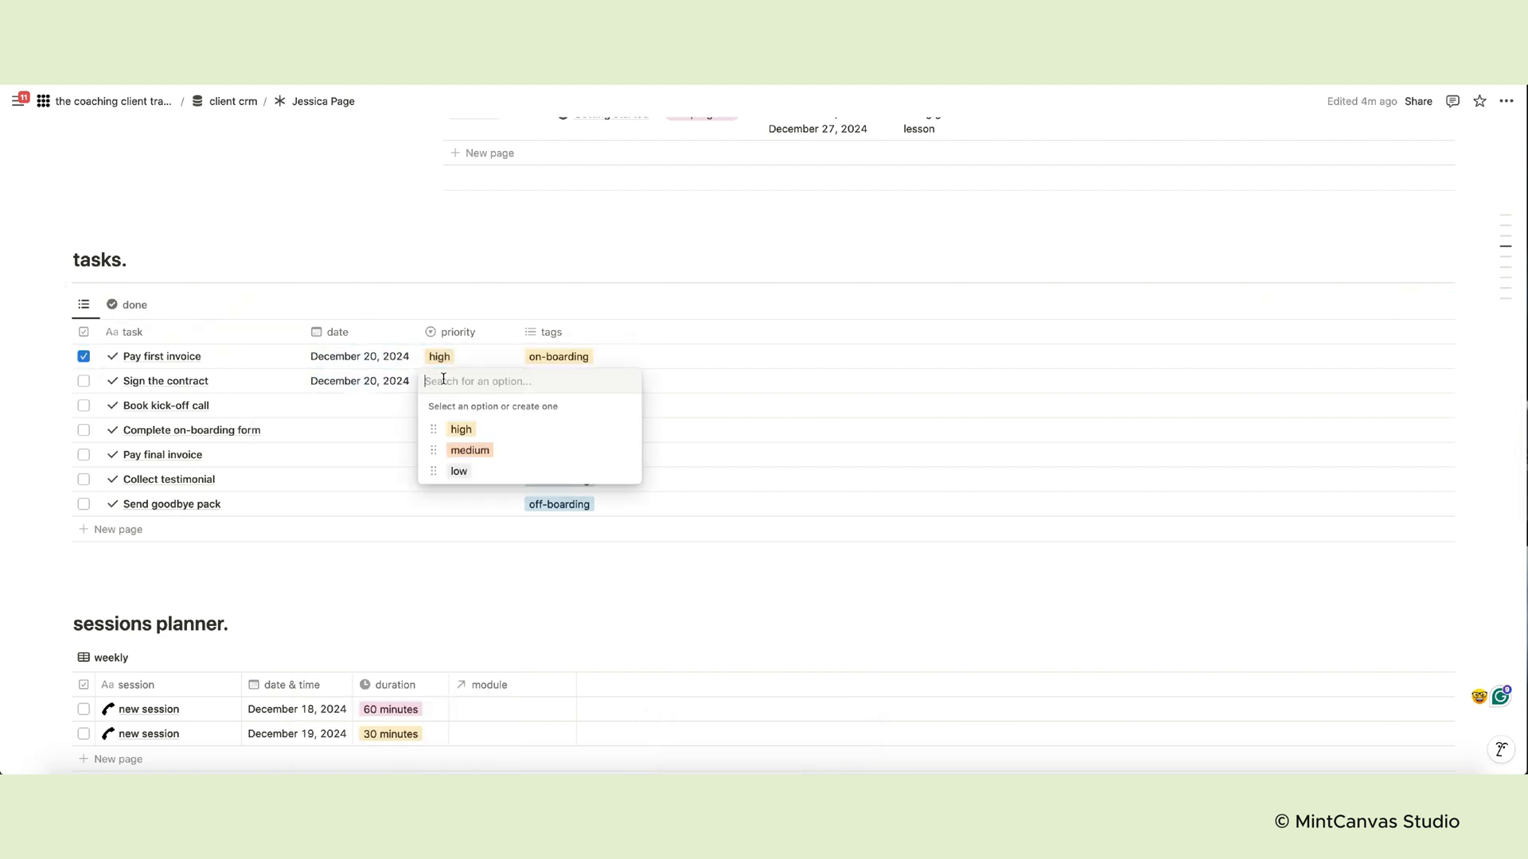
pyautogui.click(470, 449)
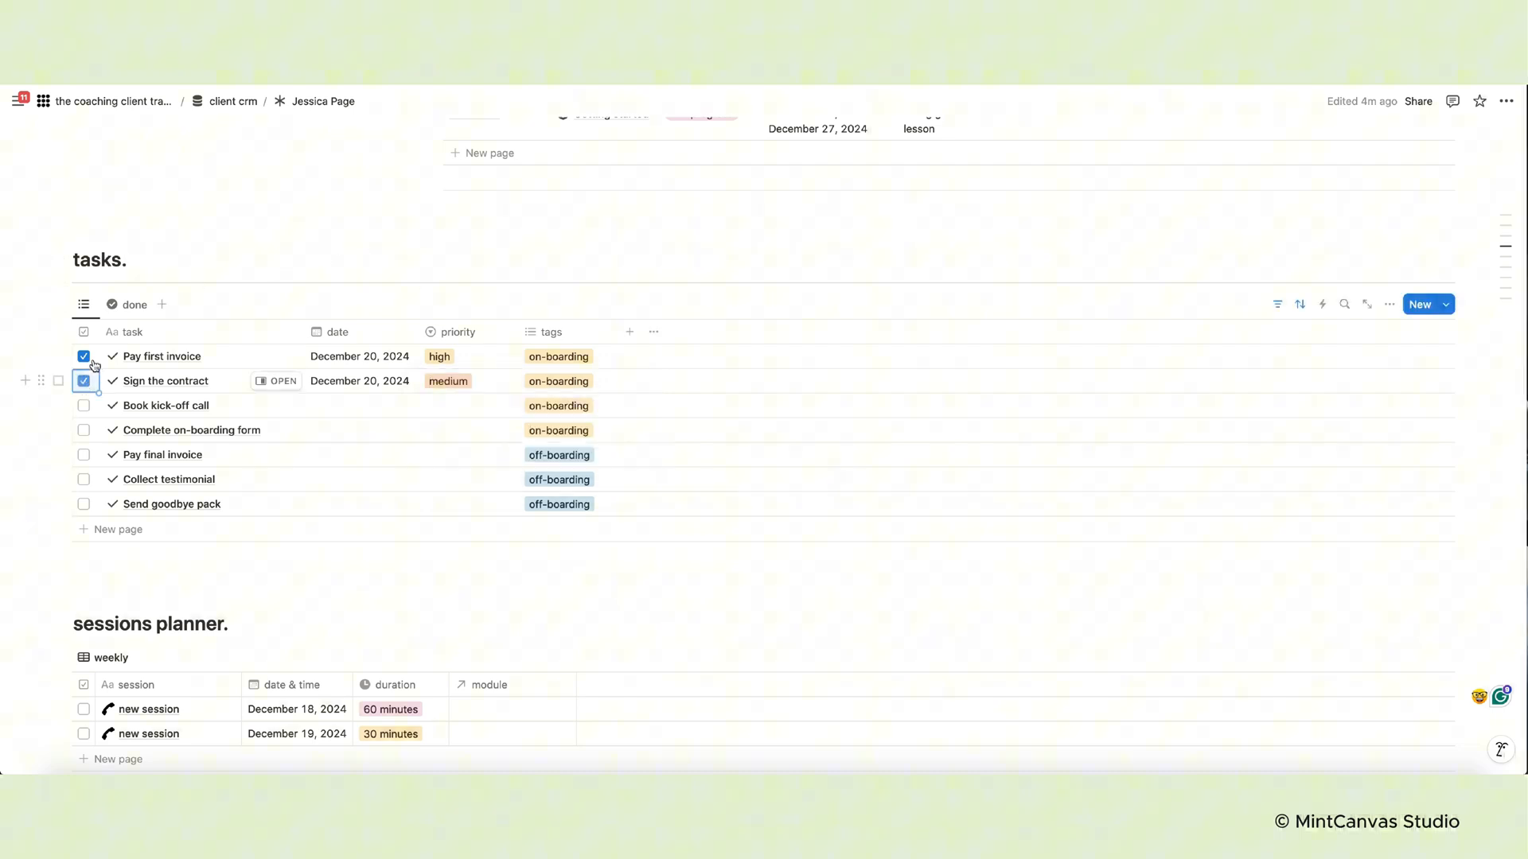
pyautogui.click(129, 305)
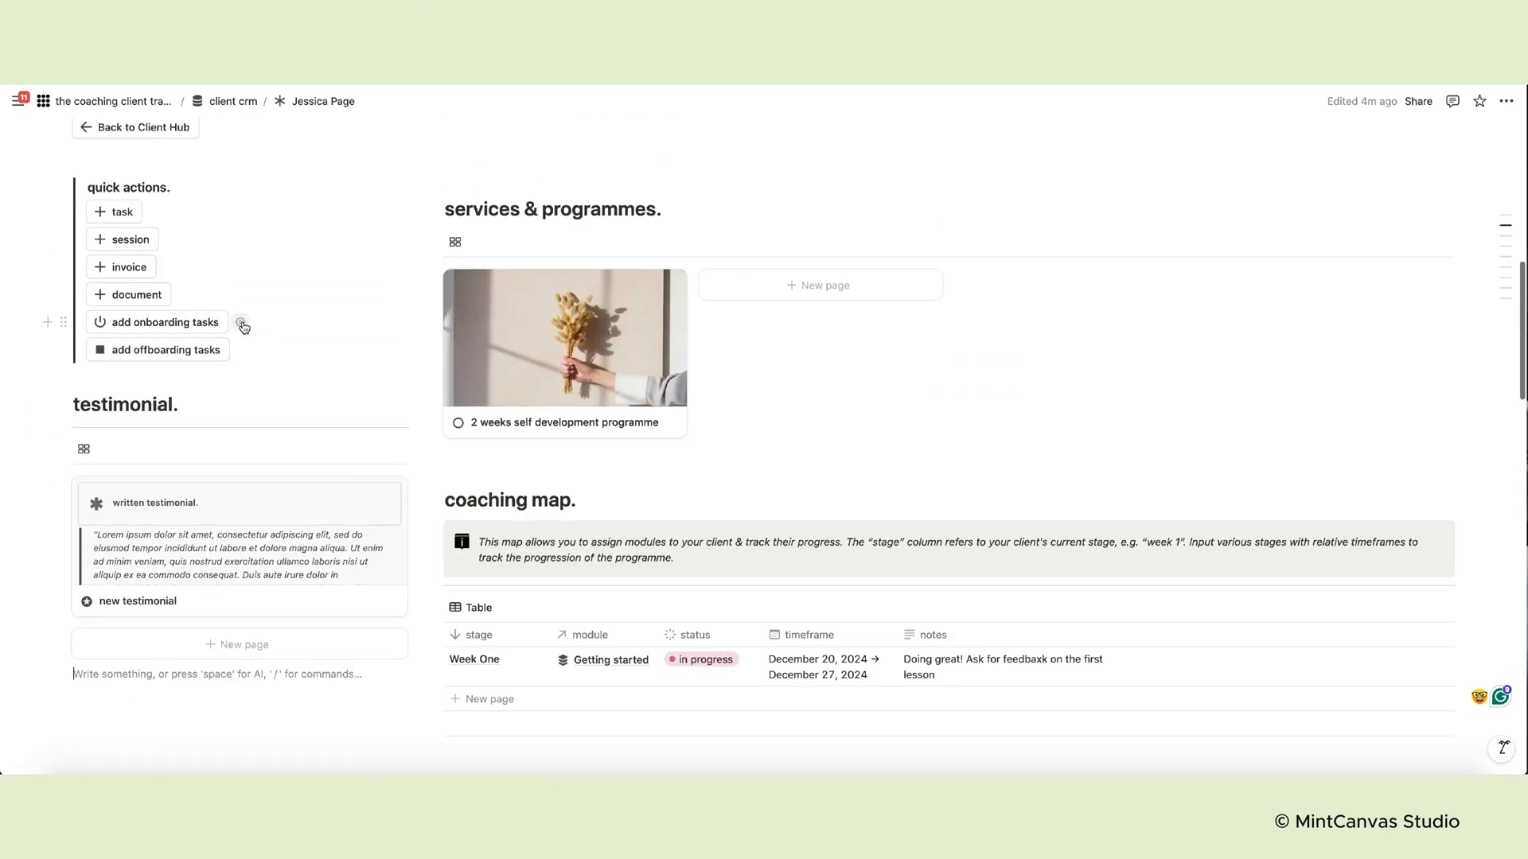
pyautogui.moveTo(241, 323)
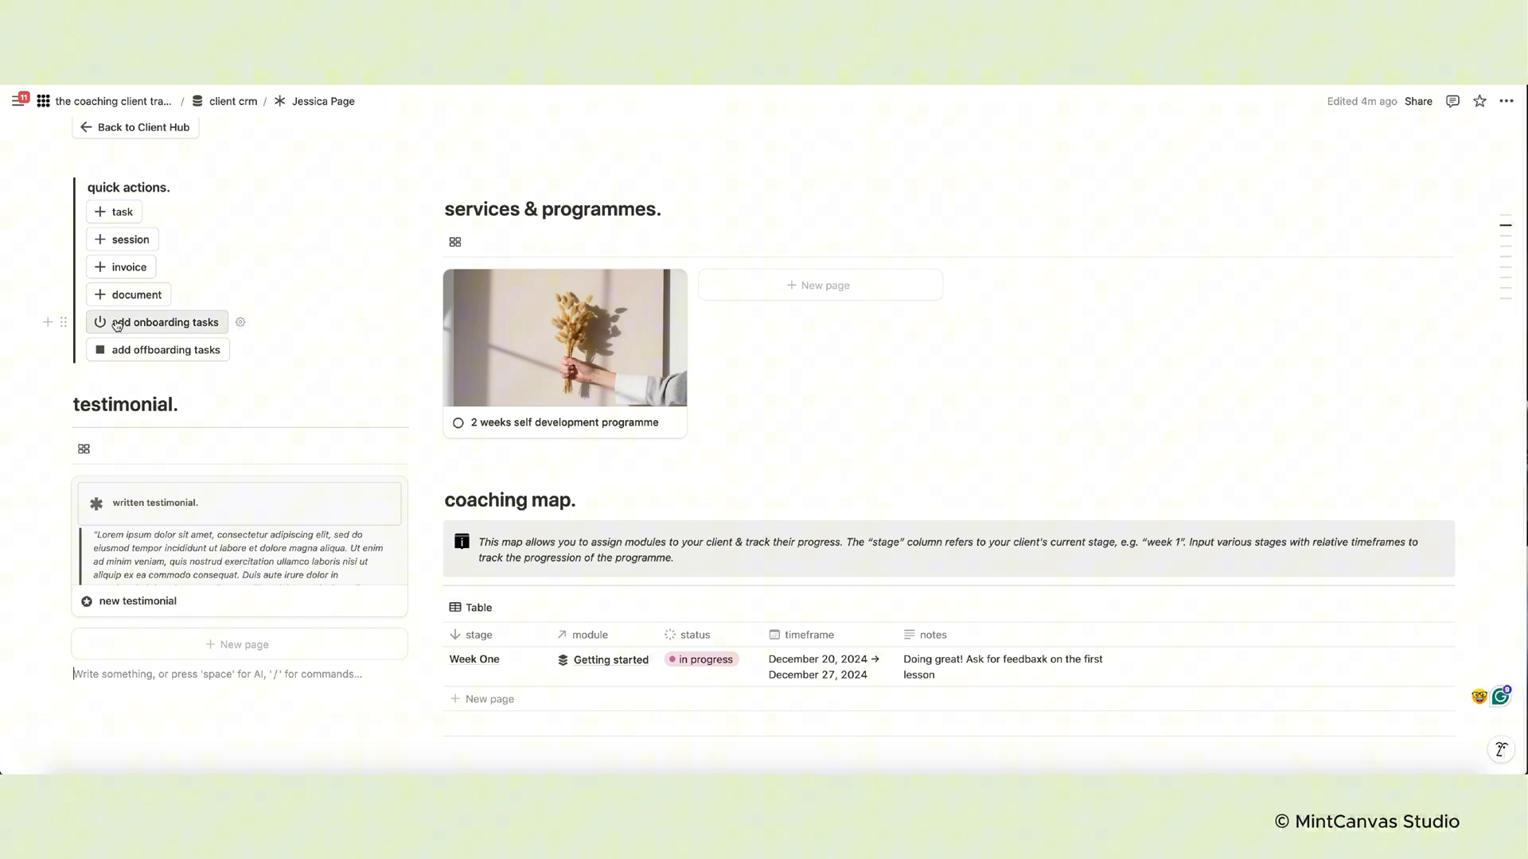
pyautogui.moveTo(241, 323)
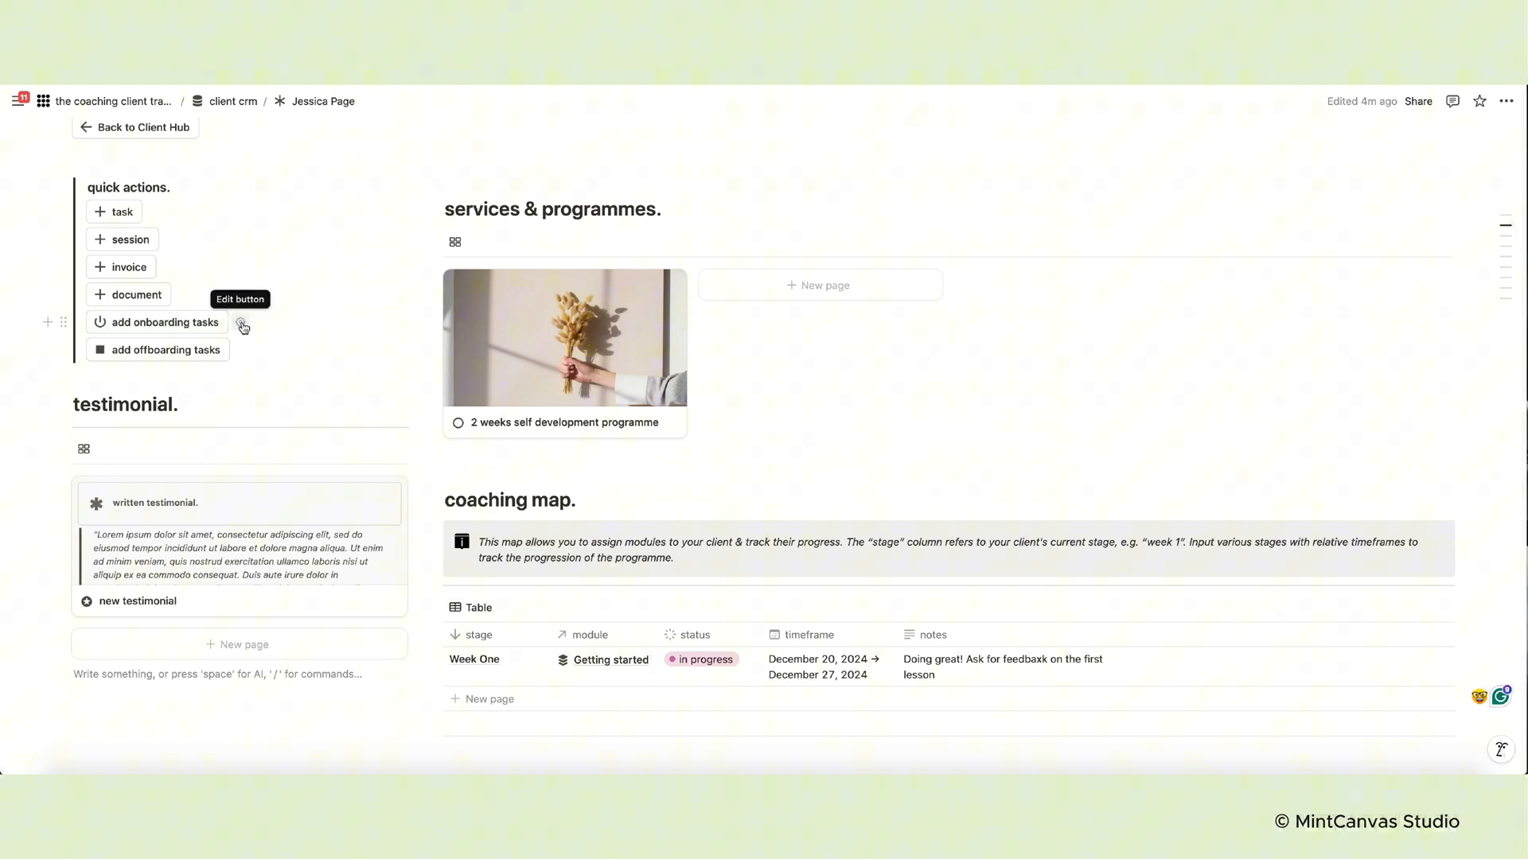
# Open the add onboarding tasks button's automation editor and scroll through the tasks it creates
pyautogui.click(240, 322)
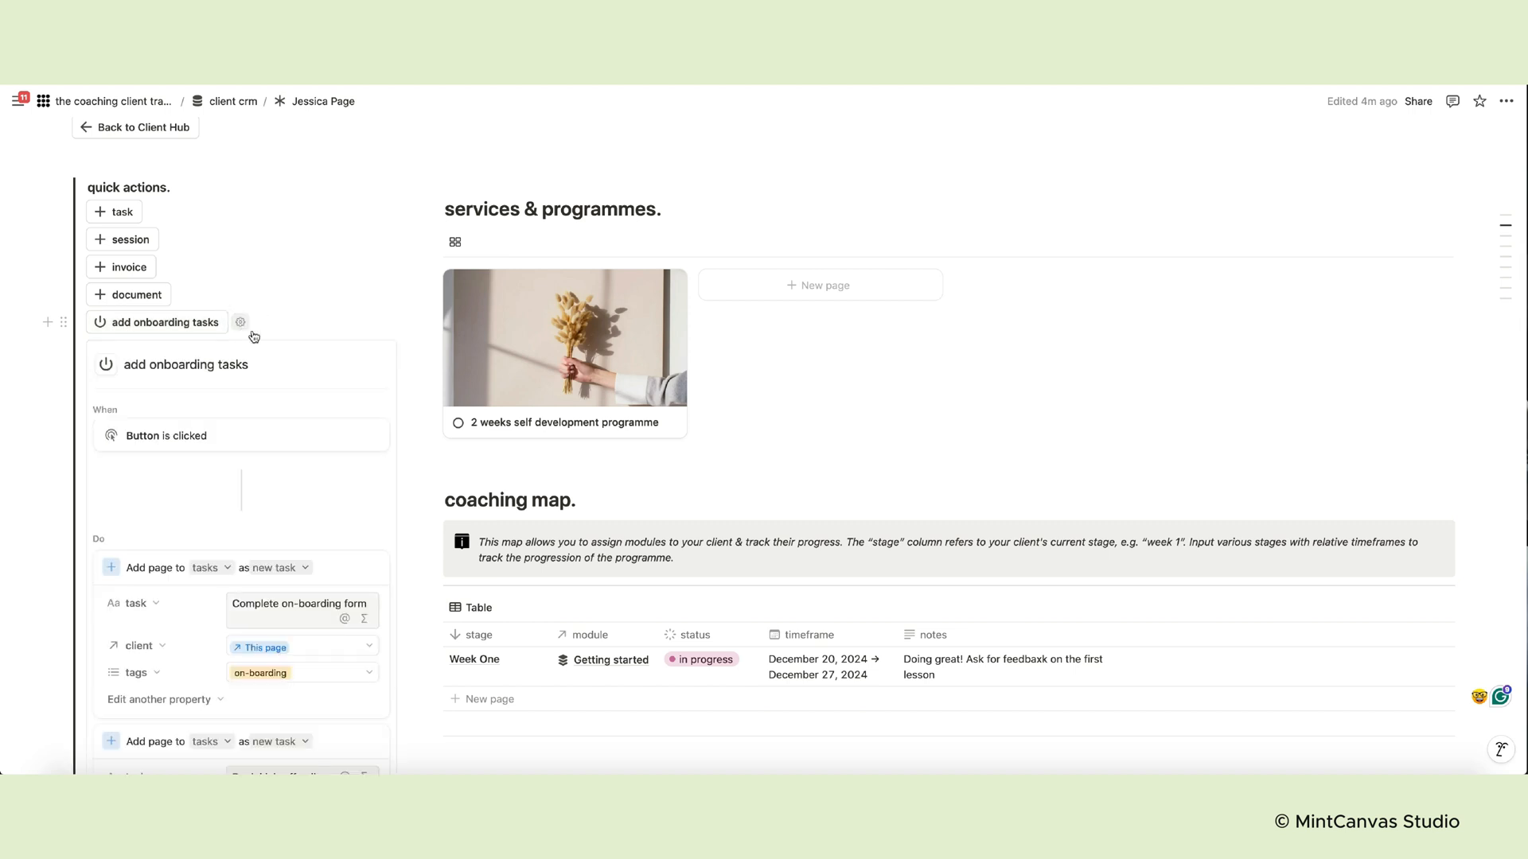
pyautogui.scroll(-3)
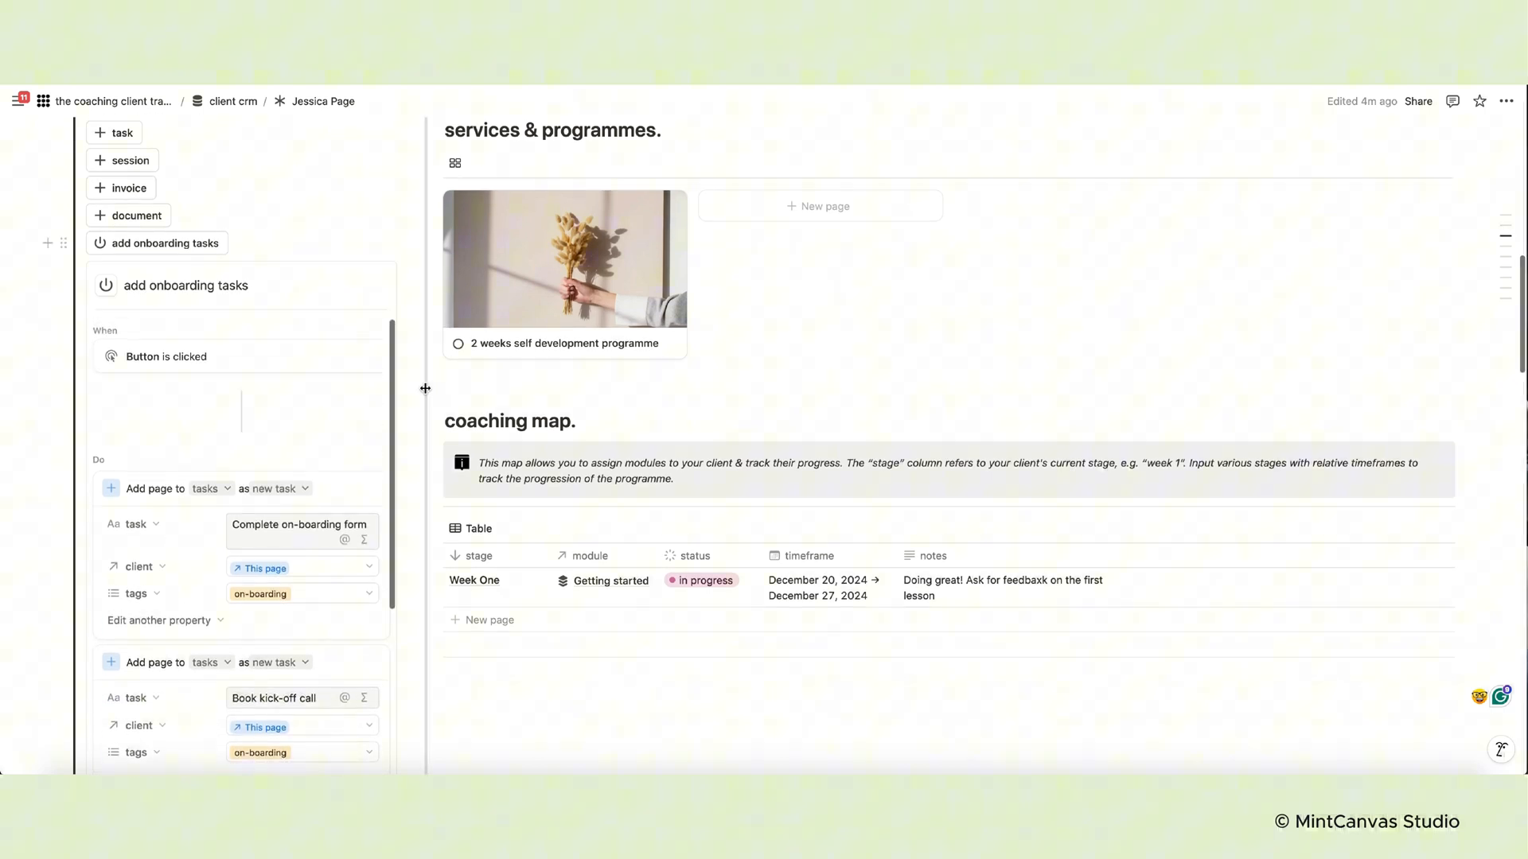
pyautogui.scroll(-3)
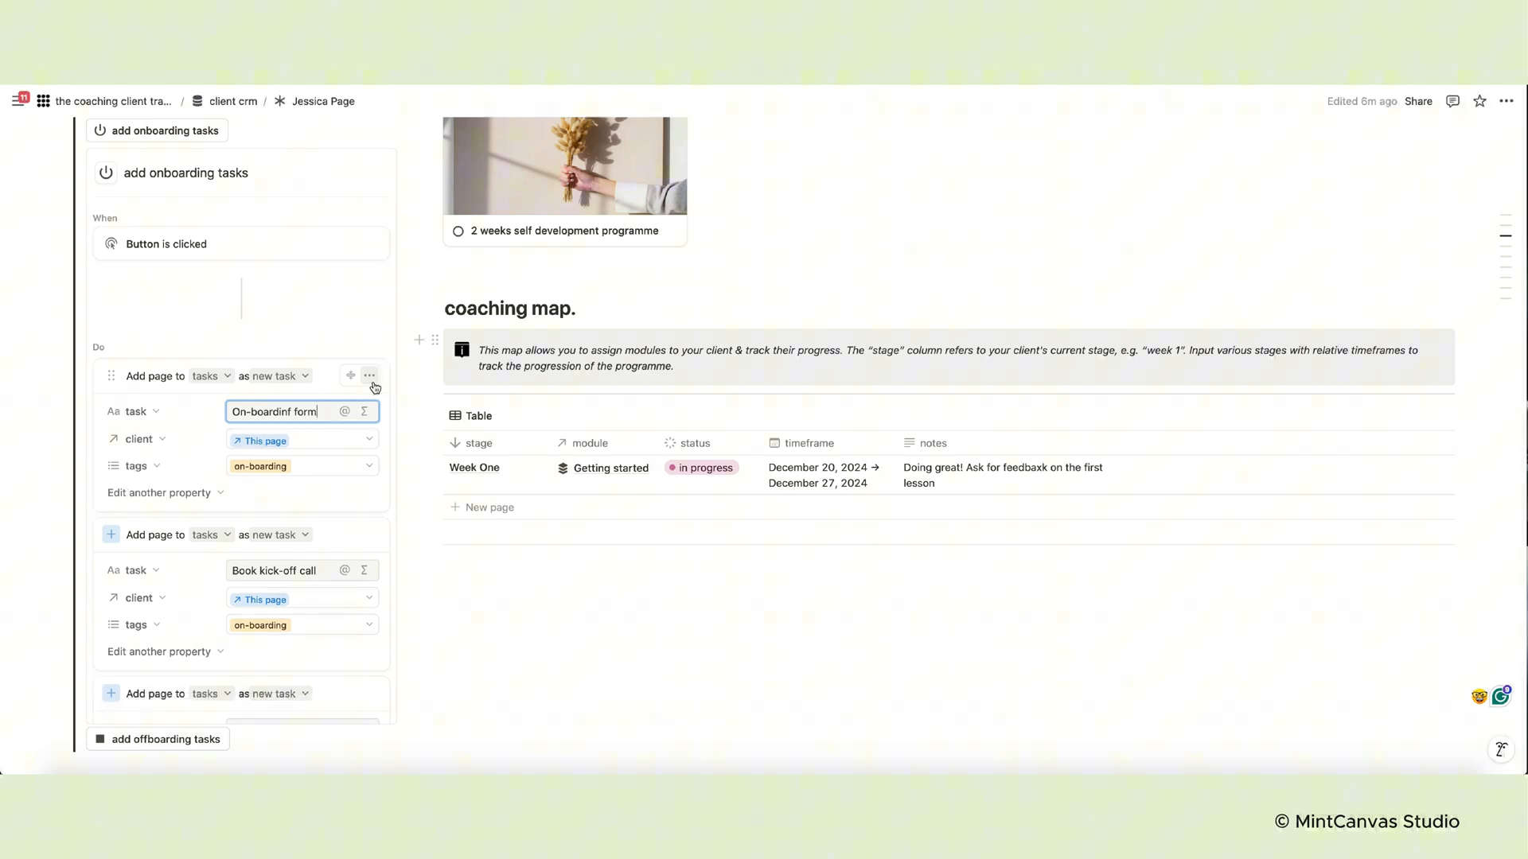
# Duplicate the first task action, delete the misspelled duplicate, and save the onboarding tasks automation
pyautogui.click(370, 376)
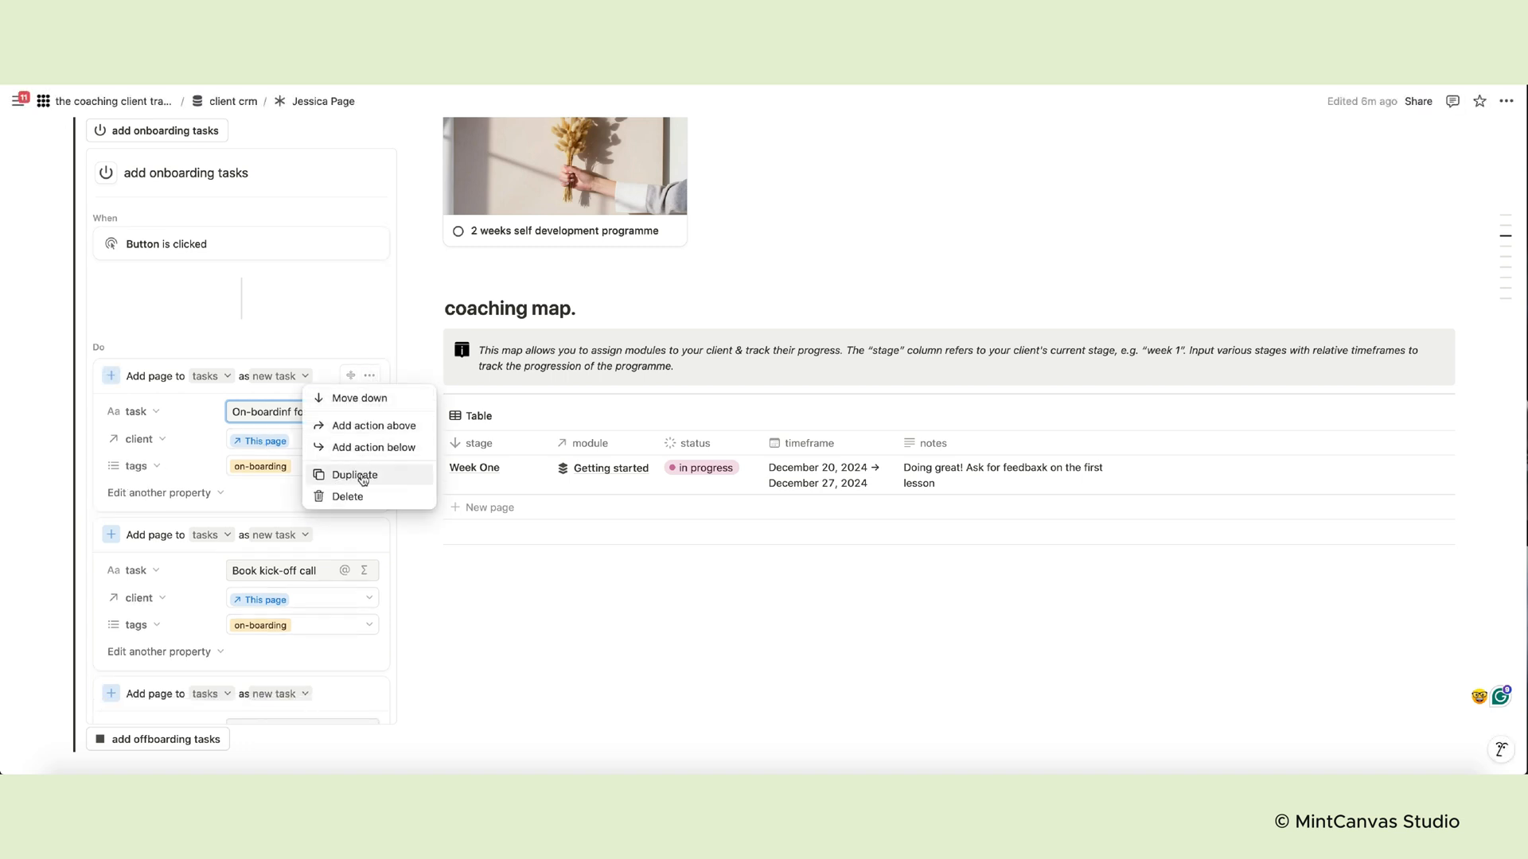
pyautogui.click(357, 475)
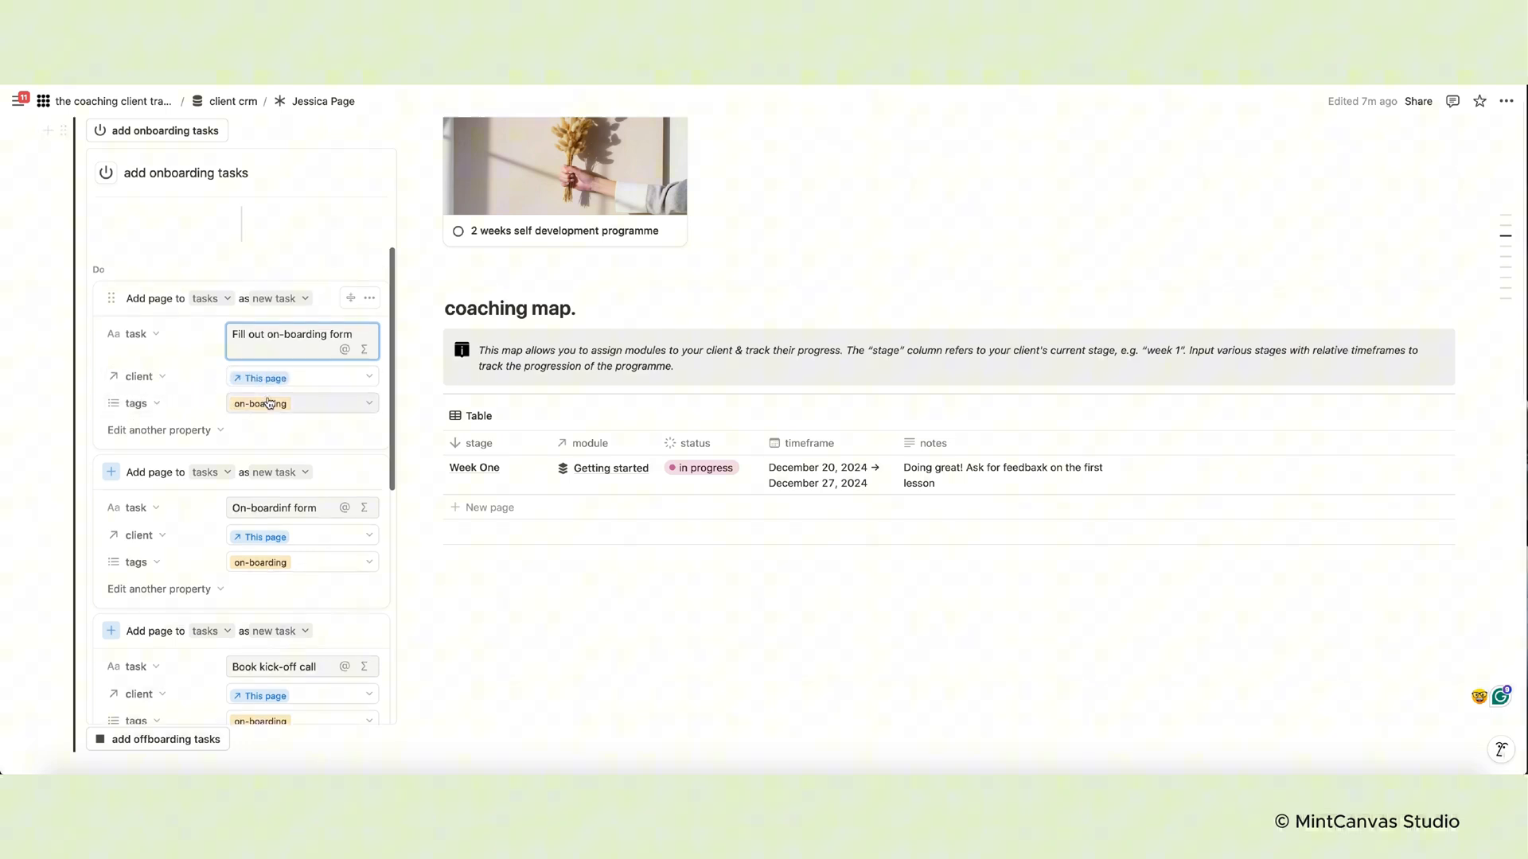
pyautogui.click(369, 481)
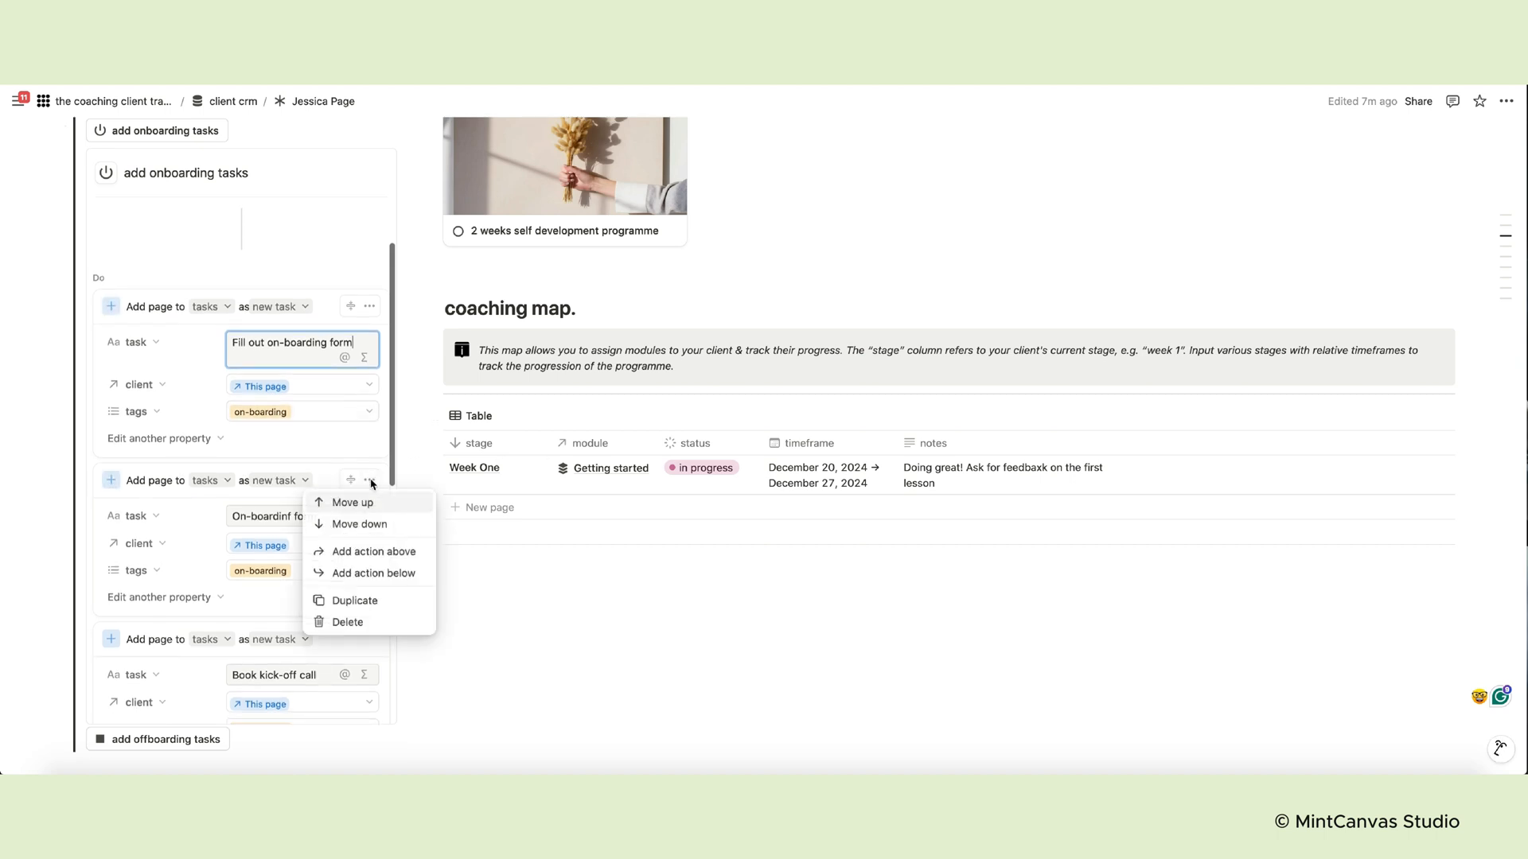
pyautogui.moveTo(339, 627)
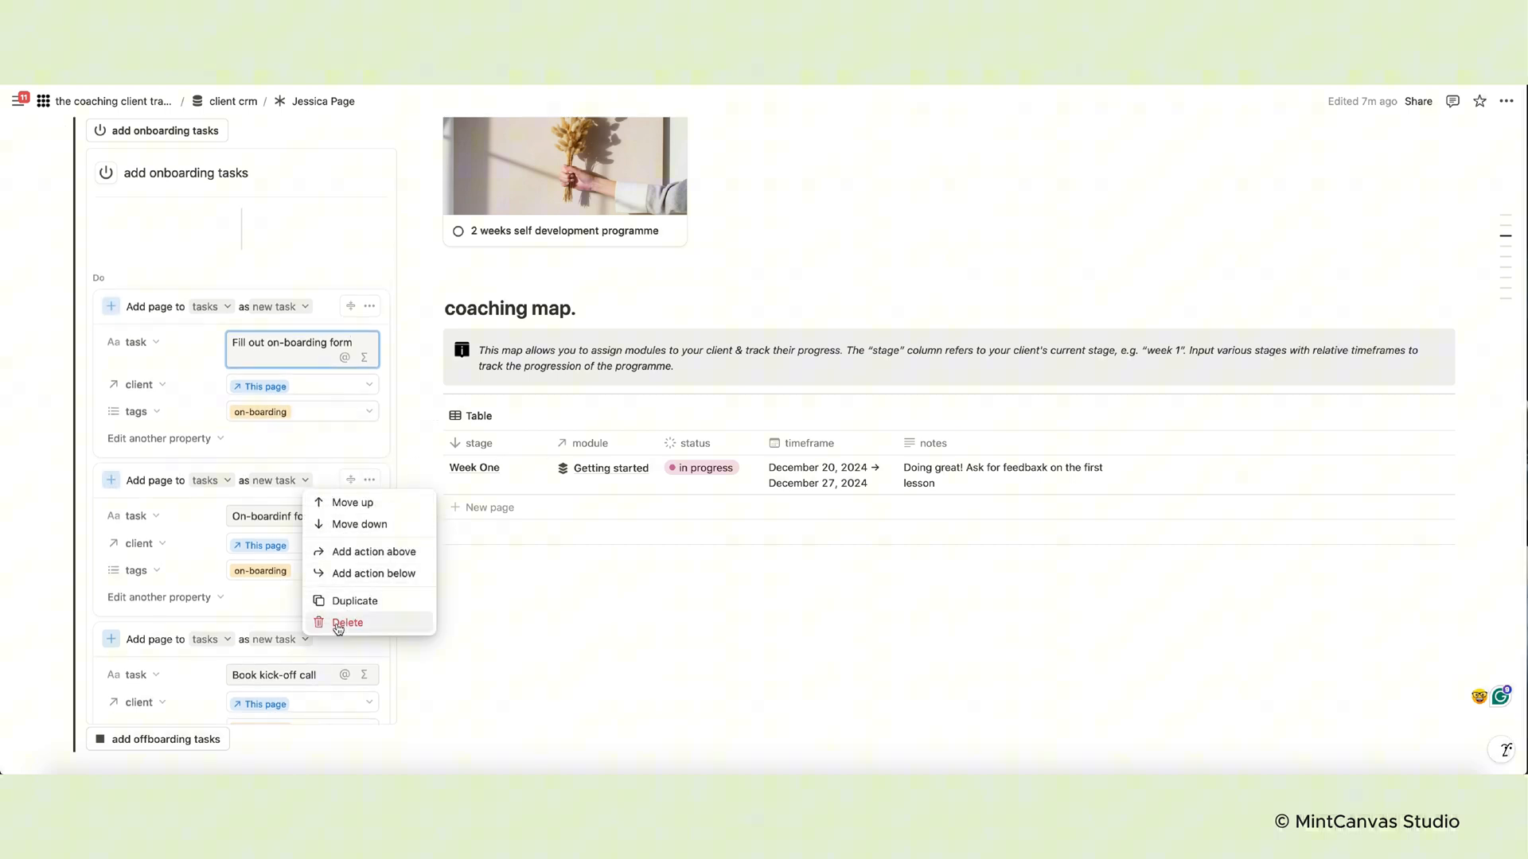
pyautogui.click(347, 623)
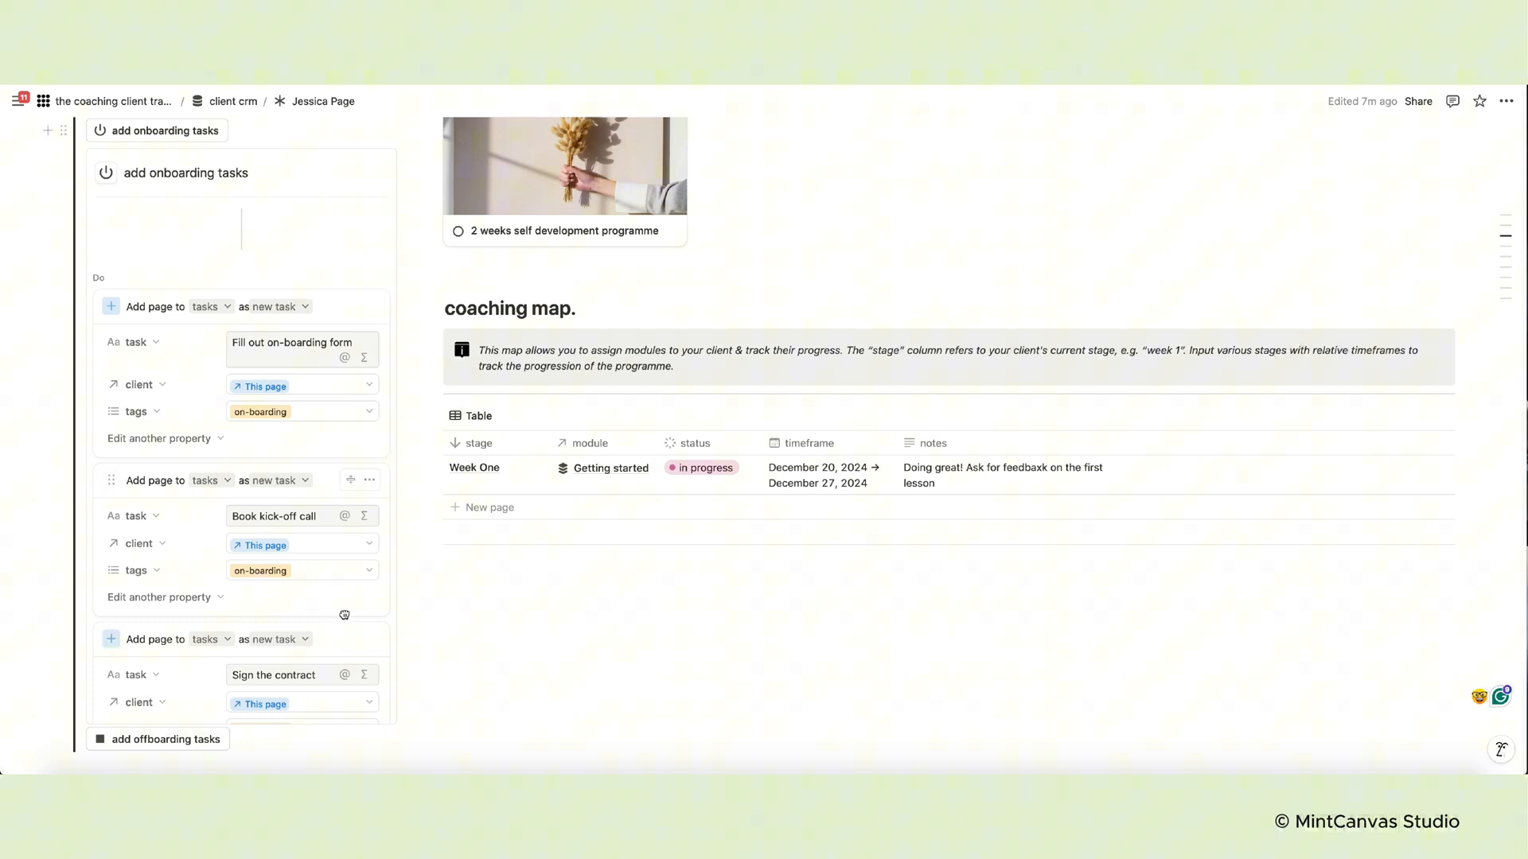
pyautogui.scroll(-3)
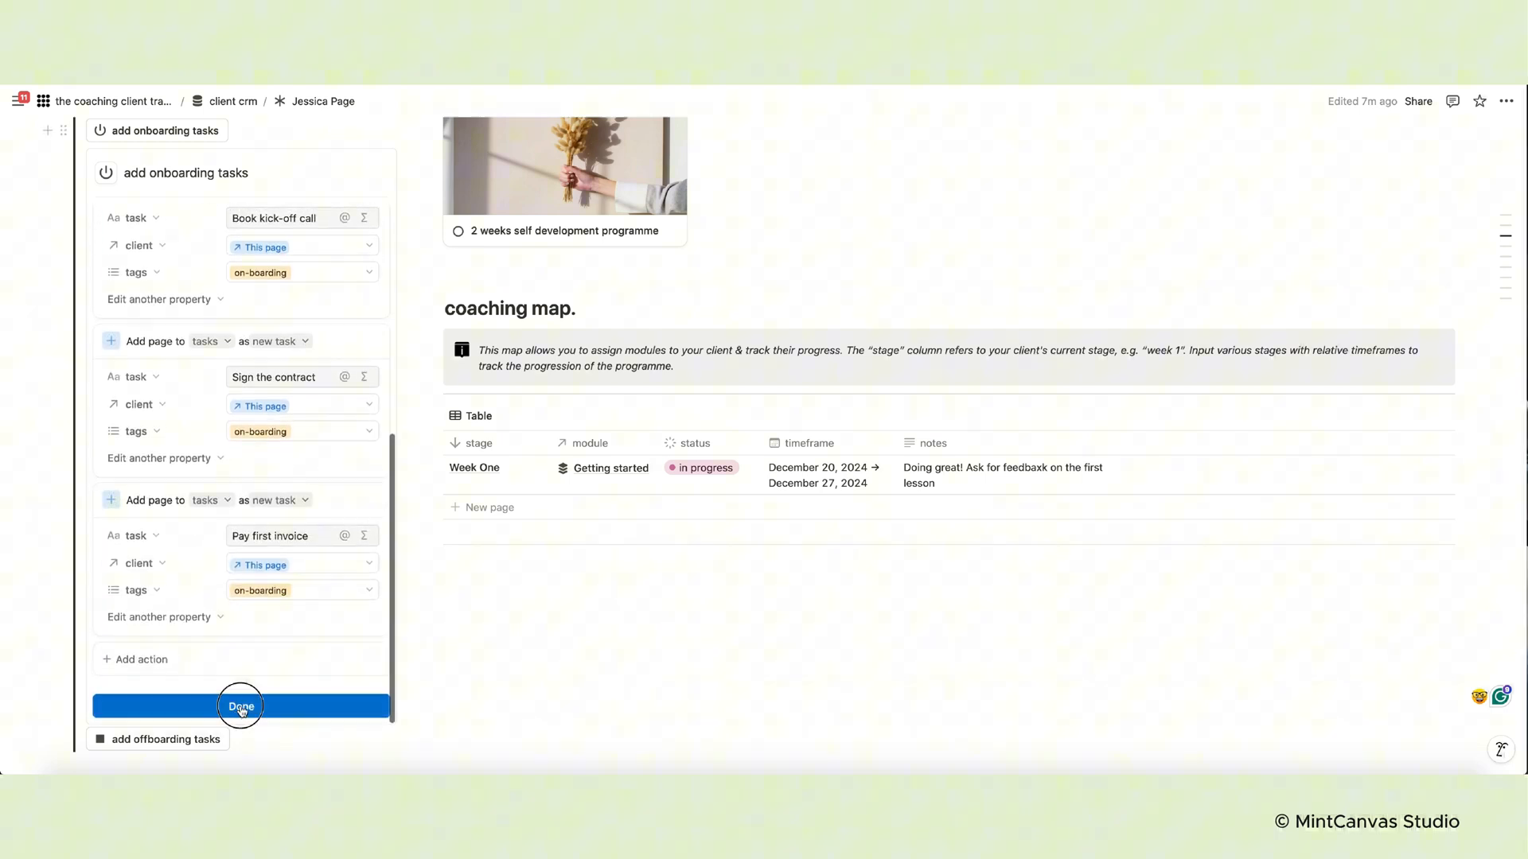
pyautogui.click(240, 706)
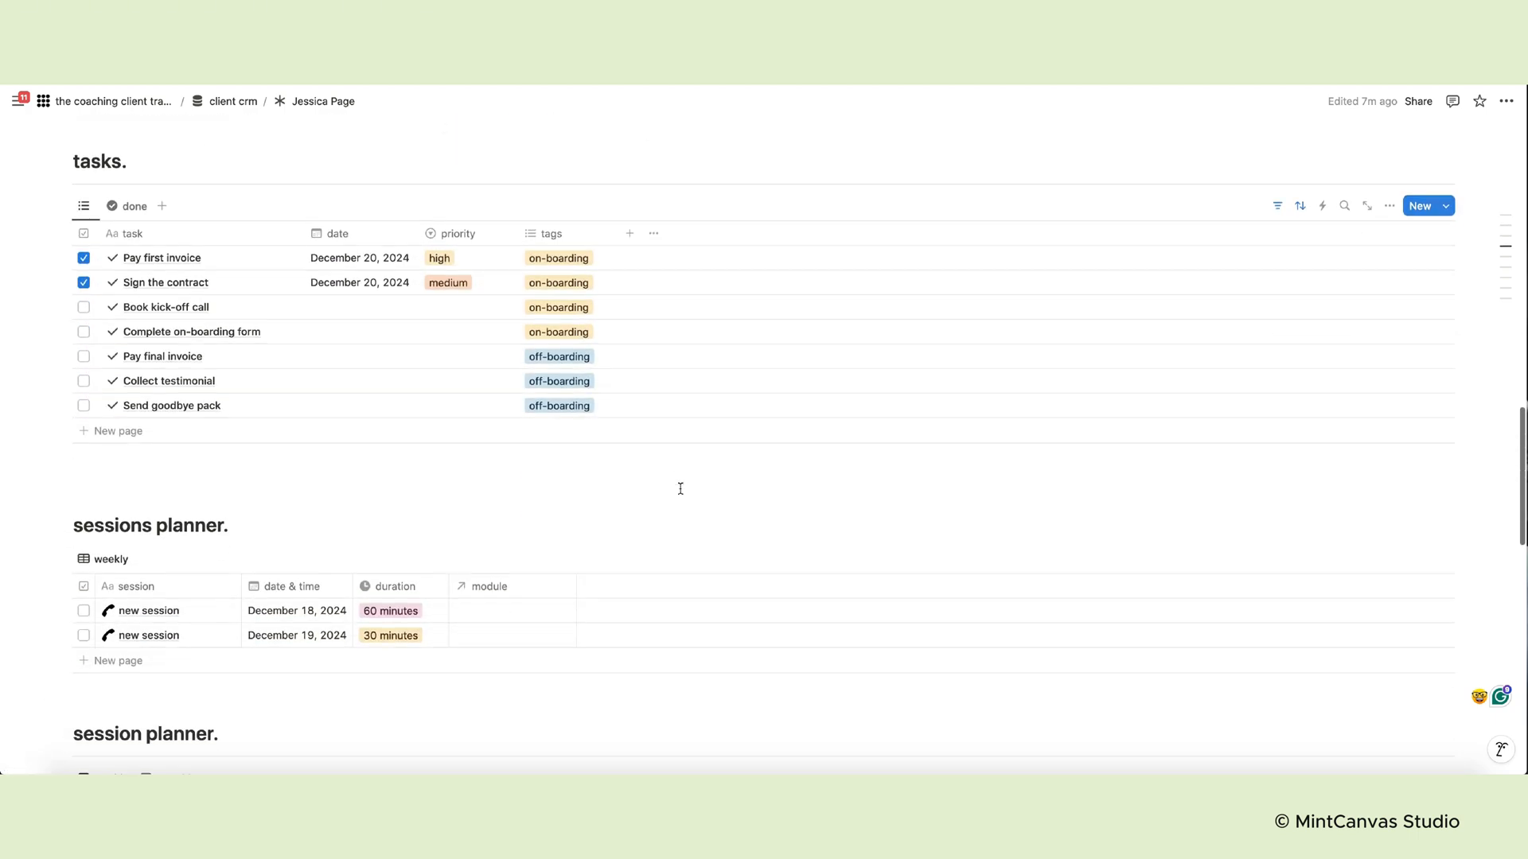
# Scroll past the tasks table, sessions planner and calendar to notes, documents and invoices
pyautogui.scroll(-3)
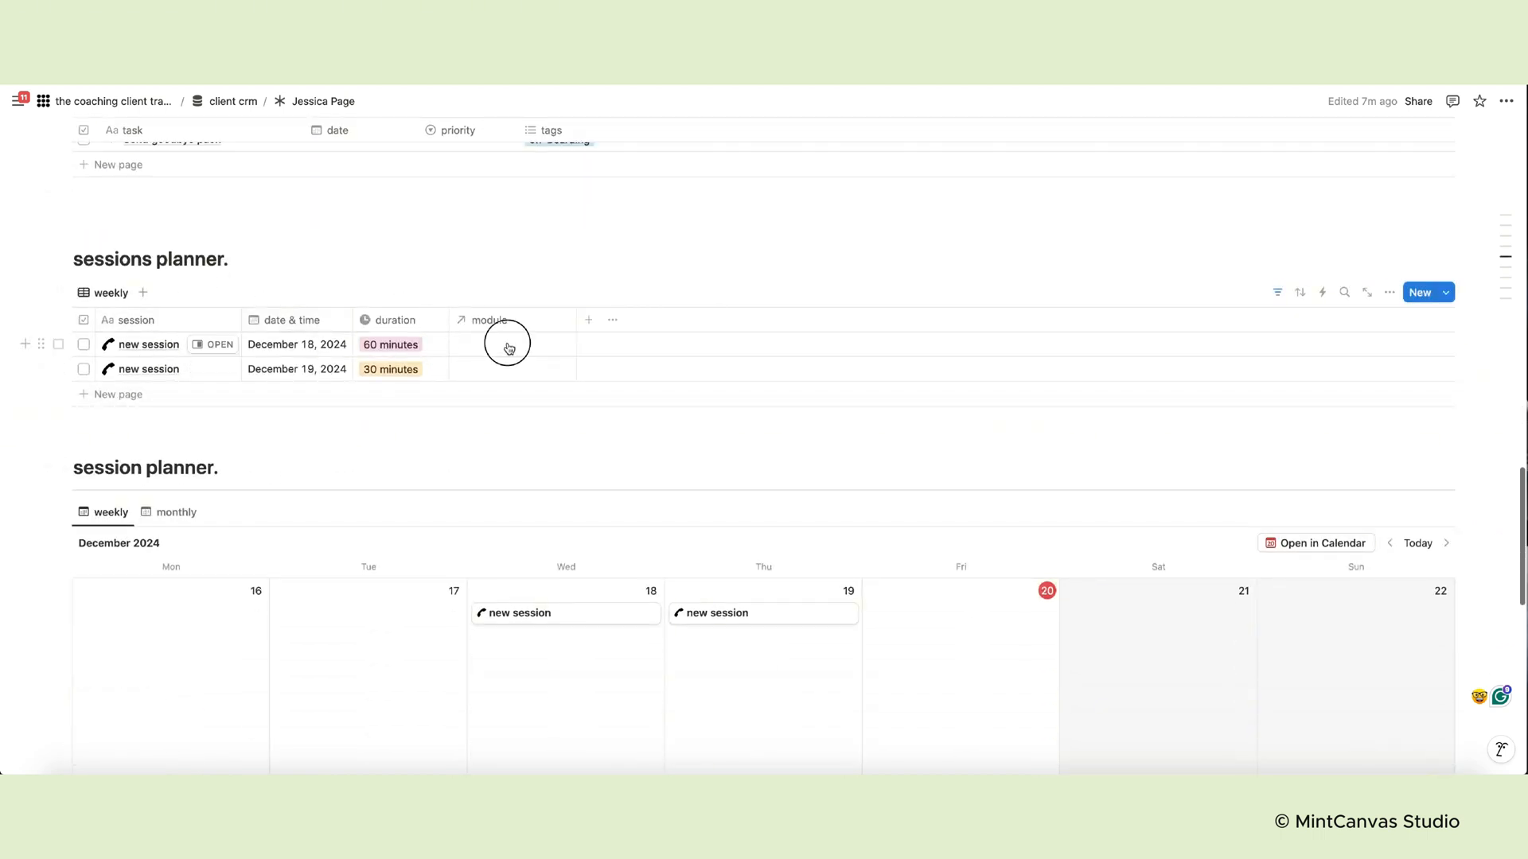
pyautogui.scroll(-3)
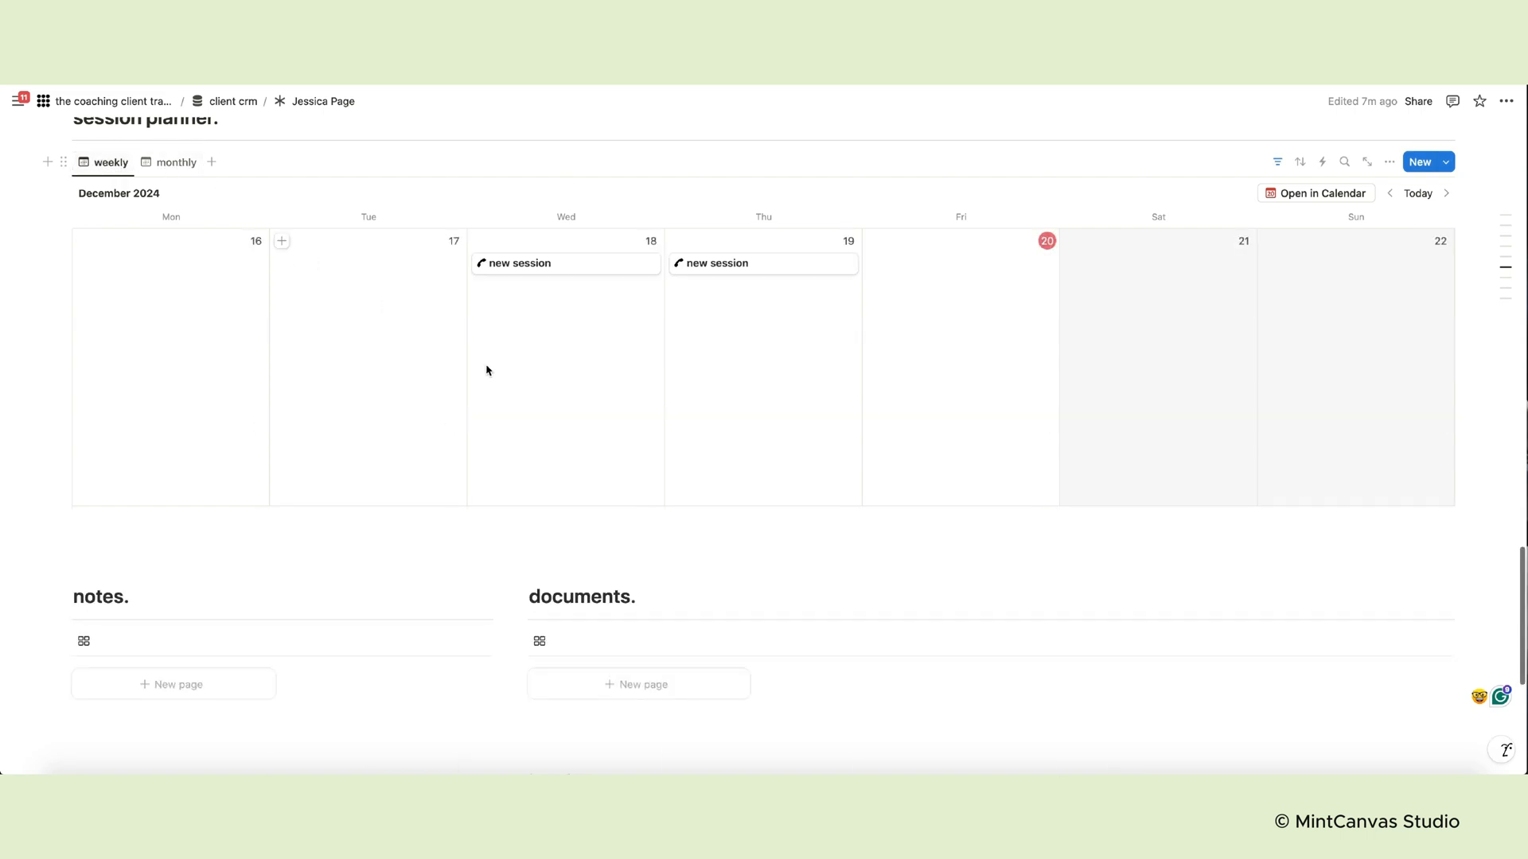
pyautogui.scroll(-3)
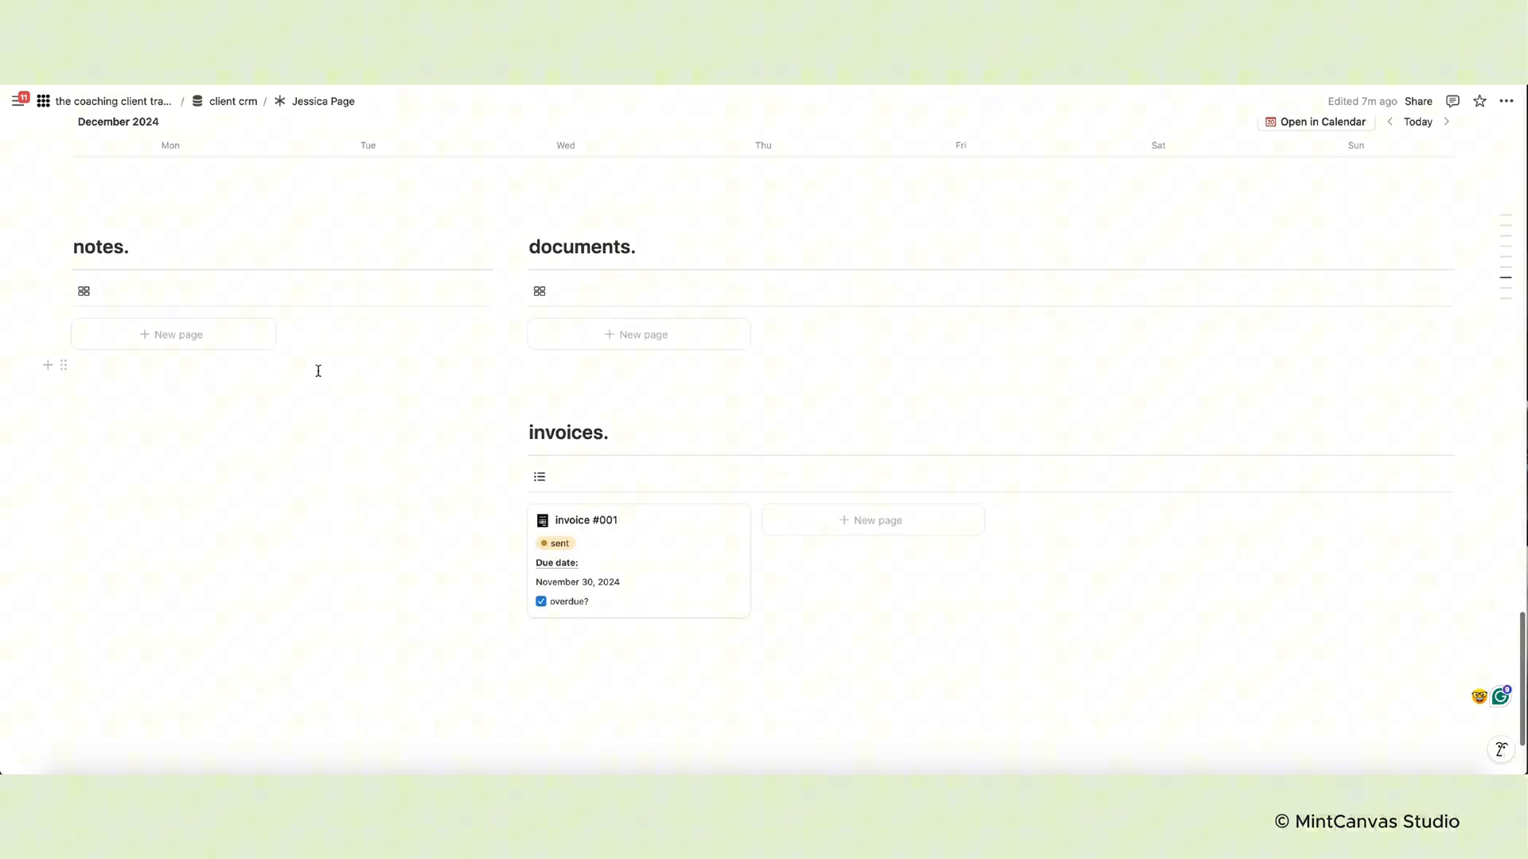
# Add a session-linked note, then a Signed contract document using the coaching agreement template
pyautogui.click(174, 334)
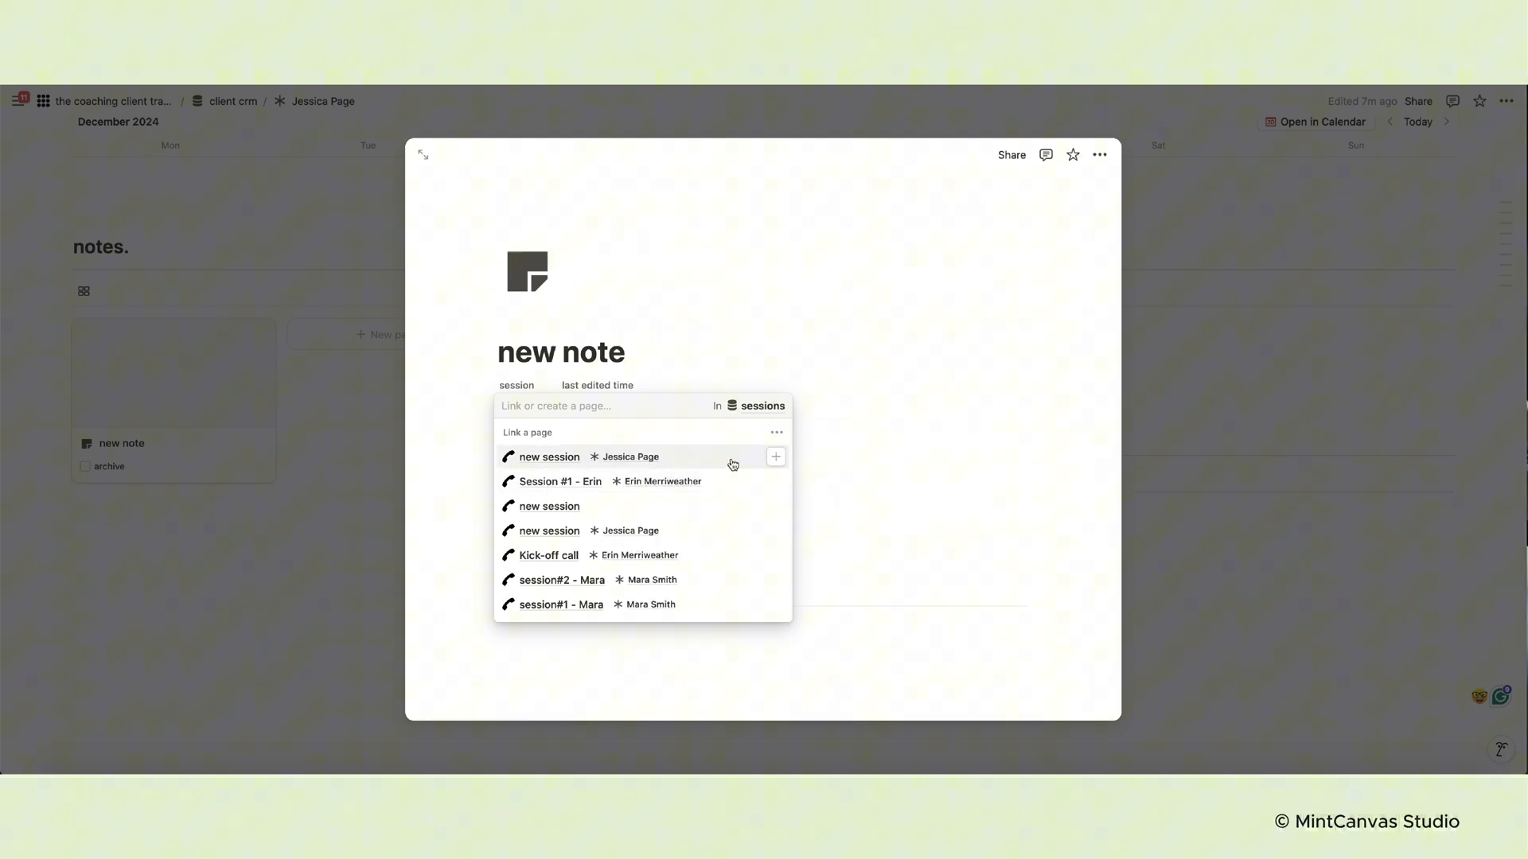
pyautogui.click(549, 457)
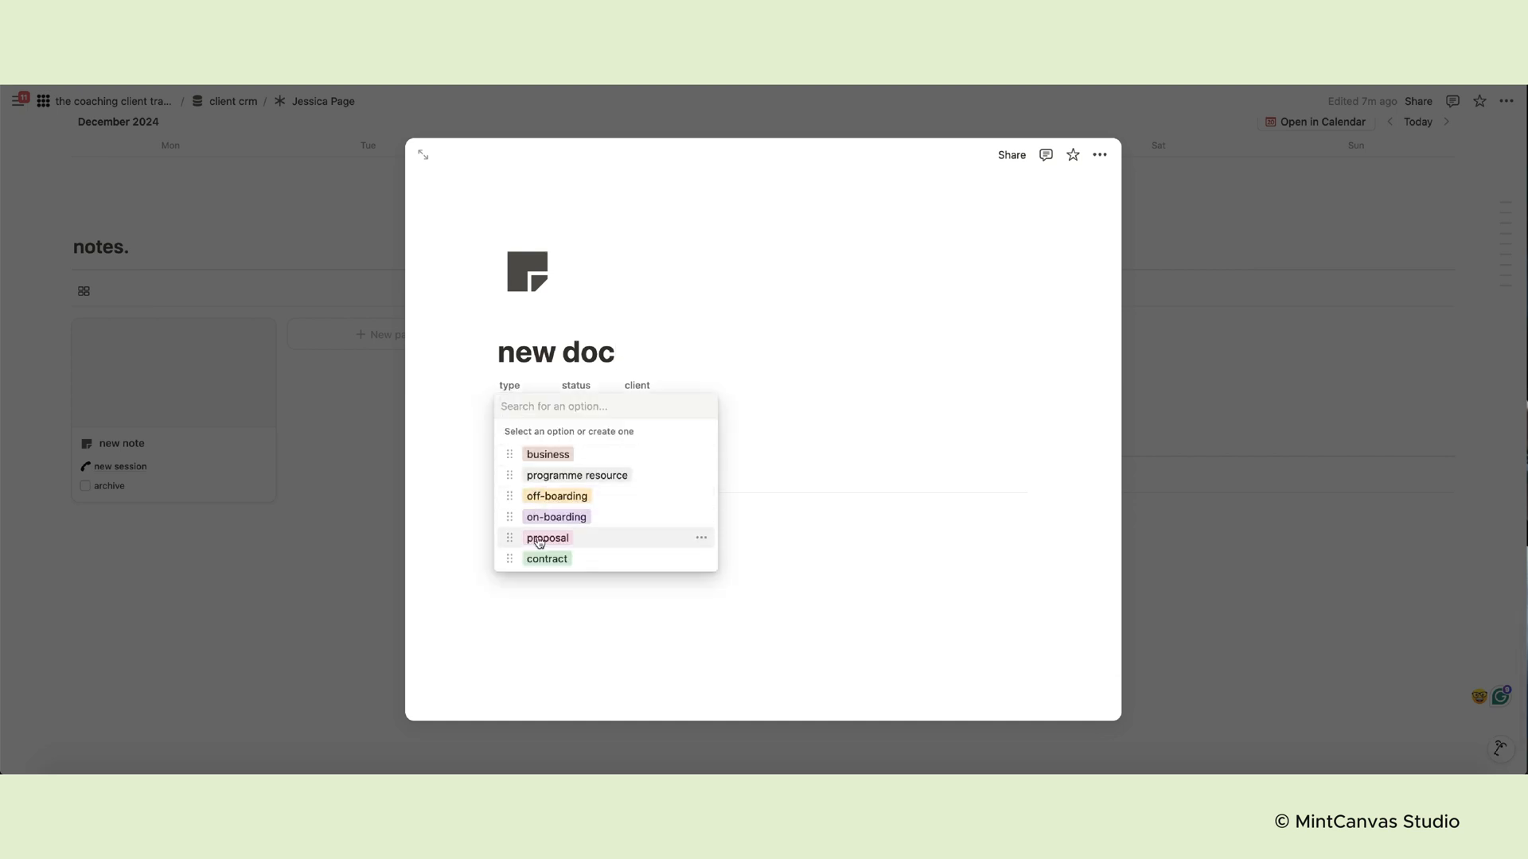
pyautogui.click(546, 558)
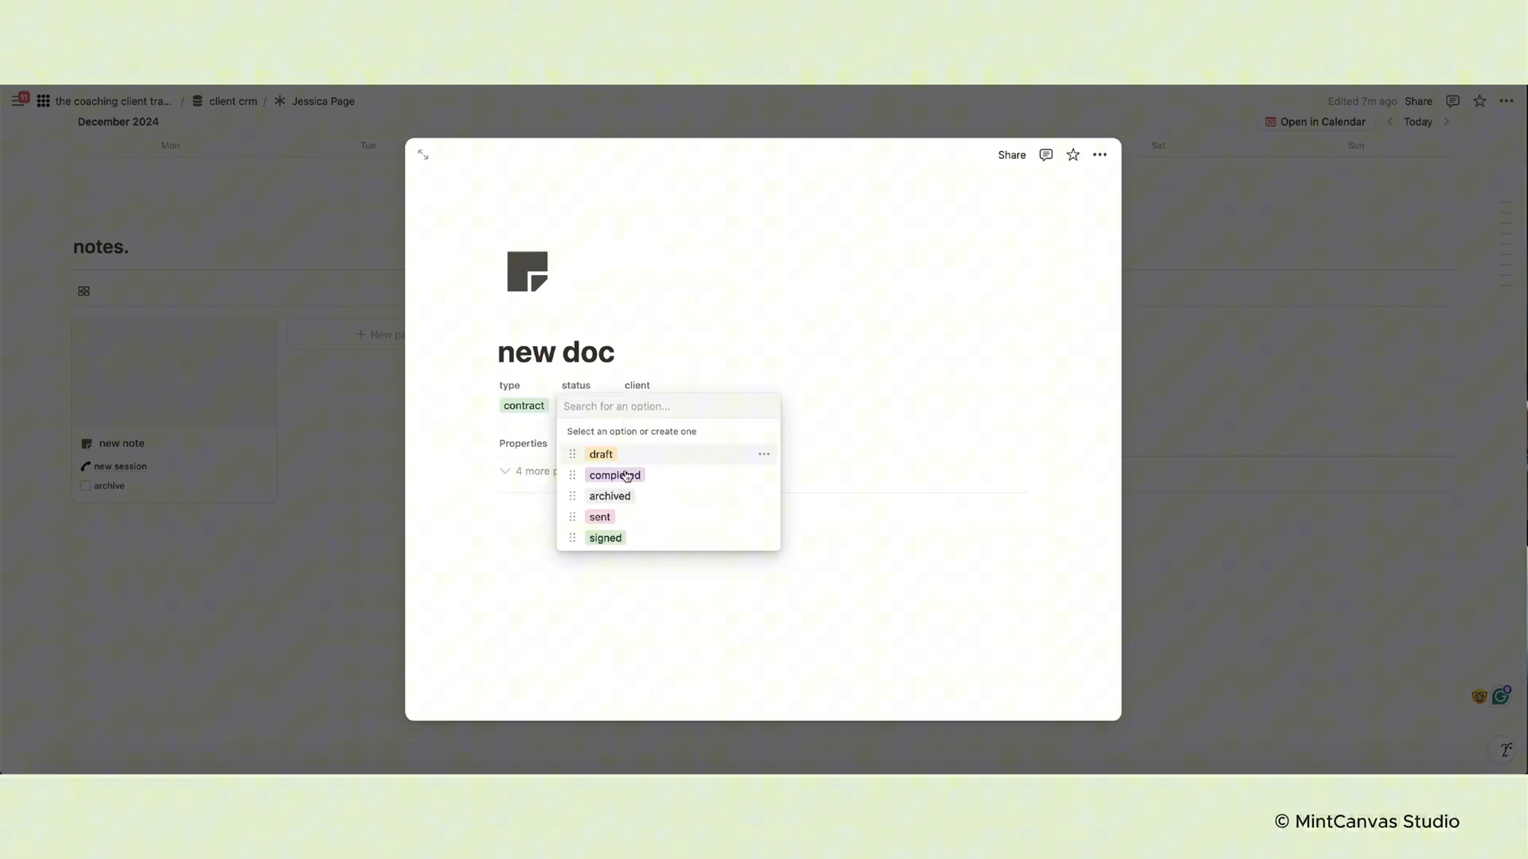
pyautogui.click(605, 538)
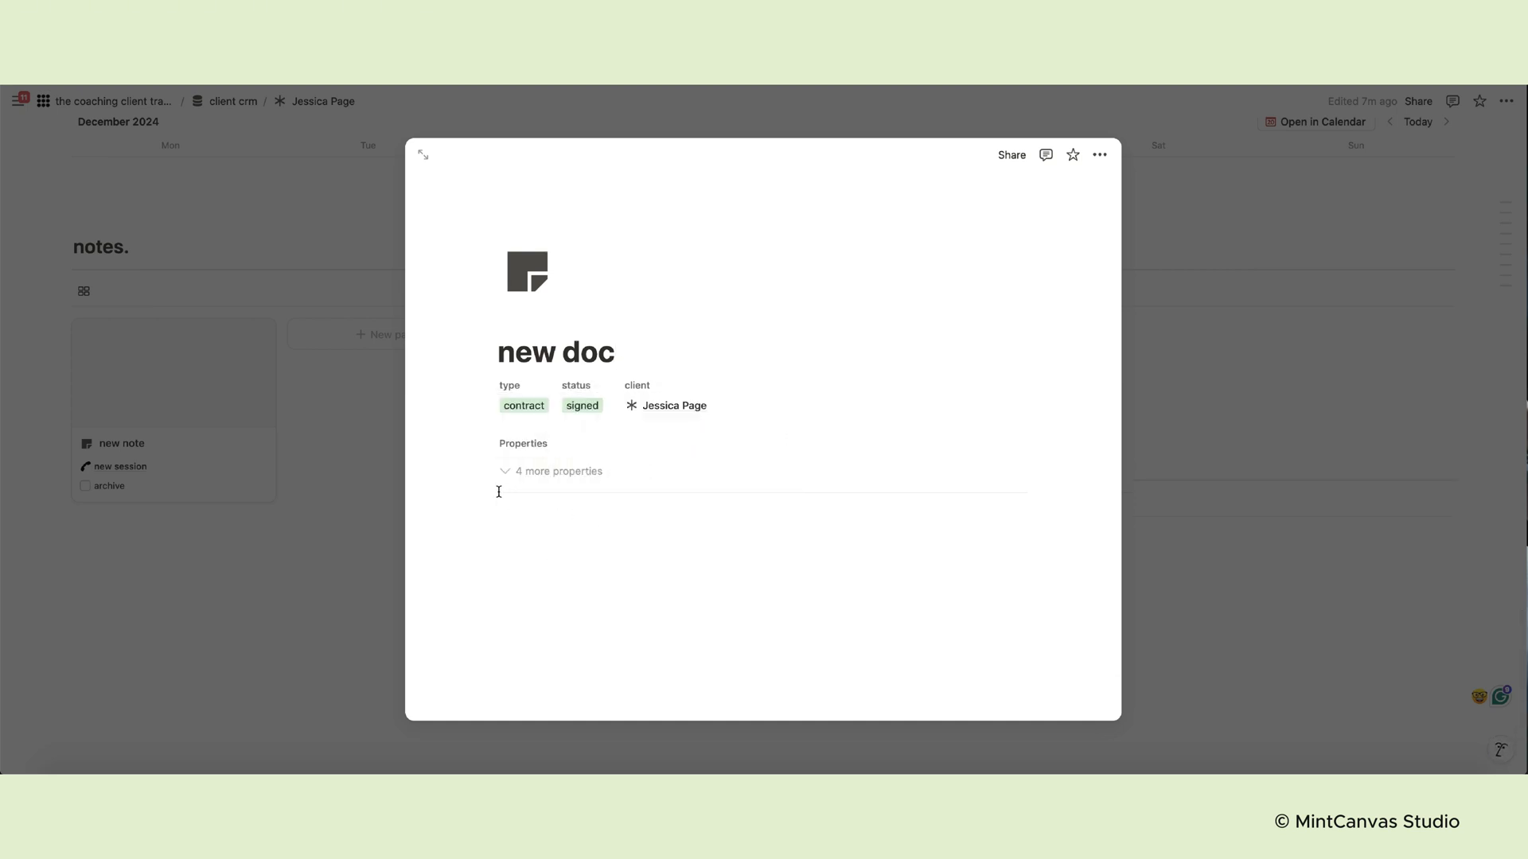
pyautogui.click(498, 492)
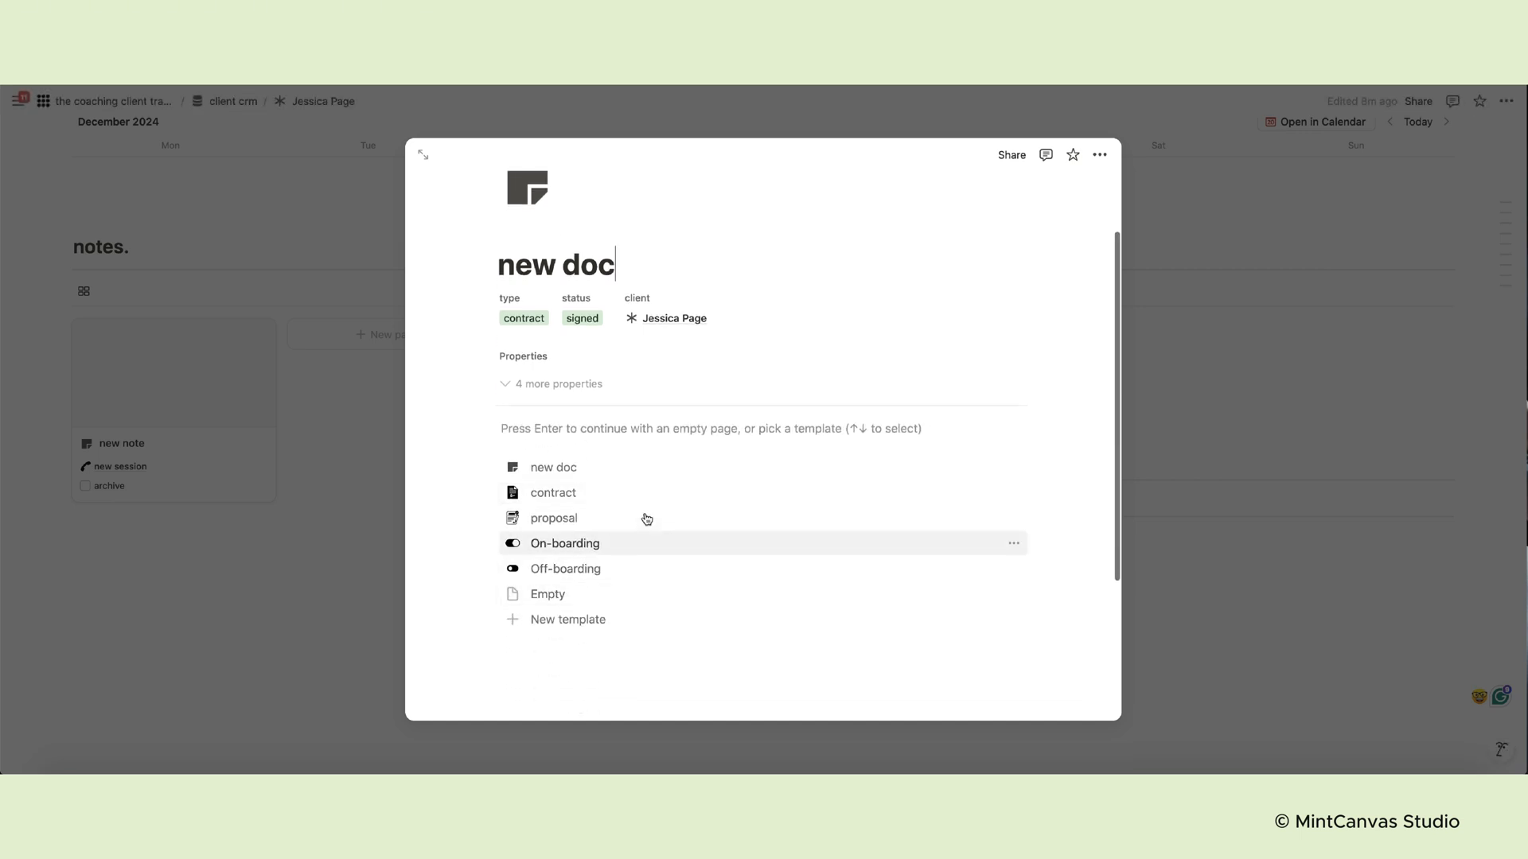
pyautogui.moveTo(548, 501)
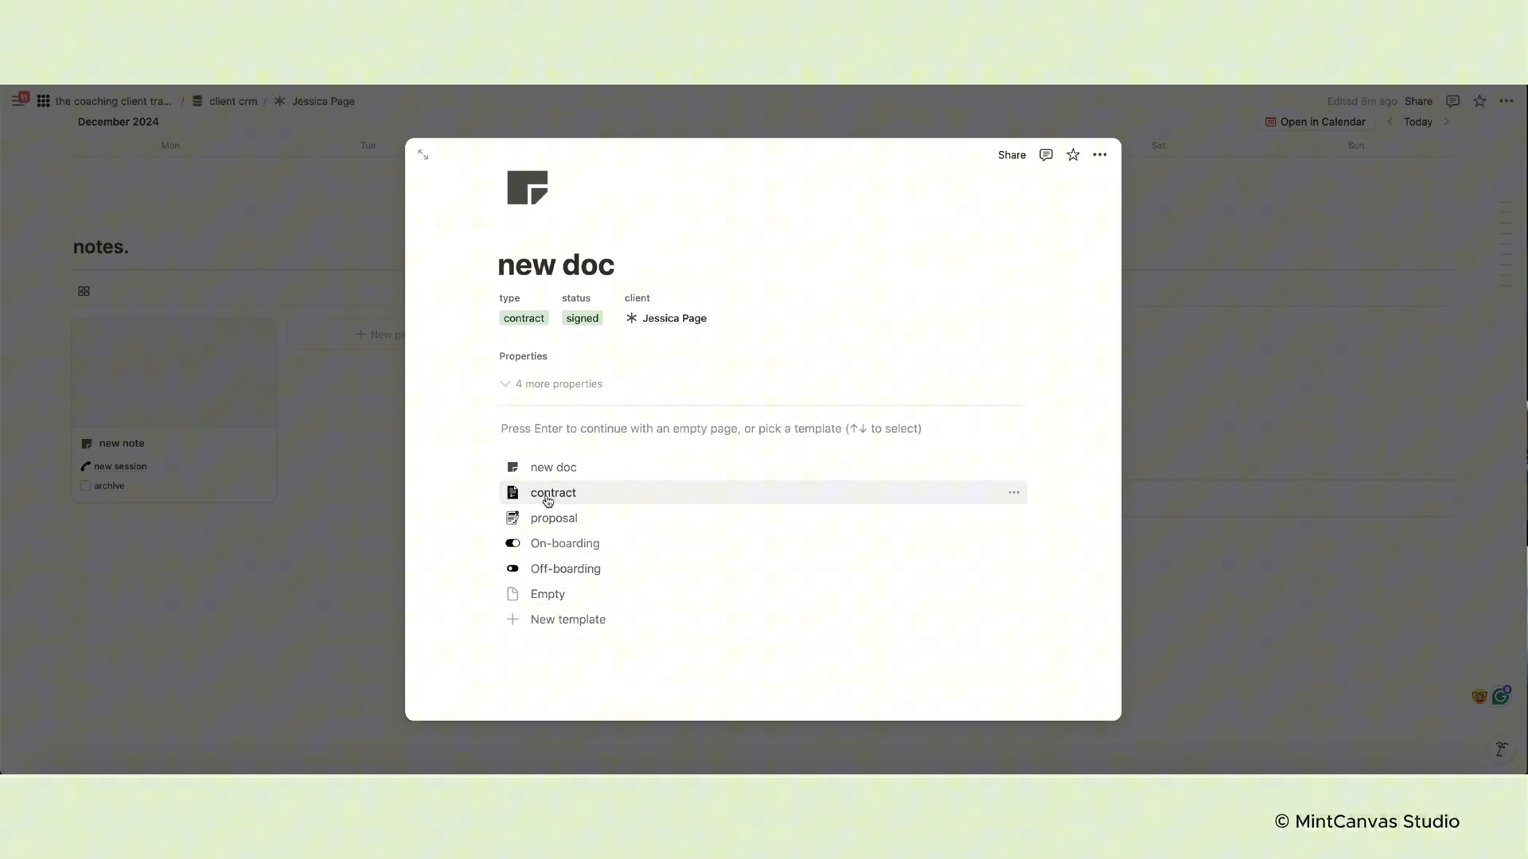
pyautogui.click(553, 492)
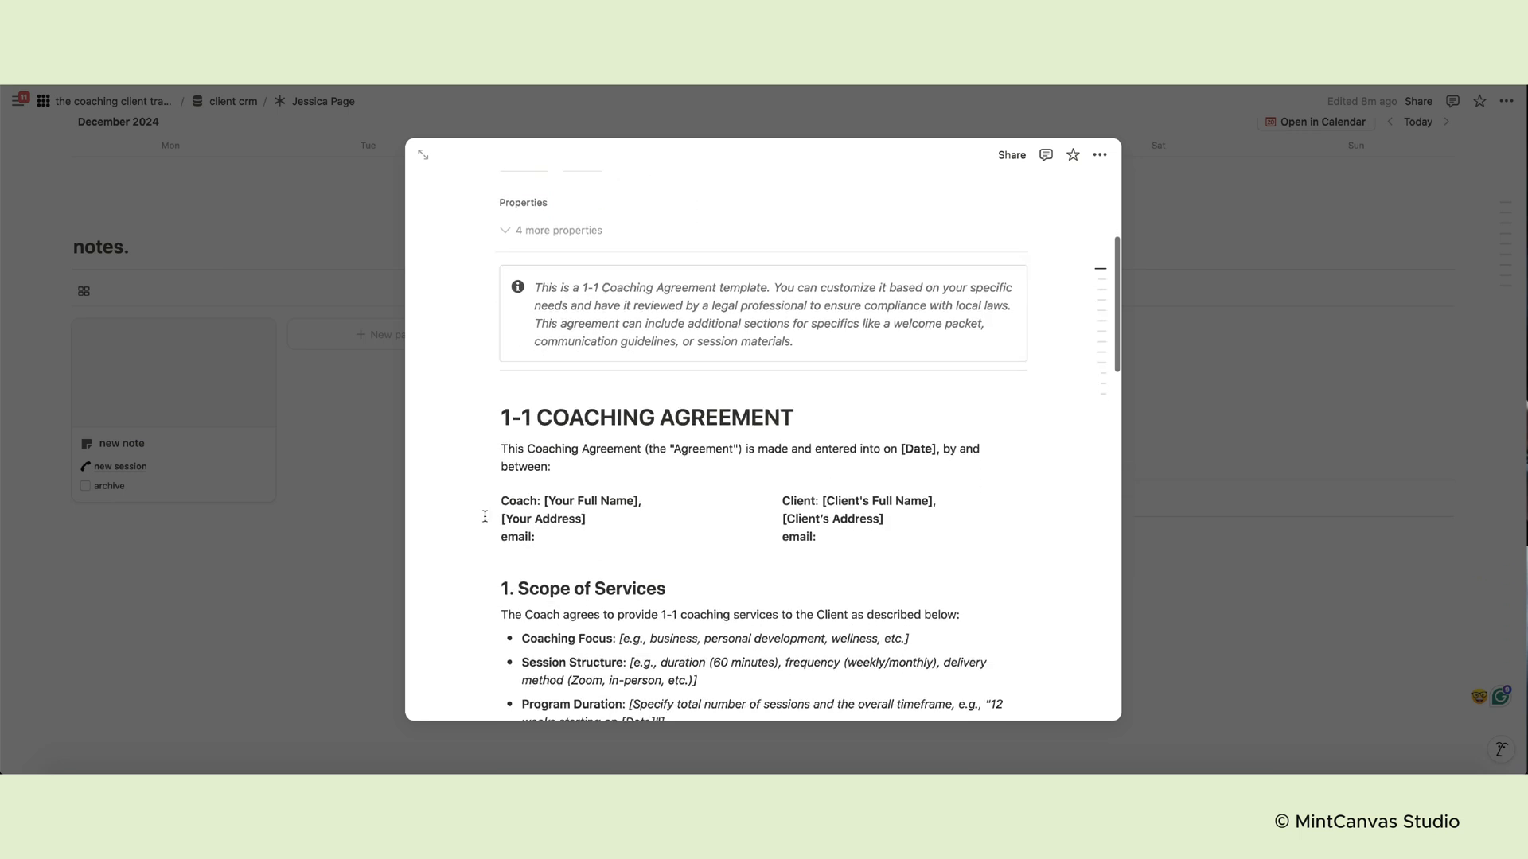
pyautogui.scroll(-3)
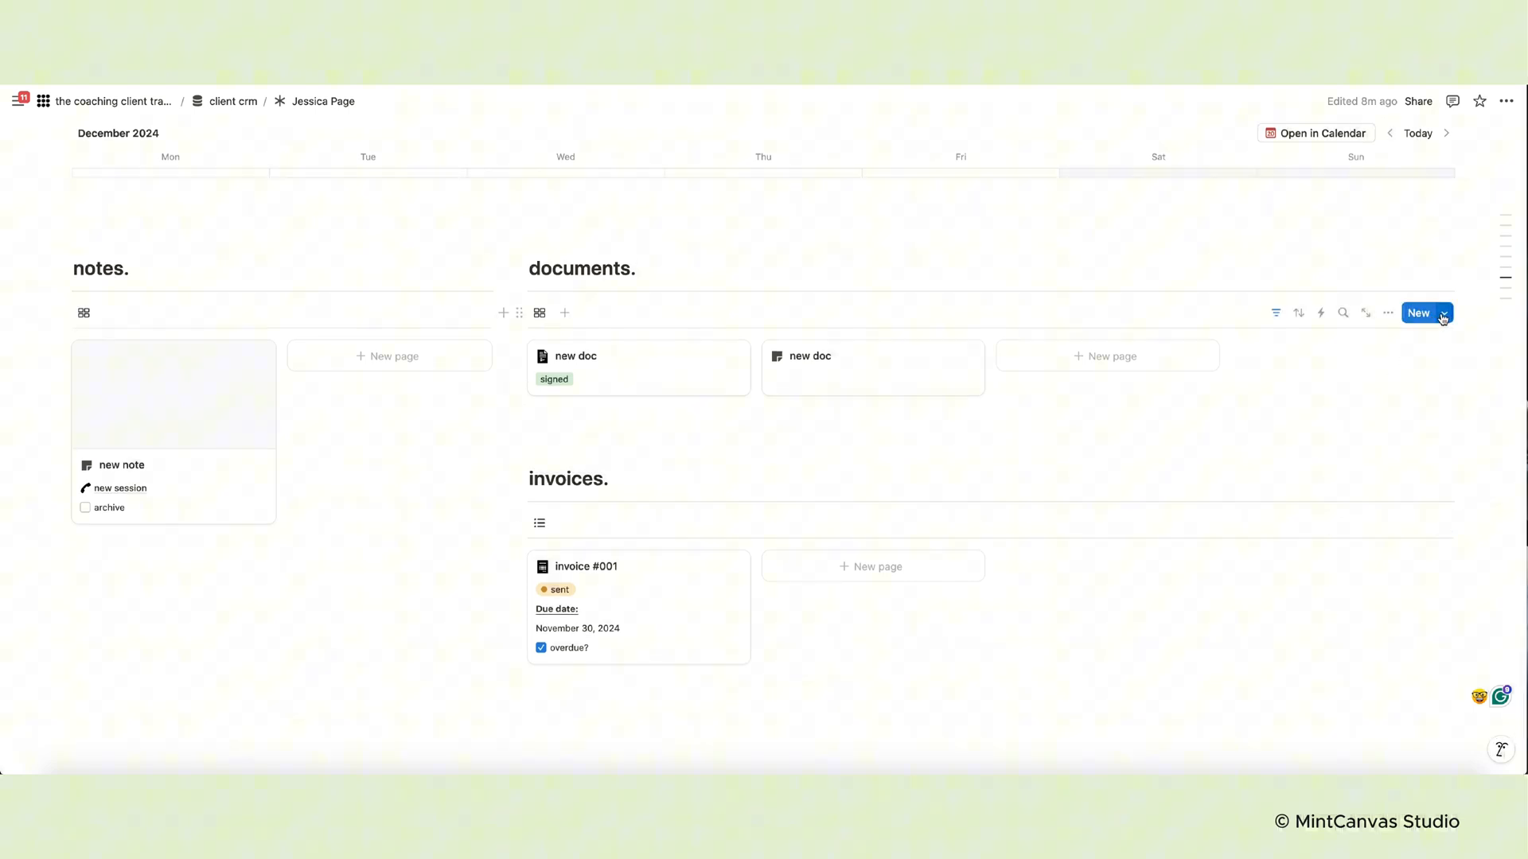
# Open the documents' On-boarding template for editing and scroll through its contents
pyautogui.click(1443, 313)
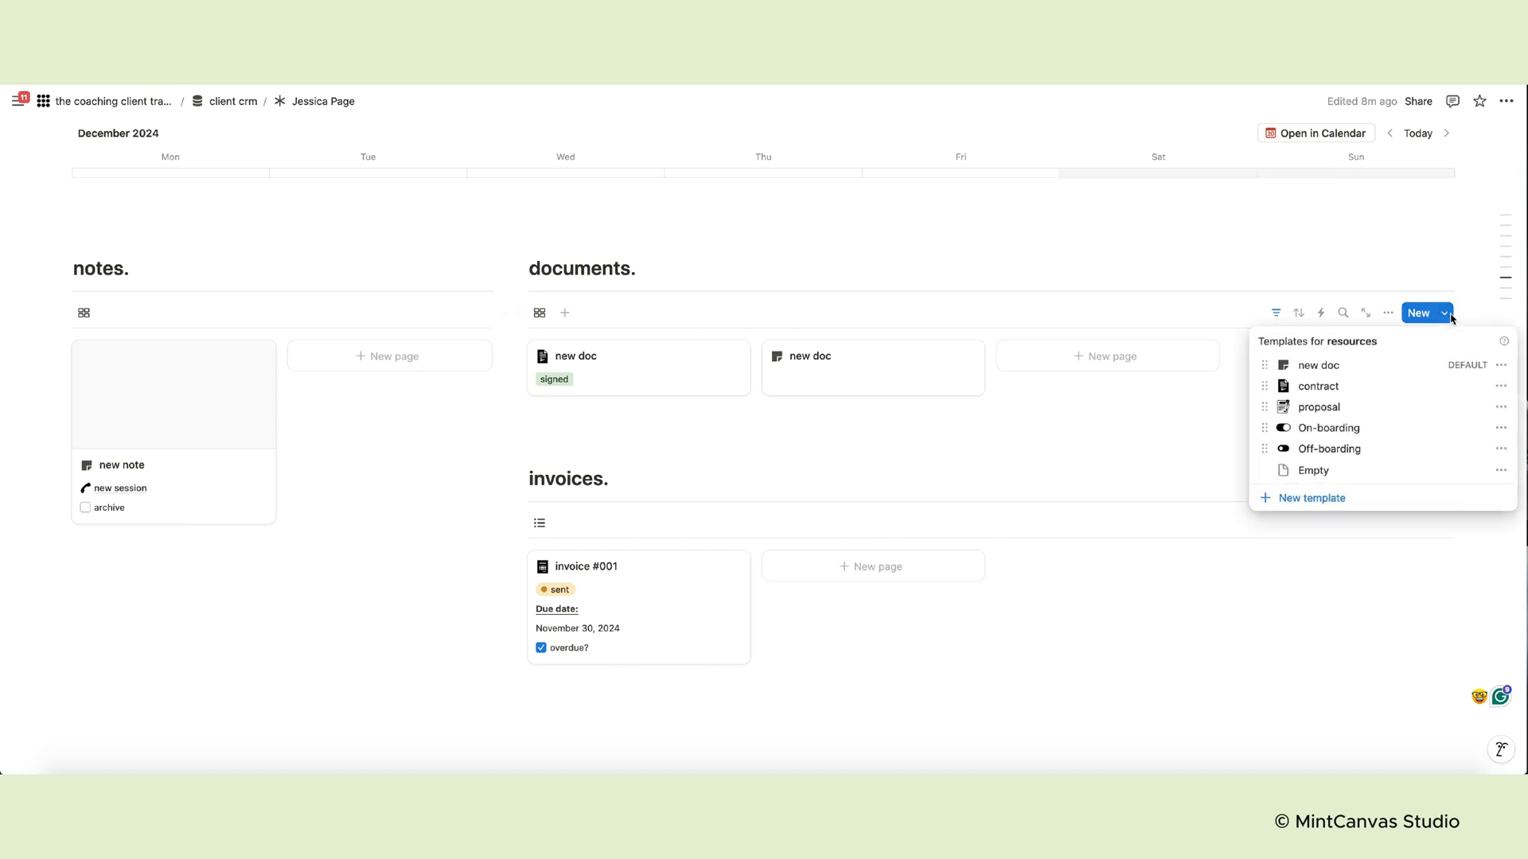
pyautogui.moveTo(1327, 398)
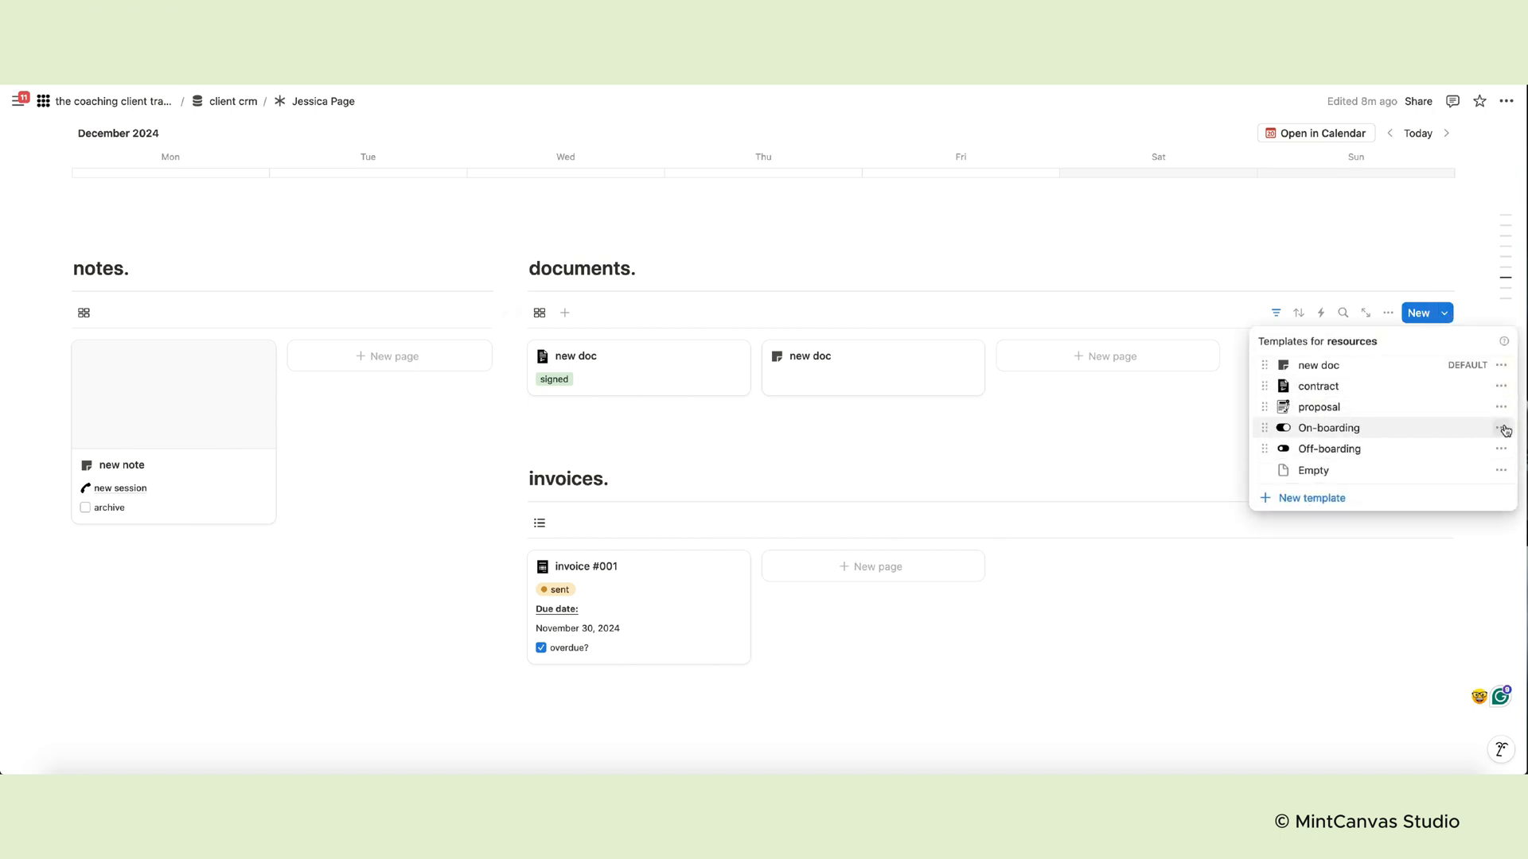
pyautogui.click(1500, 428)
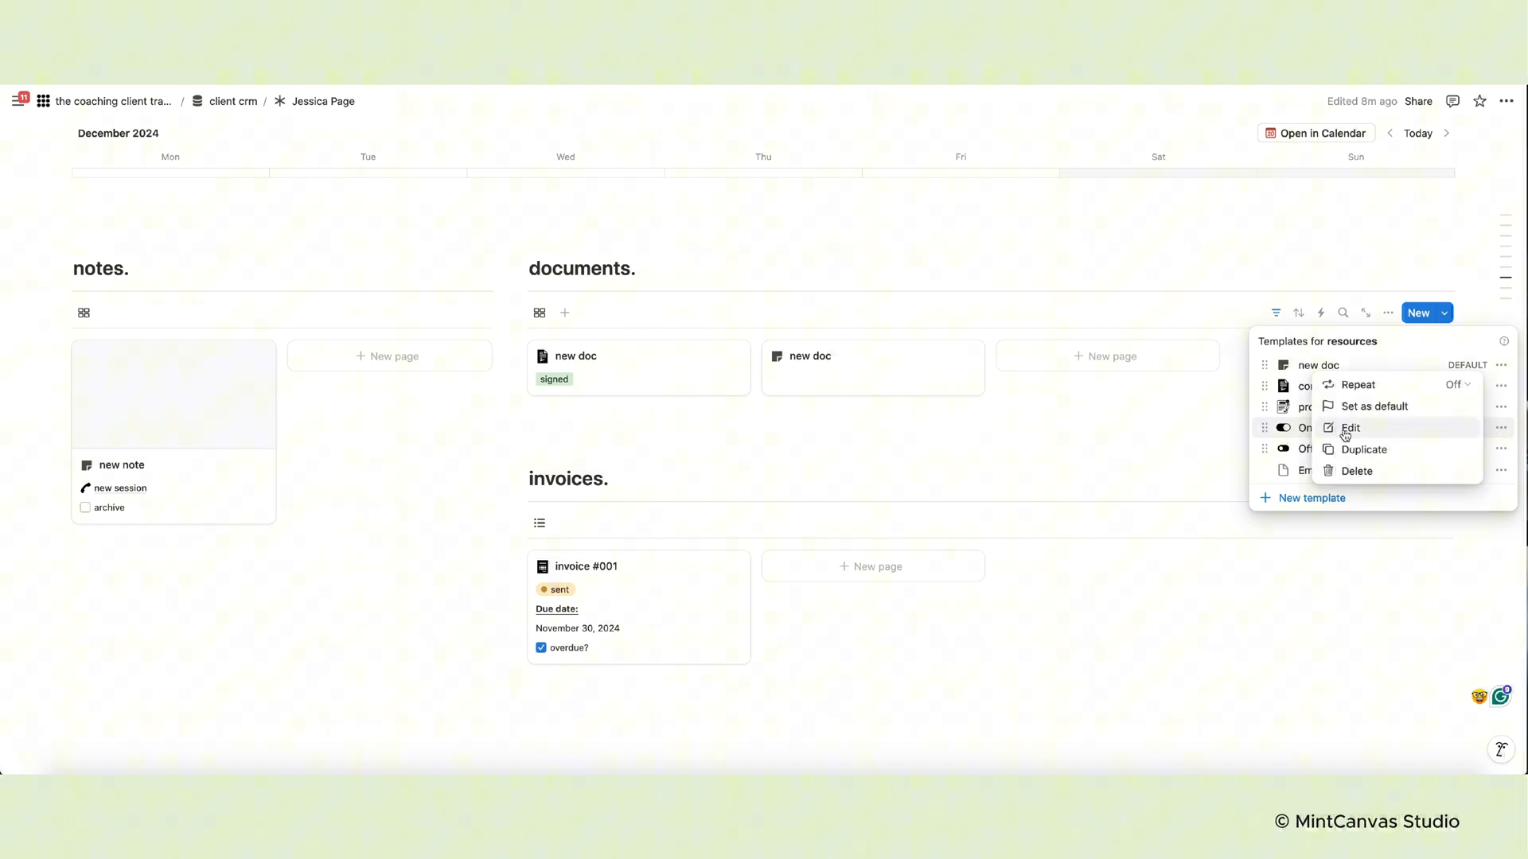
pyautogui.click(1350, 428)
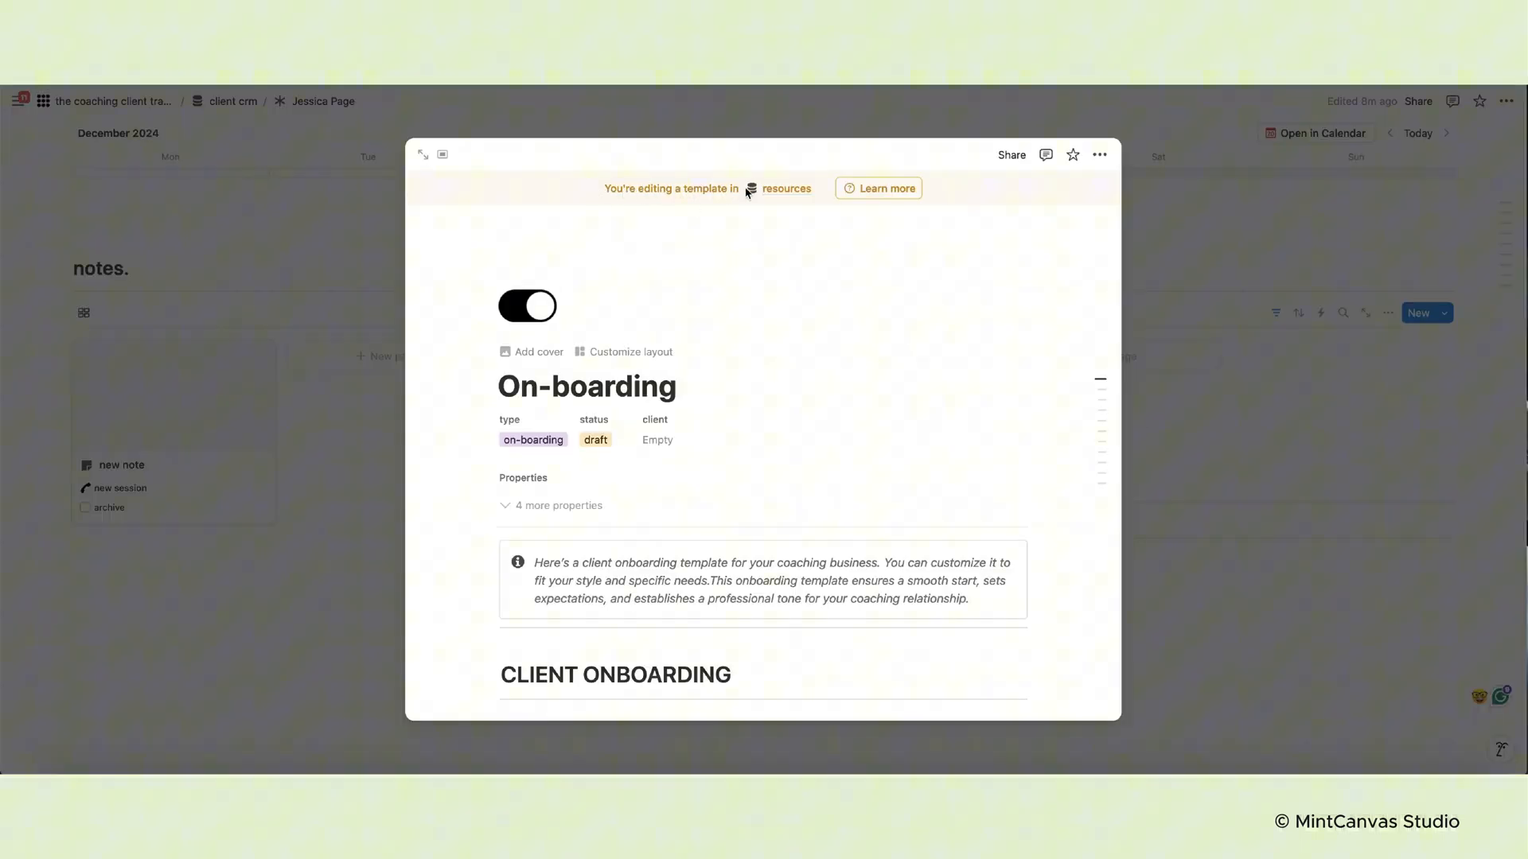
pyautogui.scroll(-3)
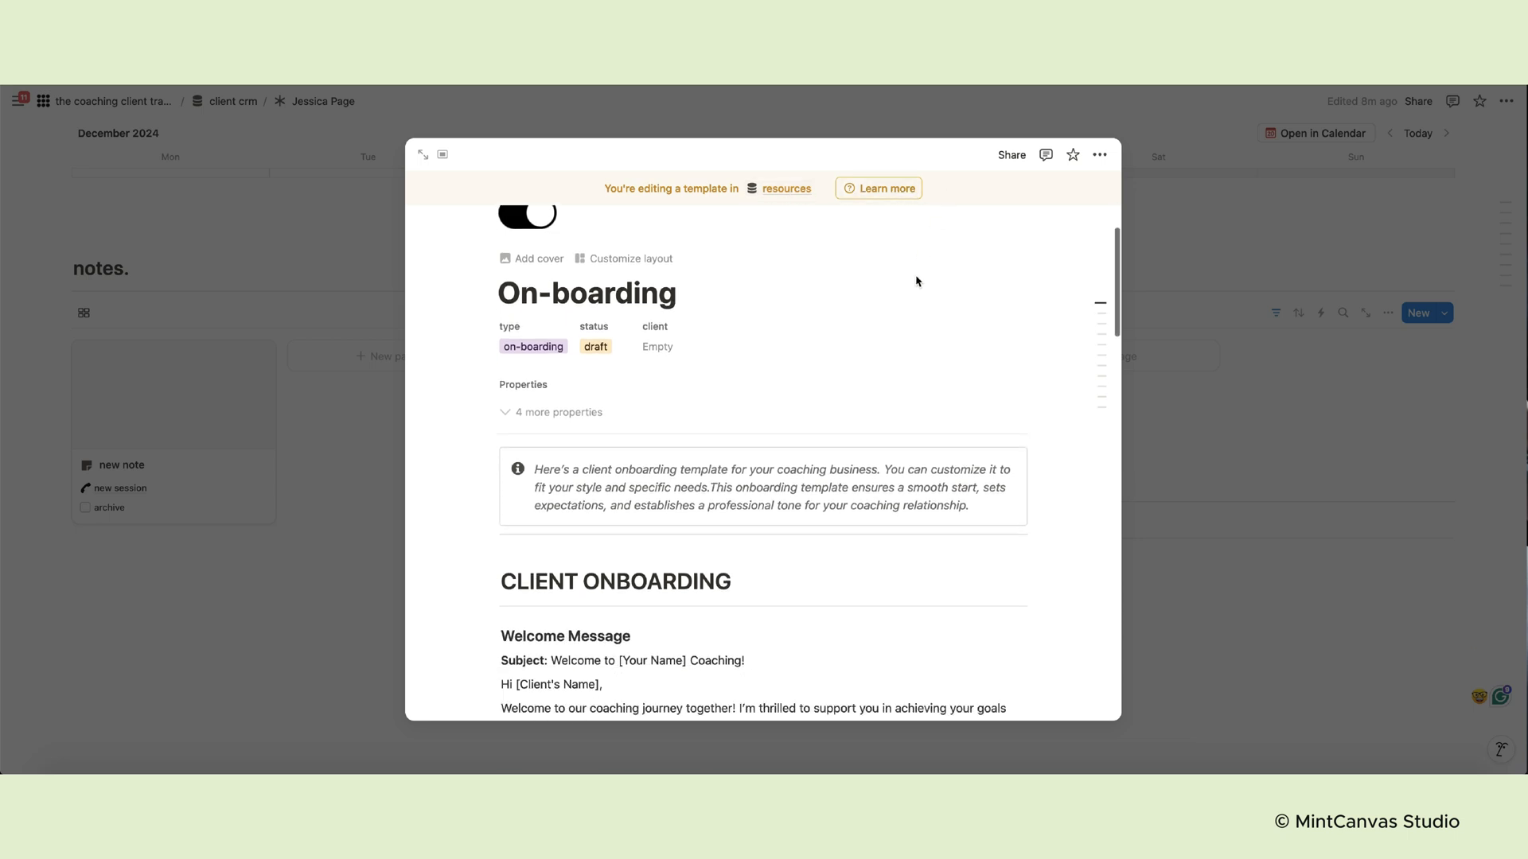
pyautogui.scroll(-3)
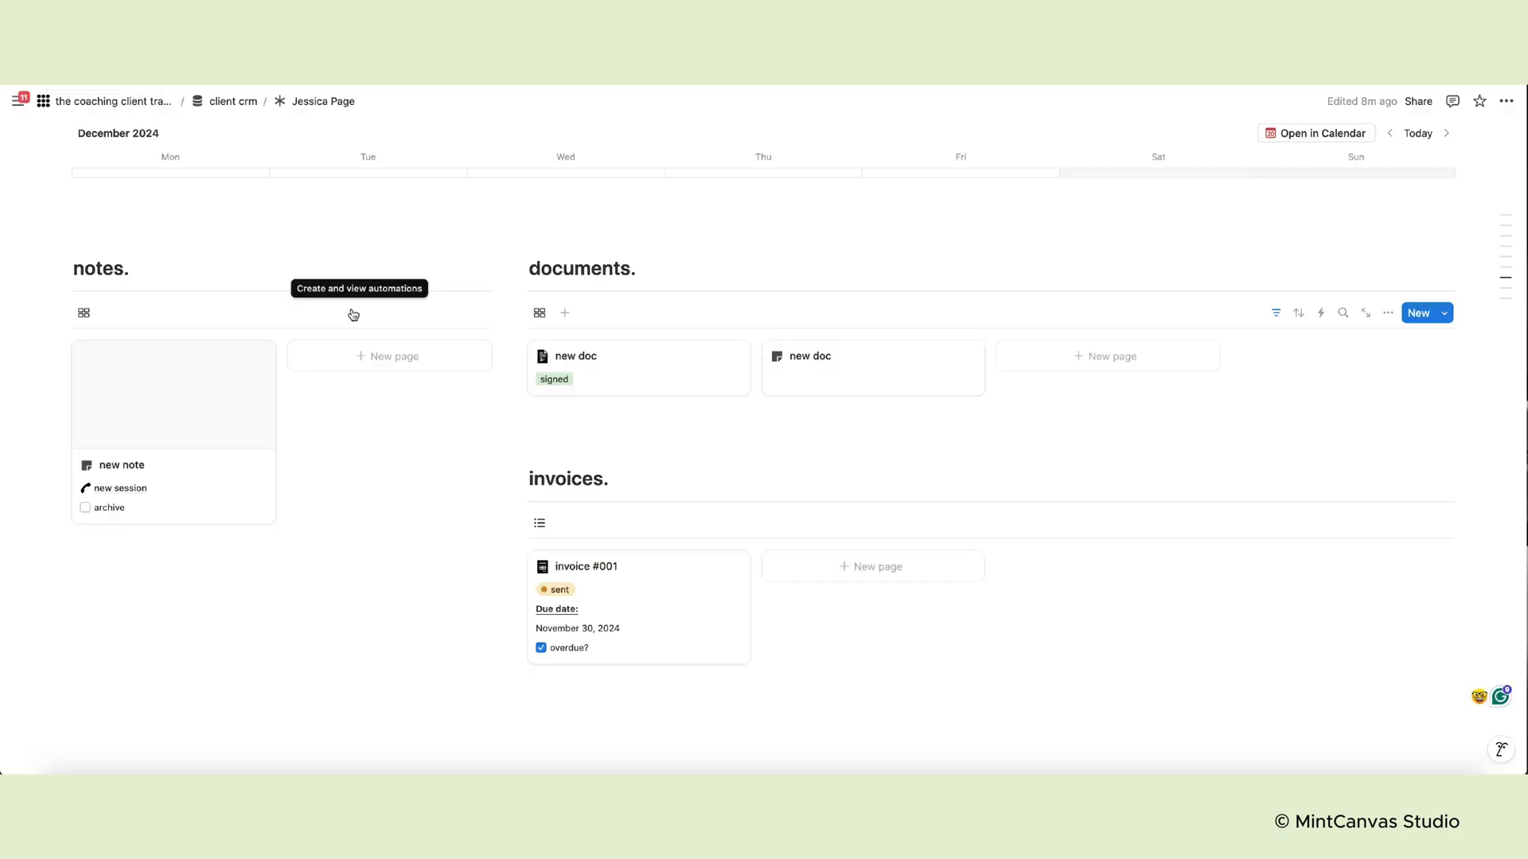
pyautogui.moveTo(911, 457)
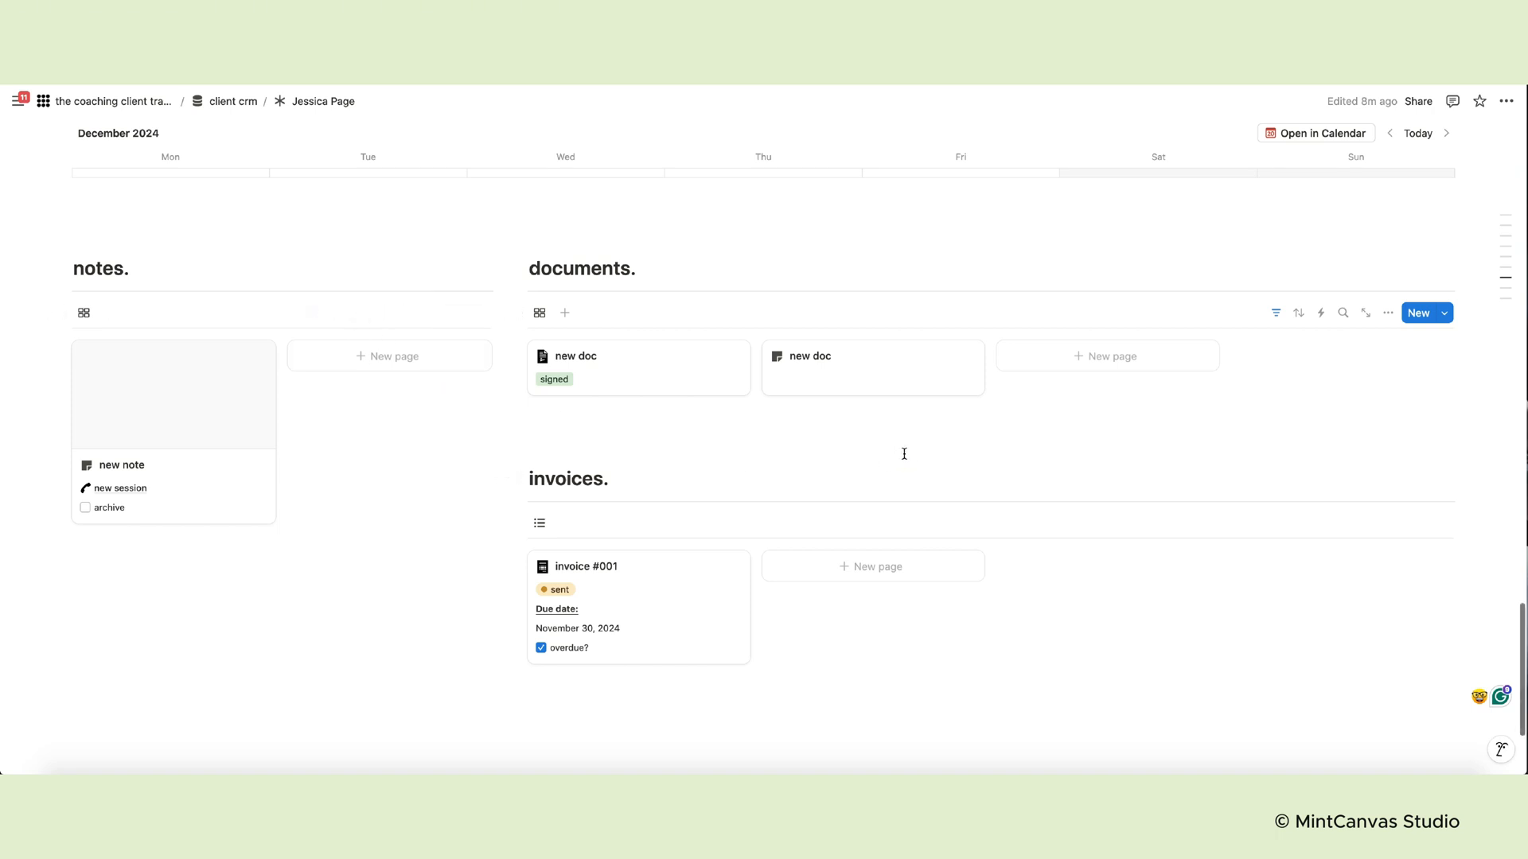
pyautogui.moveTo(961, 373)
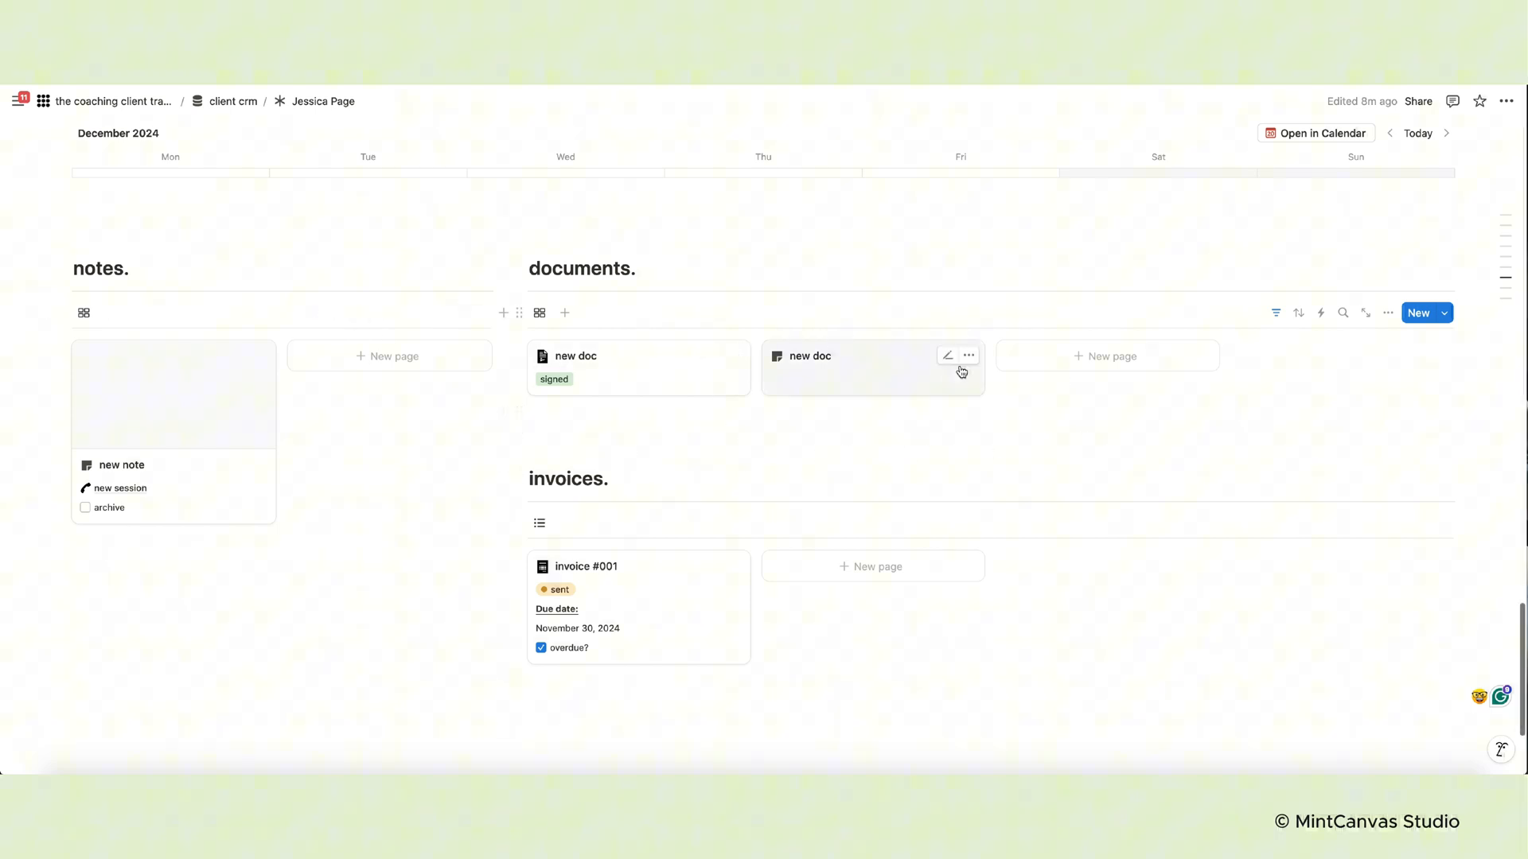
# Delete the second untitled 'new doc' card and set a status for invoice #001
pyautogui.click(968, 355)
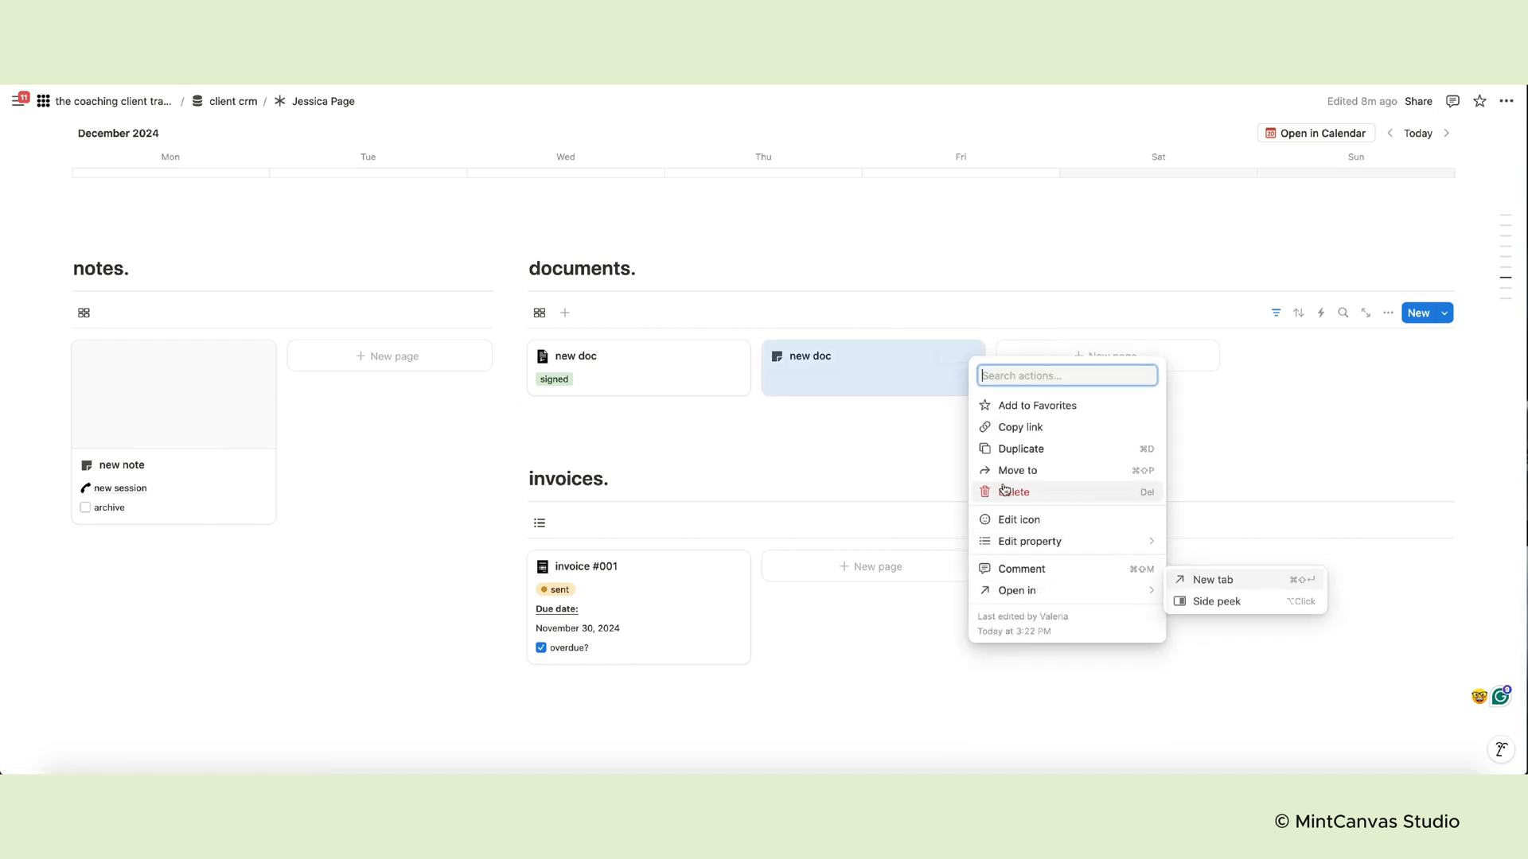
pyautogui.click(1014, 492)
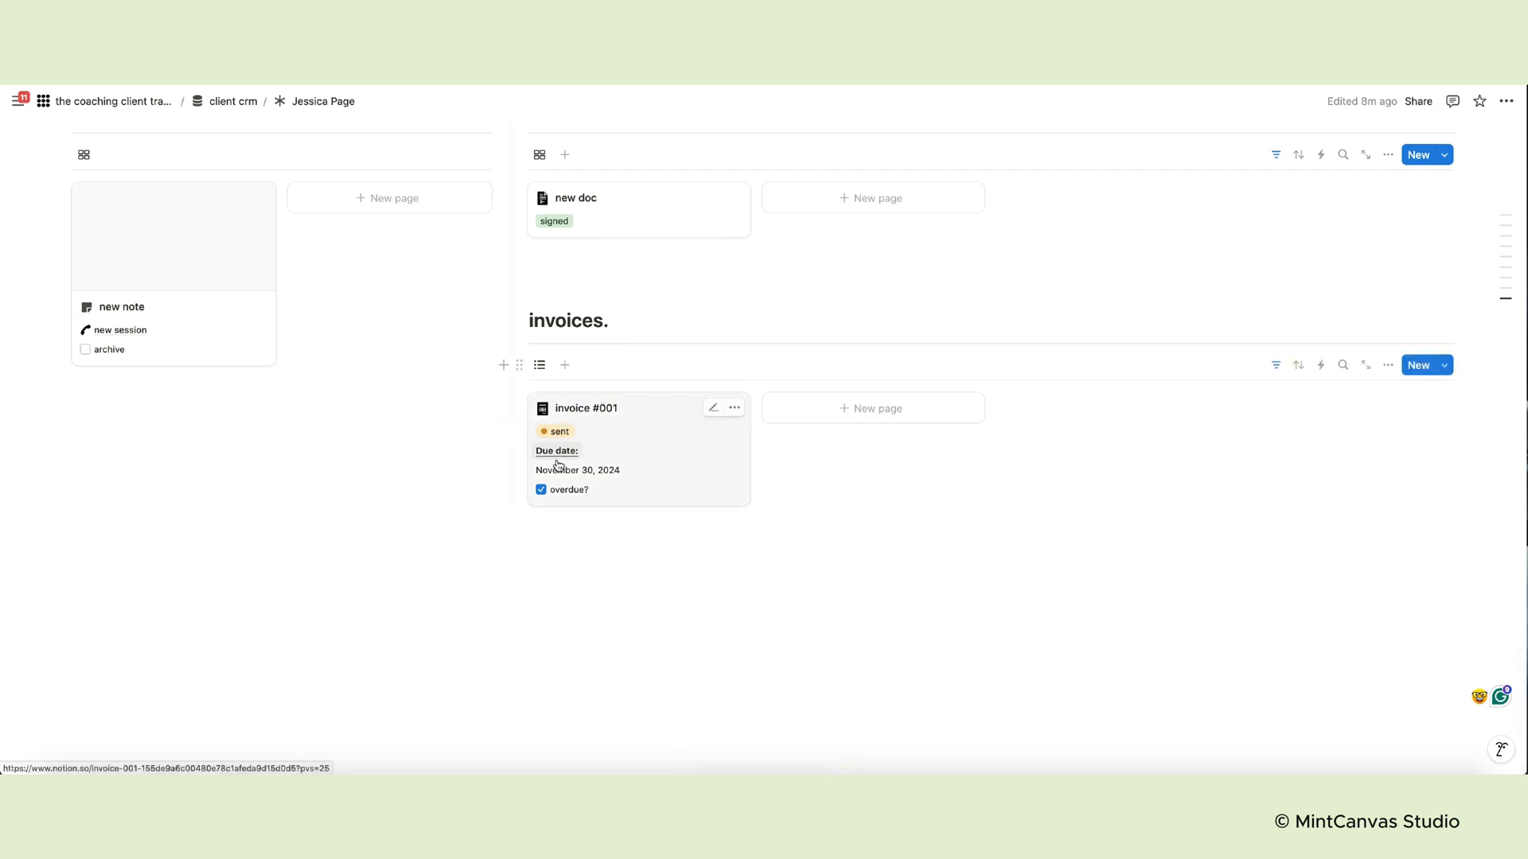
pyautogui.moveTo(555, 496)
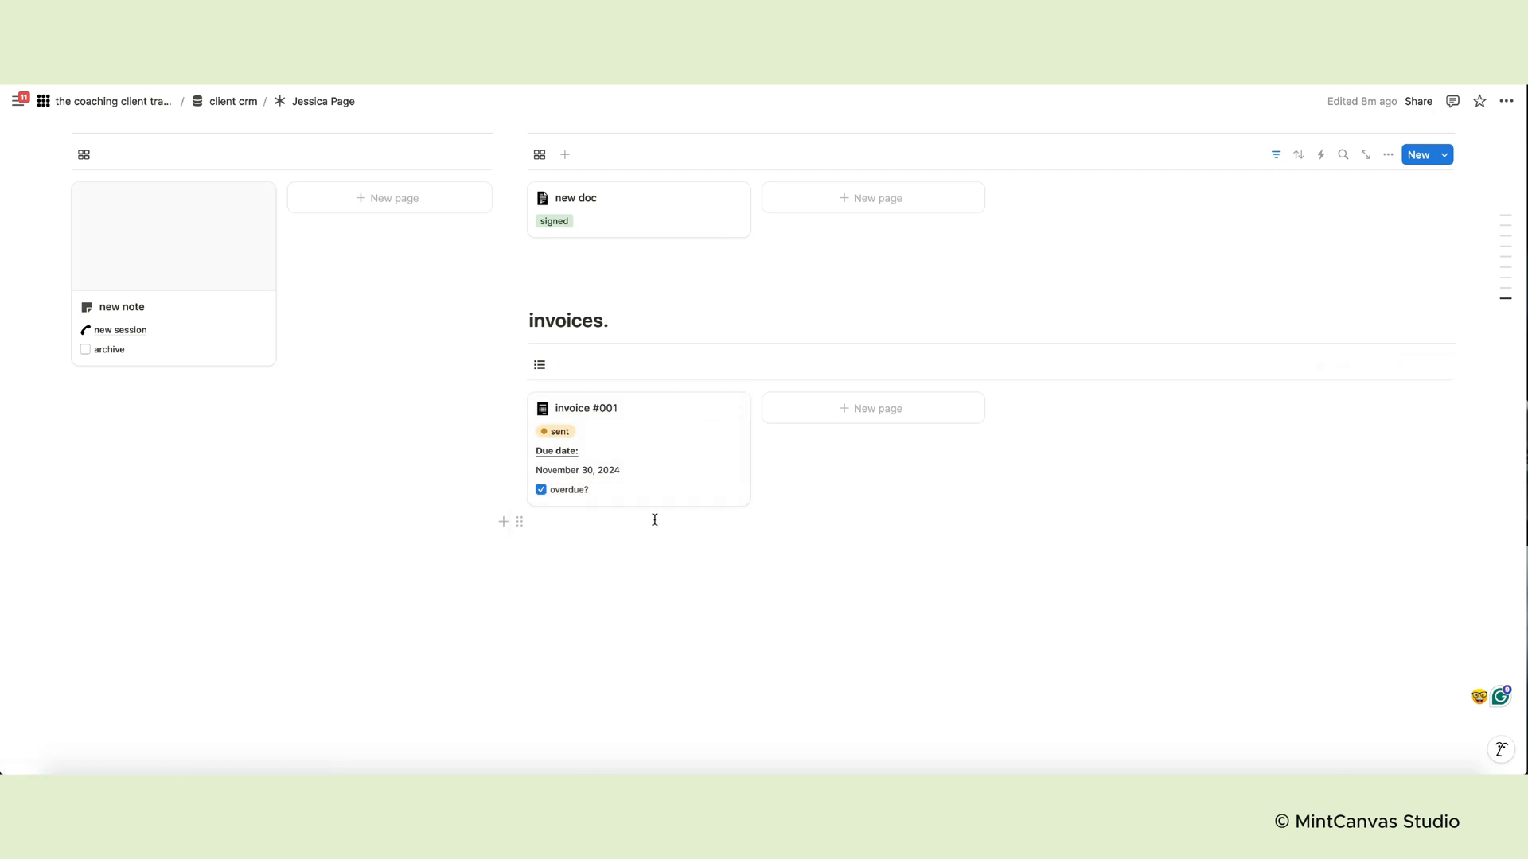
pyautogui.click(554, 431)
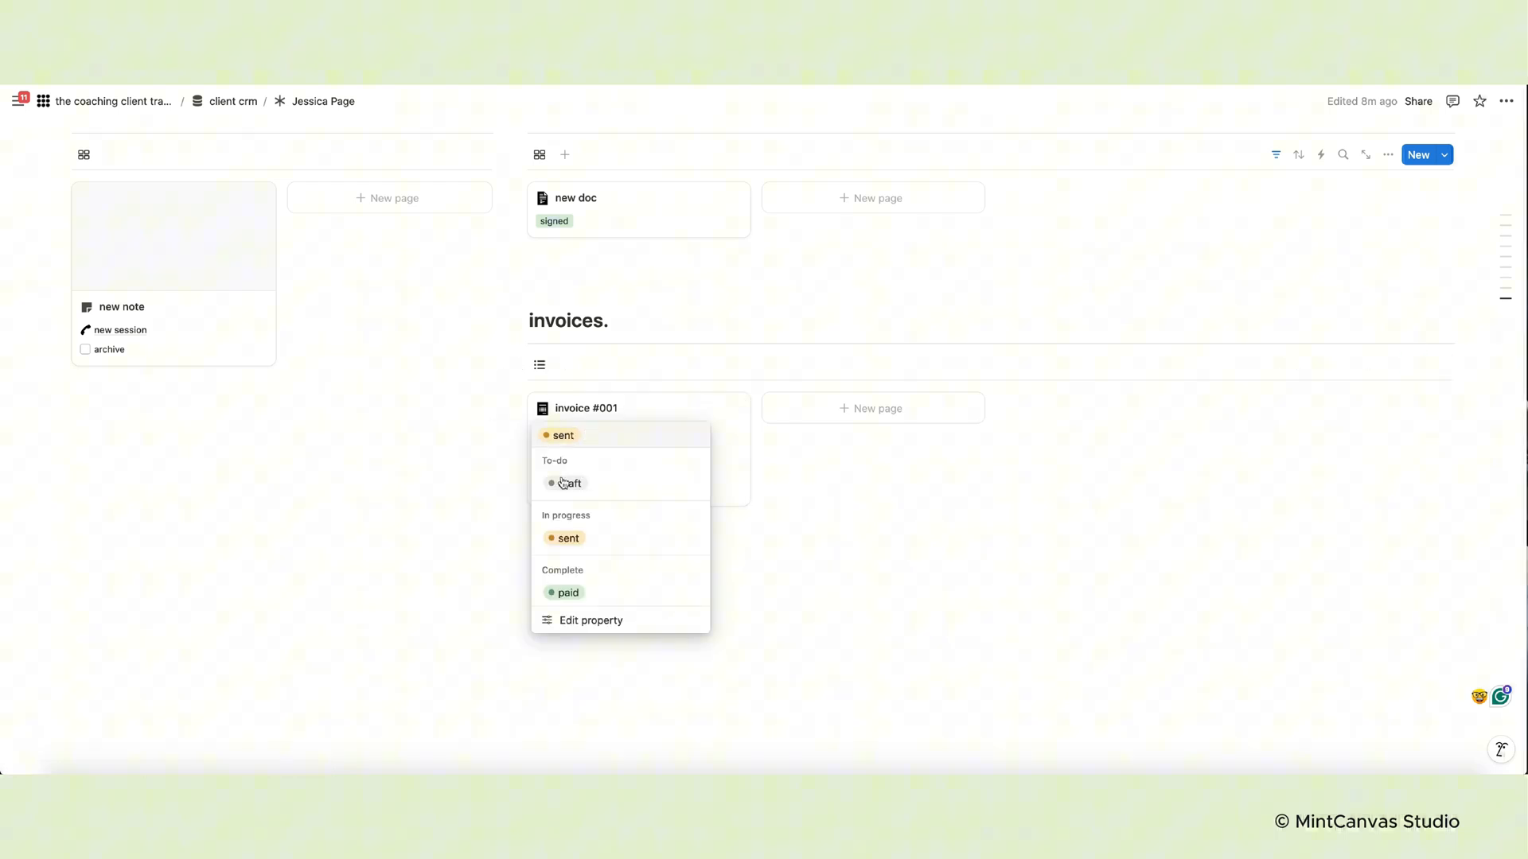
pyautogui.click(564, 593)
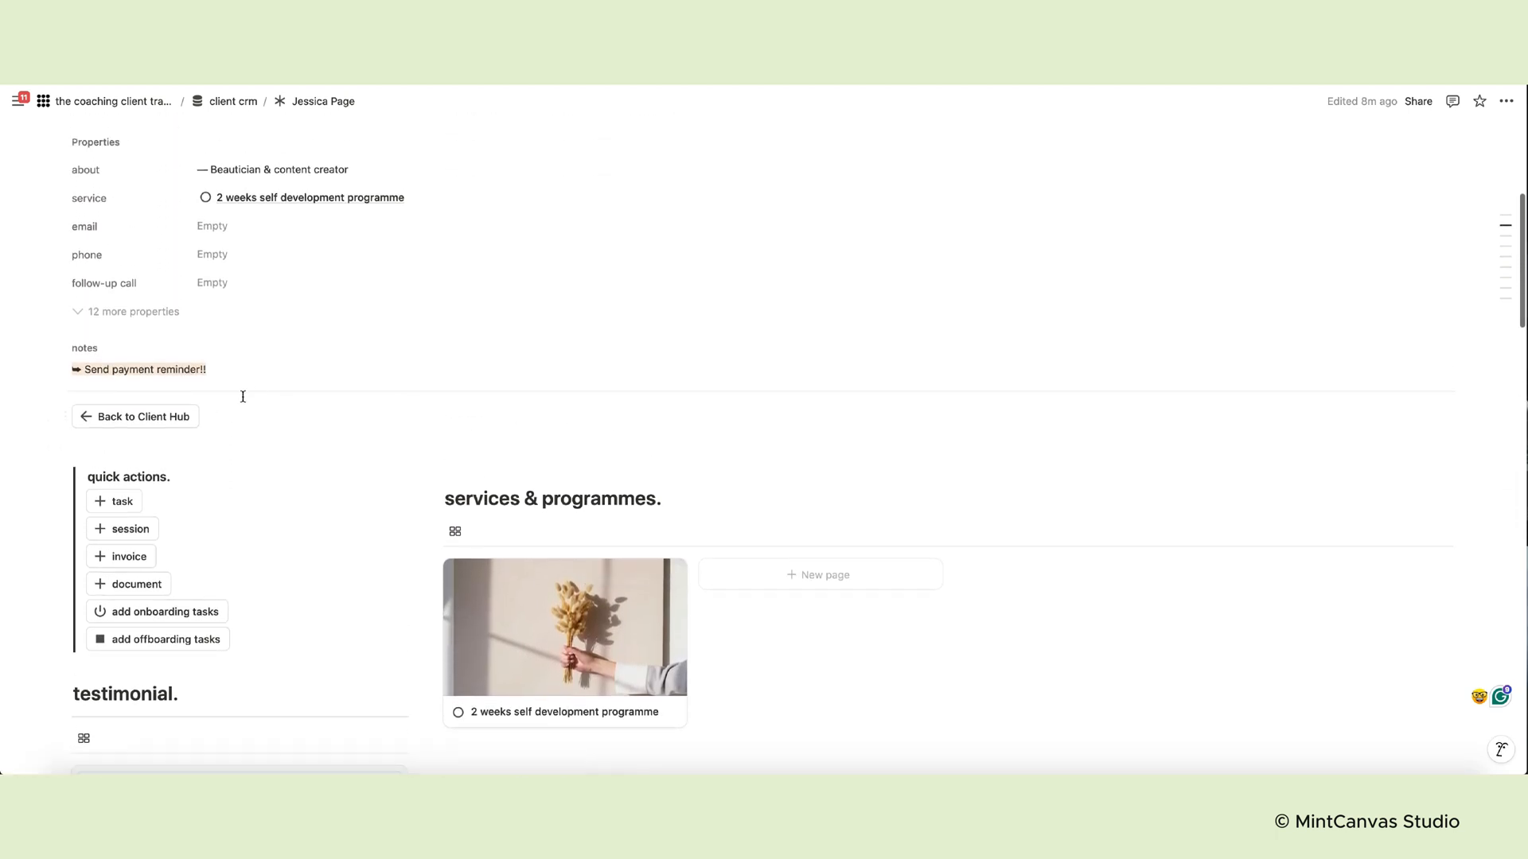
# Return to the Client Hub, open the planner, and toggle the agenda between monthly and weekly
pyautogui.click(134, 416)
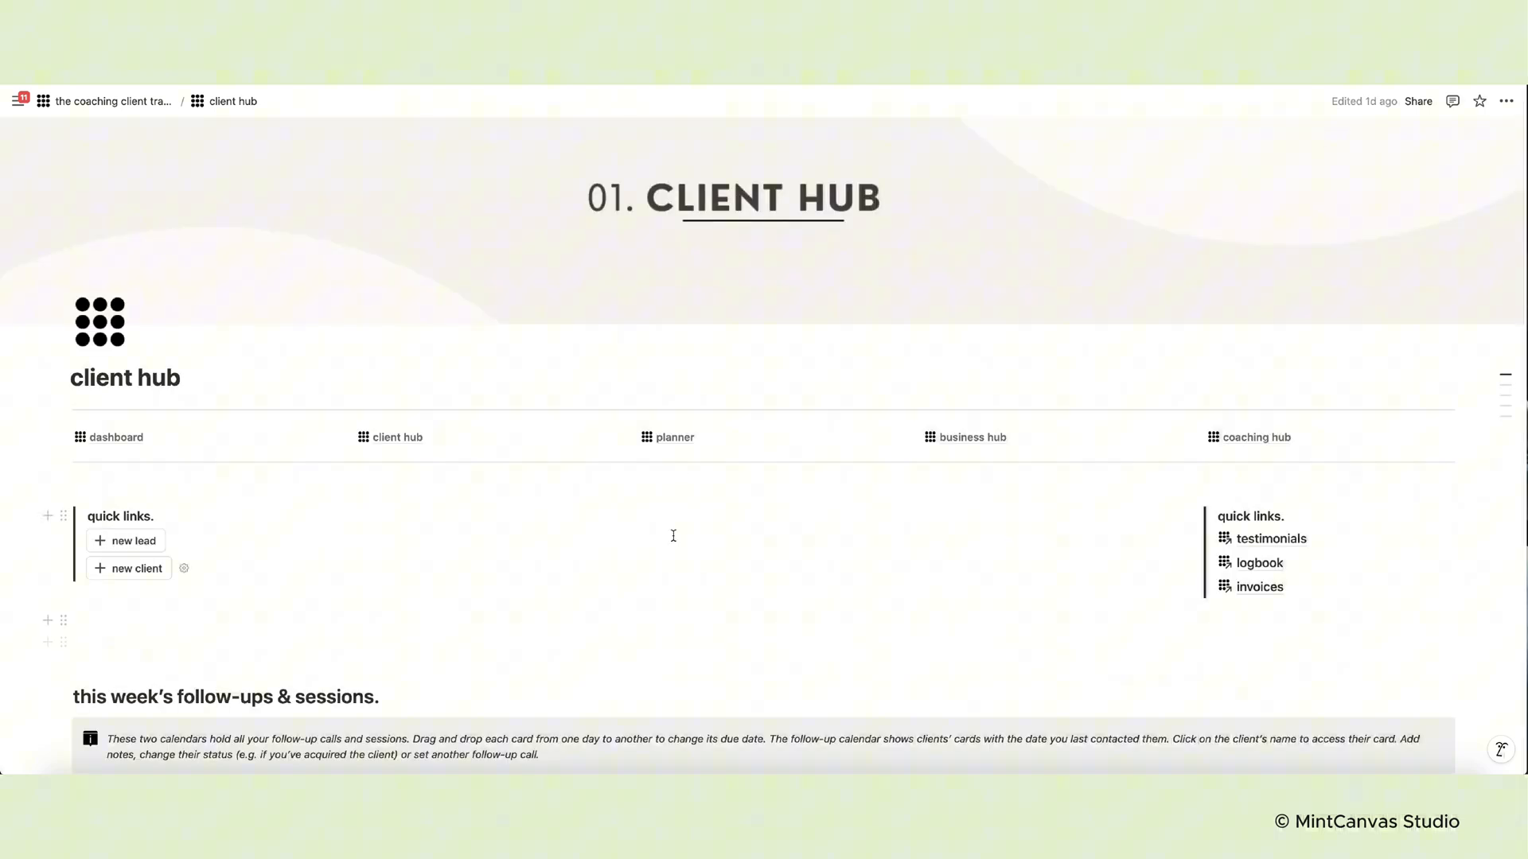
pyautogui.click(673, 437)
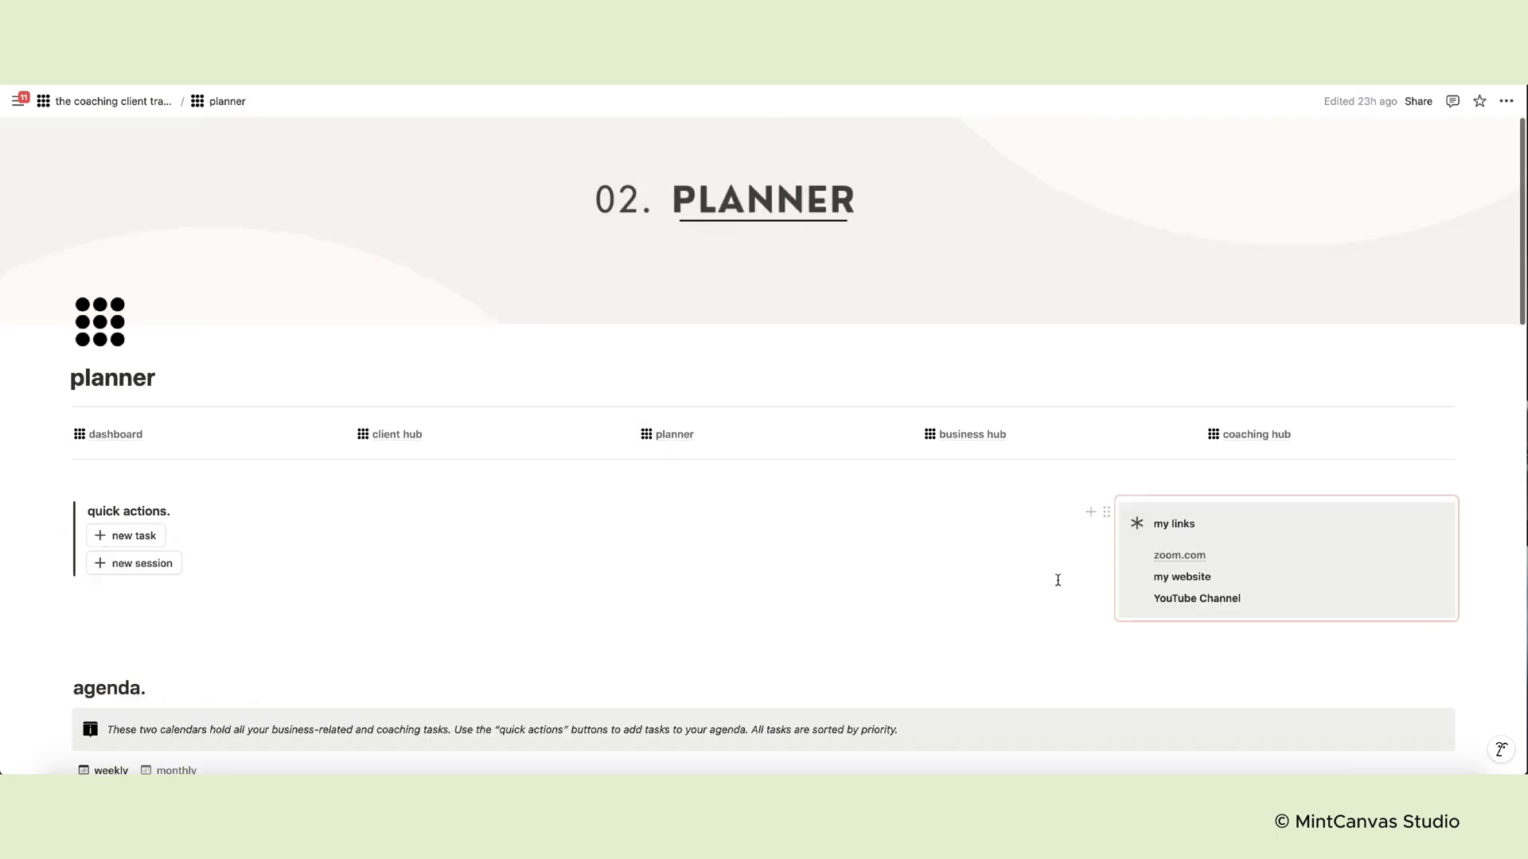
pyautogui.scroll(-3)
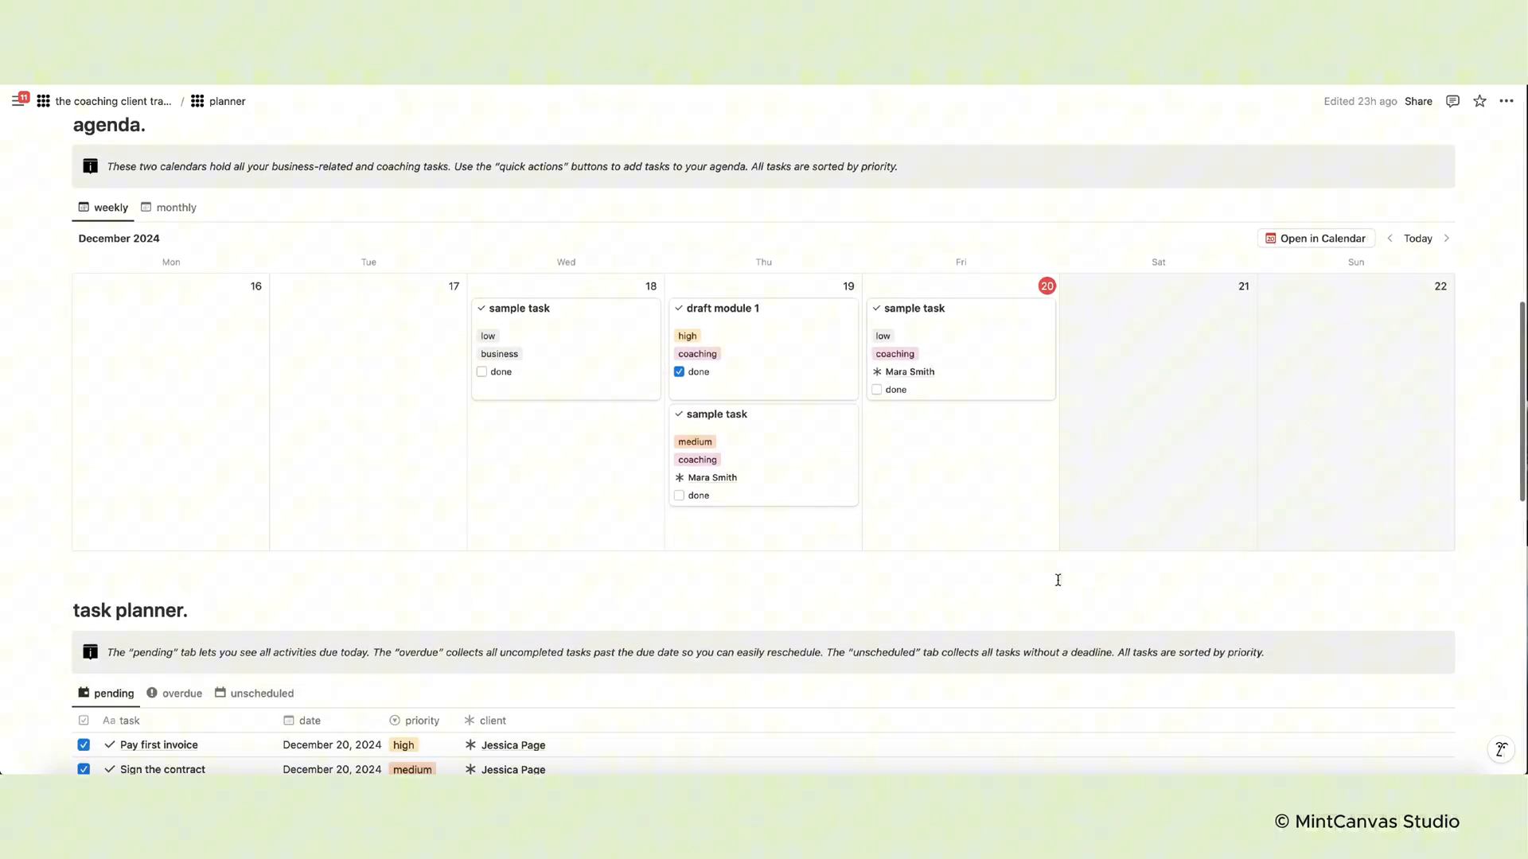
pyautogui.click(178, 208)
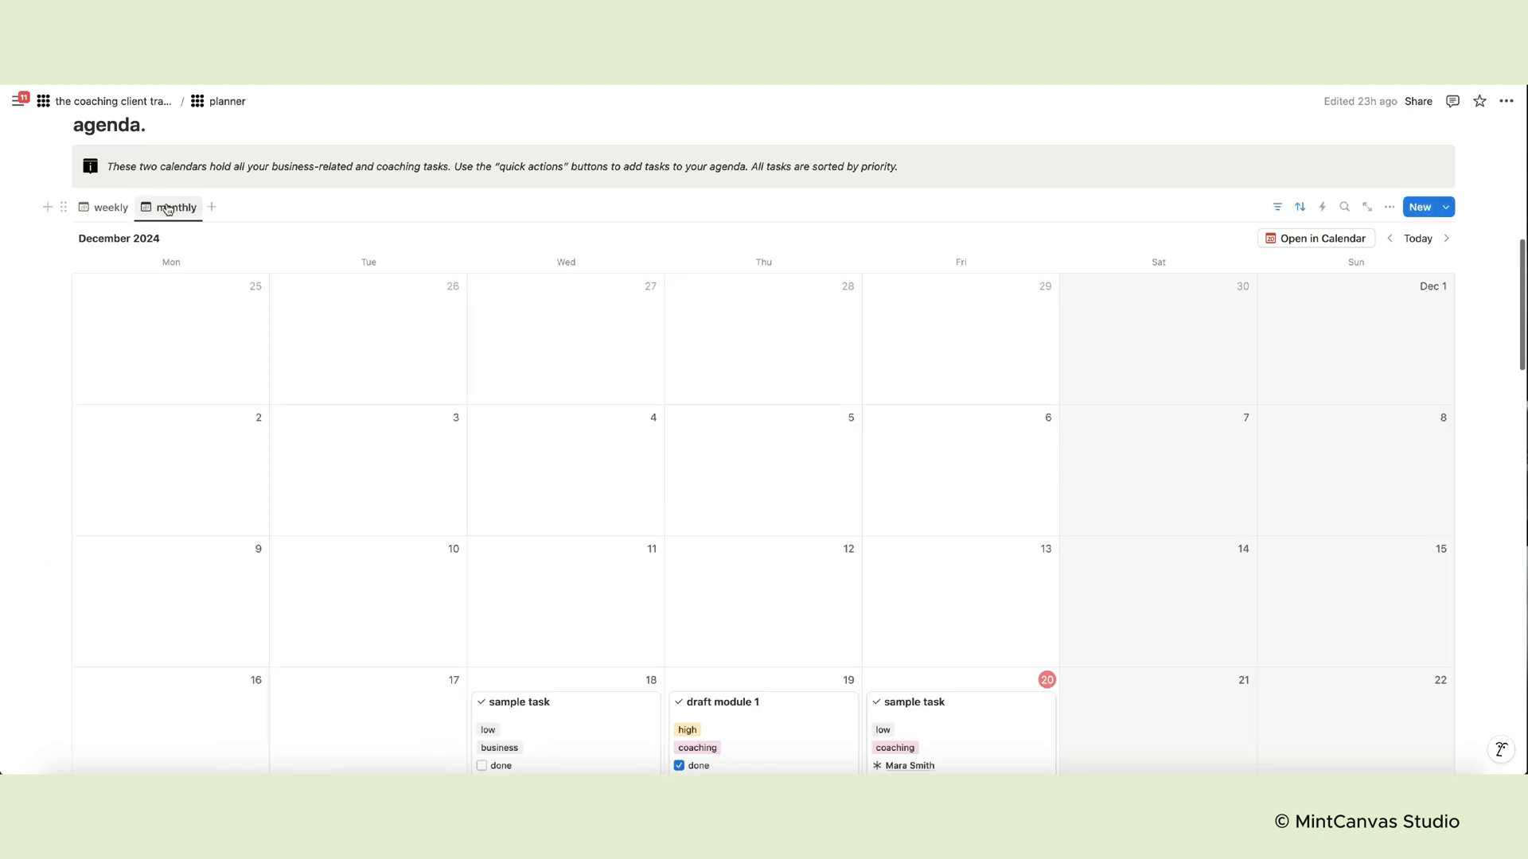
pyautogui.click(103, 208)
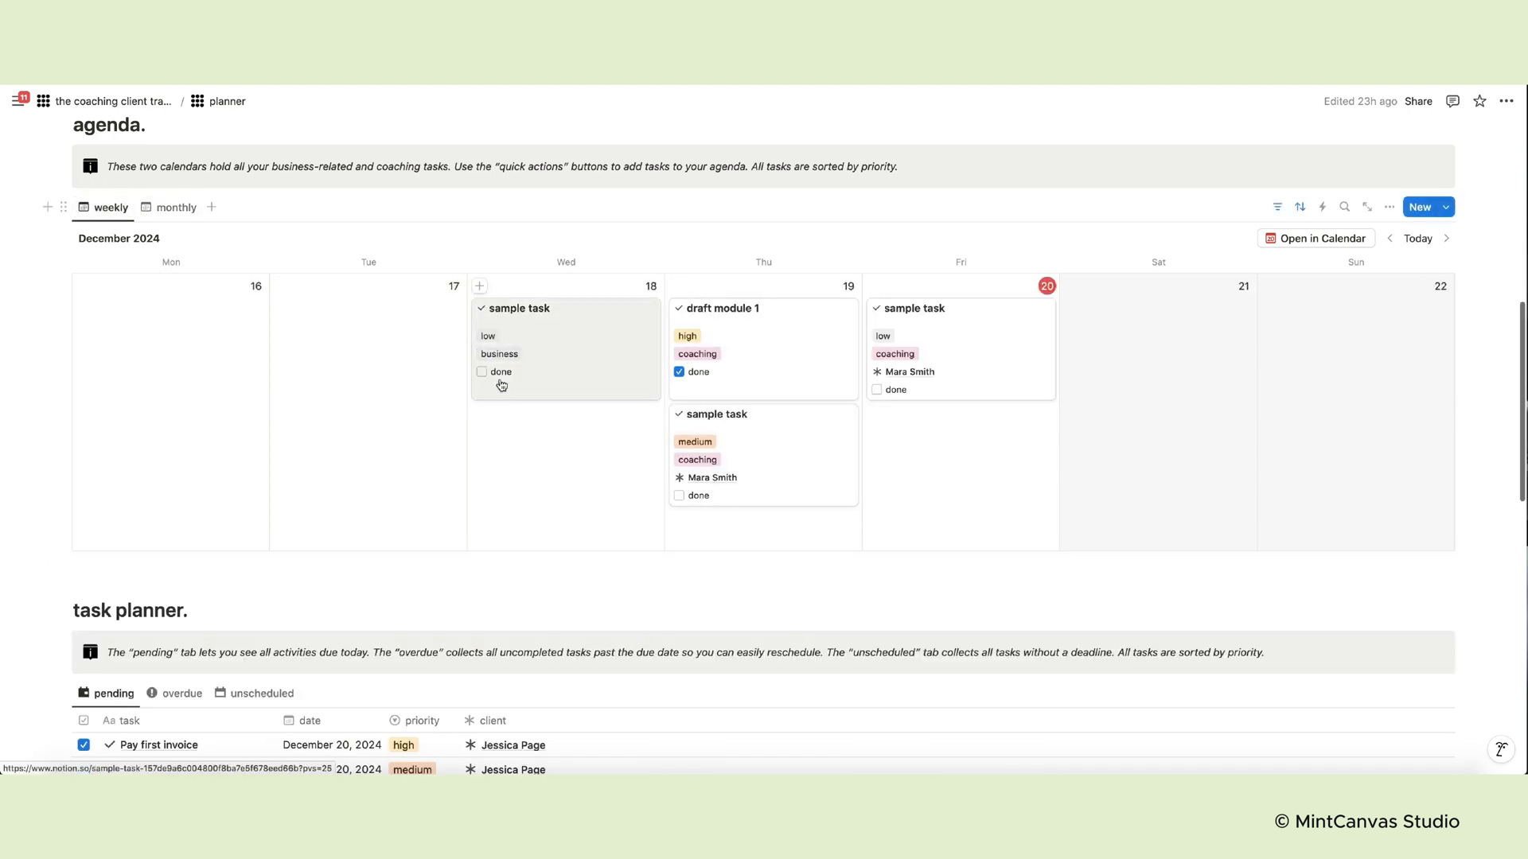
pyautogui.click(521, 308)
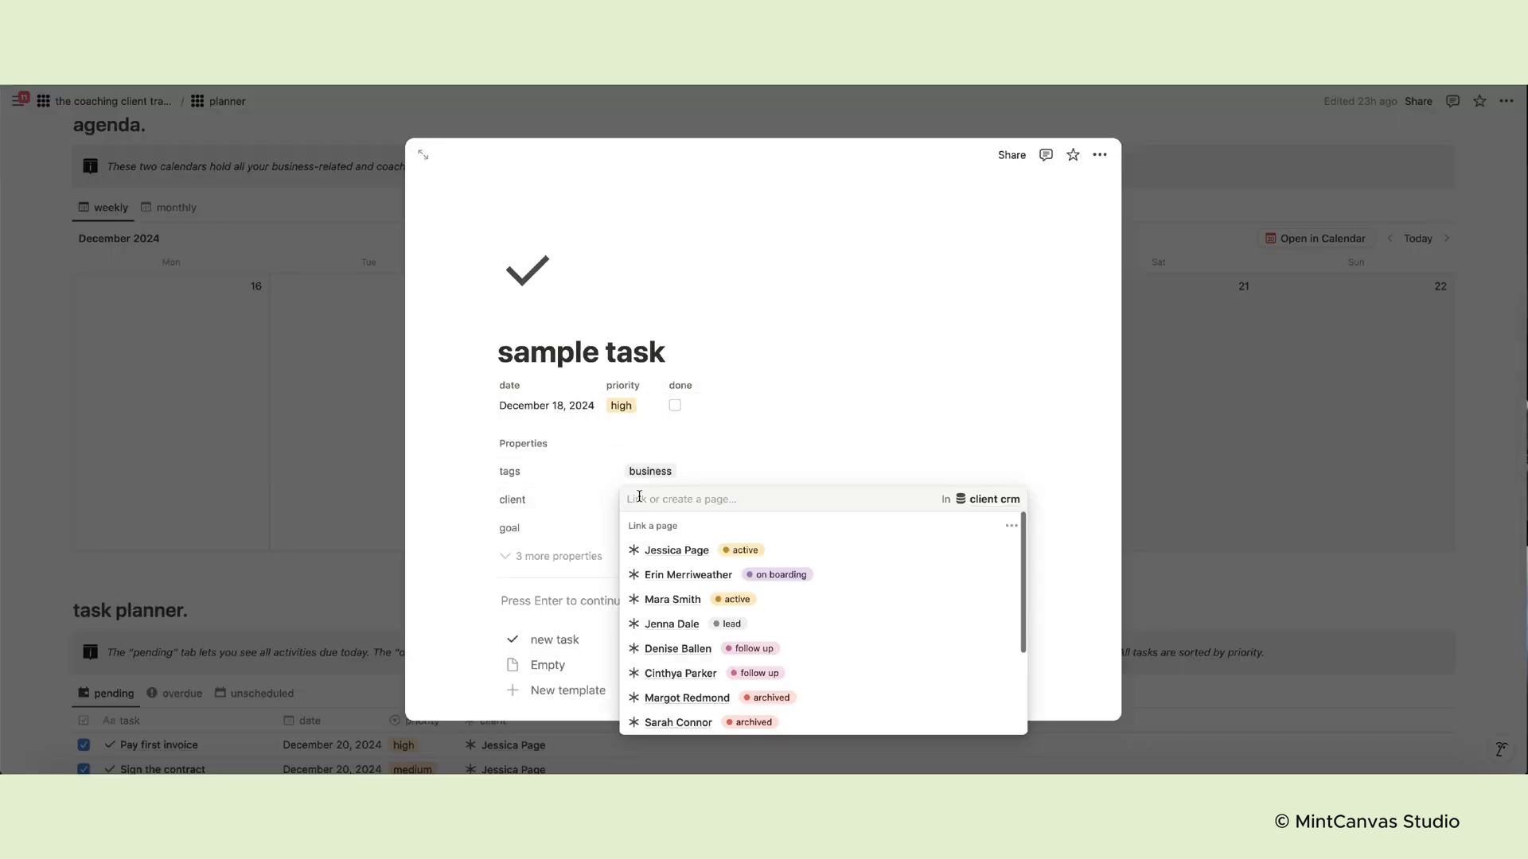
pyautogui.click(672, 624)
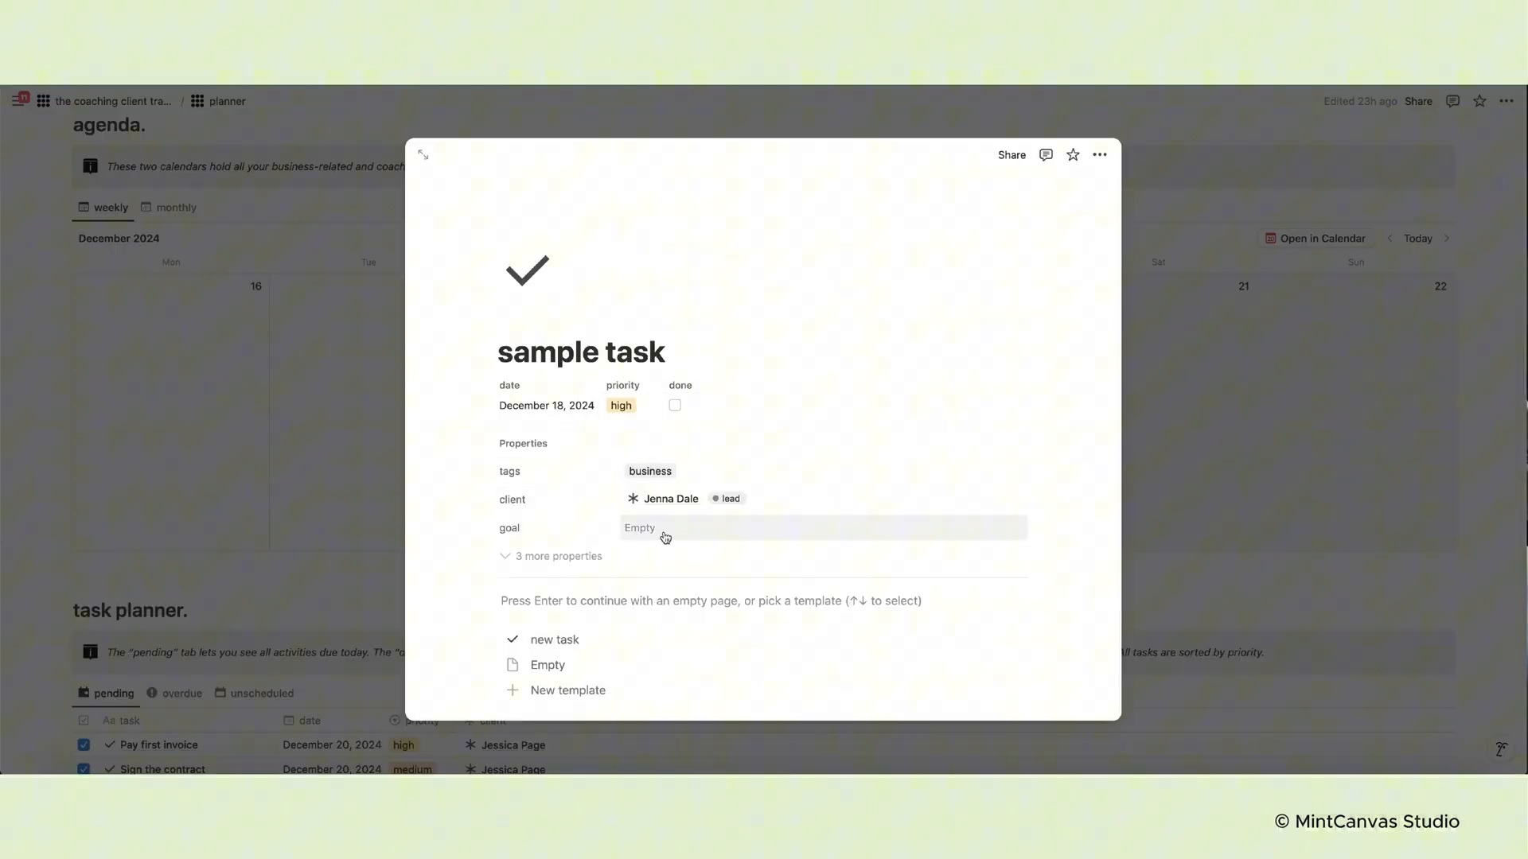
pyautogui.click(674, 406)
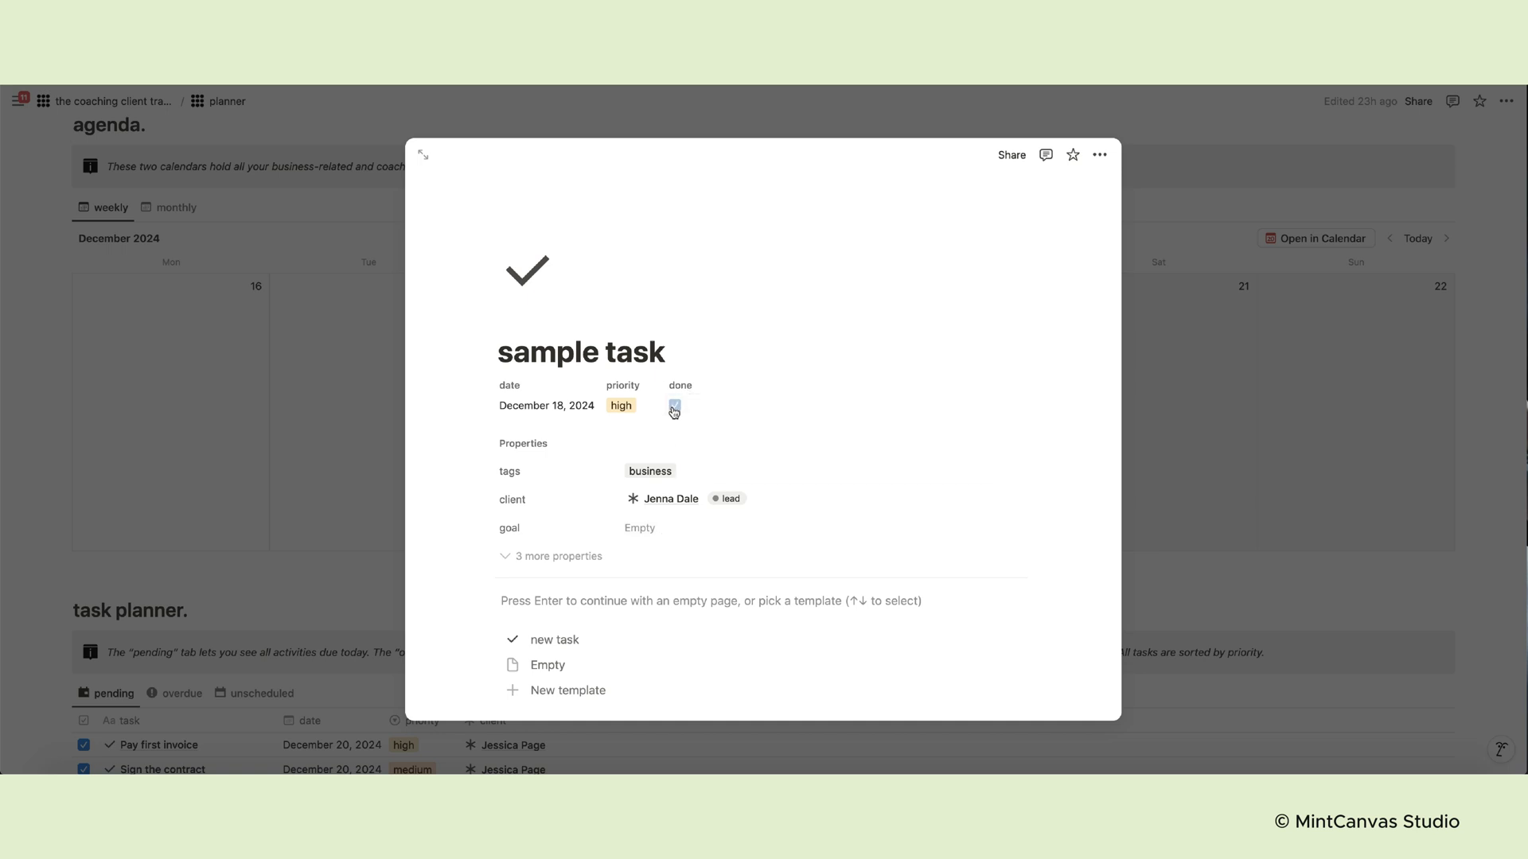
pyautogui.press('Escape')
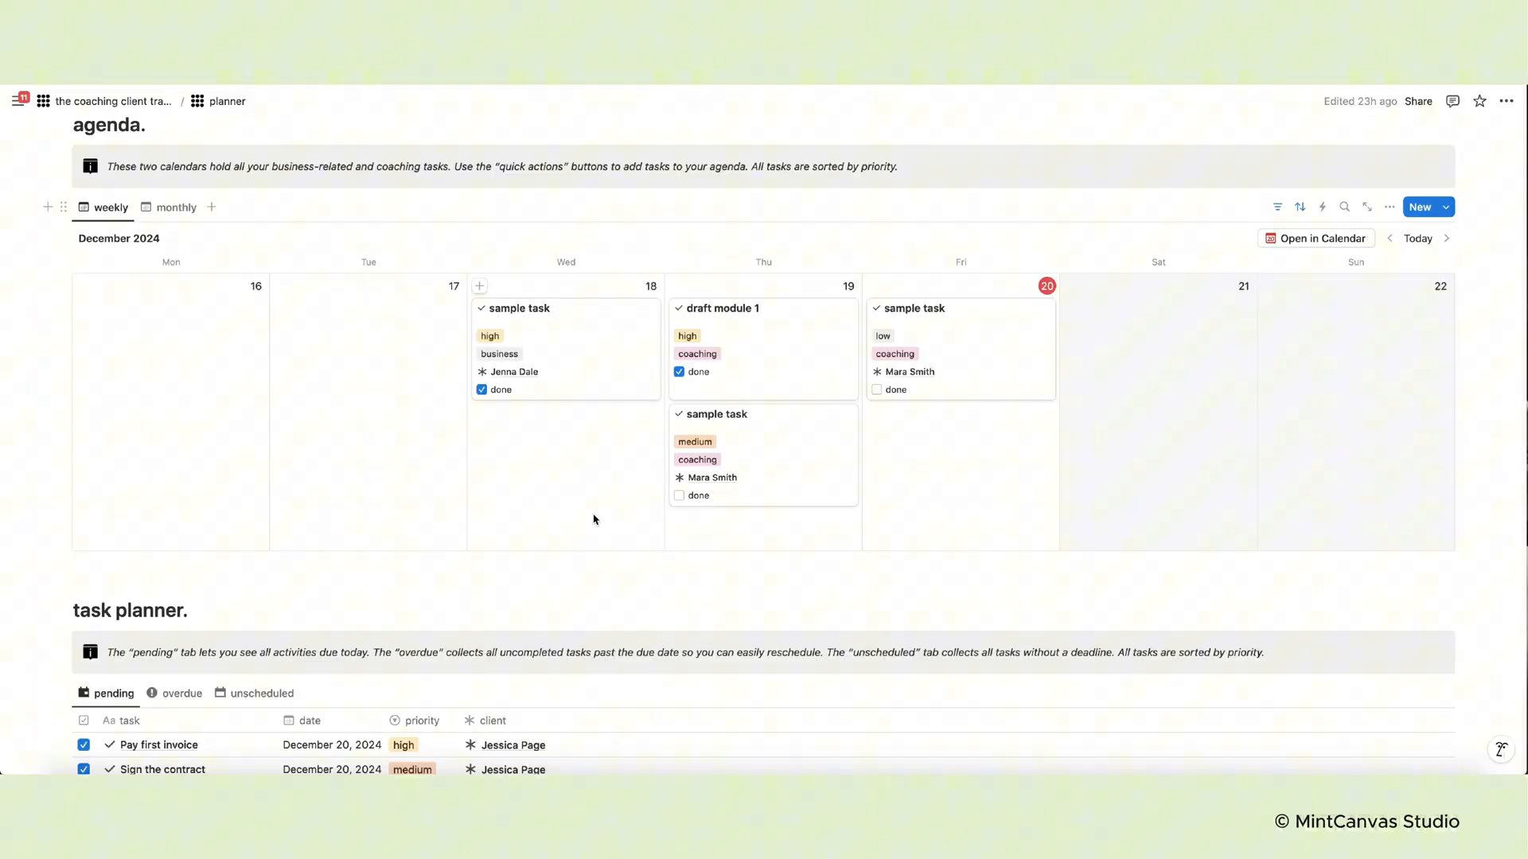
pyautogui.scroll(-3)
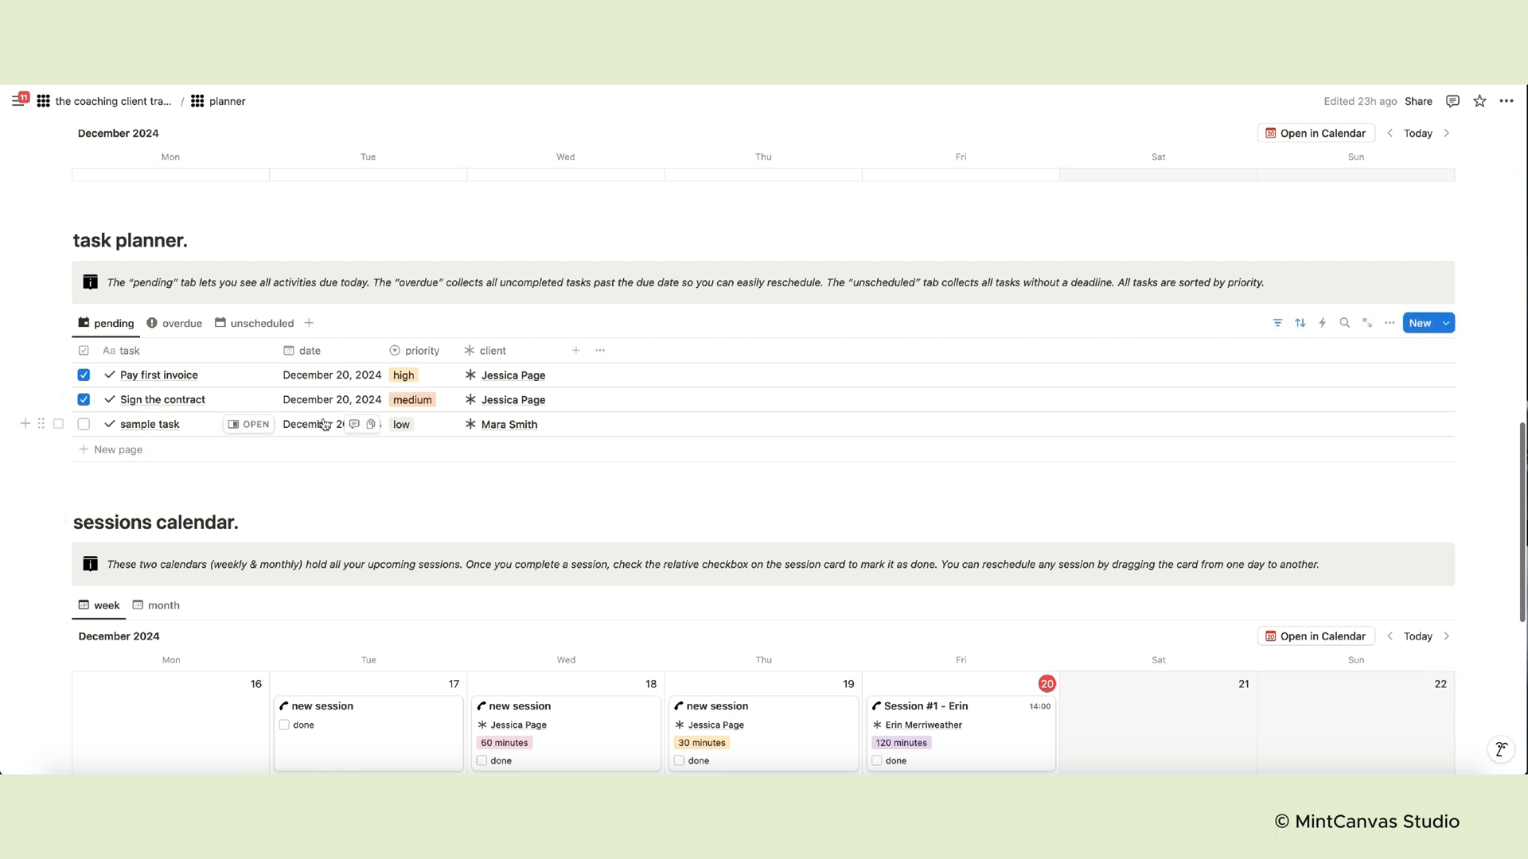
pyautogui.click(180, 323)
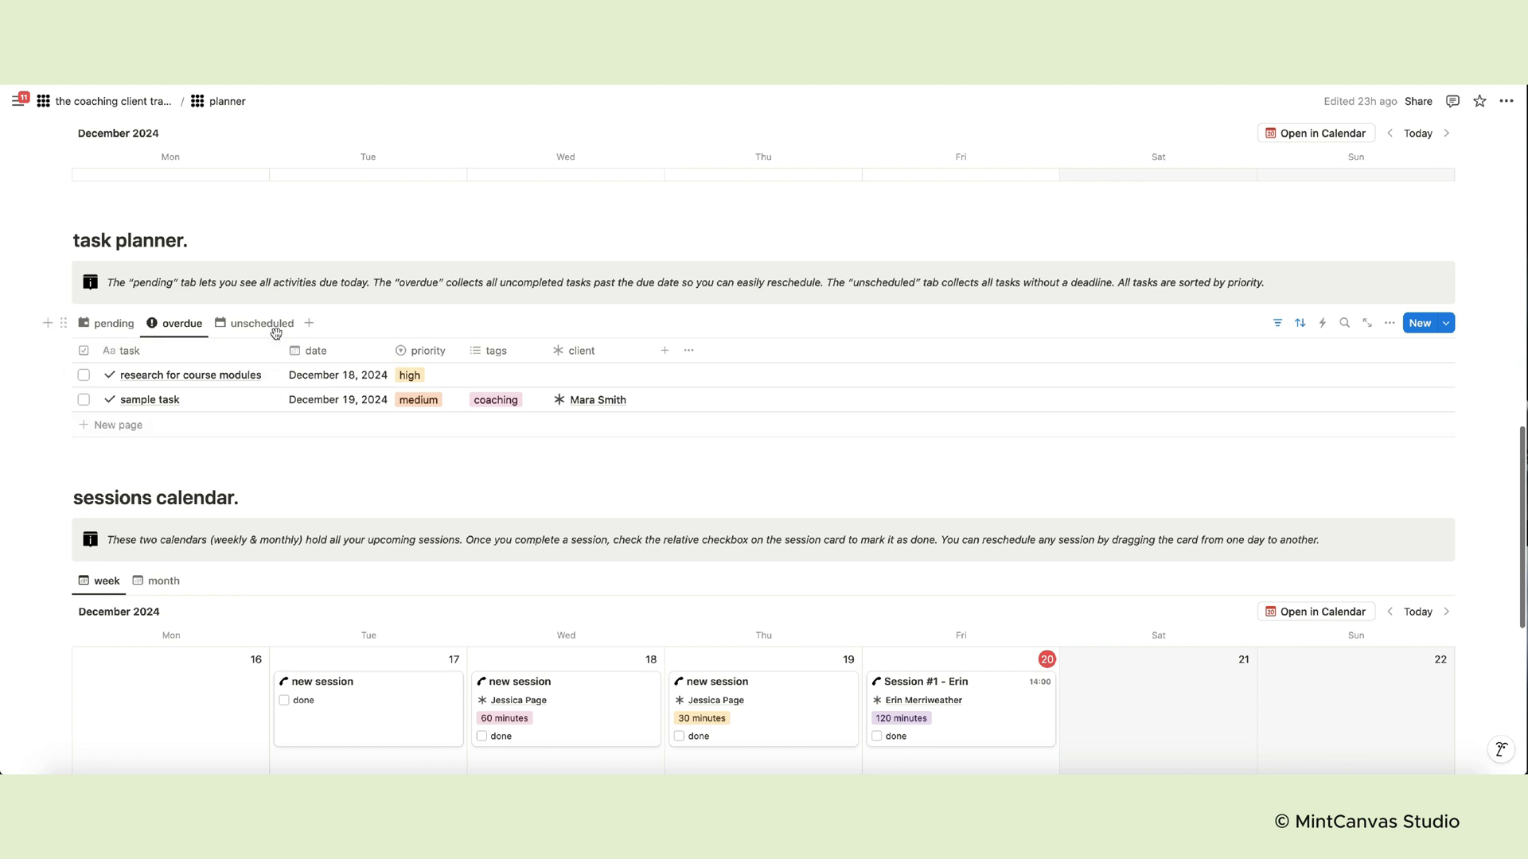
pyautogui.click(261, 323)
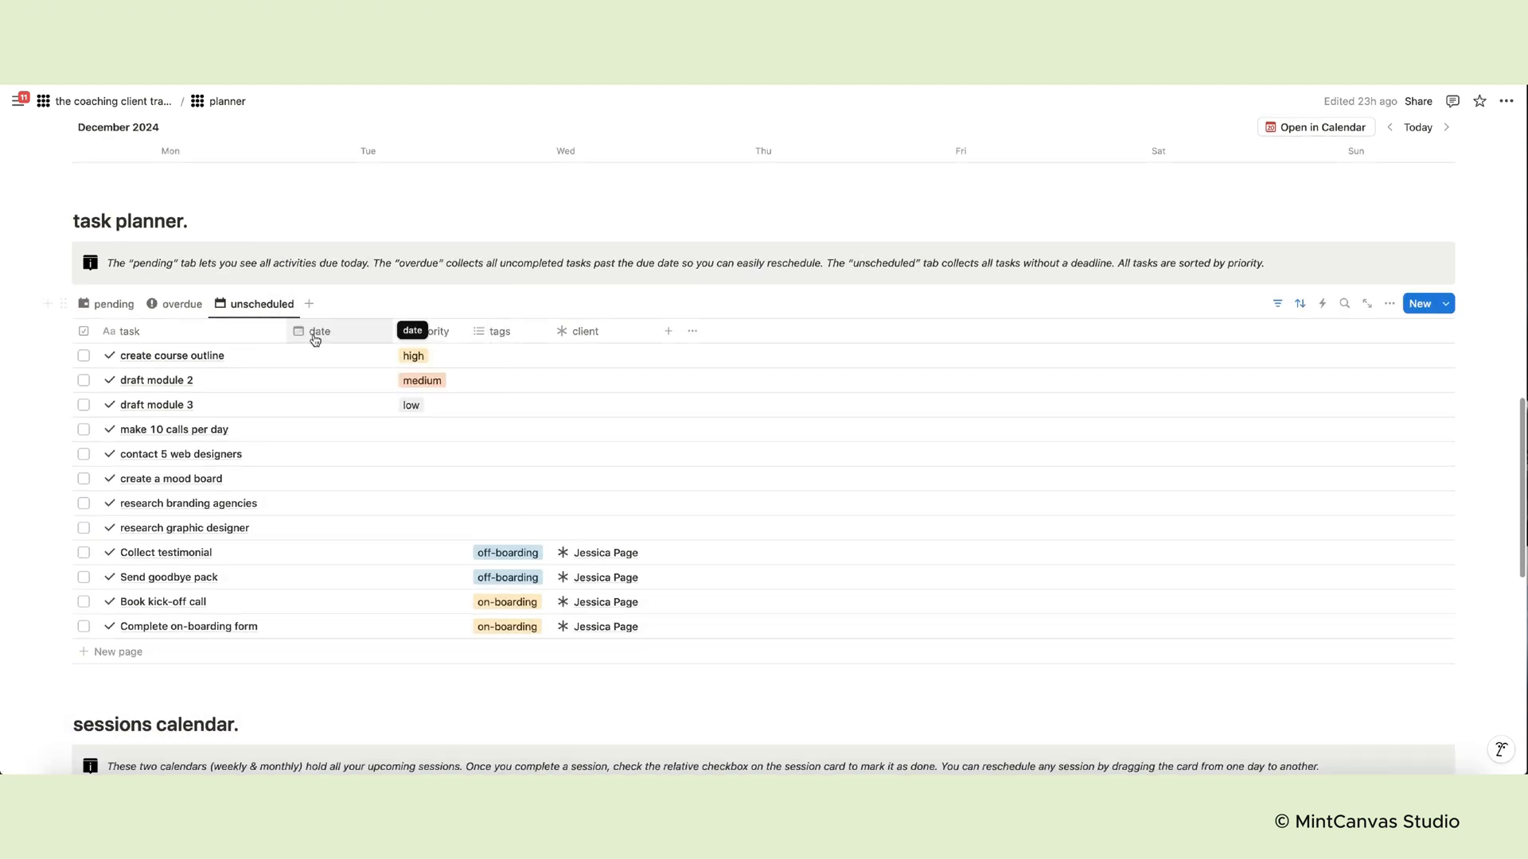
pyautogui.moveTo(161, 304)
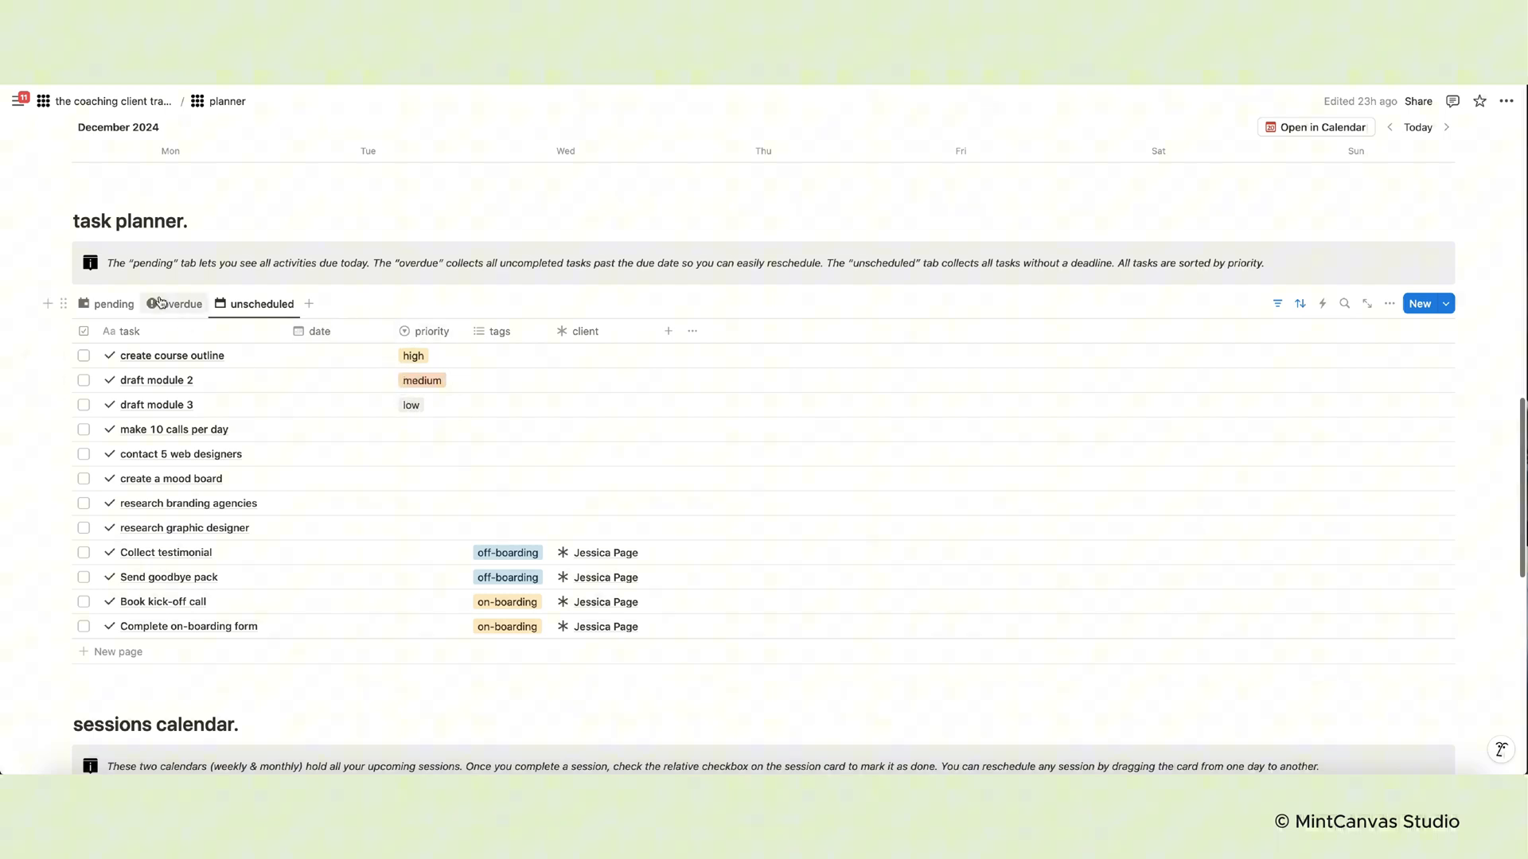
pyautogui.click(114, 304)
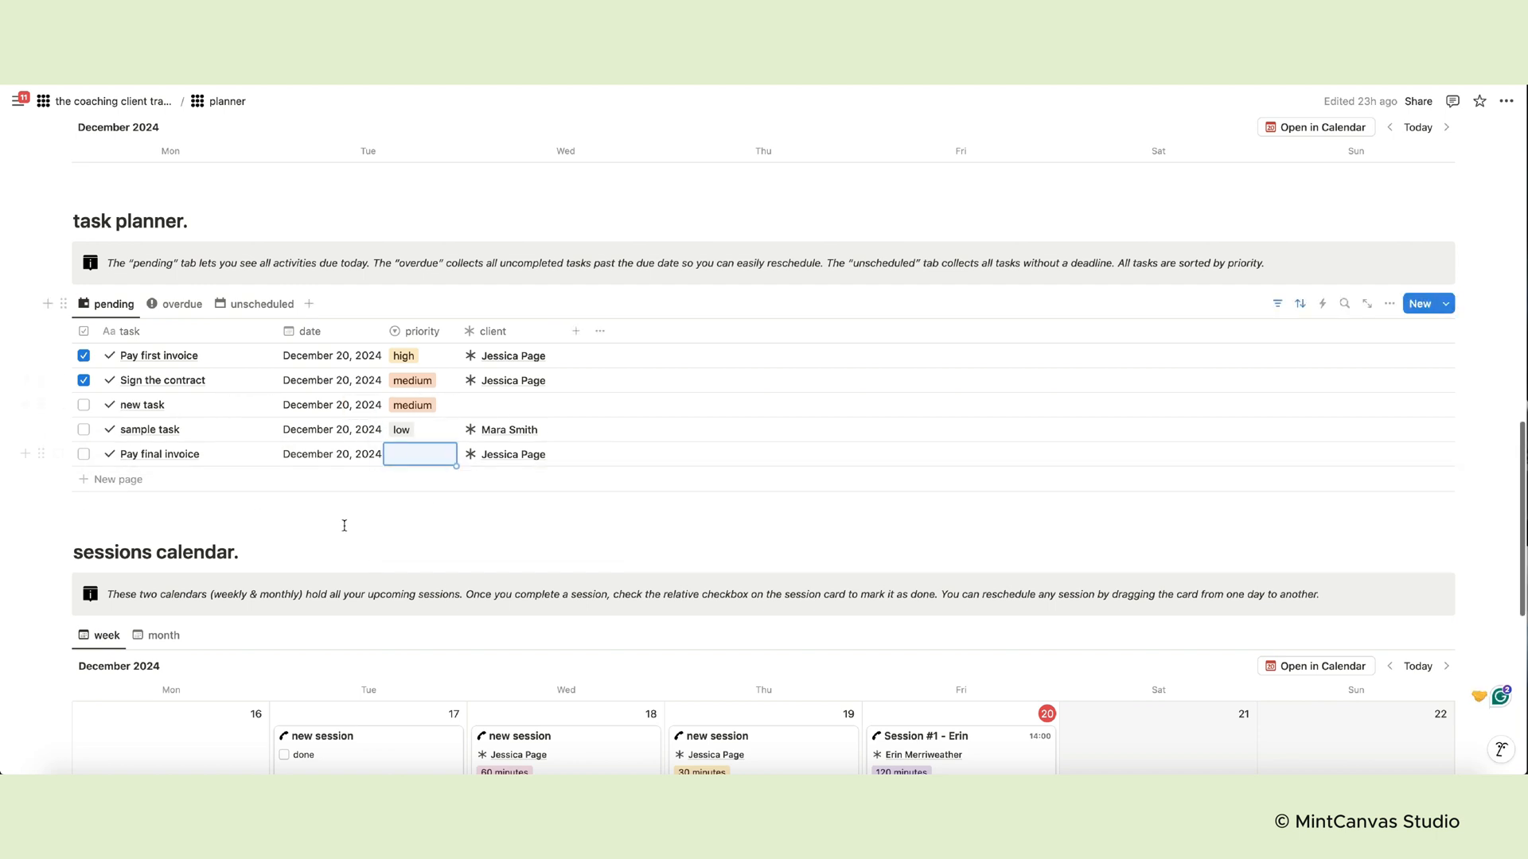
pyautogui.scroll(-3)
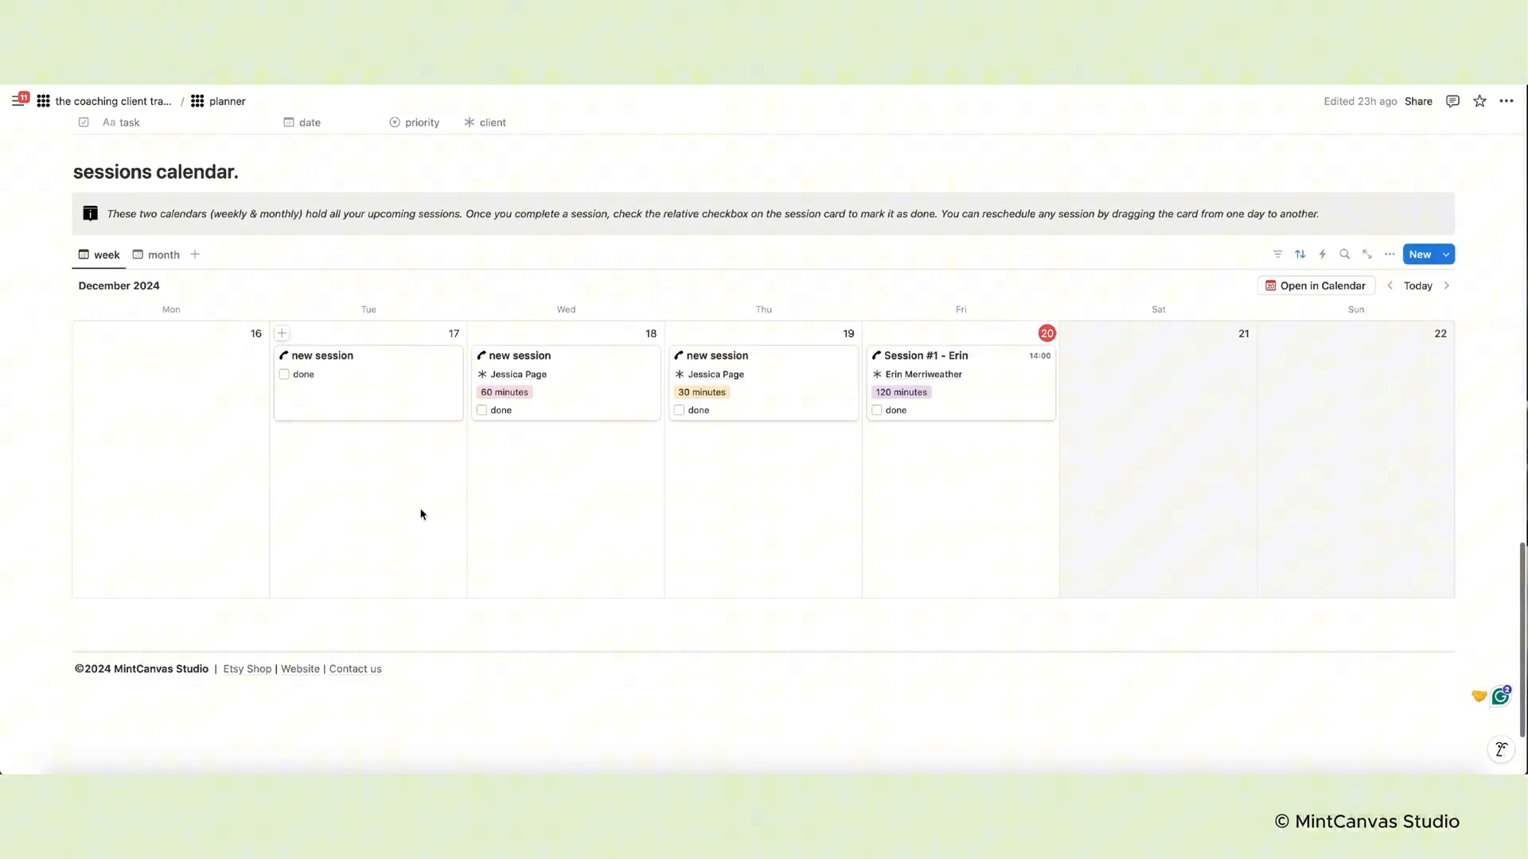
pyautogui.moveTo(124, 265)
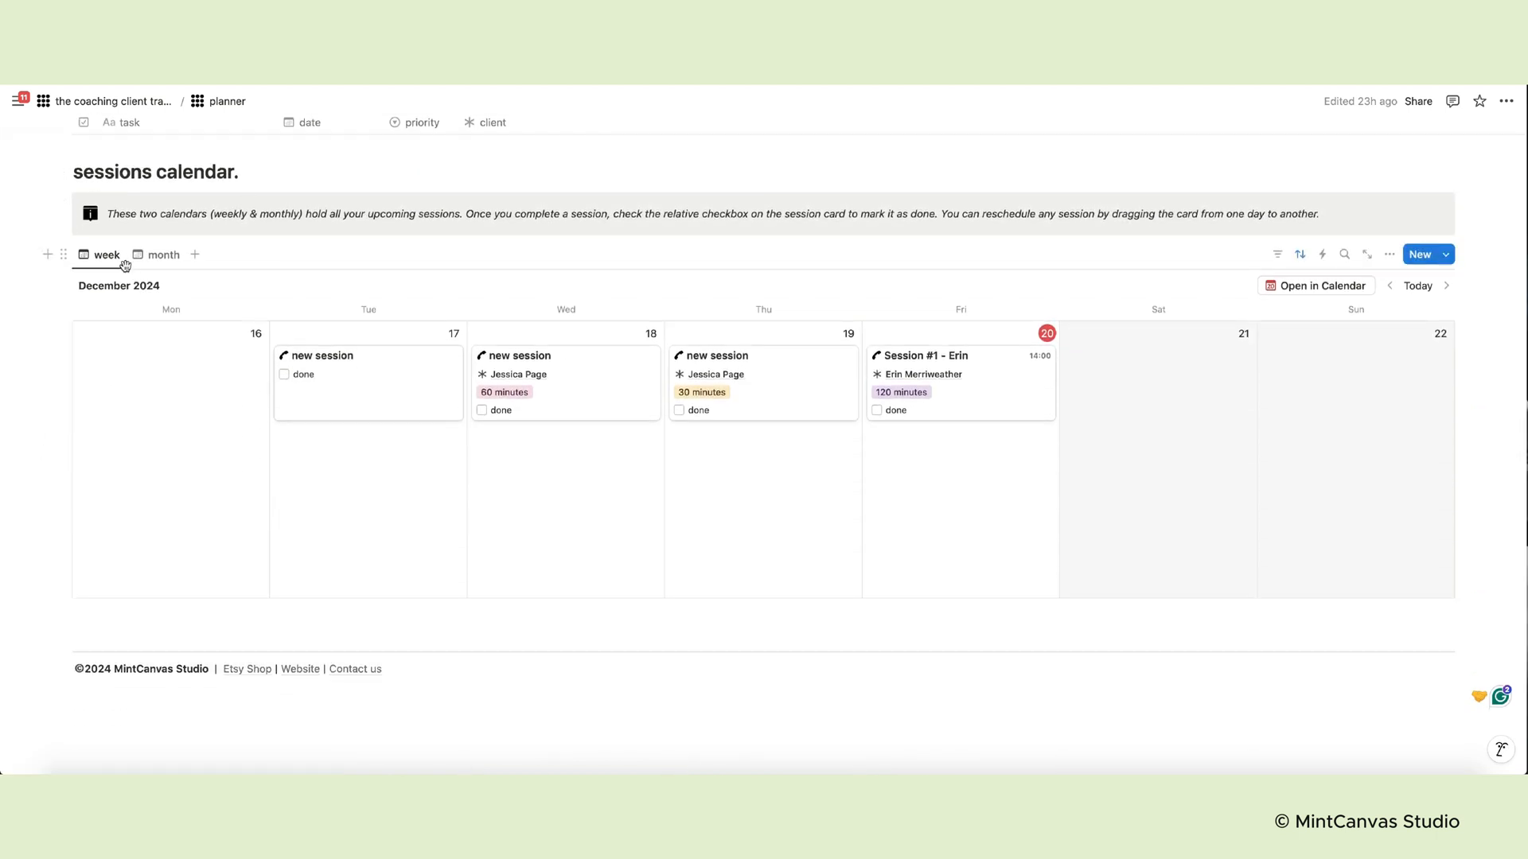
# Switch the sessions calendar to month view and move the 60-minute session to 26 December
pyautogui.click(165, 254)
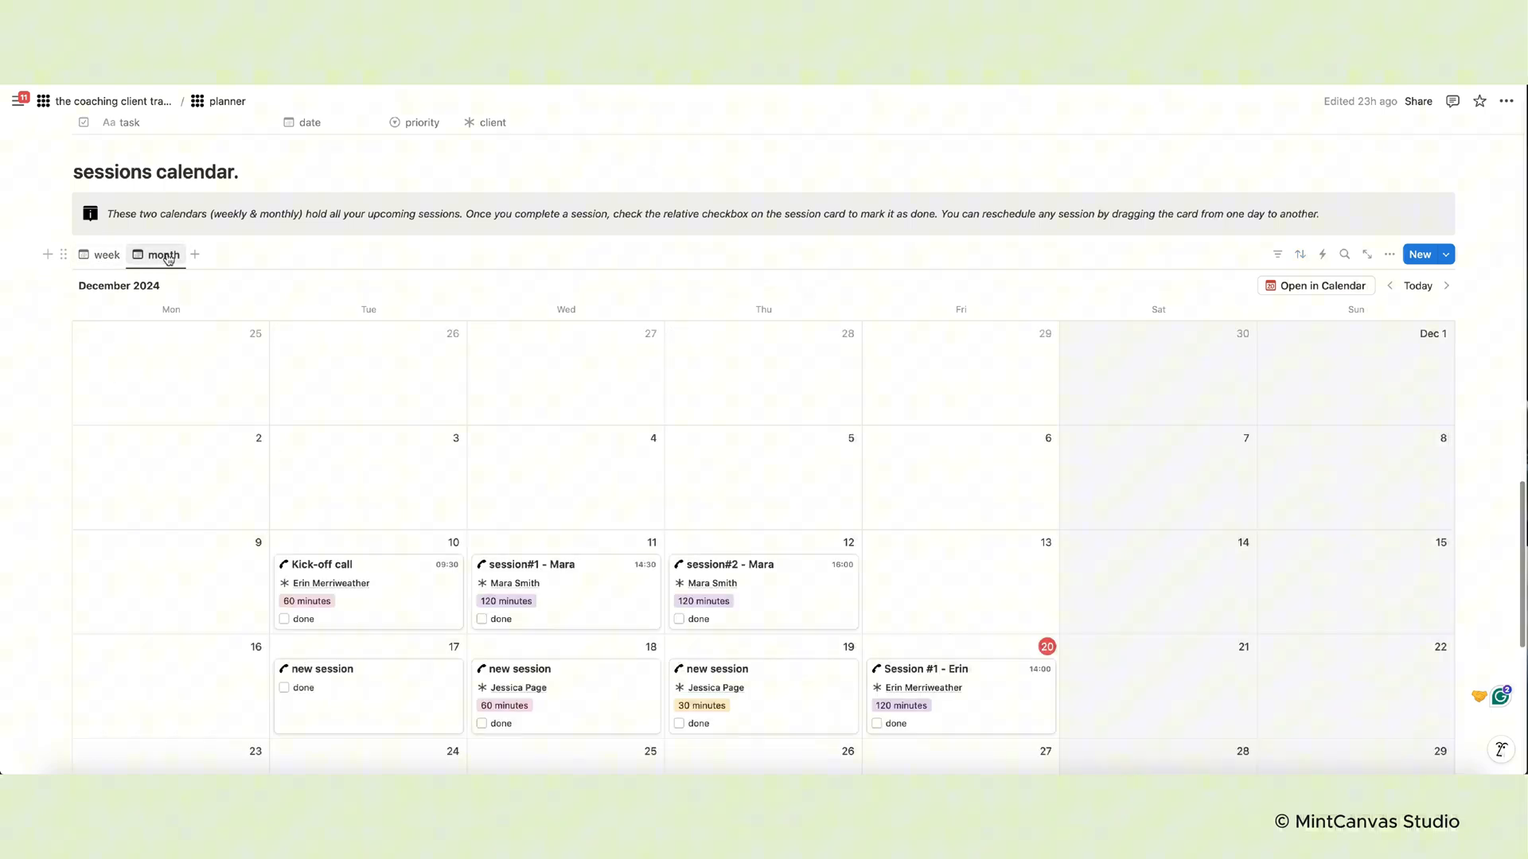
pyautogui.scroll(-3)
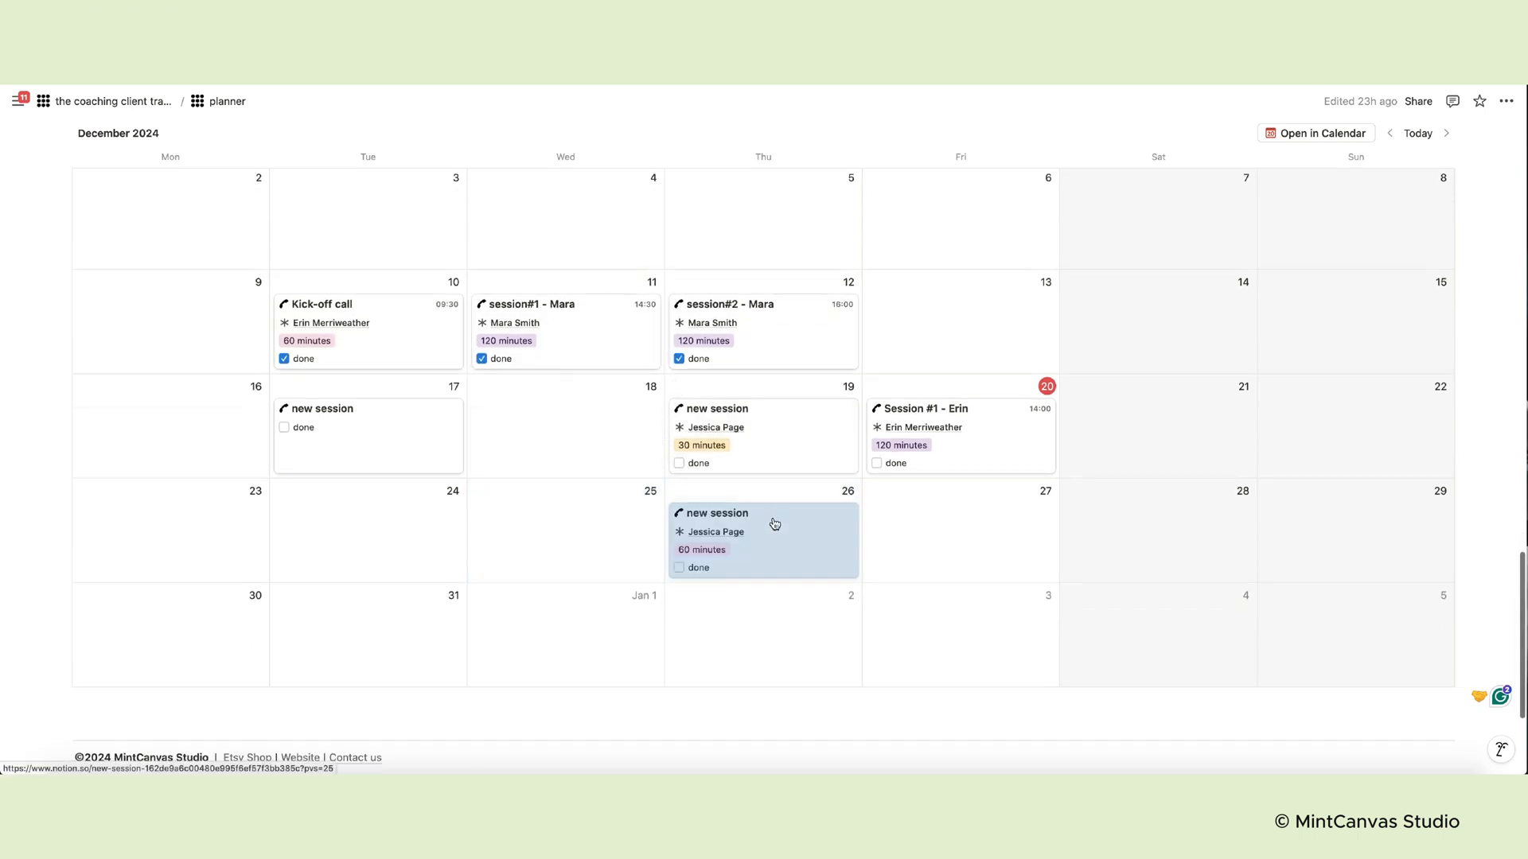
pyautogui.scroll(-3)
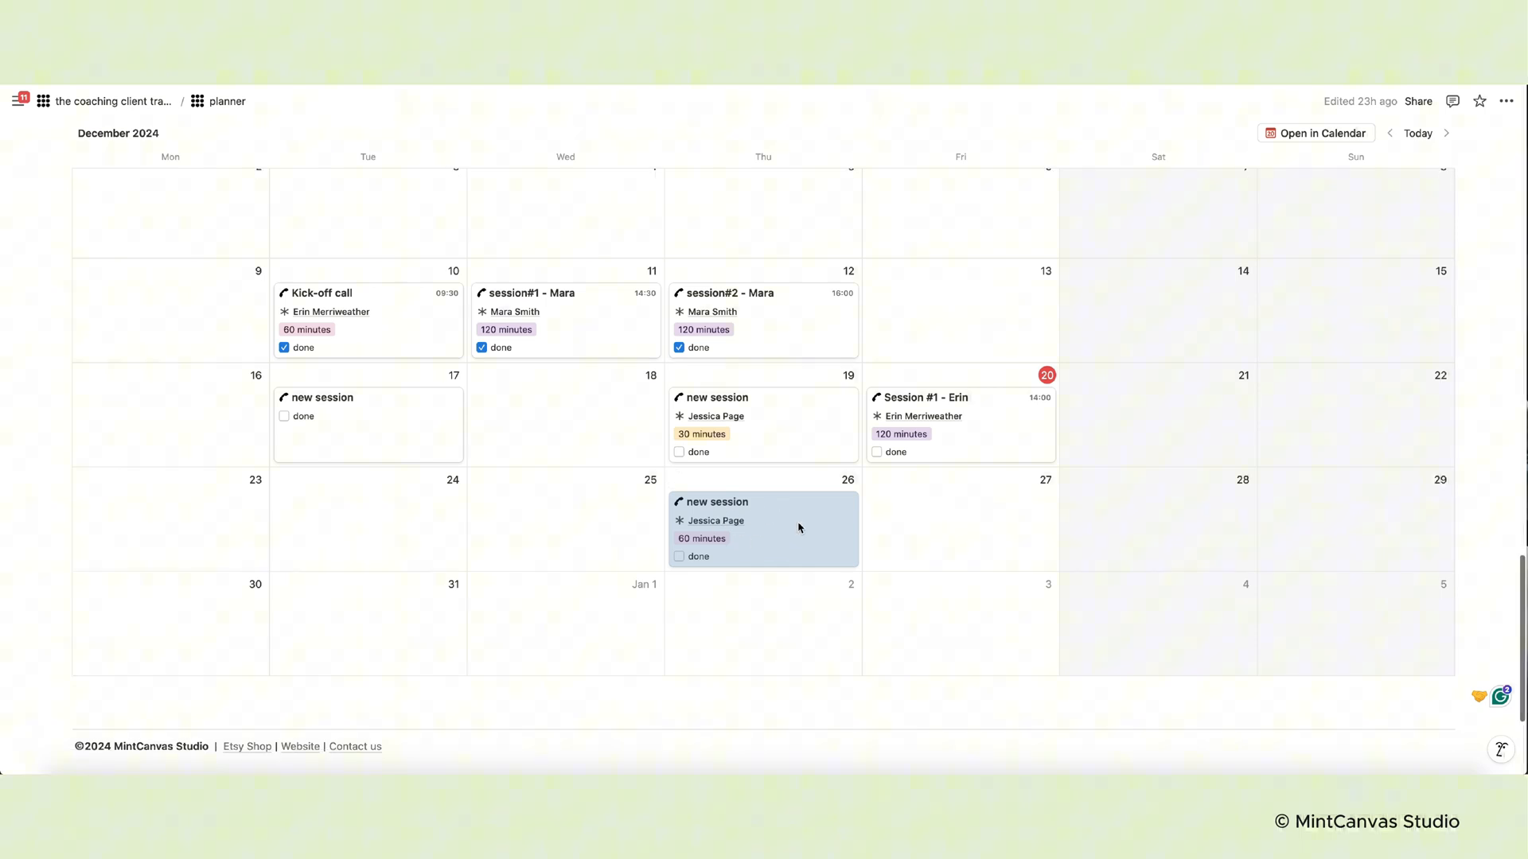
pyautogui.click(713, 502)
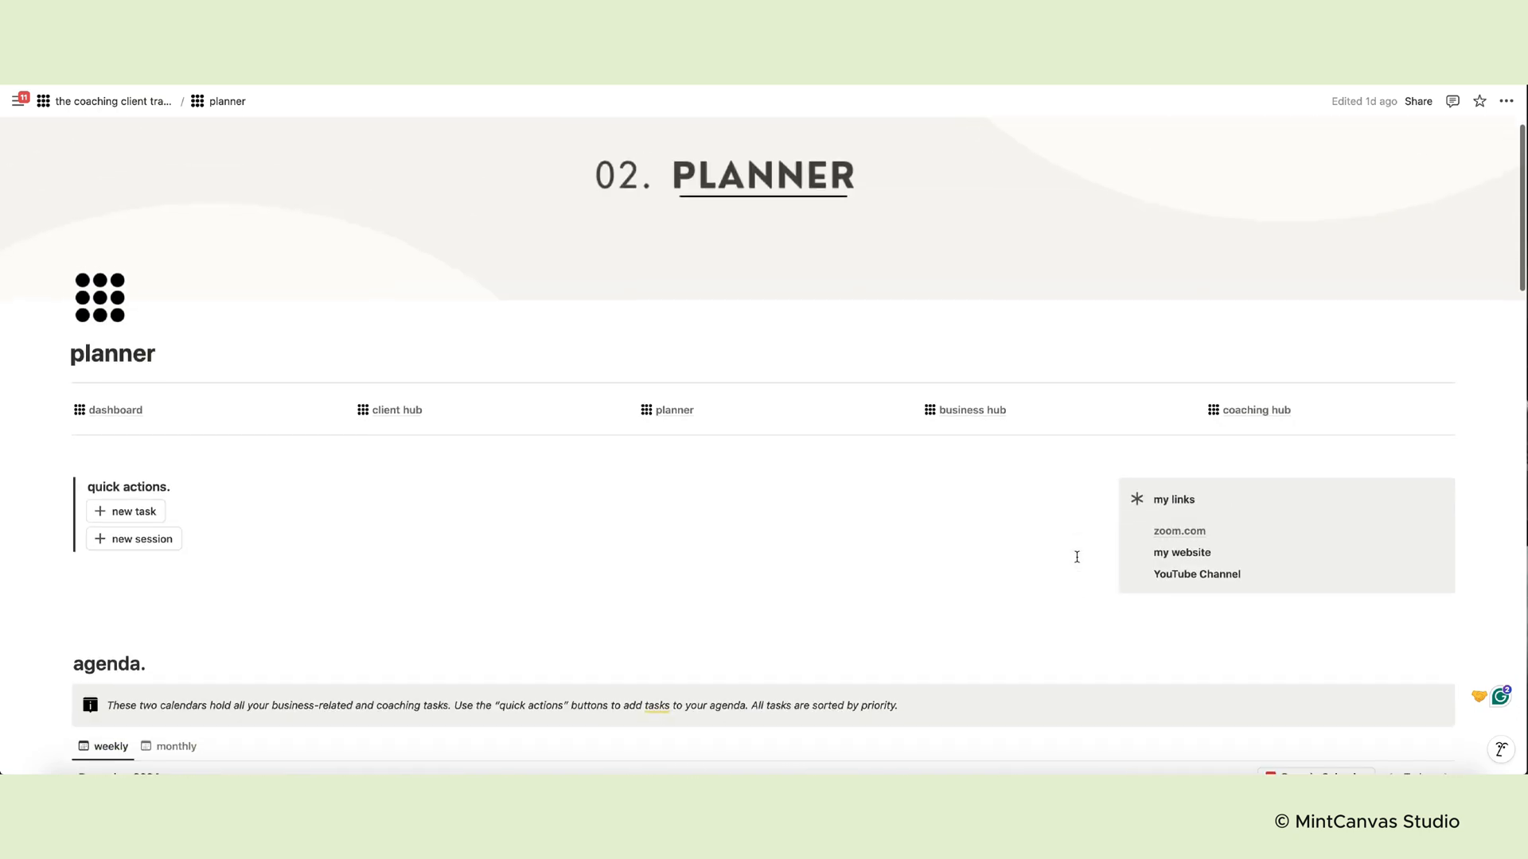
pyautogui.click(973, 410)
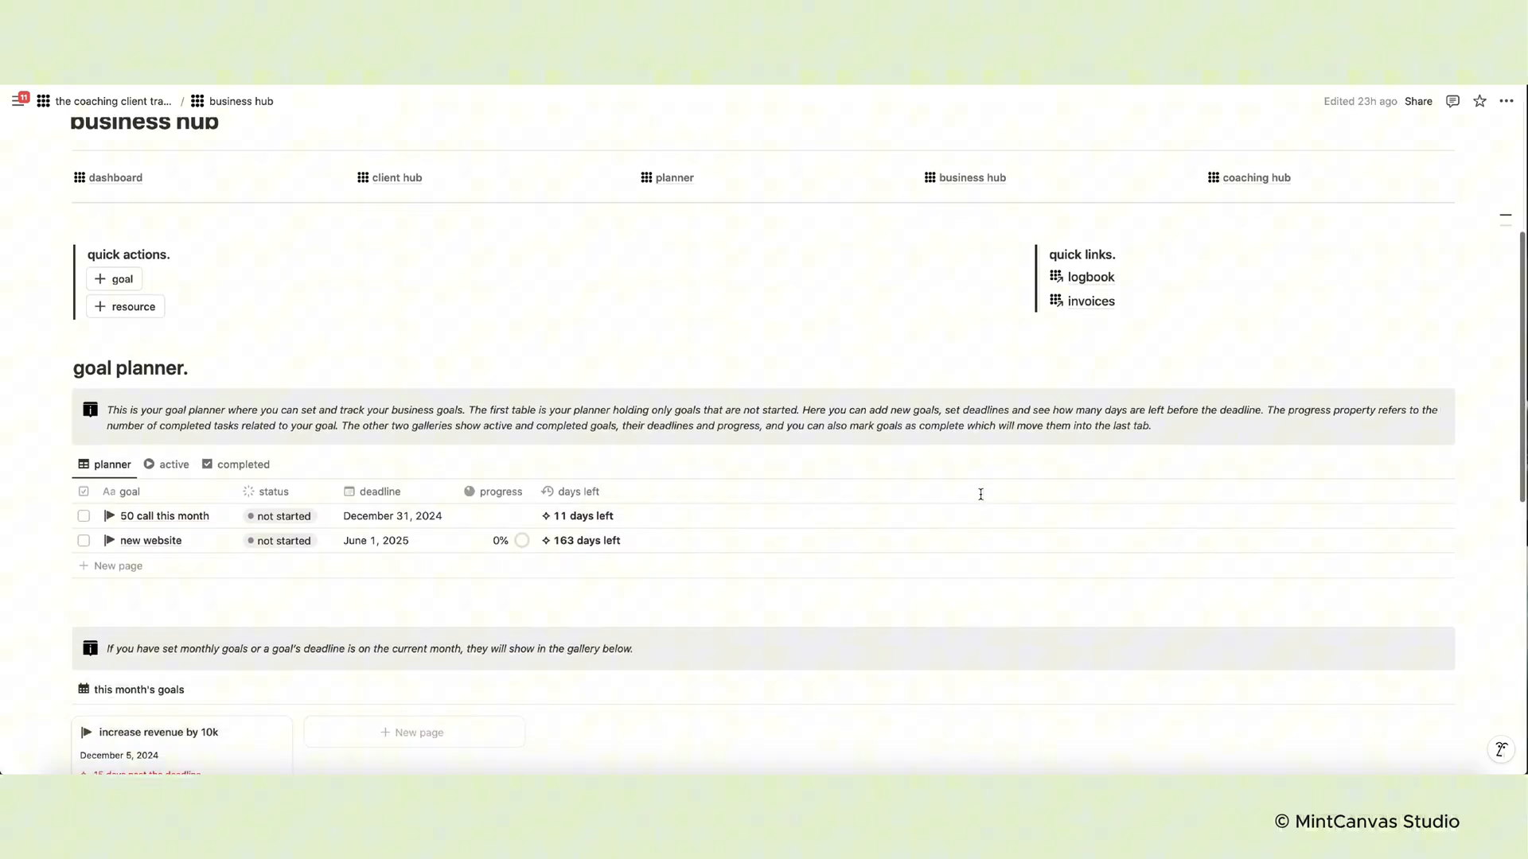
# Tick Complete! on the increase revenue by 10k goal, check Completed, then return it to Active
pyautogui.scroll(-3)
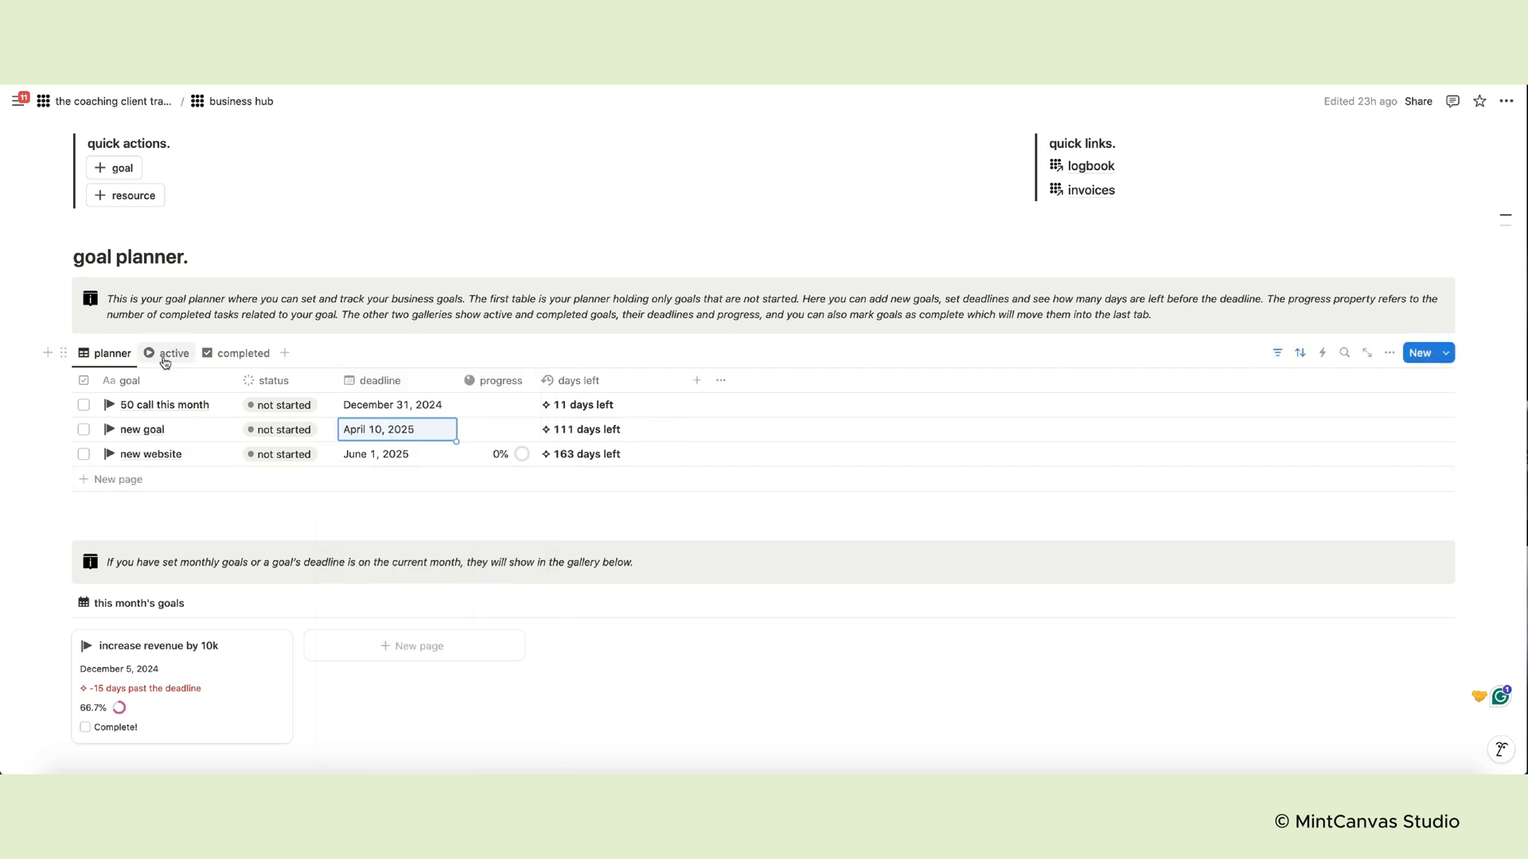
pyautogui.click(174, 353)
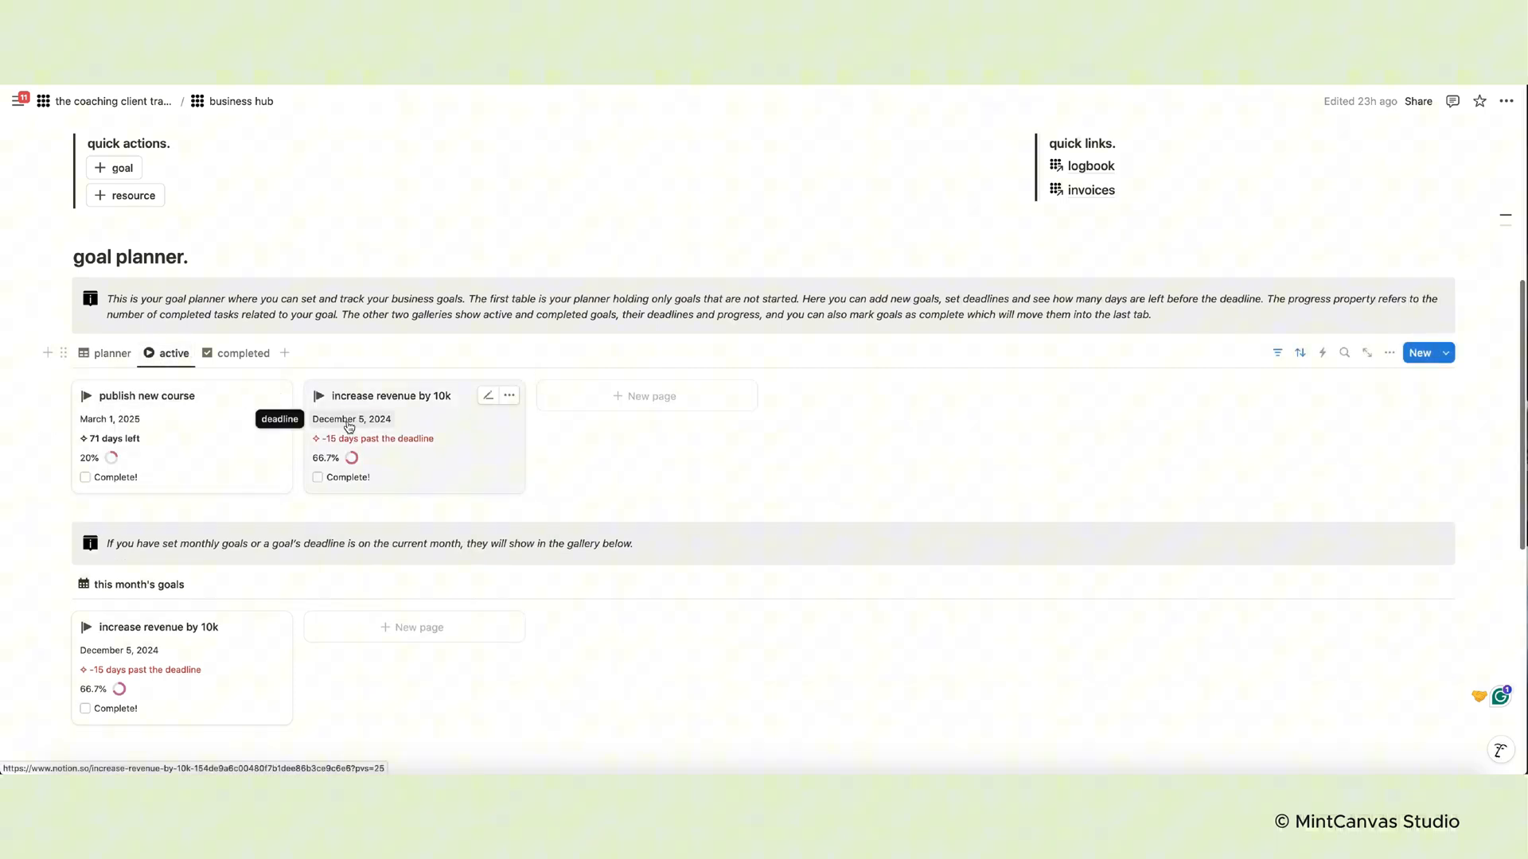
pyautogui.moveTo(319, 467)
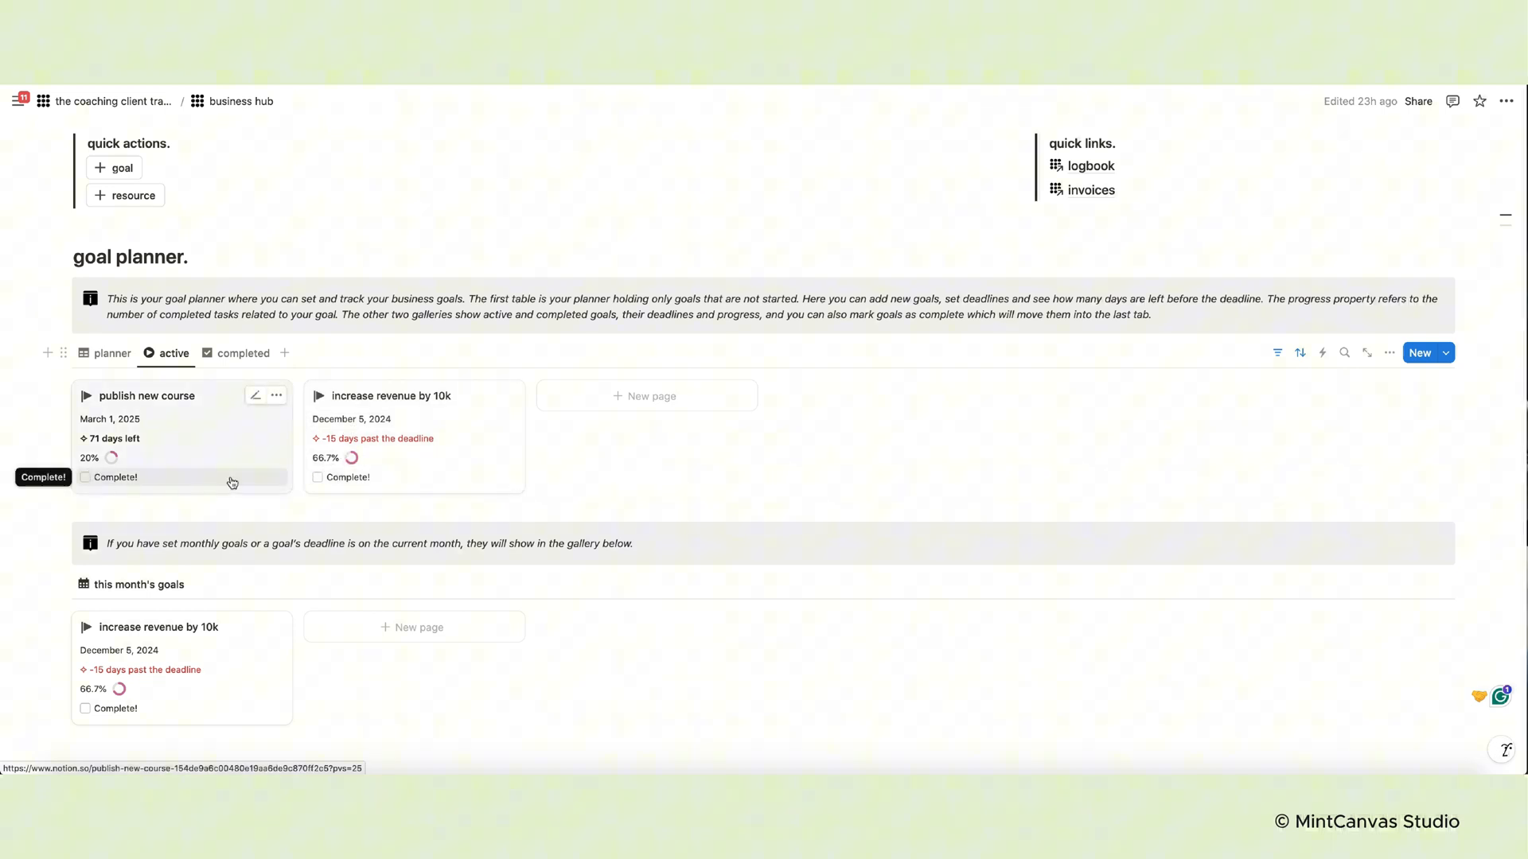
pyautogui.click(318, 477)
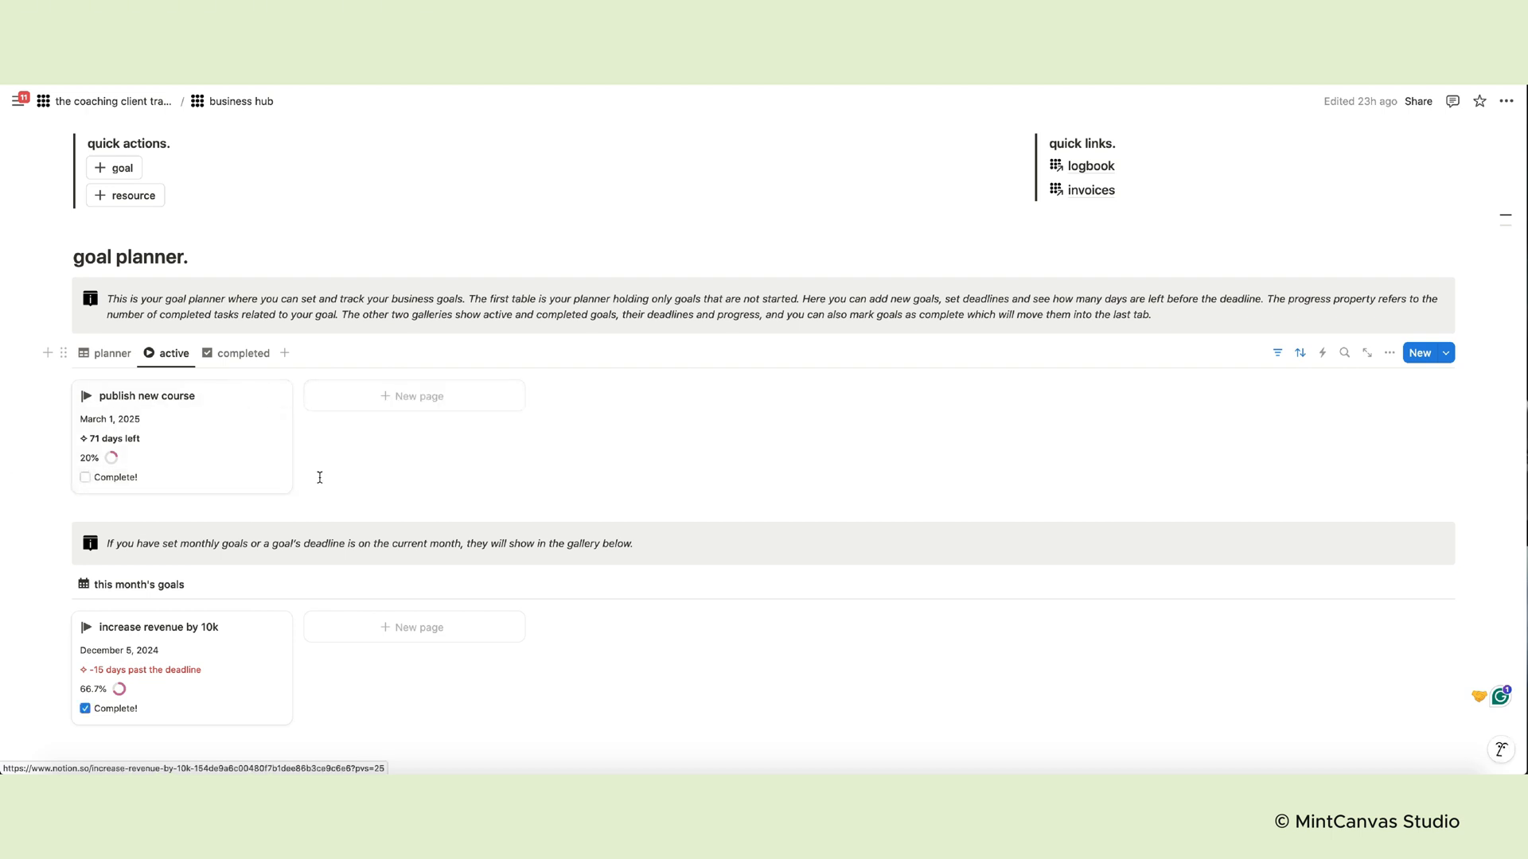
pyautogui.click(244, 353)
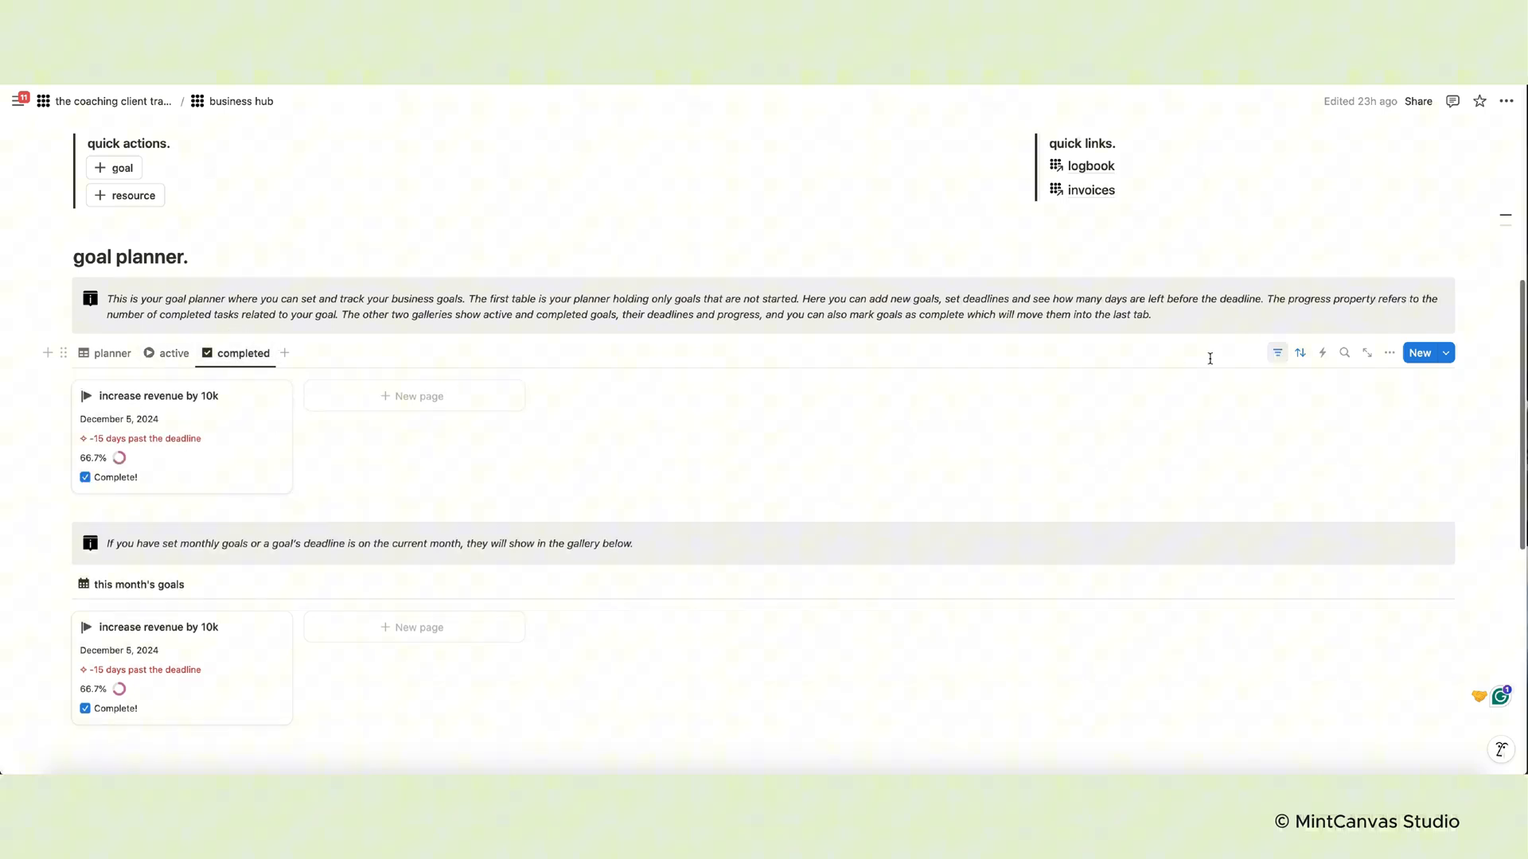
pyautogui.click(172, 354)
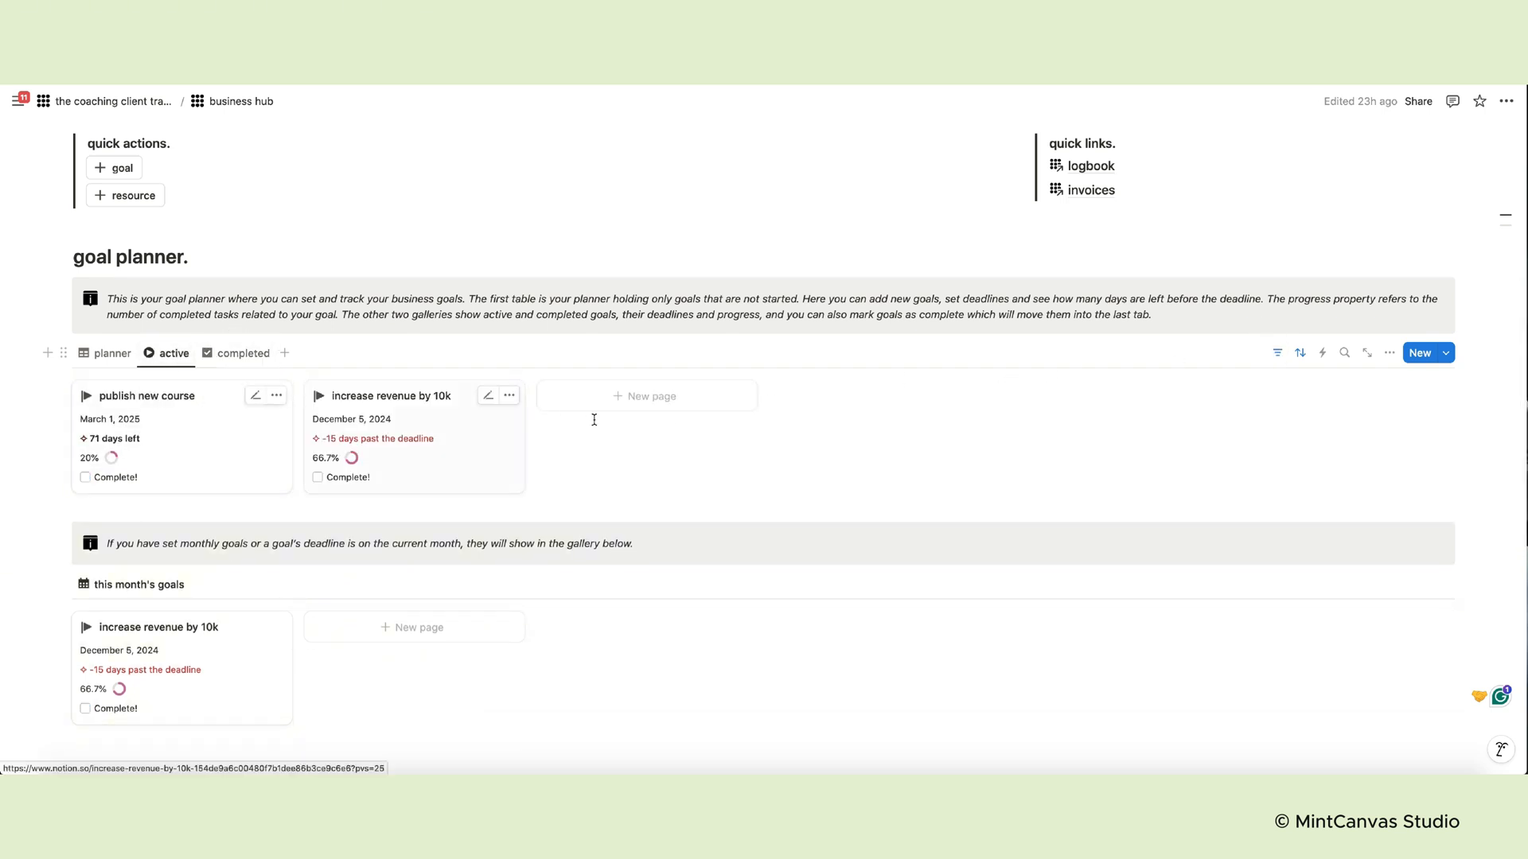
pyautogui.scroll(-3)
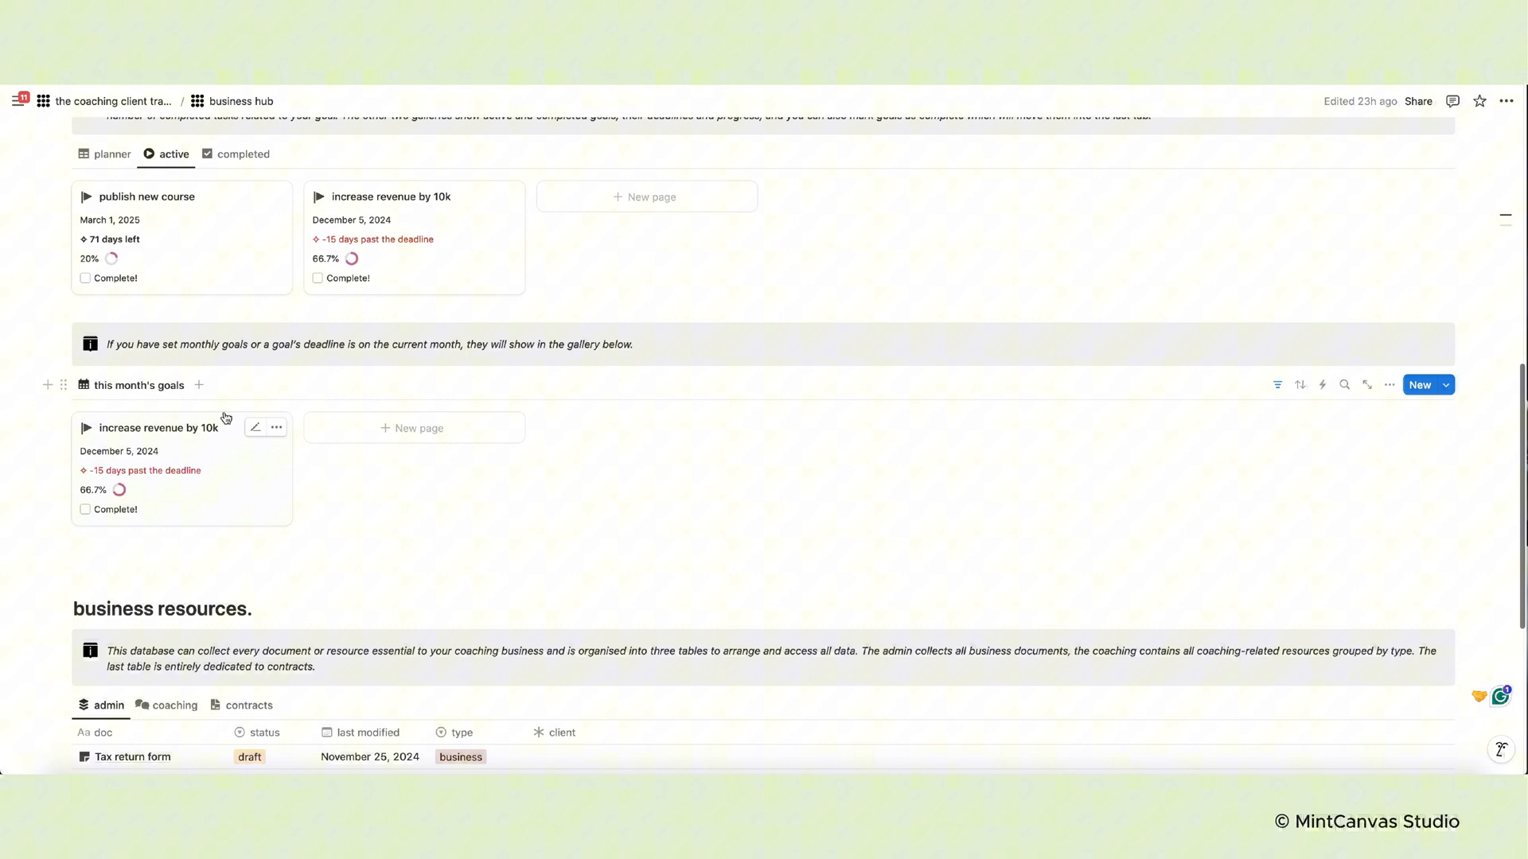
pyautogui.moveTo(126, 470)
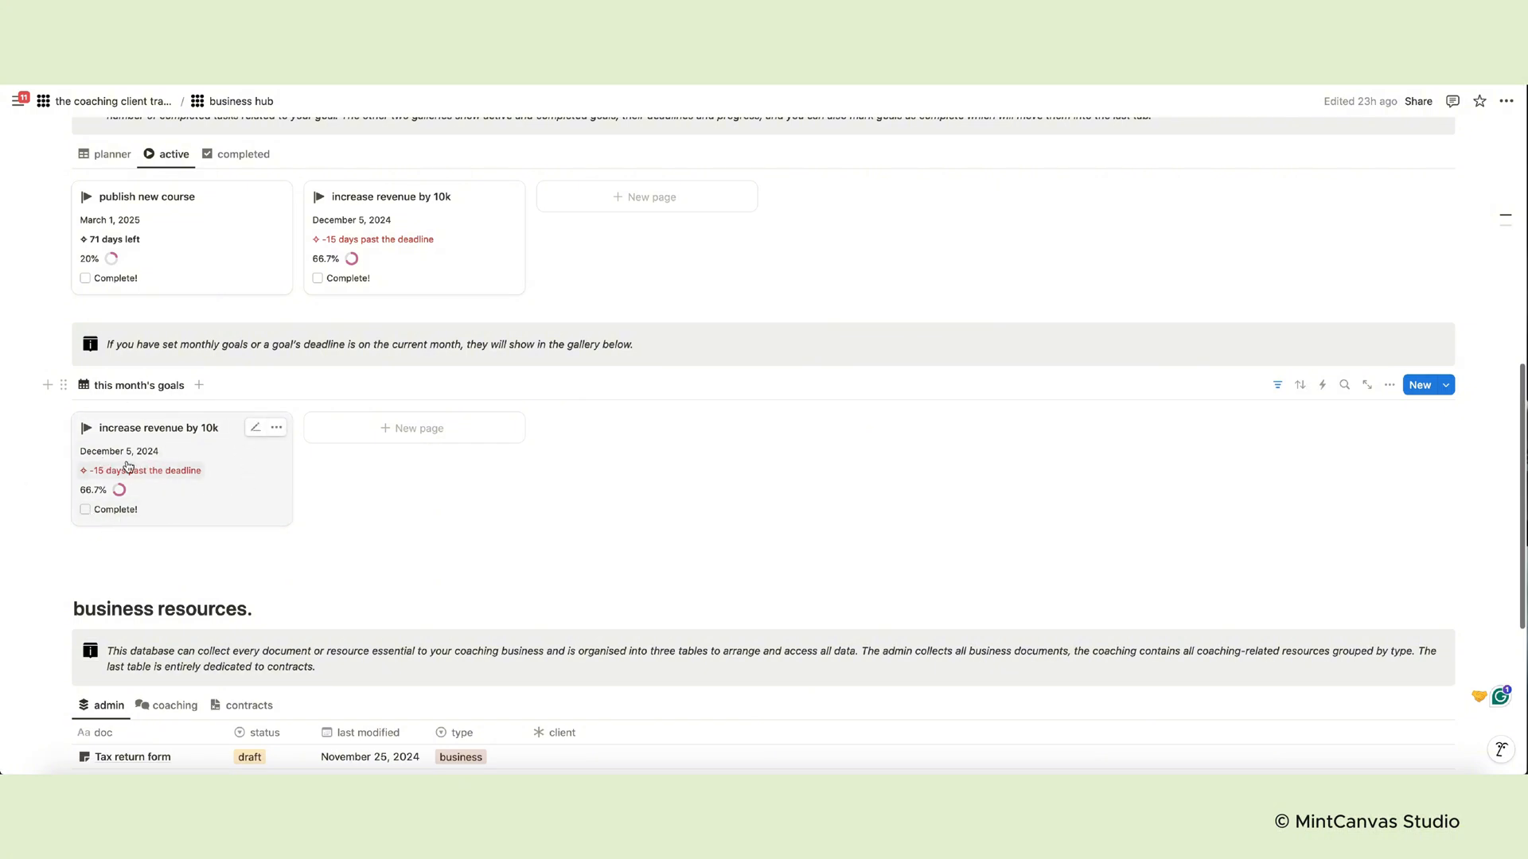
pyautogui.moveTo(111, 455)
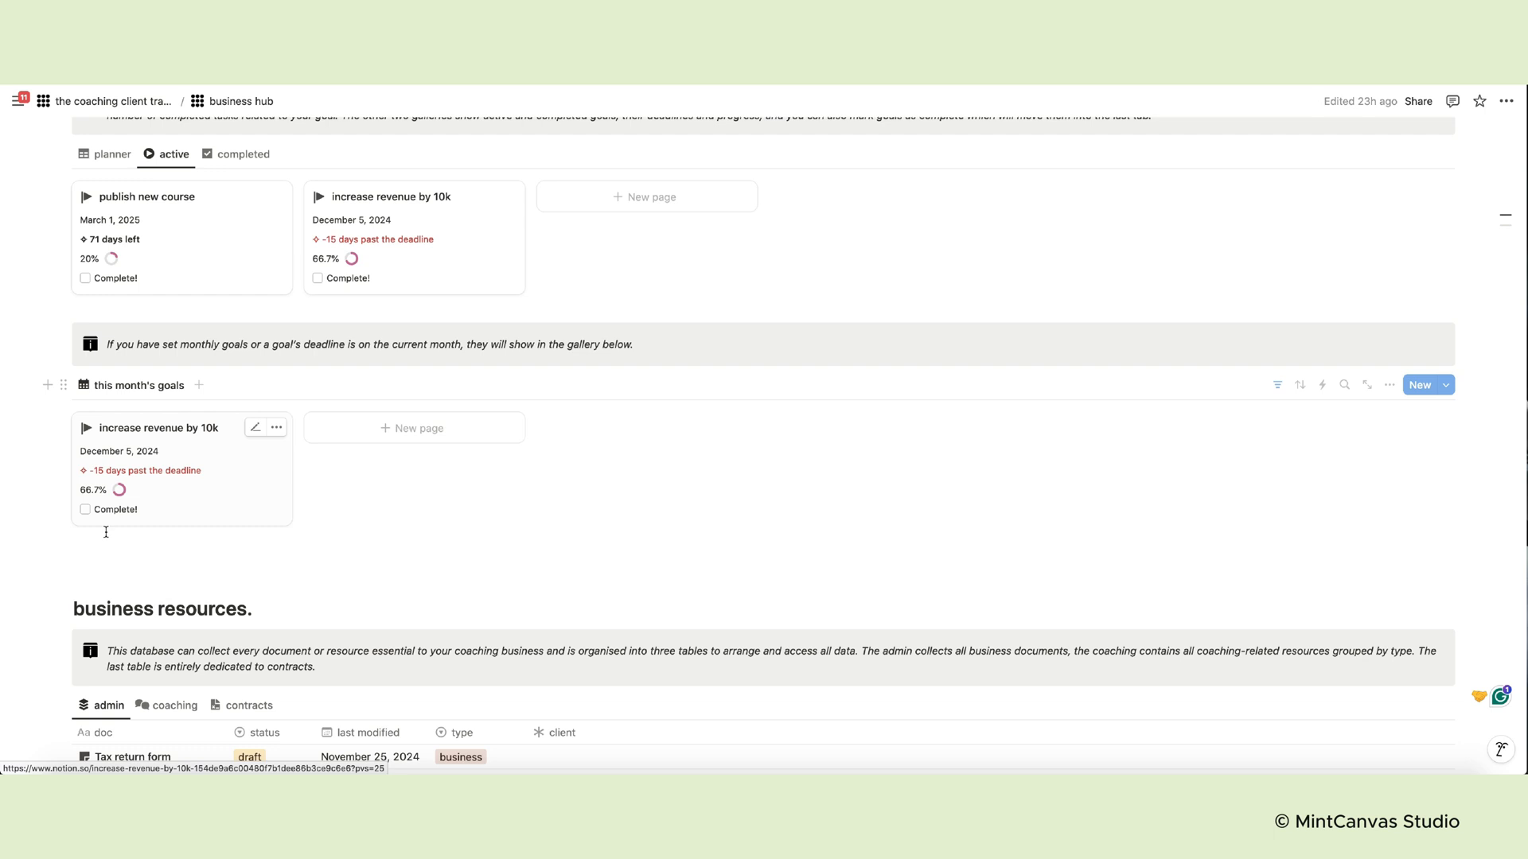
# Open the increase revenue by 10k goal and tick its 'make 10 calls per day' task
pyautogui.click(154, 428)
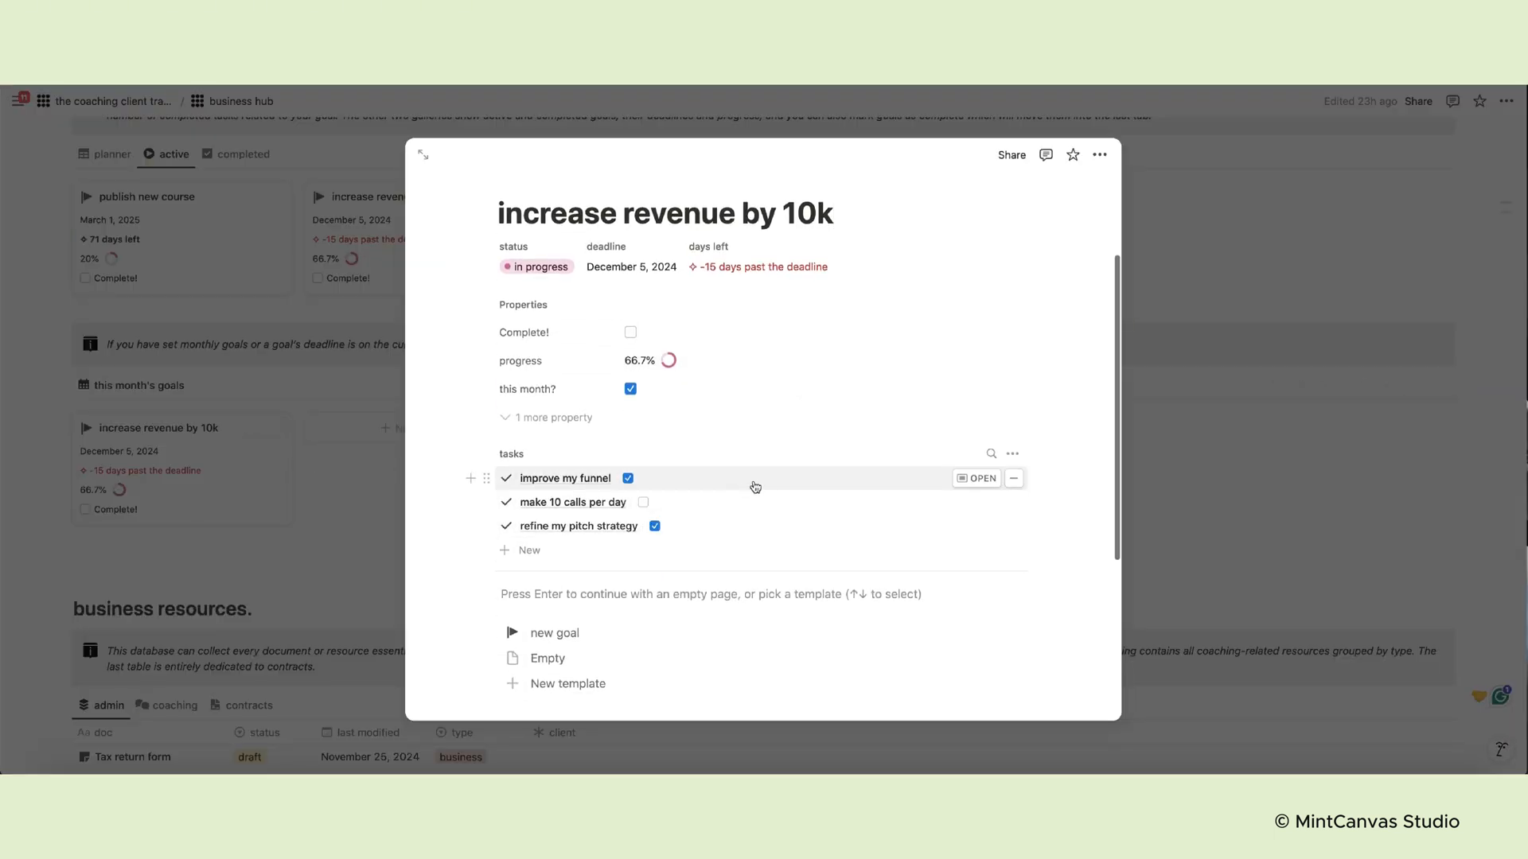
pyautogui.click(643, 502)
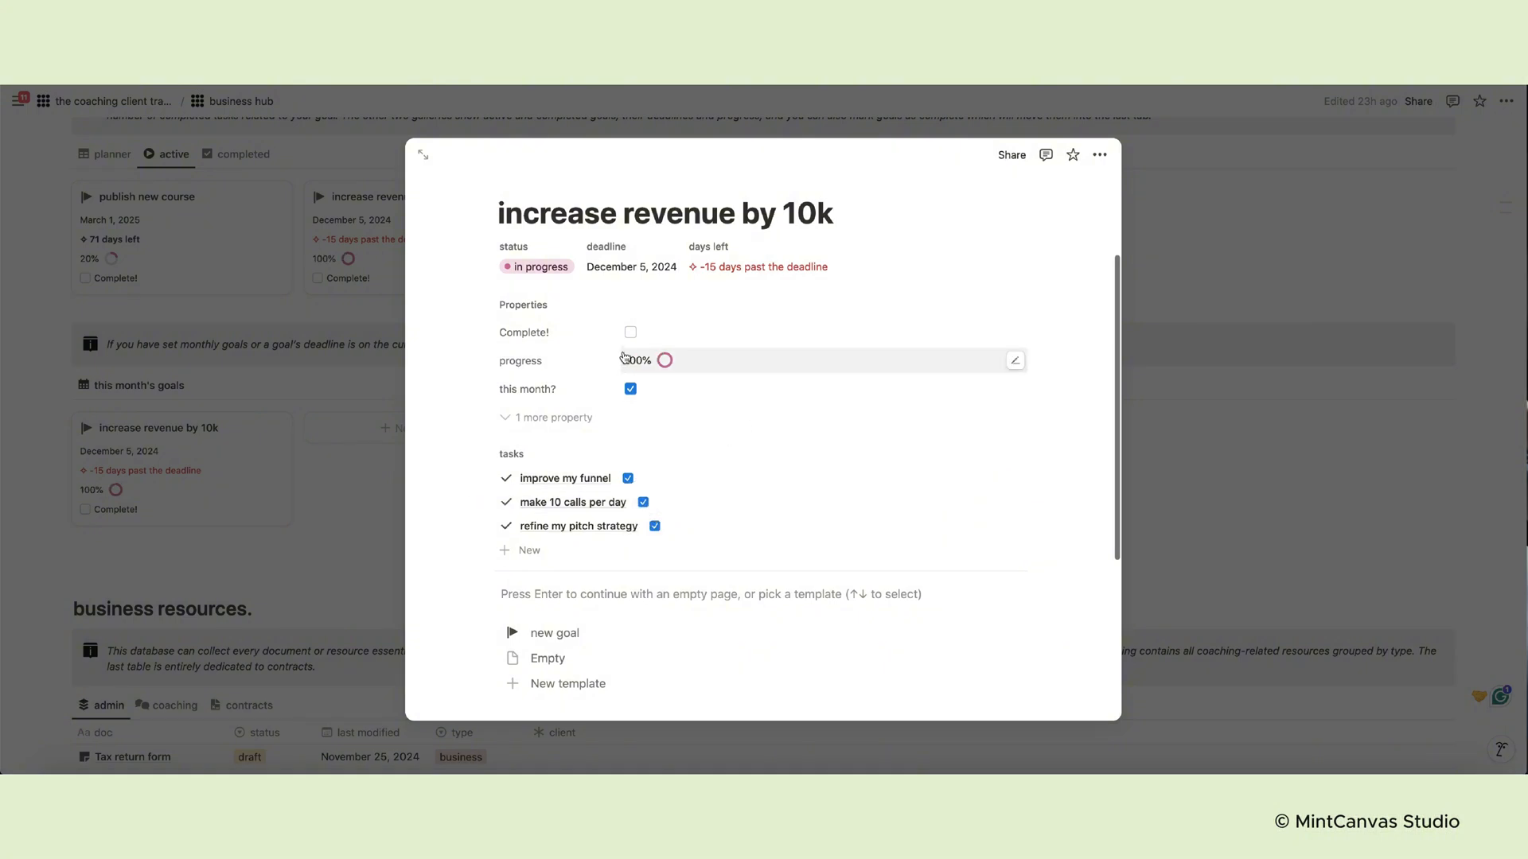
pyautogui.moveTo(530, 274)
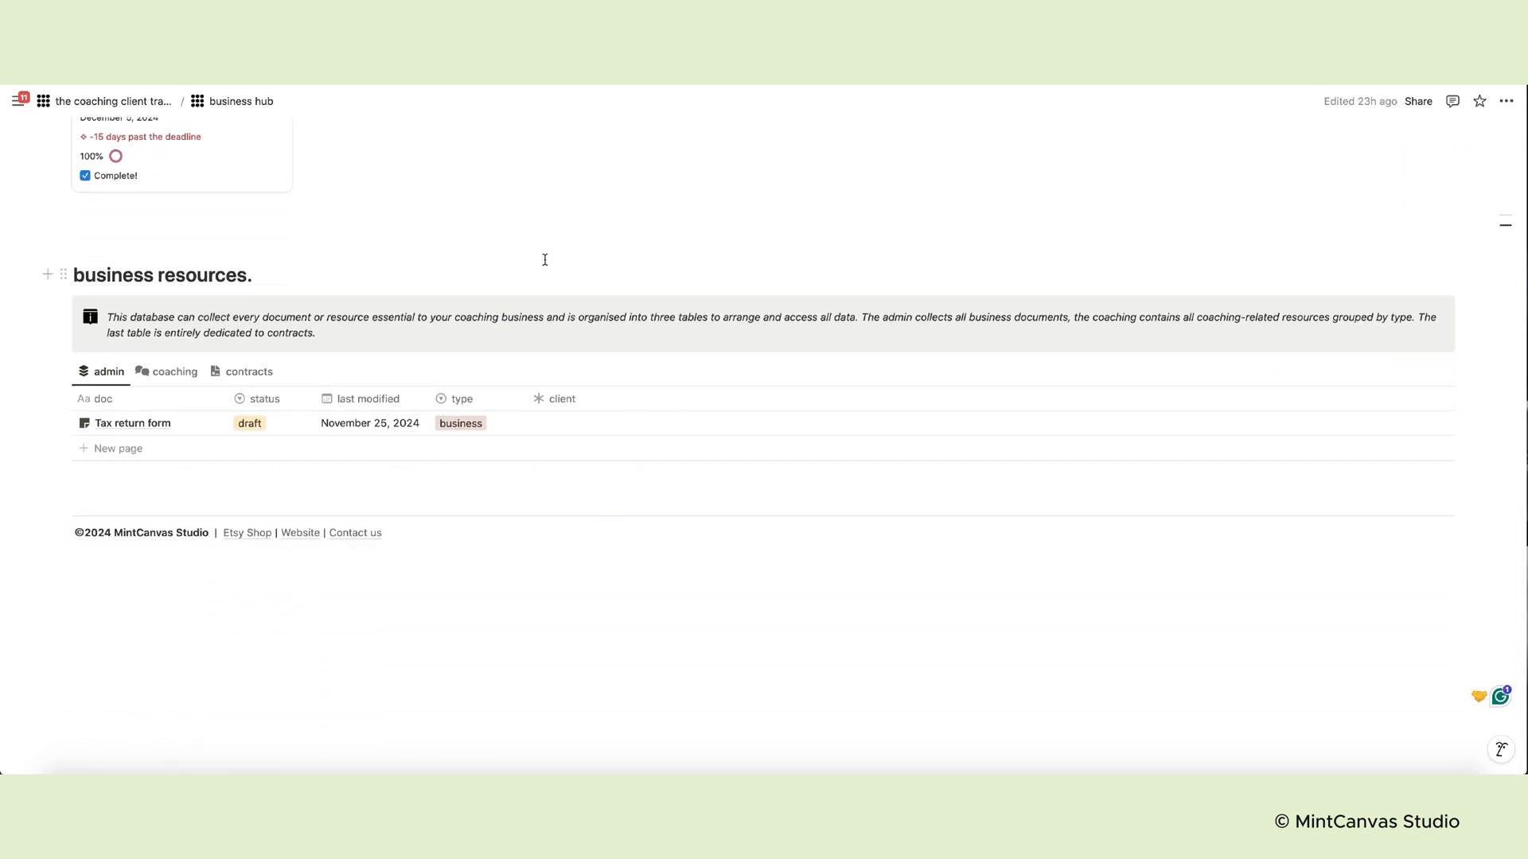
pyautogui.moveTo(106, 374)
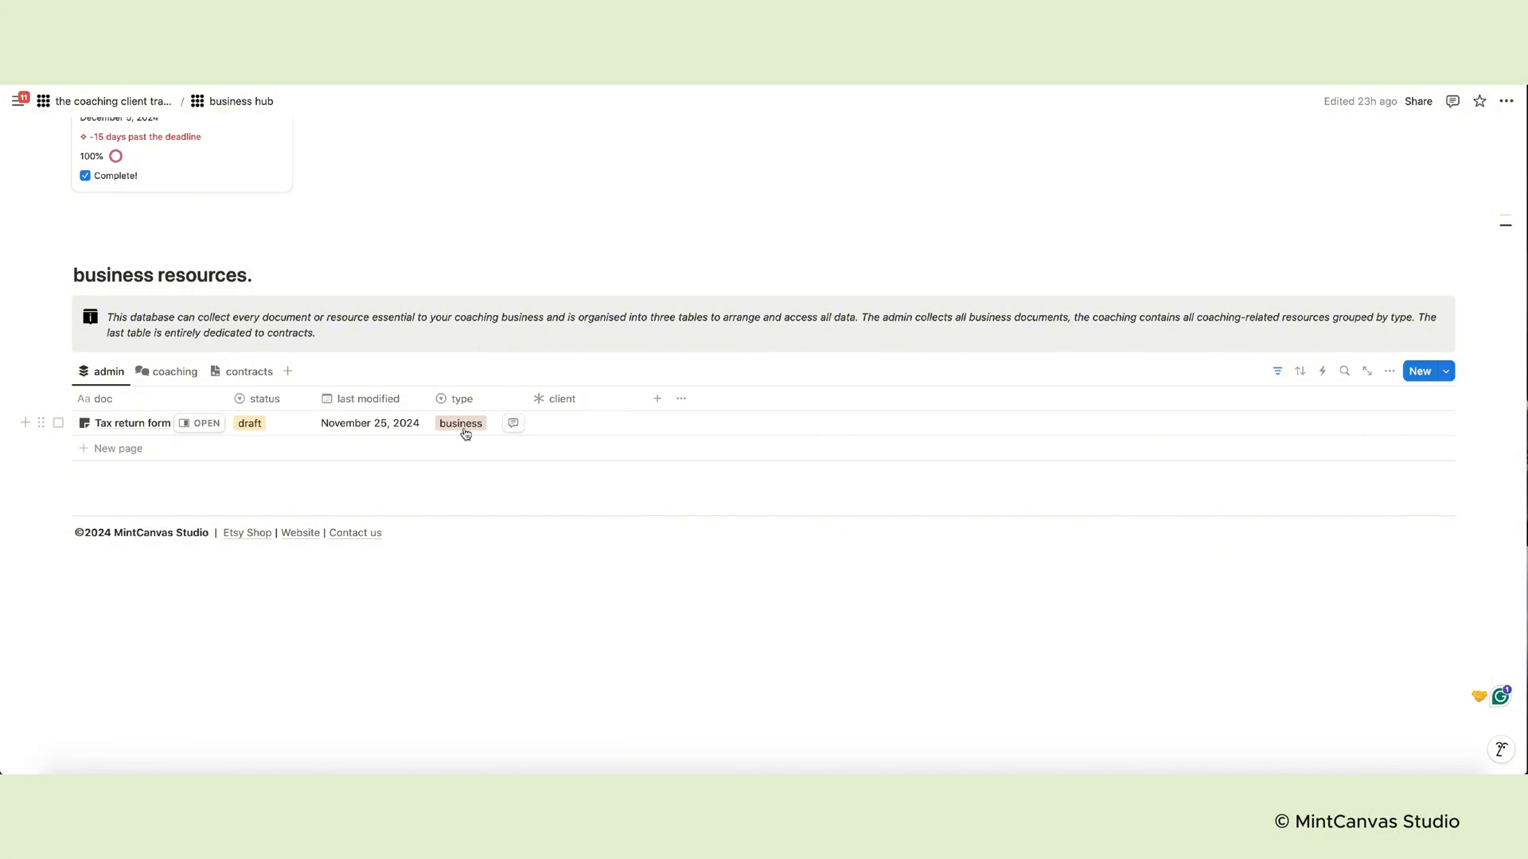
# View the coaching and contracts resource tables, then jump back to the business hub's top
pyautogui.click(173, 372)
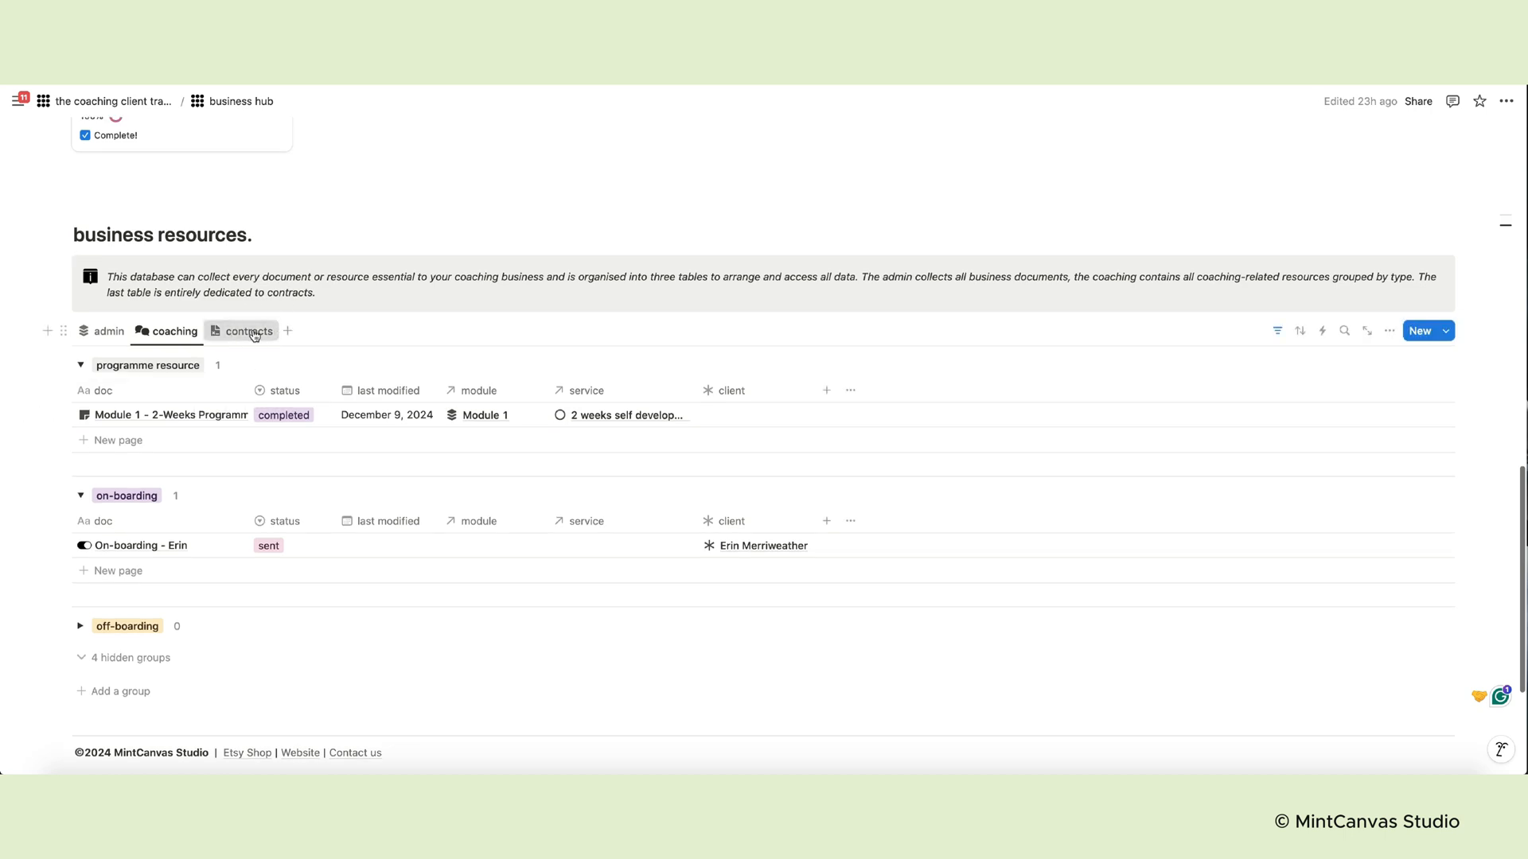
pyautogui.click(249, 331)
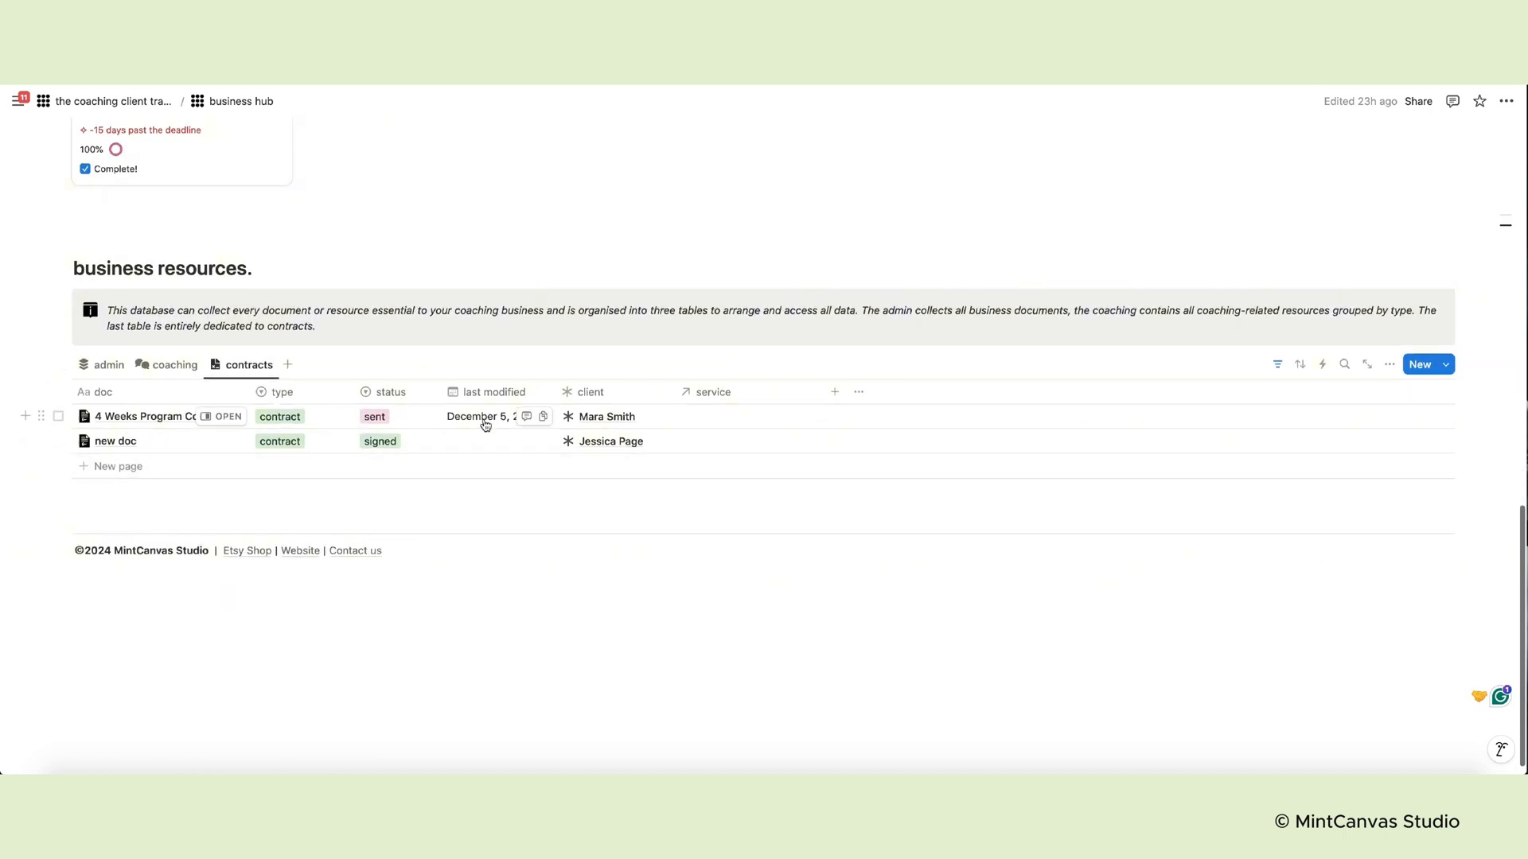
pyautogui.click(241, 101)
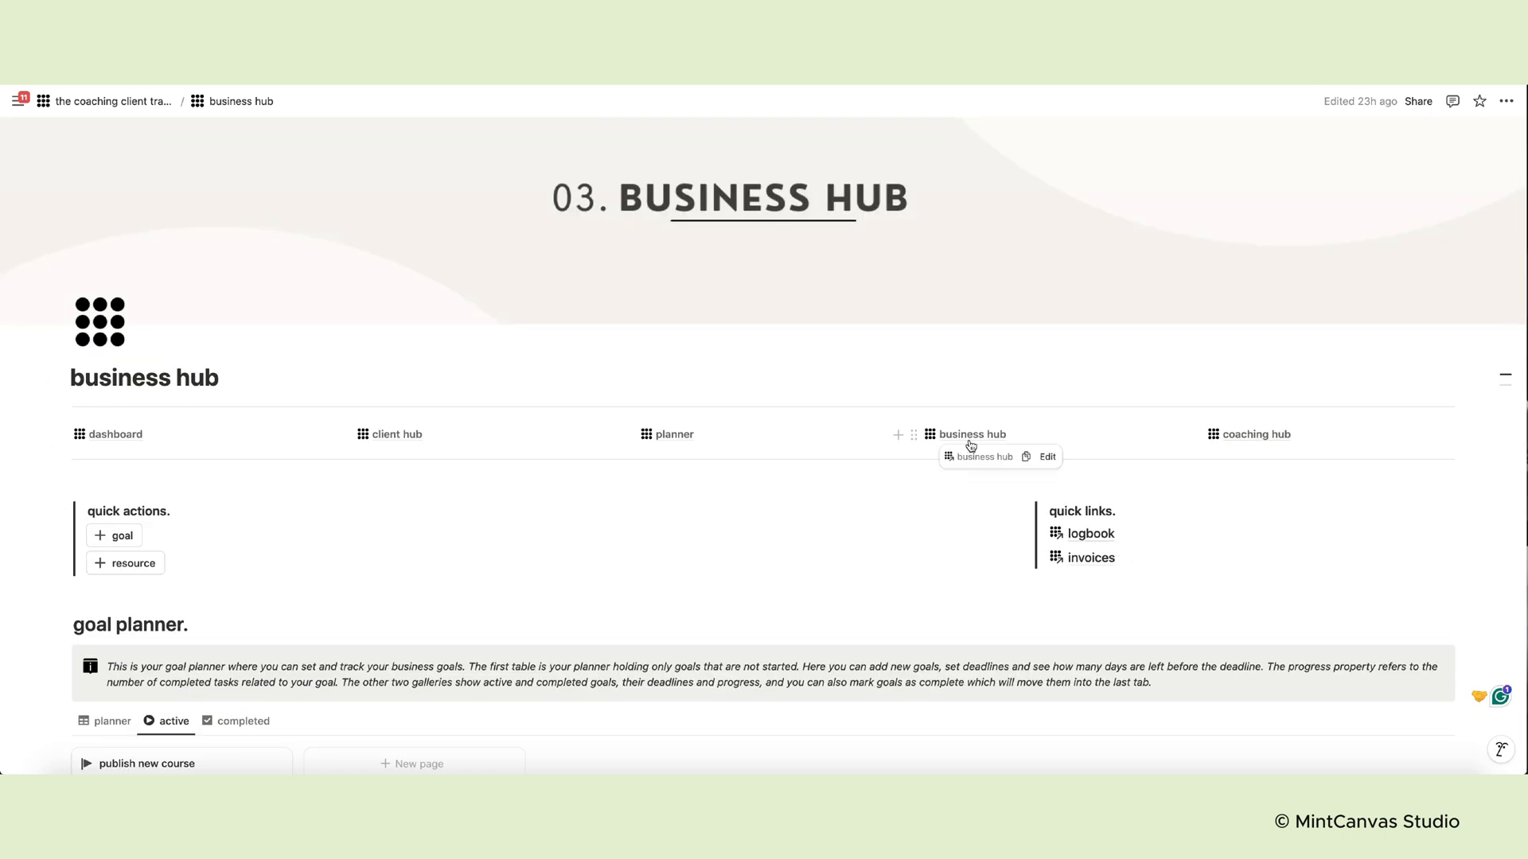
# Open the coaching hub and view the coming soon, discontinued/inactive and active services tabs
pyautogui.click(1256, 434)
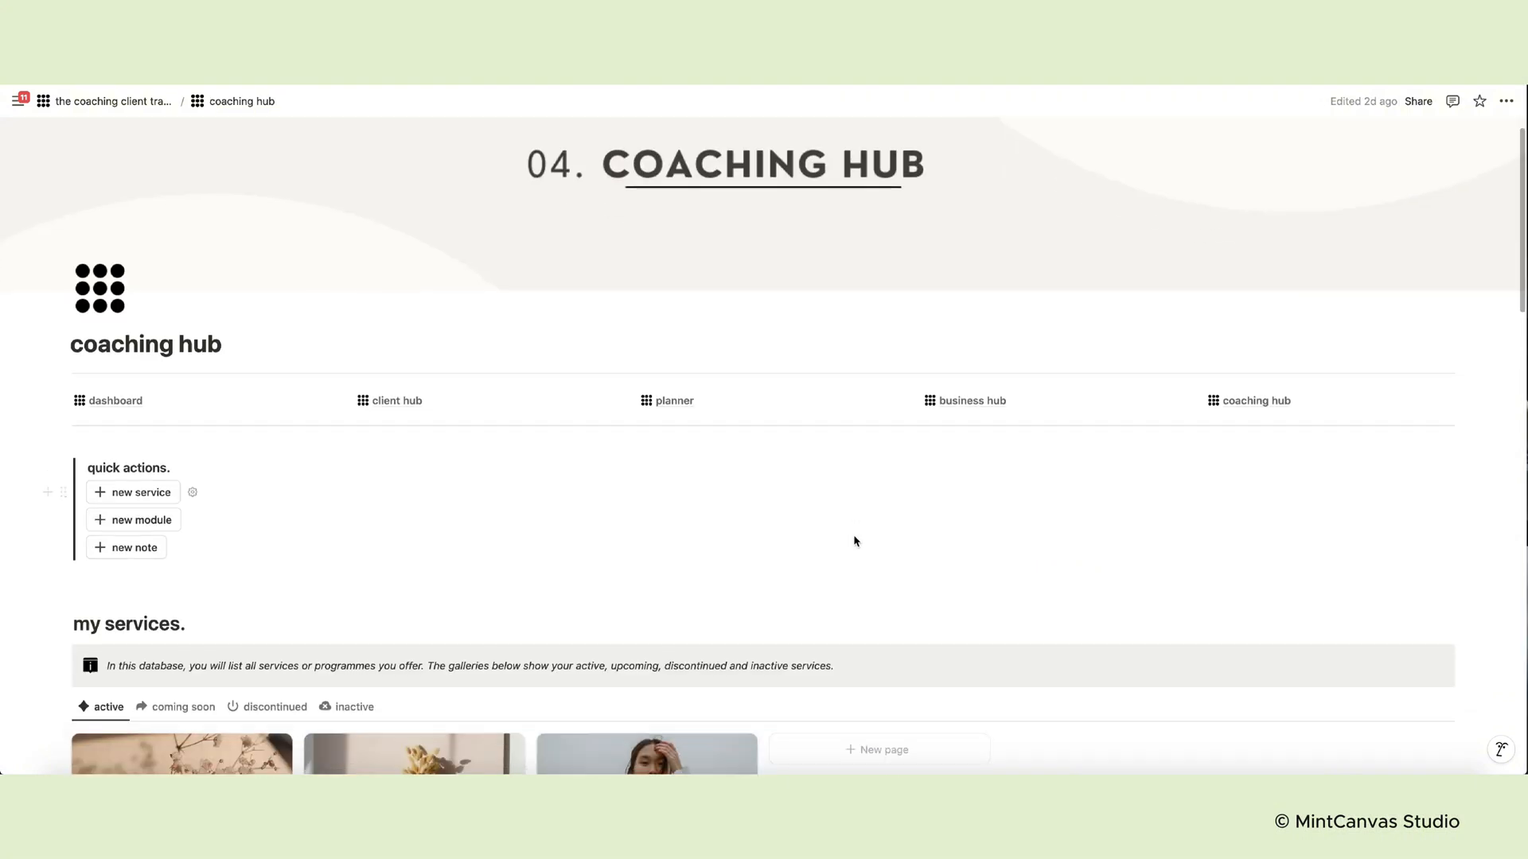
pyautogui.scroll(-3)
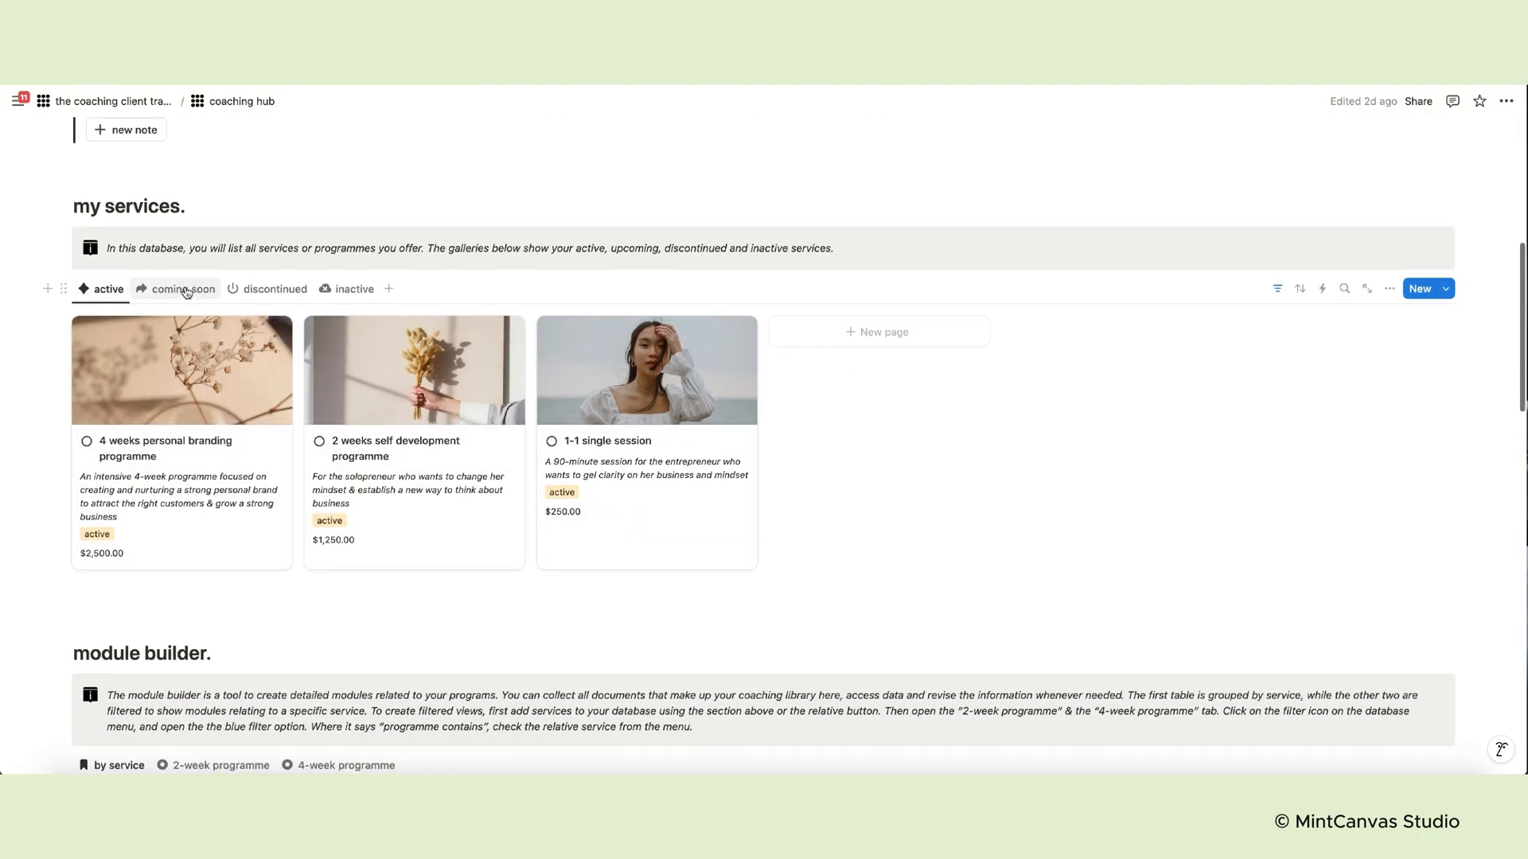
pyautogui.click(183, 288)
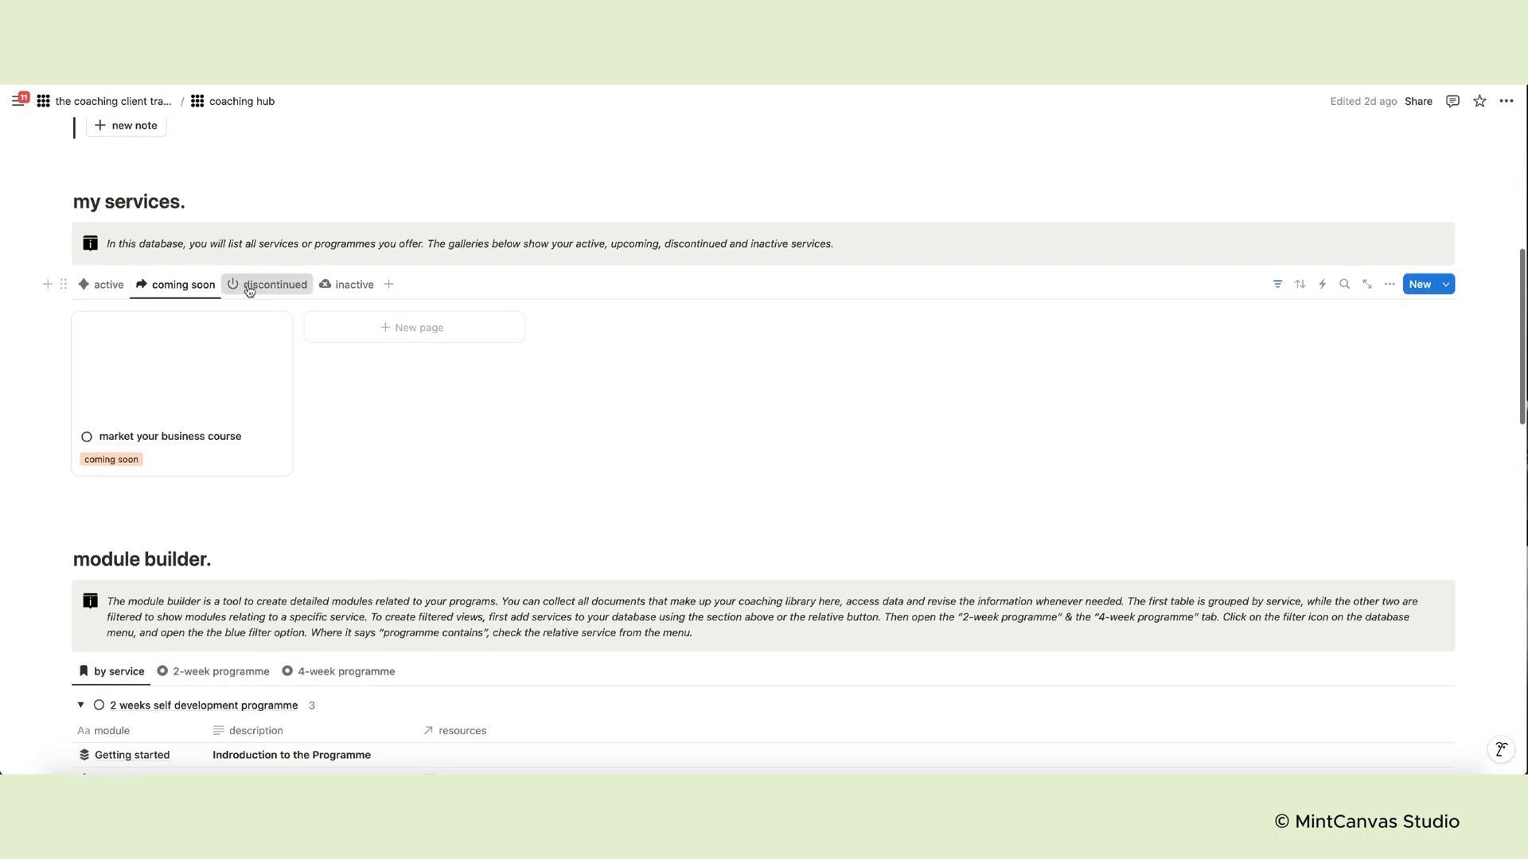
pyautogui.click(354, 284)
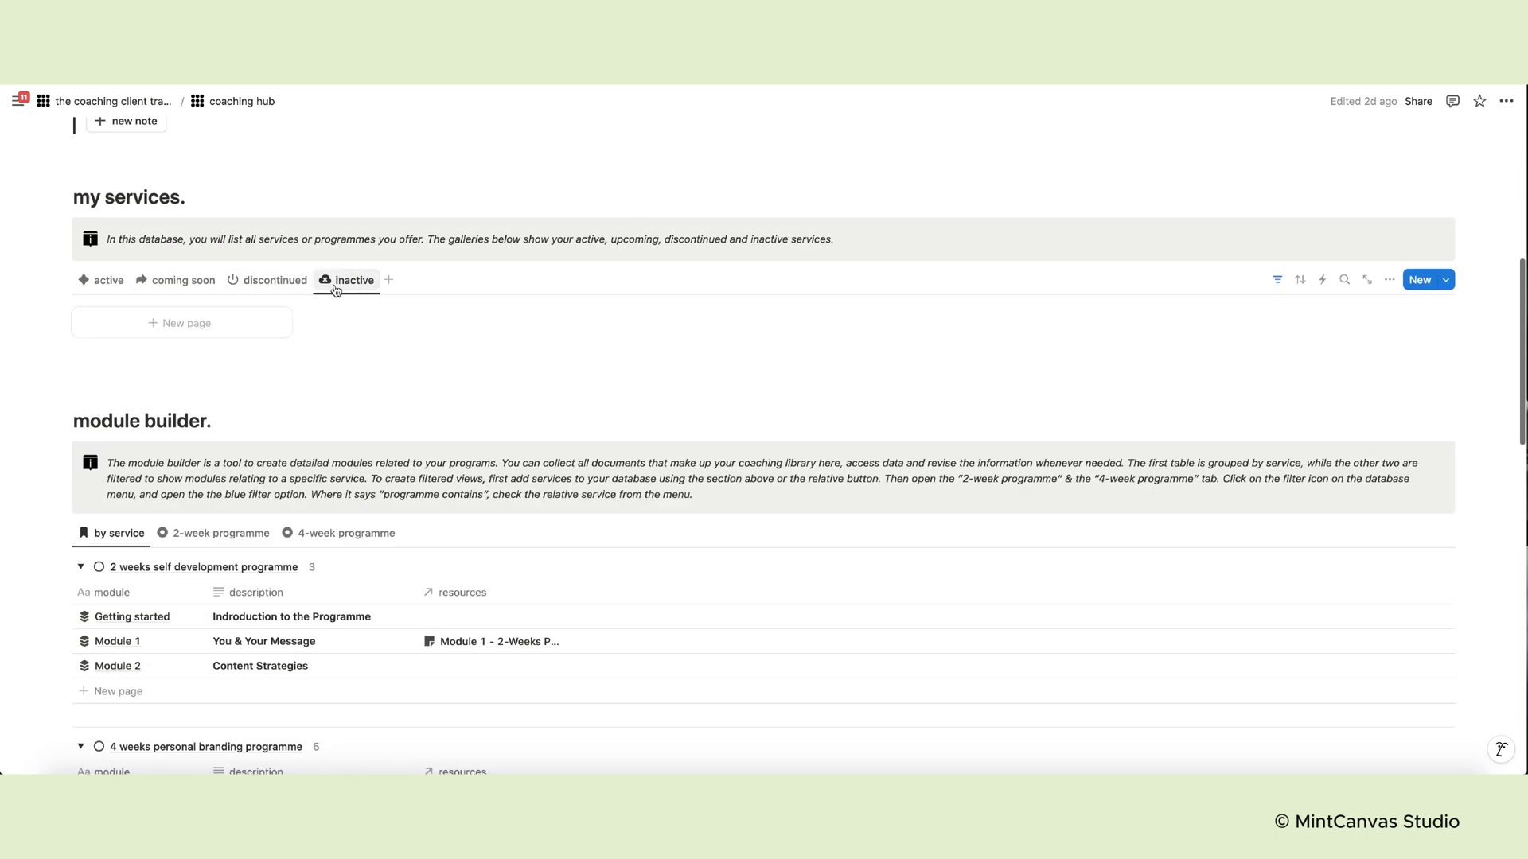
pyautogui.click(108, 280)
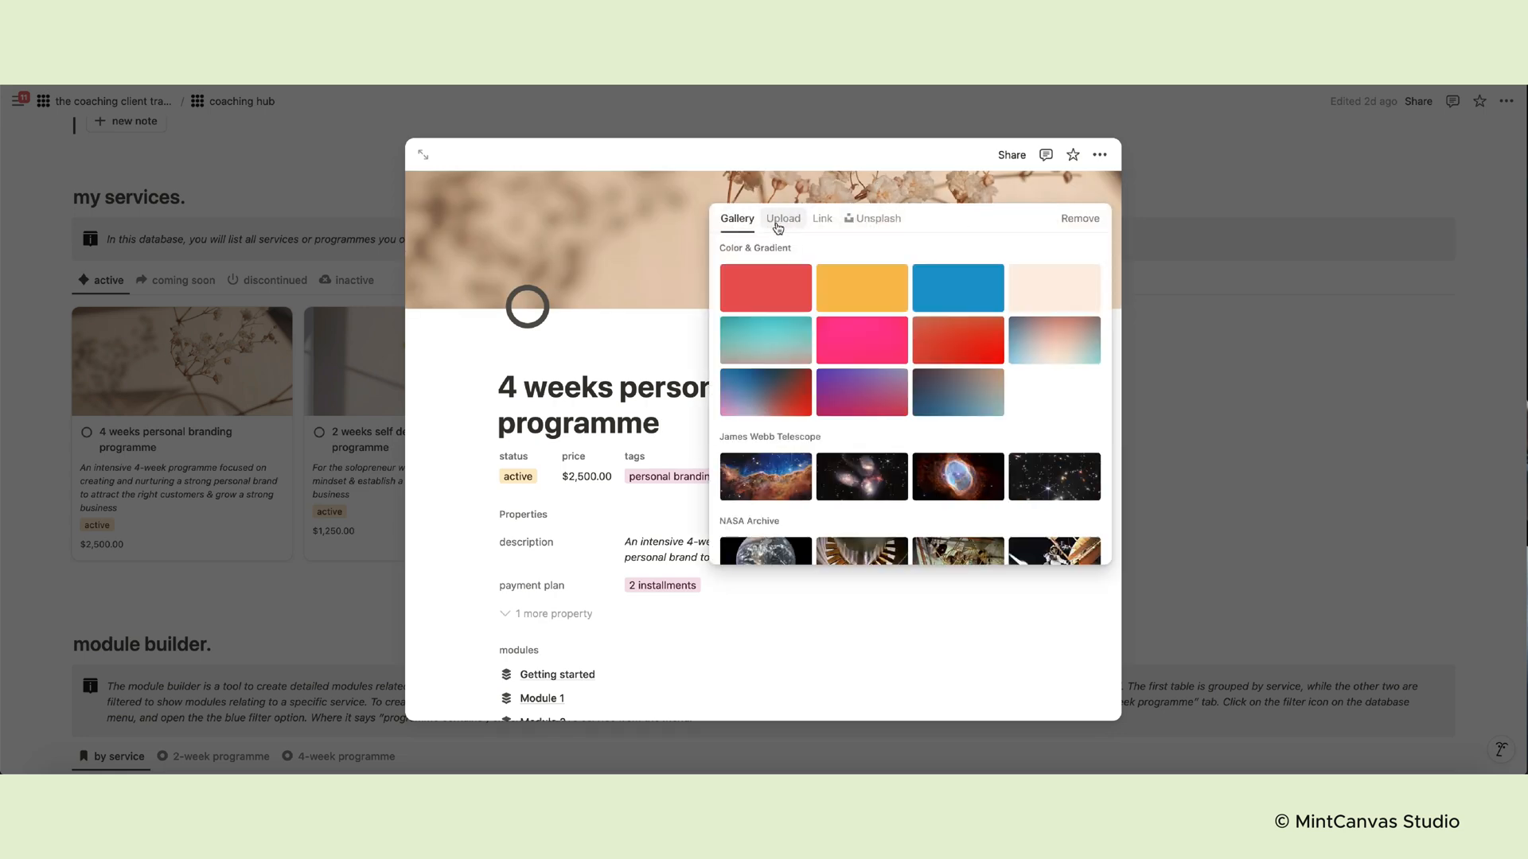
# Dismiss the cover image picker and inspect the tags property settings
pyautogui.click(783, 218)
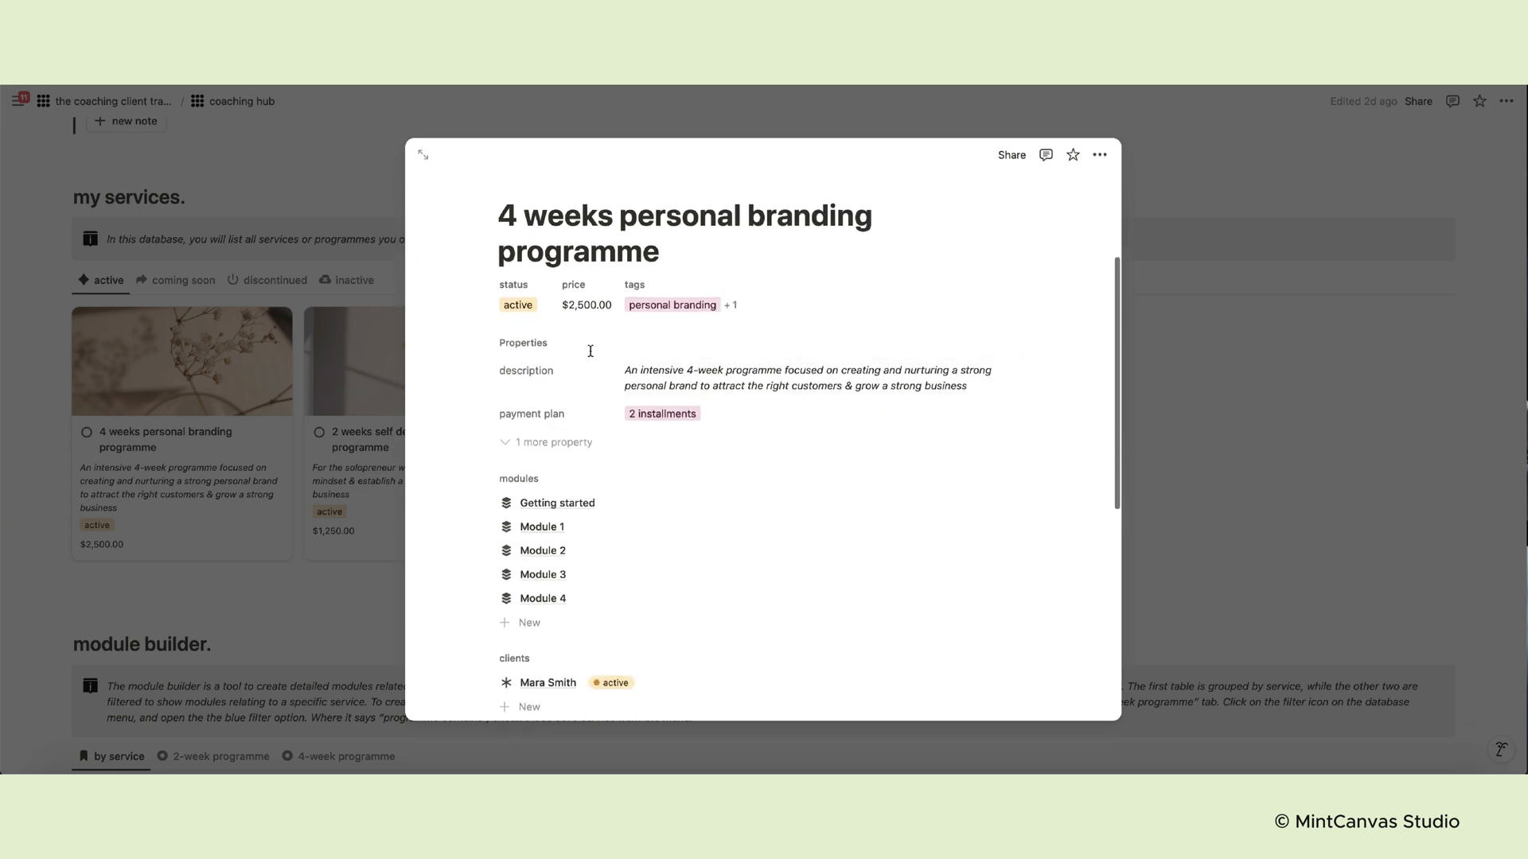
pyautogui.moveTo(688, 310)
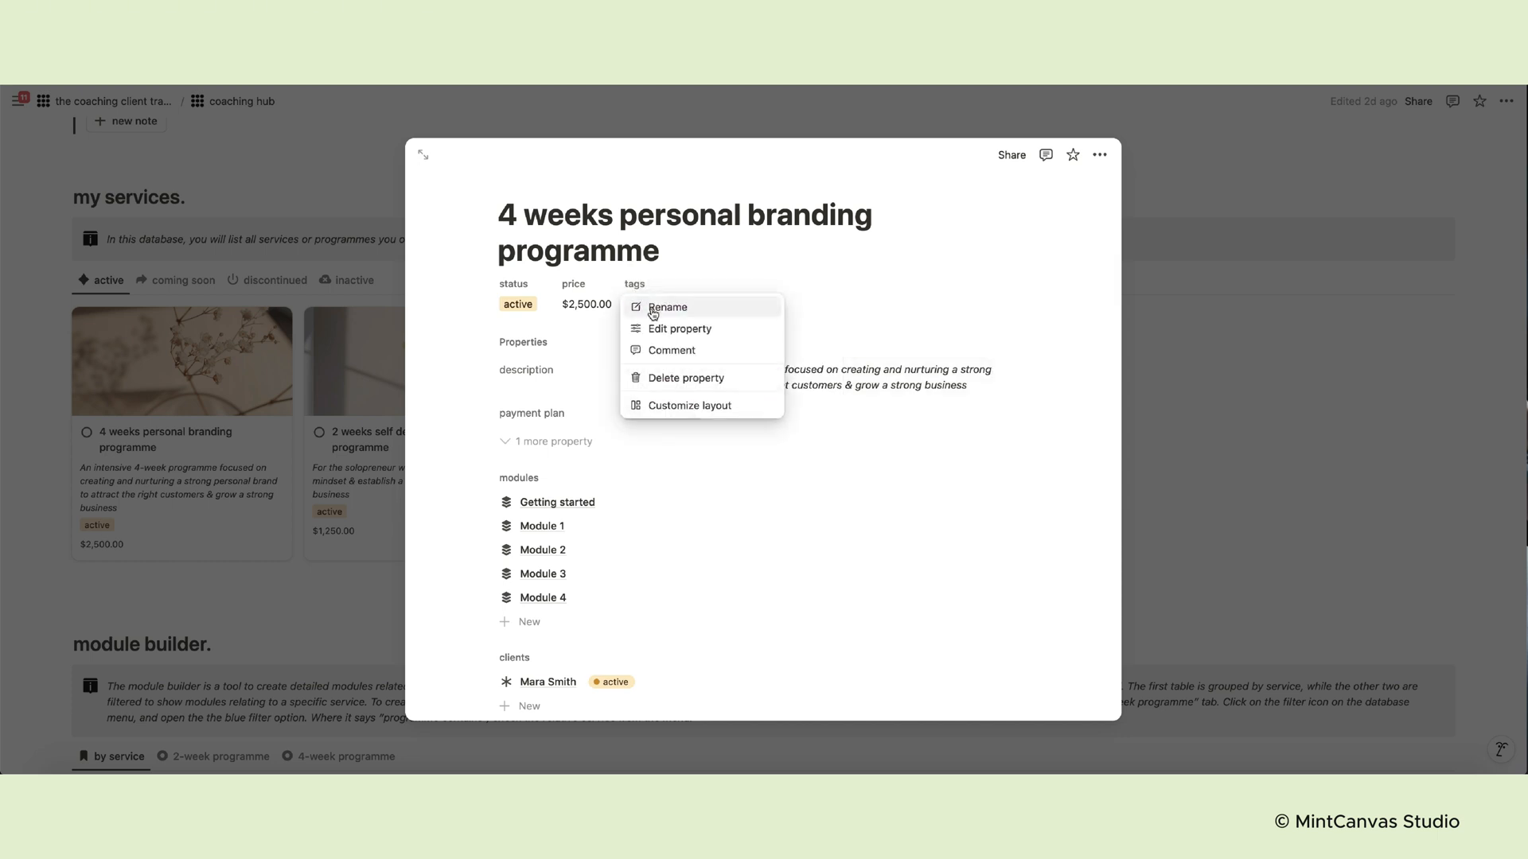
pyautogui.click(680, 329)
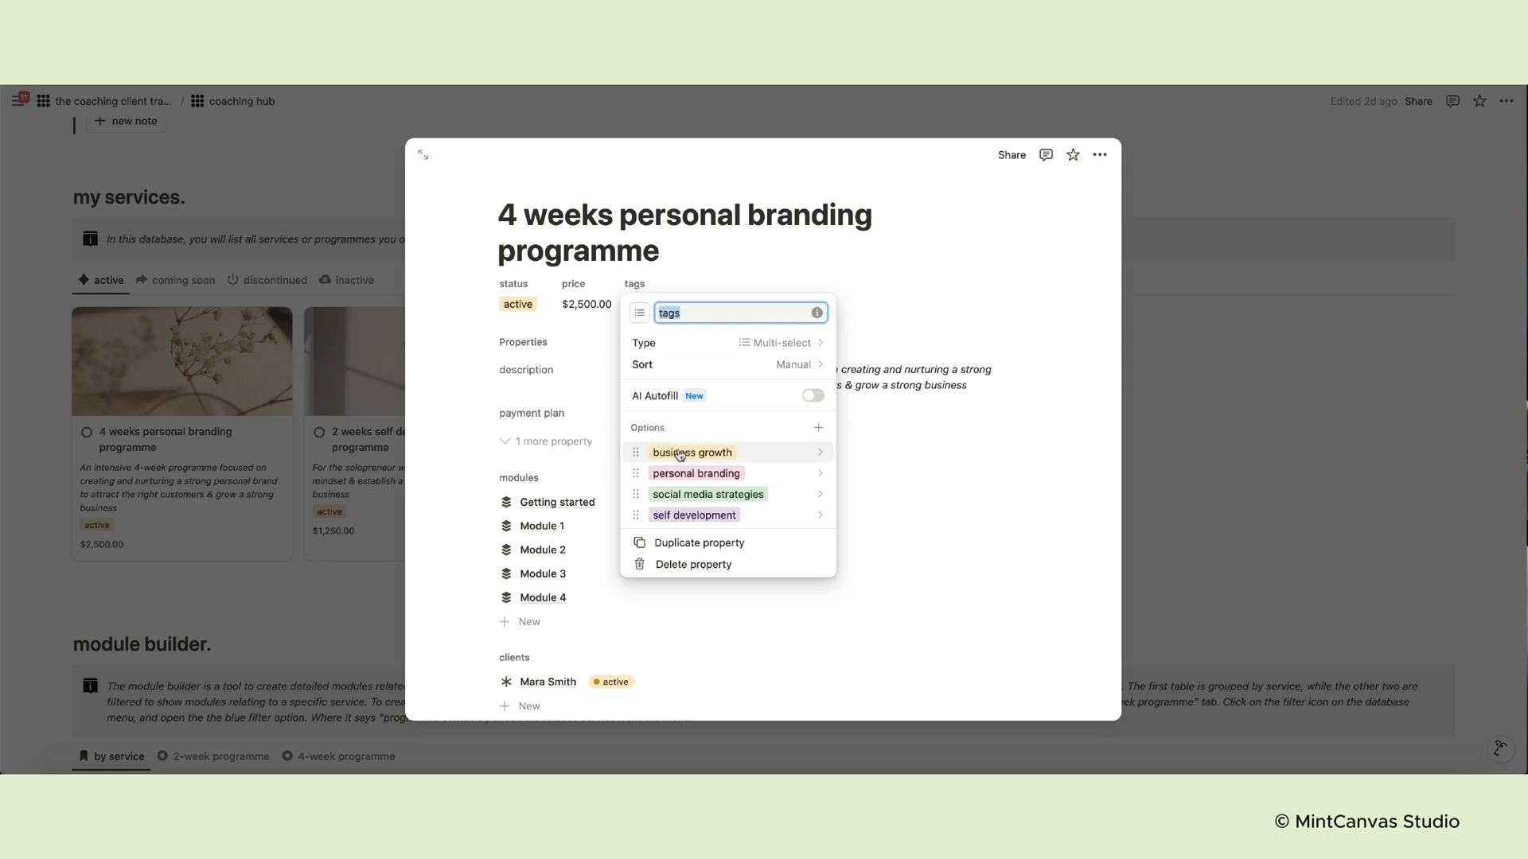
pyautogui.click(890, 315)
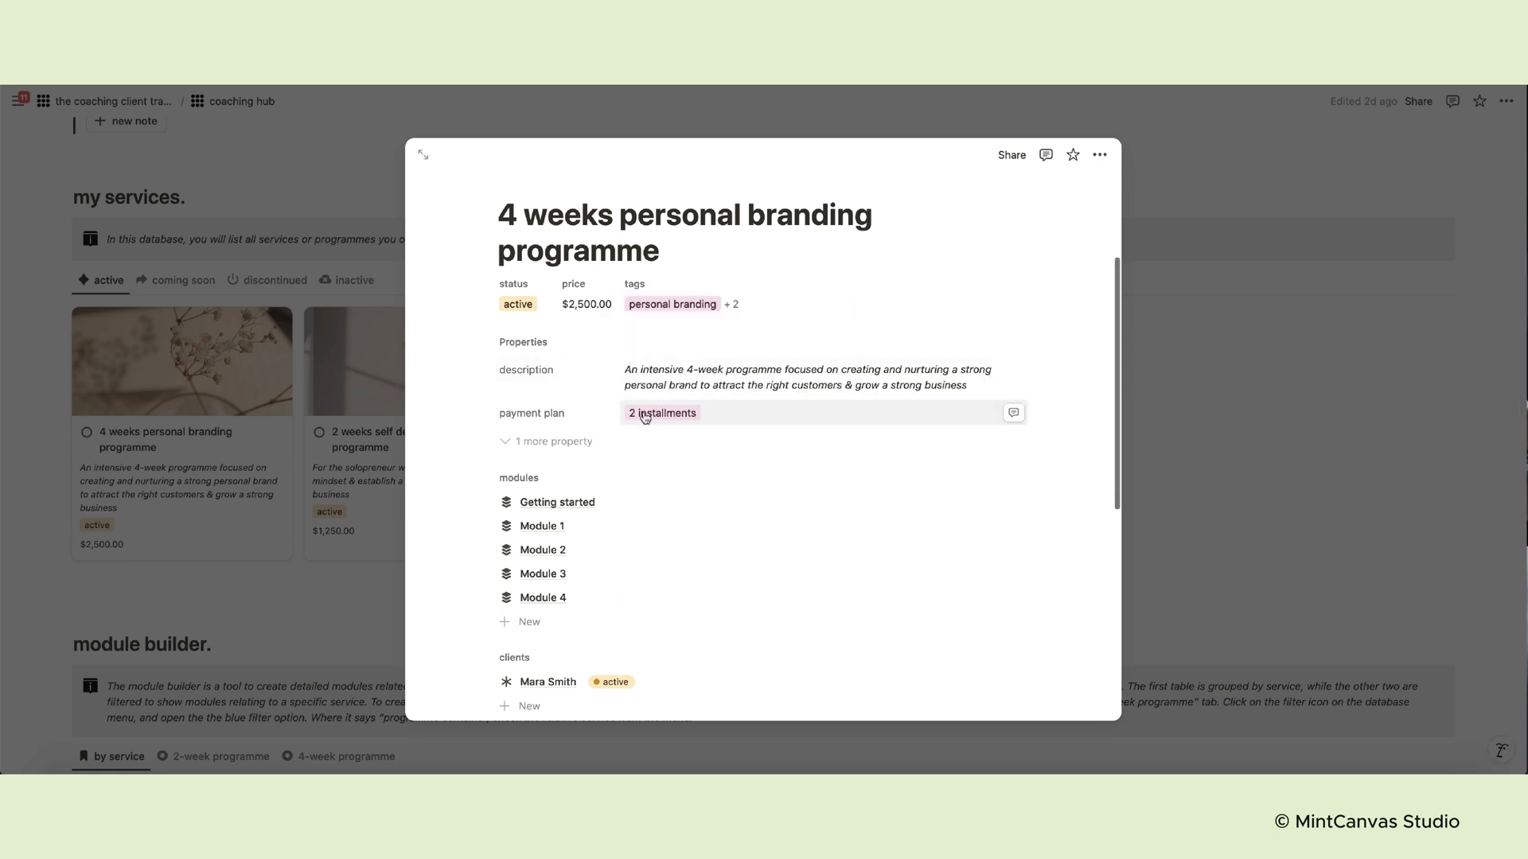
# Check the payment plan options without changing them, then scroll through modules and client
pyautogui.click(662, 413)
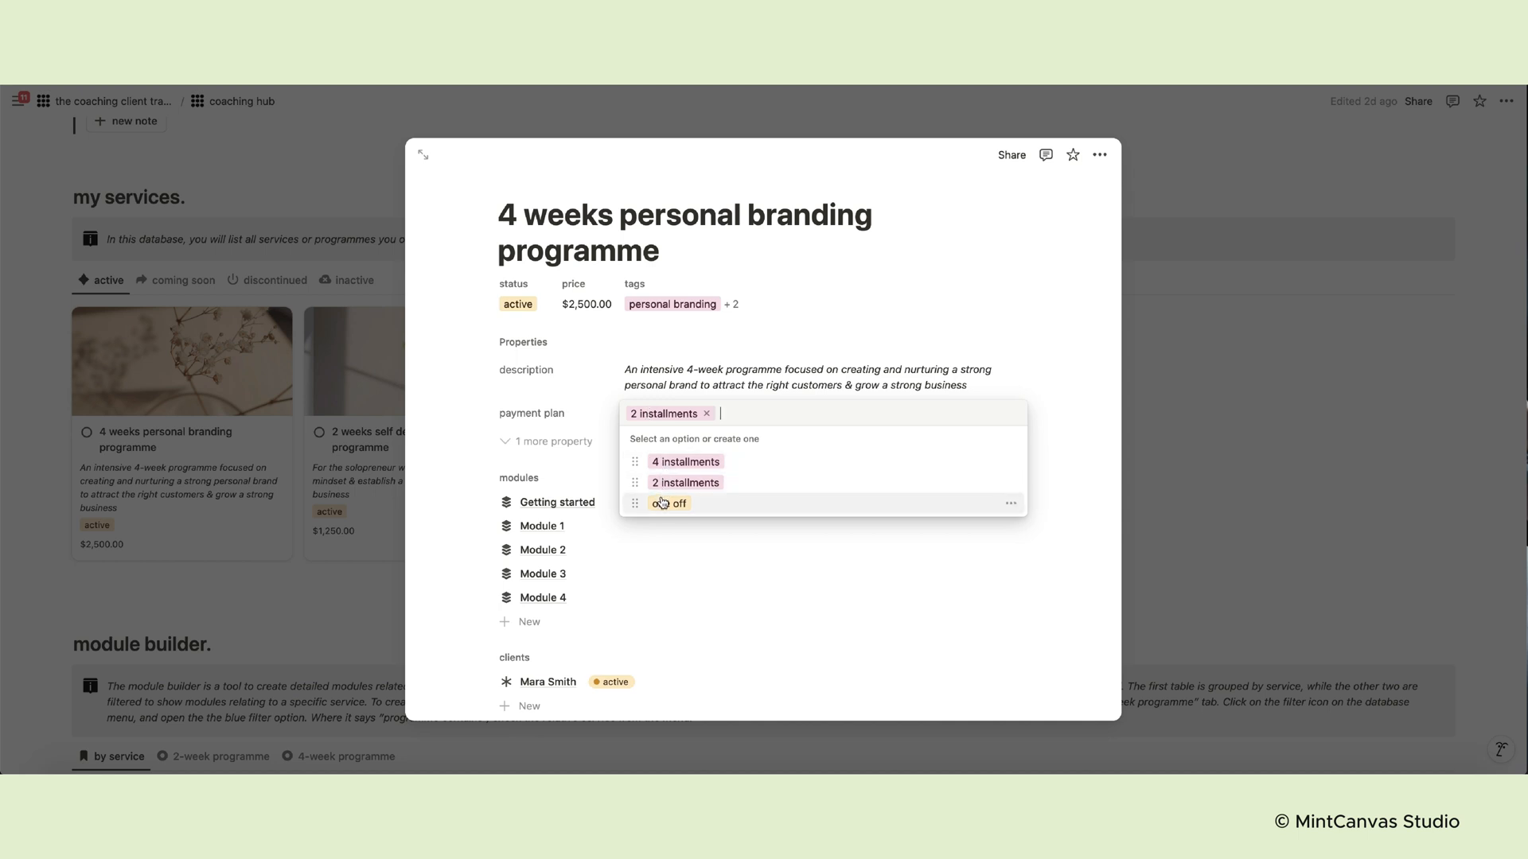
pyautogui.click(569, 370)
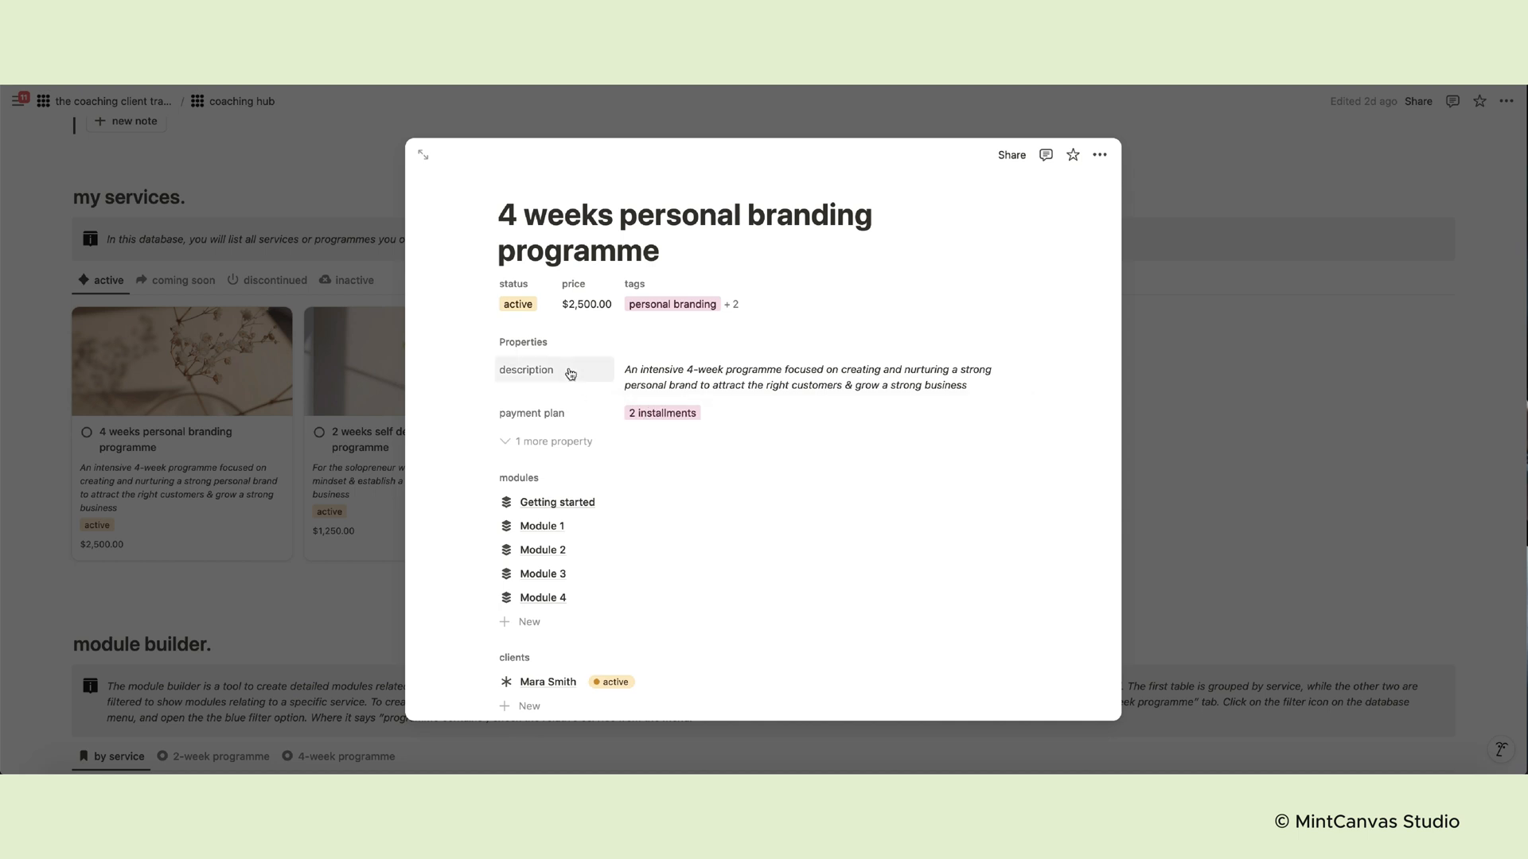
pyautogui.scroll(-3)
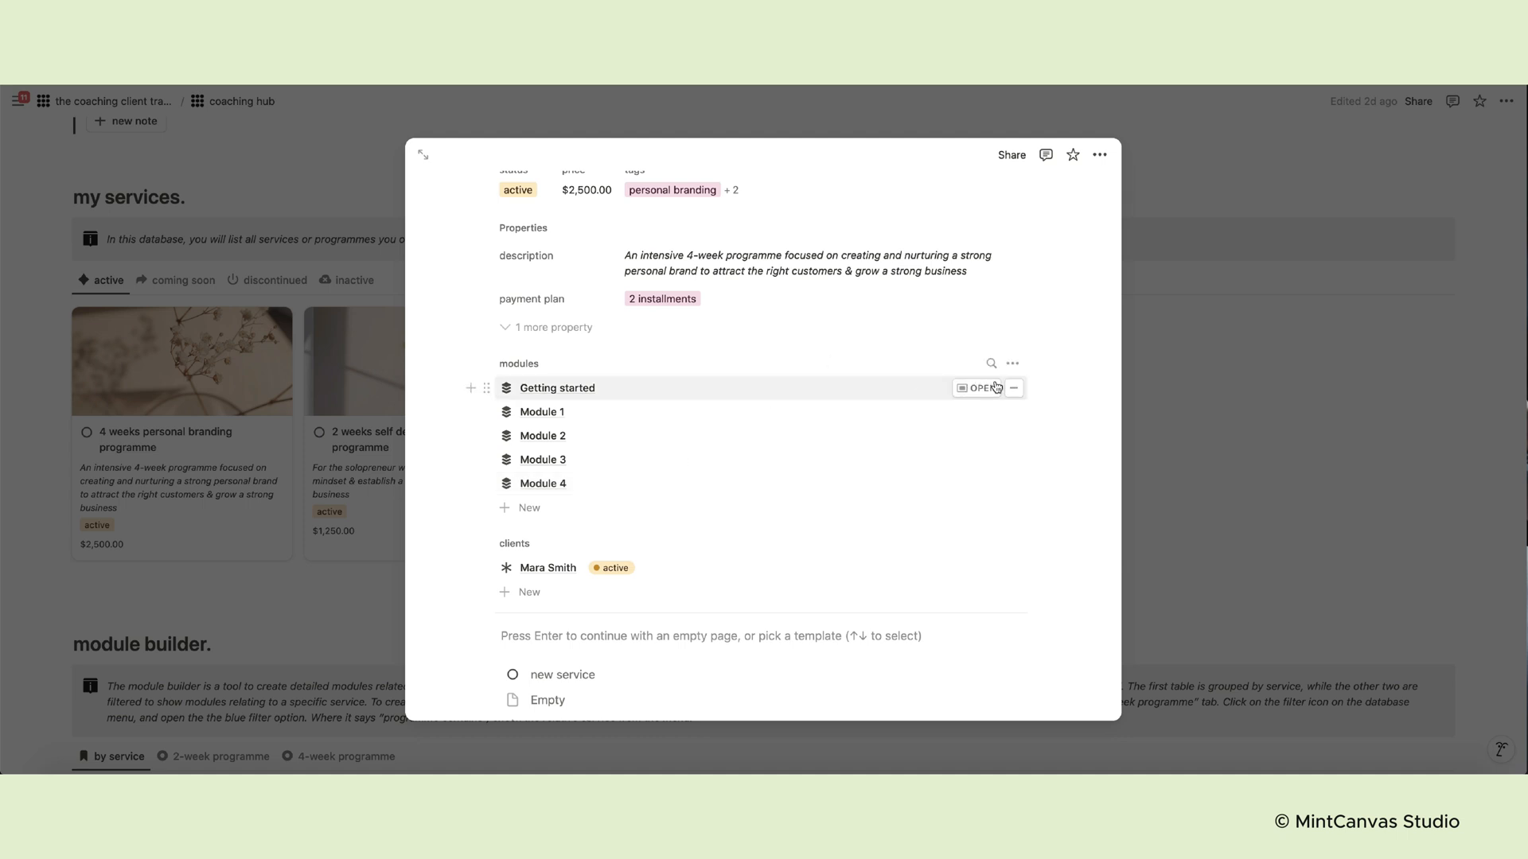
pyautogui.scroll(-3)
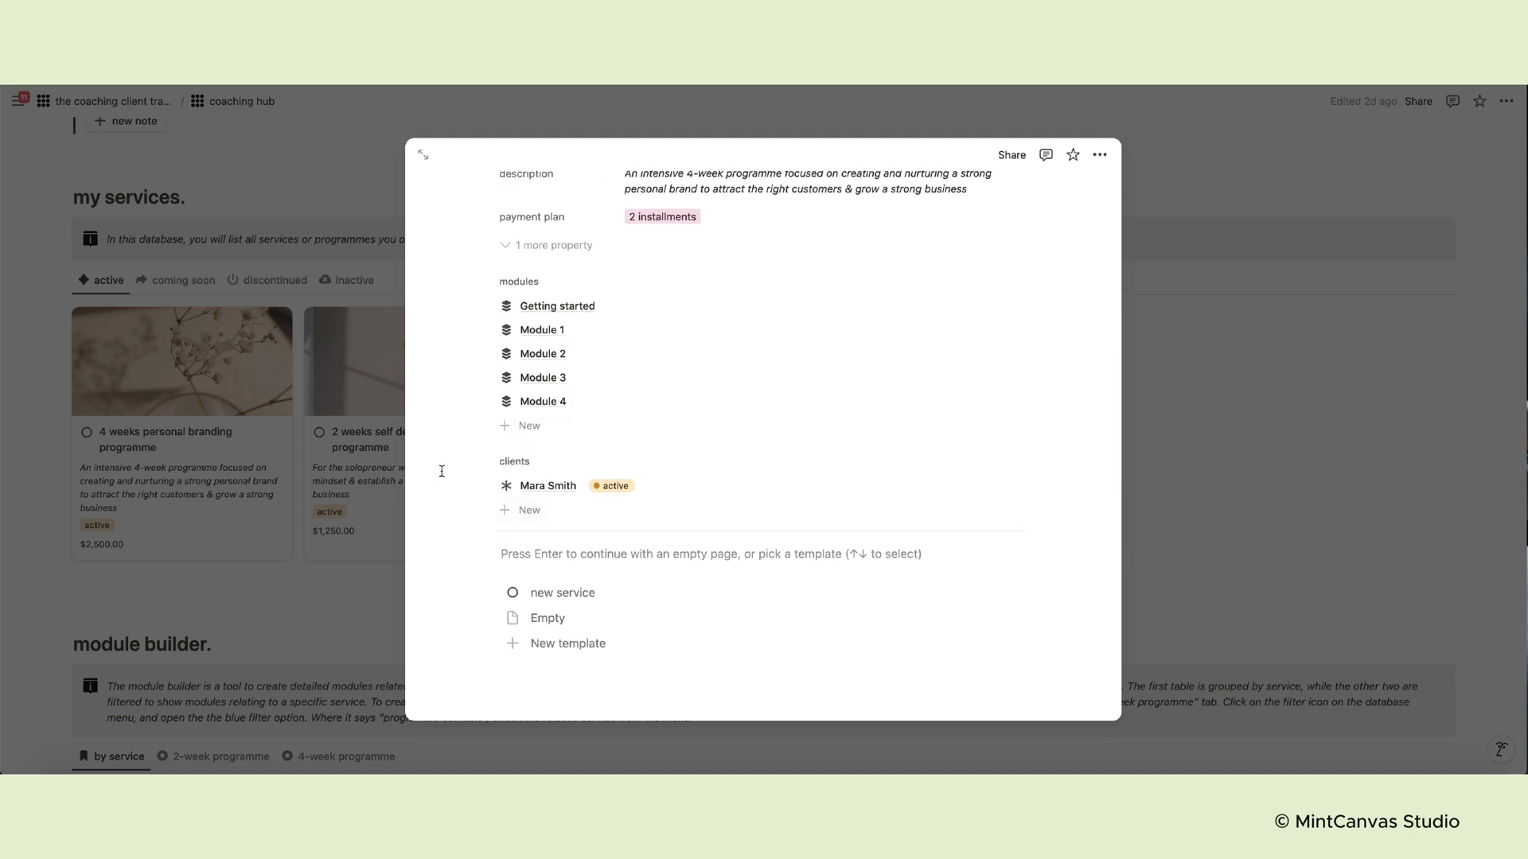
pyautogui.moveTo(1133, 512)
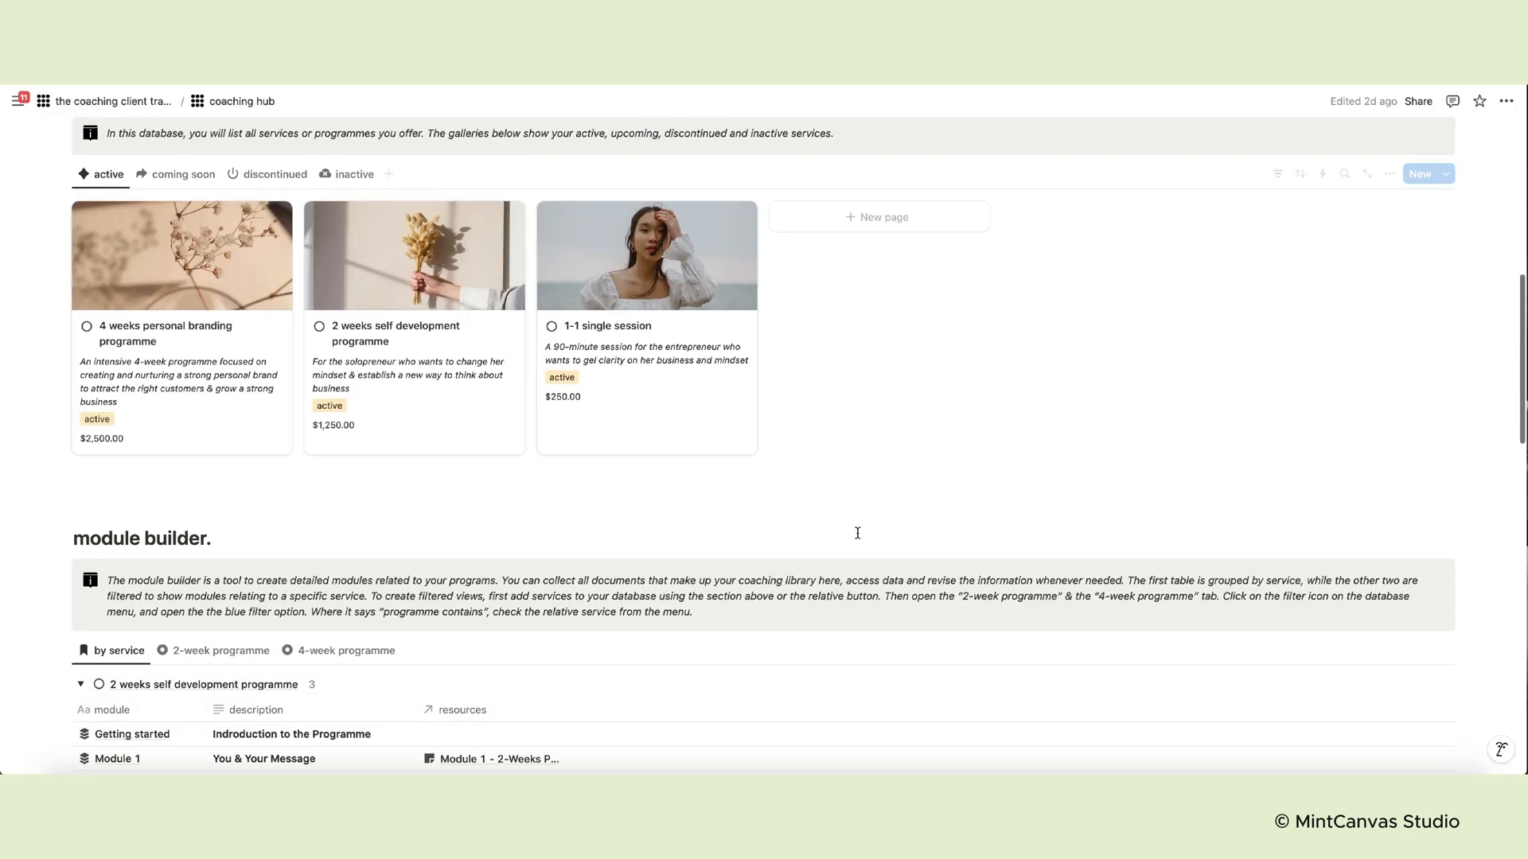
# Link the Getting started module's resources cell to the Module 1 - 2-Weeks Programme page
pyautogui.scroll(-3)
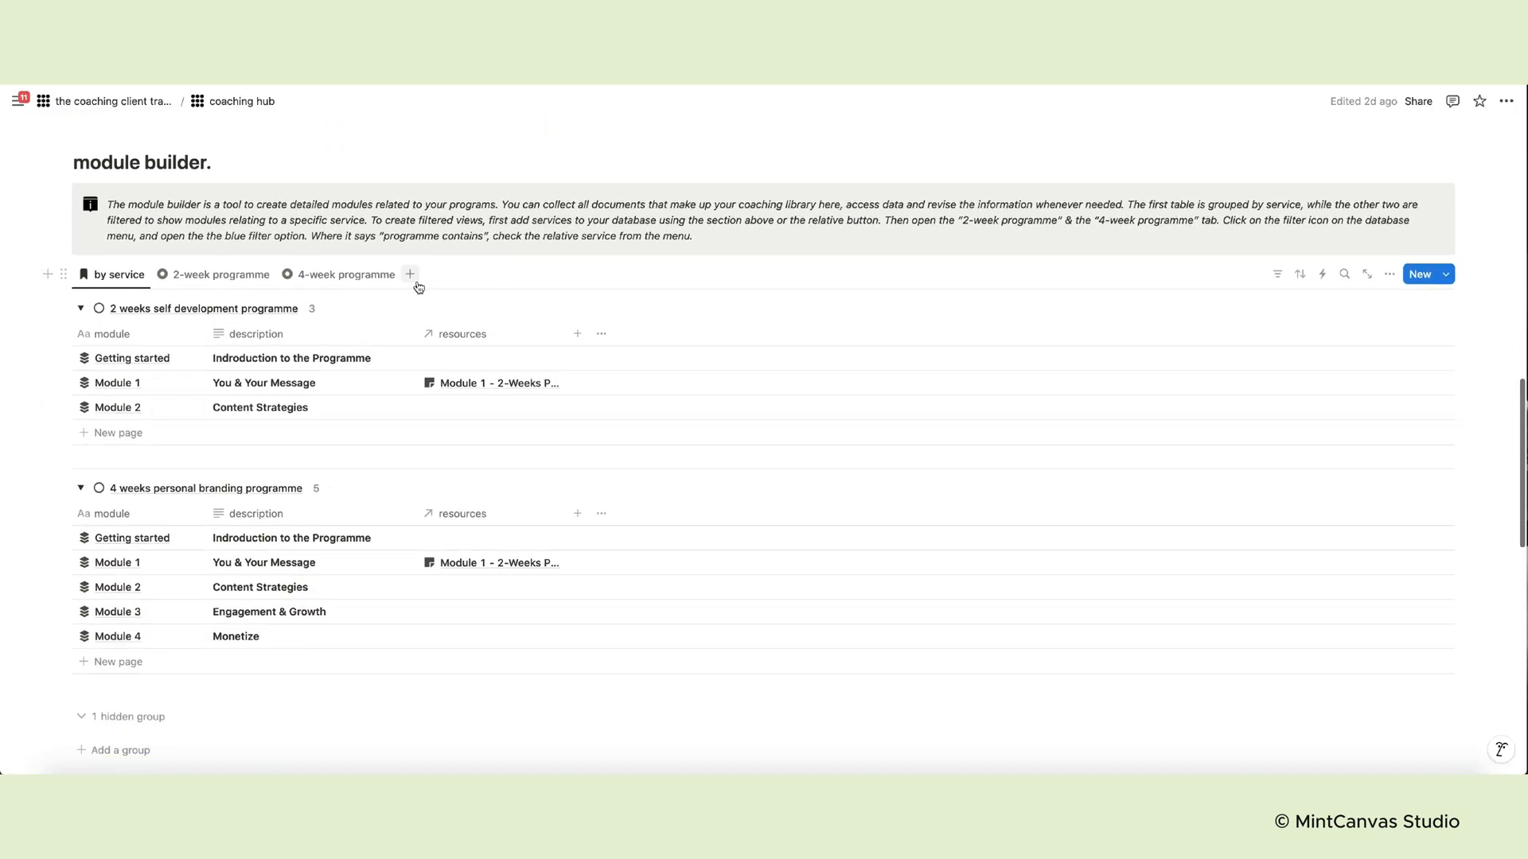
pyautogui.scroll(-3)
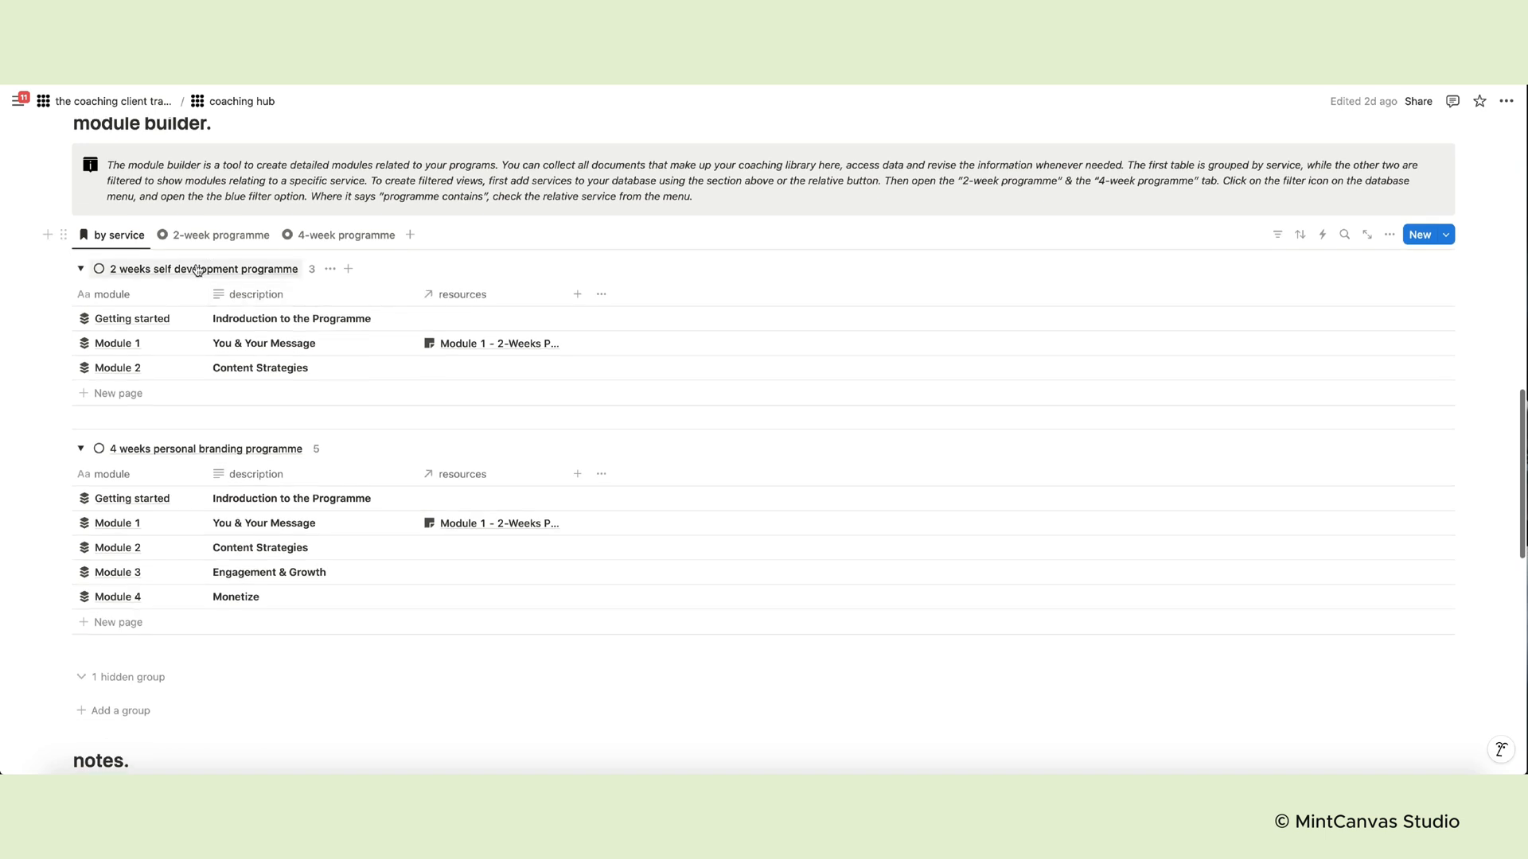
pyautogui.moveTo(116, 319)
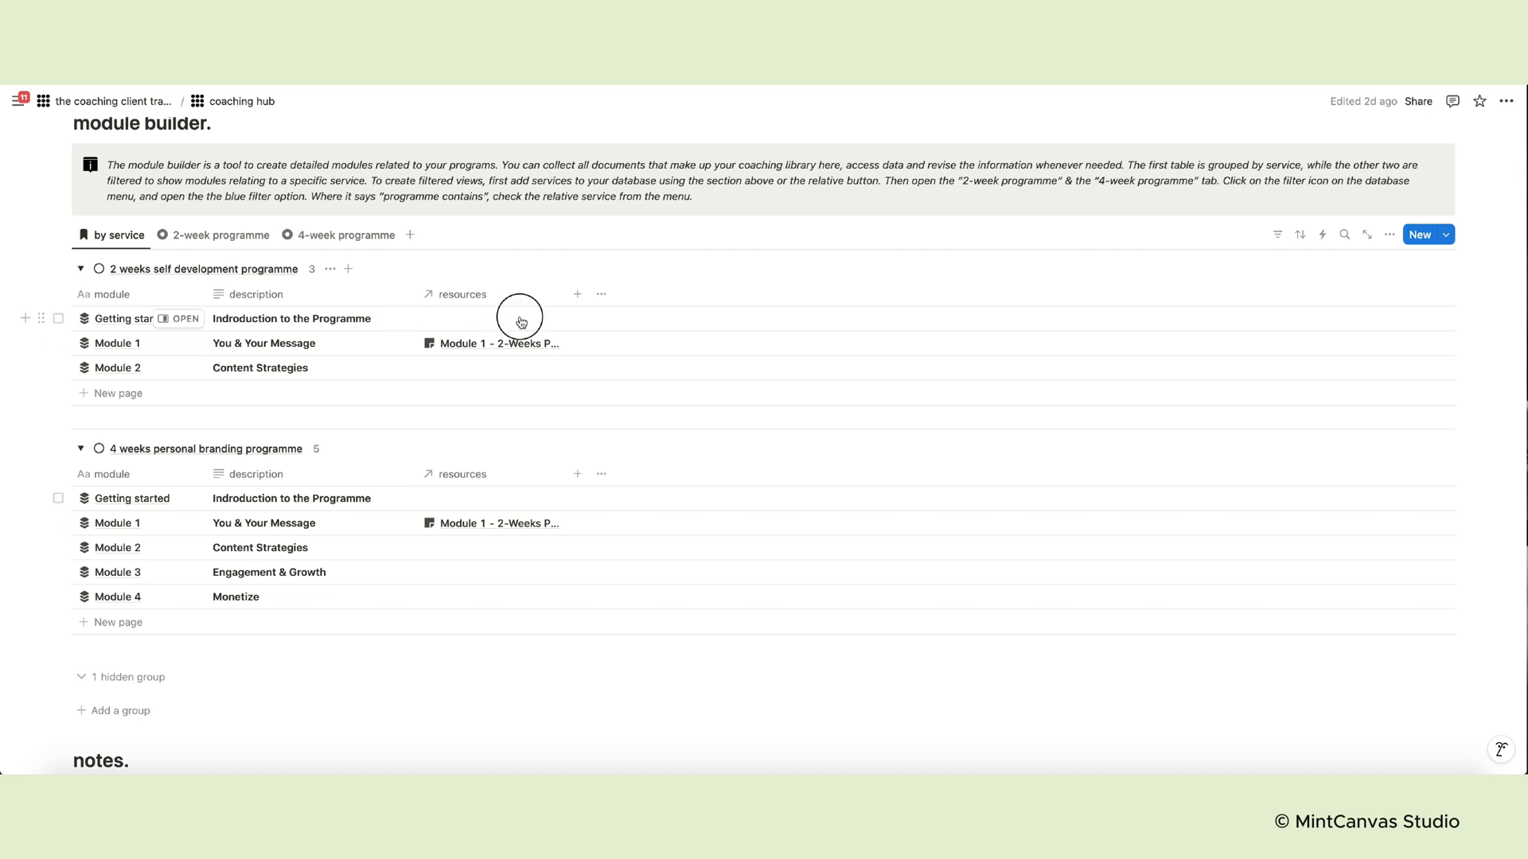
pyautogui.click(520, 318)
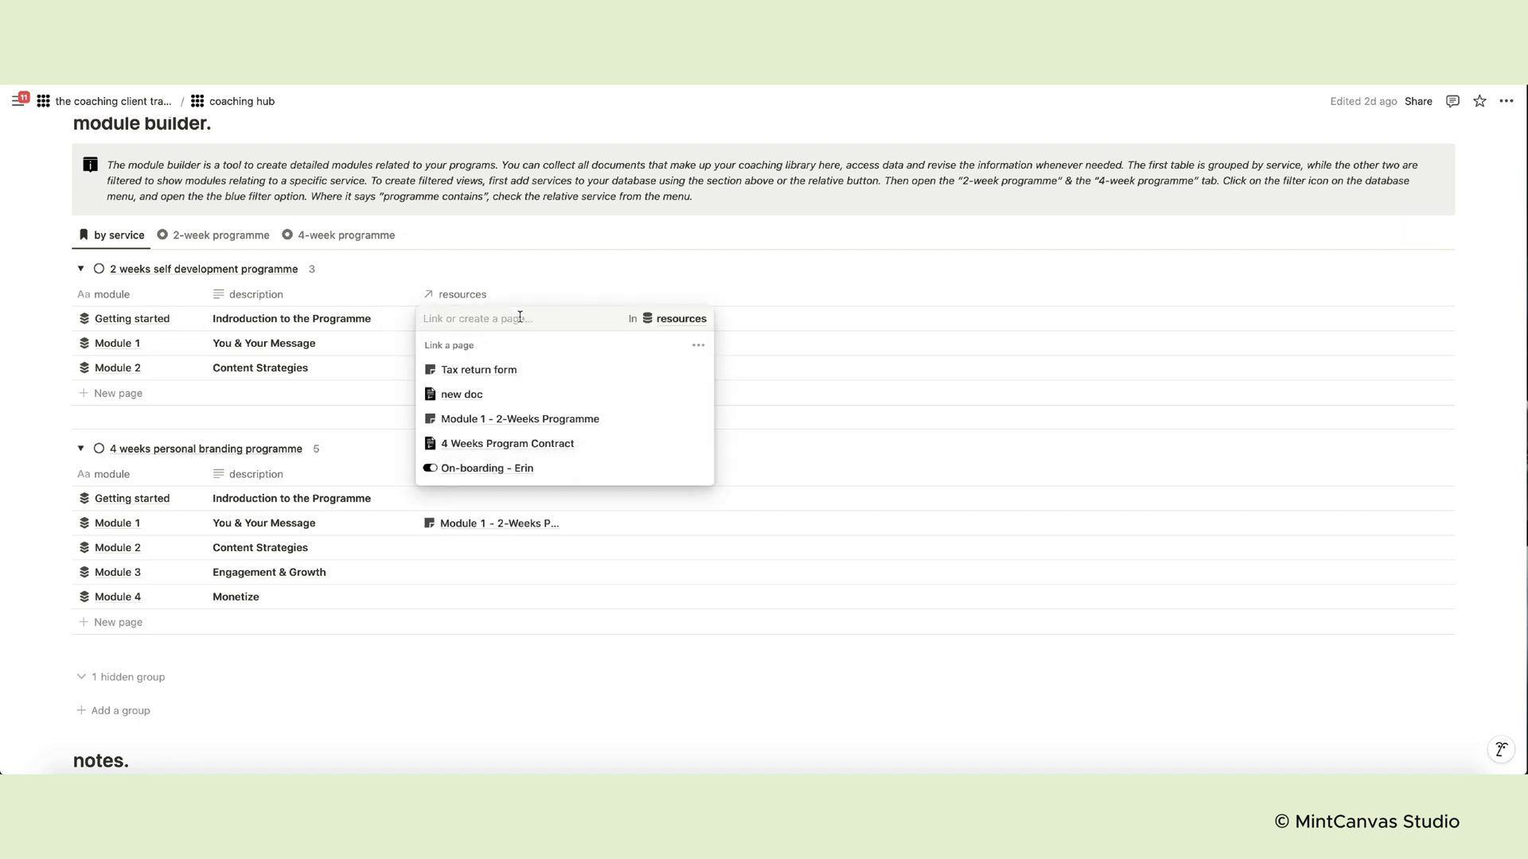
pyautogui.moveTo(470, 423)
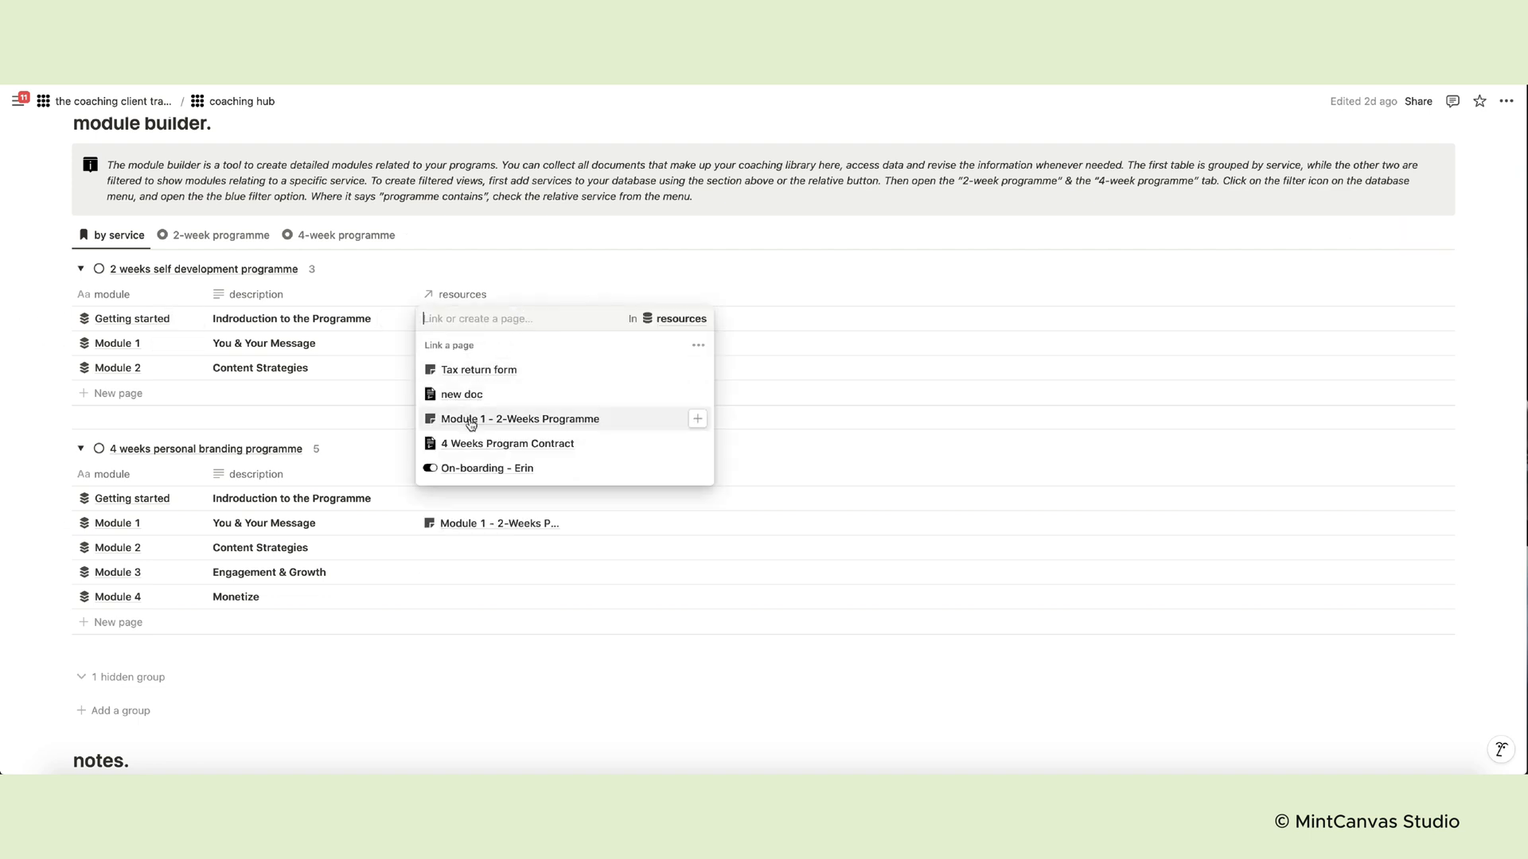
pyautogui.click(518, 419)
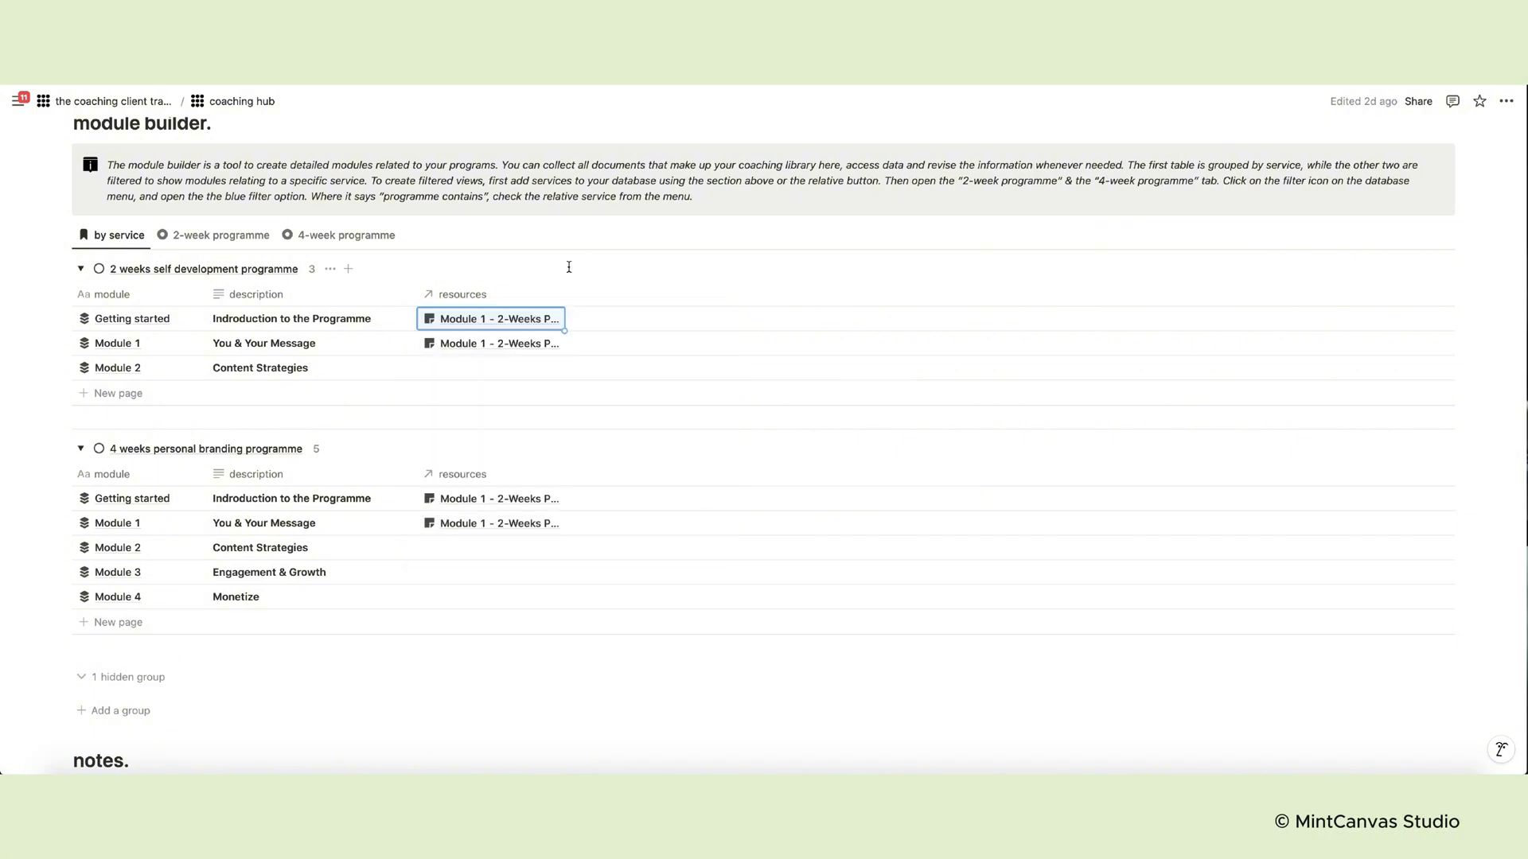
pyautogui.click(221, 235)
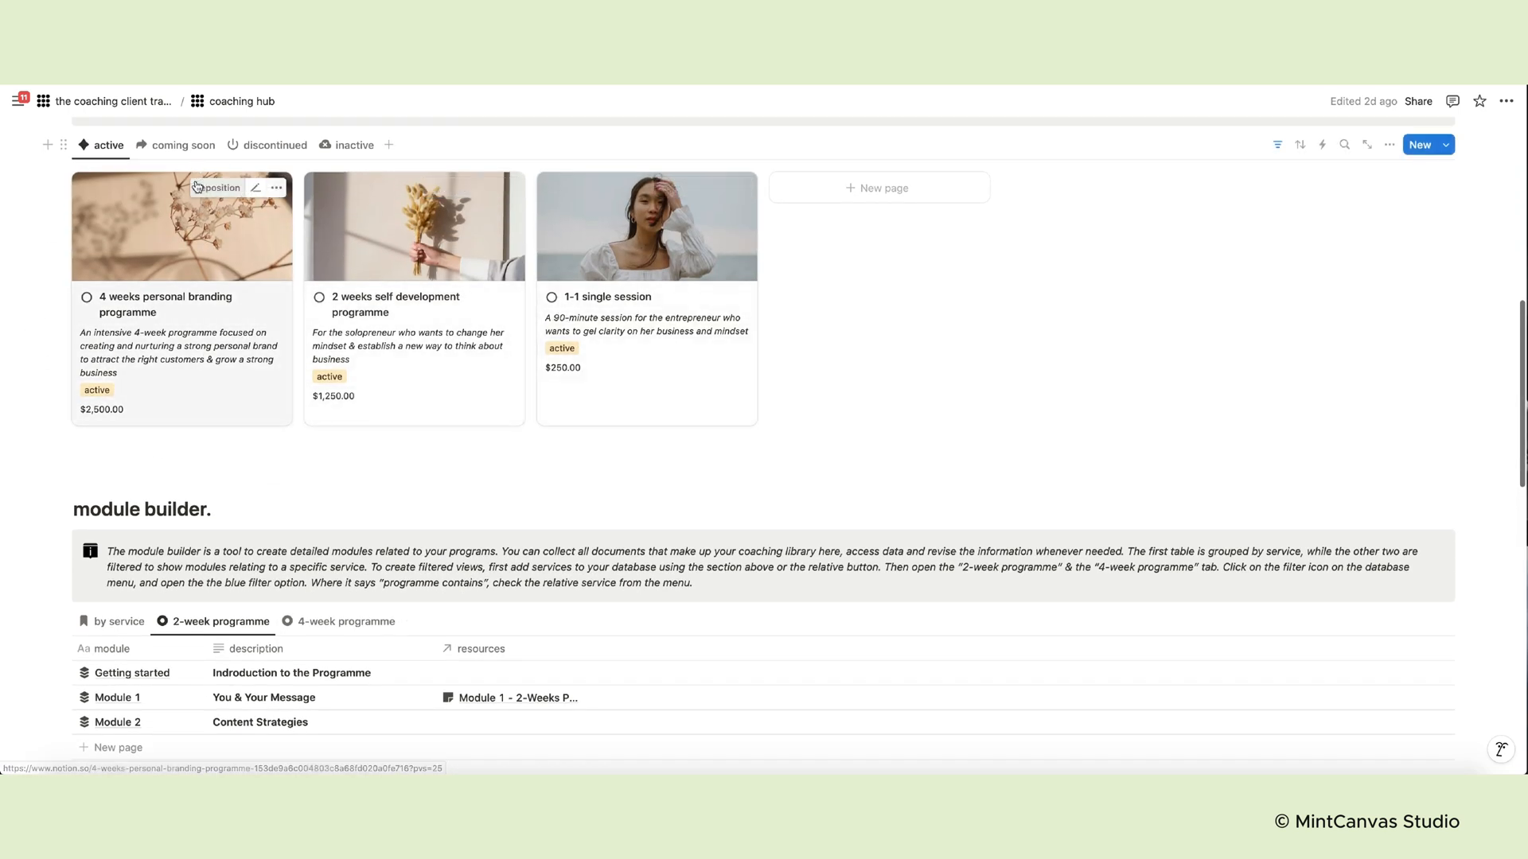
pyautogui.moveTo(861, 195)
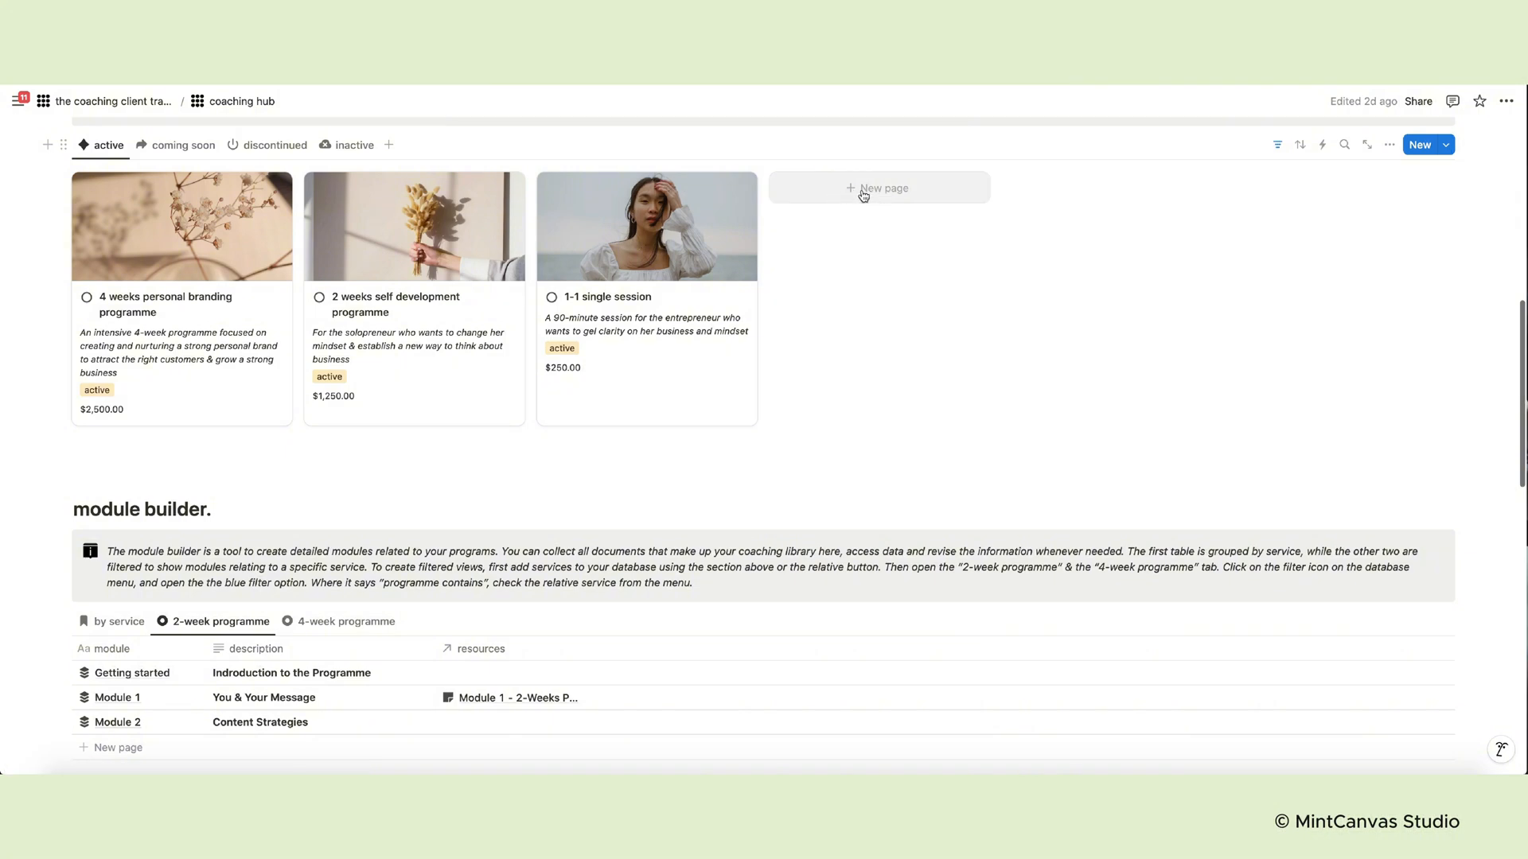
# Inspect the programme filter on the 2-week programme view
pyautogui.scroll(-3)
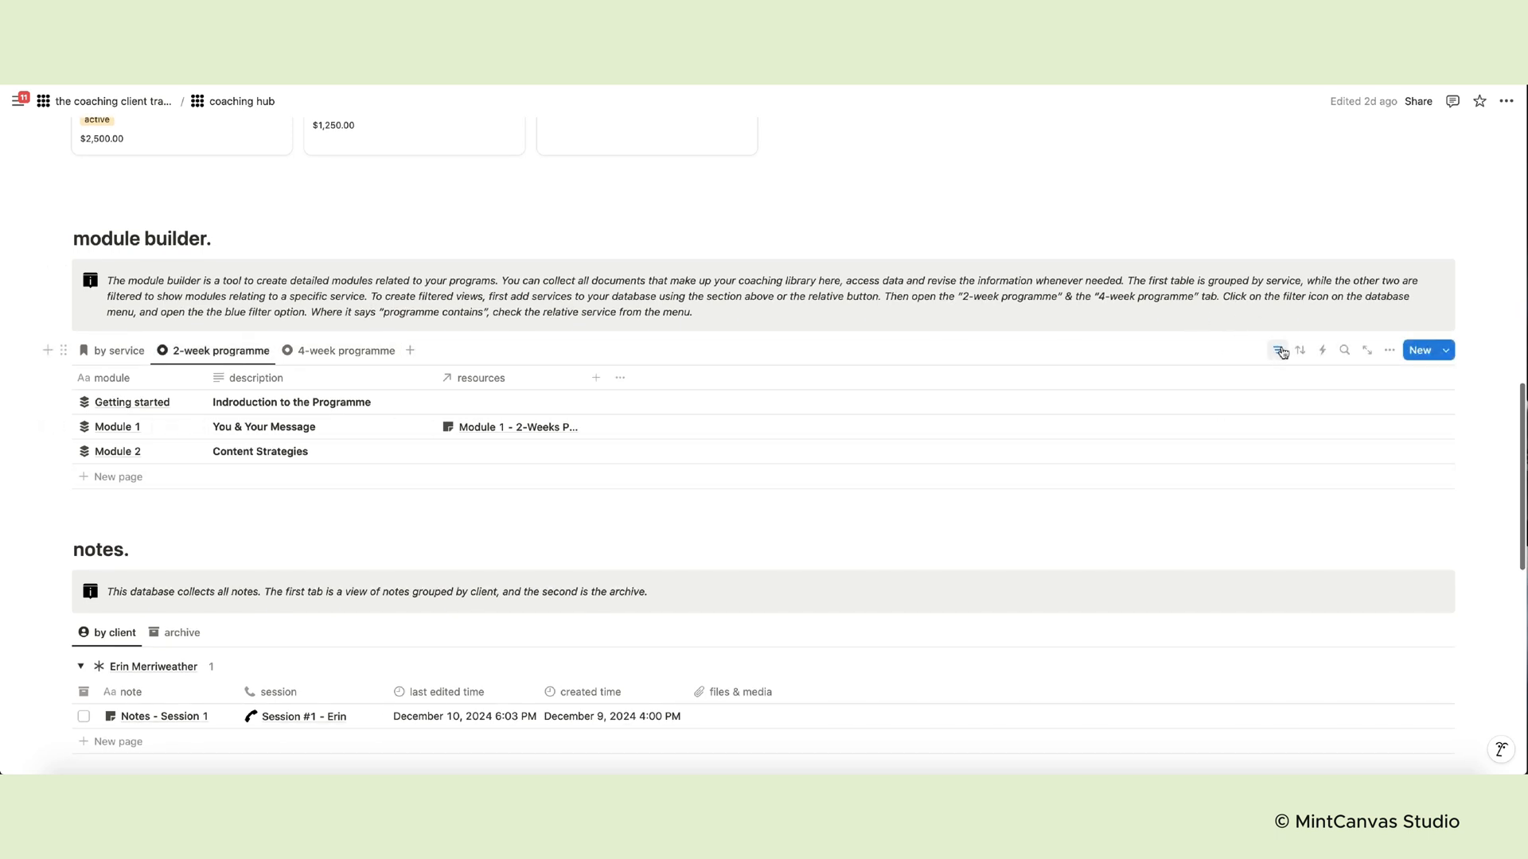
pyautogui.click(1277, 350)
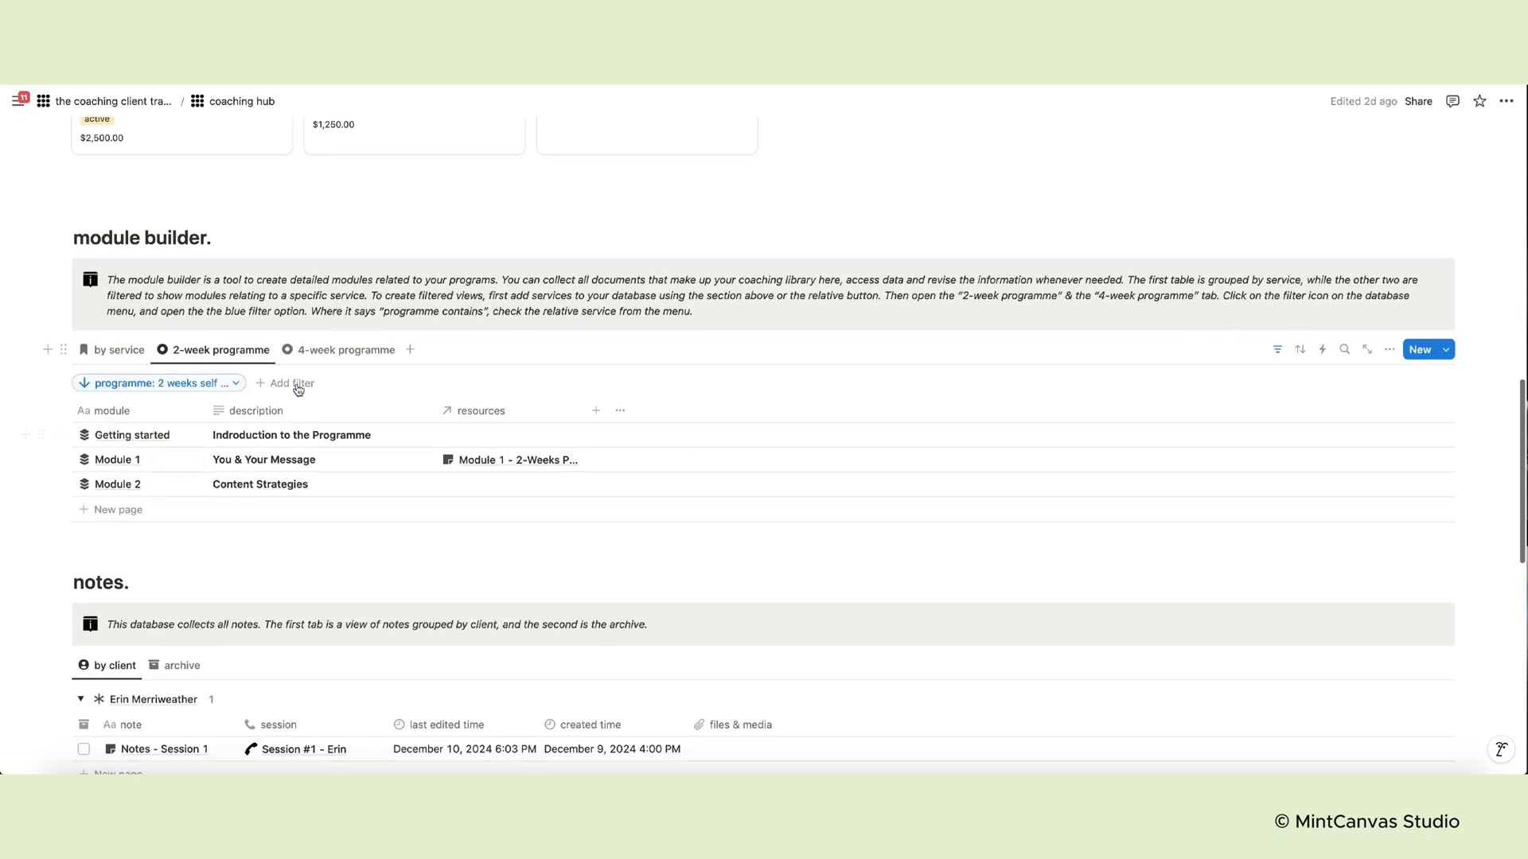
pyautogui.click(157, 383)
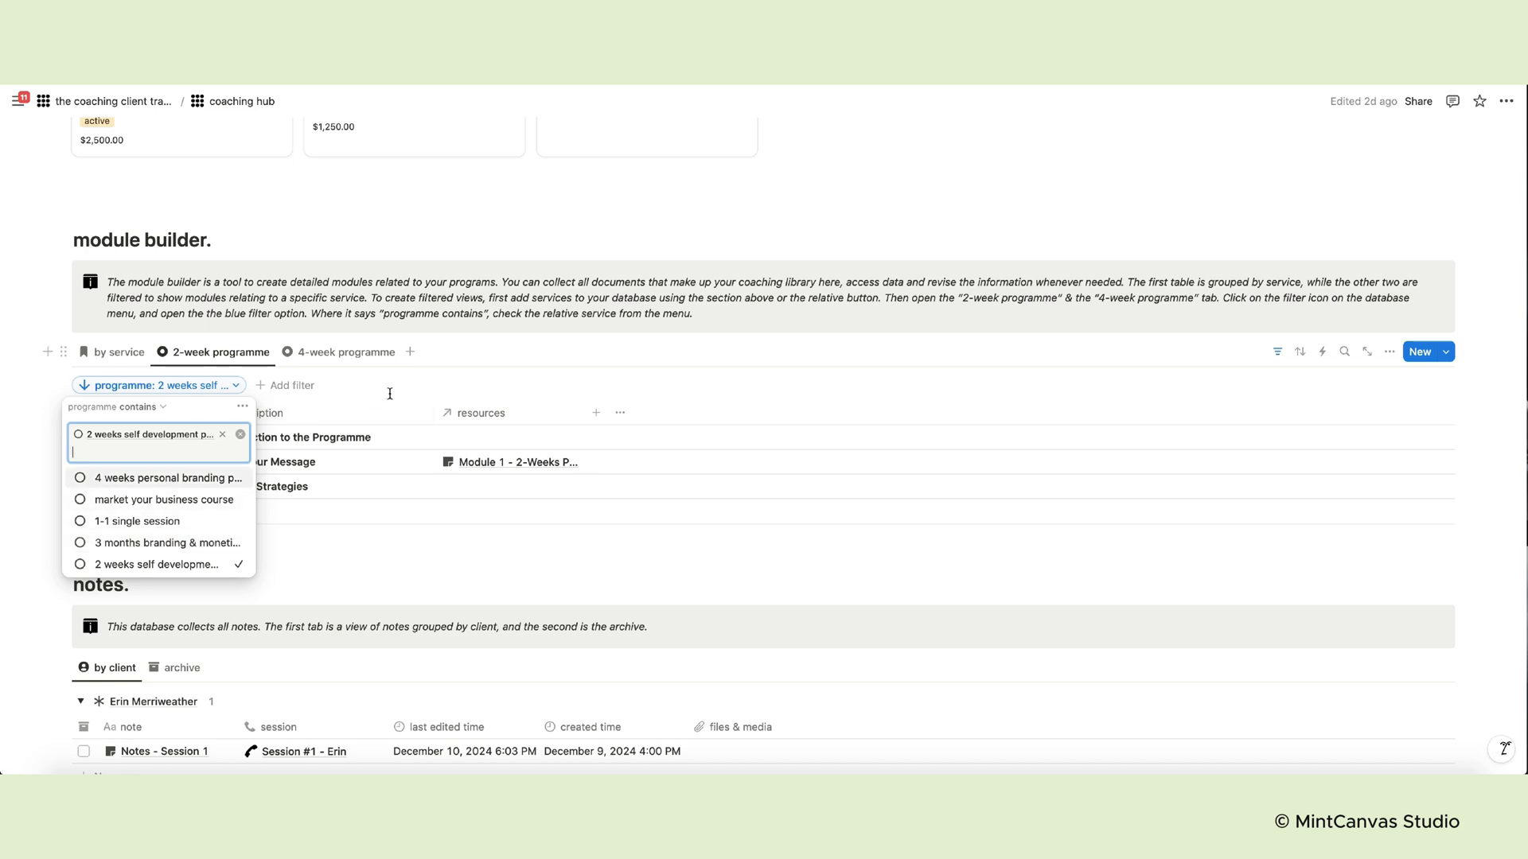
pyautogui.click(345, 352)
pyautogui.write('3 months programme')
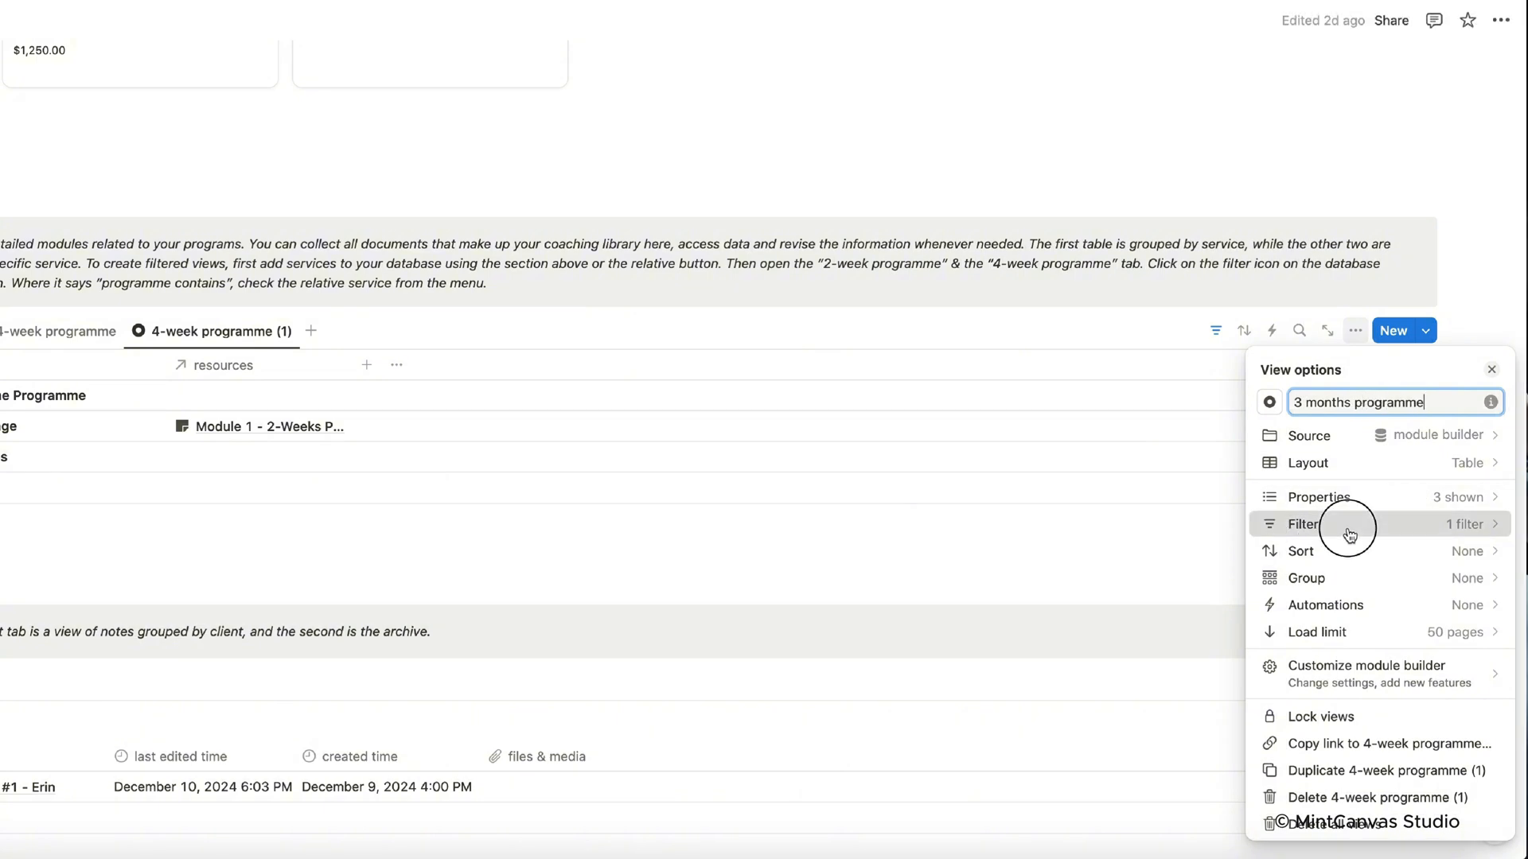
# Open the new 3 months programme view's filter settings, then switch to archived notes
pyautogui.click(1303, 525)
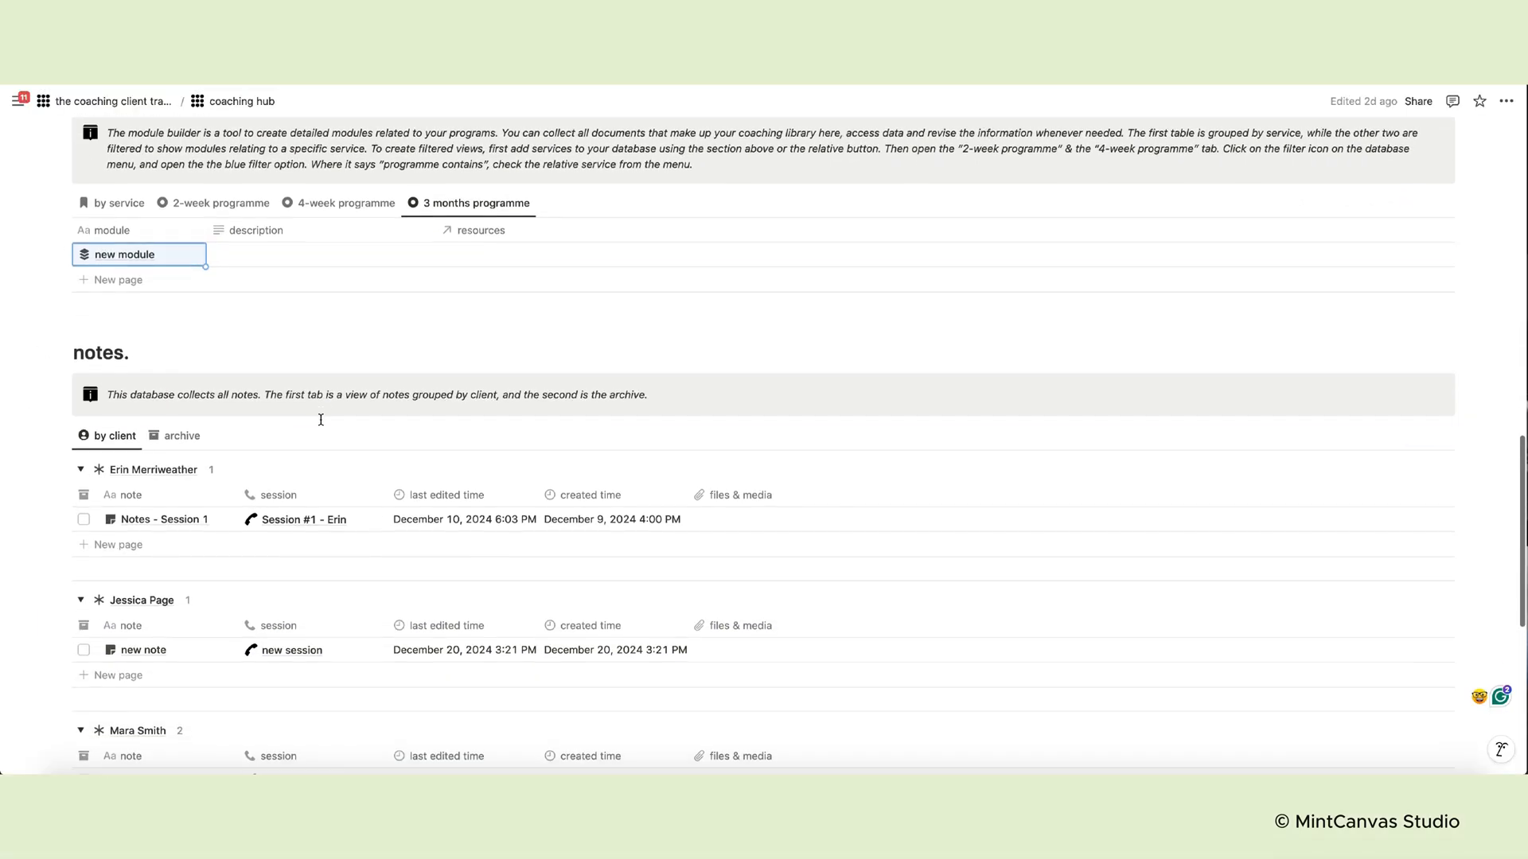
pyautogui.scroll(-3)
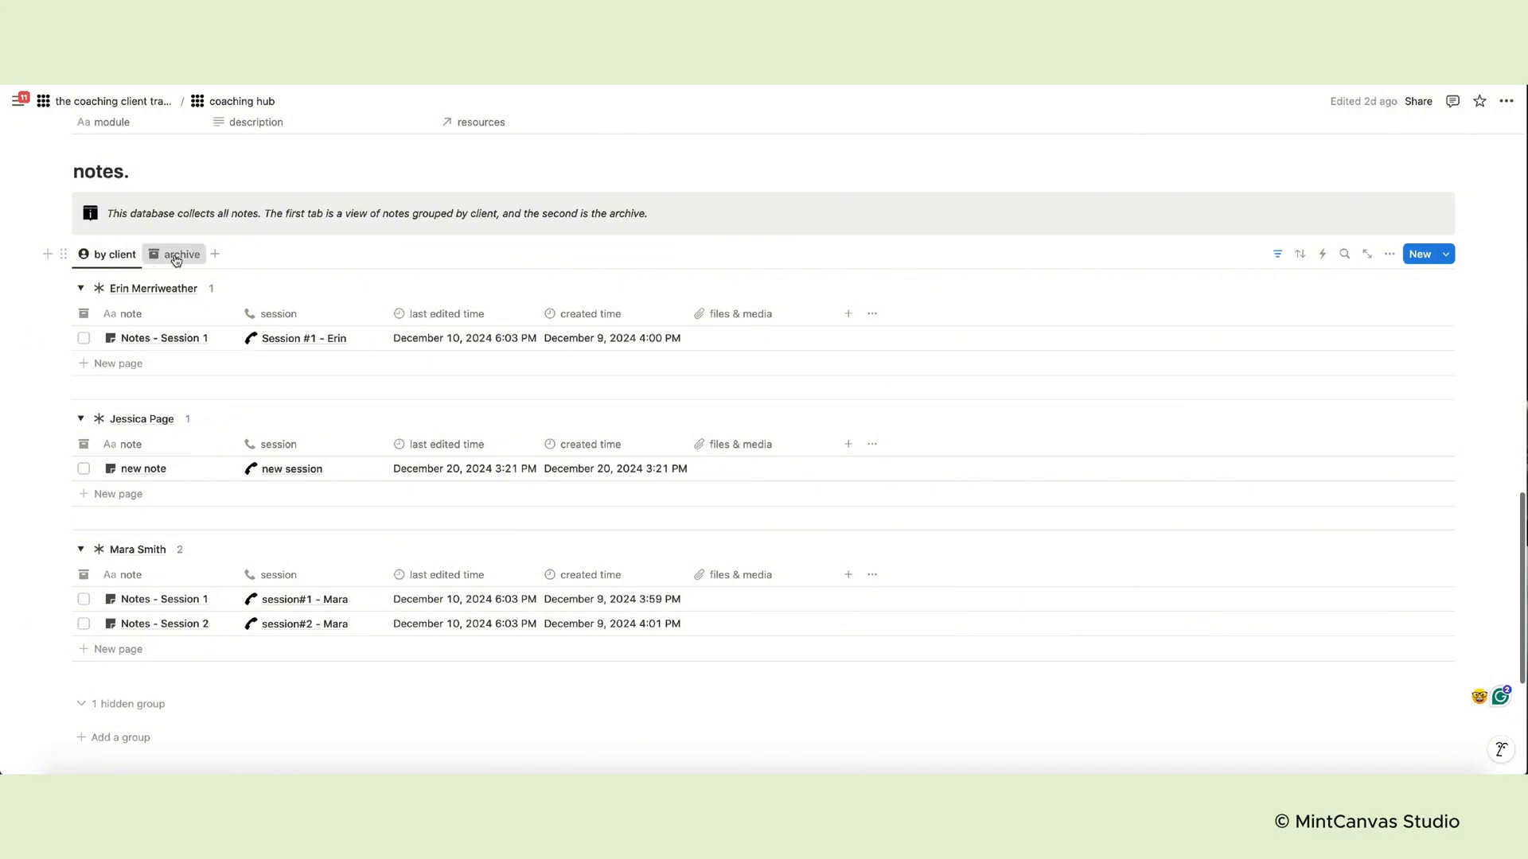
pyautogui.click(181, 254)
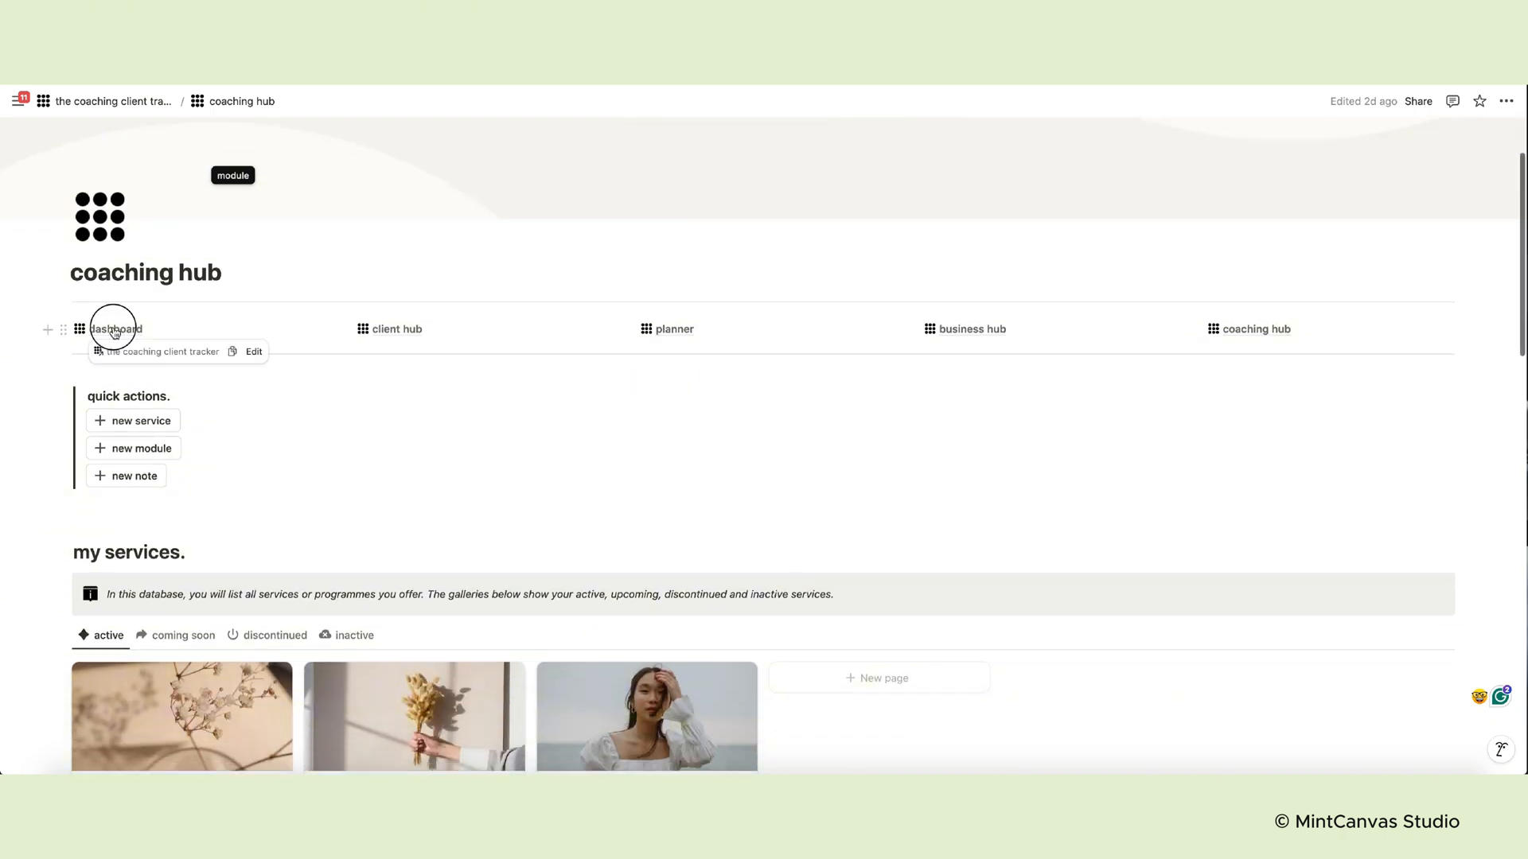
# Go to the dashboard, expand its Subpages toggle and open the logbook page
pyautogui.click(111, 329)
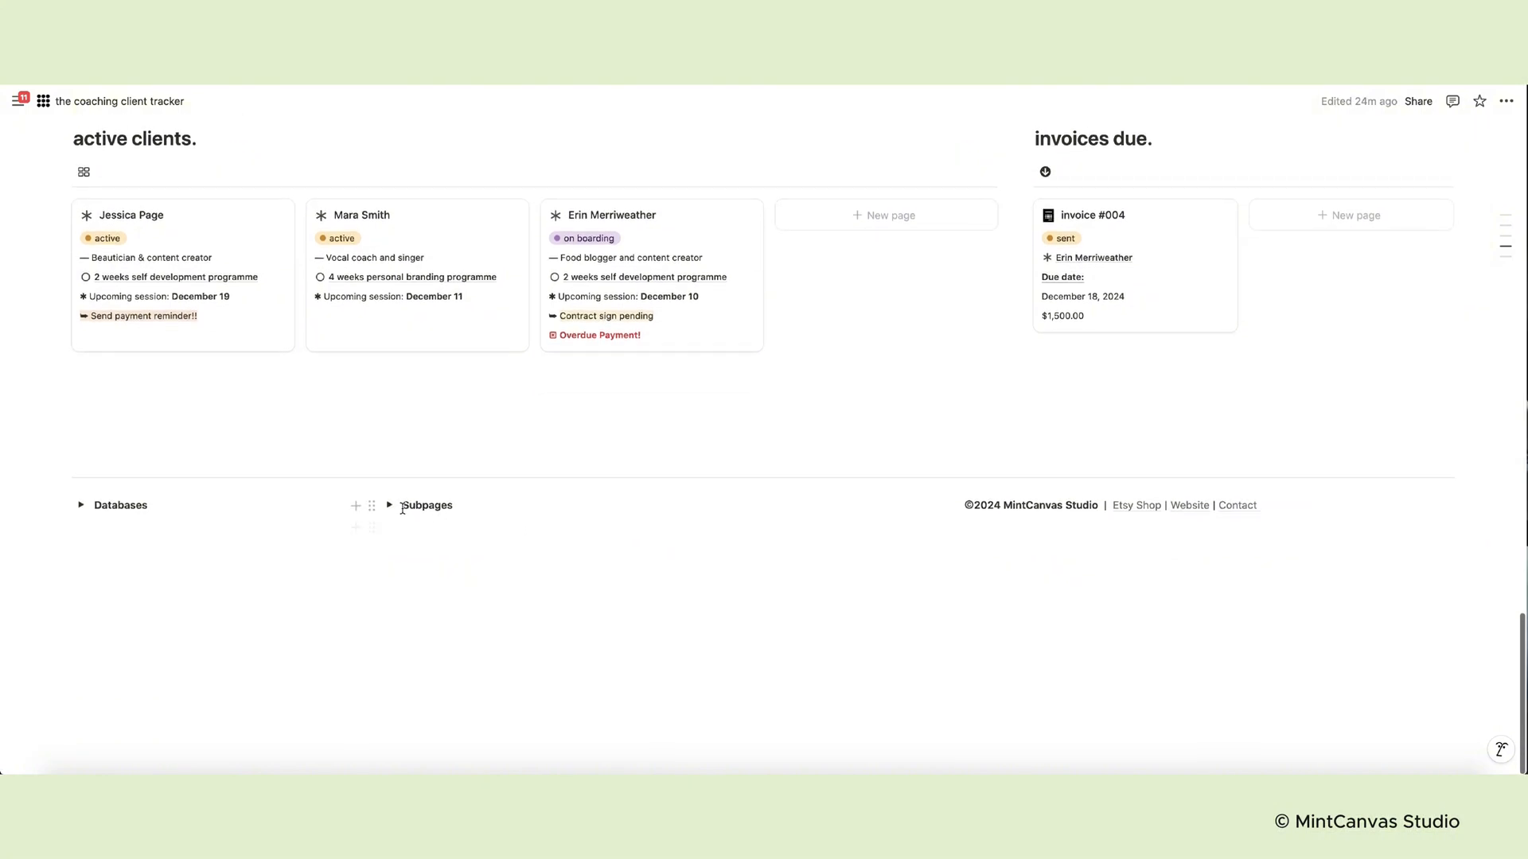
pyautogui.click(389, 505)
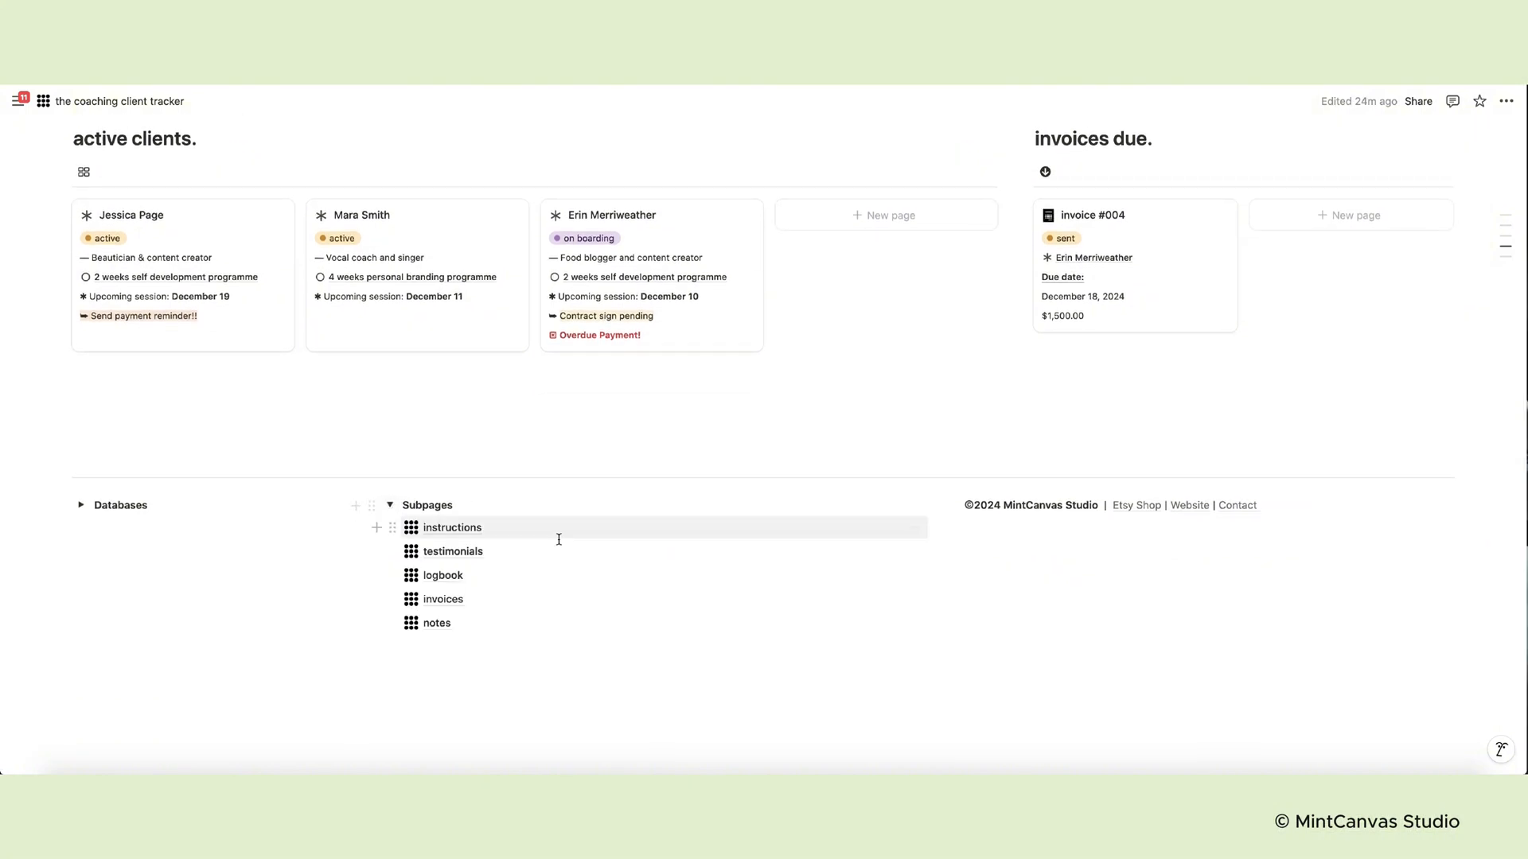
pyautogui.click(452, 527)
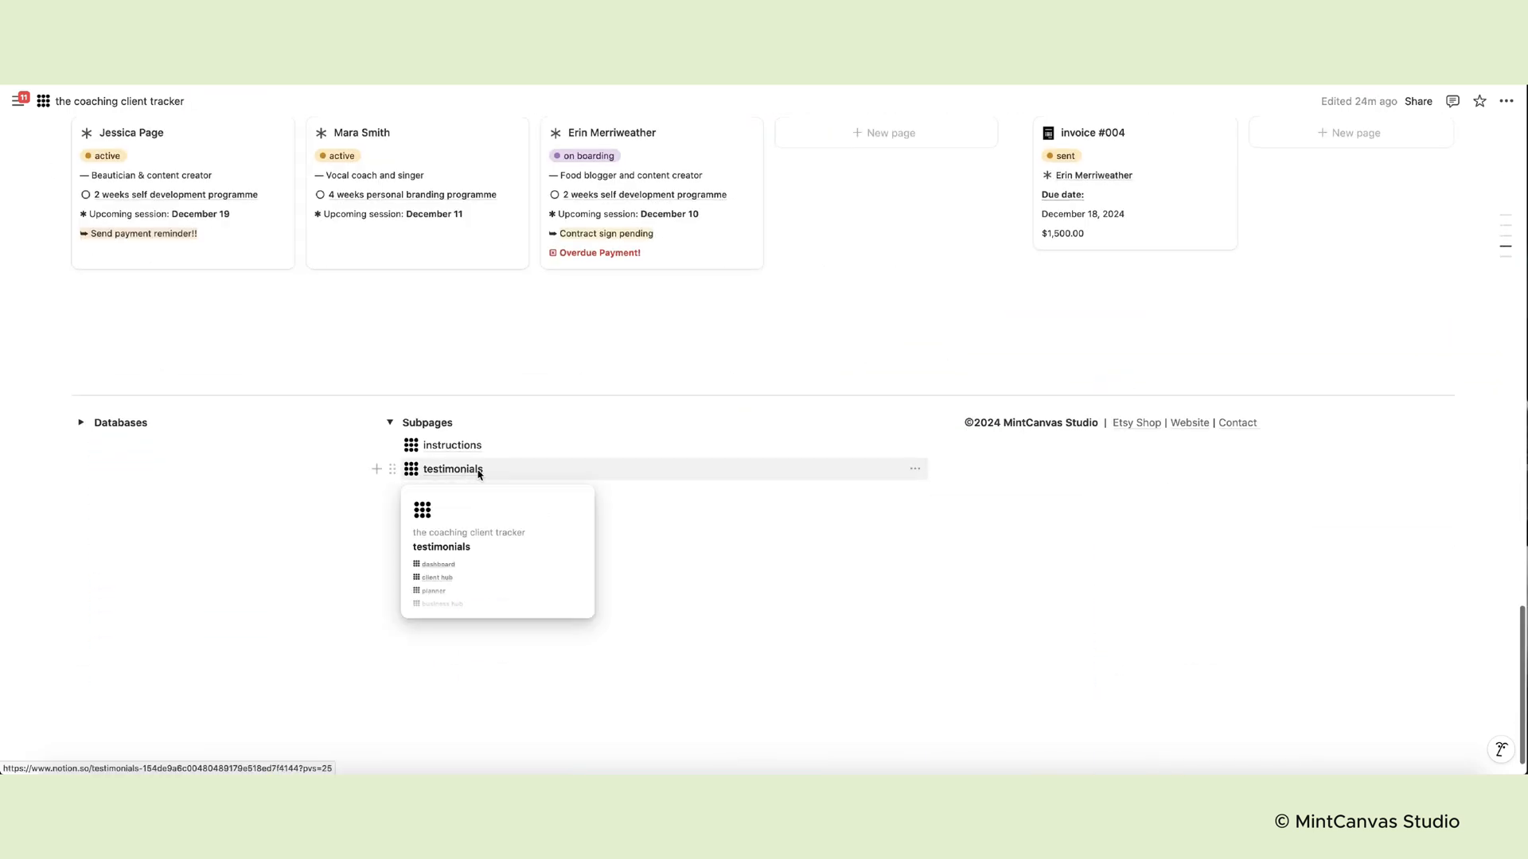
pyautogui.click(452, 468)
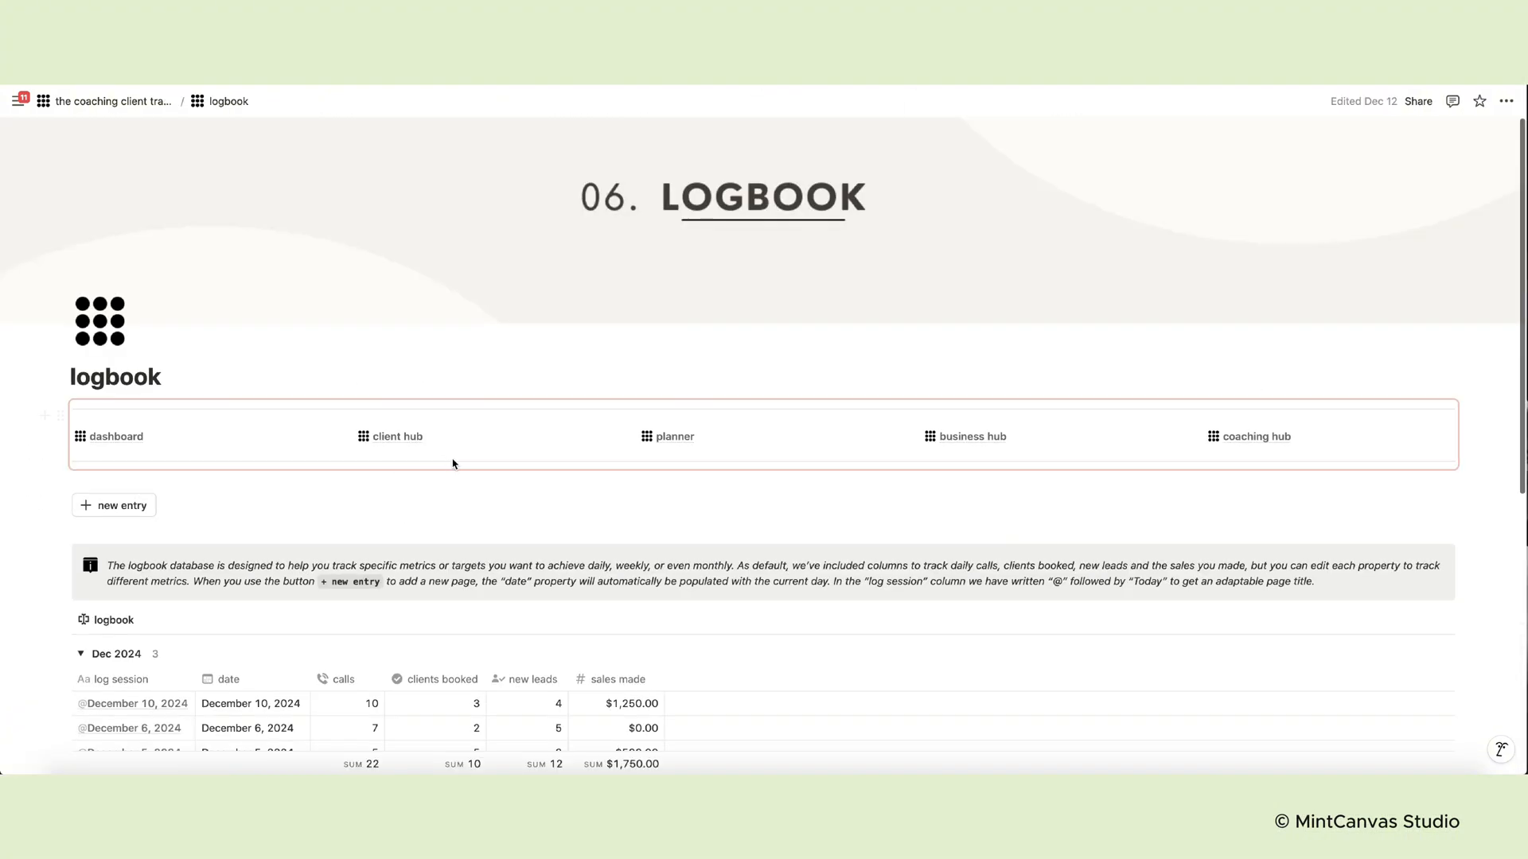
pyautogui.scroll(-3)
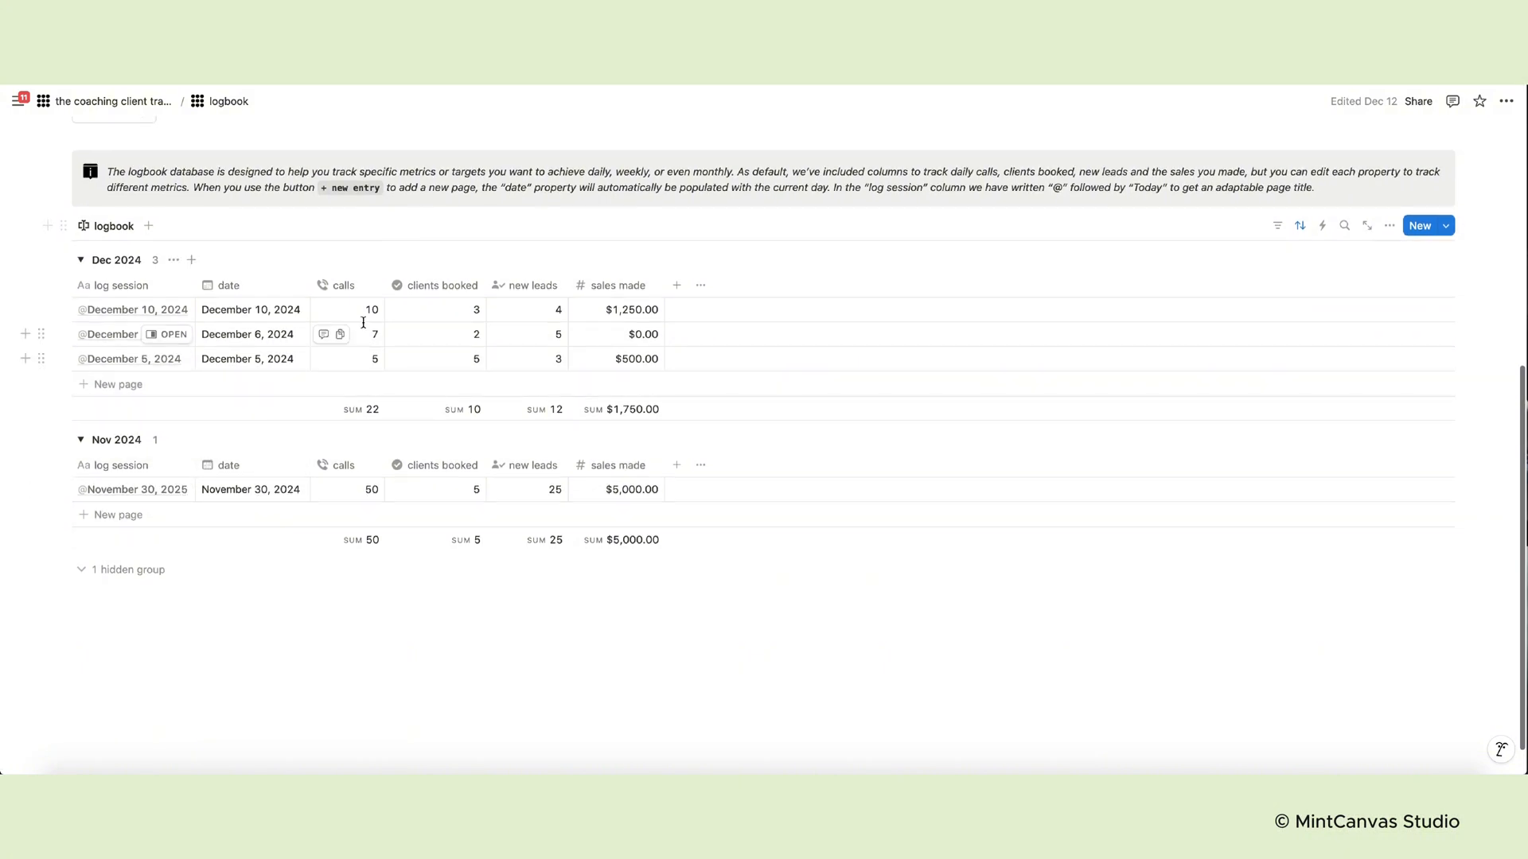
pyautogui.click(338, 286)
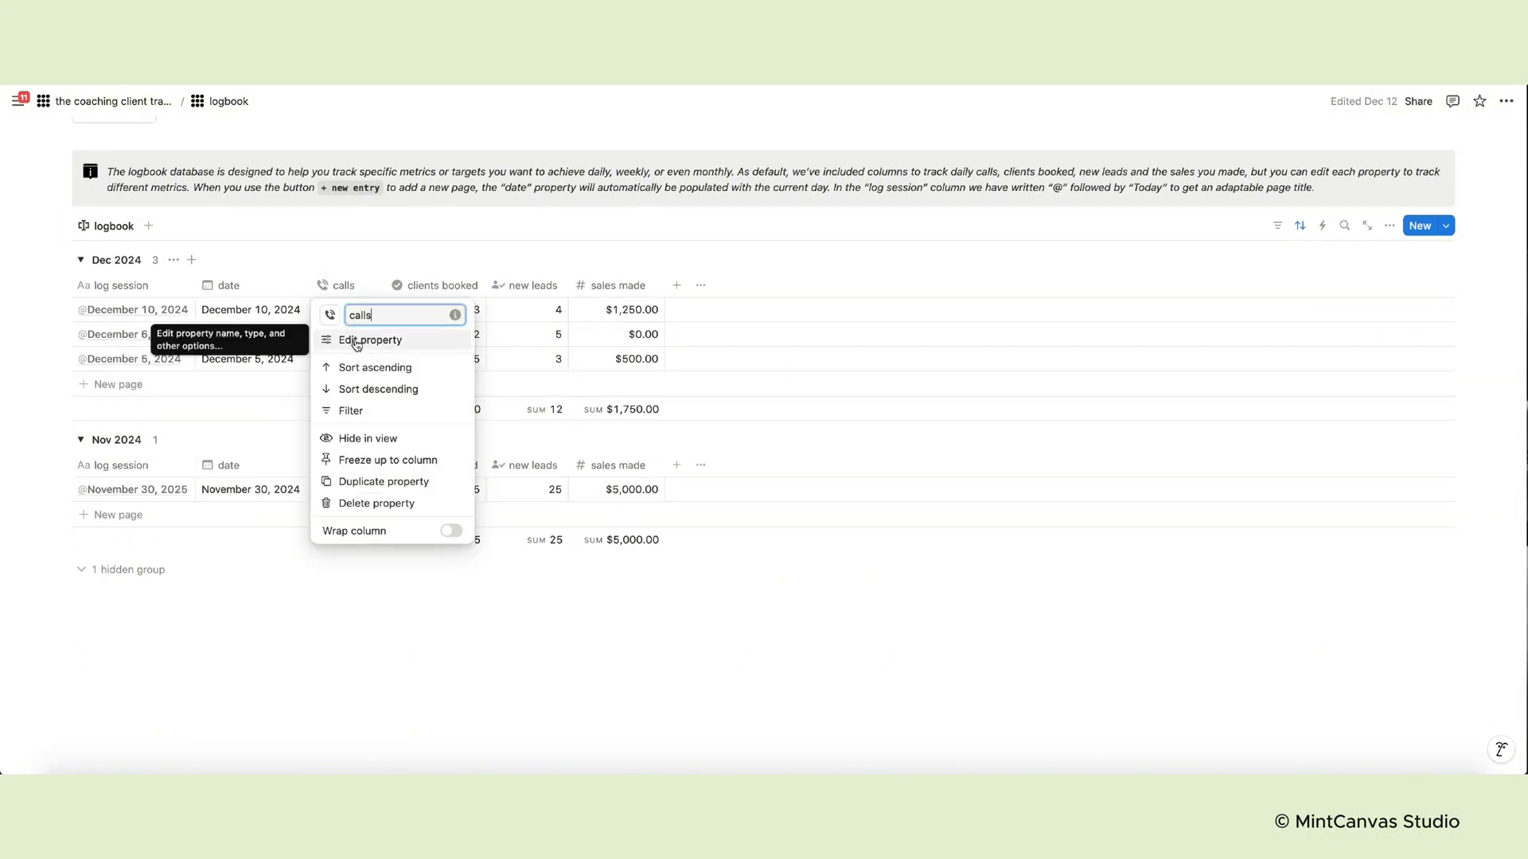
pyautogui.click(386, 257)
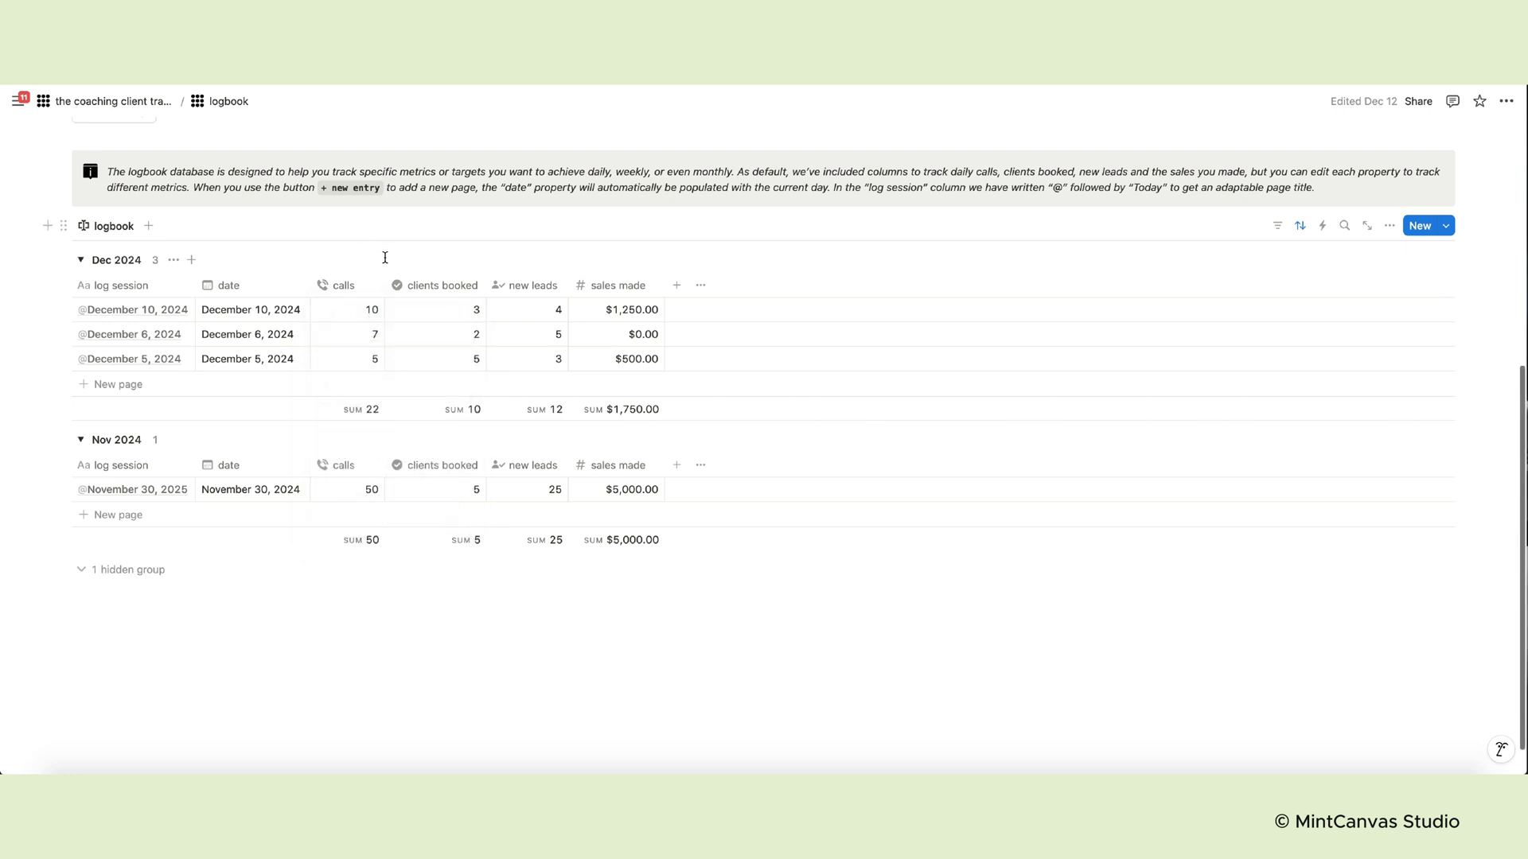
pyautogui.moveTo(587, 288)
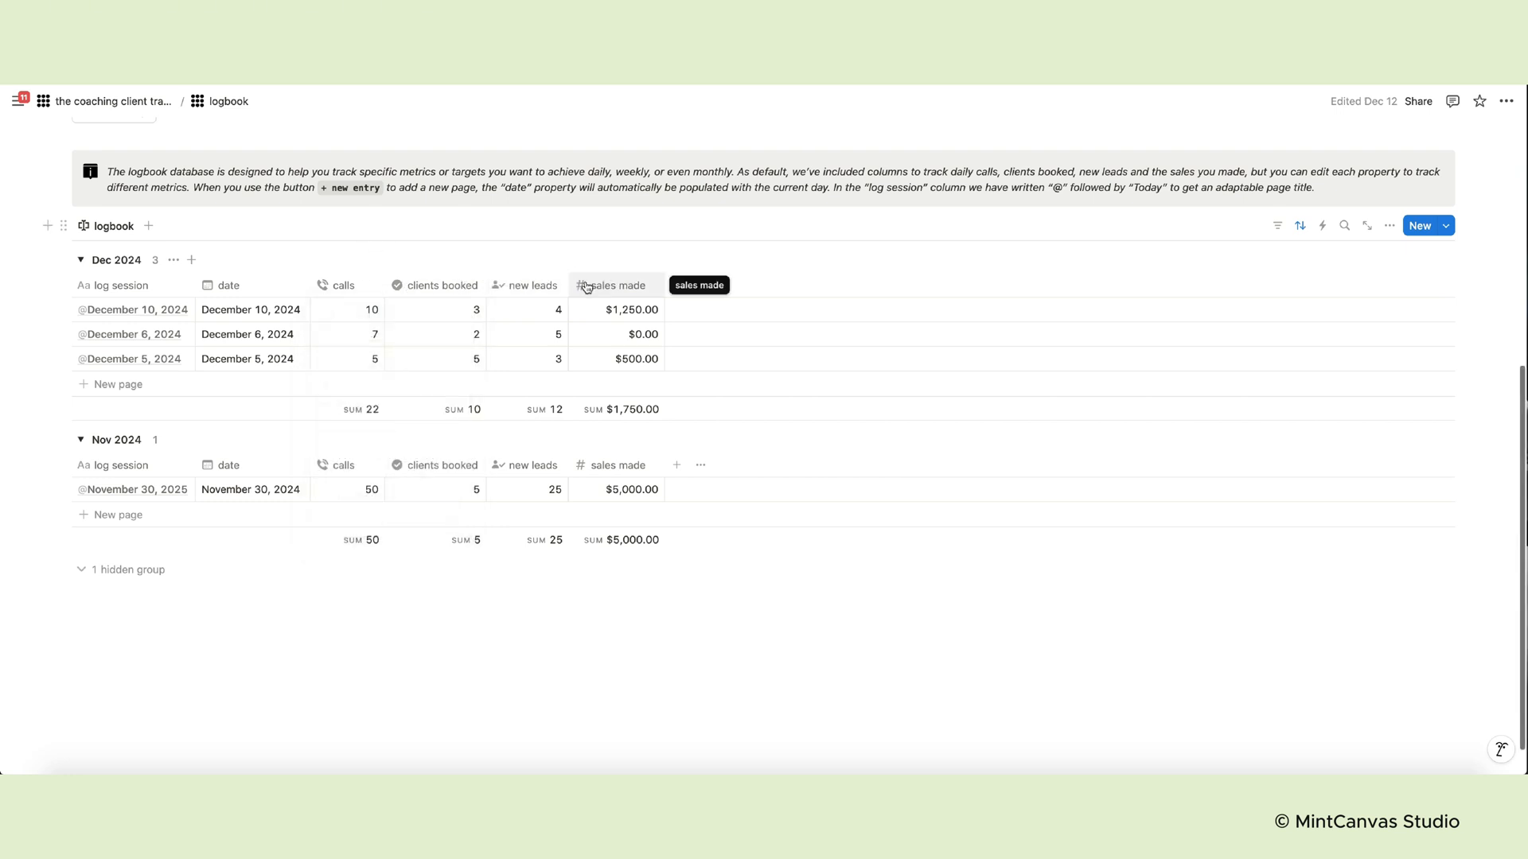
pyautogui.moveTo(686, 281)
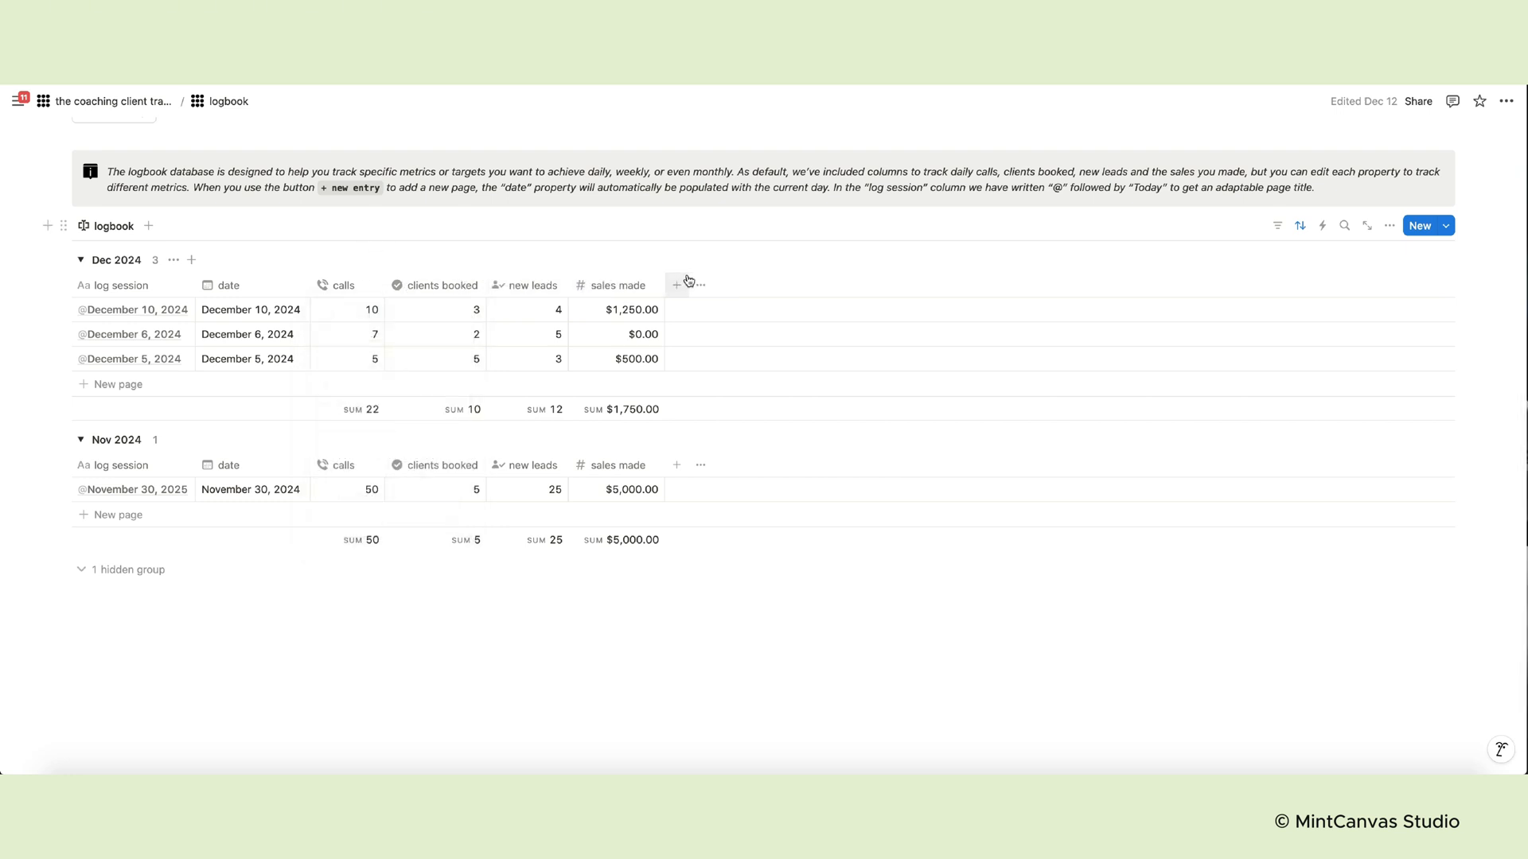
pyautogui.moveTo(111, 388)
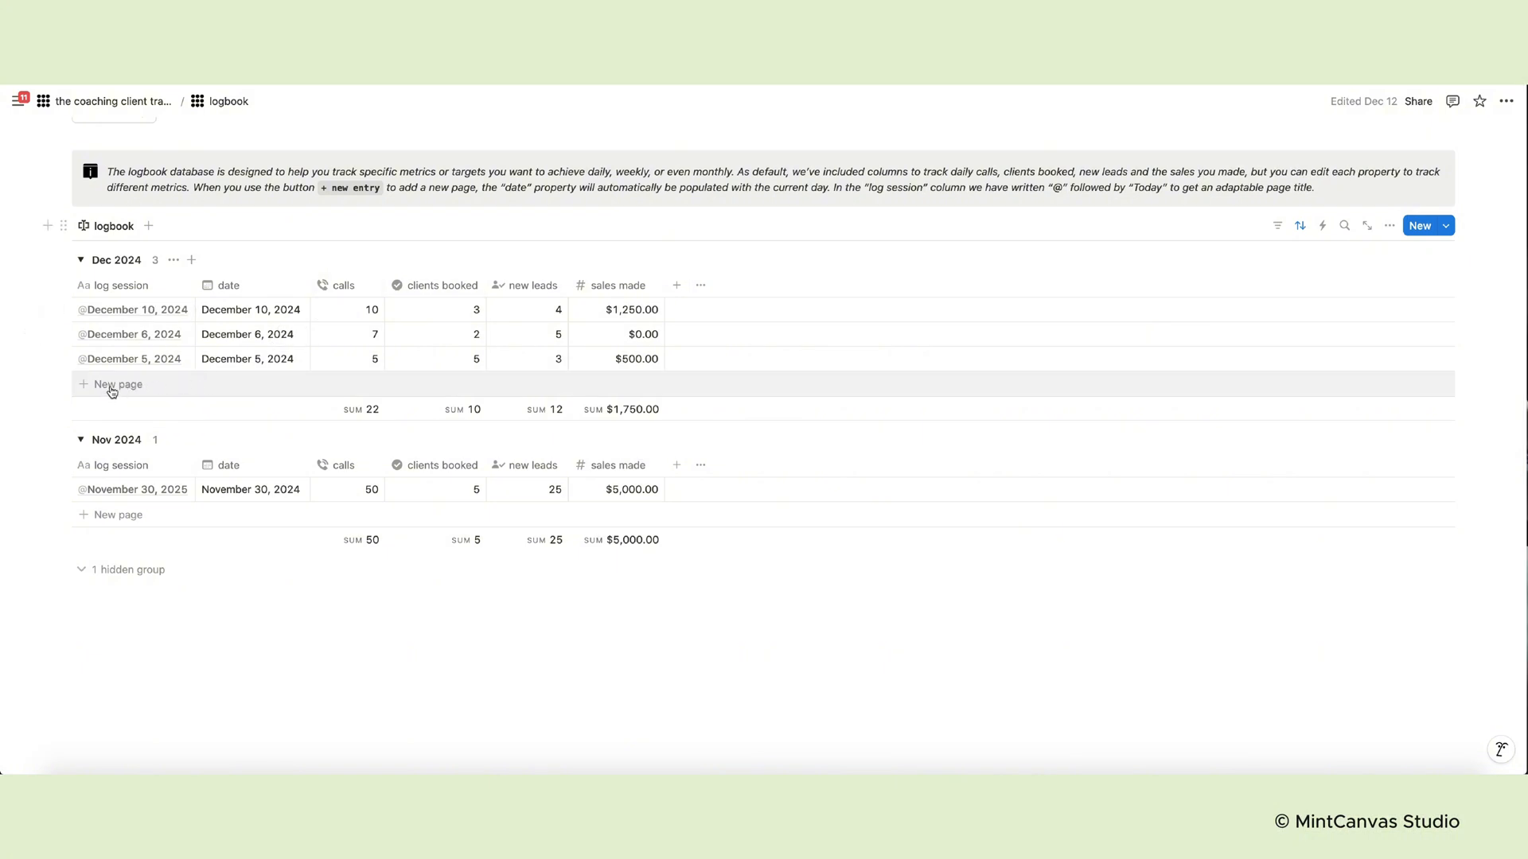
# Add a logbook entry titled 'Today' and record 20 calls for it
pyautogui.click(110, 384)
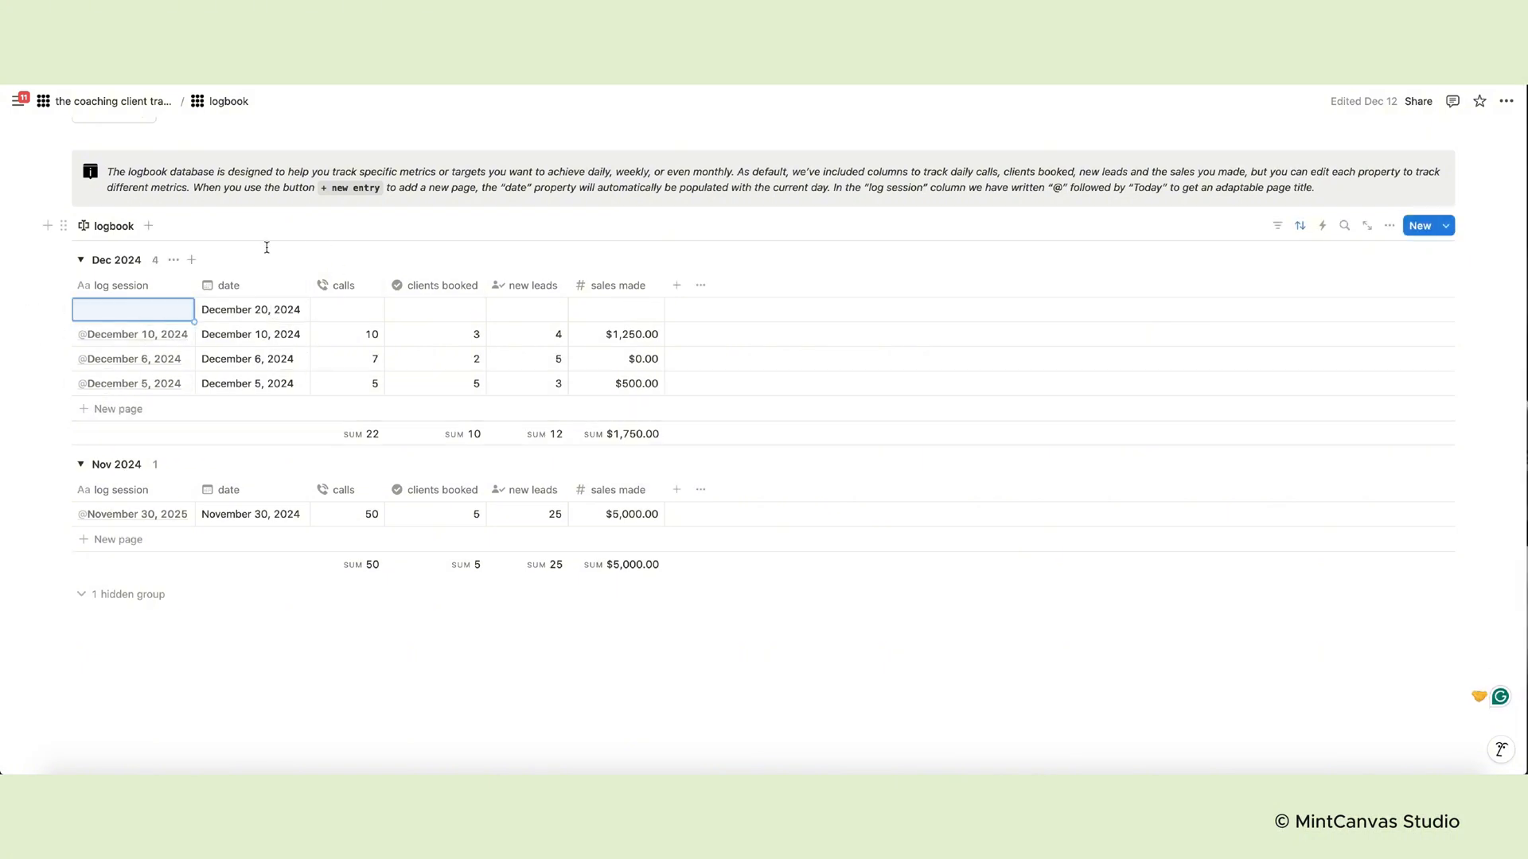
pyautogui.click(132, 309)
pyautogui.write('@')
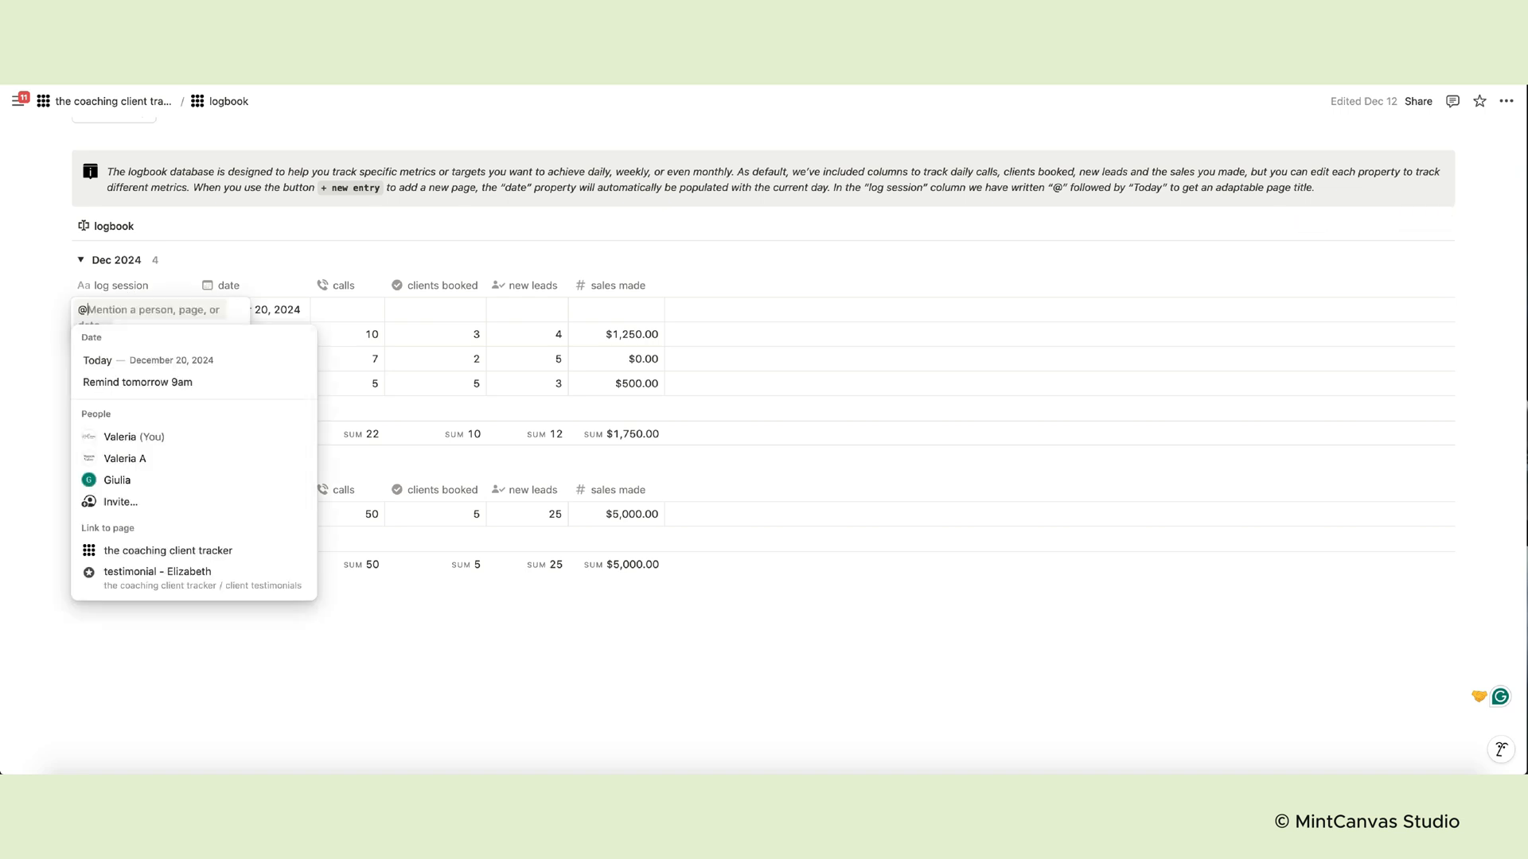
pyautogui.write('Today')
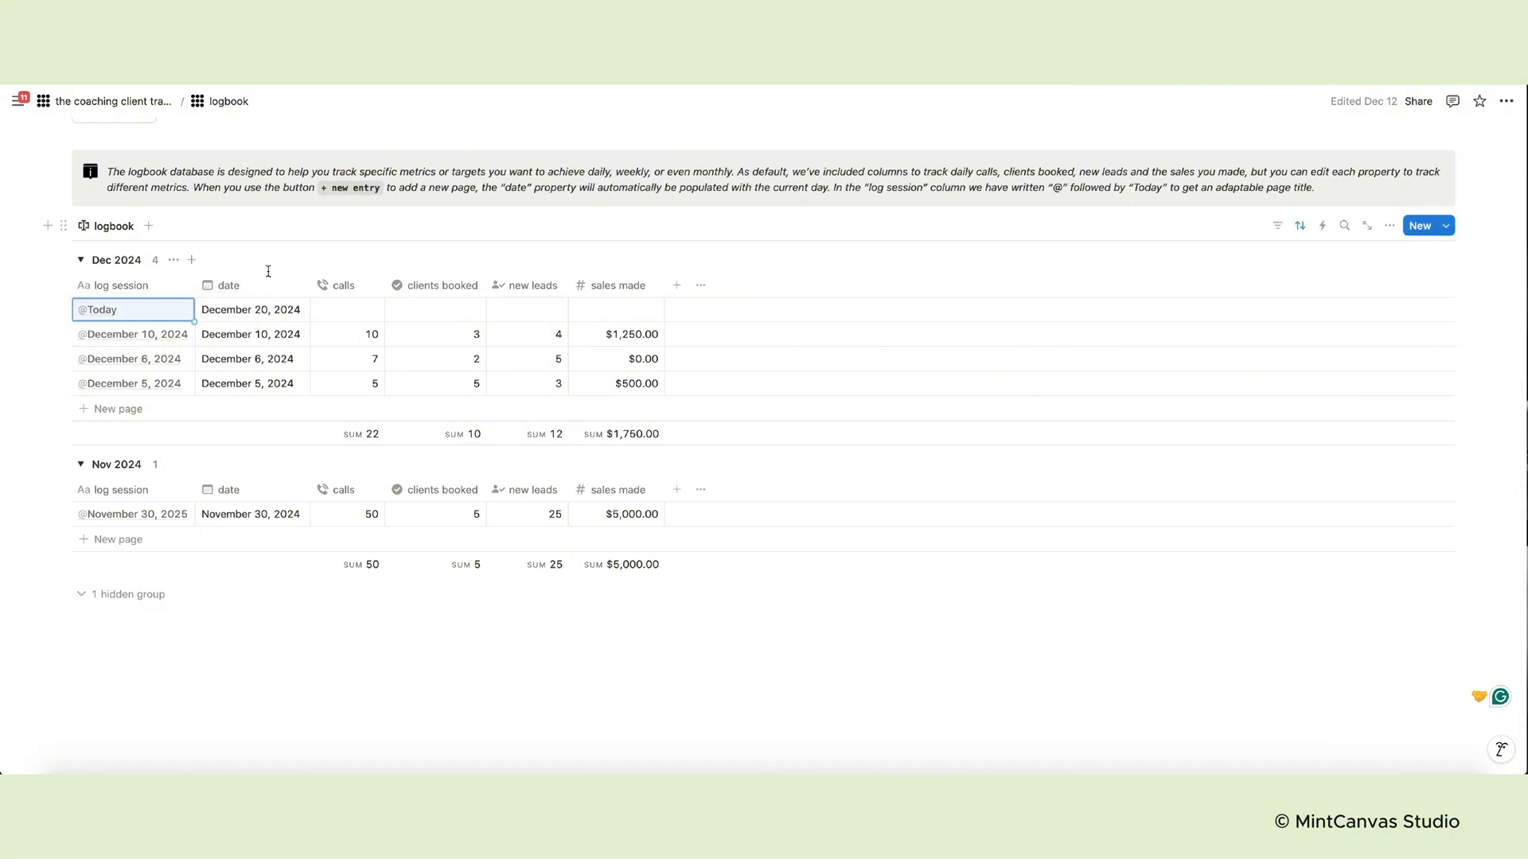
pyautogui.moveTo(112, 336)
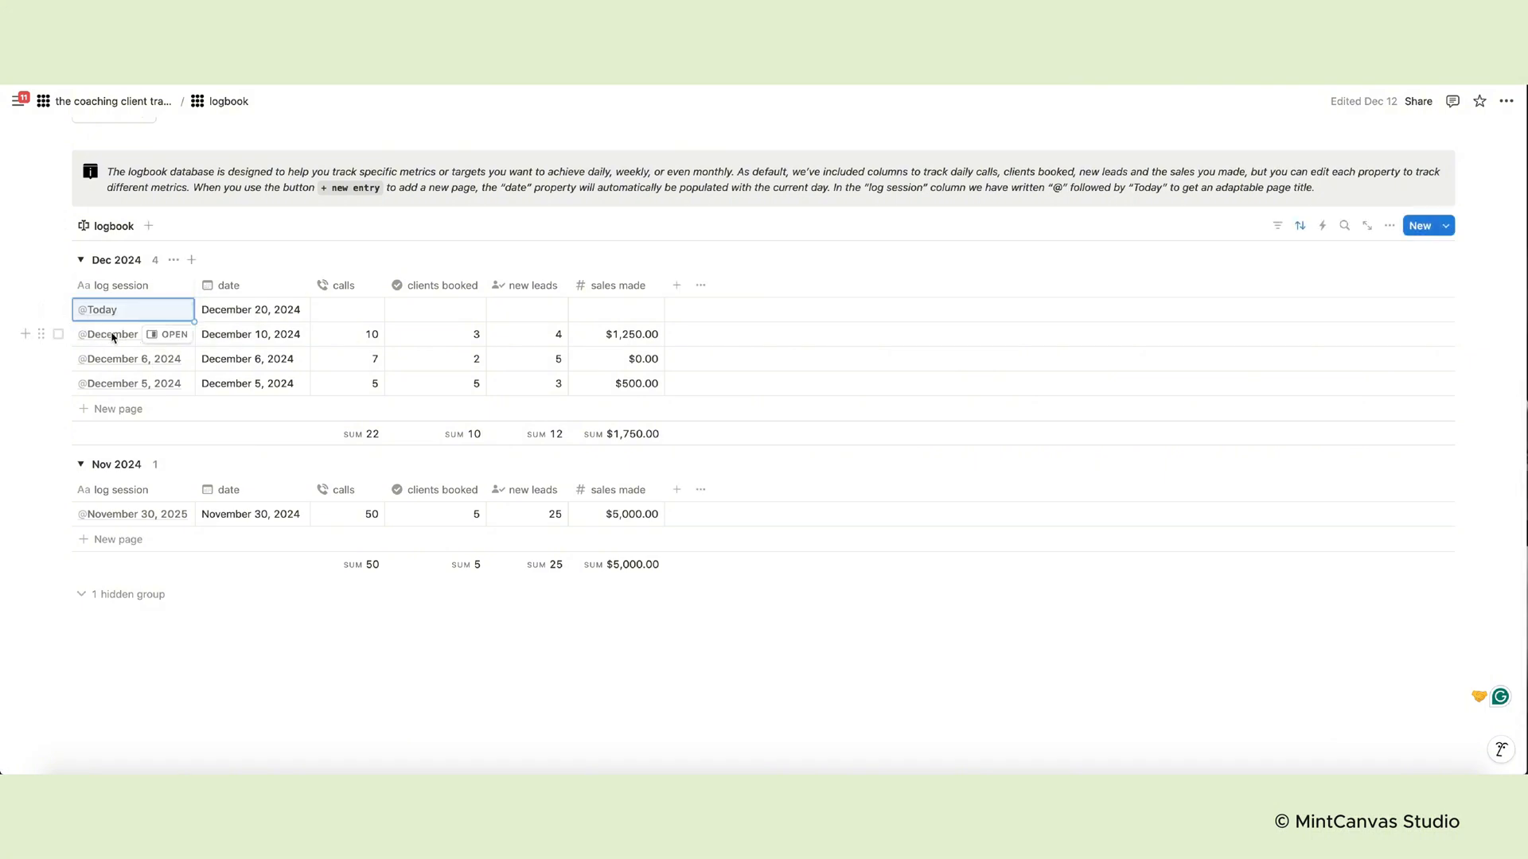
pyautogui.moveTo(410, 251)
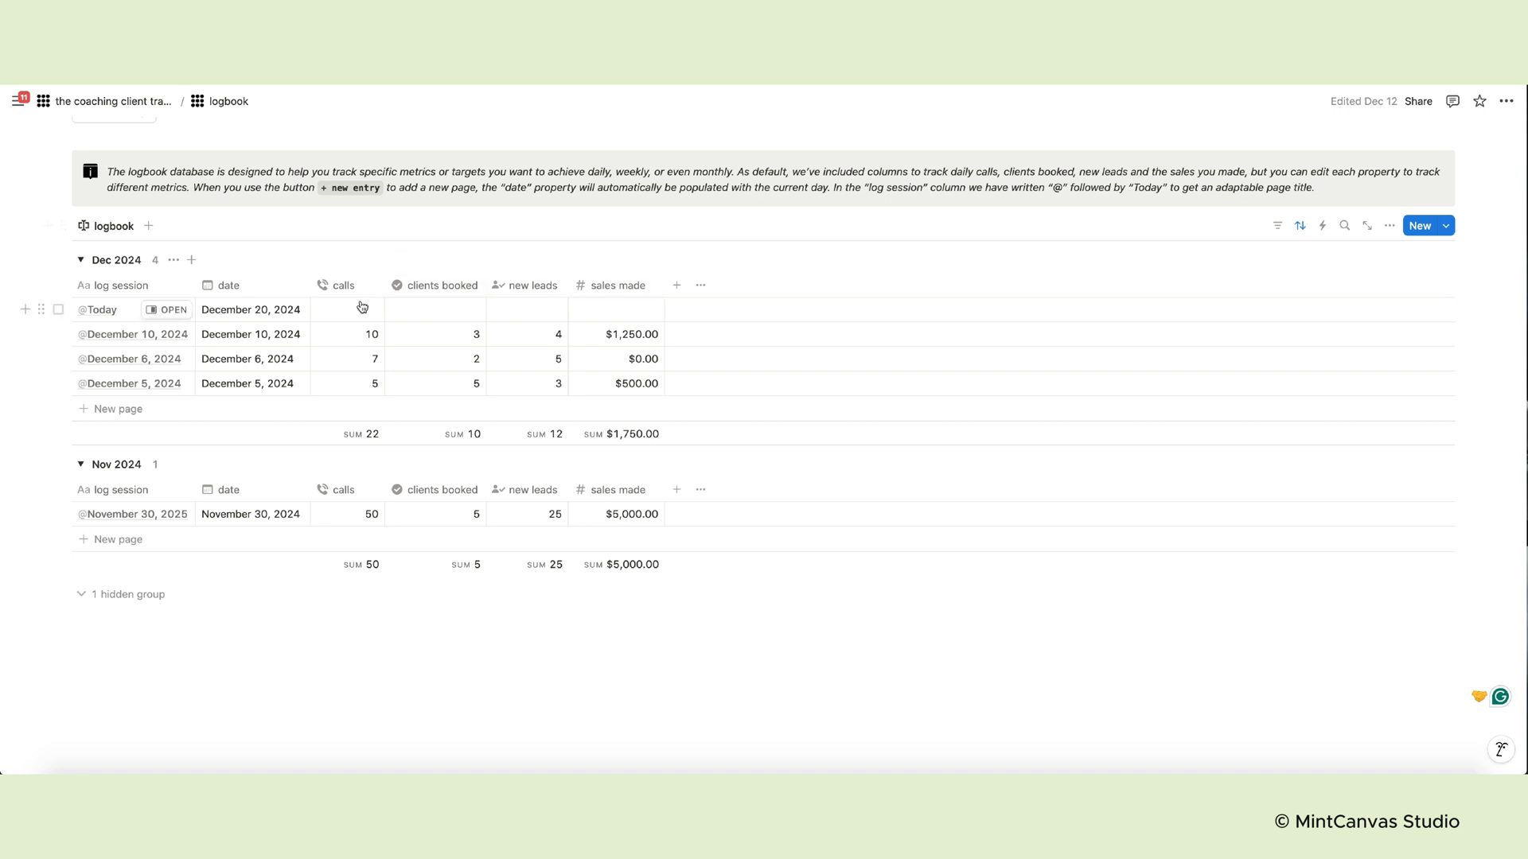
pyautogui.click(361, 309)
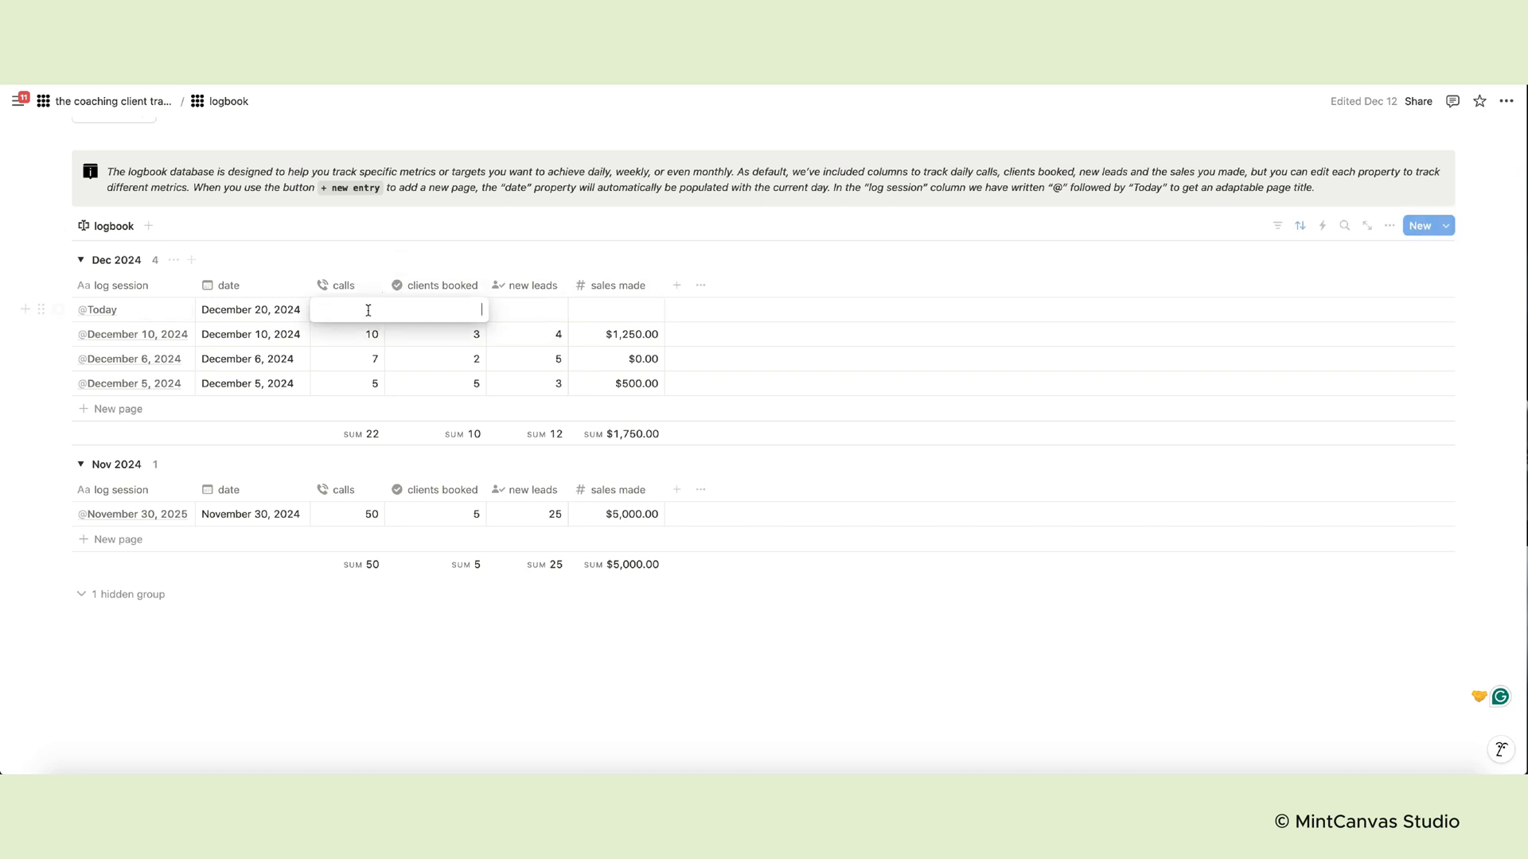
pyautogui.write('20')
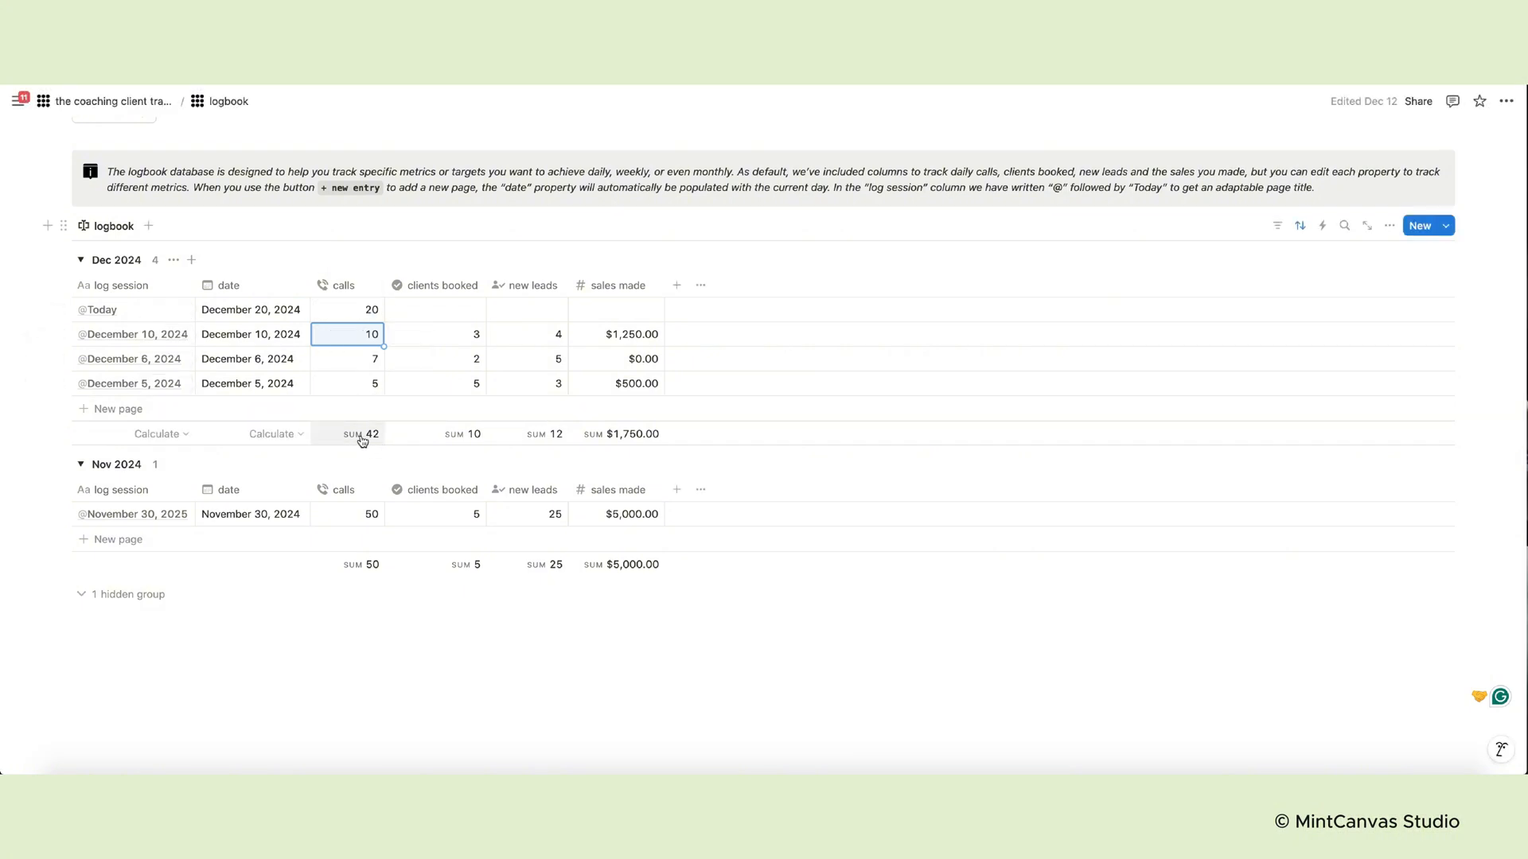
pyautogui.write('2')
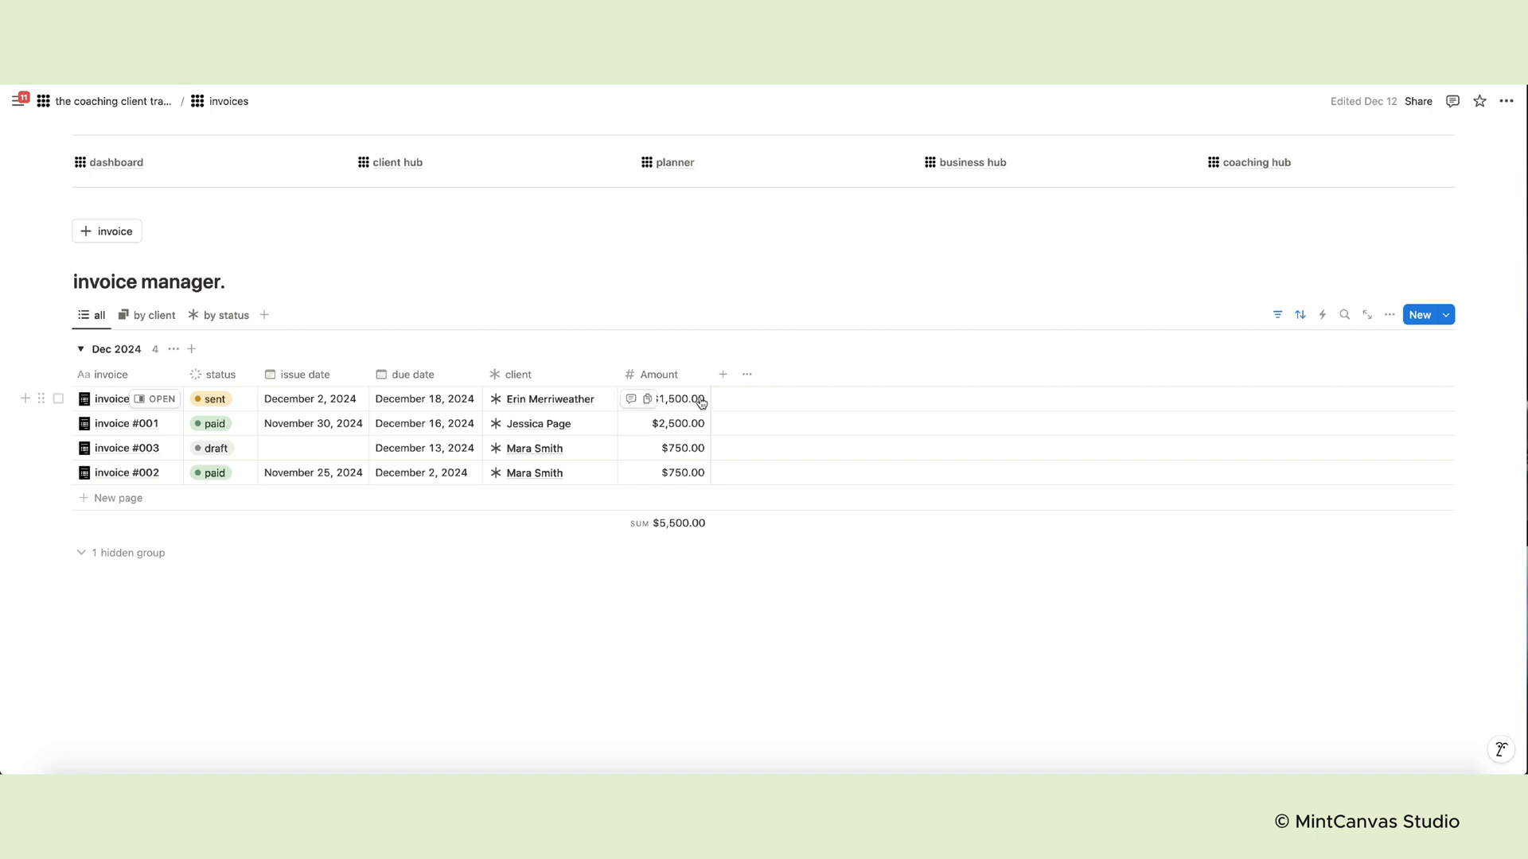
# Add a new draft invoice entry and preview it briefly
pyautogui.click(107, 231)
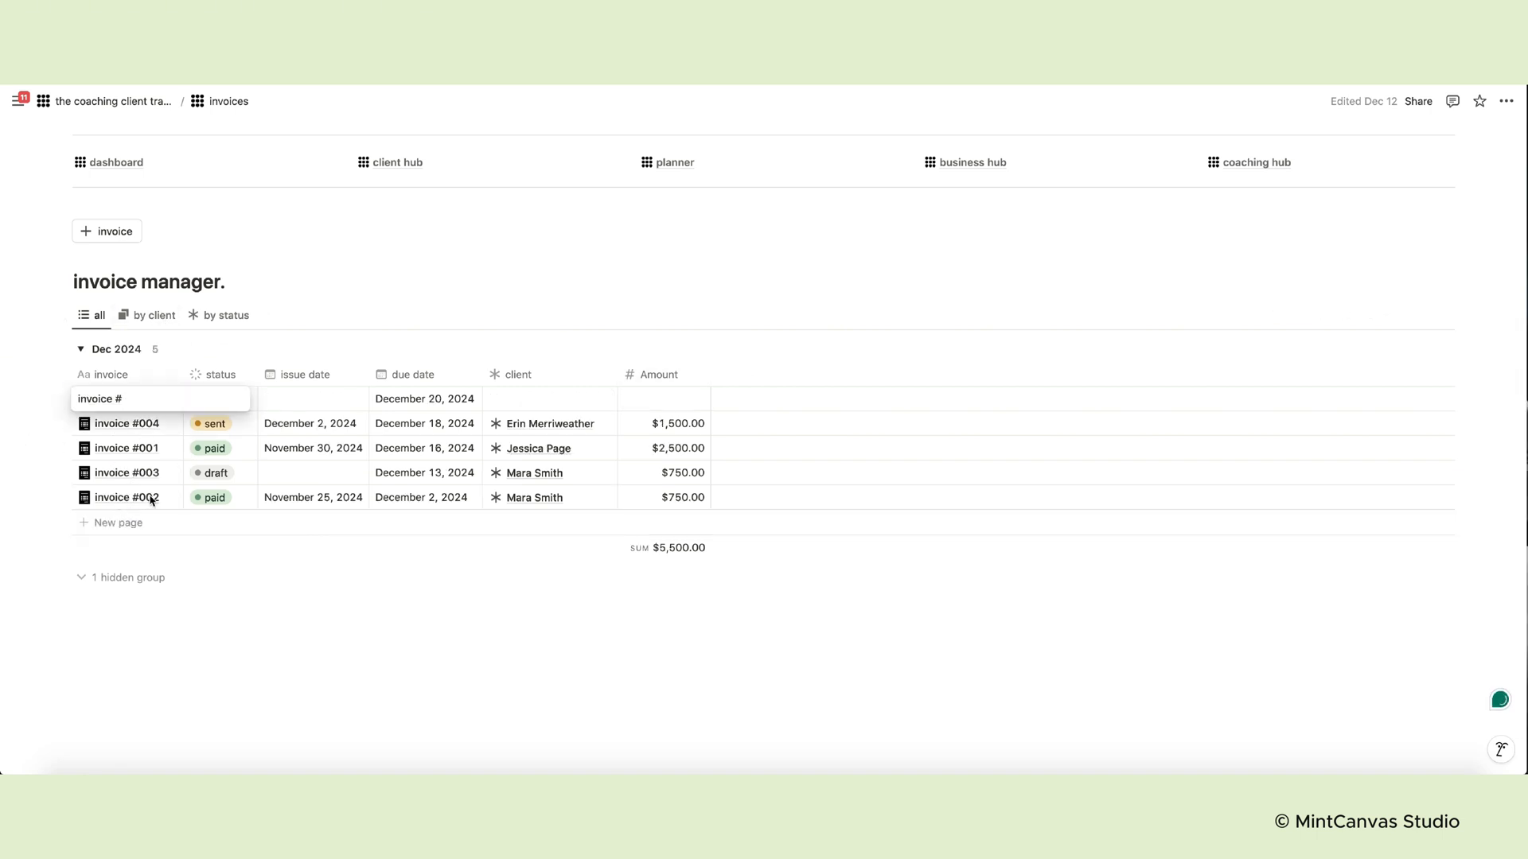
pyautogui.click(115, 399)
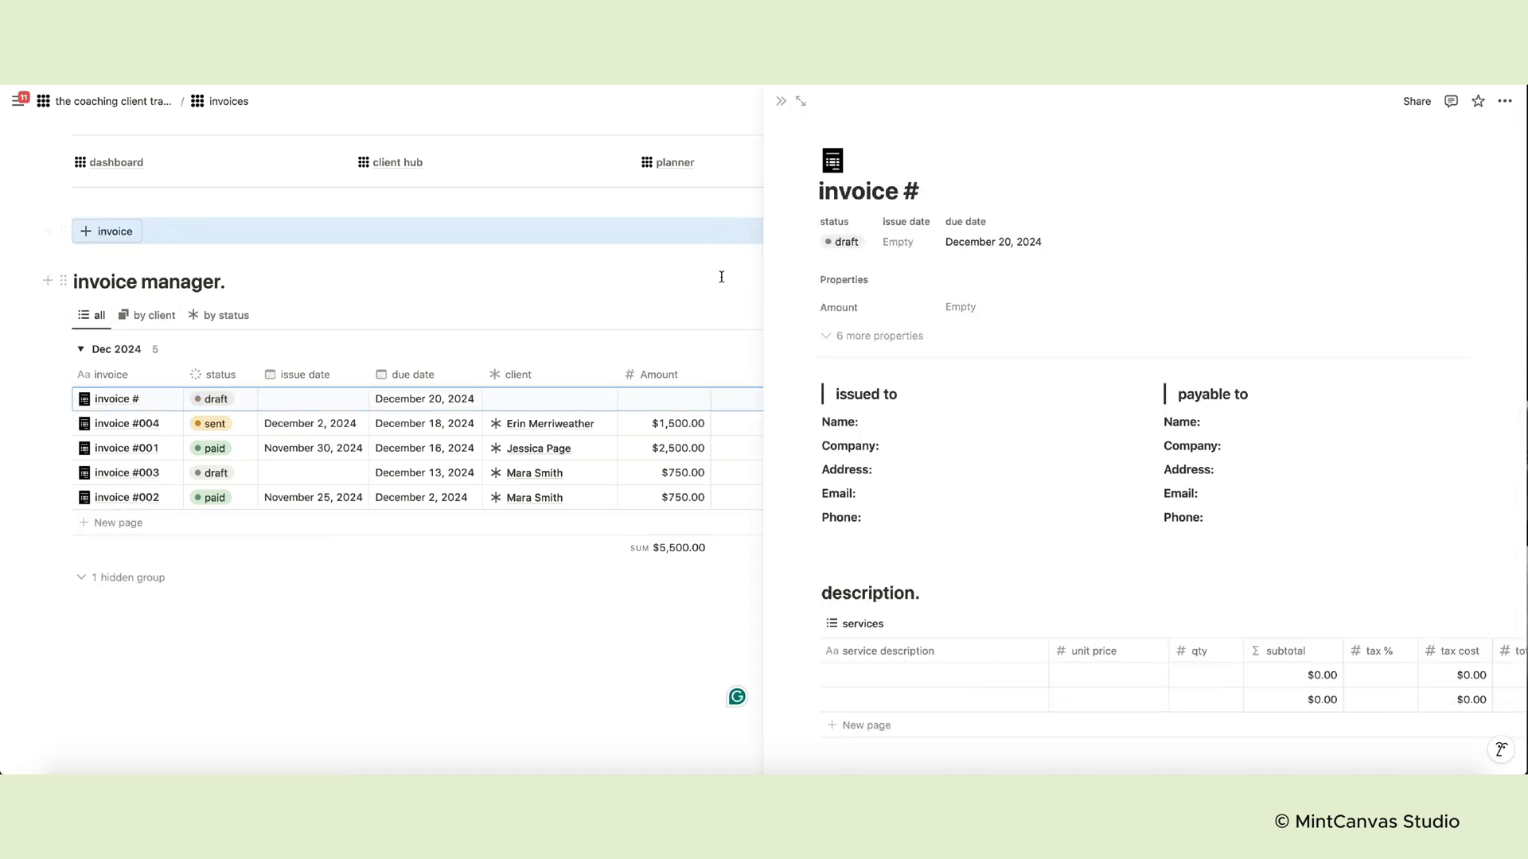
pyautogui.click(782, 101)
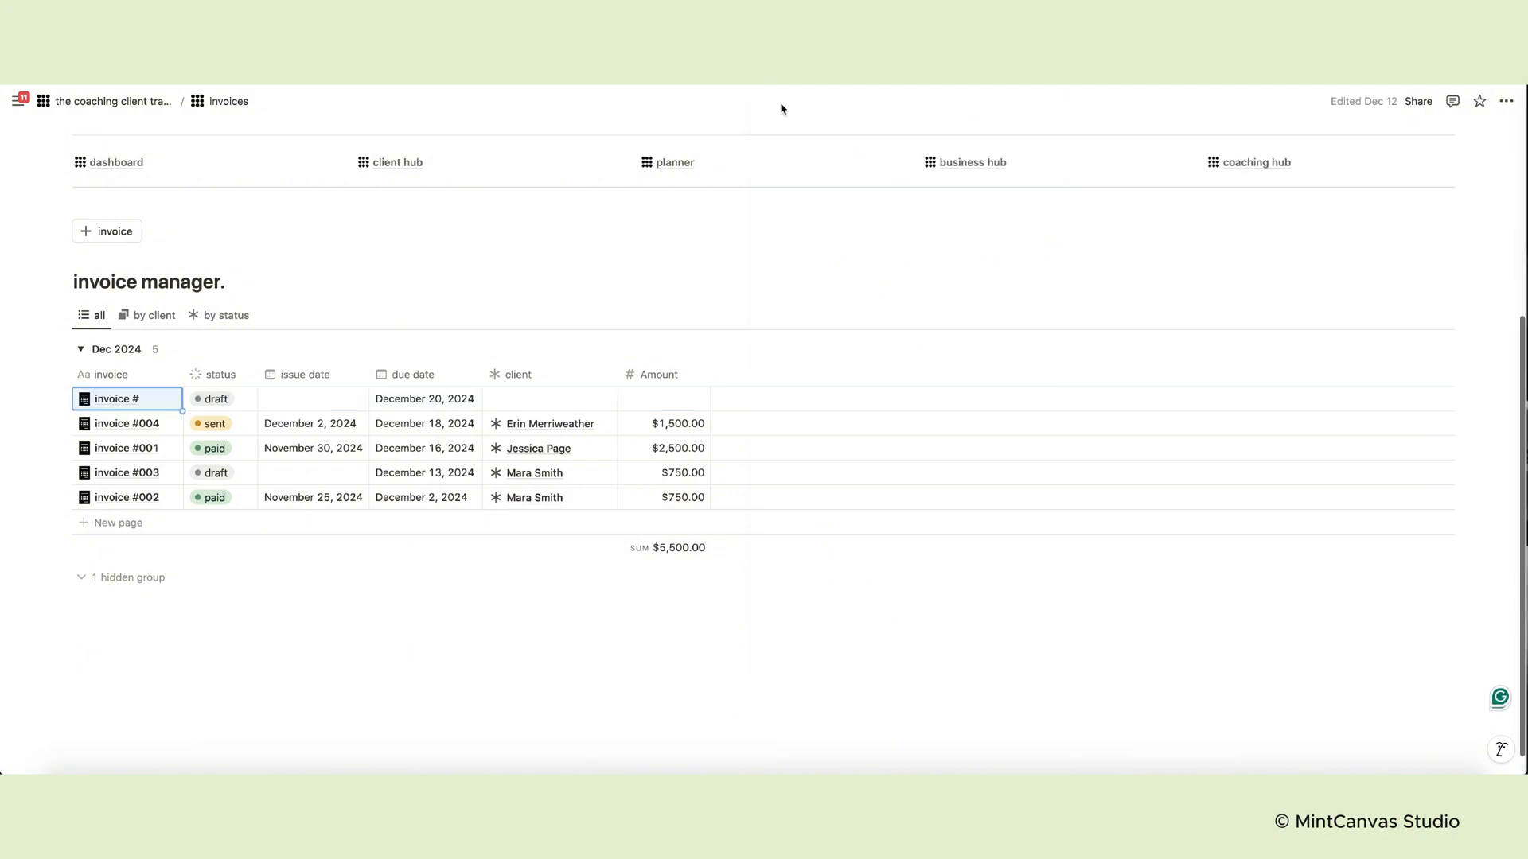
# Edit the invoice # template, entering 'Name Surname' as the payable-to name
pyautogui.click(1441, 314)
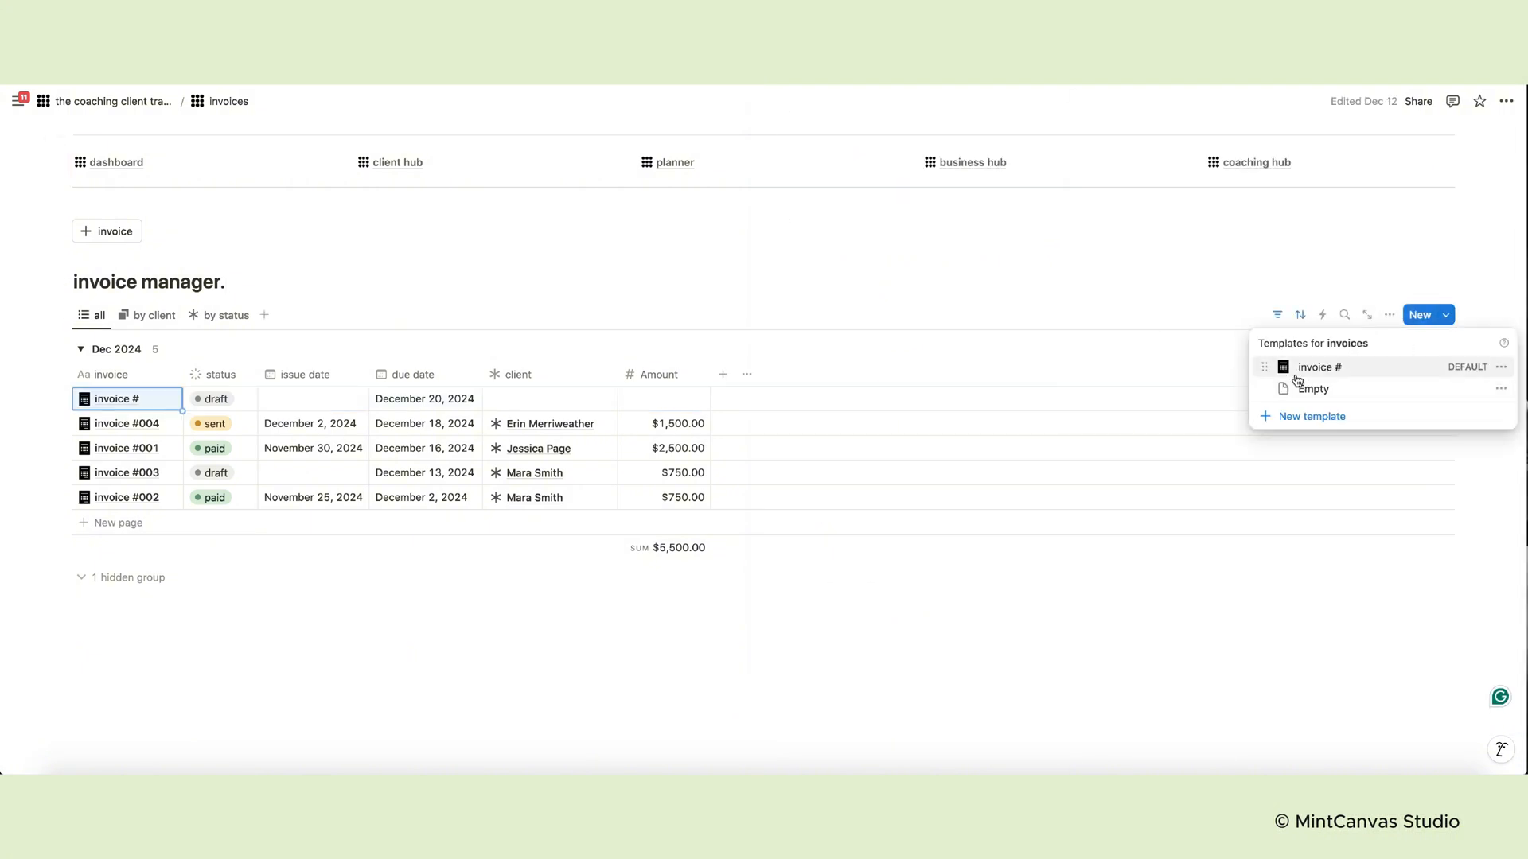
pyautogui.click(1501, 366)
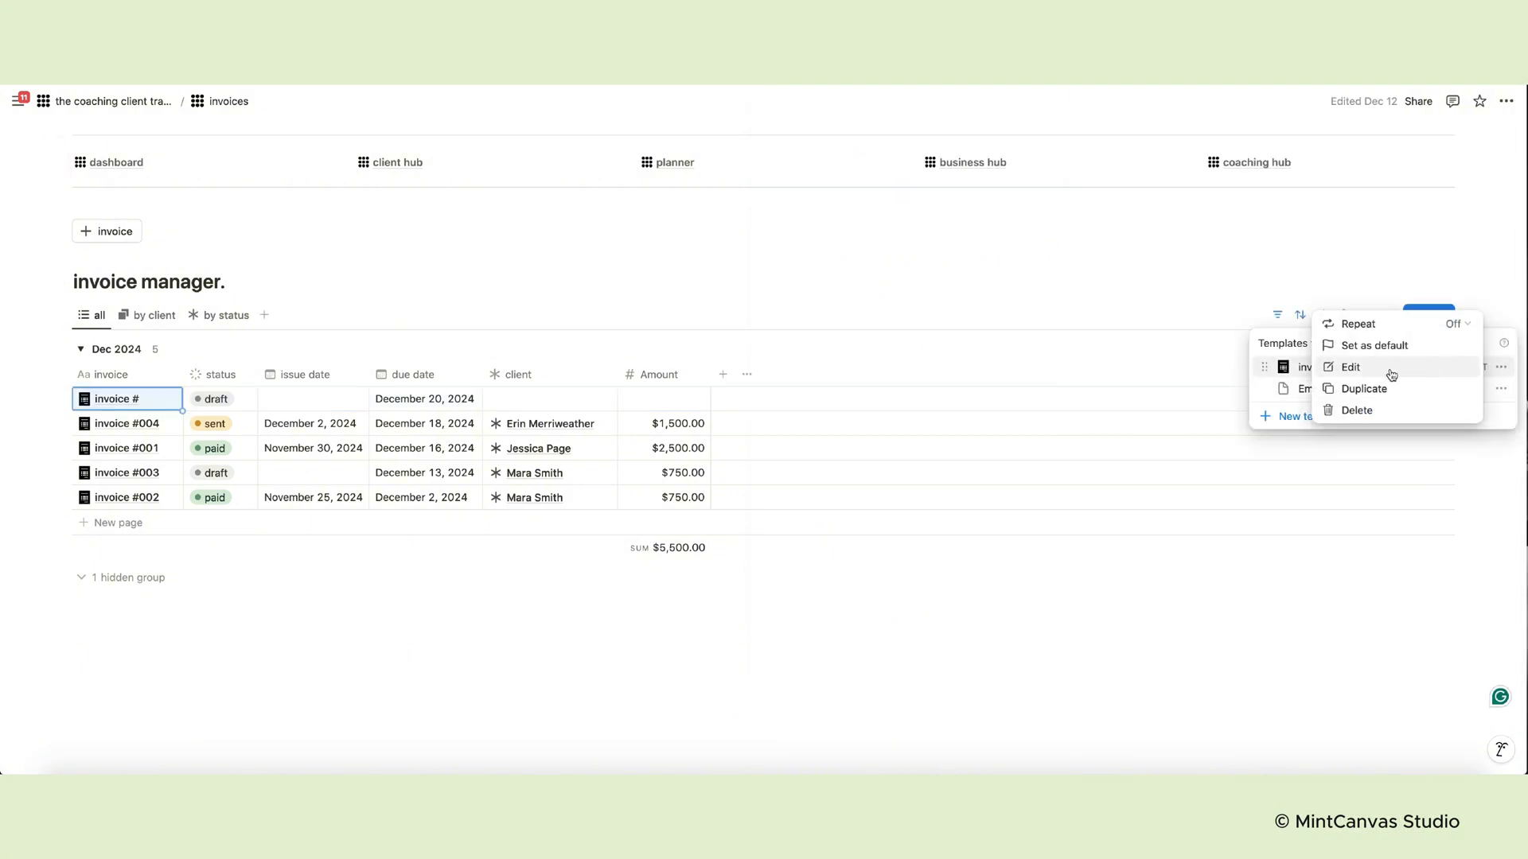
pyautogui.click(1350, 367)
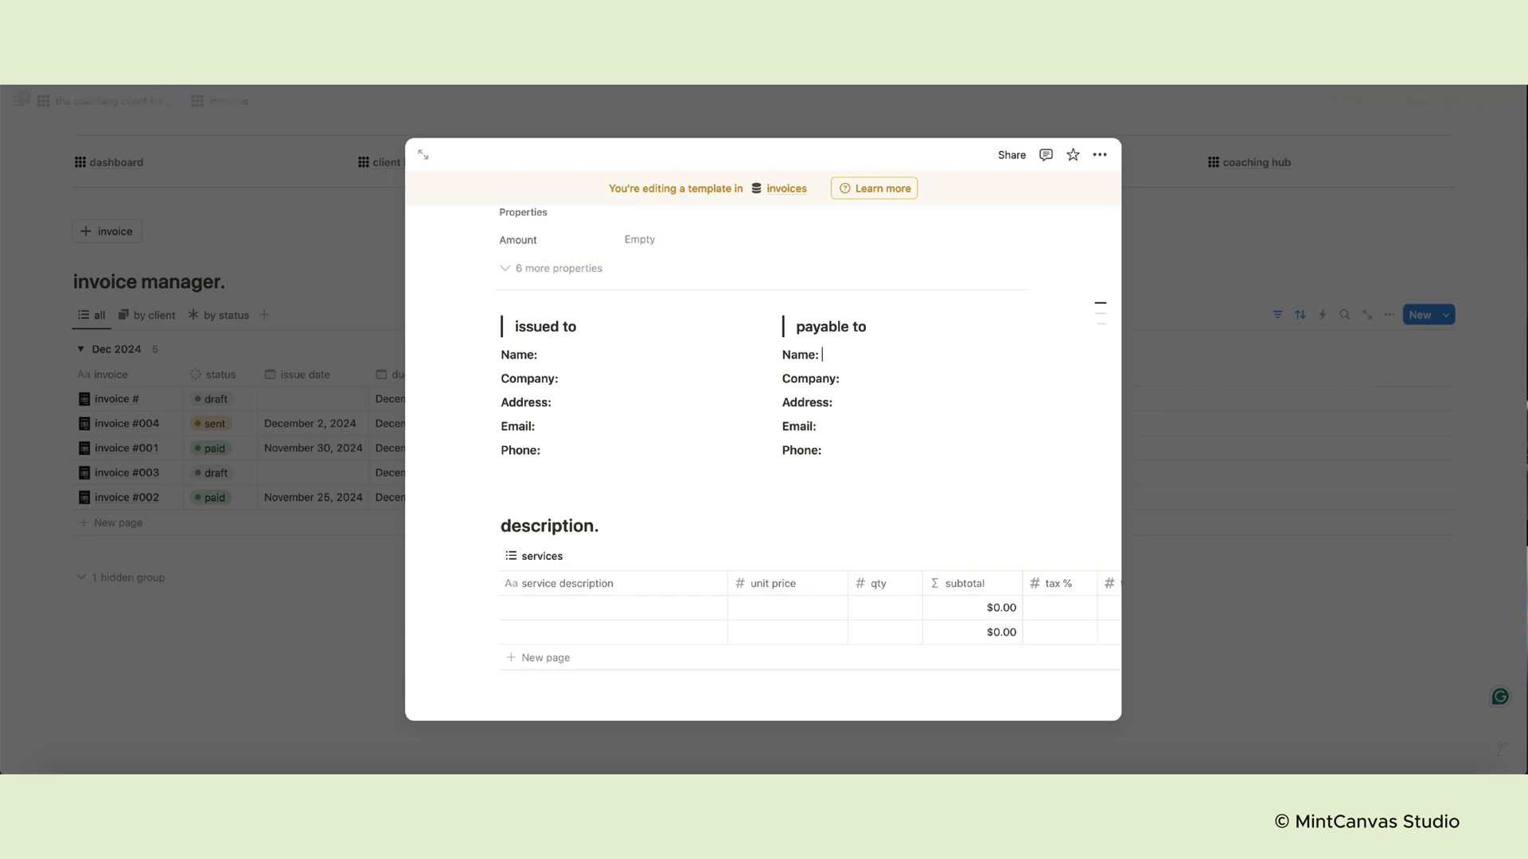
pyautogui.write('Name Surname')
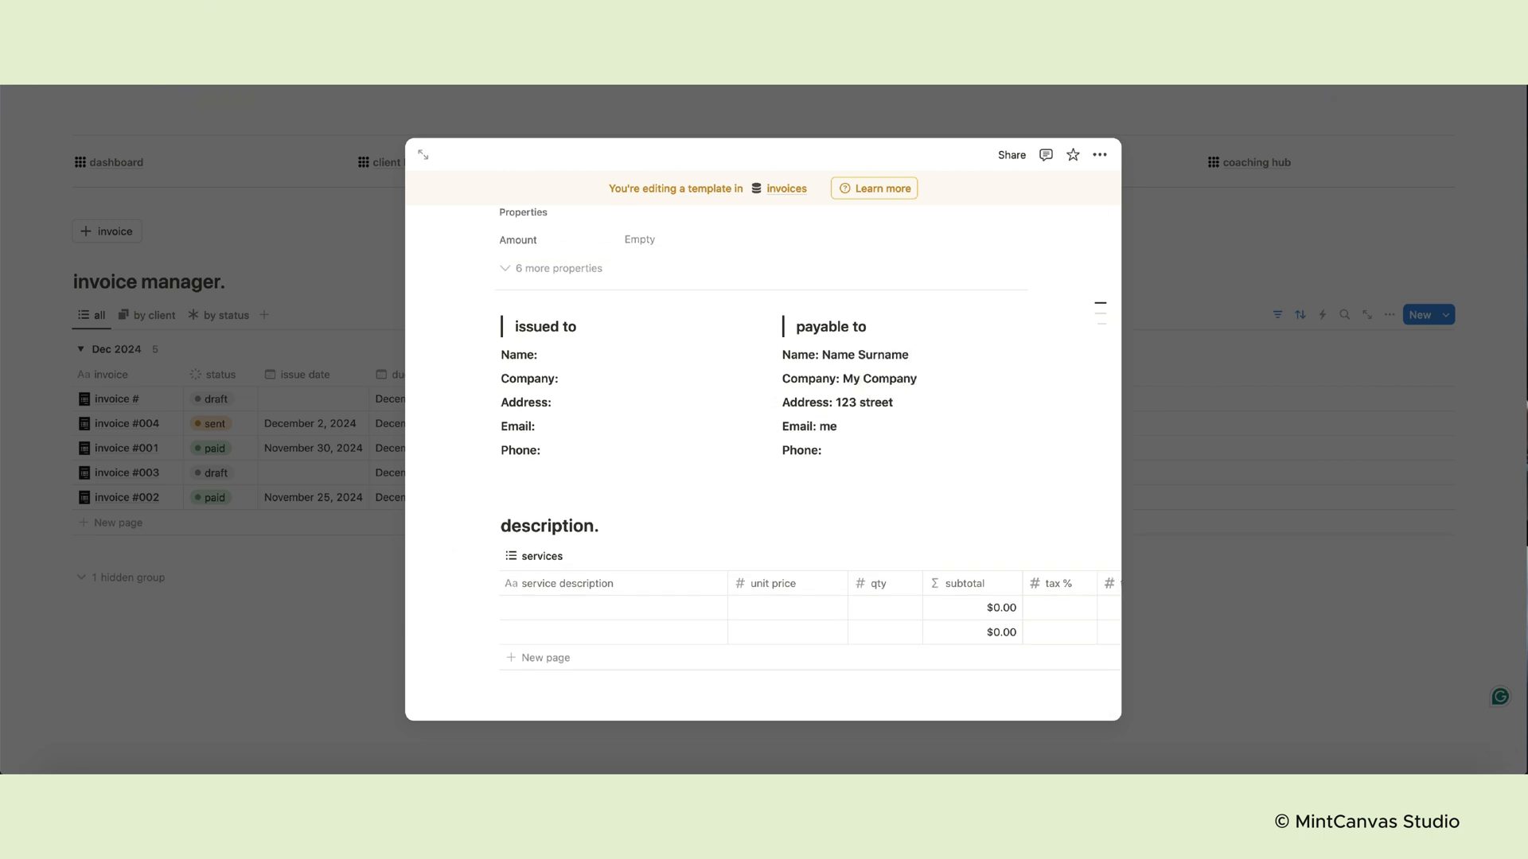
pyautogui.scroll(-3)
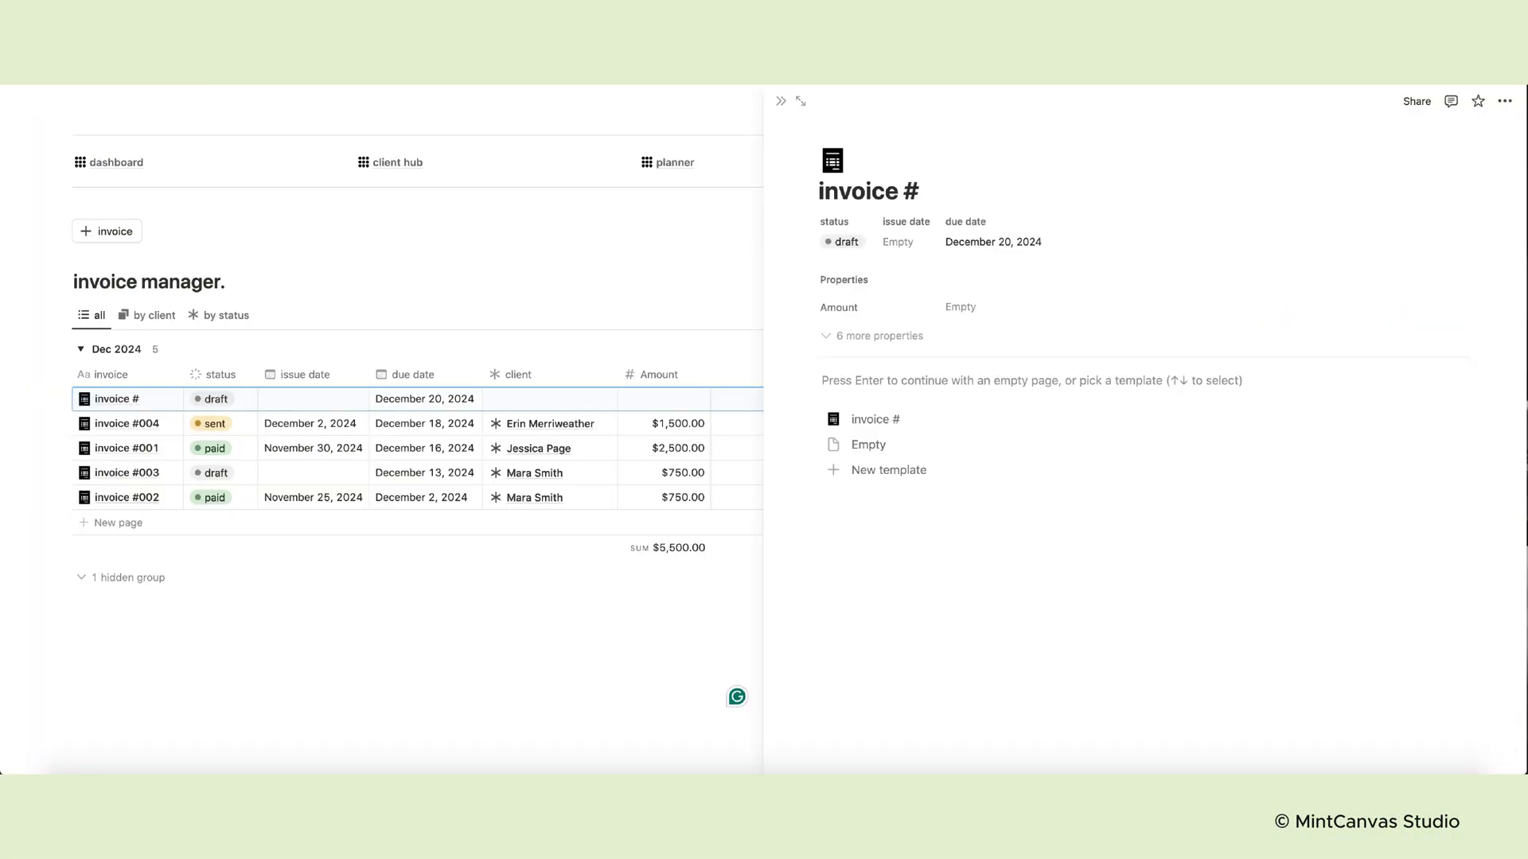
# Apply the invoice # template with 20% tax and a total due of 1,440.00 USD
pyautogui.click(875, 419)
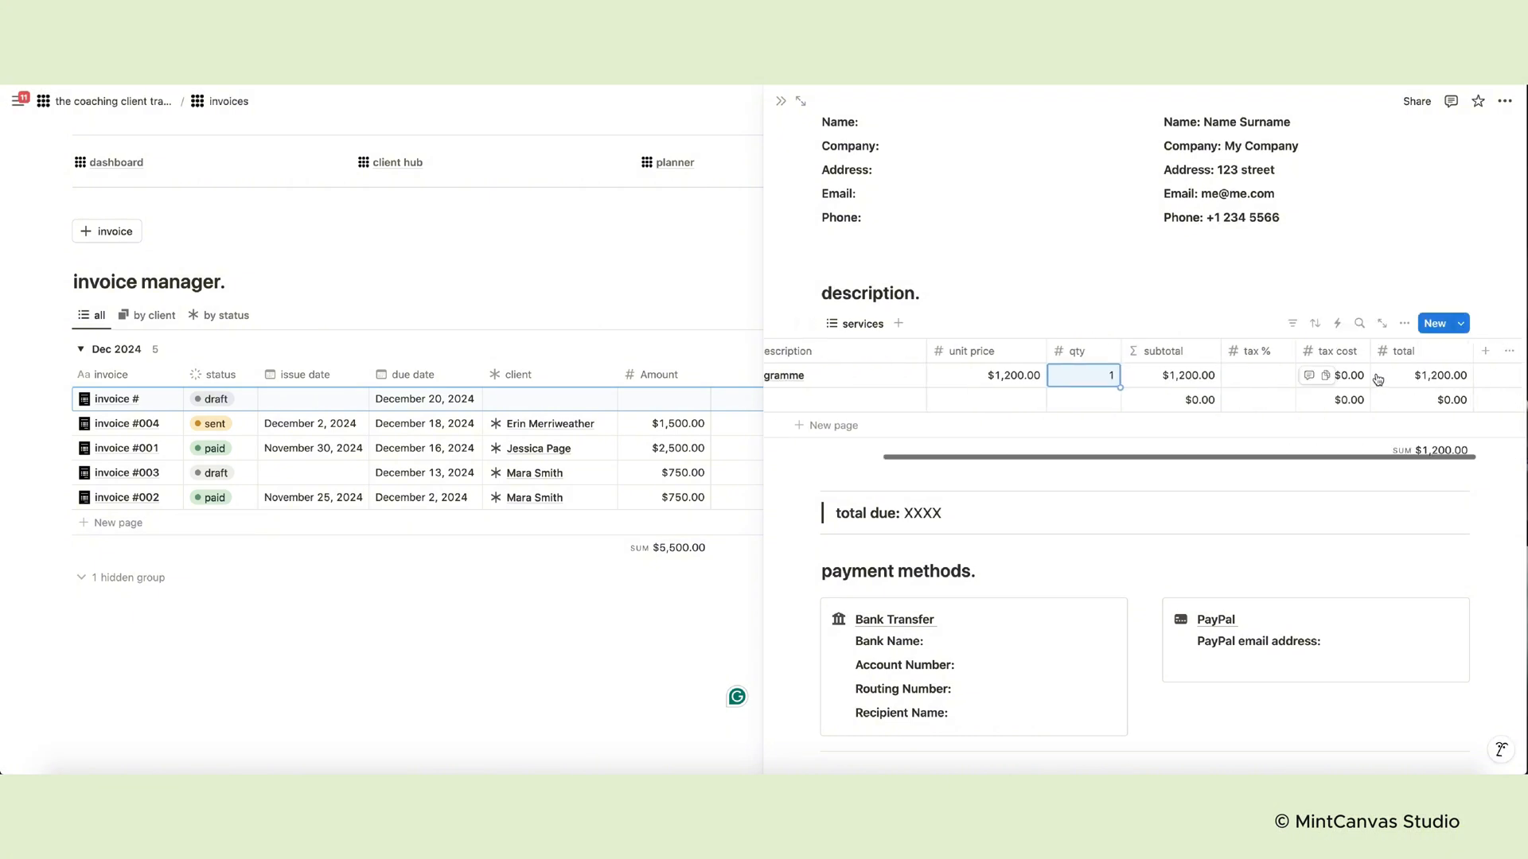
pyautogui.write('20%')
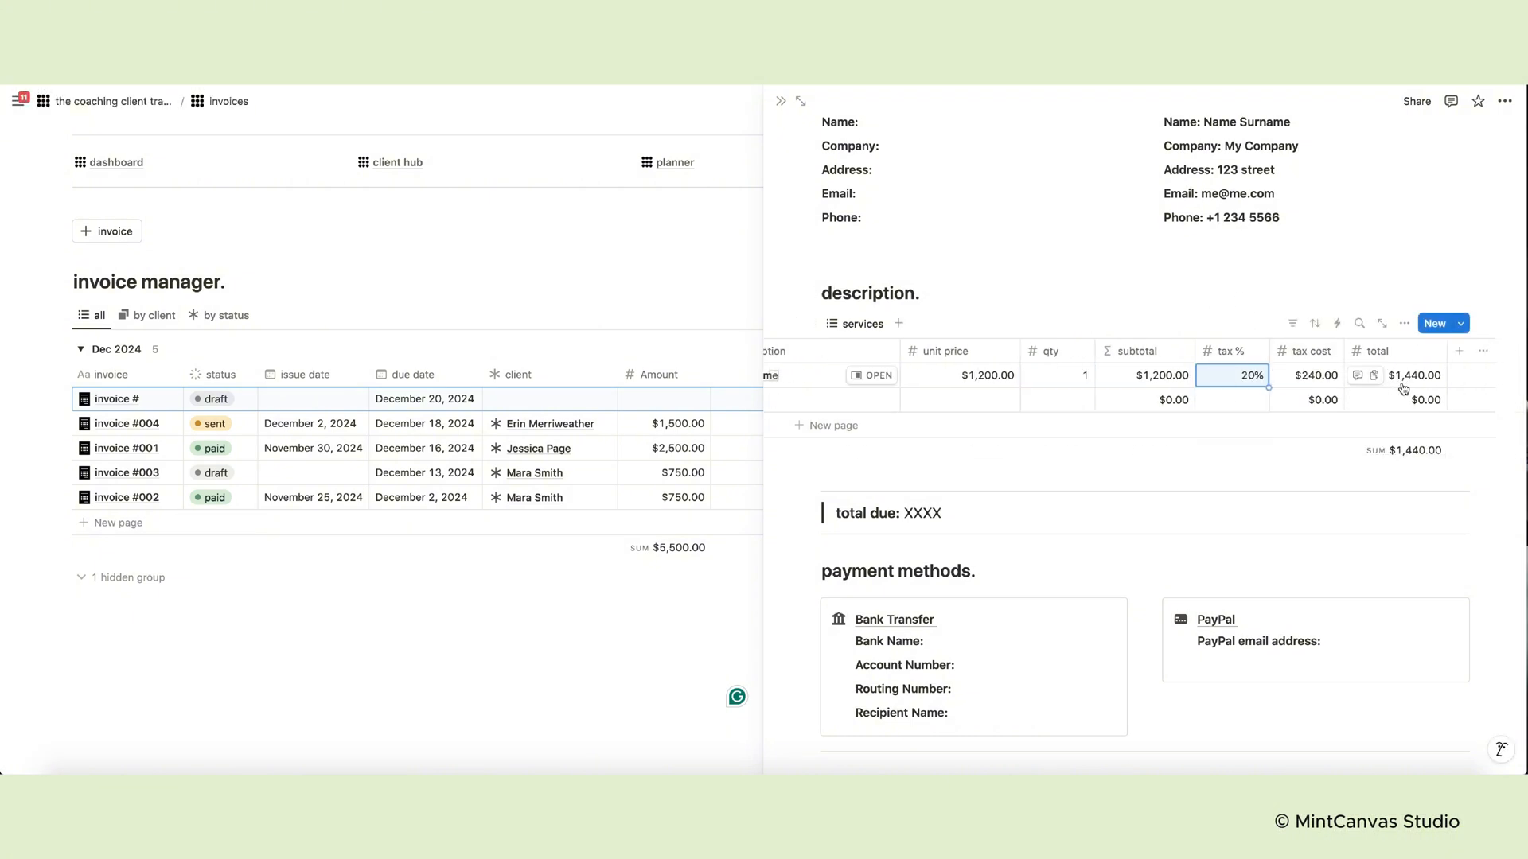
pyautogui.write('1440')
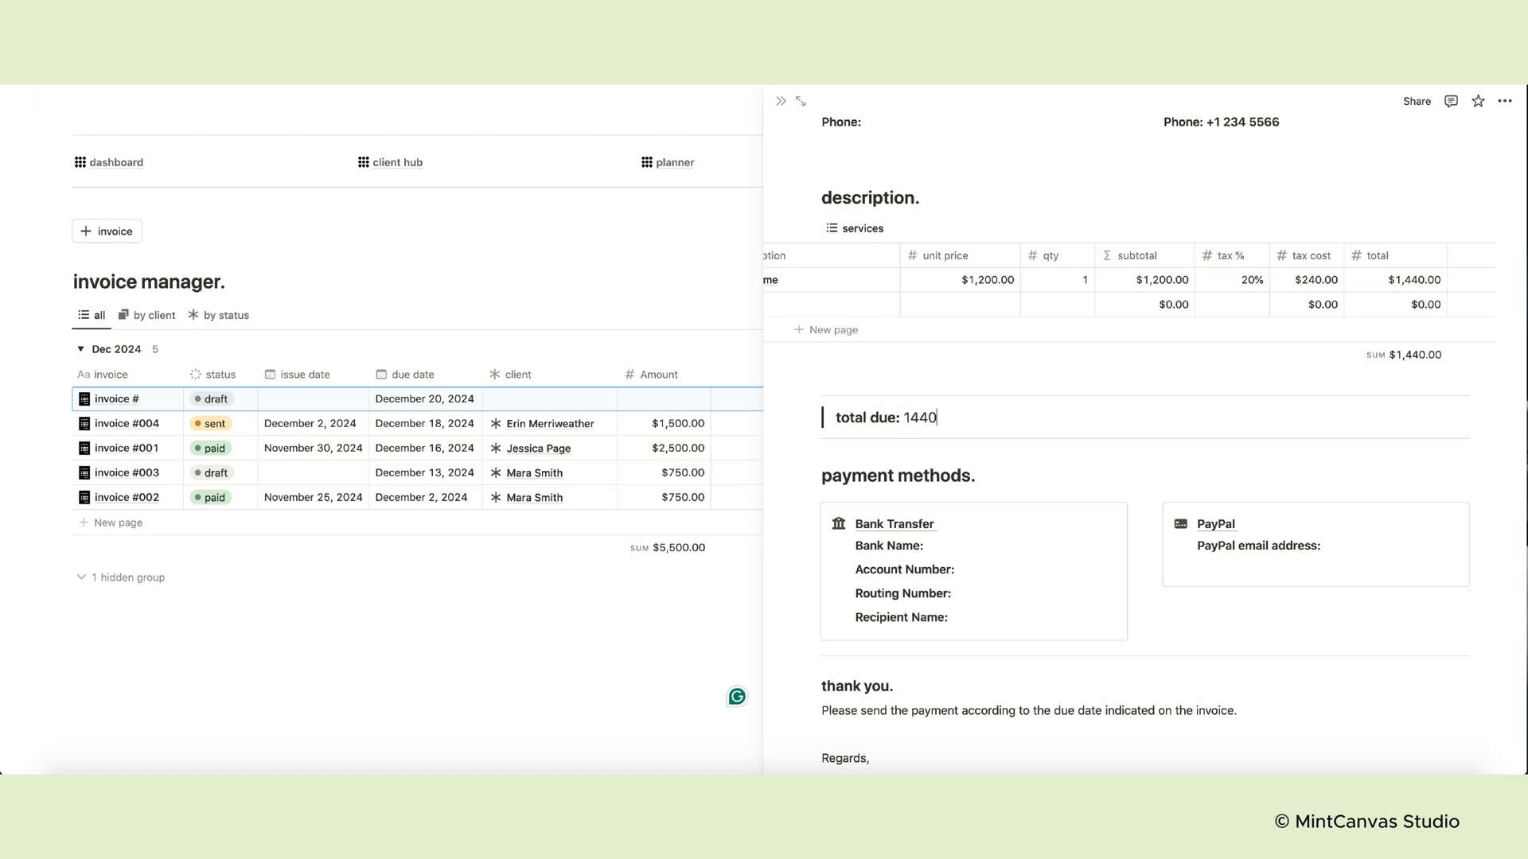
pyautogui.write(',440.00 USD')
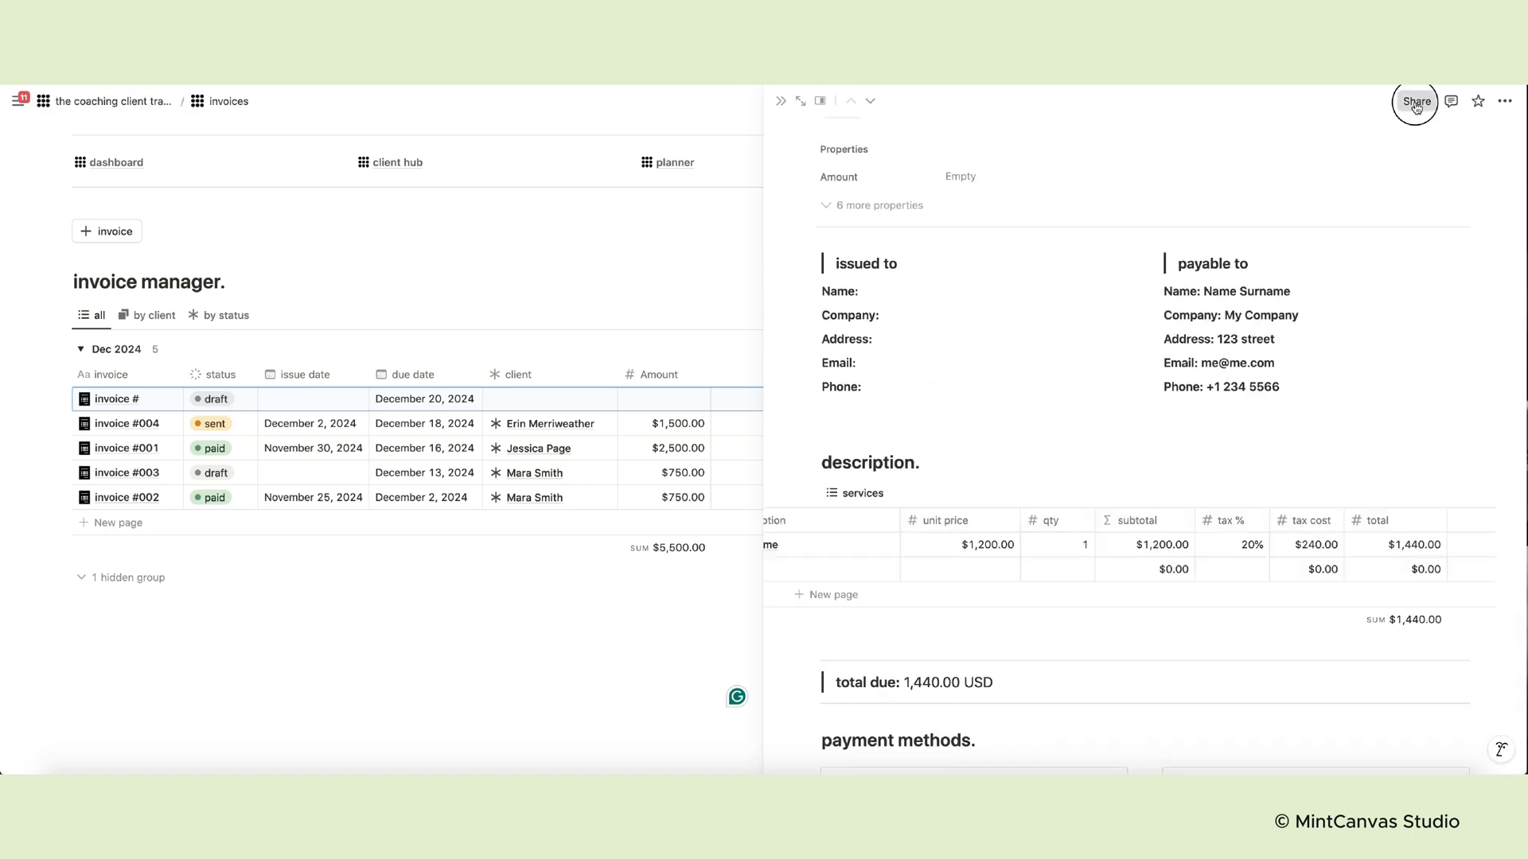
# Export the invoice as a PDF through the page options' Export settings
pyautogui.click(1416, 101)
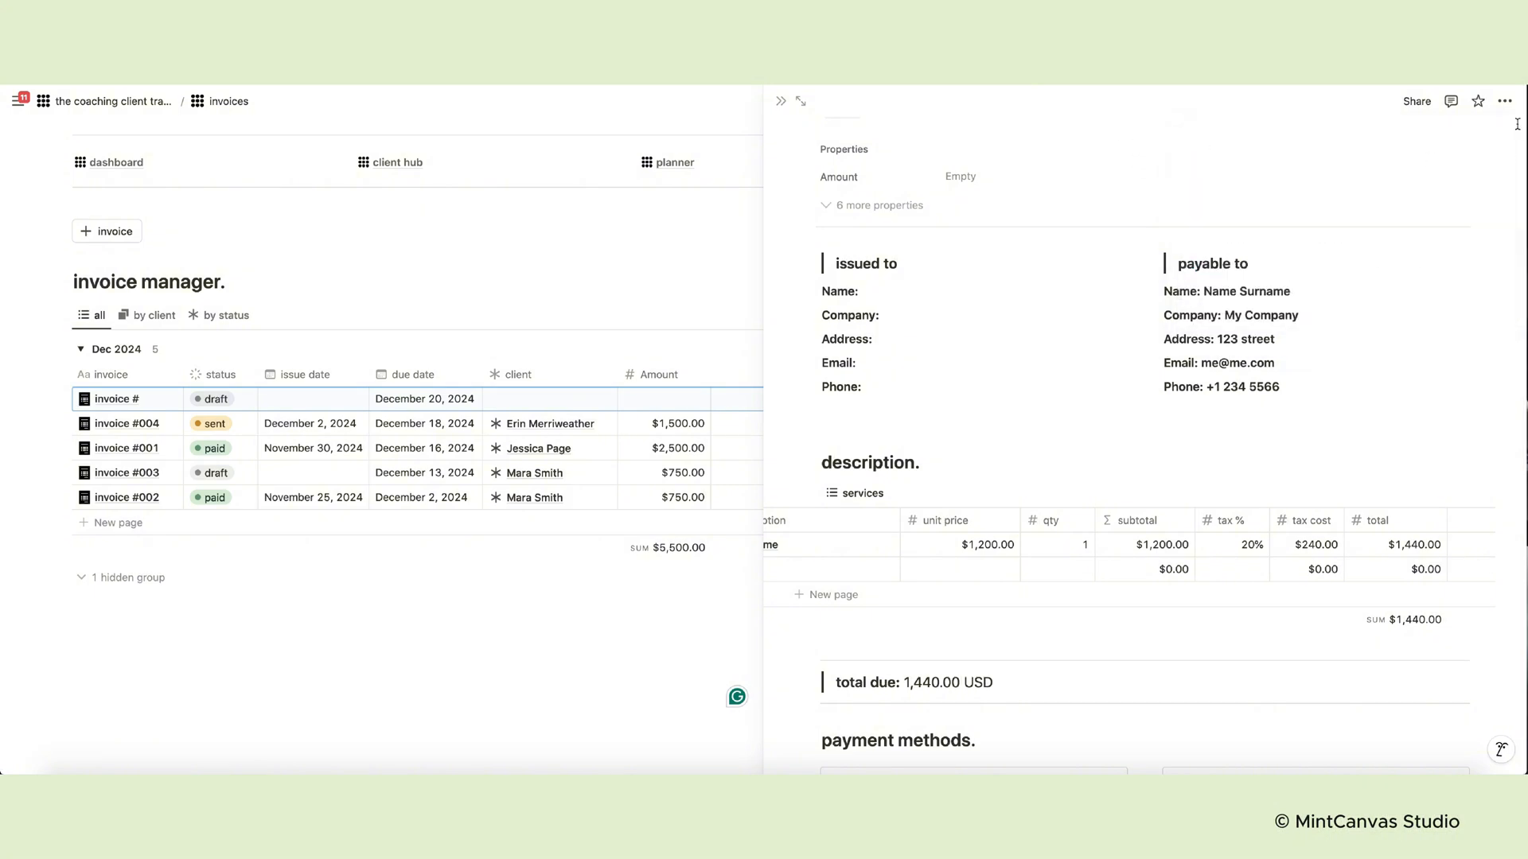
pyautogui.click(1504, 101)
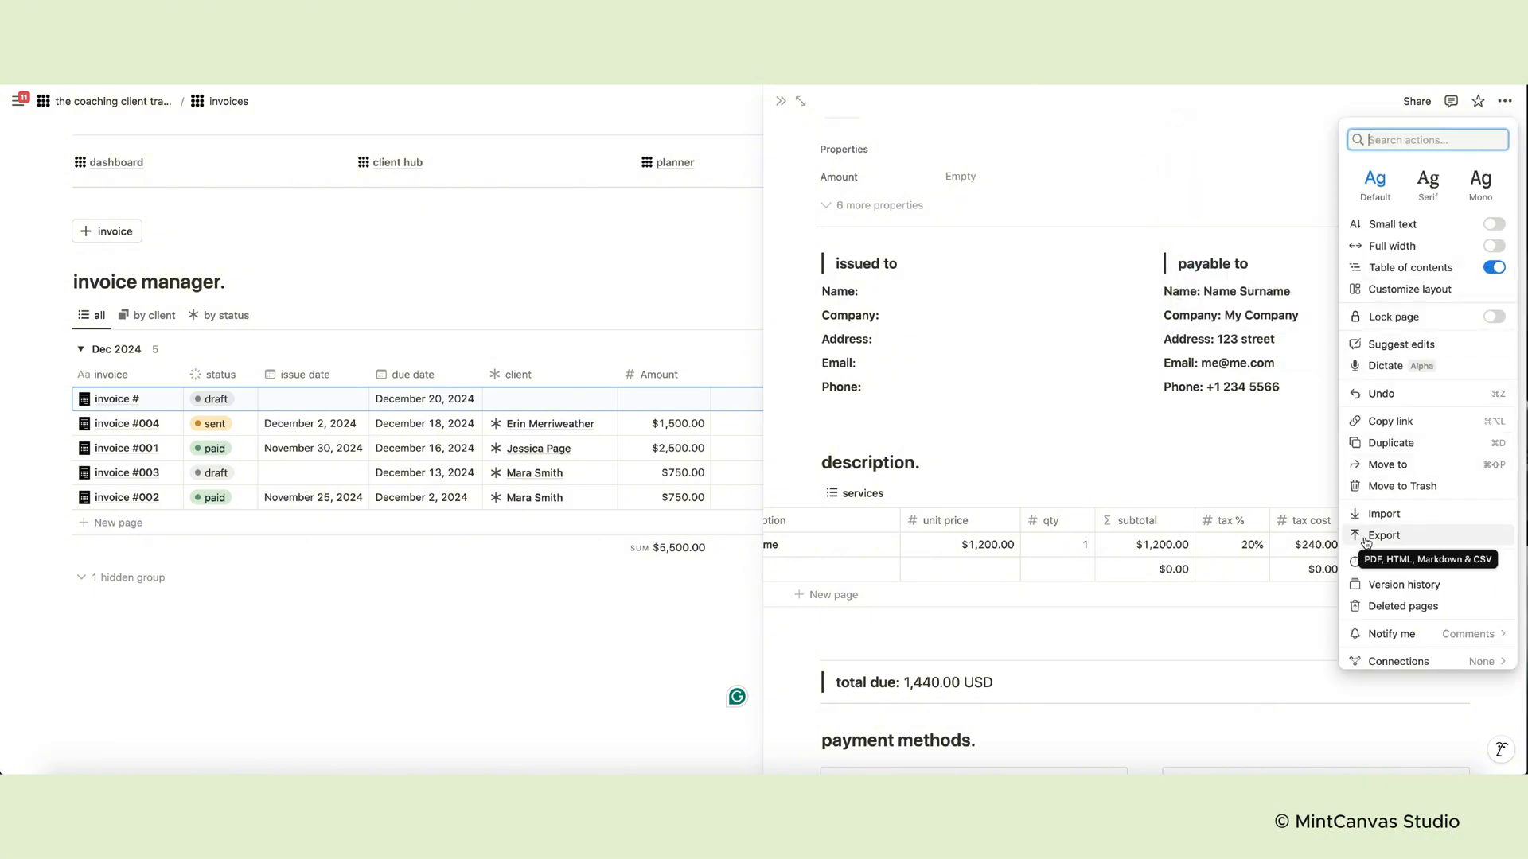
pyautogui.click(1384, 535)
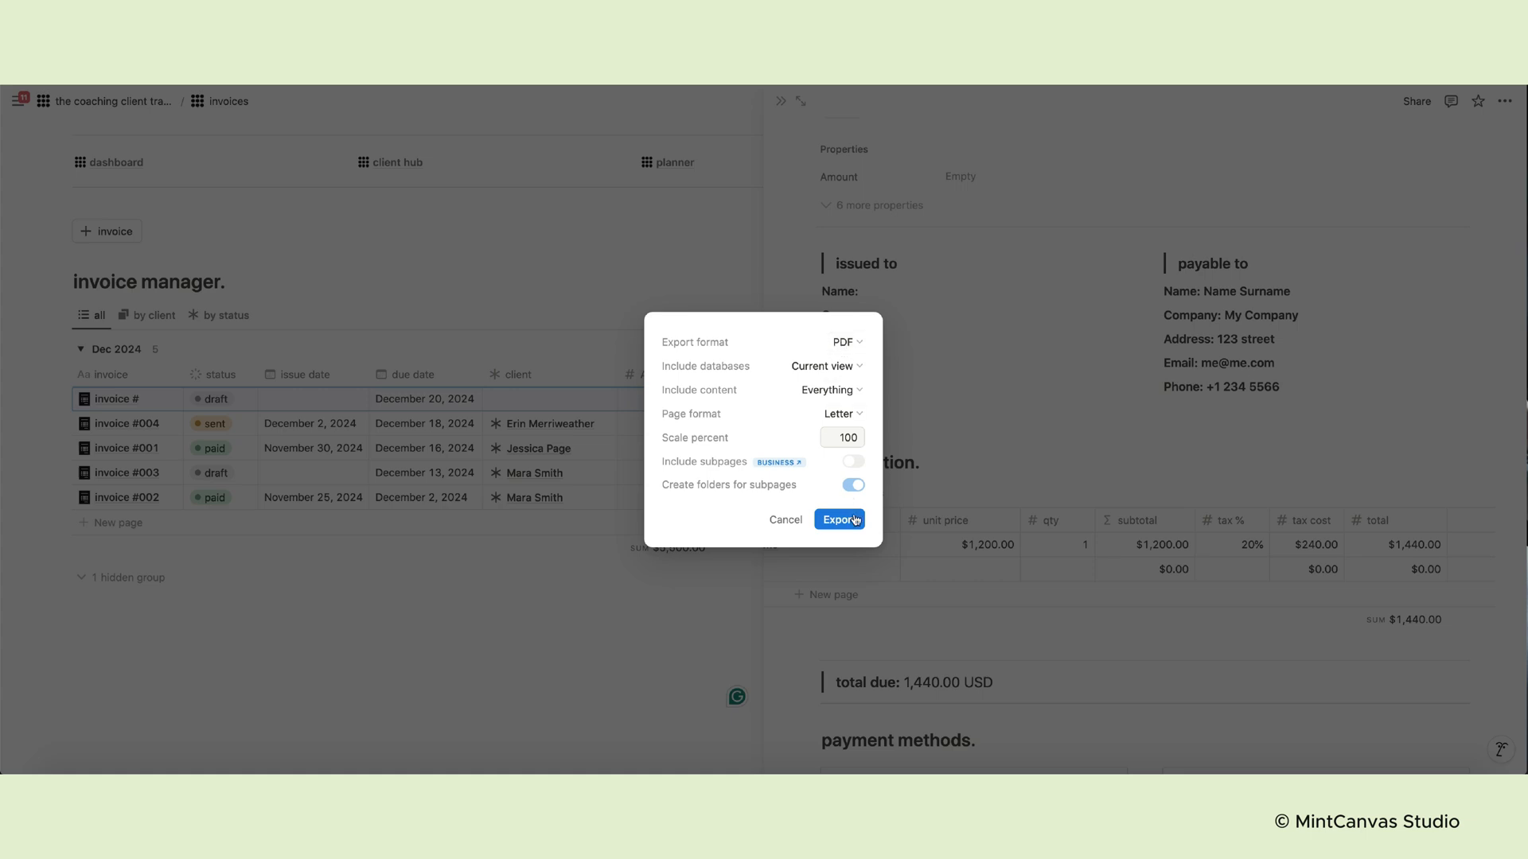
pyautogui.click(839, 520)
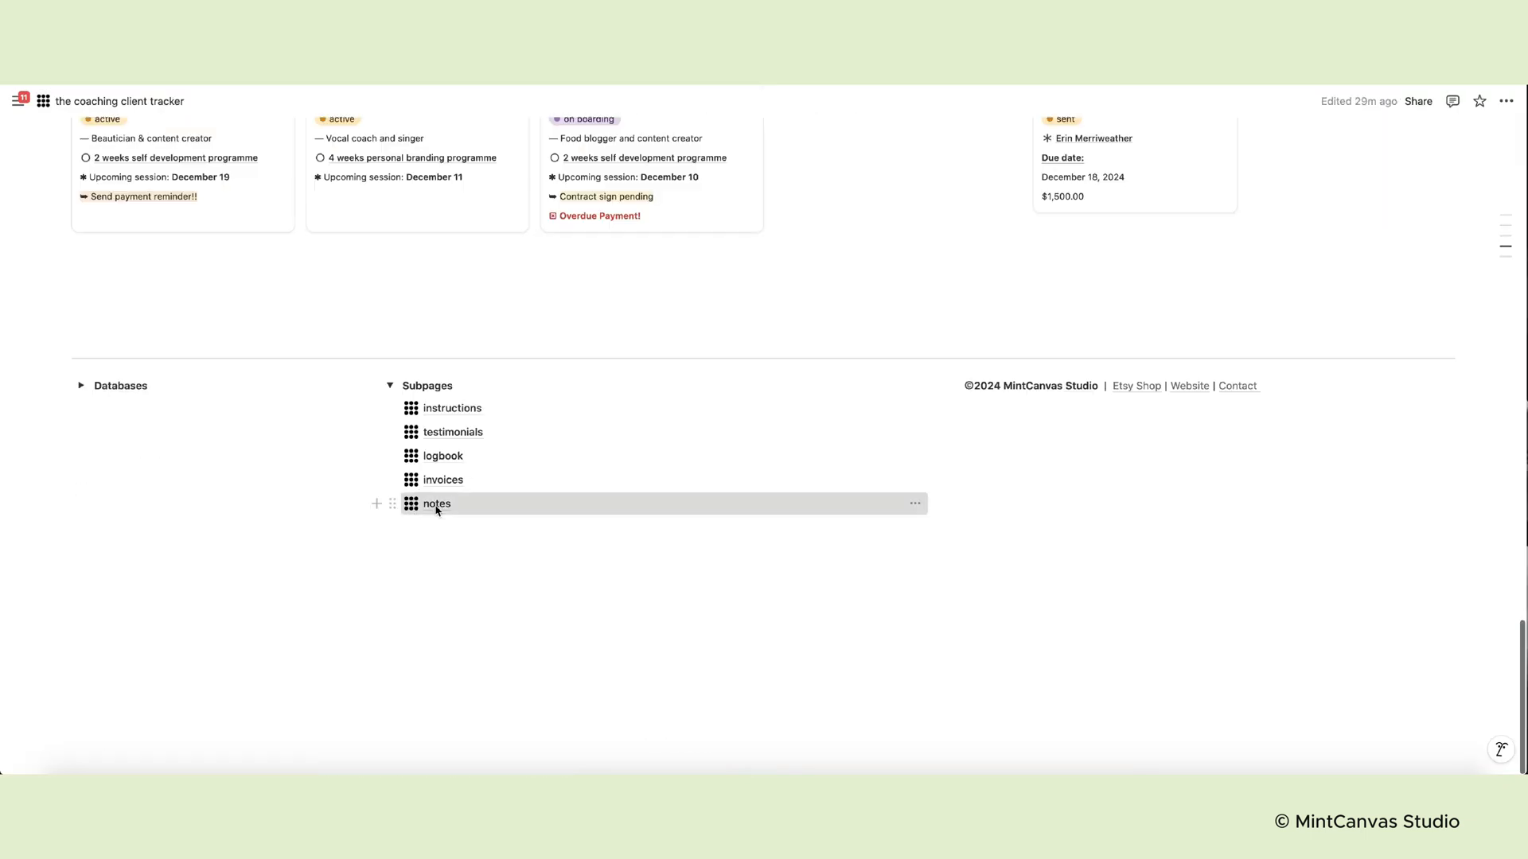
pyautogui.click(436, 503)
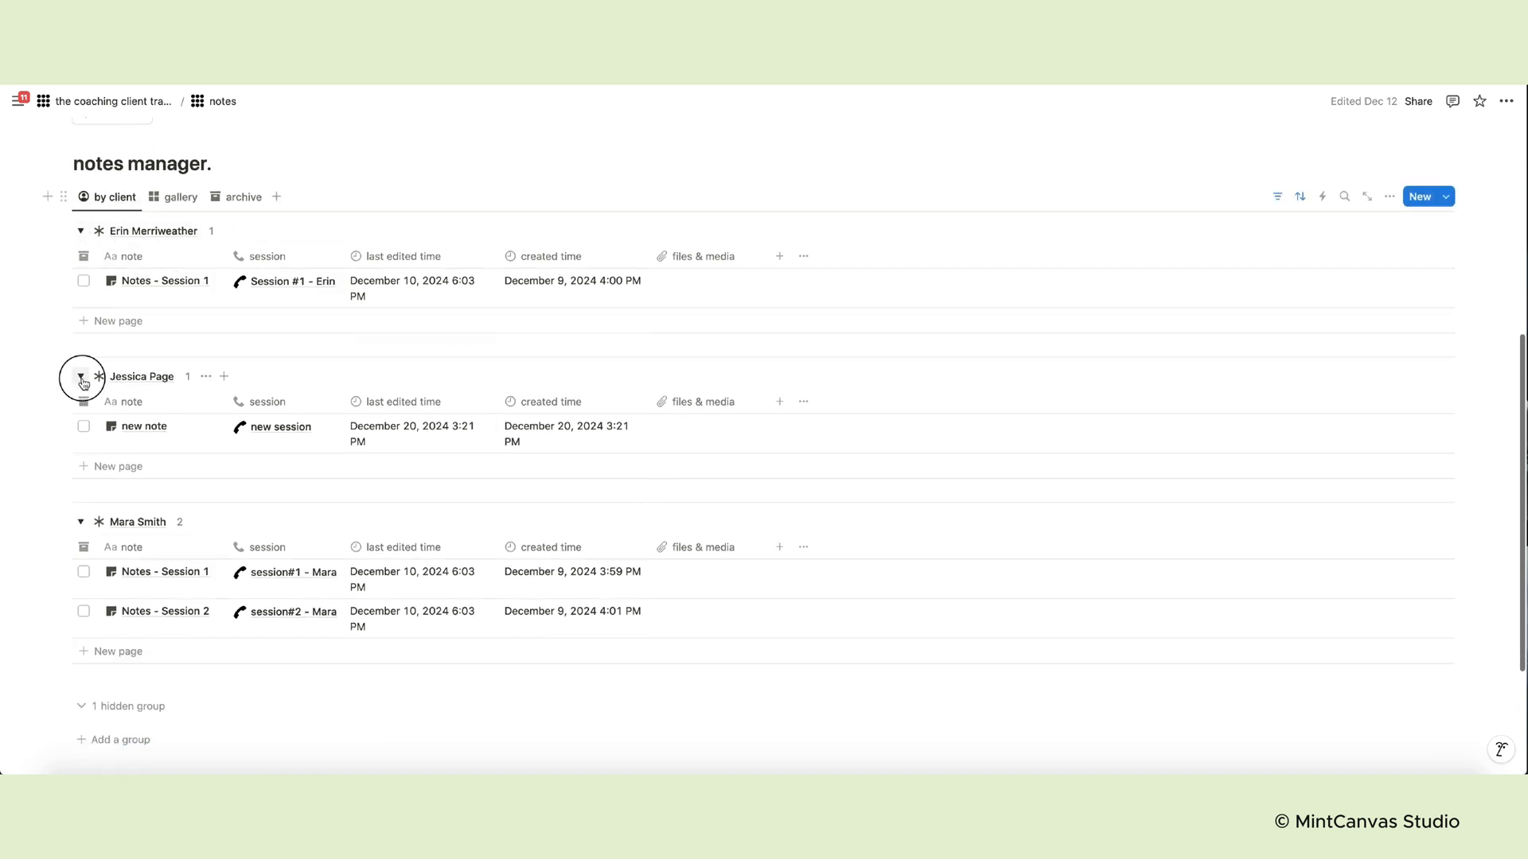
pyautogui.click(182, 485)
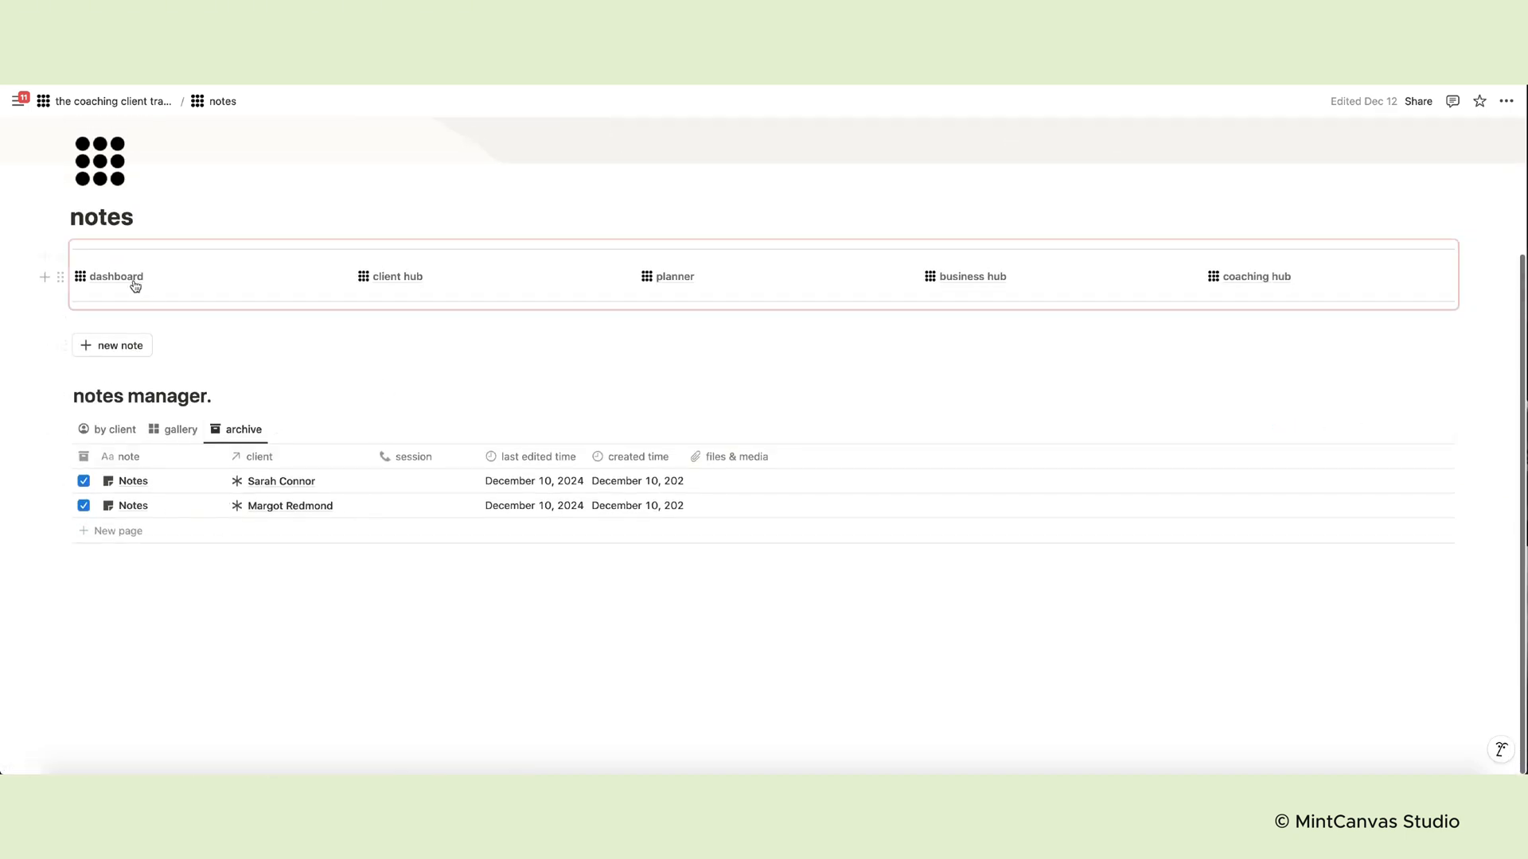
pyautogui.click(116, 277)
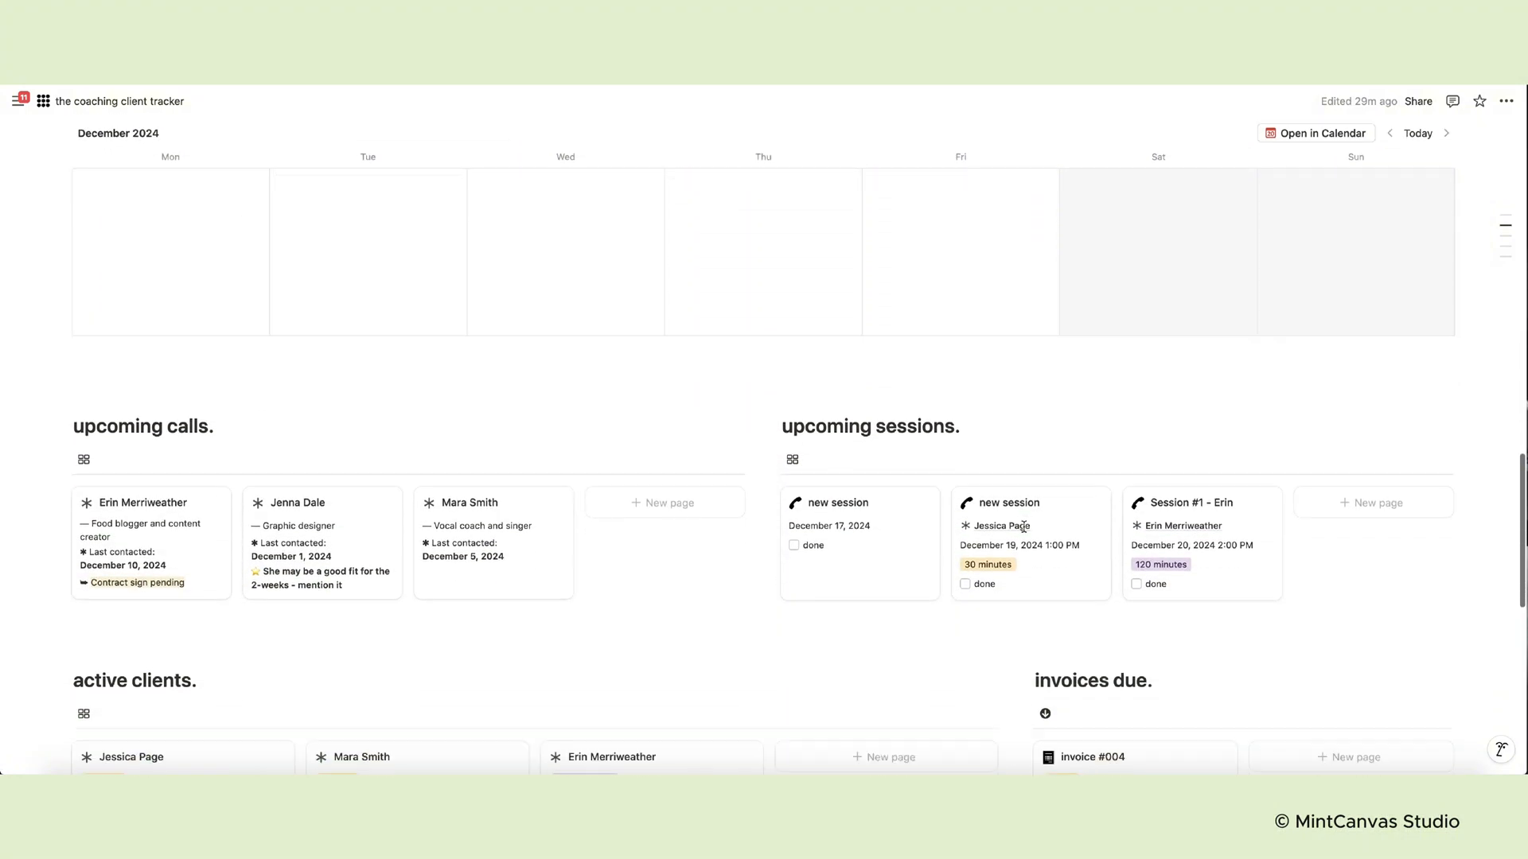
# Replace 'your notes here' in the dashboard brain dump with 'bye-bye!'
pyautogui.scroll(-3)
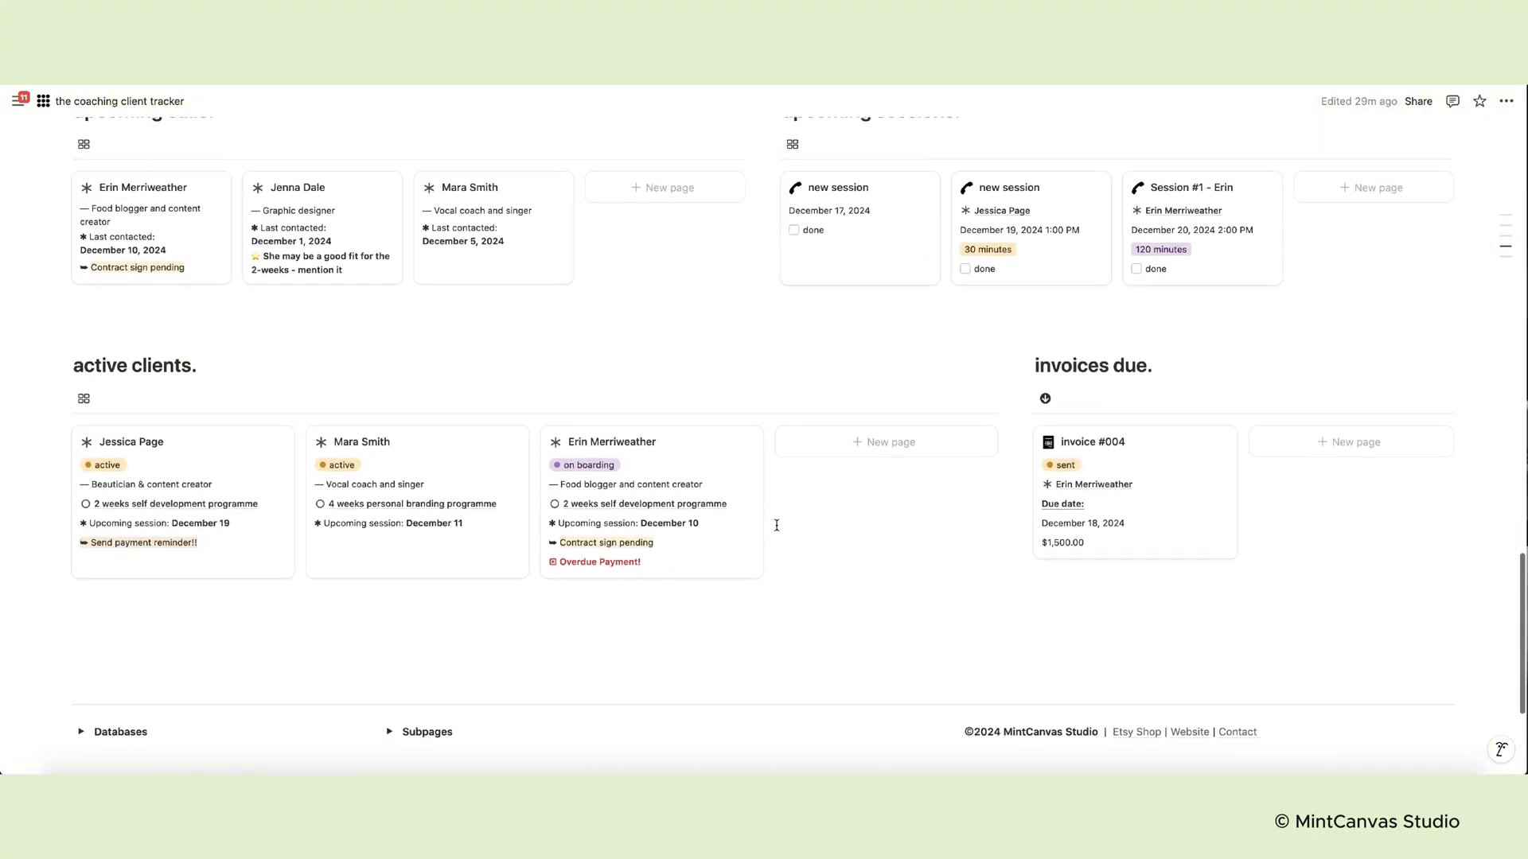
pyautogui.scroll(3)
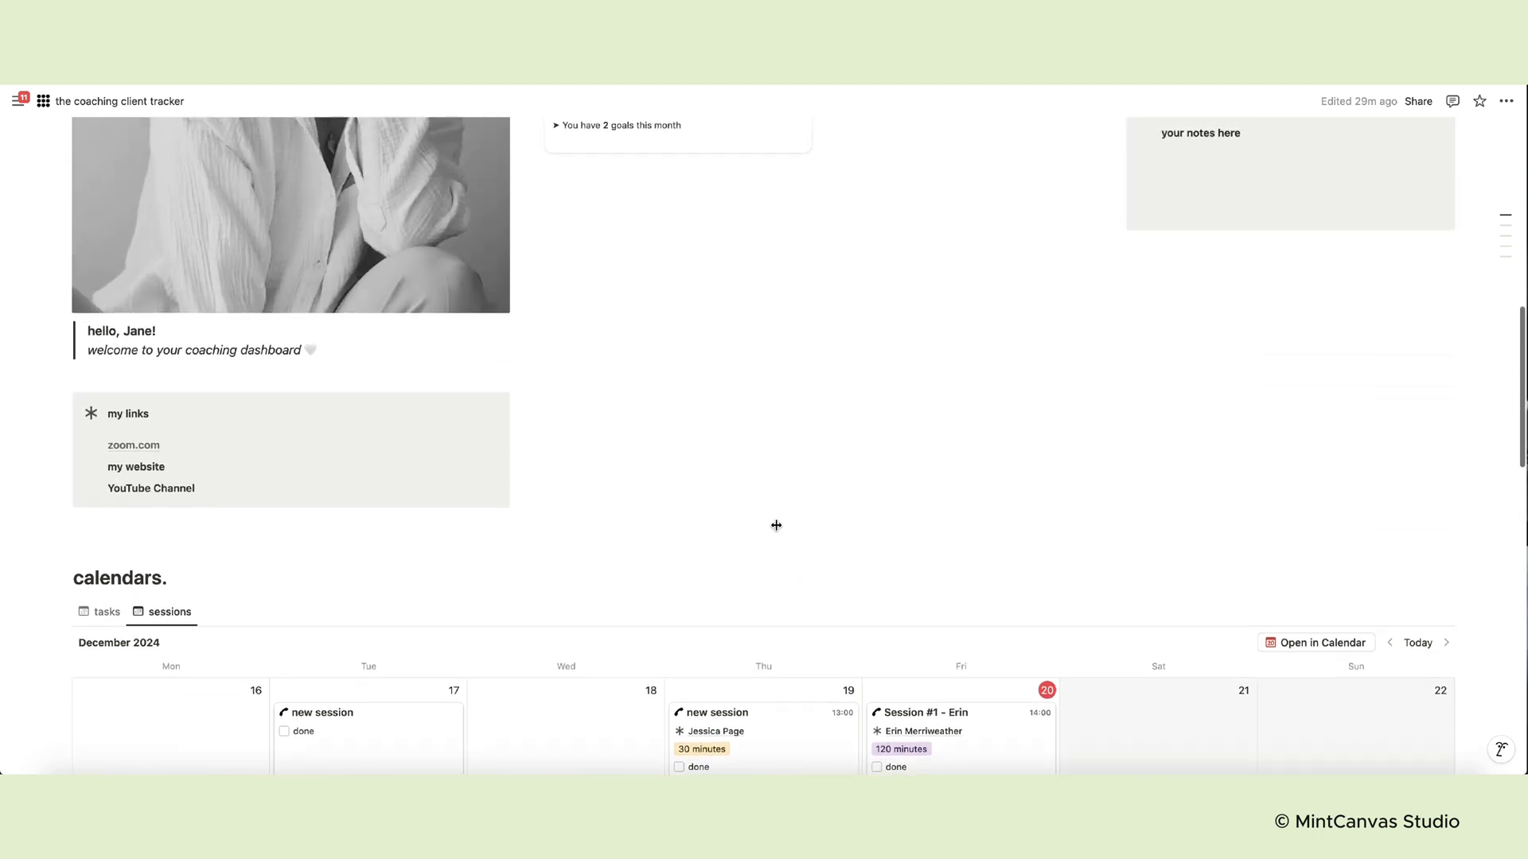
pyautogui.scroll(3)
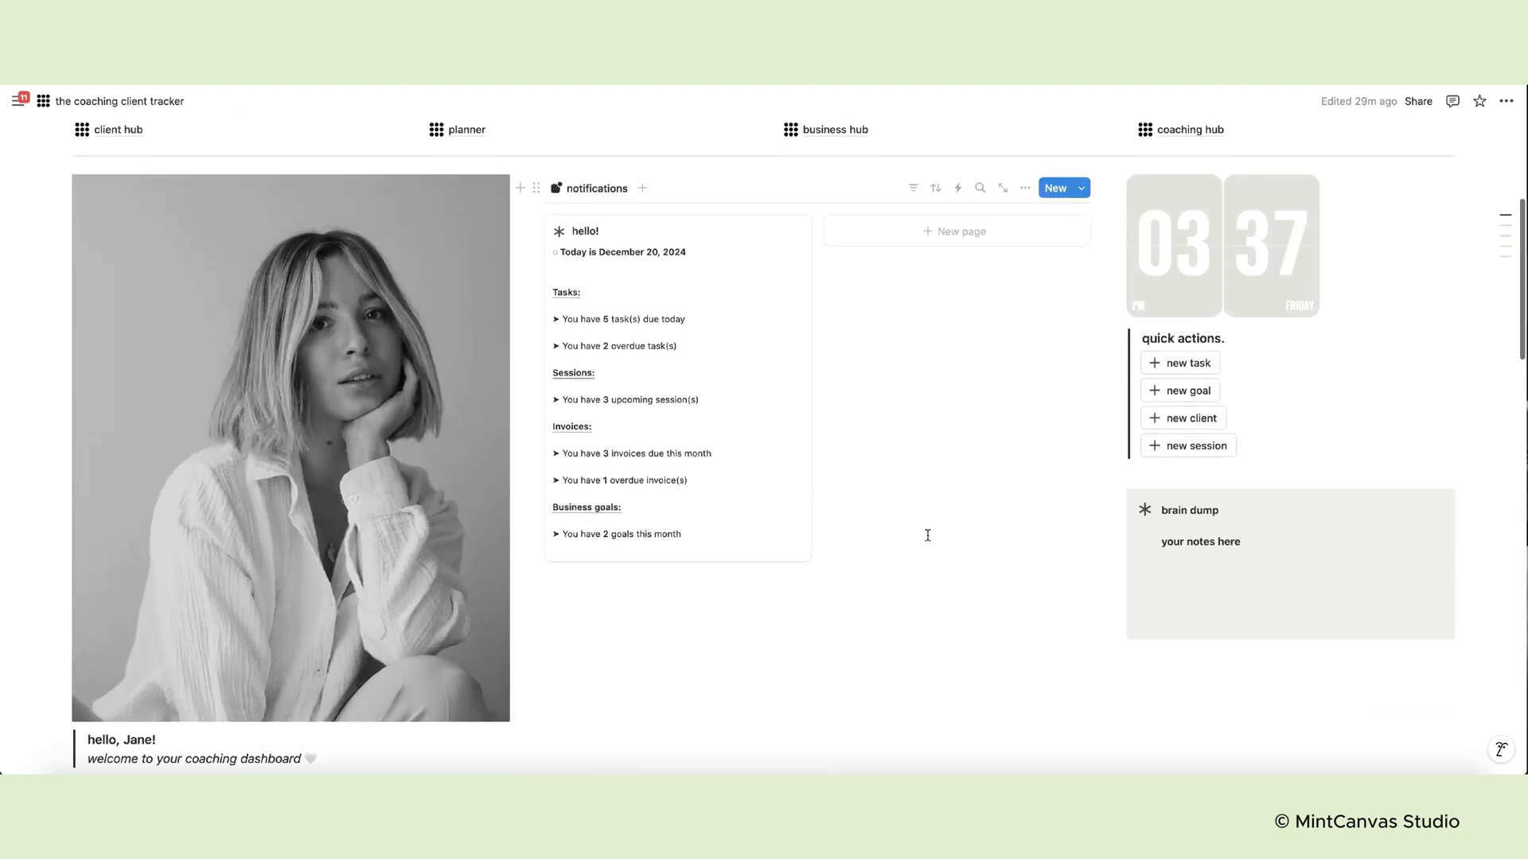
pyautogui.write('bye-bye!')
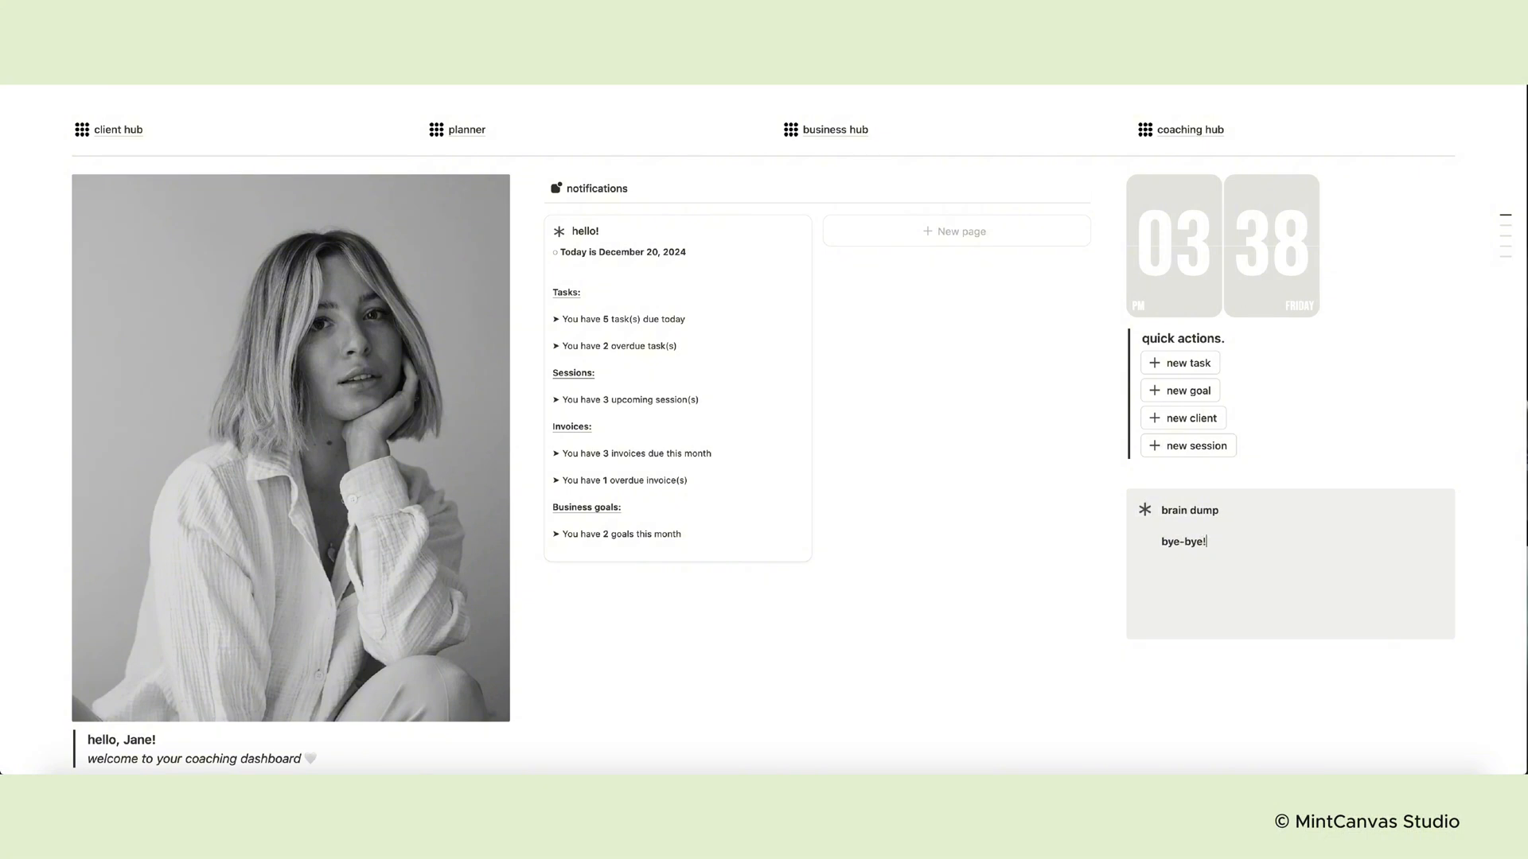
pyautogui.doubleClick(1182, 541)
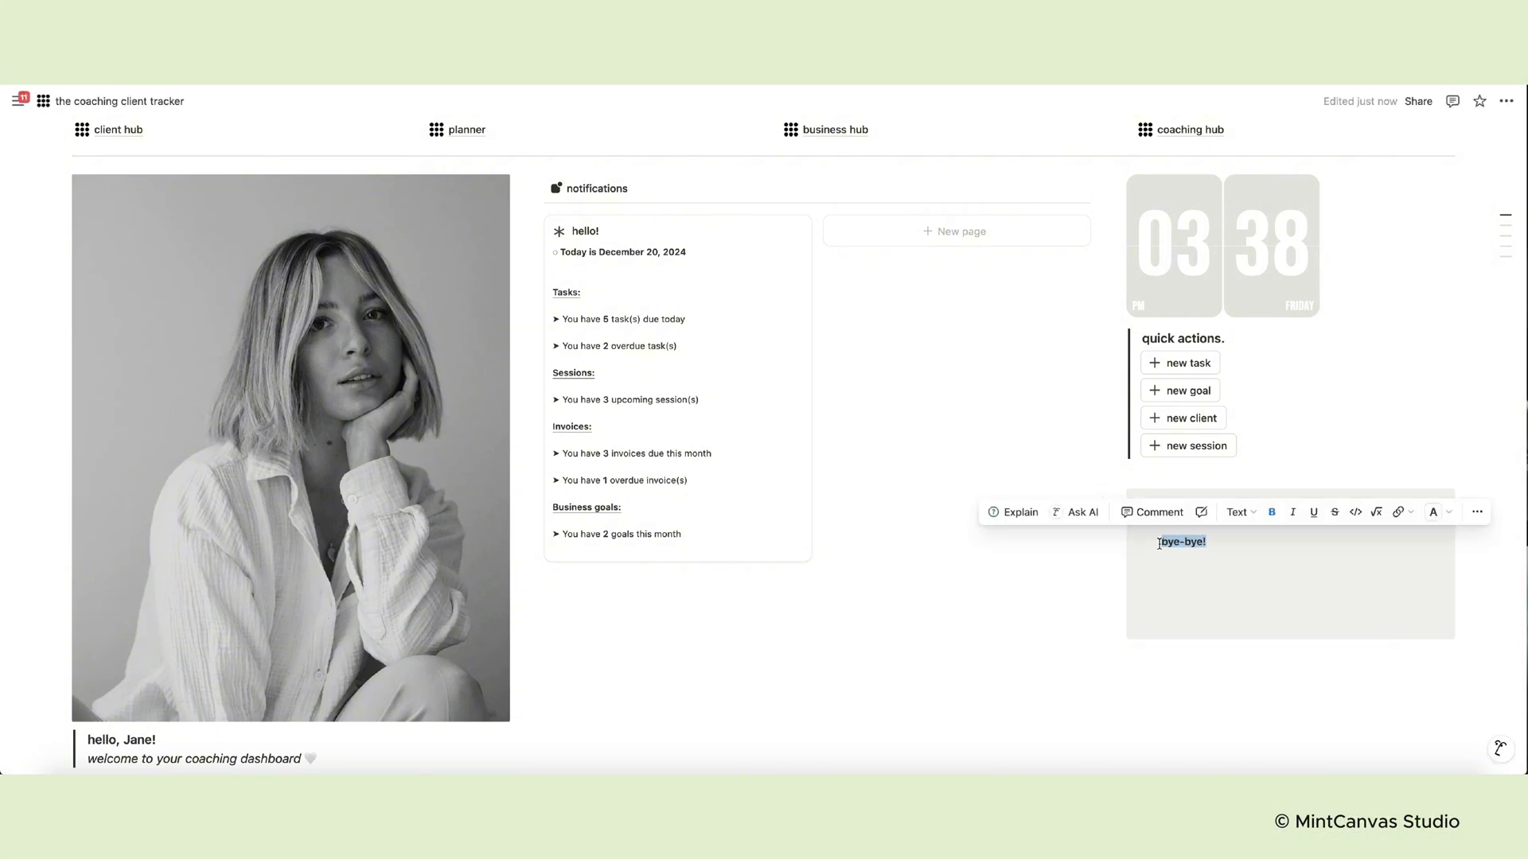